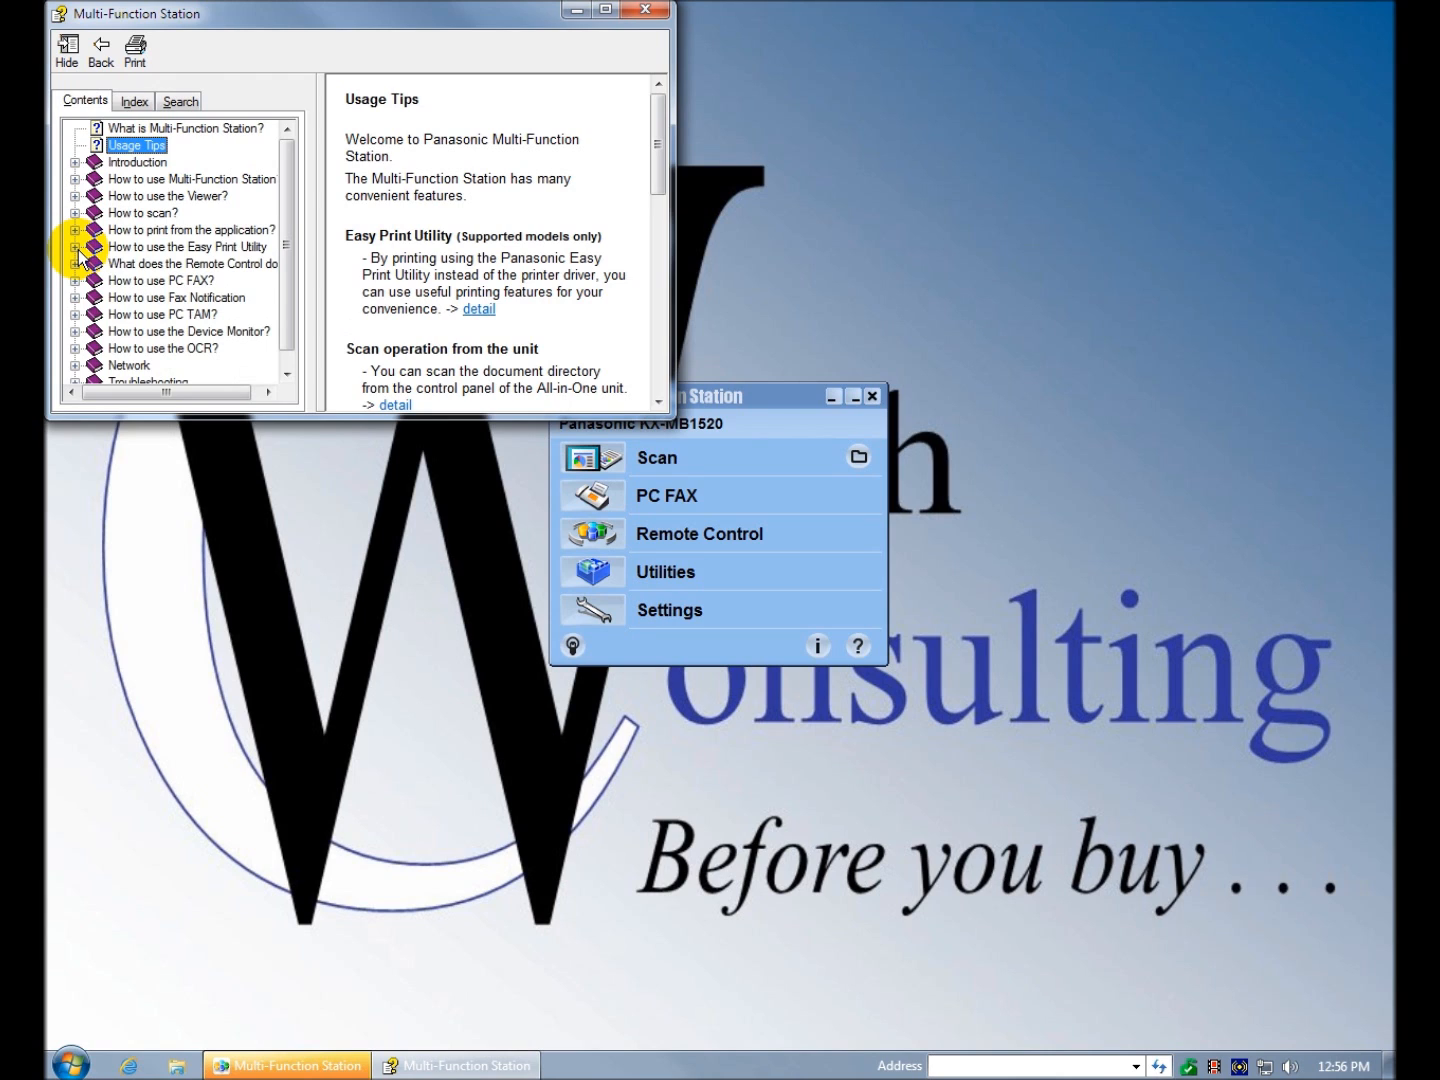
- Read the Easy Print Utility help page and select the Remote Control how-to topic
left_click(76, 248)
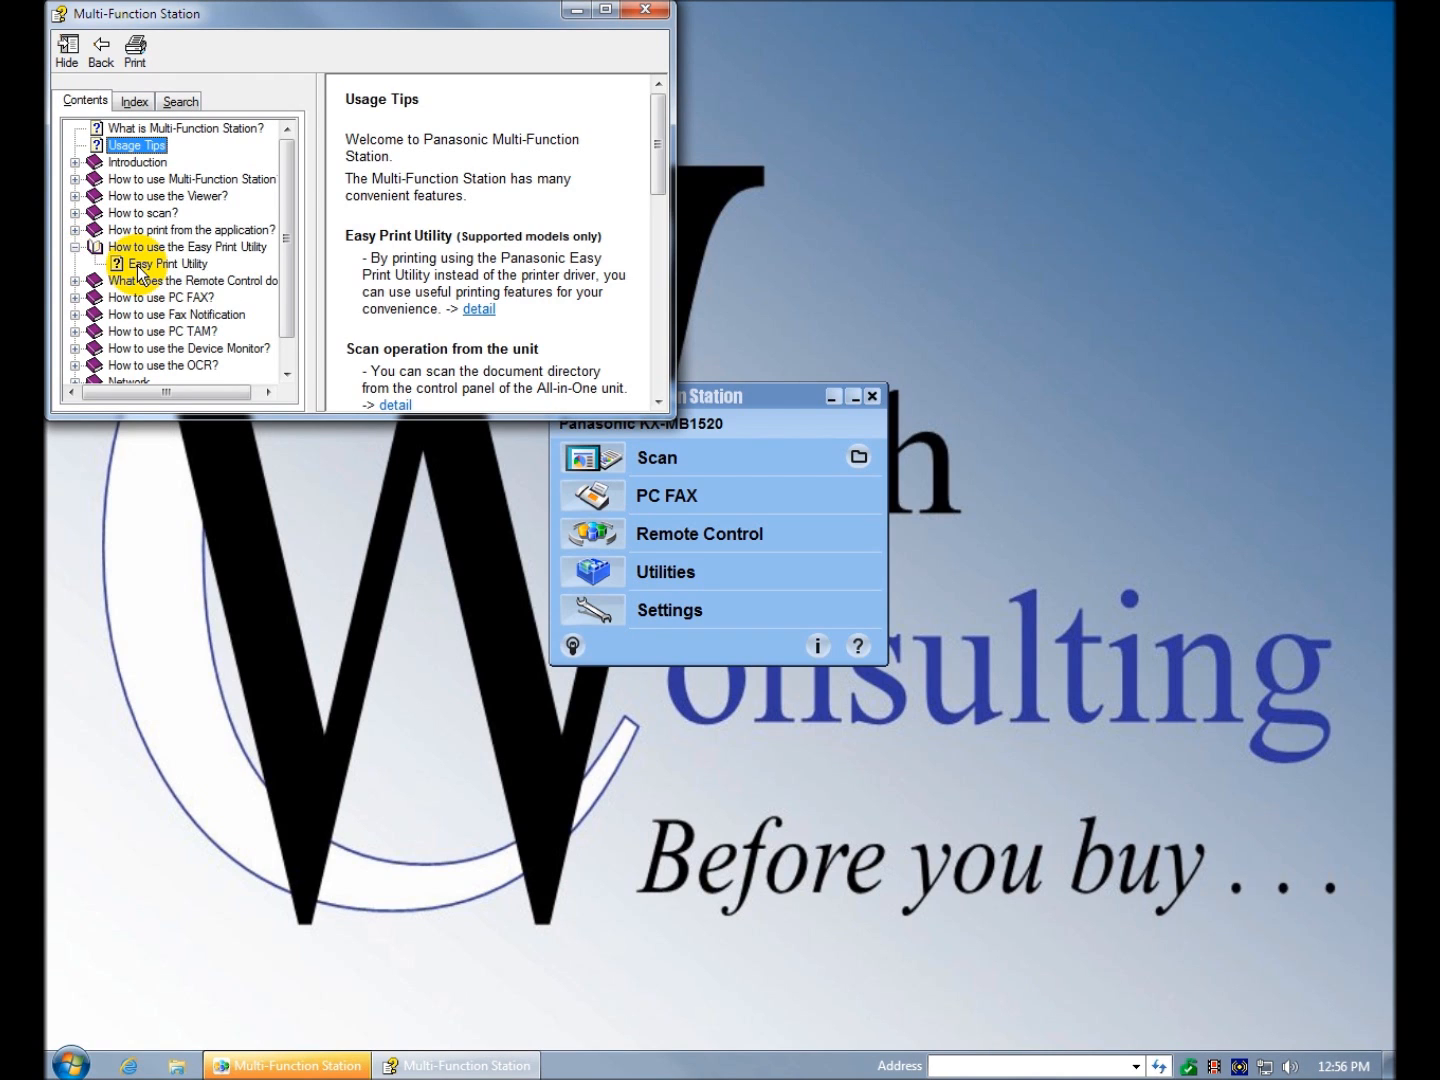
left_click(168, 264)
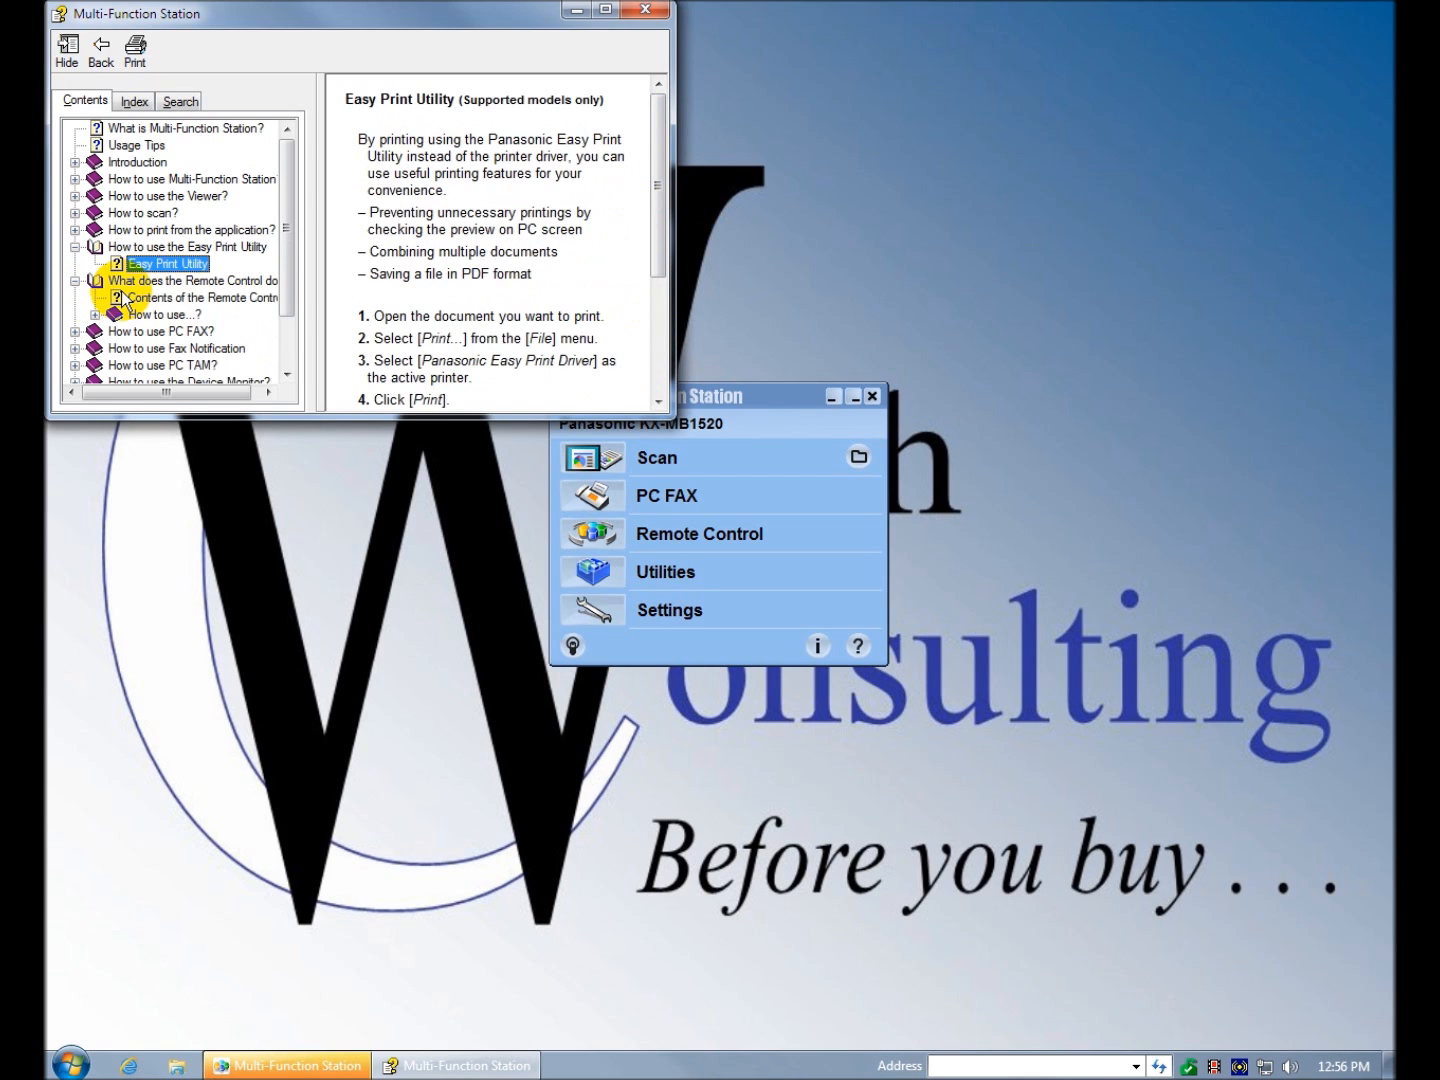
left_click(164, 314)
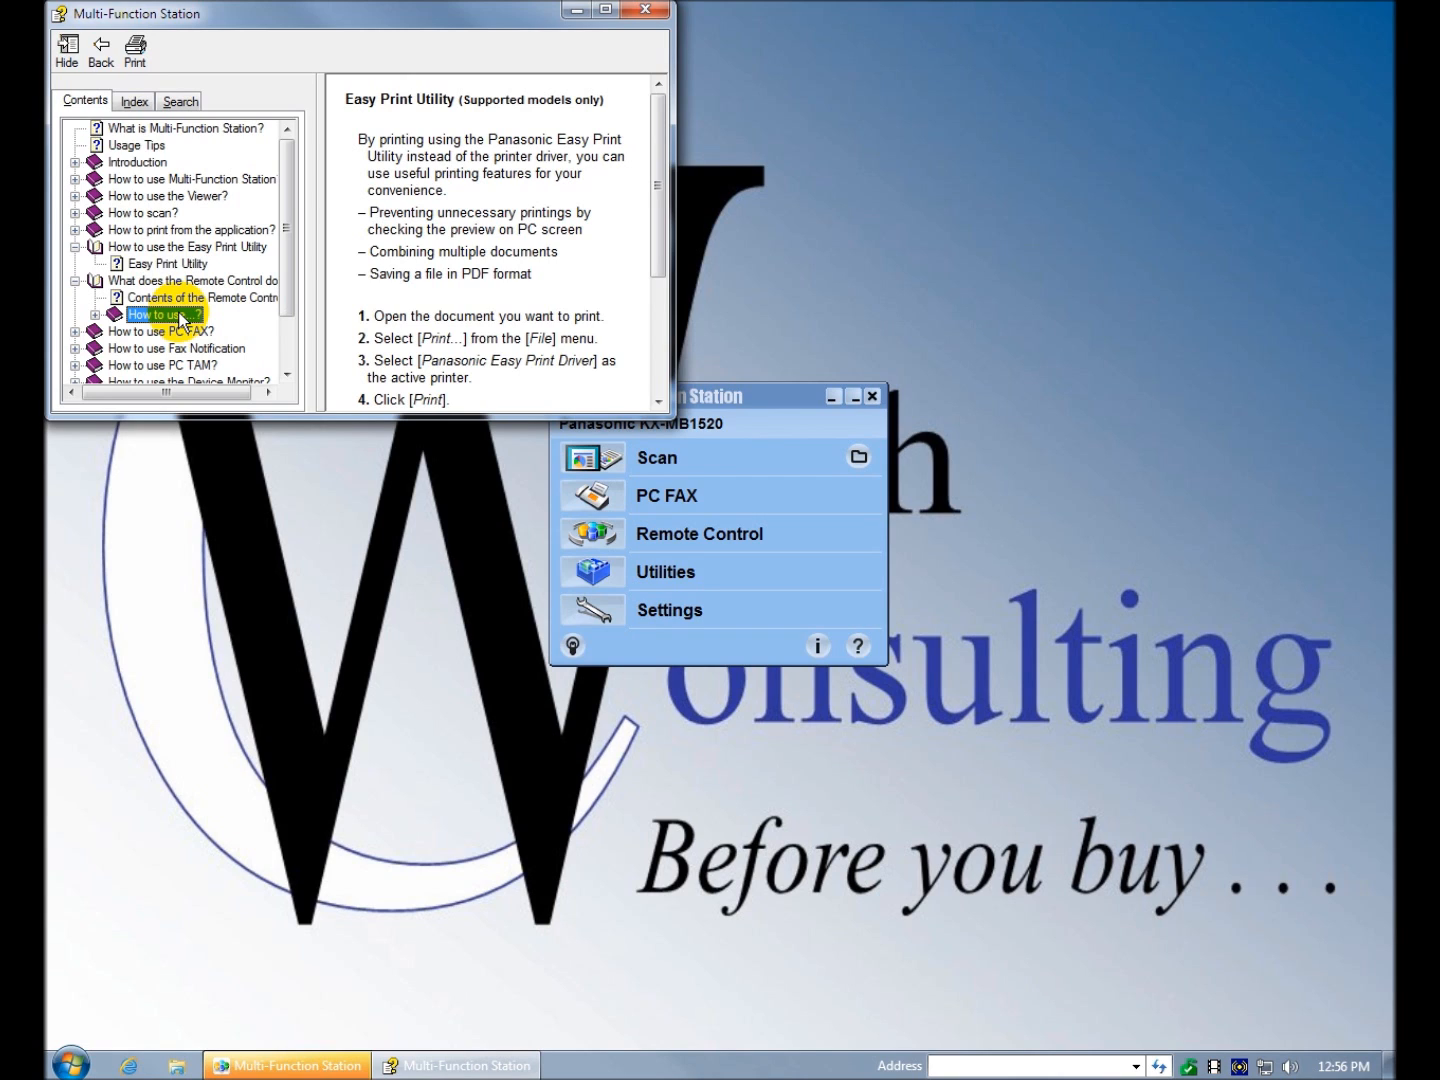
- Browse the Remote Control and PC TAM topics, then close the Help window
left_click(286, 388)
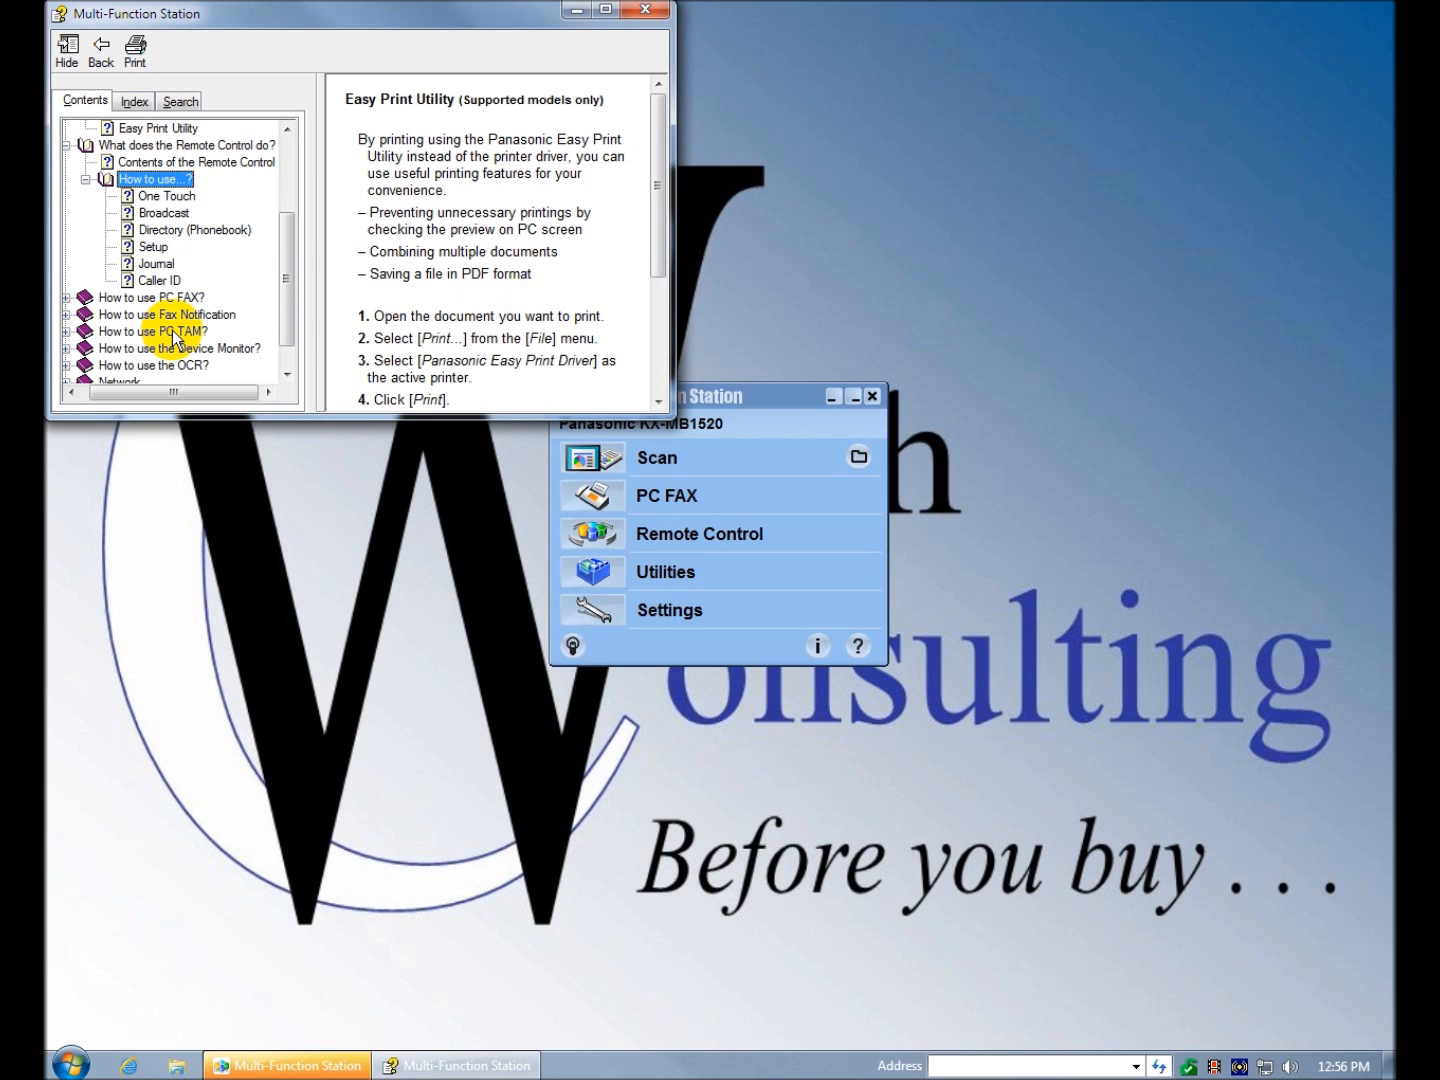
left_click(152, 332)
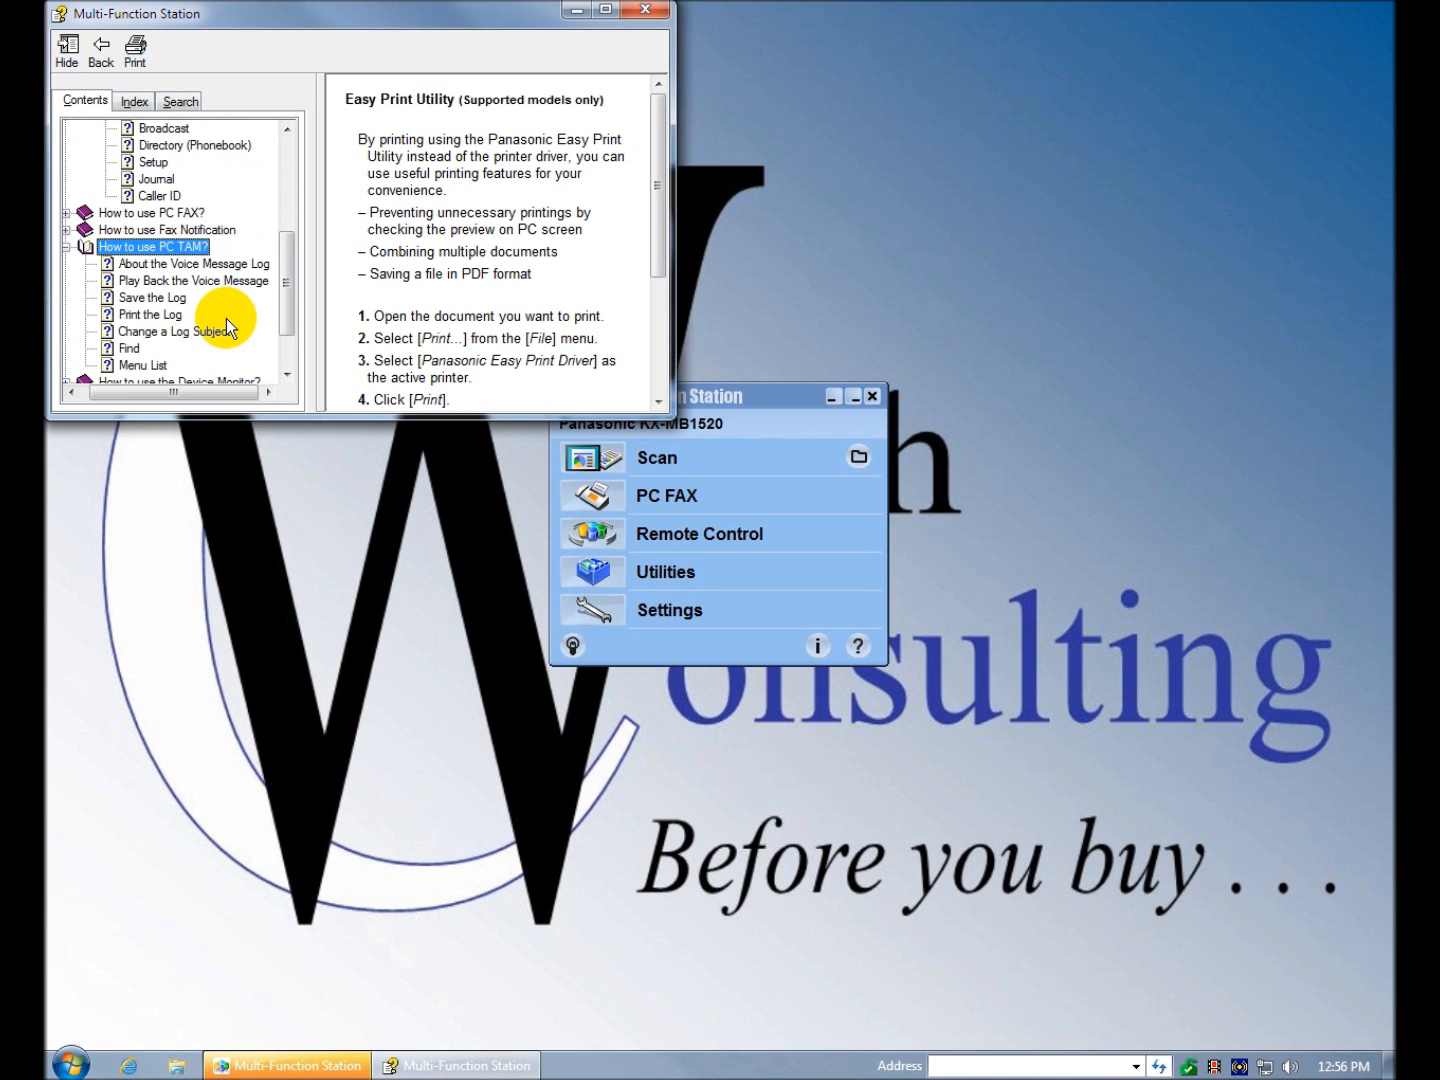
mouse_move(230, 270)
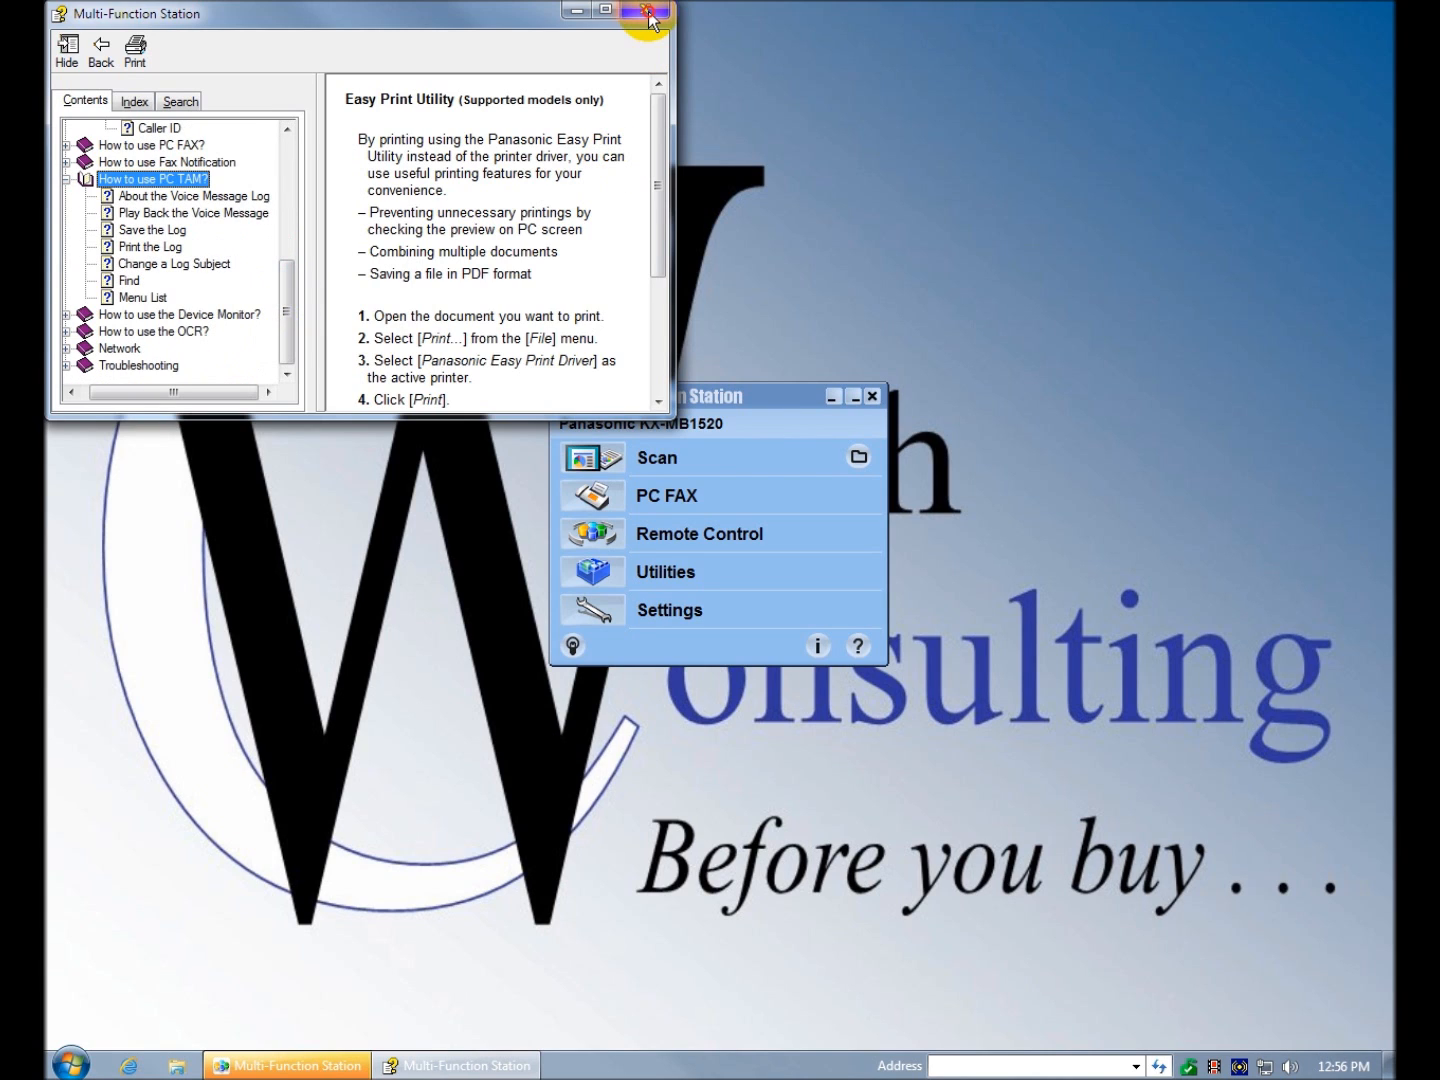
left_click(644, 12)
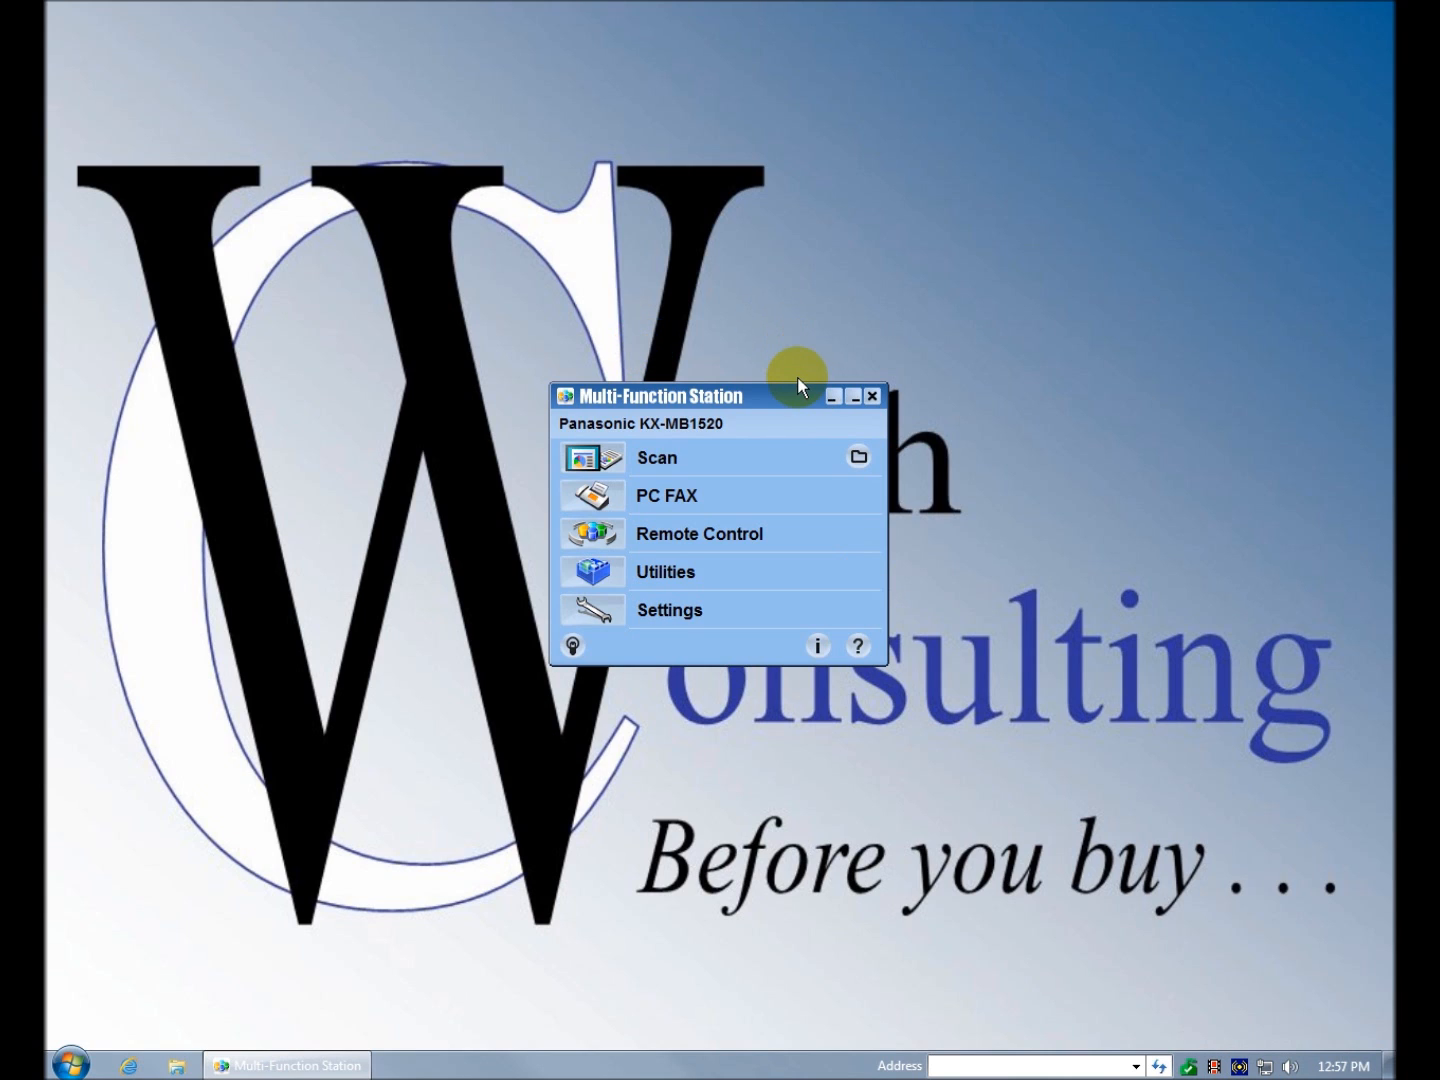
mouse_move(836, 396)
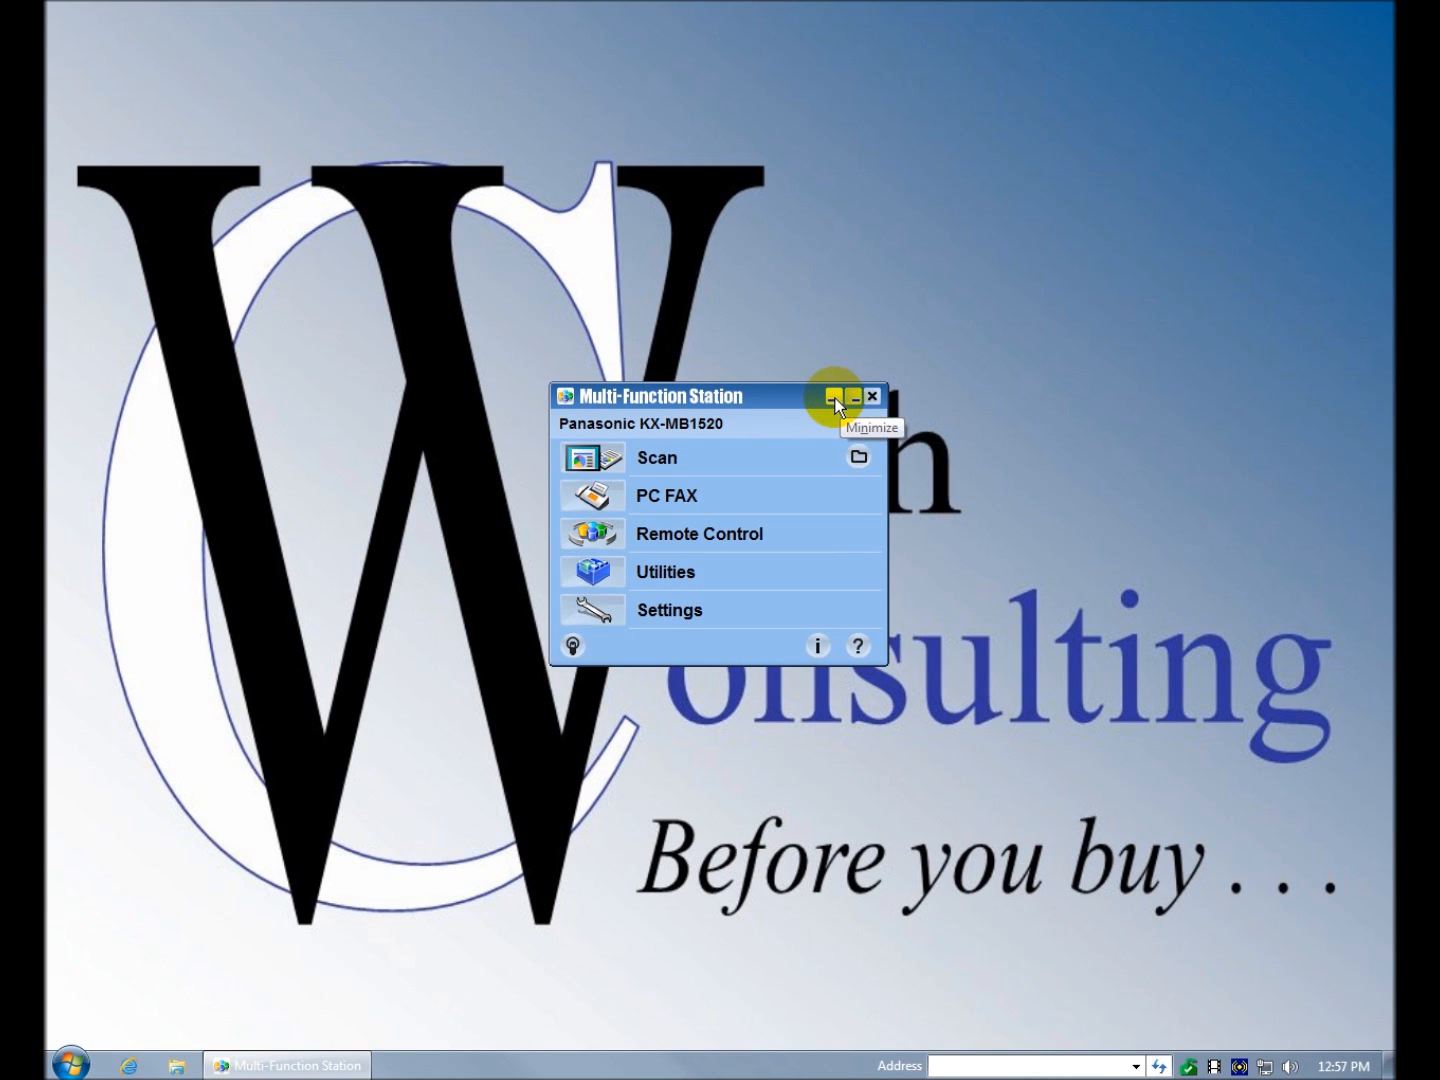
- Minimize the Multi-Function Station window and show its tray menu of Scan and PC FAX functions
left_click(838, 396)
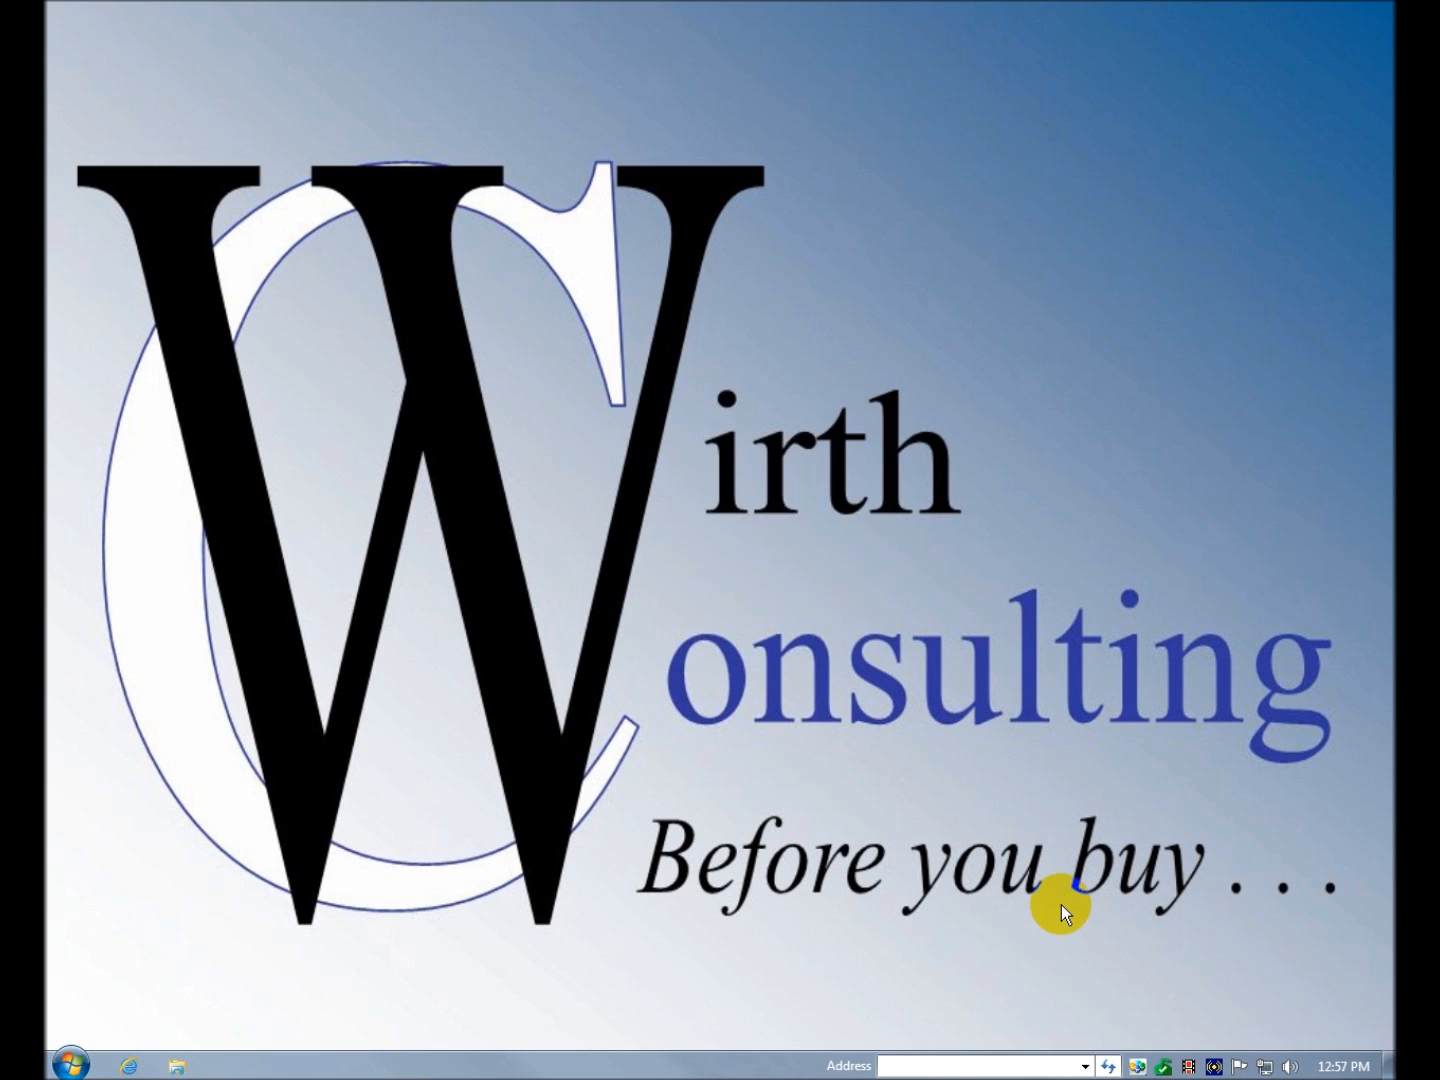
left_click(1136, 1064)
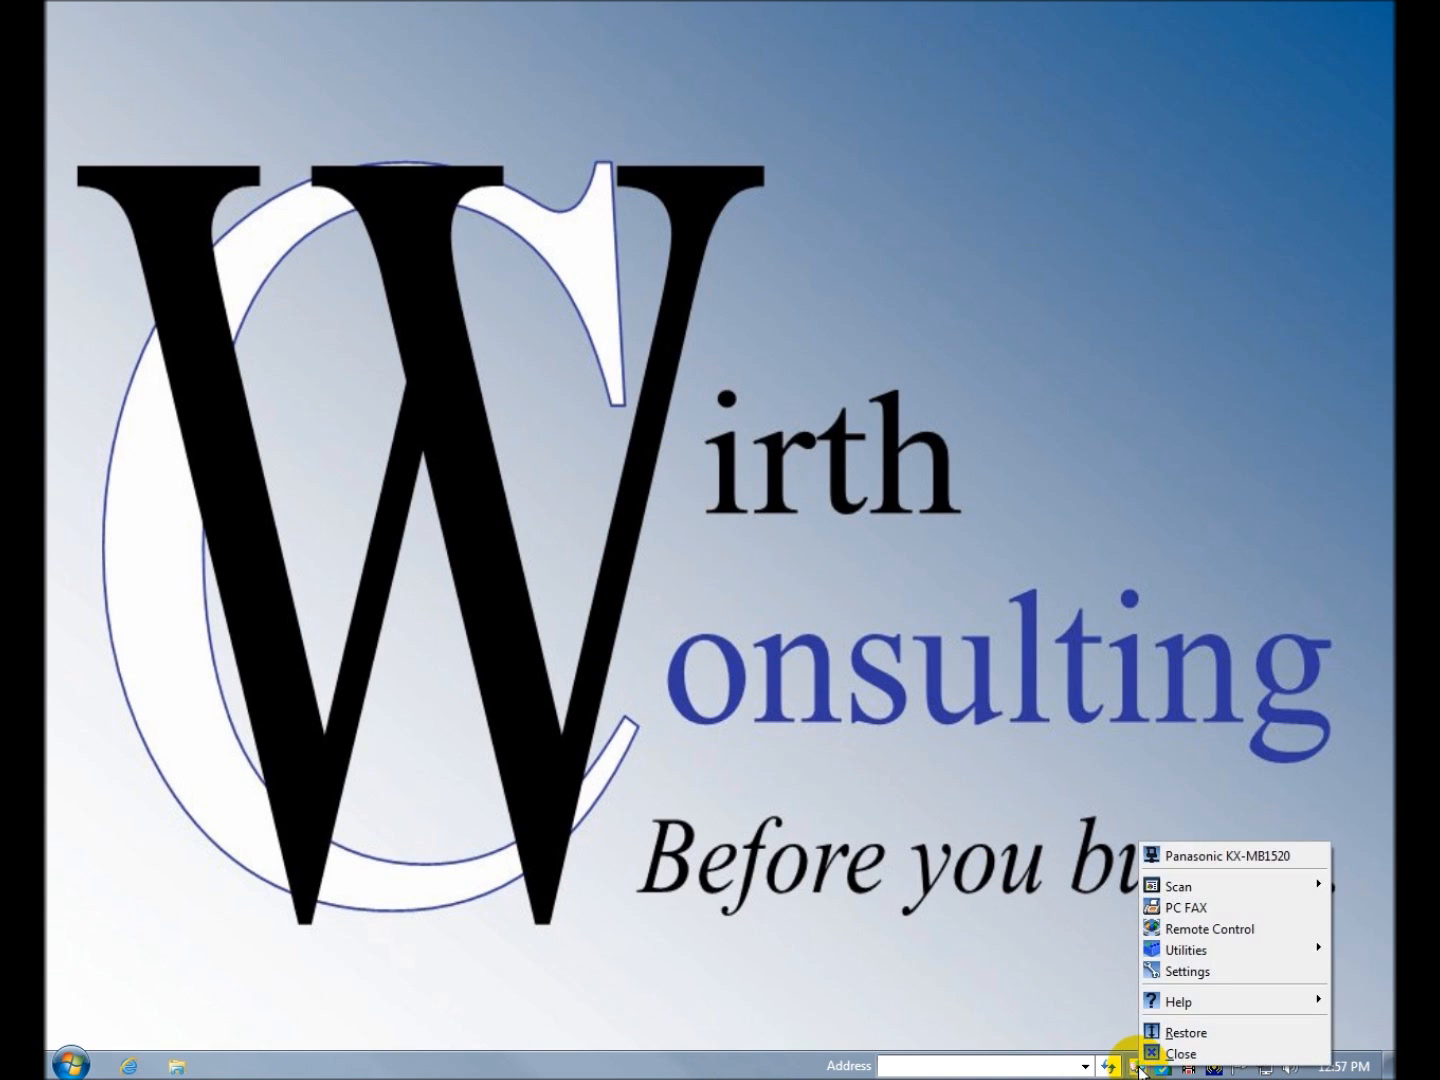
mouse_move(1204, 908)
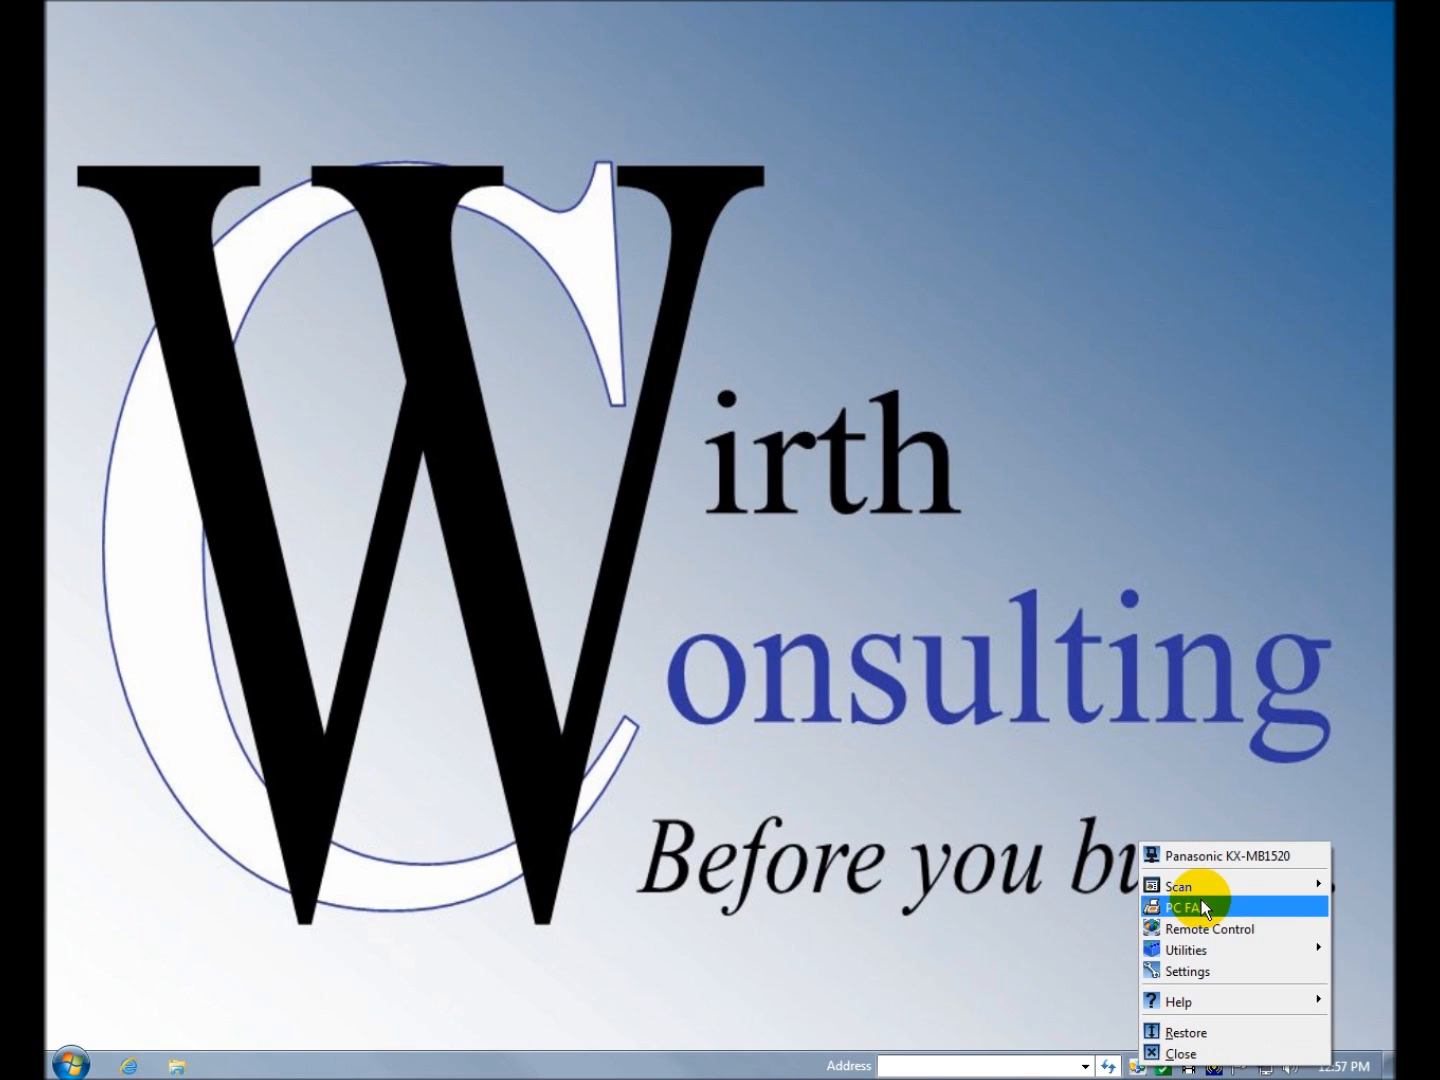
mouse_move(1178, 886)
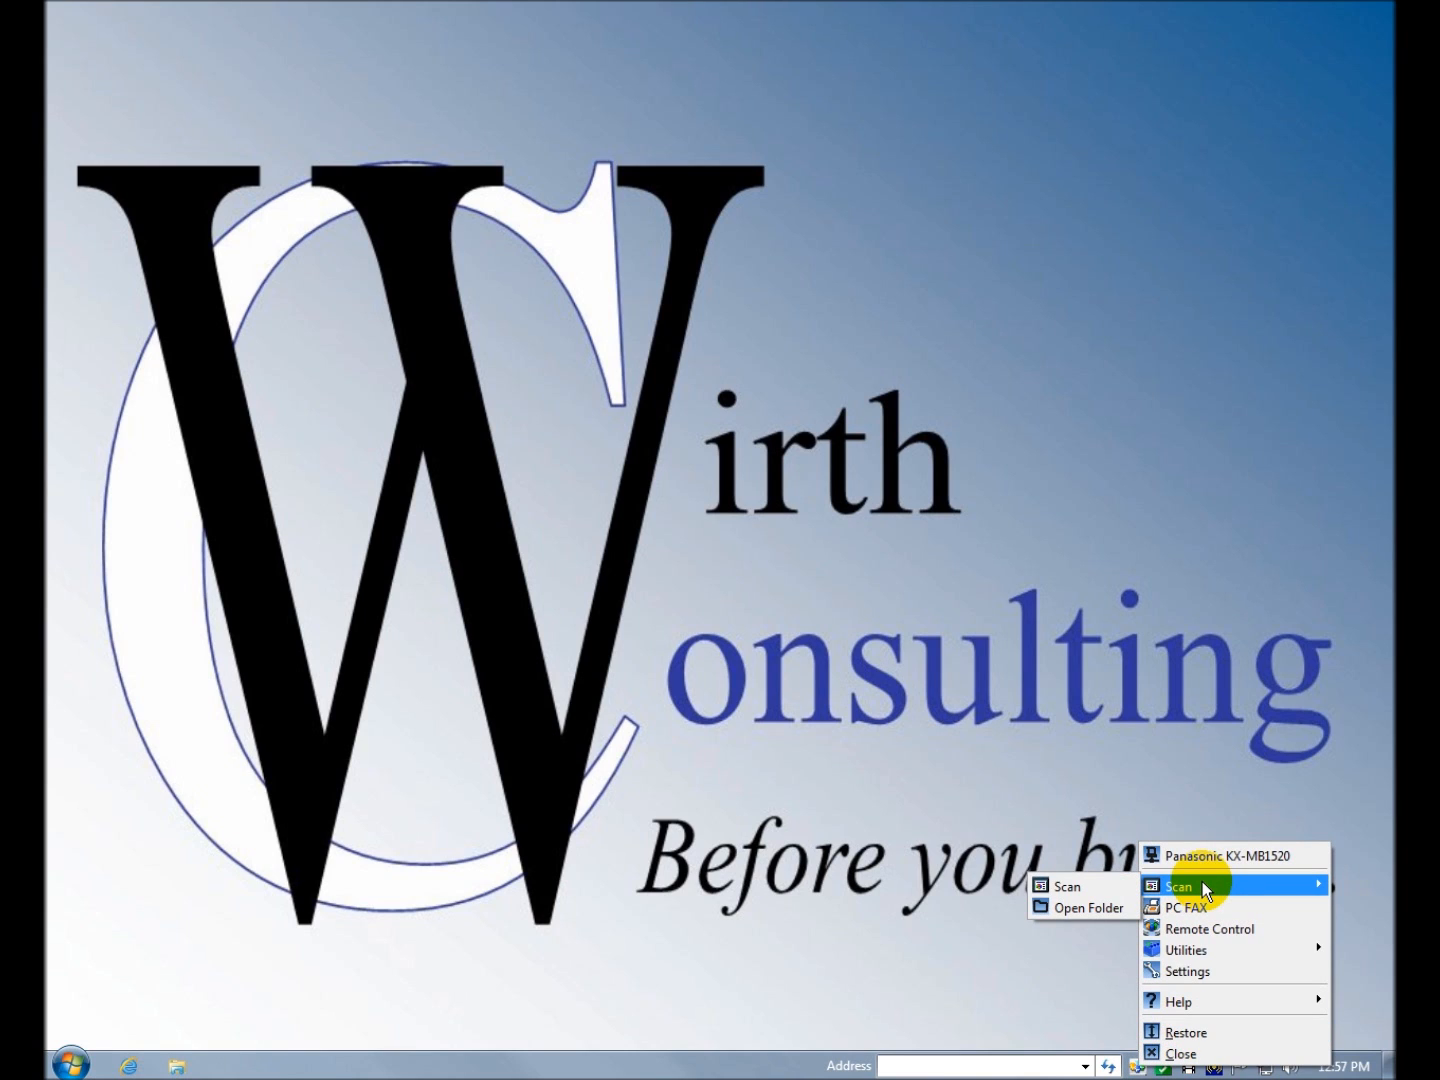
mouse_move(1210, 908)
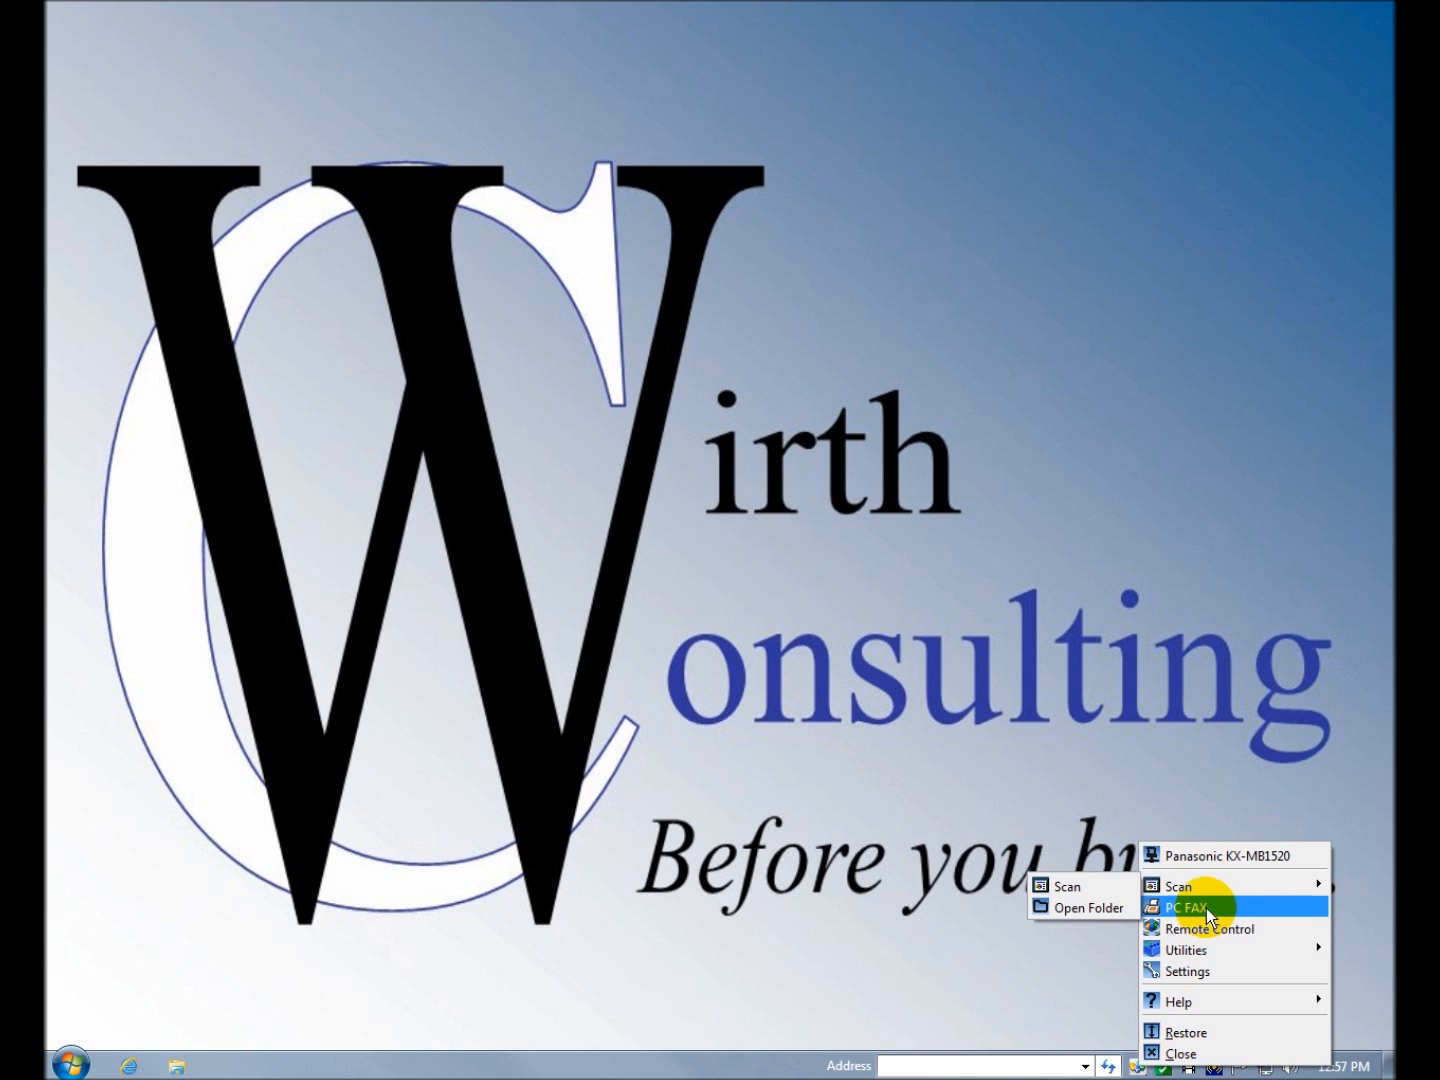
mouse_move(1184, 948)
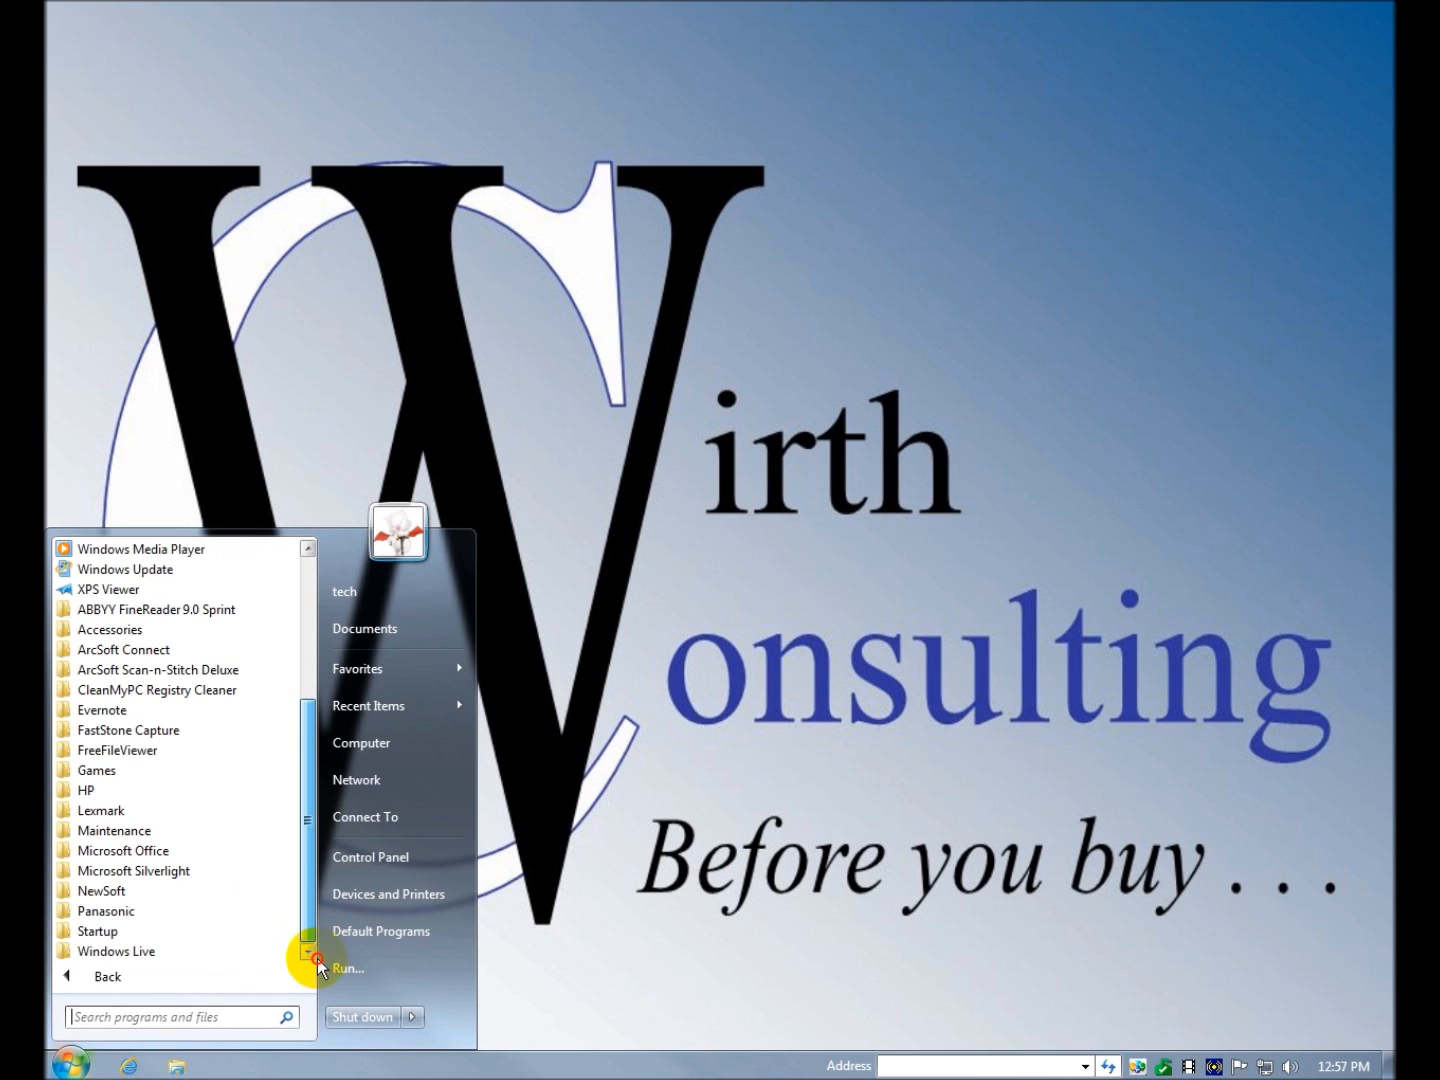
- Expand the Panasonic KX-MB1520 Series Start menu folder and scroll through its shortcuts
left_click(310, 954)
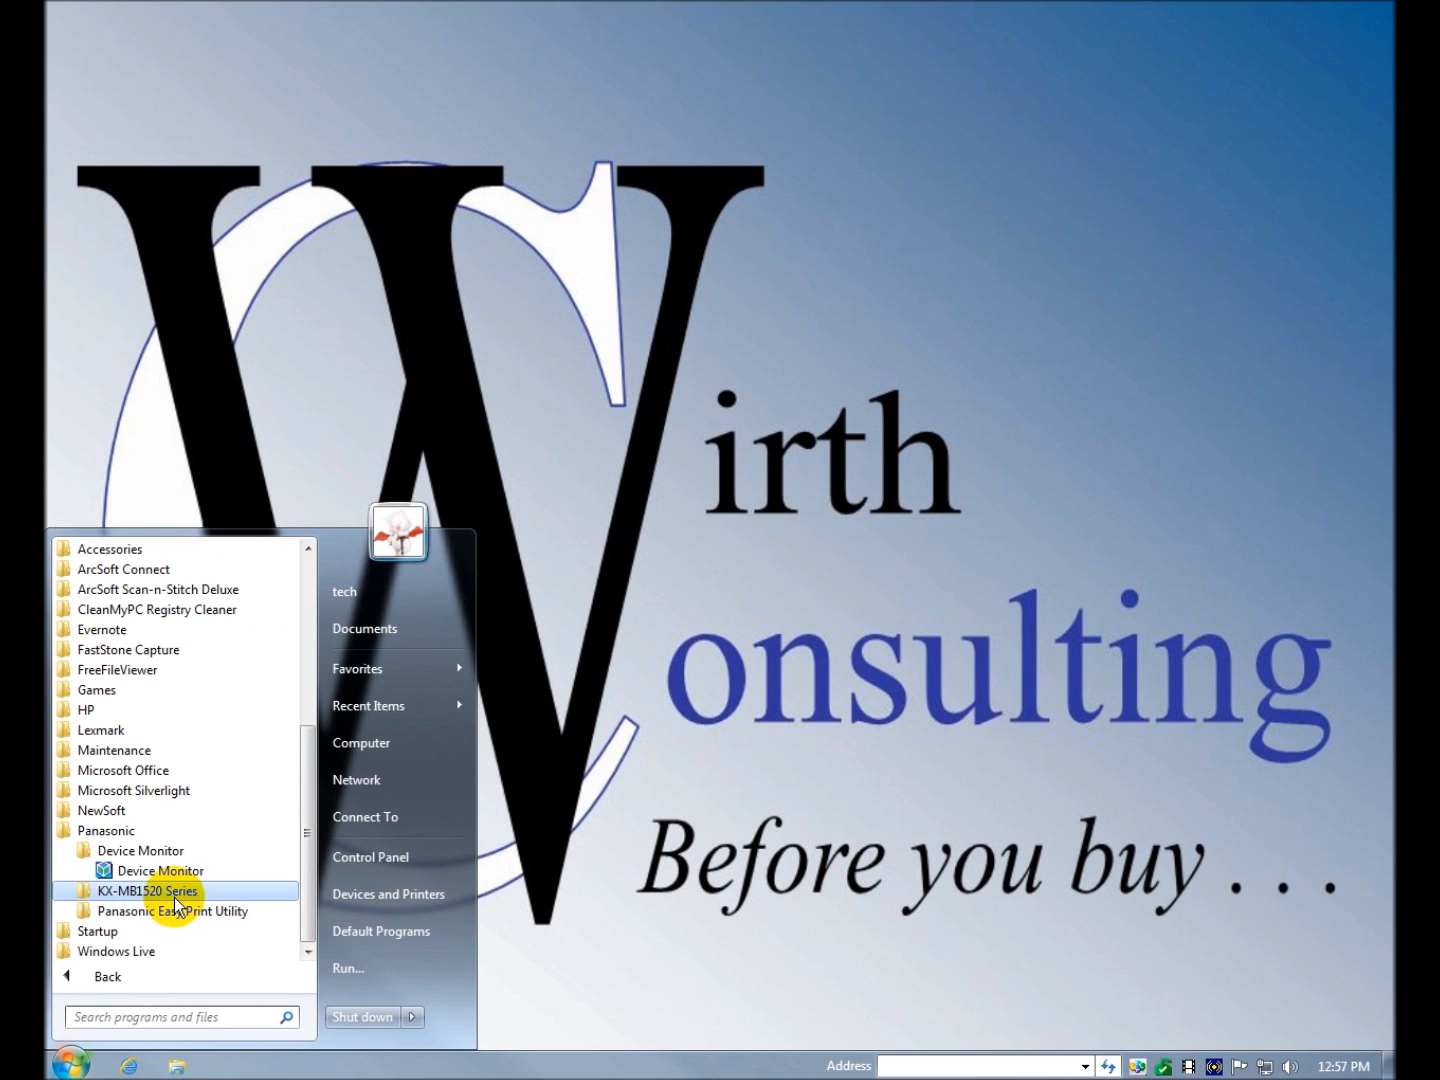
left_click(146, 890)
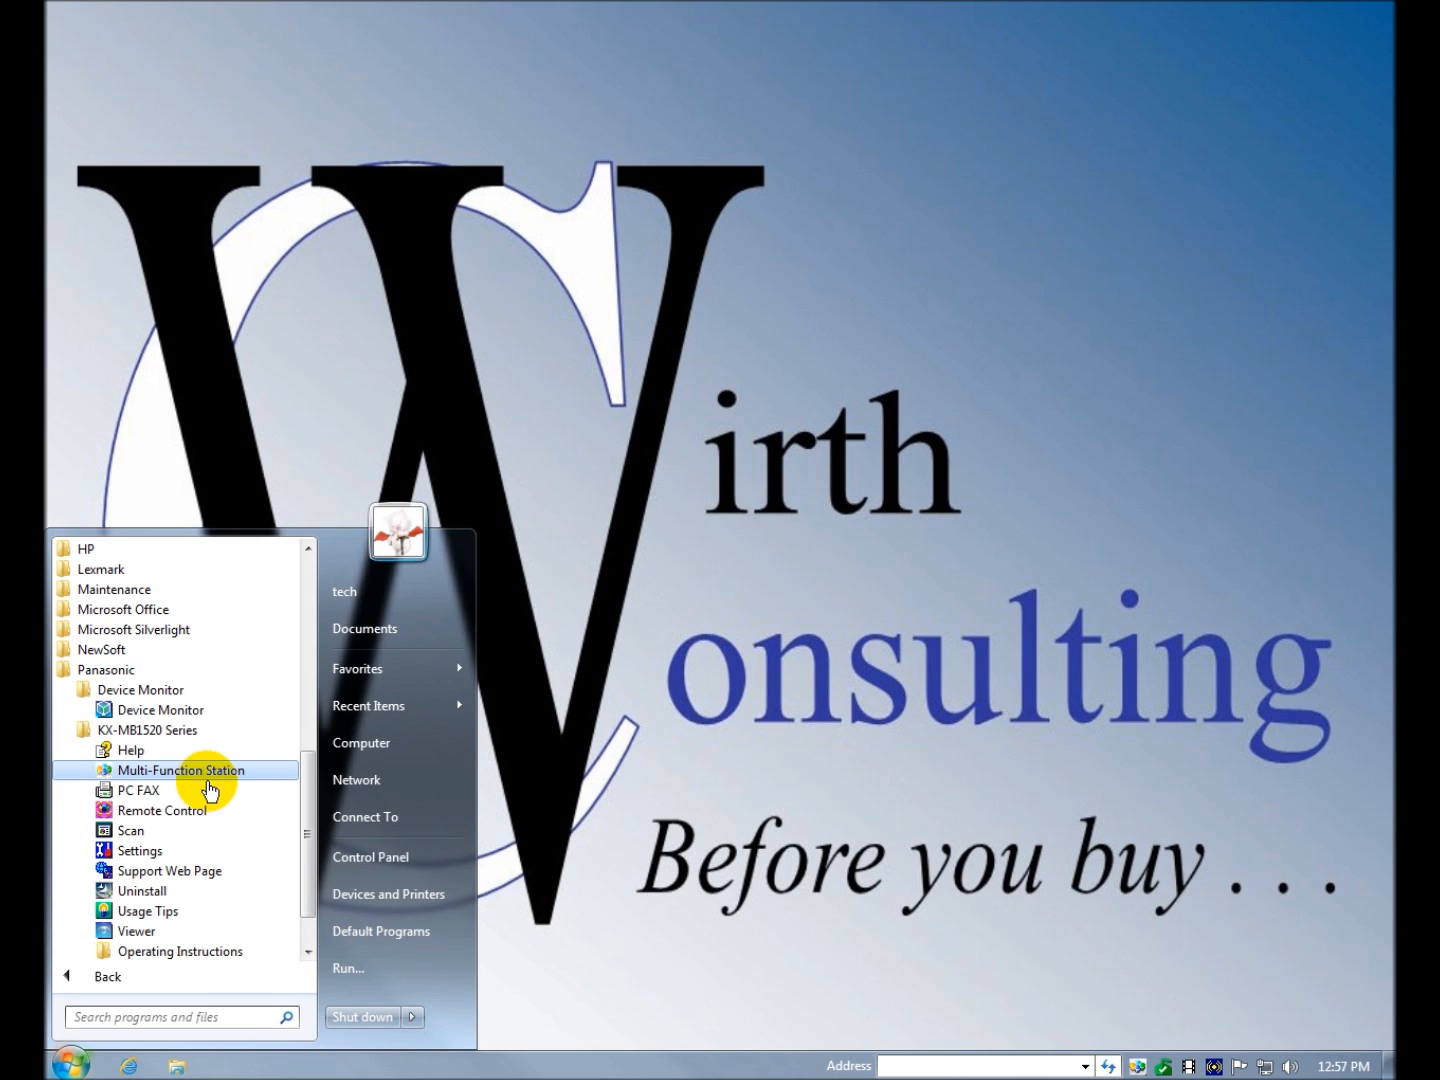
mouse_move(190, 810)
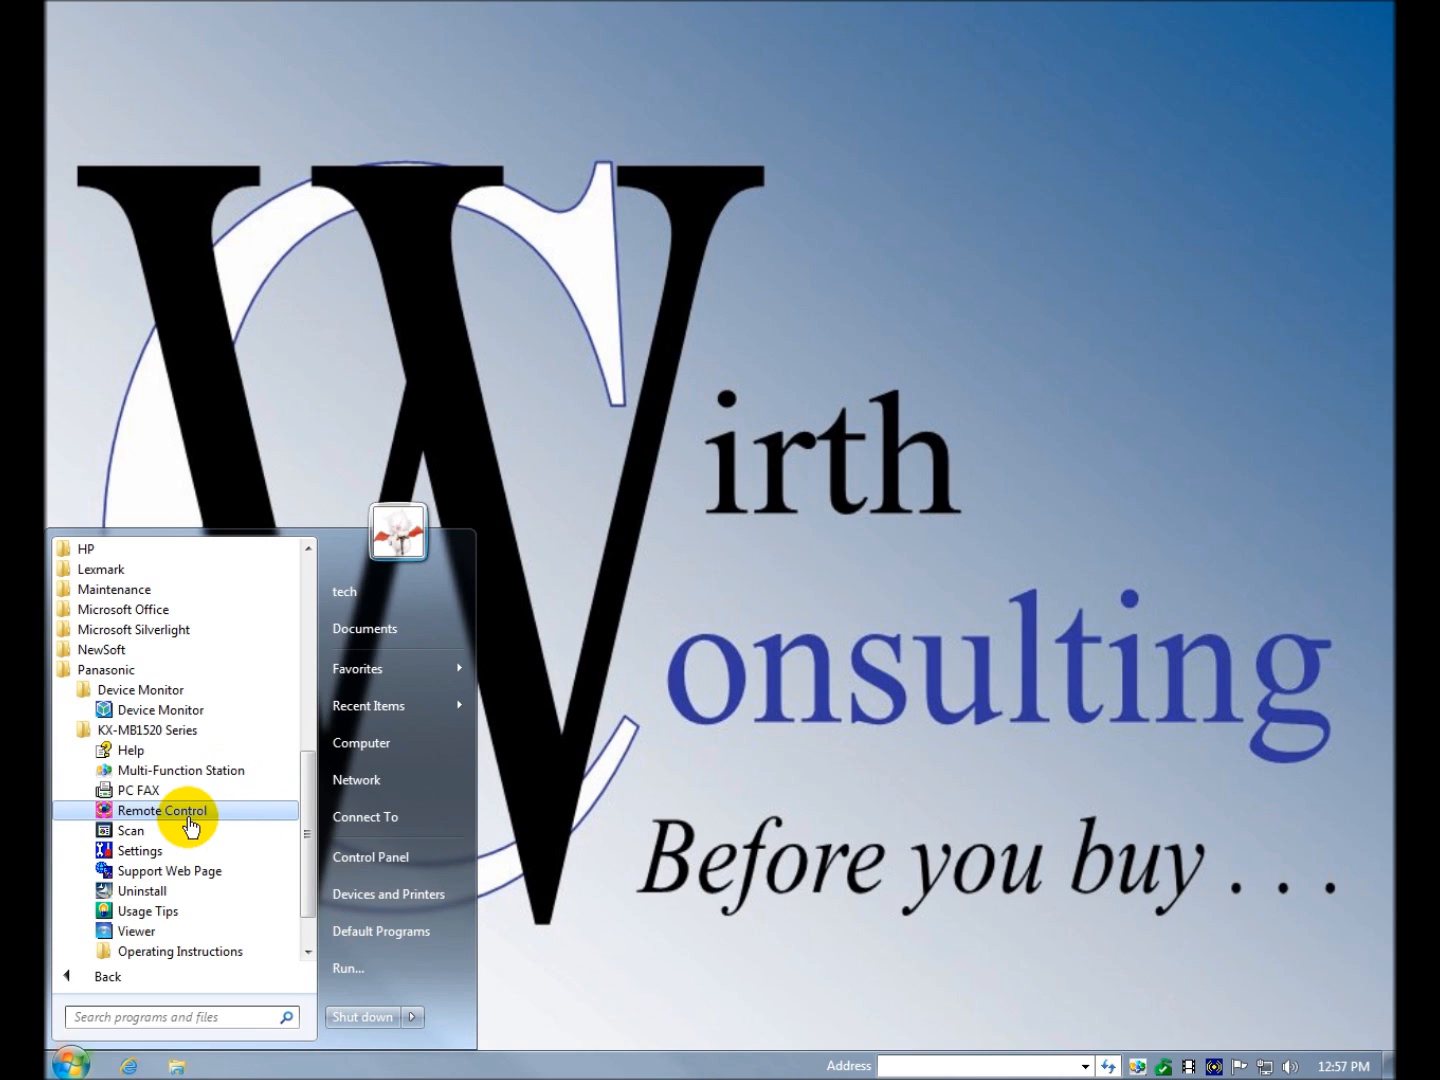
mouse_move(140, 852)
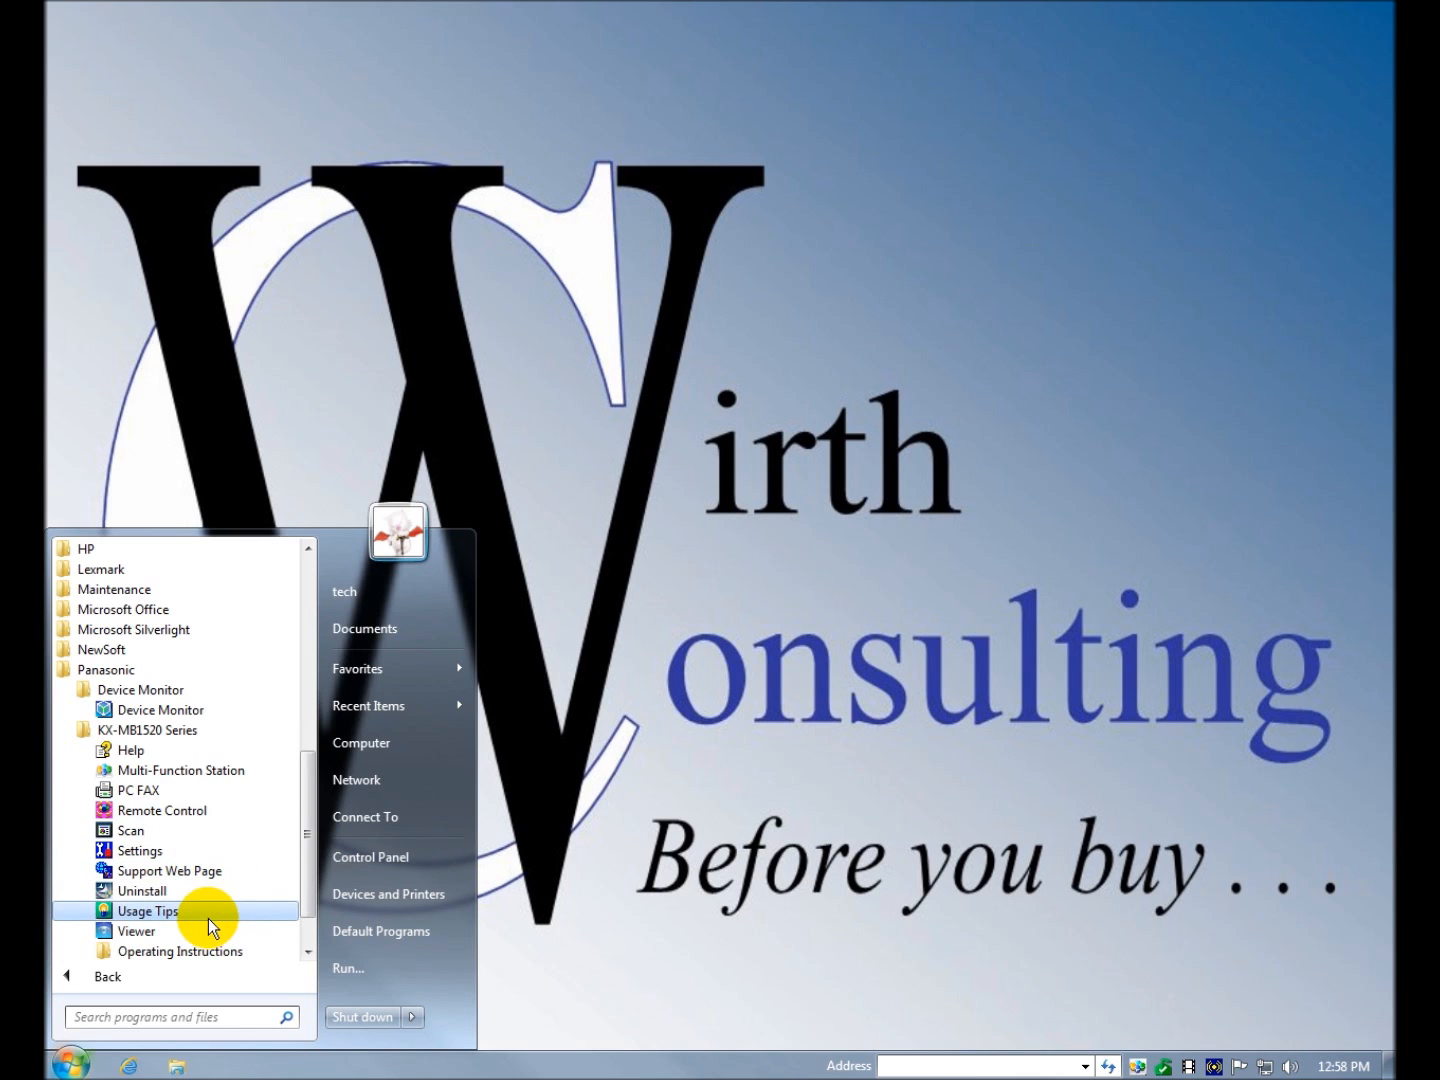
mouse_move(318, 956)
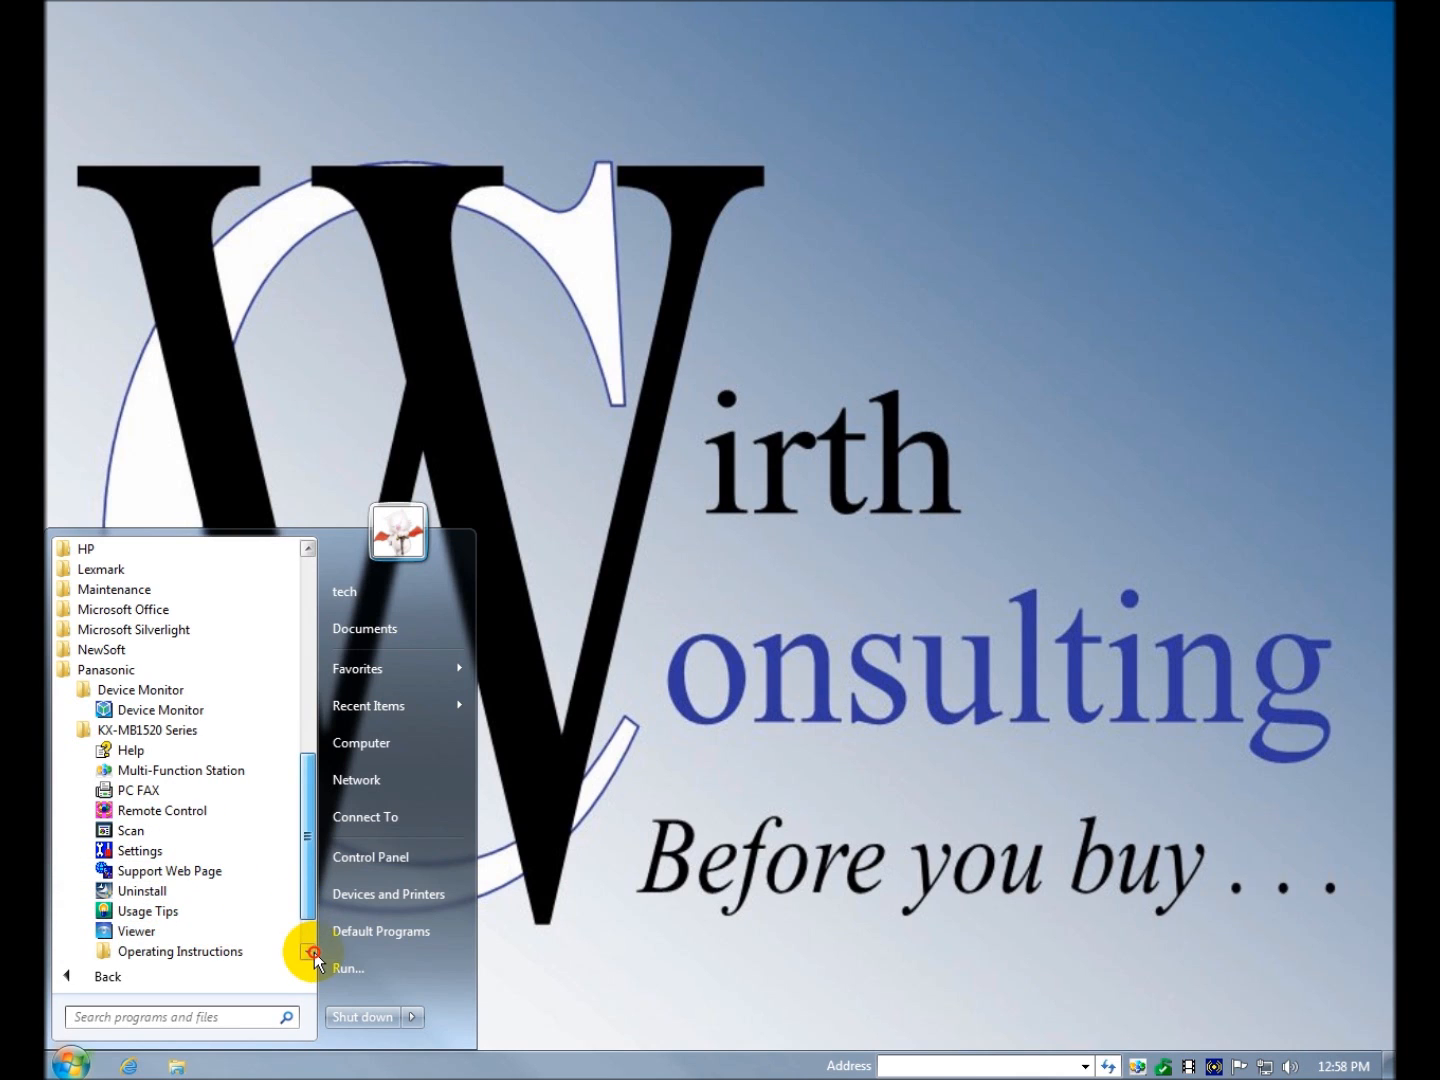
scroll("down", 3)
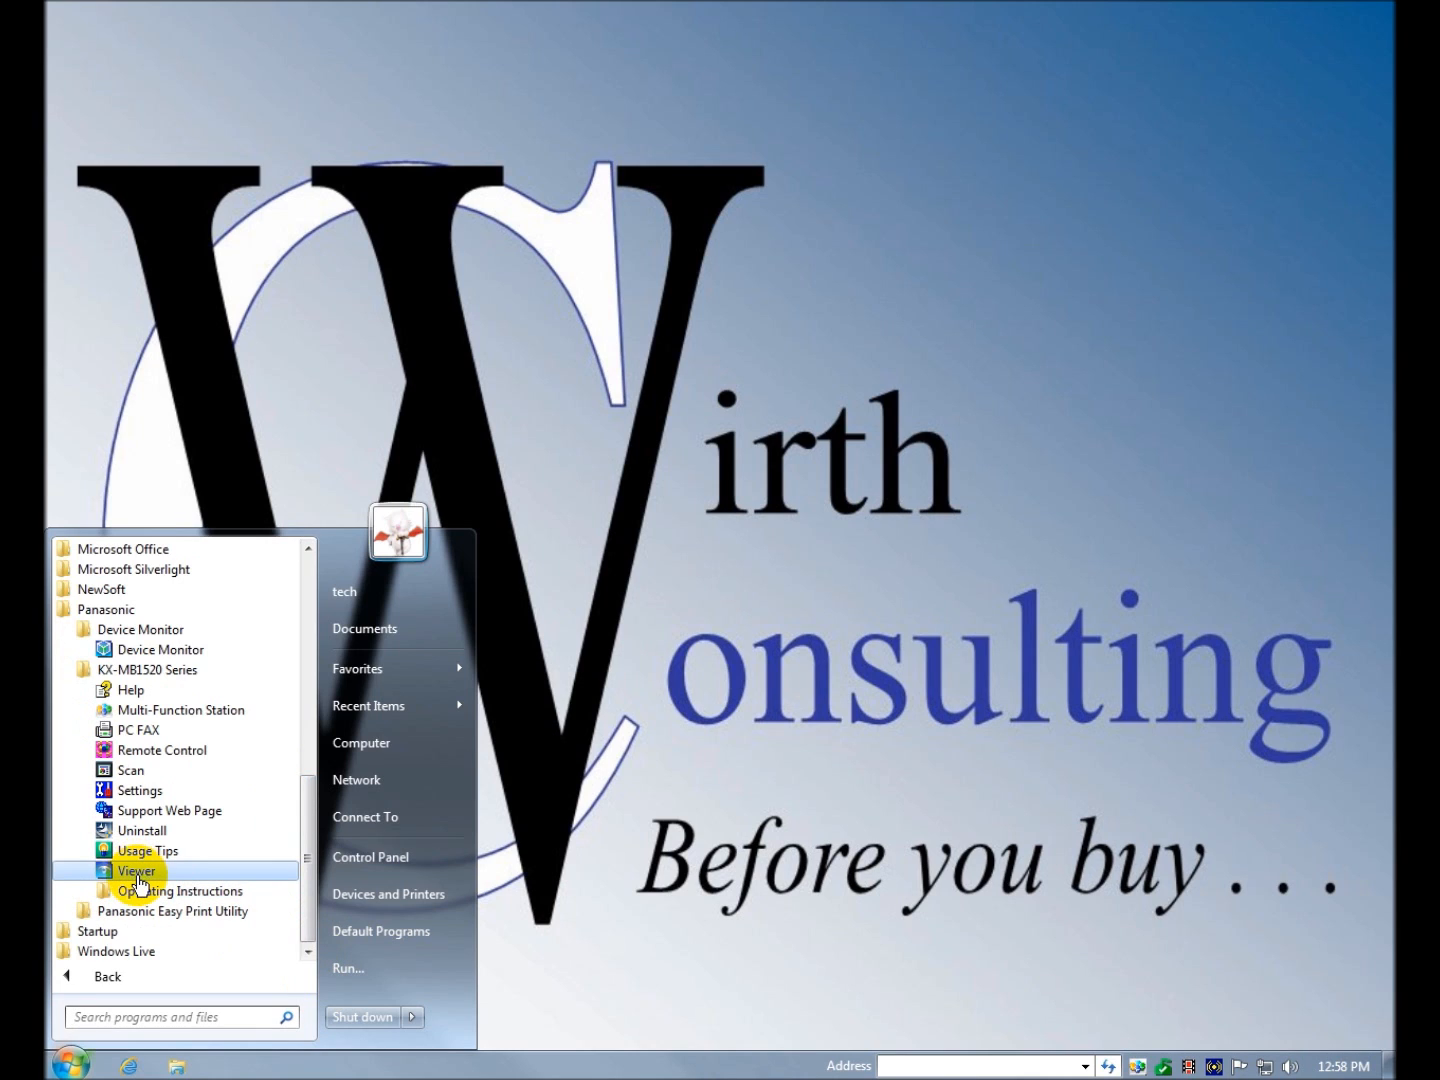
mouse_move(180, 892)
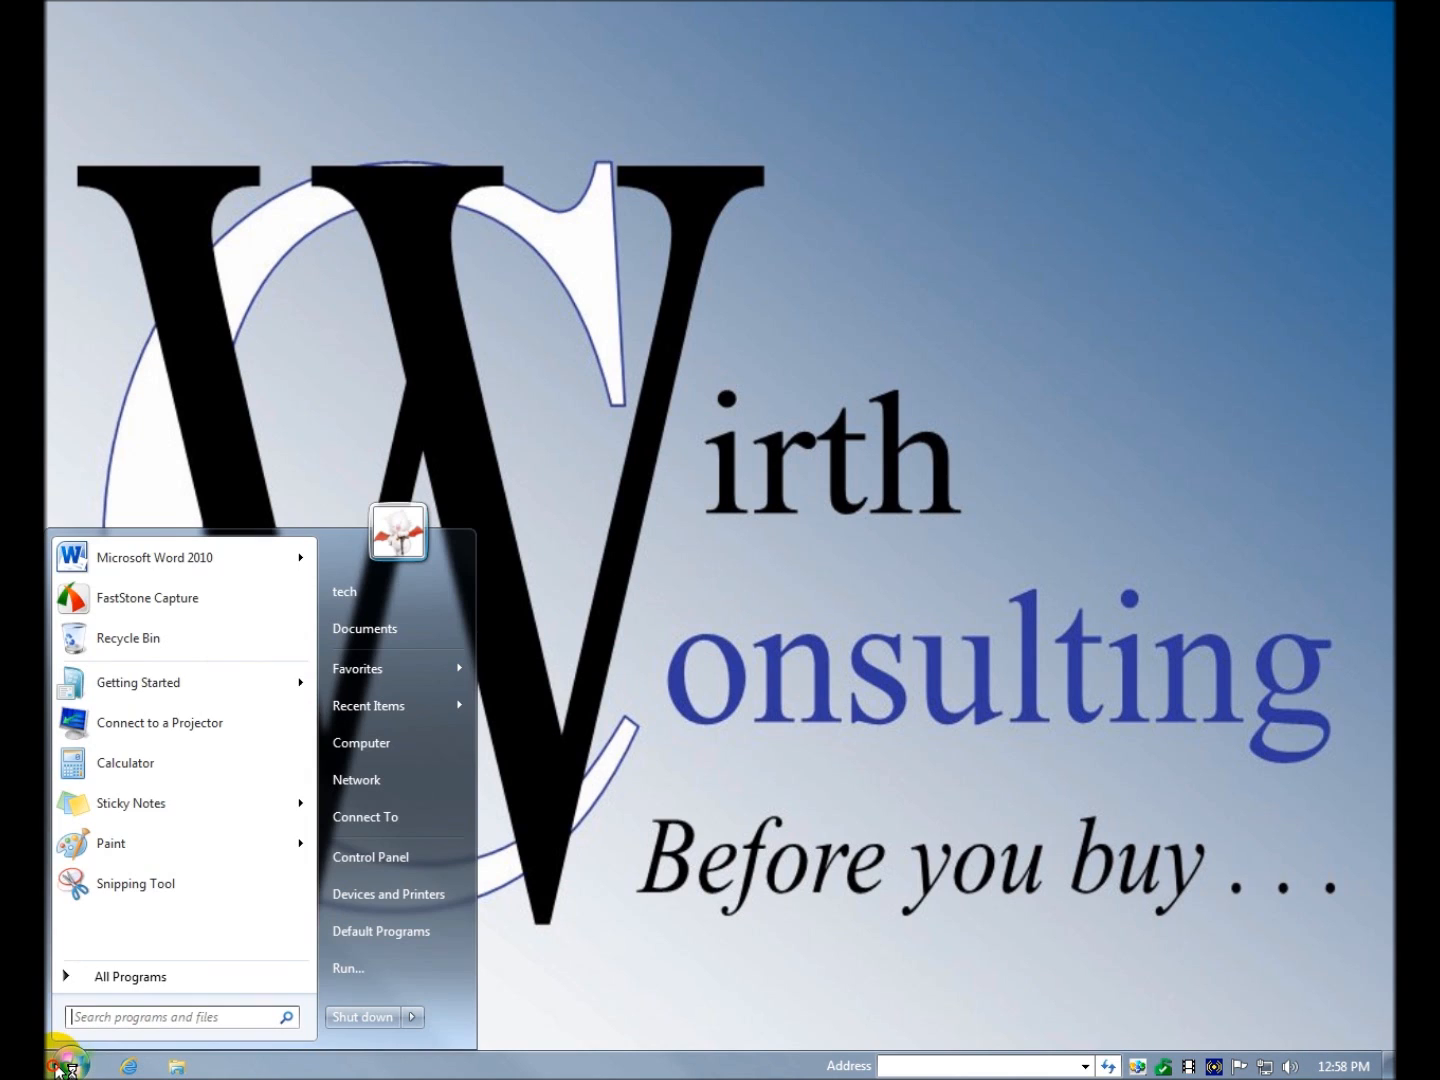
- Launch the Multi-Function Viewer from the Panasonic folder under All Programs
left_click(128, 976)
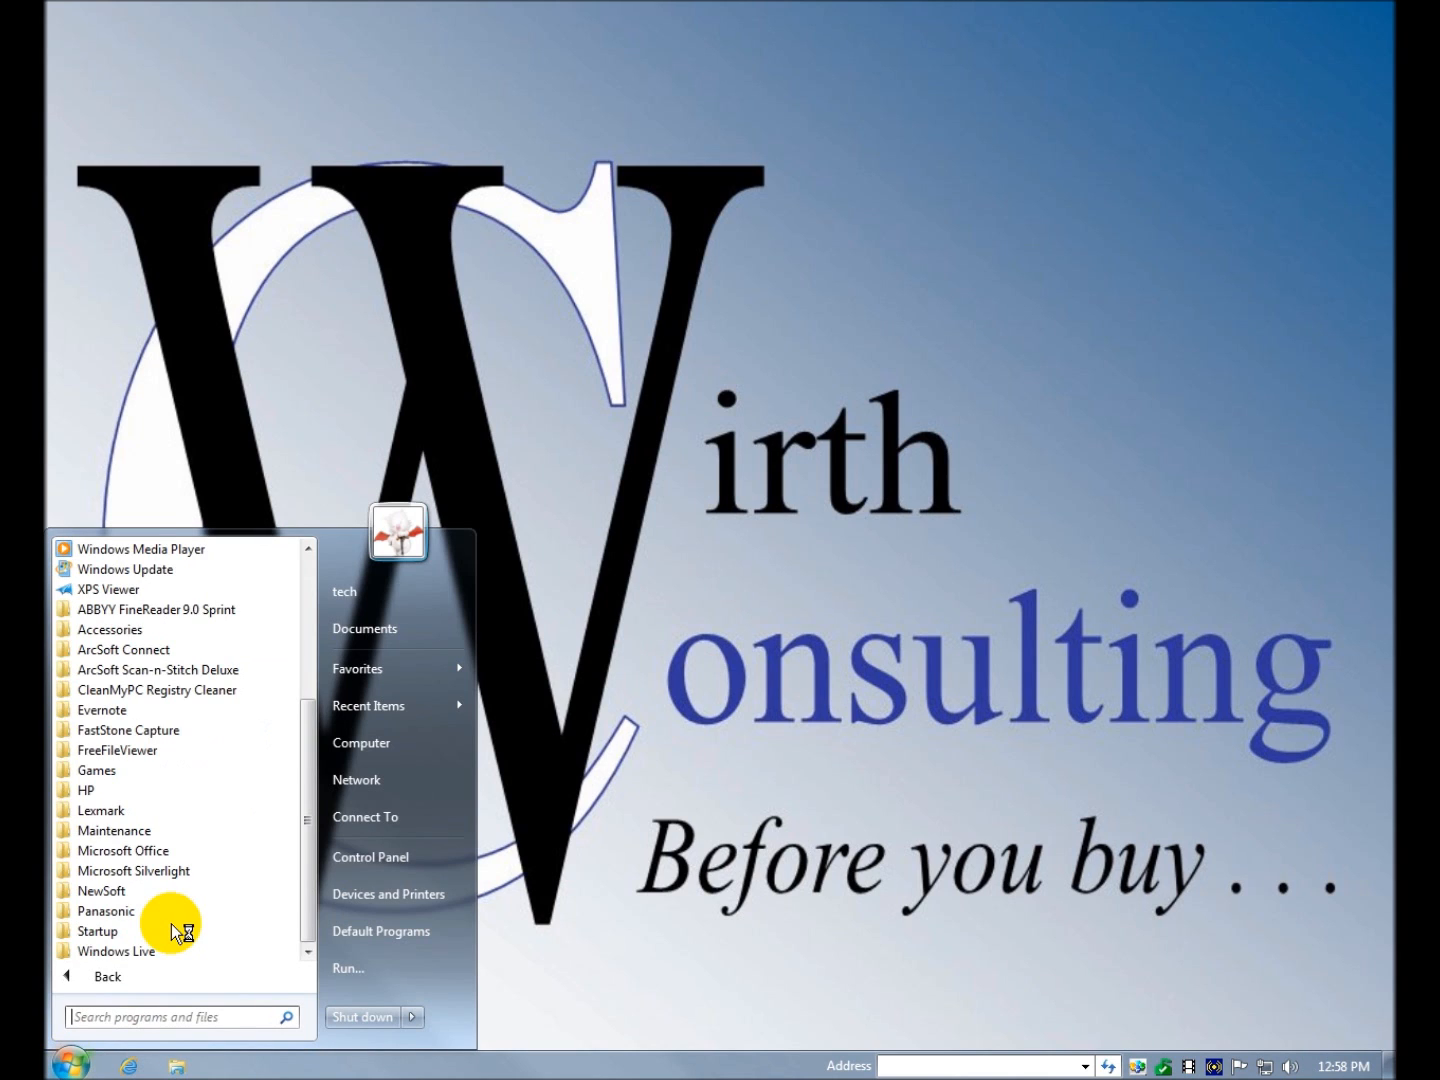
left_click(108, 910)
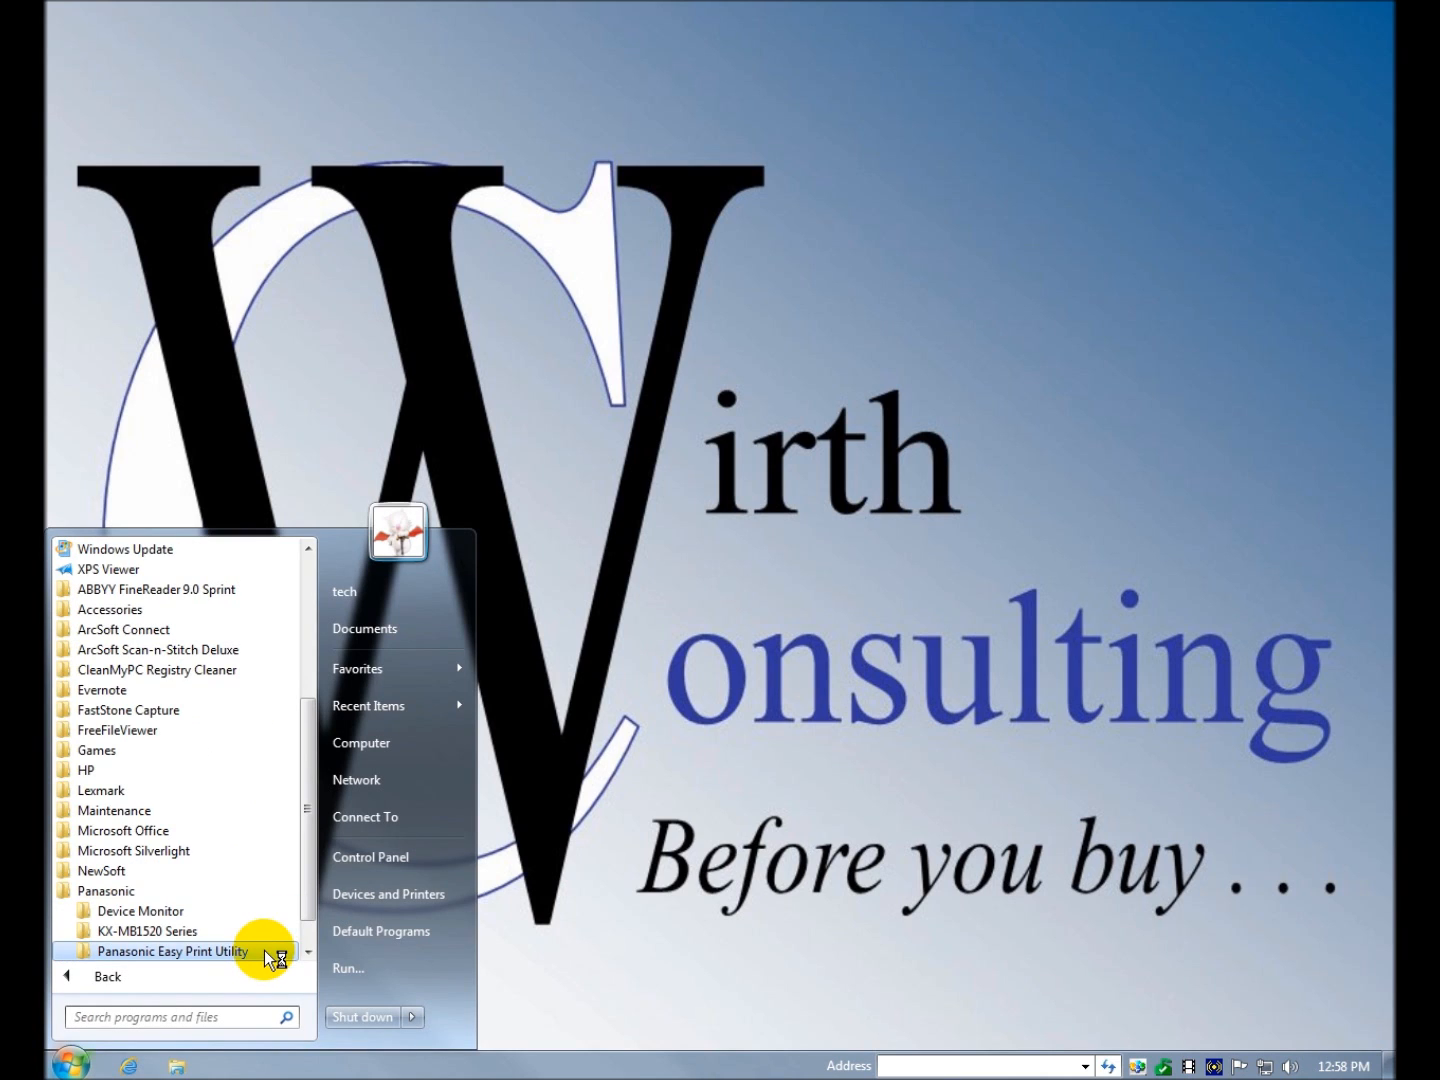
scroll("down", 3)
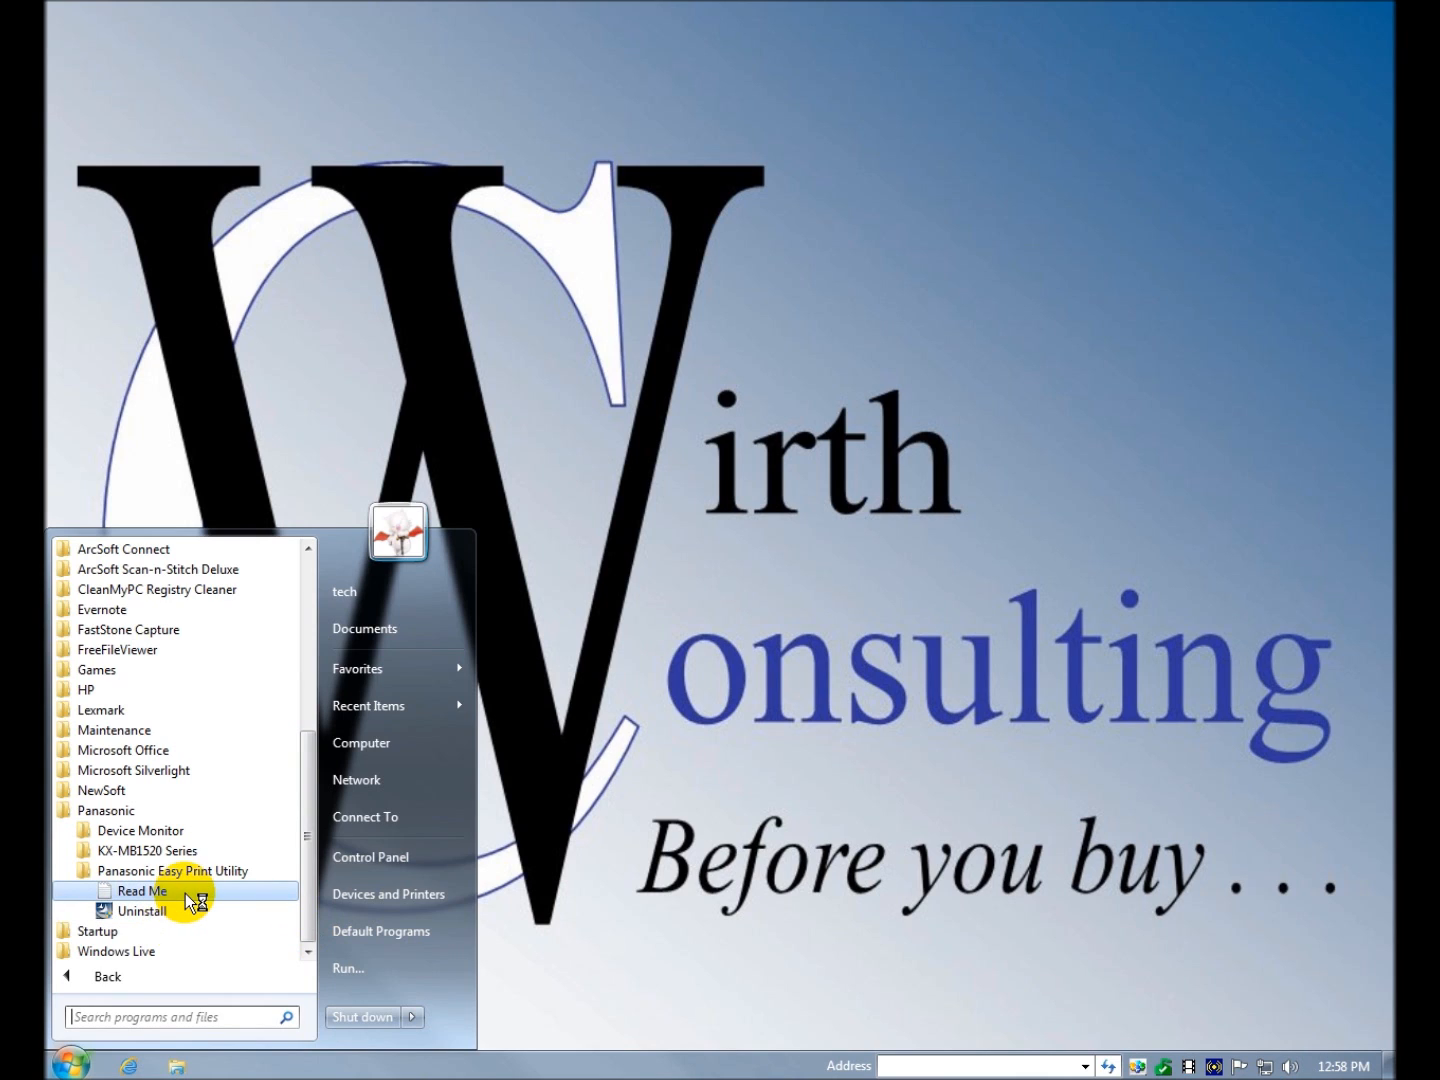
mouse_move(176, 870)
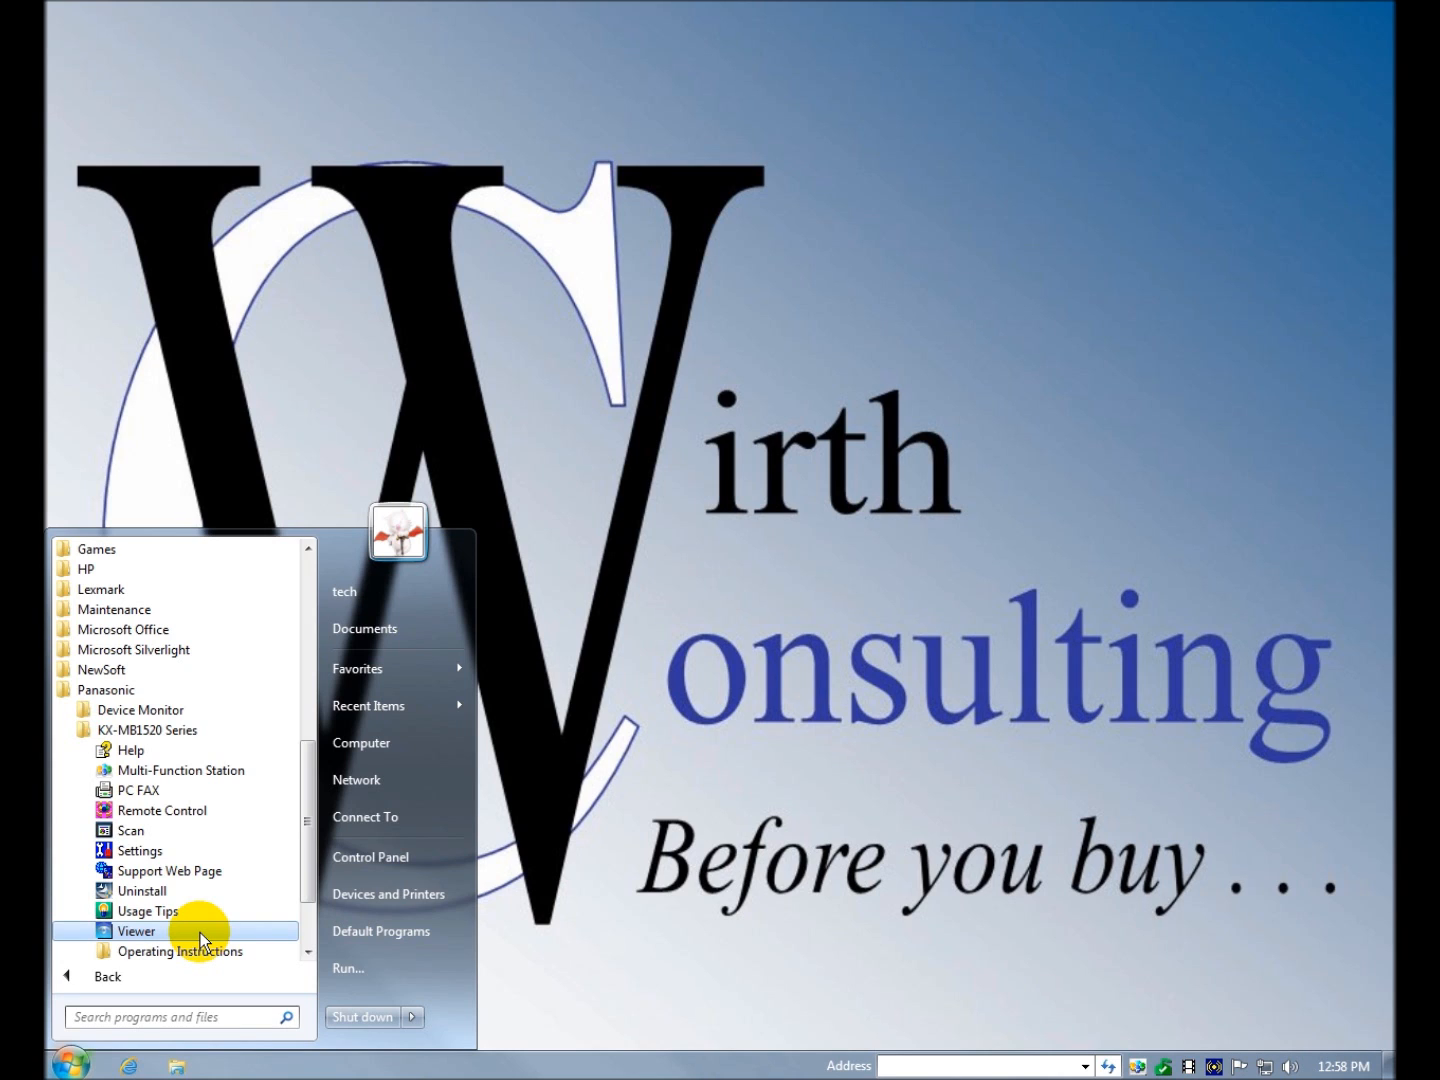
left_click(136, 932)
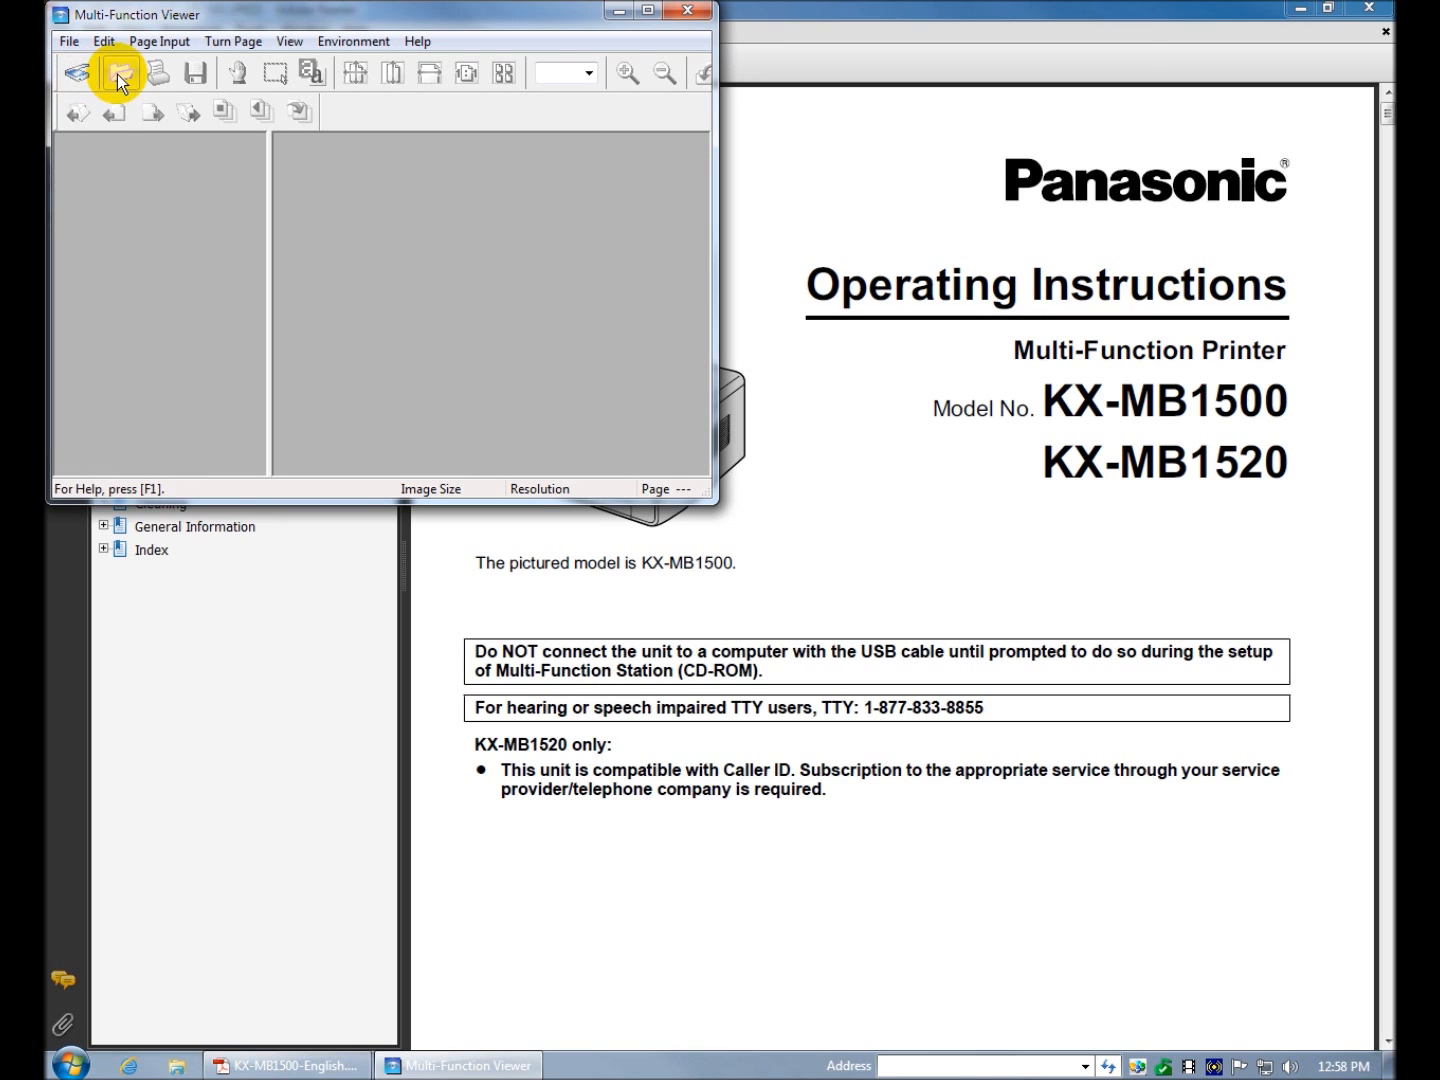
mouse_move(158, 72)
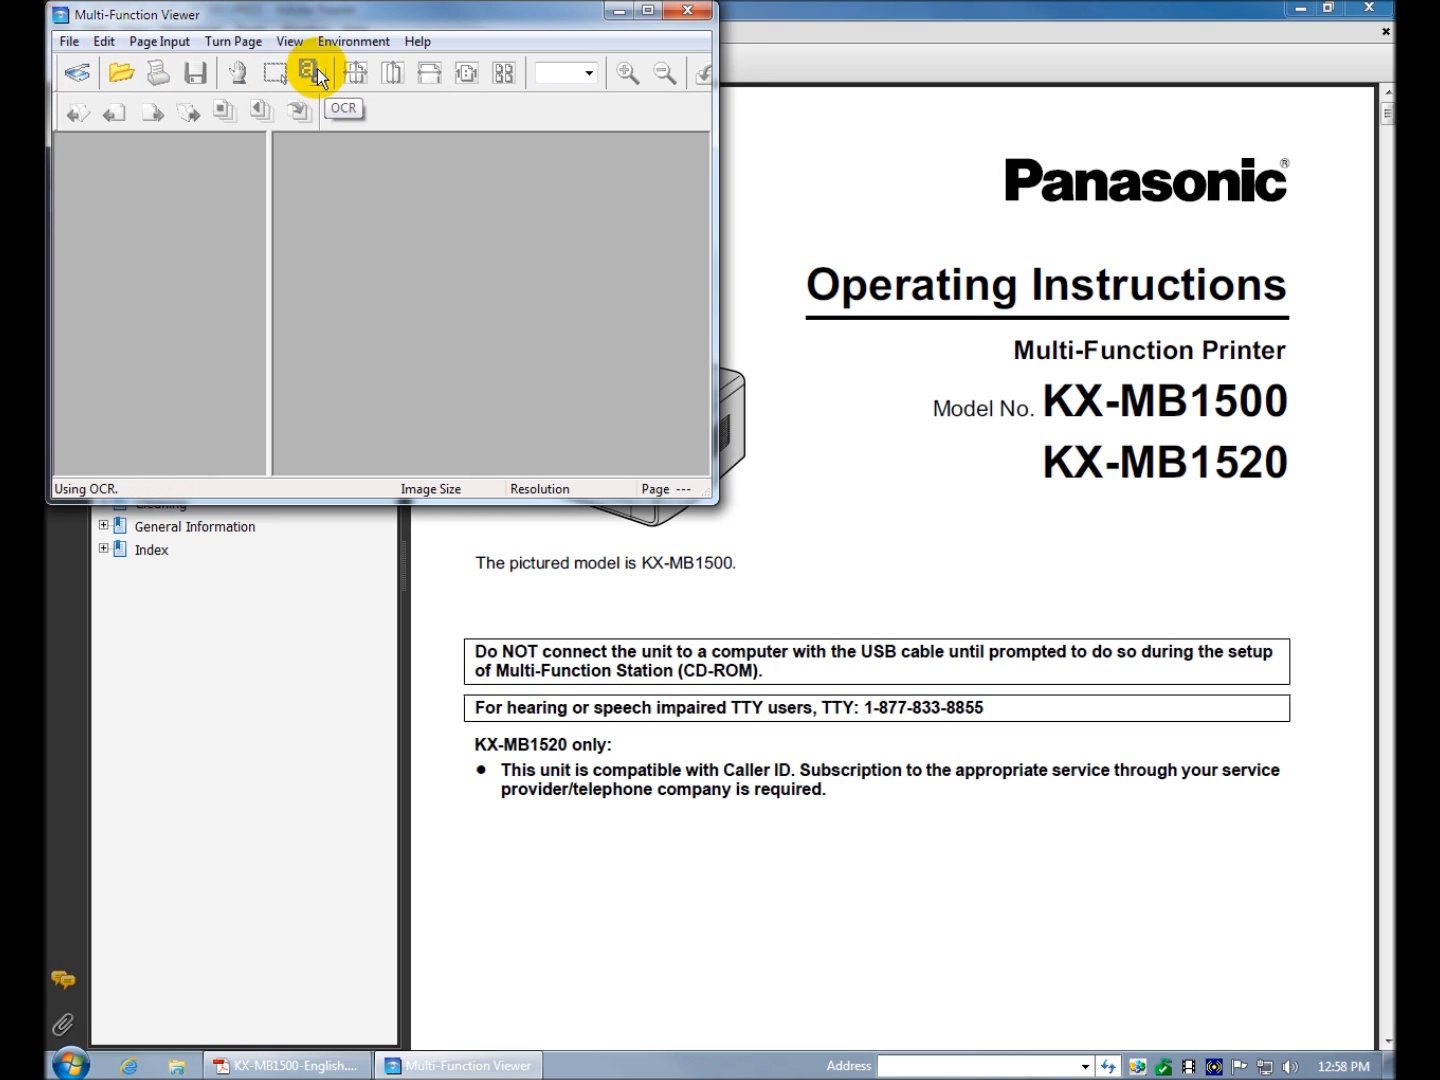
mouse_move(356, 72)
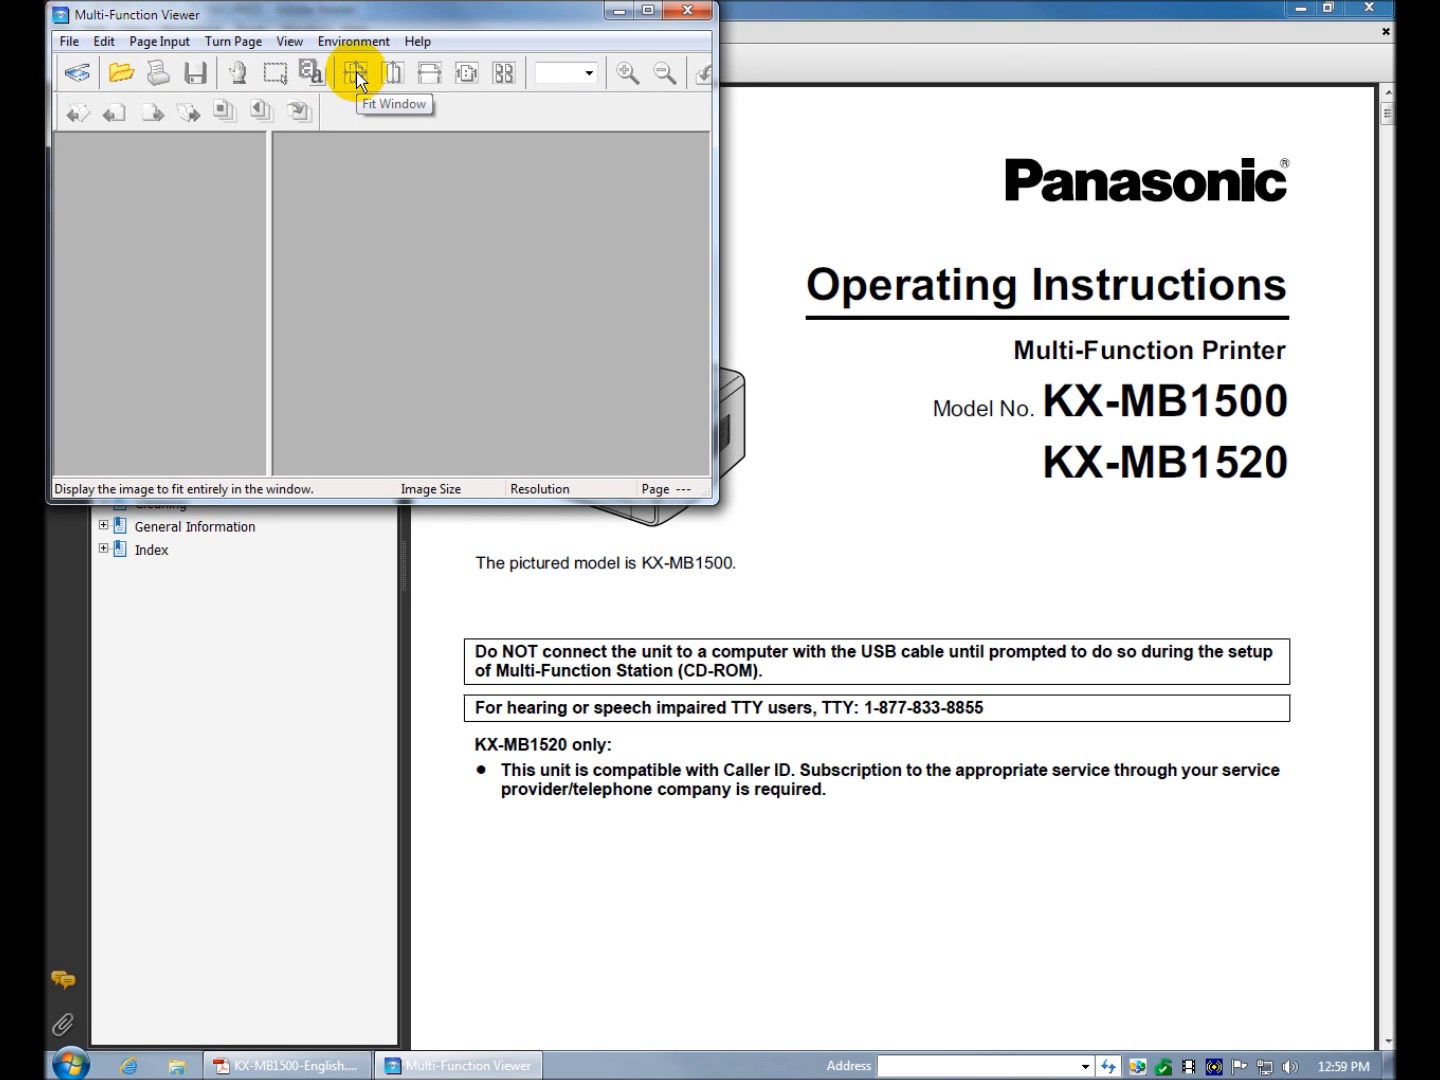
mouse_move(504, 72)
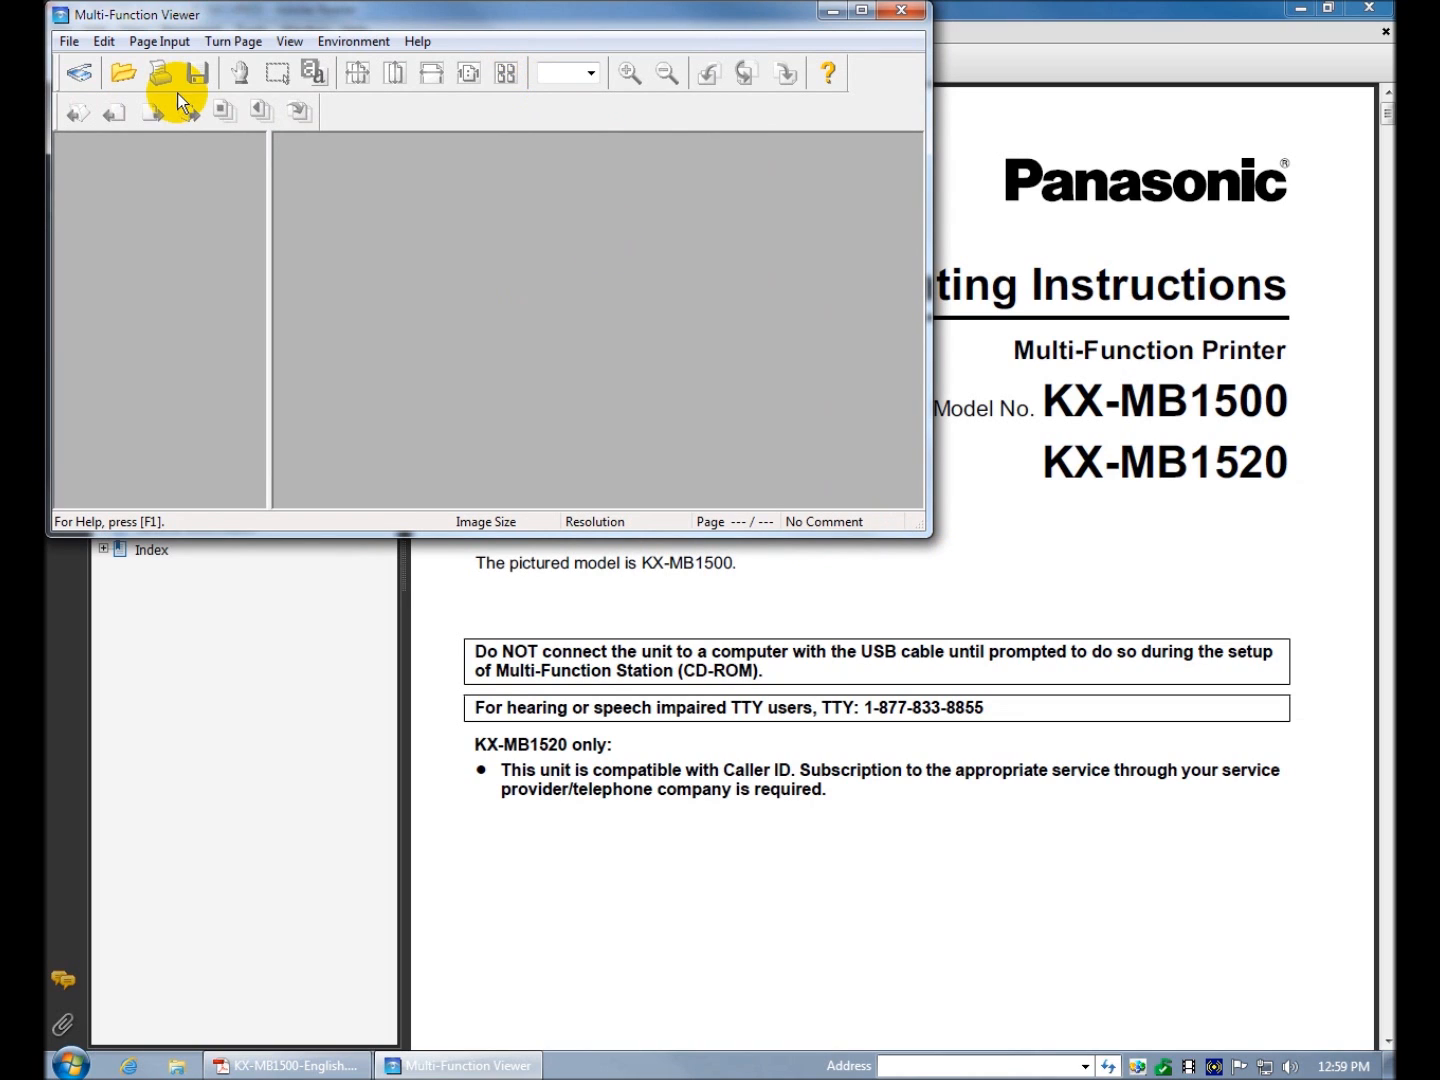
- Show the Viewer's Edit menu of page cut, copy, delete and file split/merge commands
left_click(160, 40)
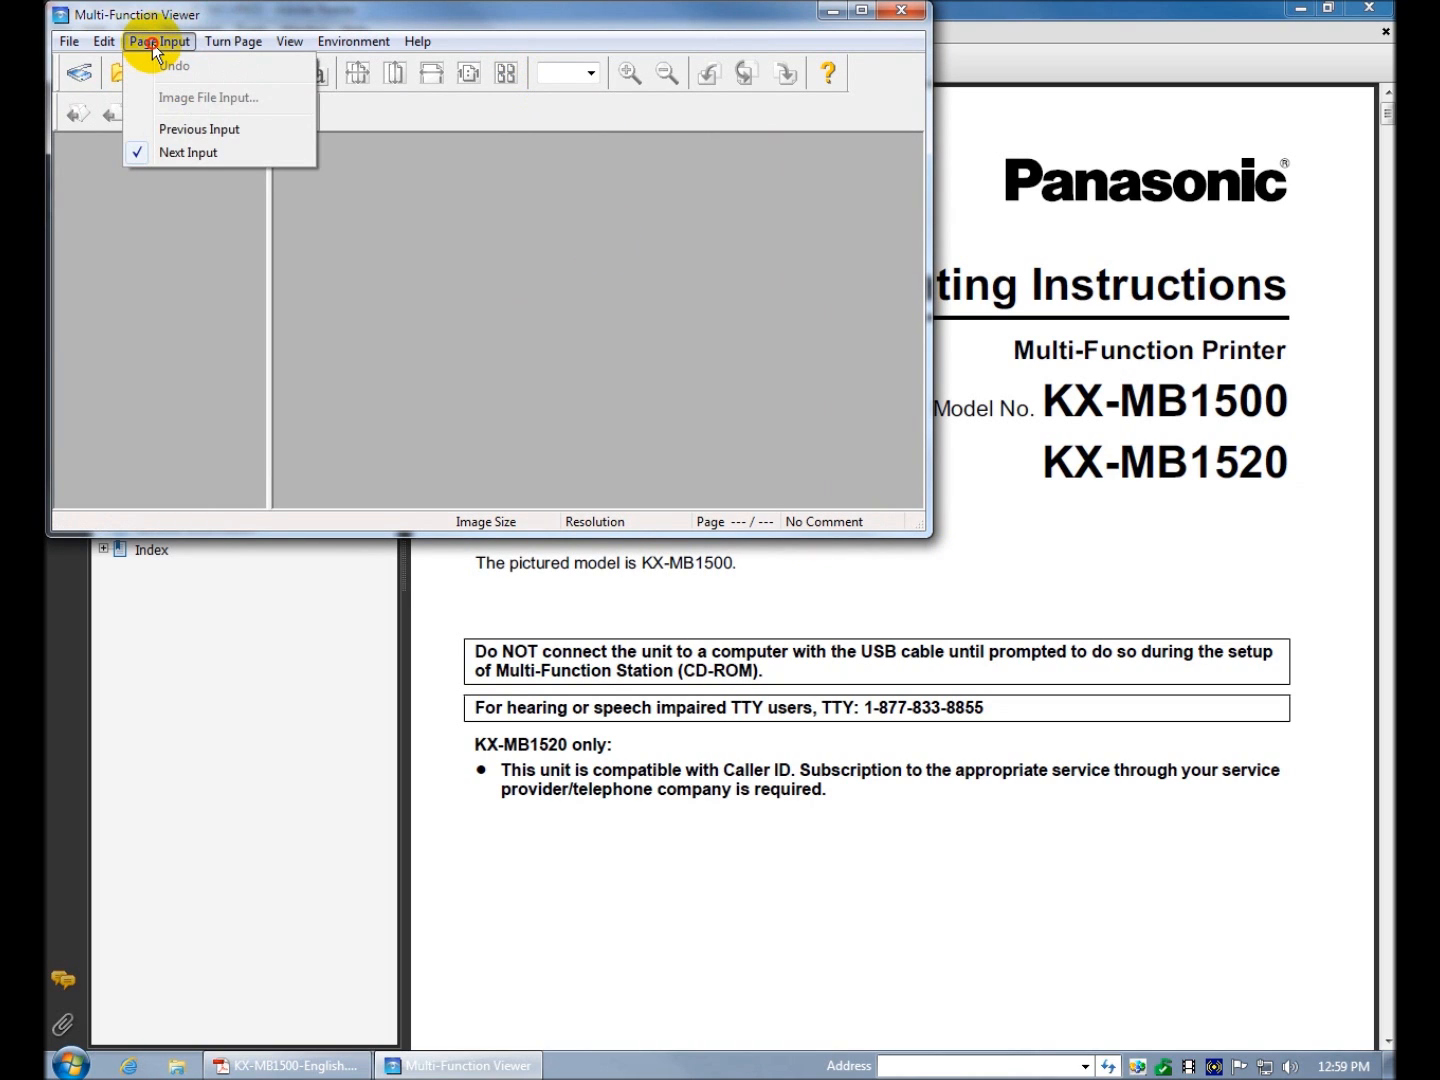
left_click(104, 40)
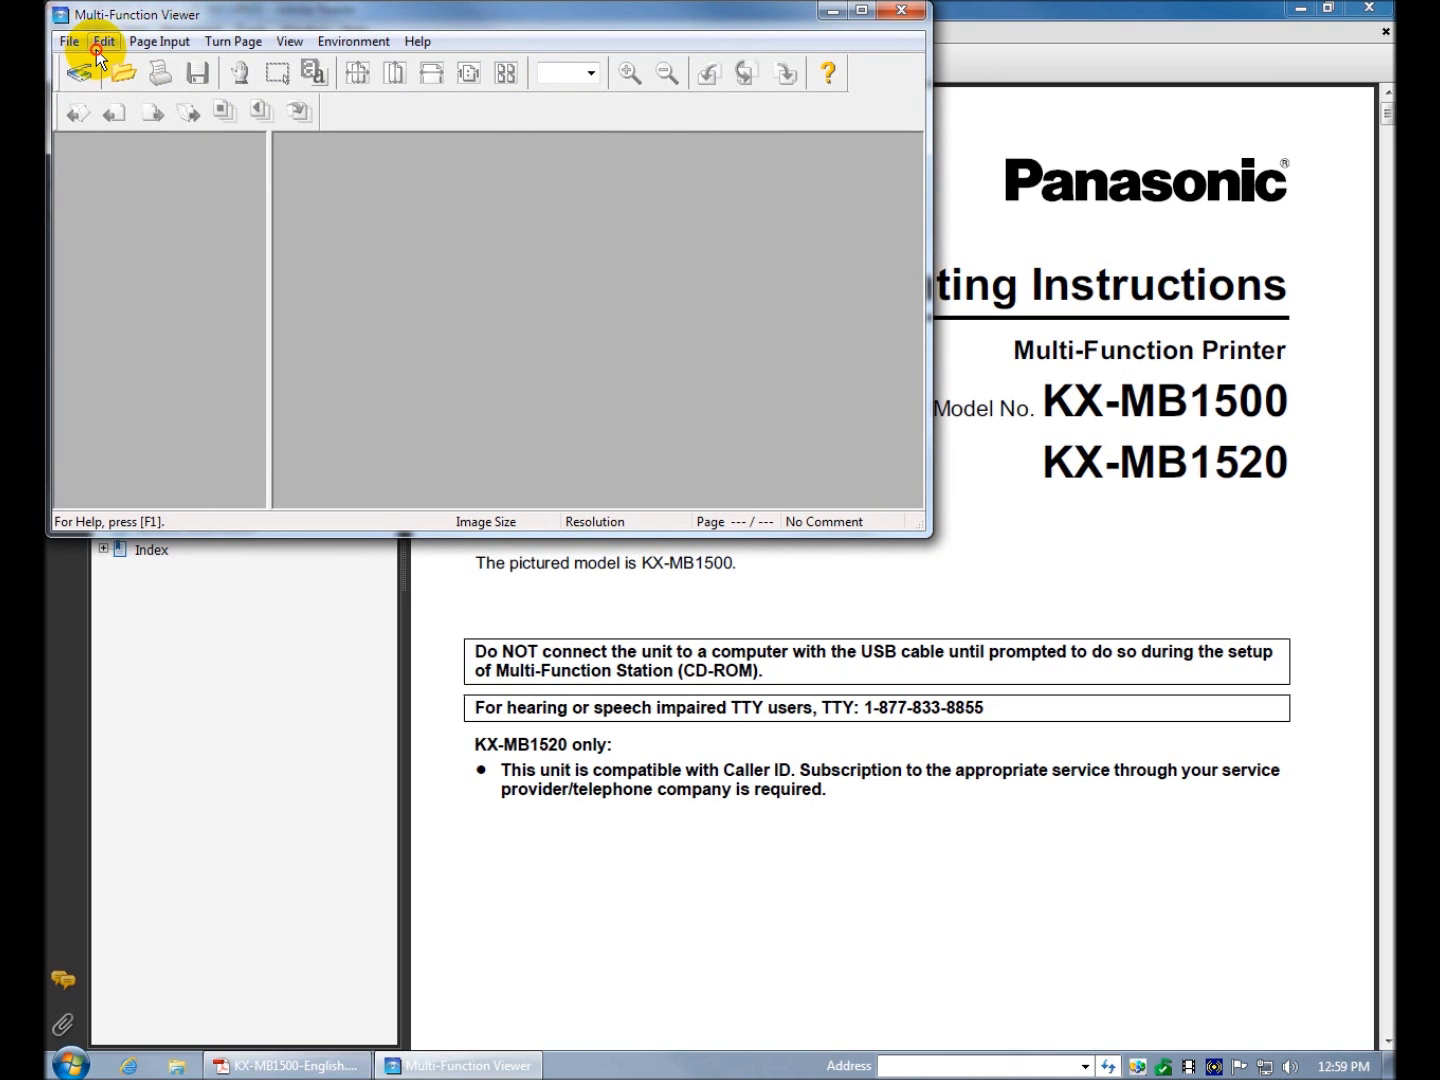
left_click(104, 40)
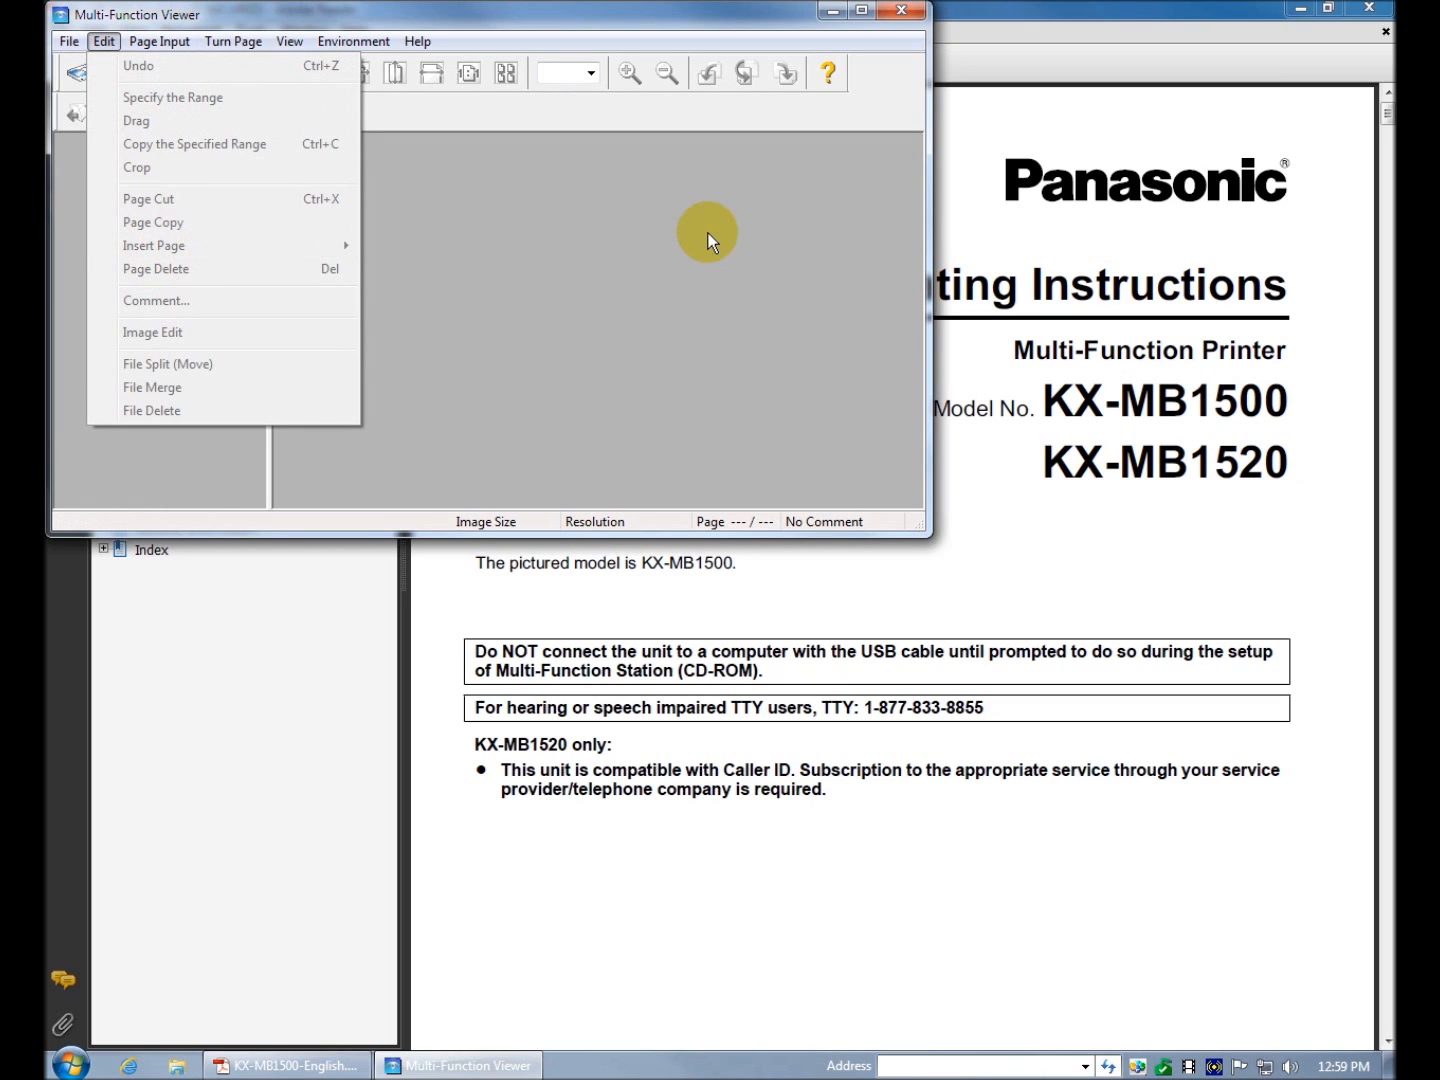
mouse_move(392, 308)
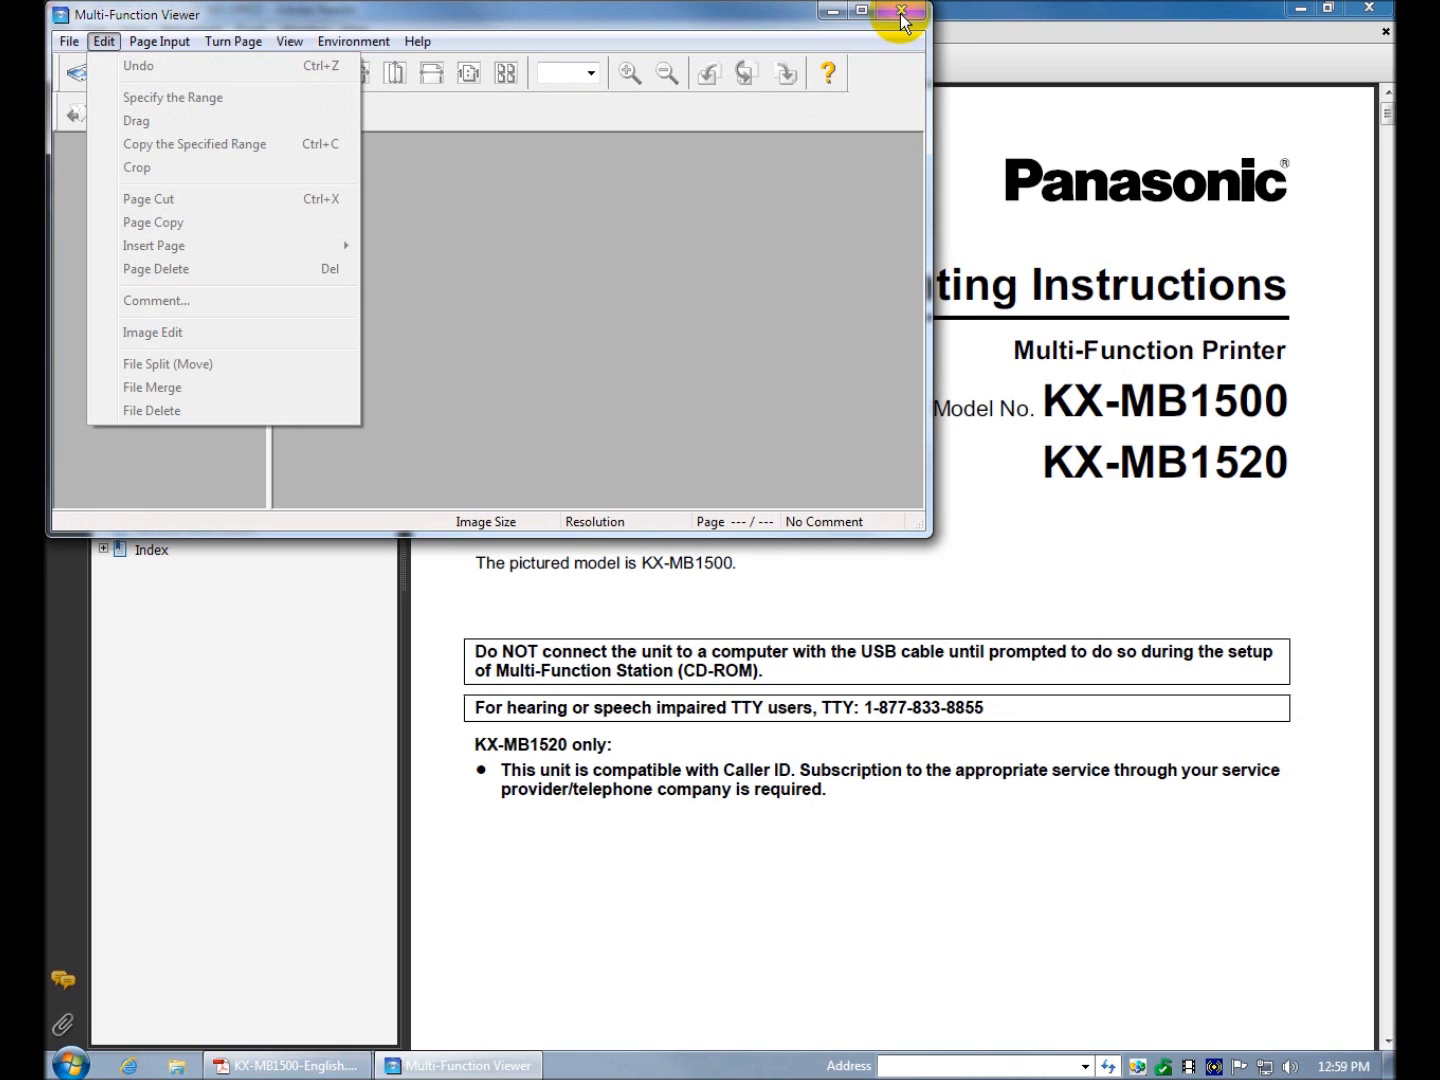
- Close the Viewer and jump to the manual's index via the bookmarks
left_click(900, 12)
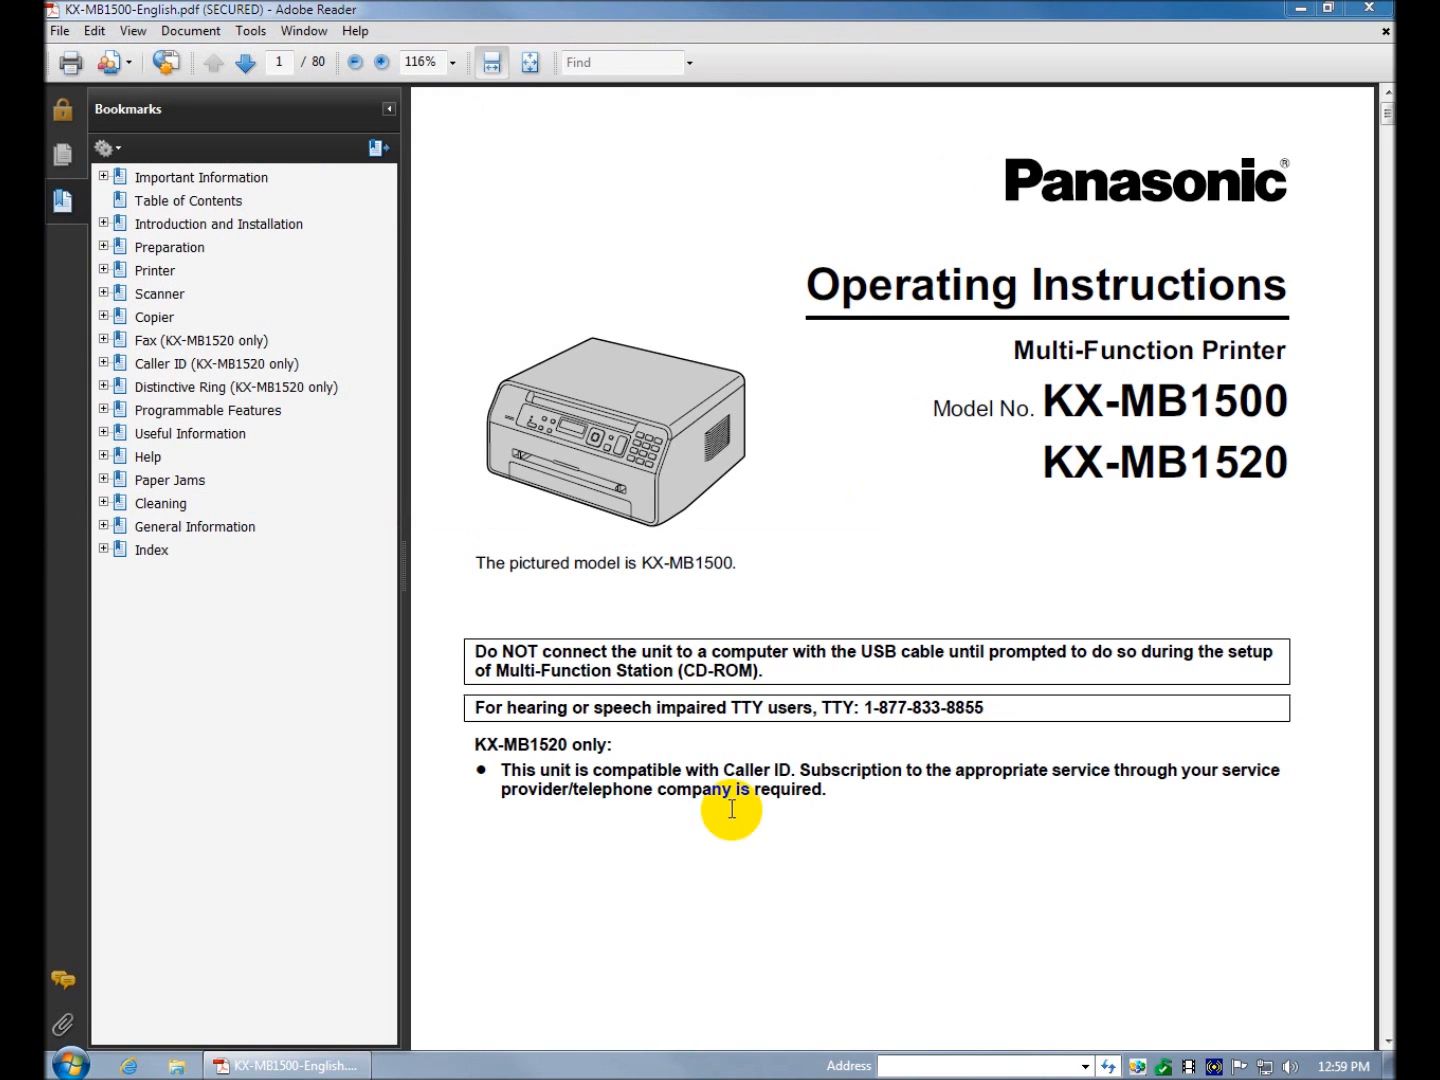
left_click(104, 176)
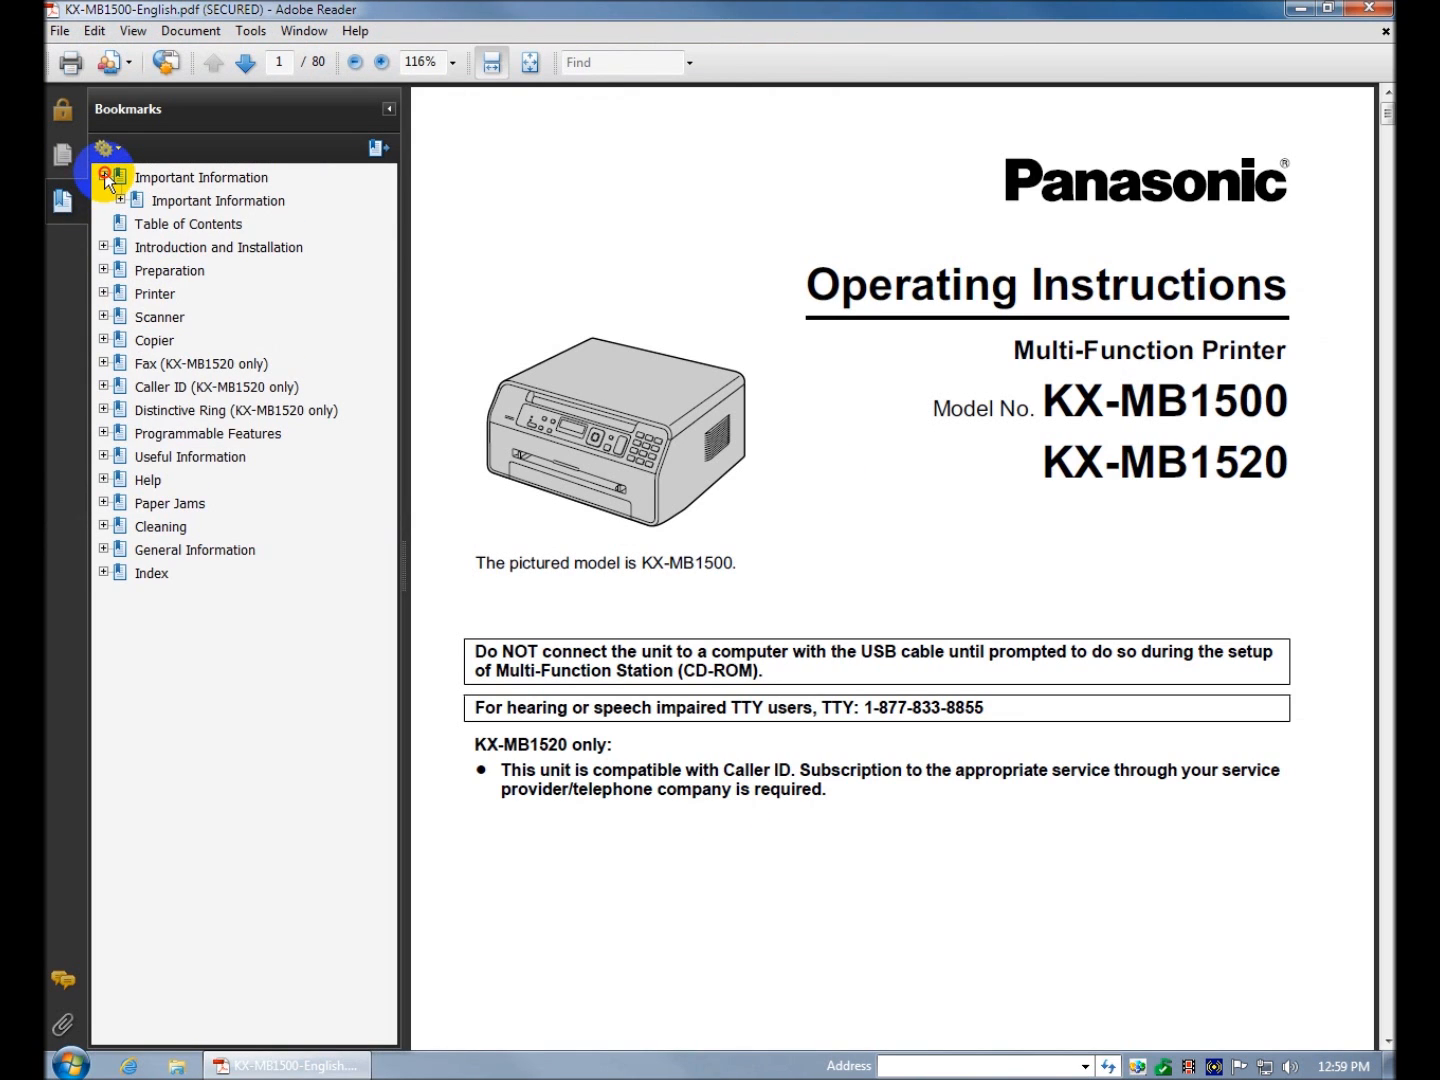
left_click(104, 550)
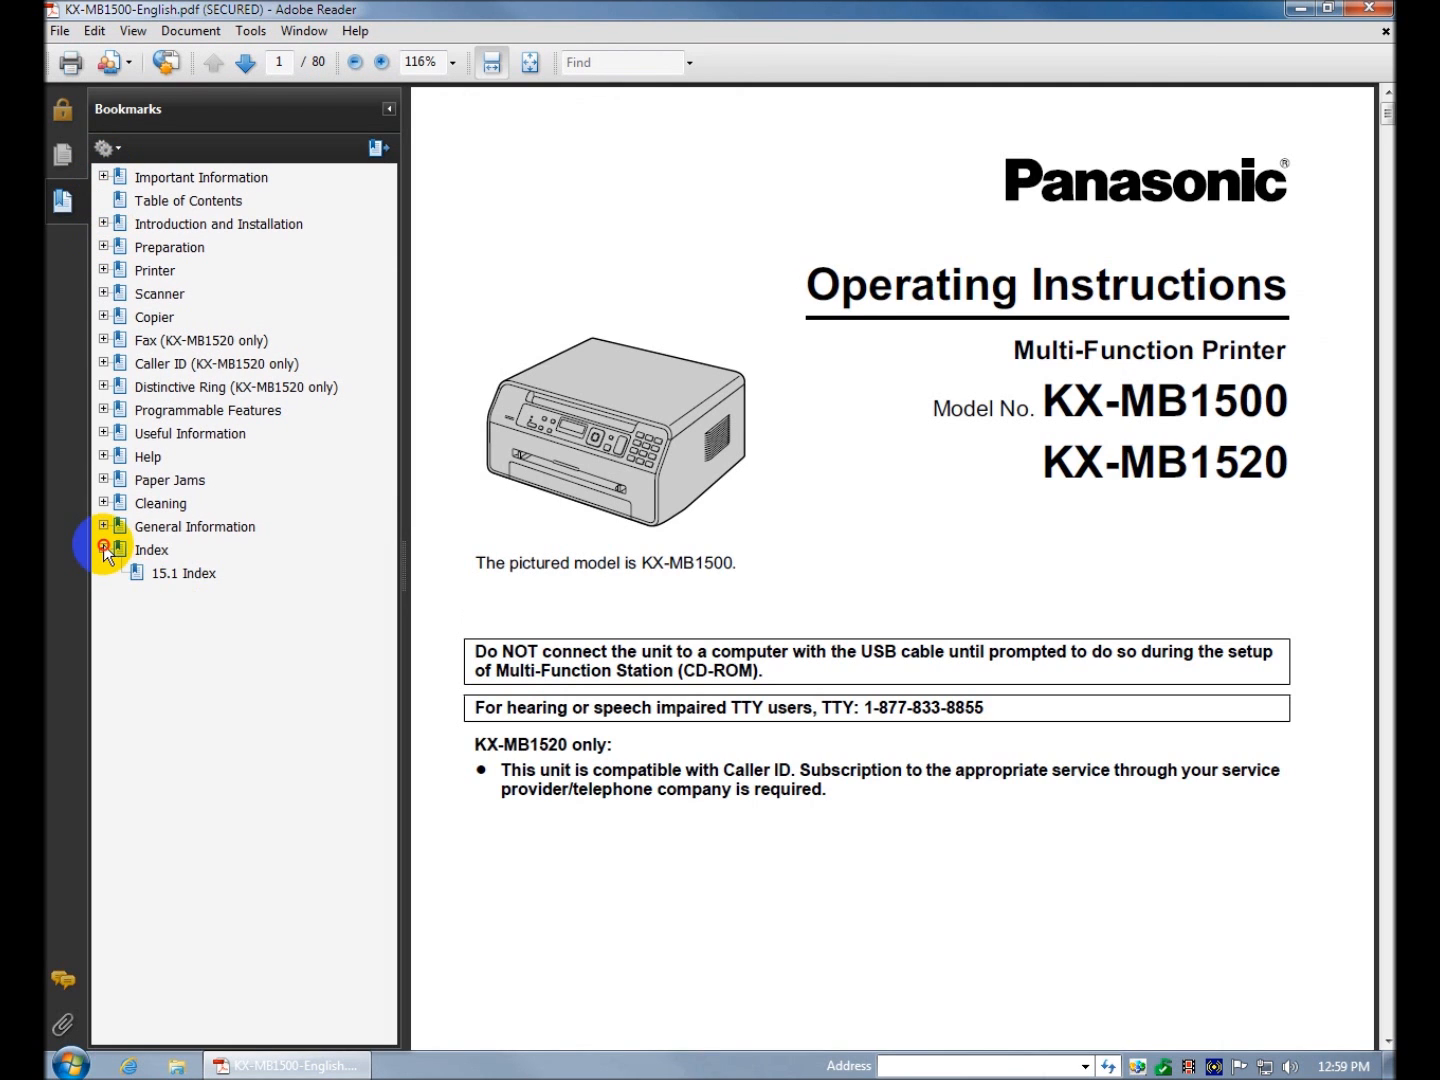
left_click(184, 572)
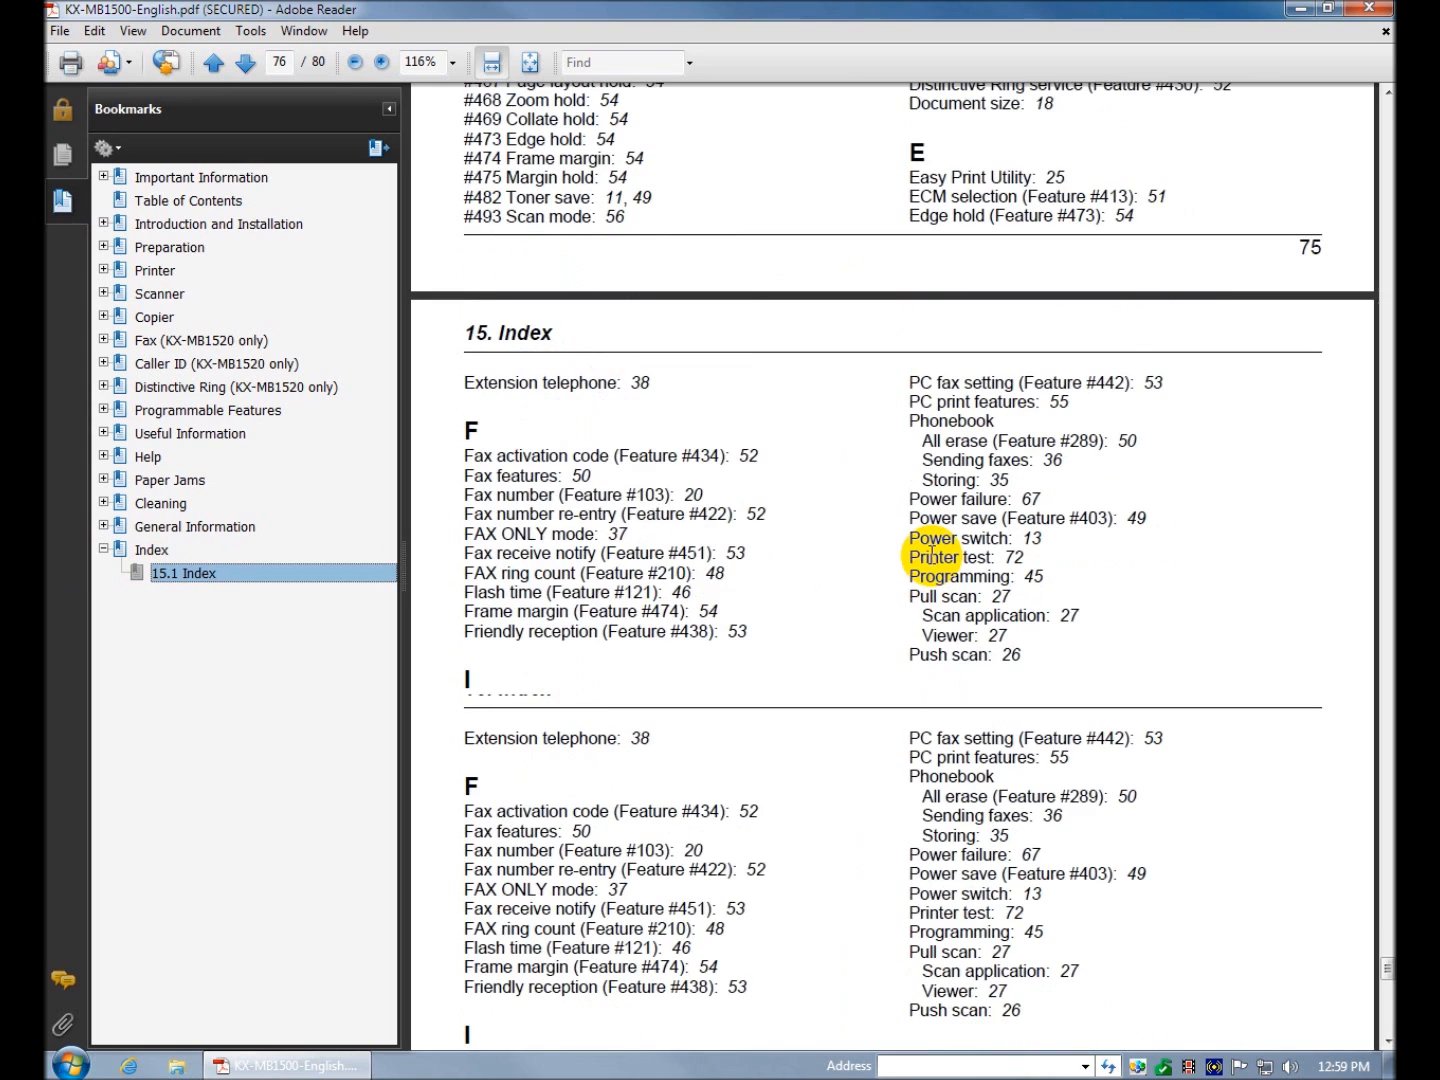
scroll("down", 3)
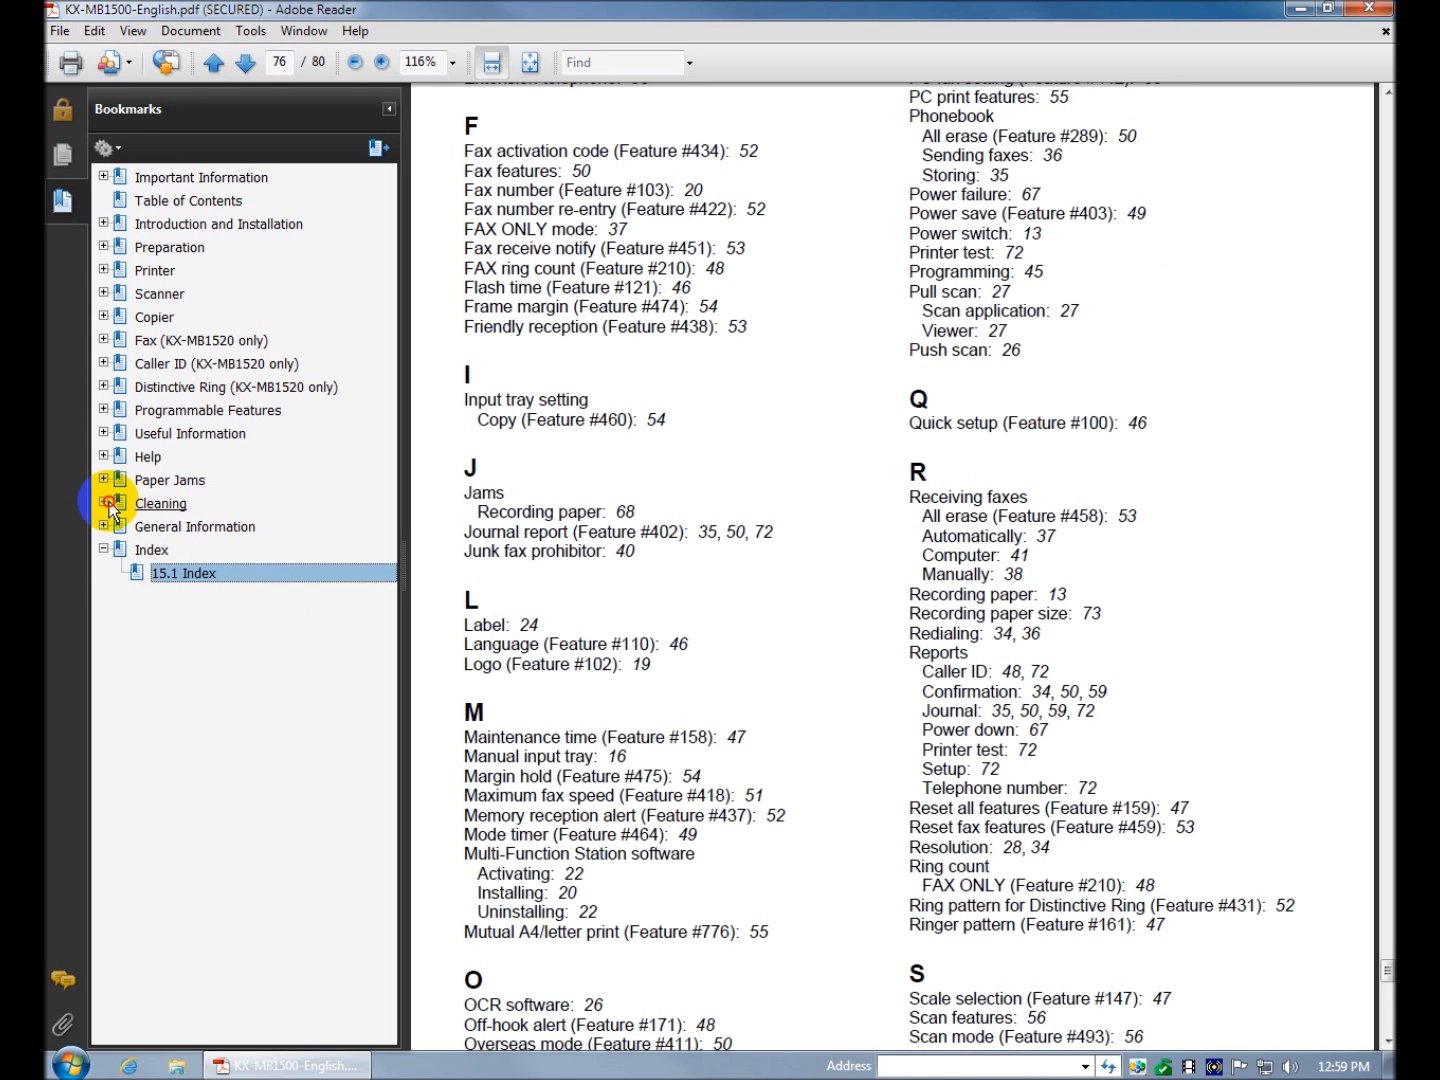
- Jump to section 13.1 on cleaning the white plates and glass and read through it
left_click(104, 504)
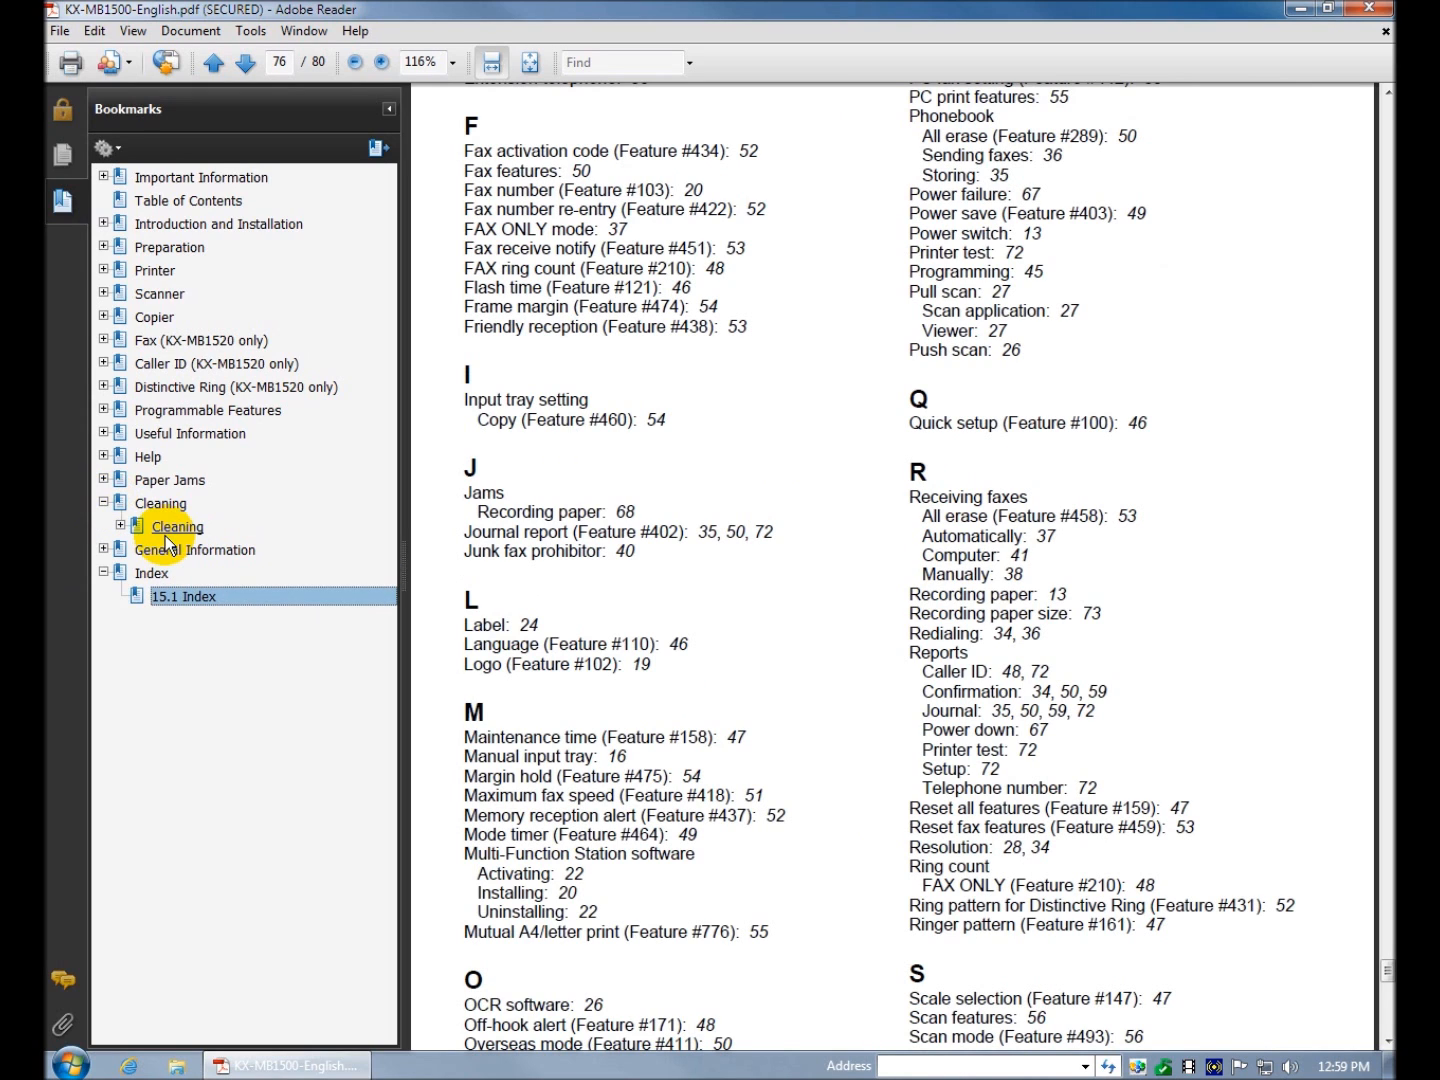
left_click(178, 526)
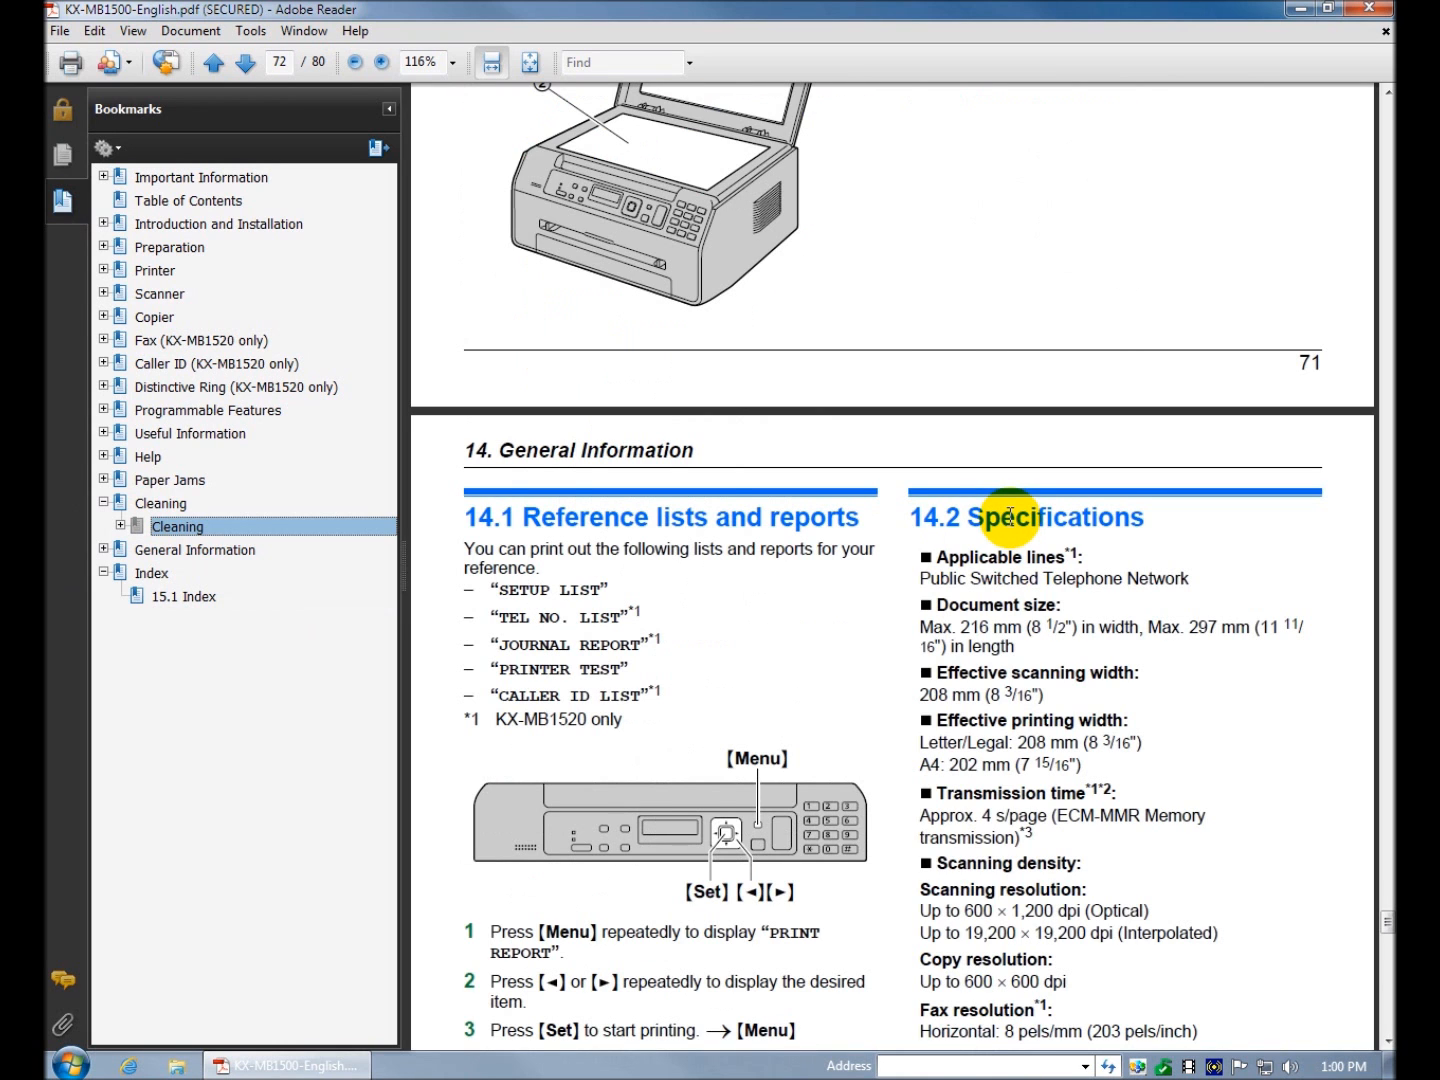
left_click(212, 62)
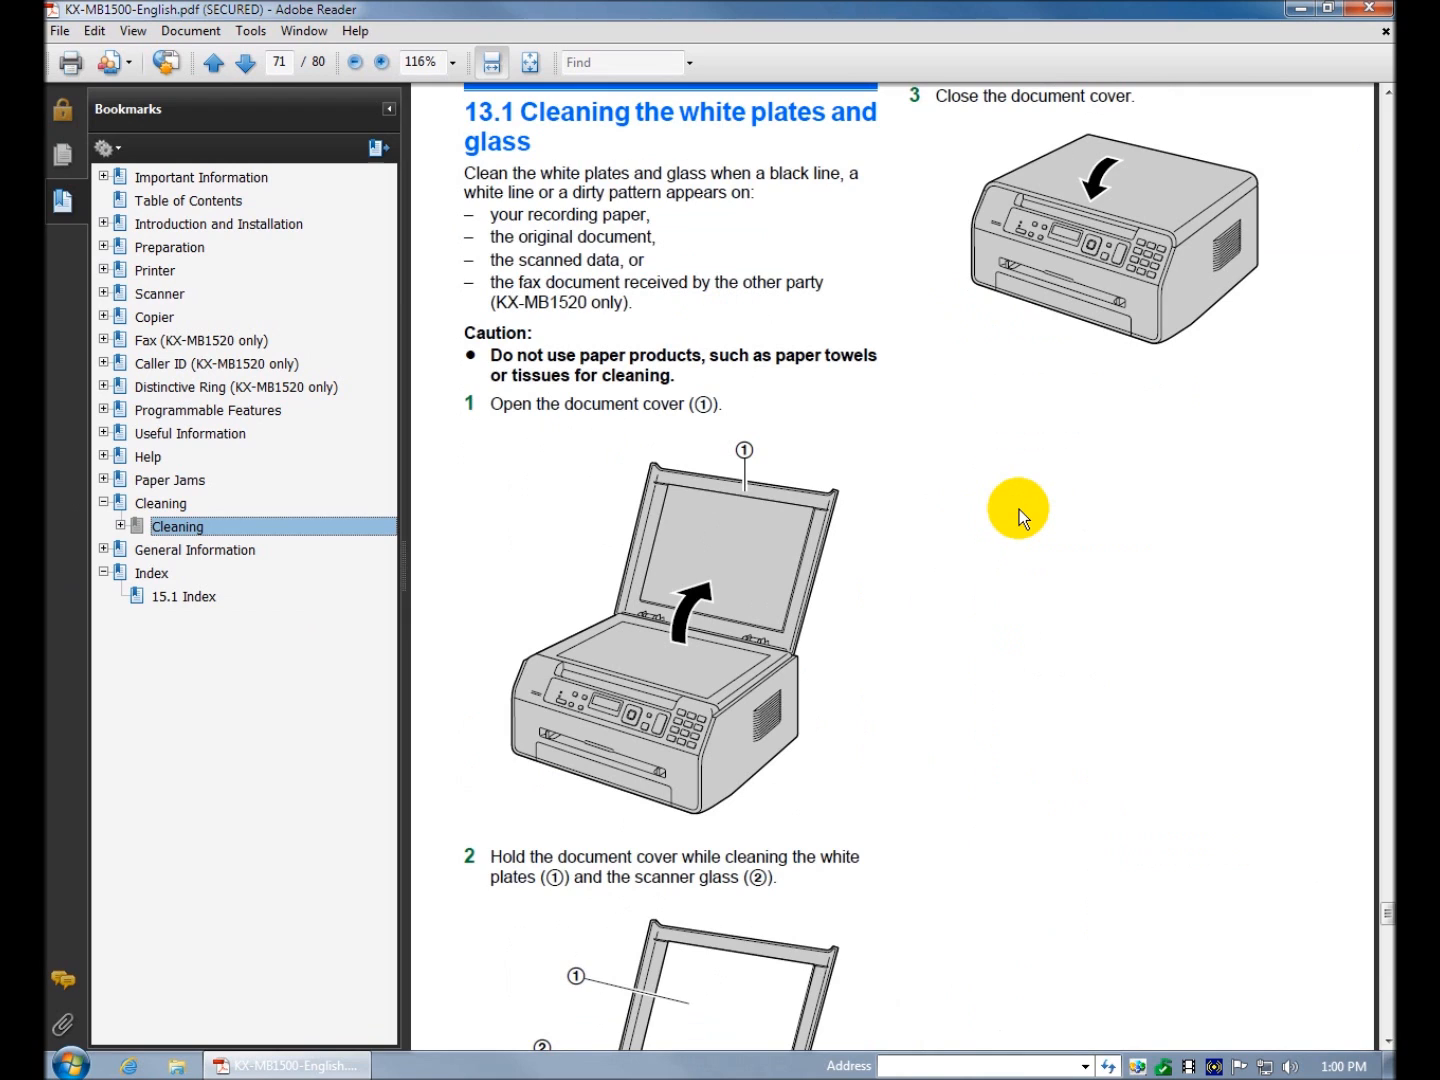
mouse_move(862, 582)
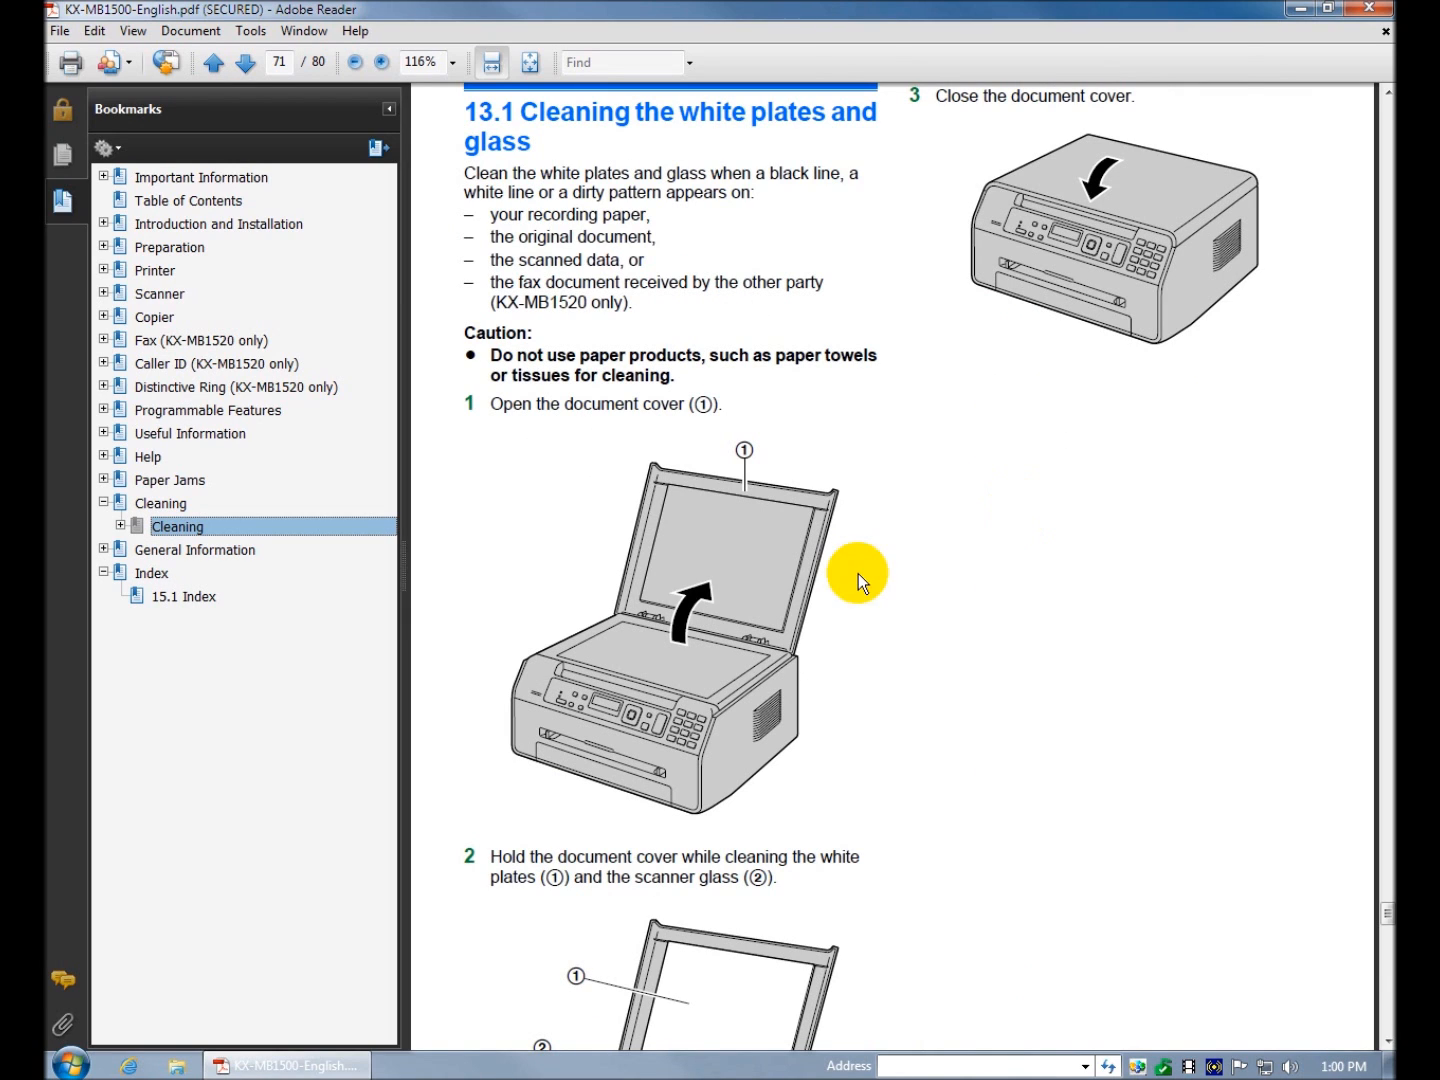
scroll("down", 3)
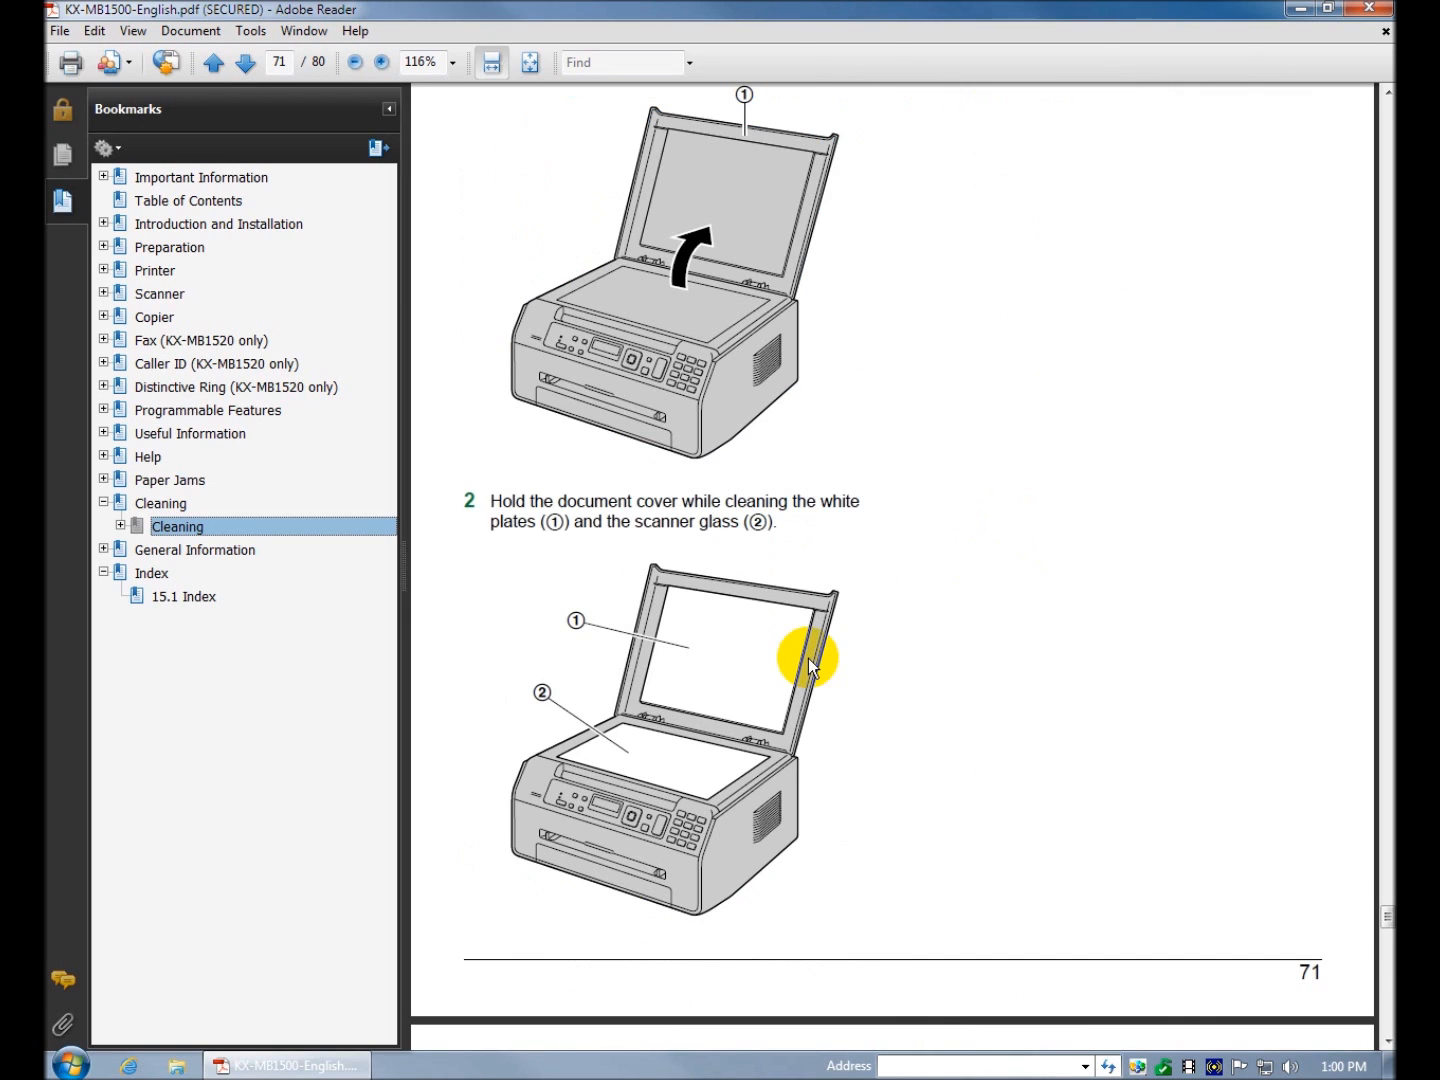
scroll("down", 3)
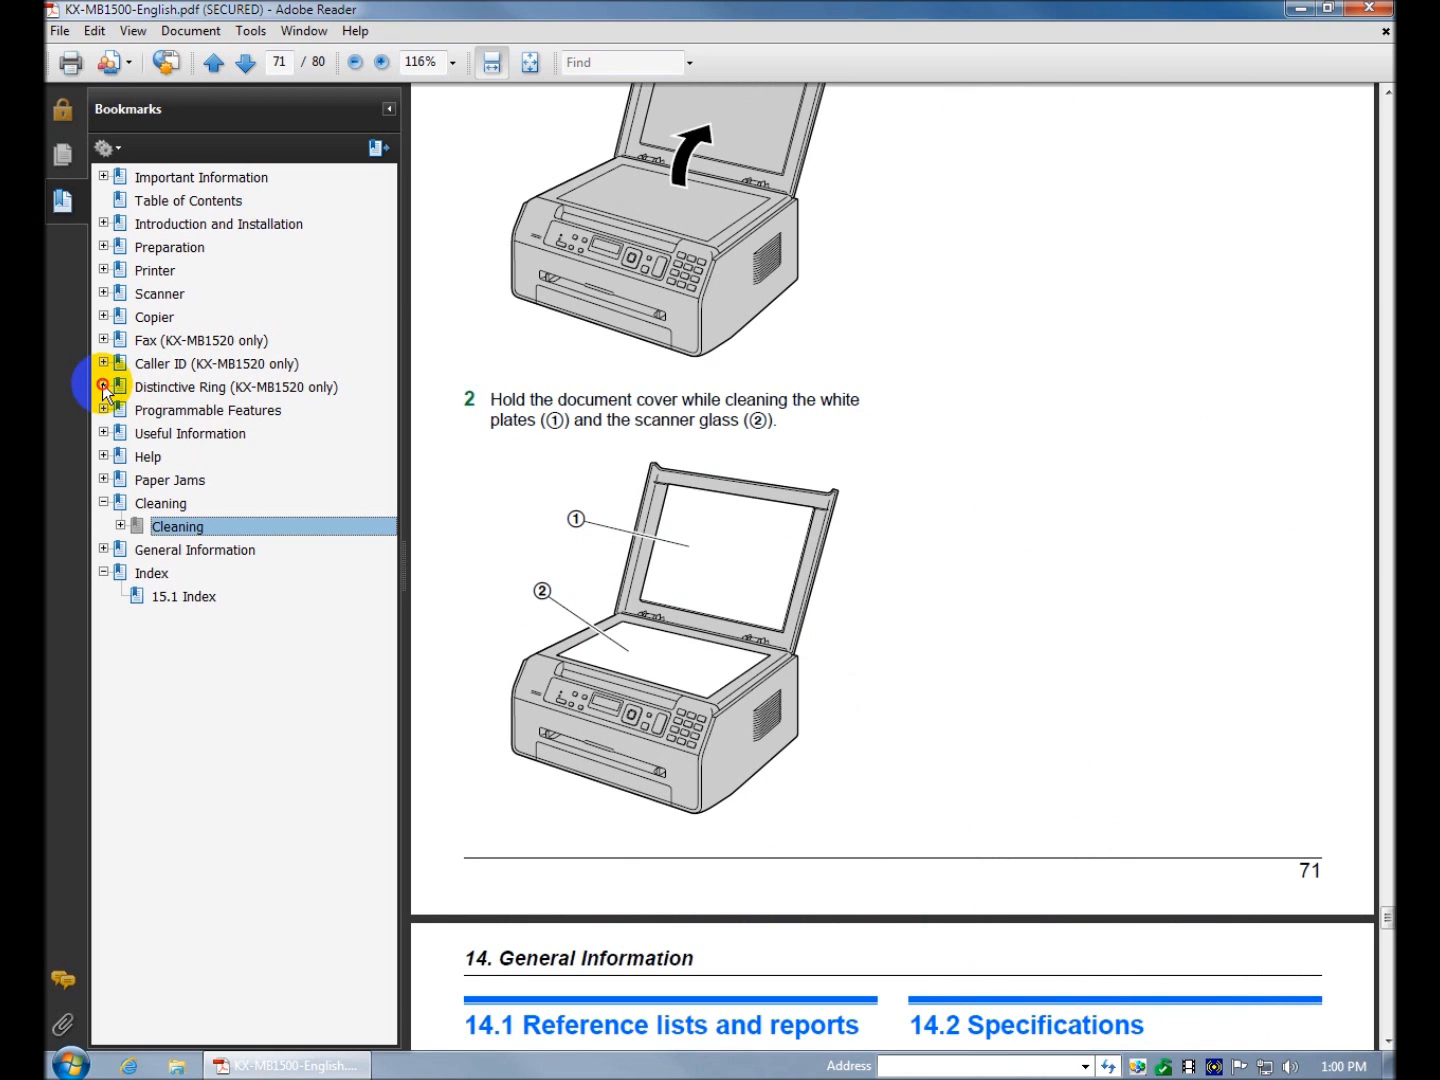
left_click(104, 388)
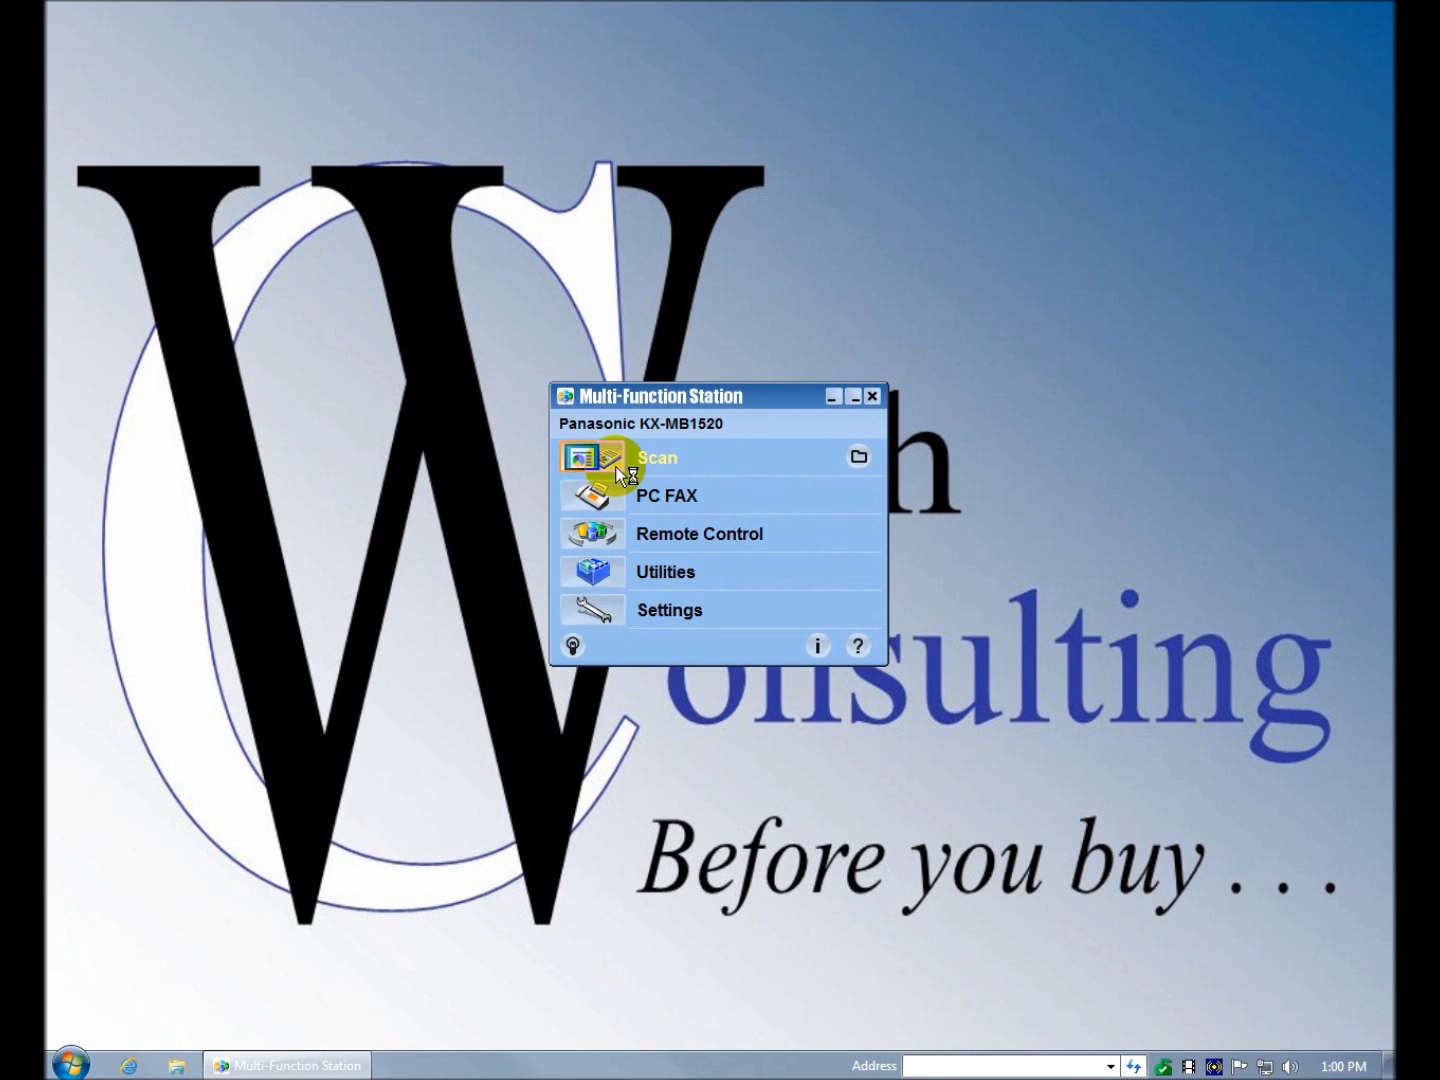
- Start Multi-Function Scan and bring up its Settings dialog from the Tools menu
left_click(656, 456)
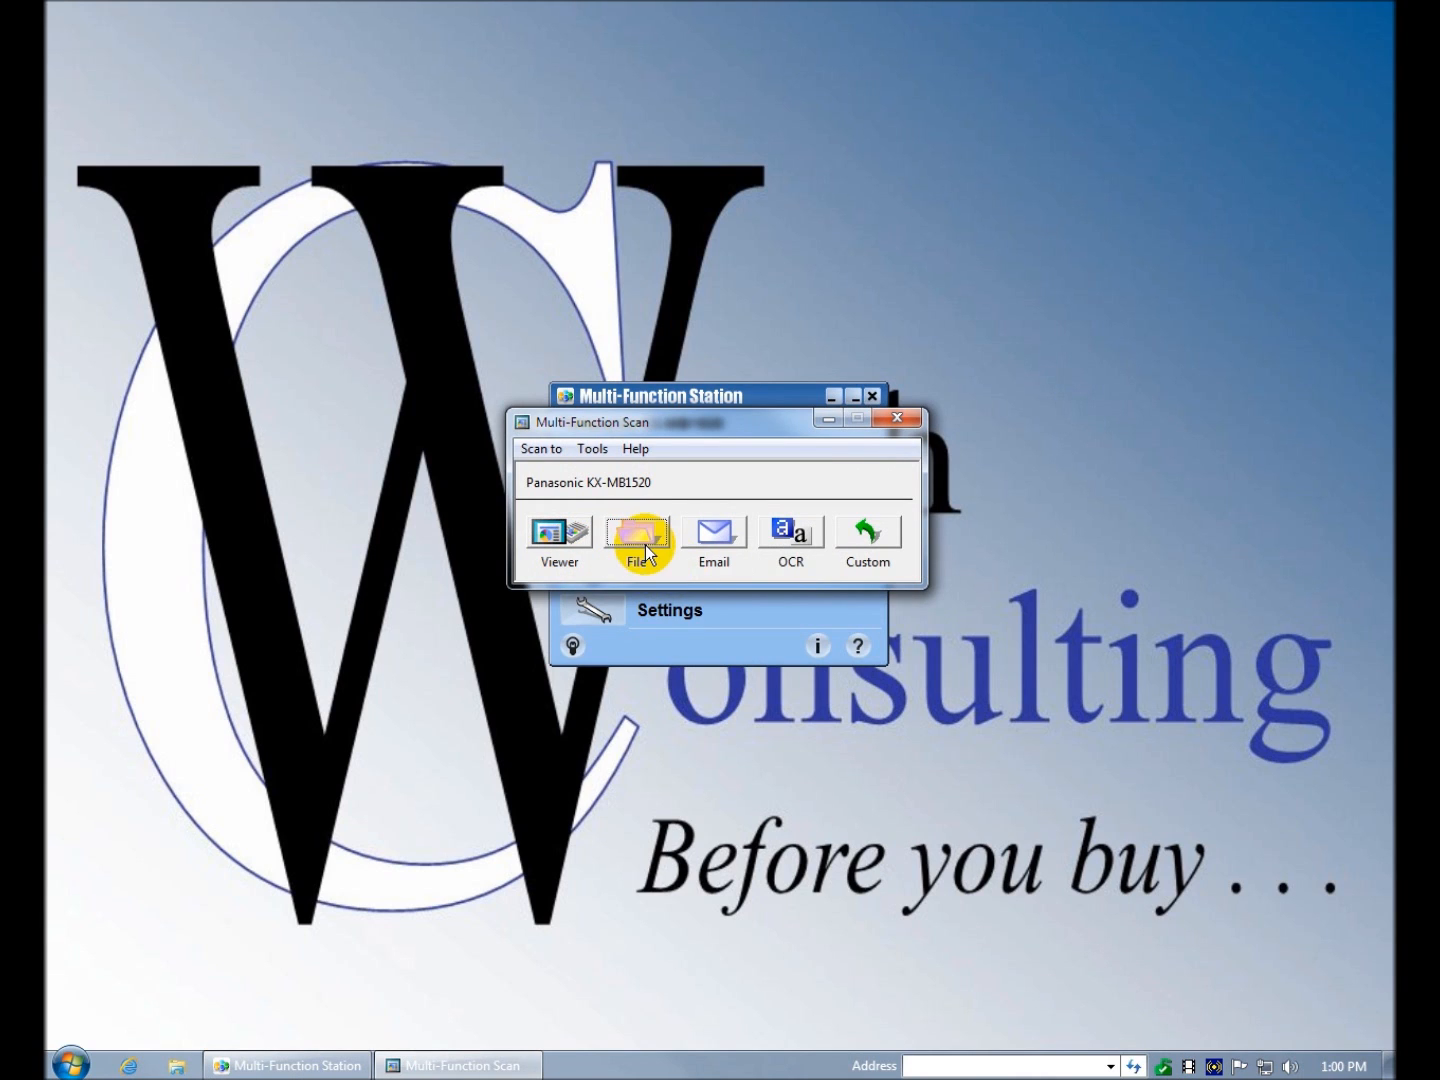
mouse_move(636, 530)
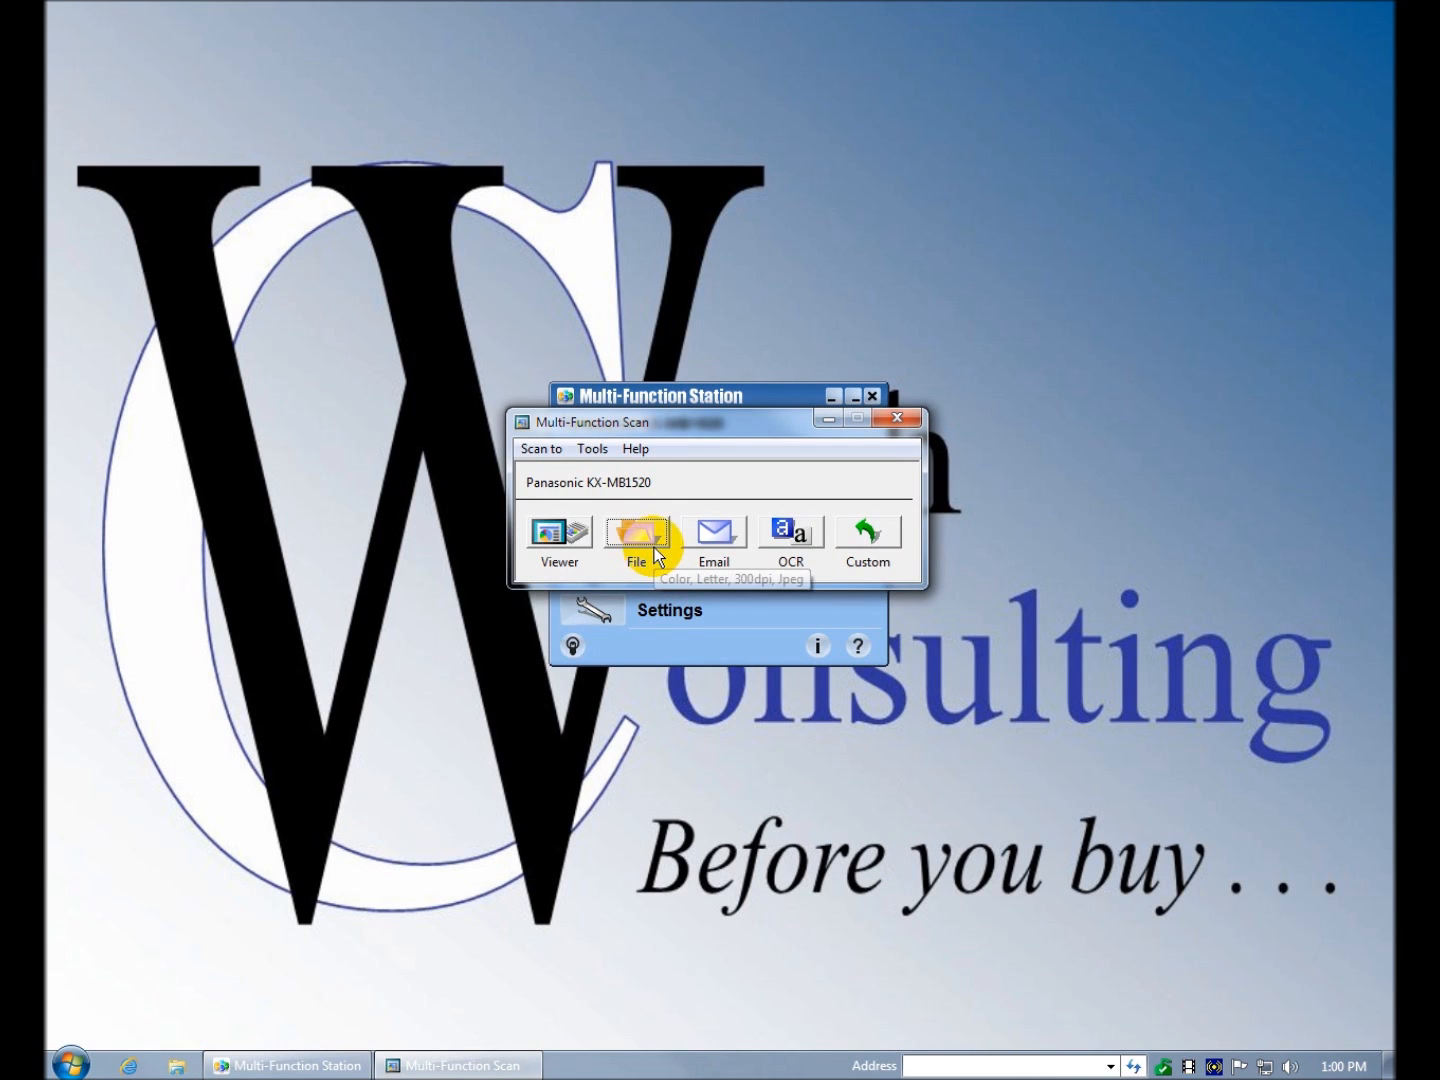
left_click(592, 448)
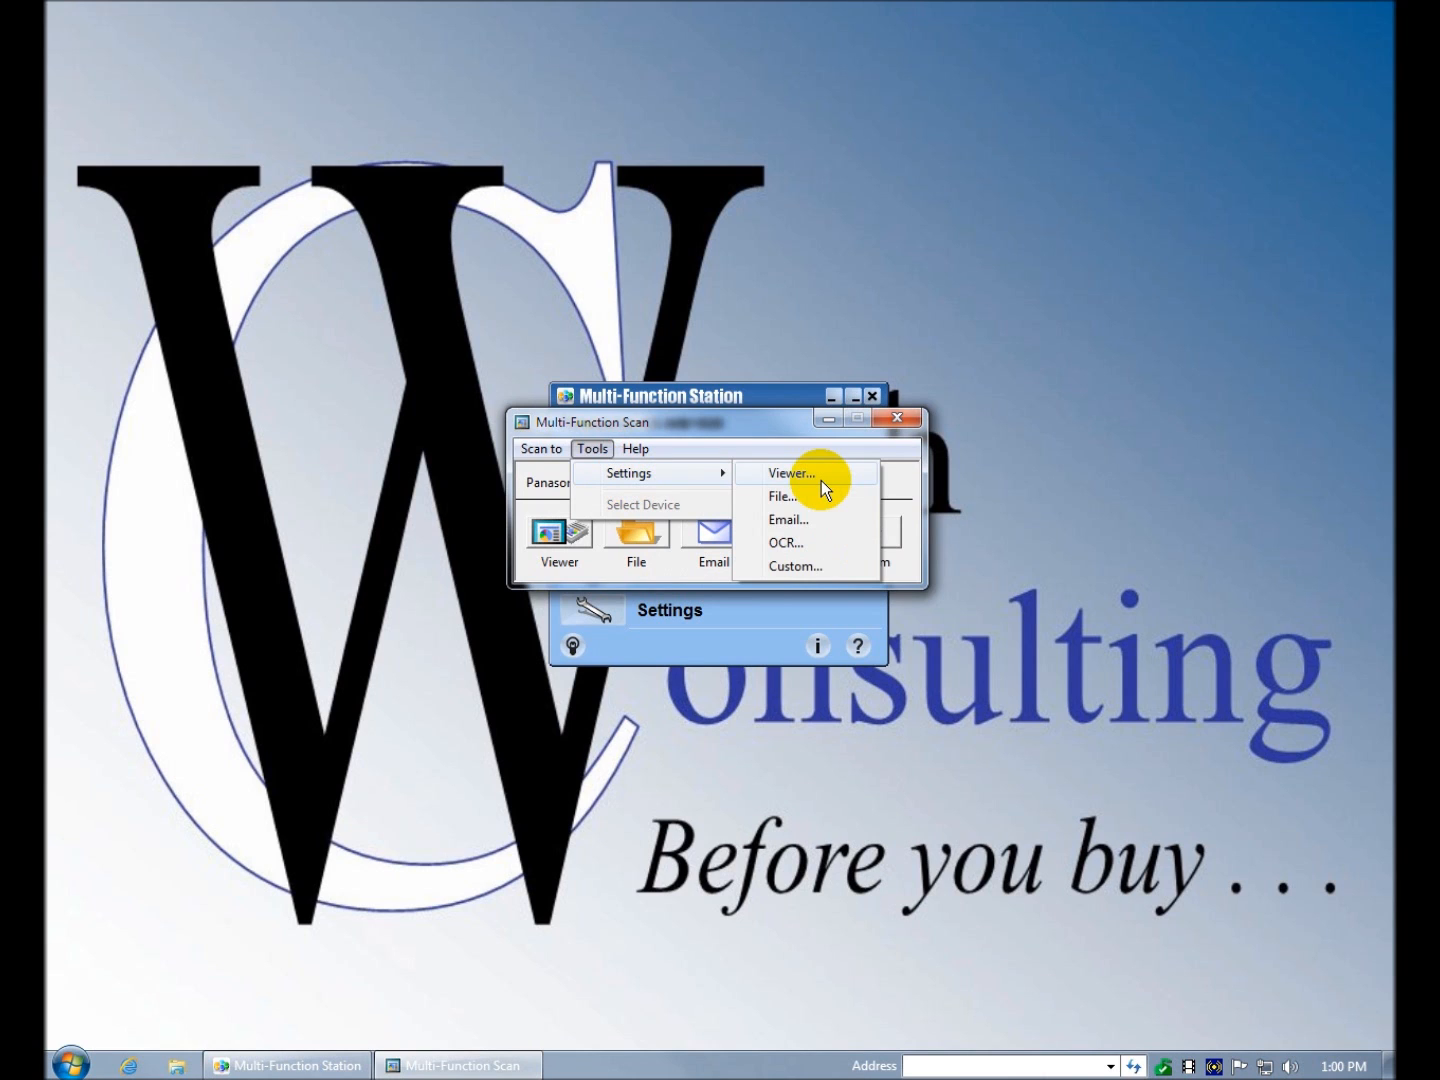
left_click(782, 496)
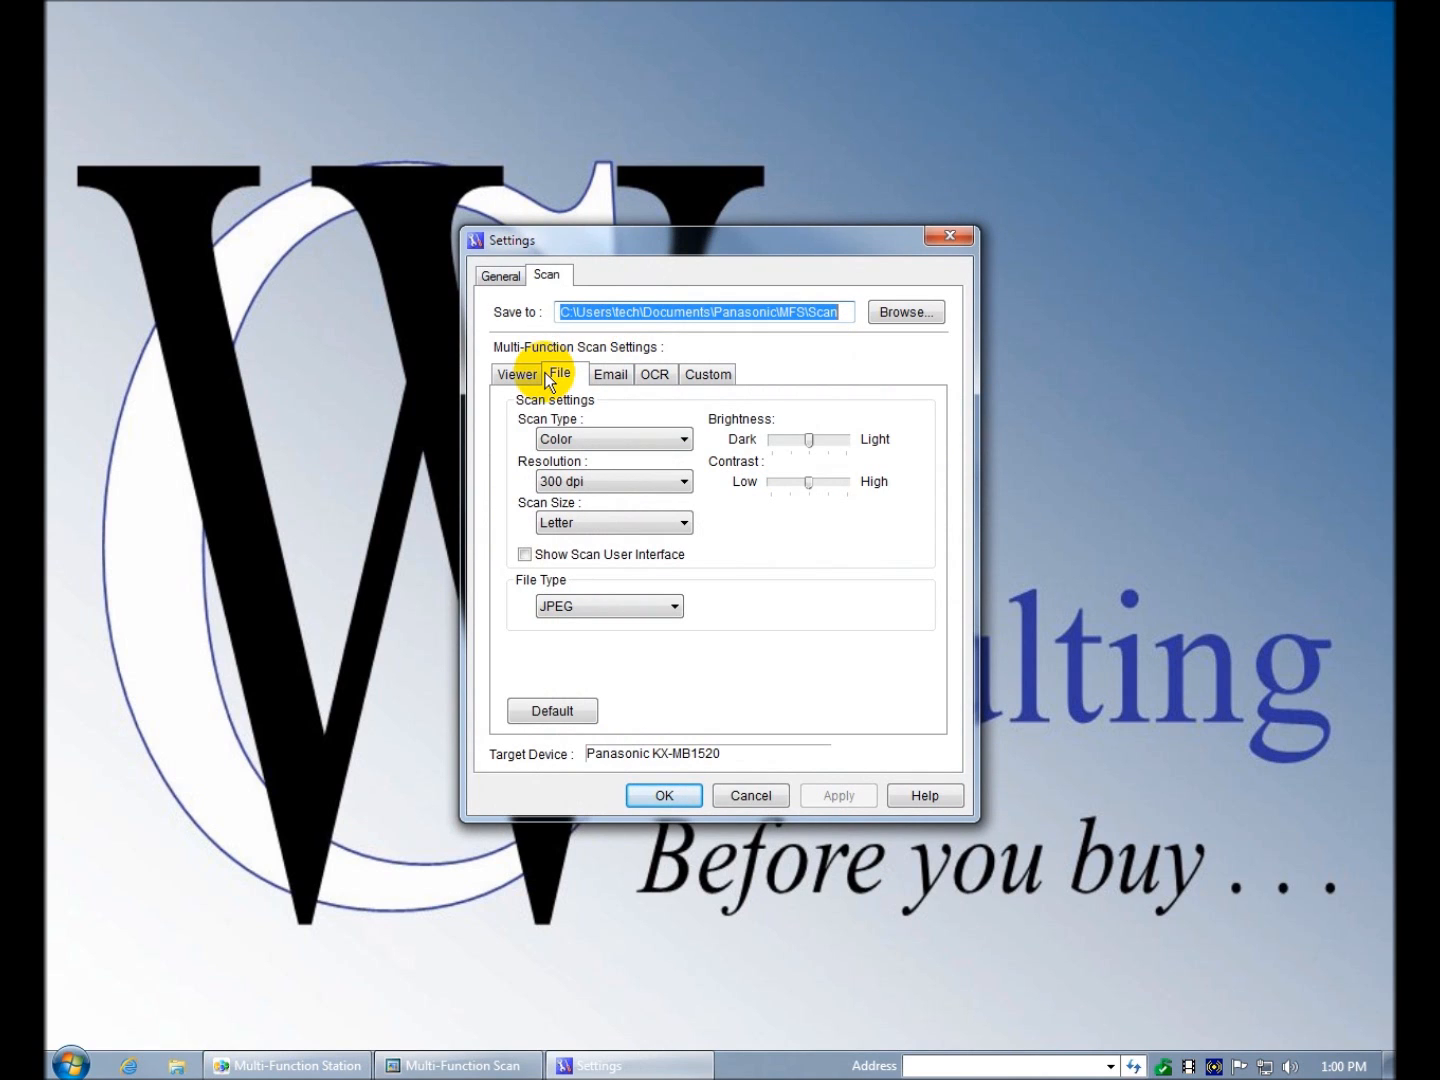
- Review the Viewer, File, Email, OCR and Custom scan settings tabs twice over
left_click(516, 372)
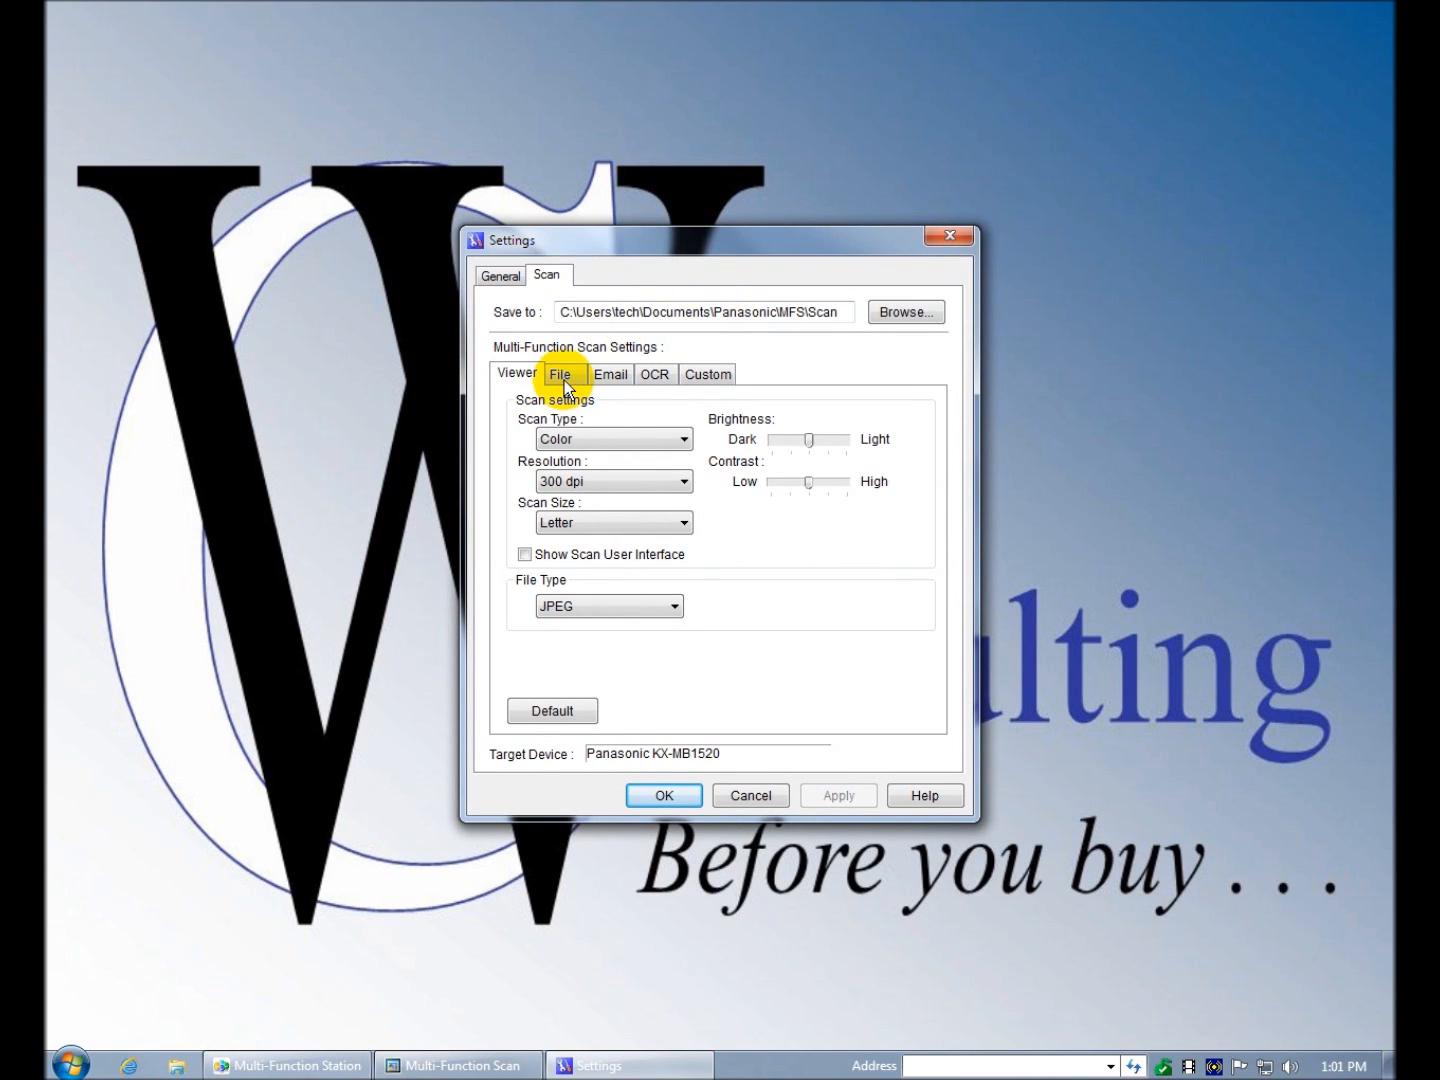
left_click(560, 372)
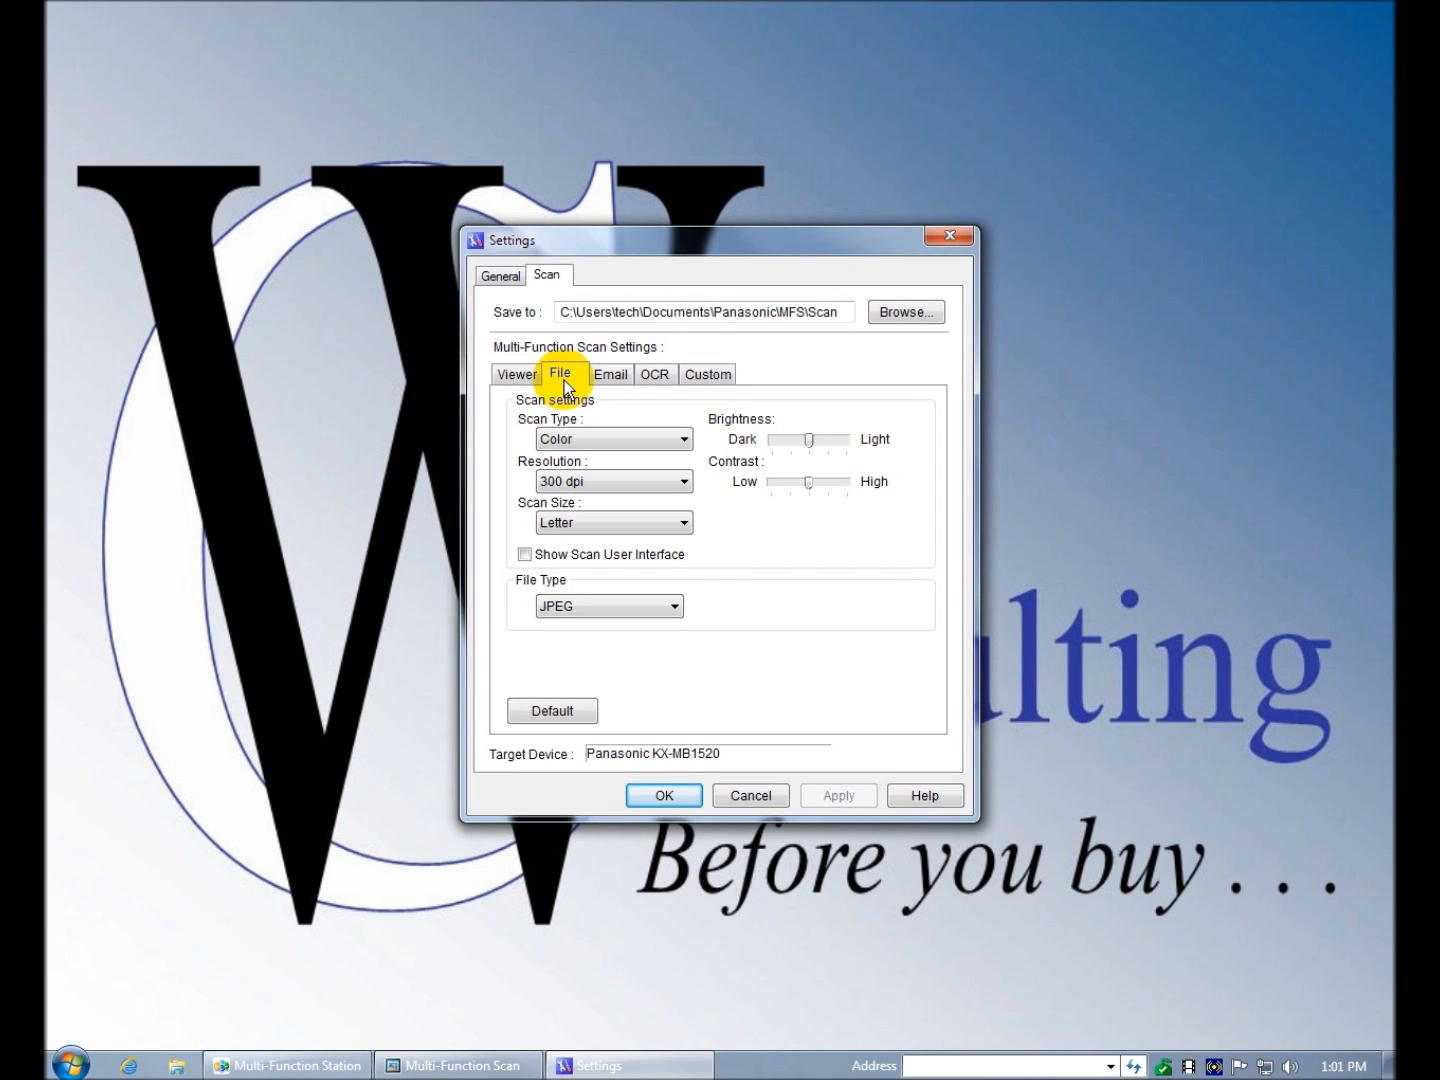
left_click(610, 372)
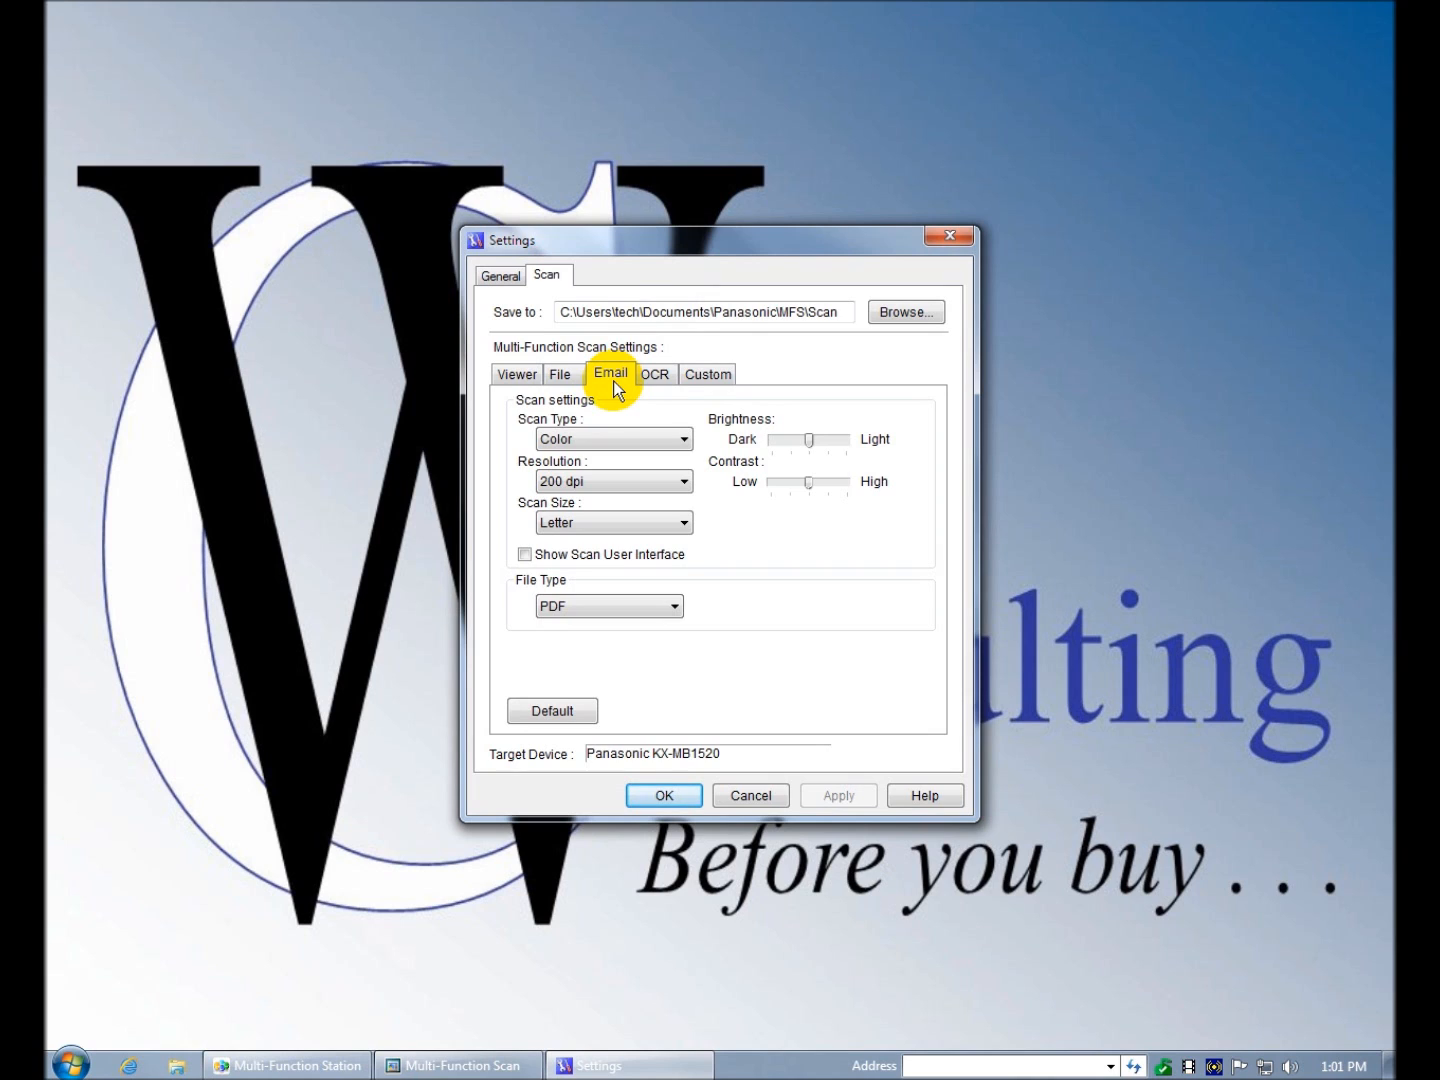
left_click(654, 372)
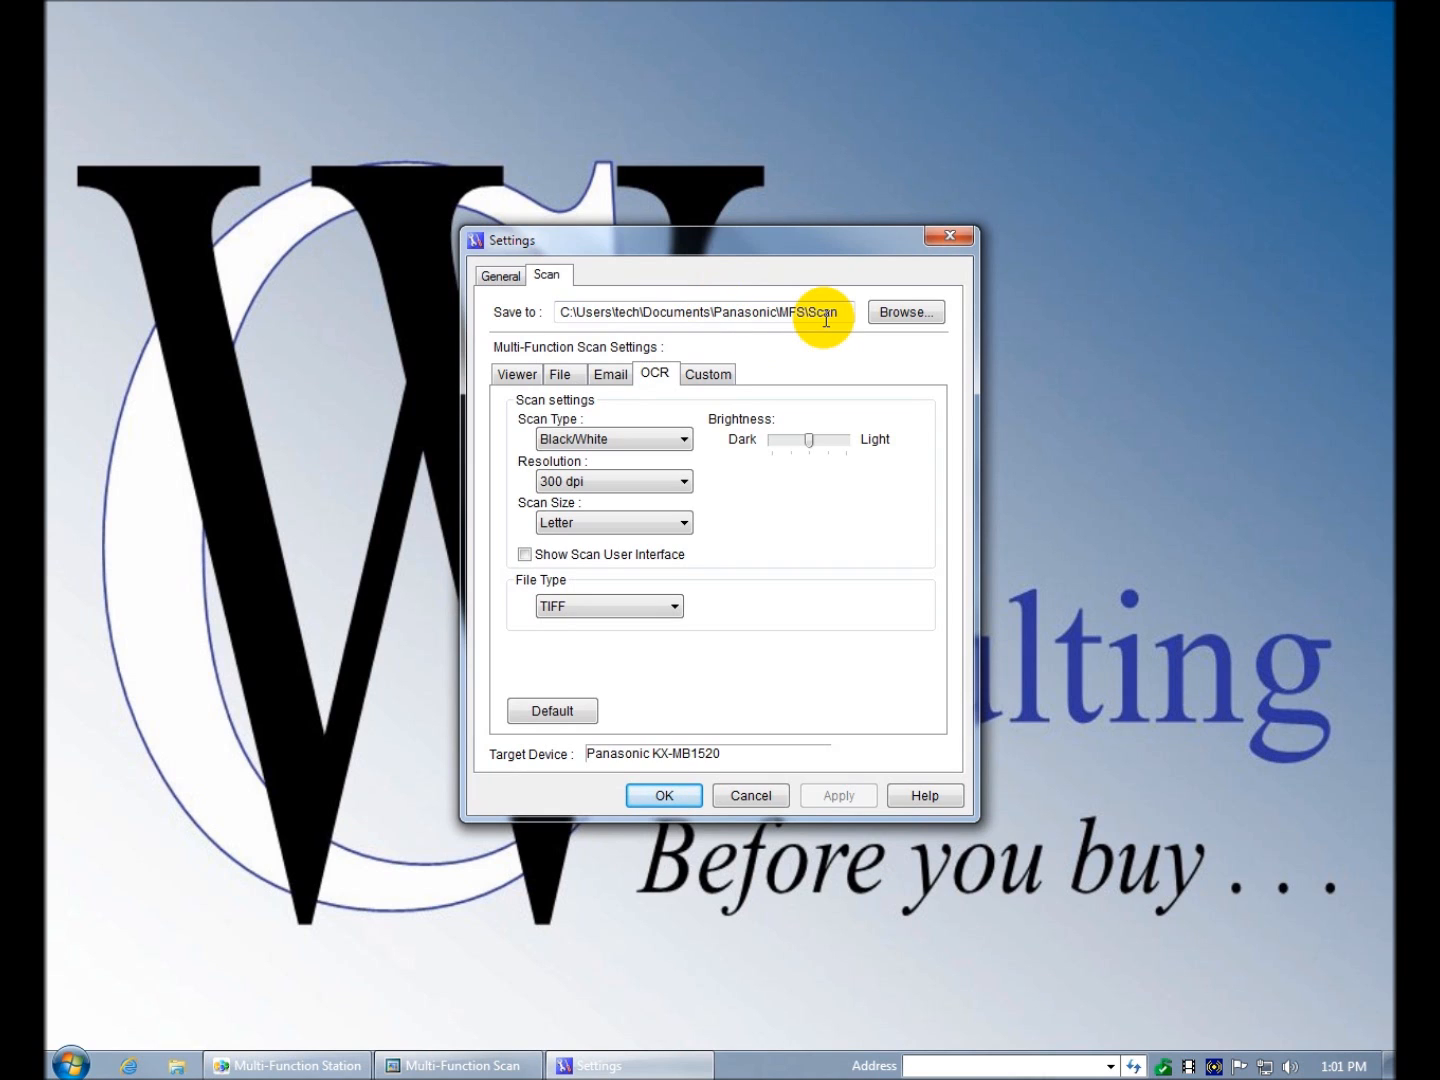
left_click(708, 372)
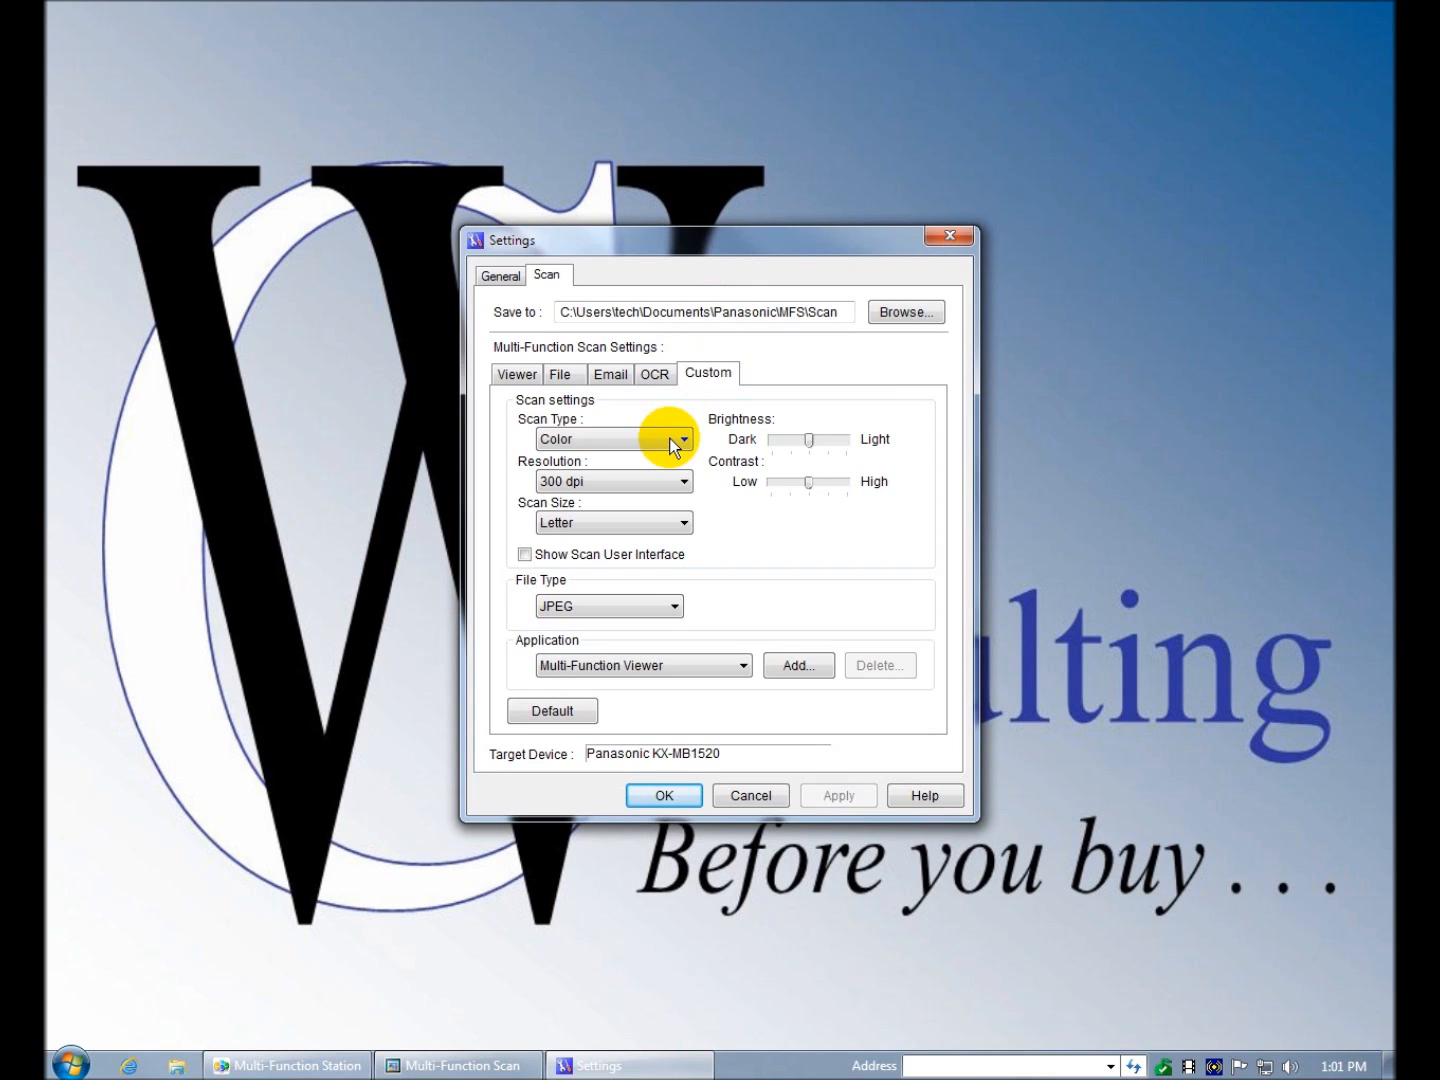
left_click(516, 372)
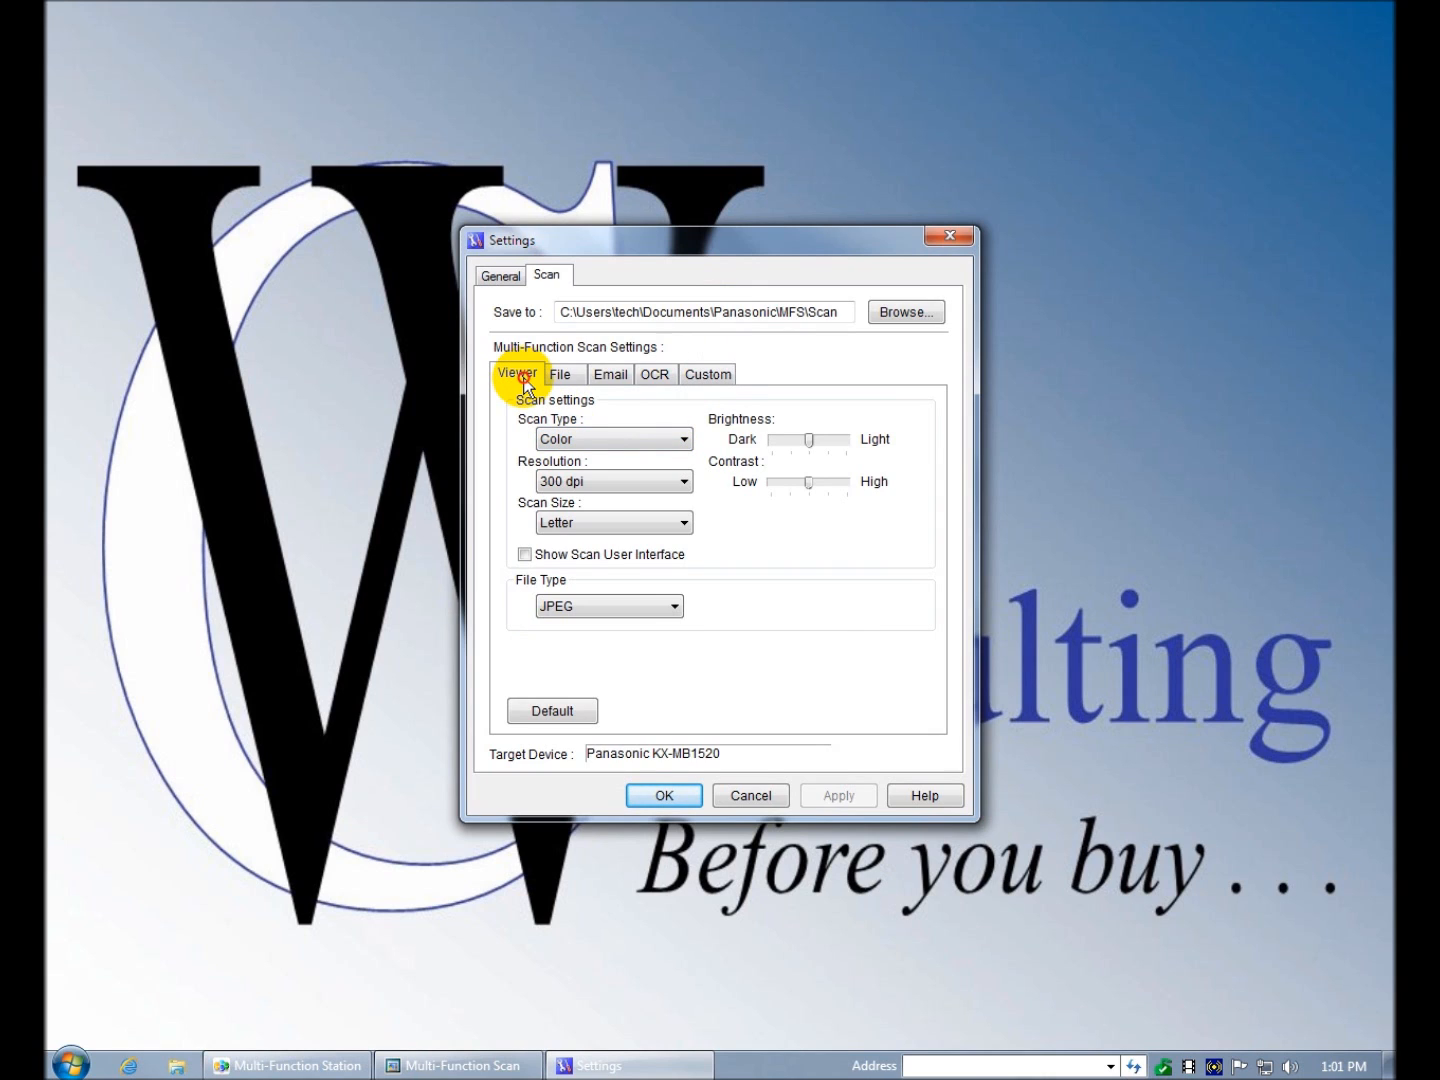
left_click(560, 374)
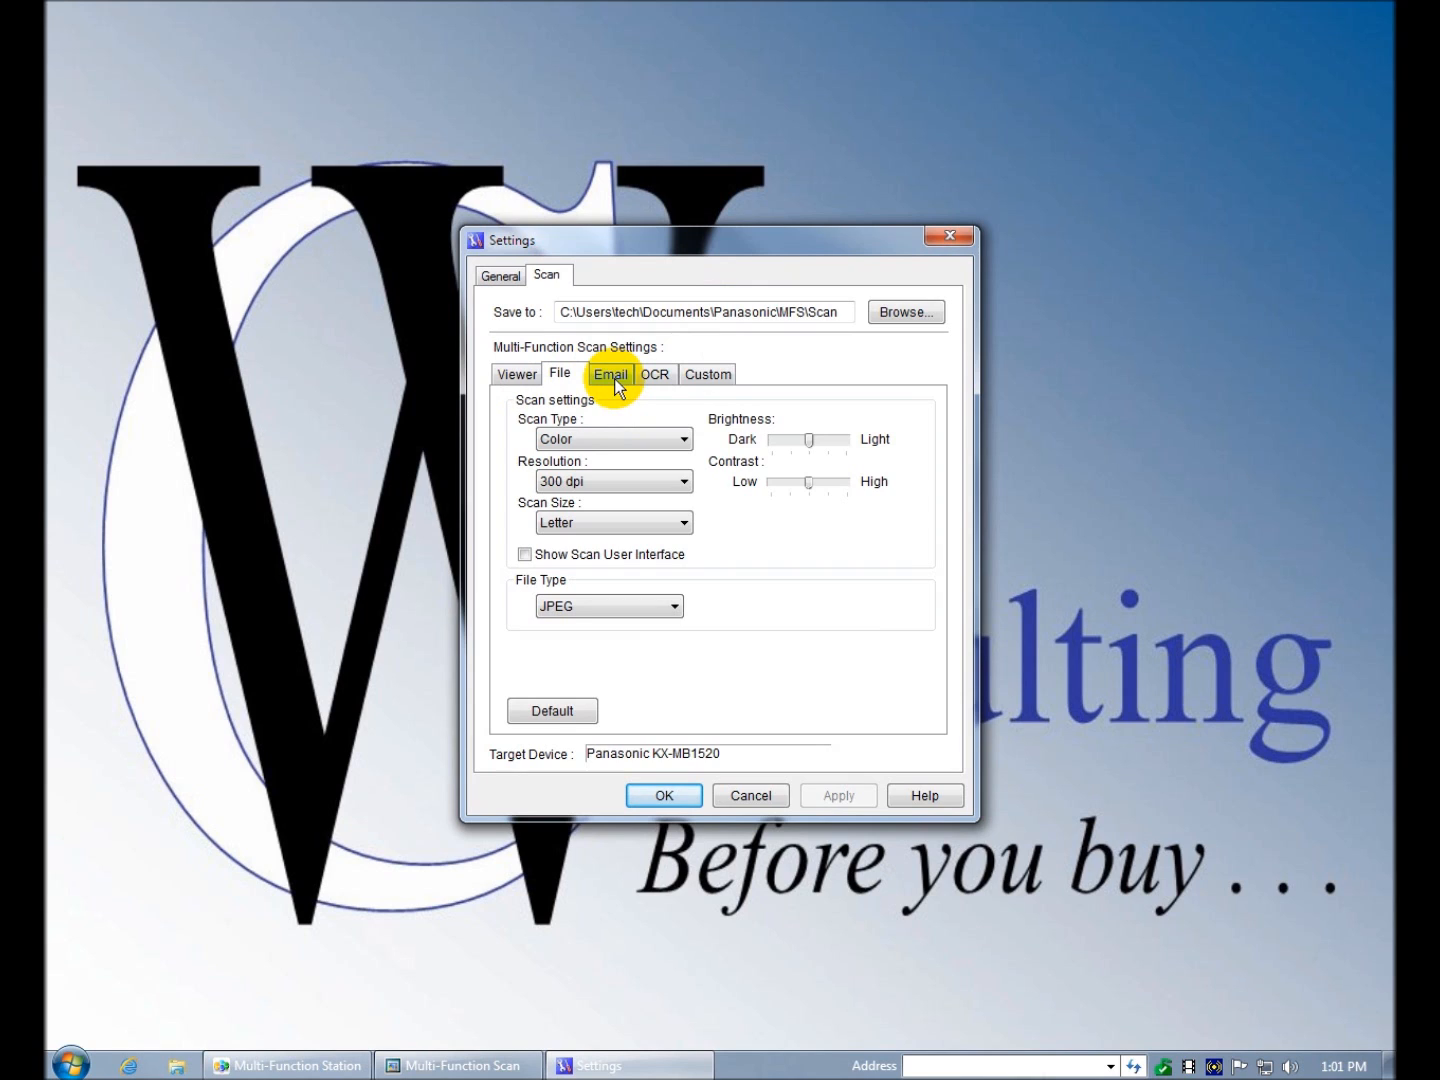
left_click(610, 372)
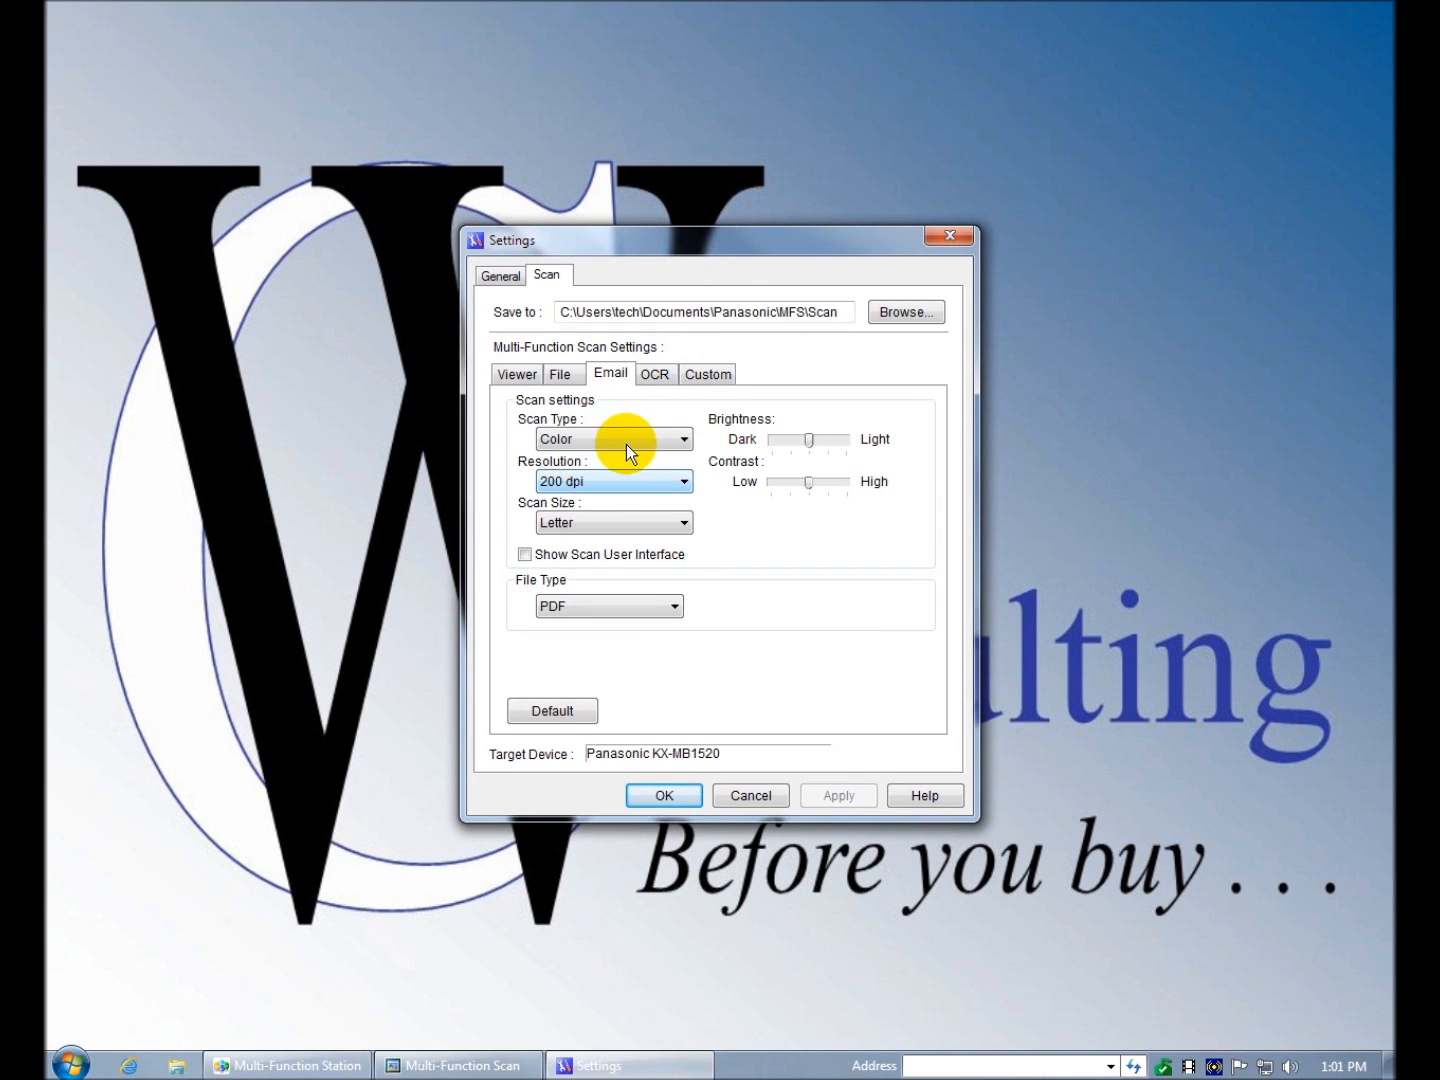
left_click(656, 372)
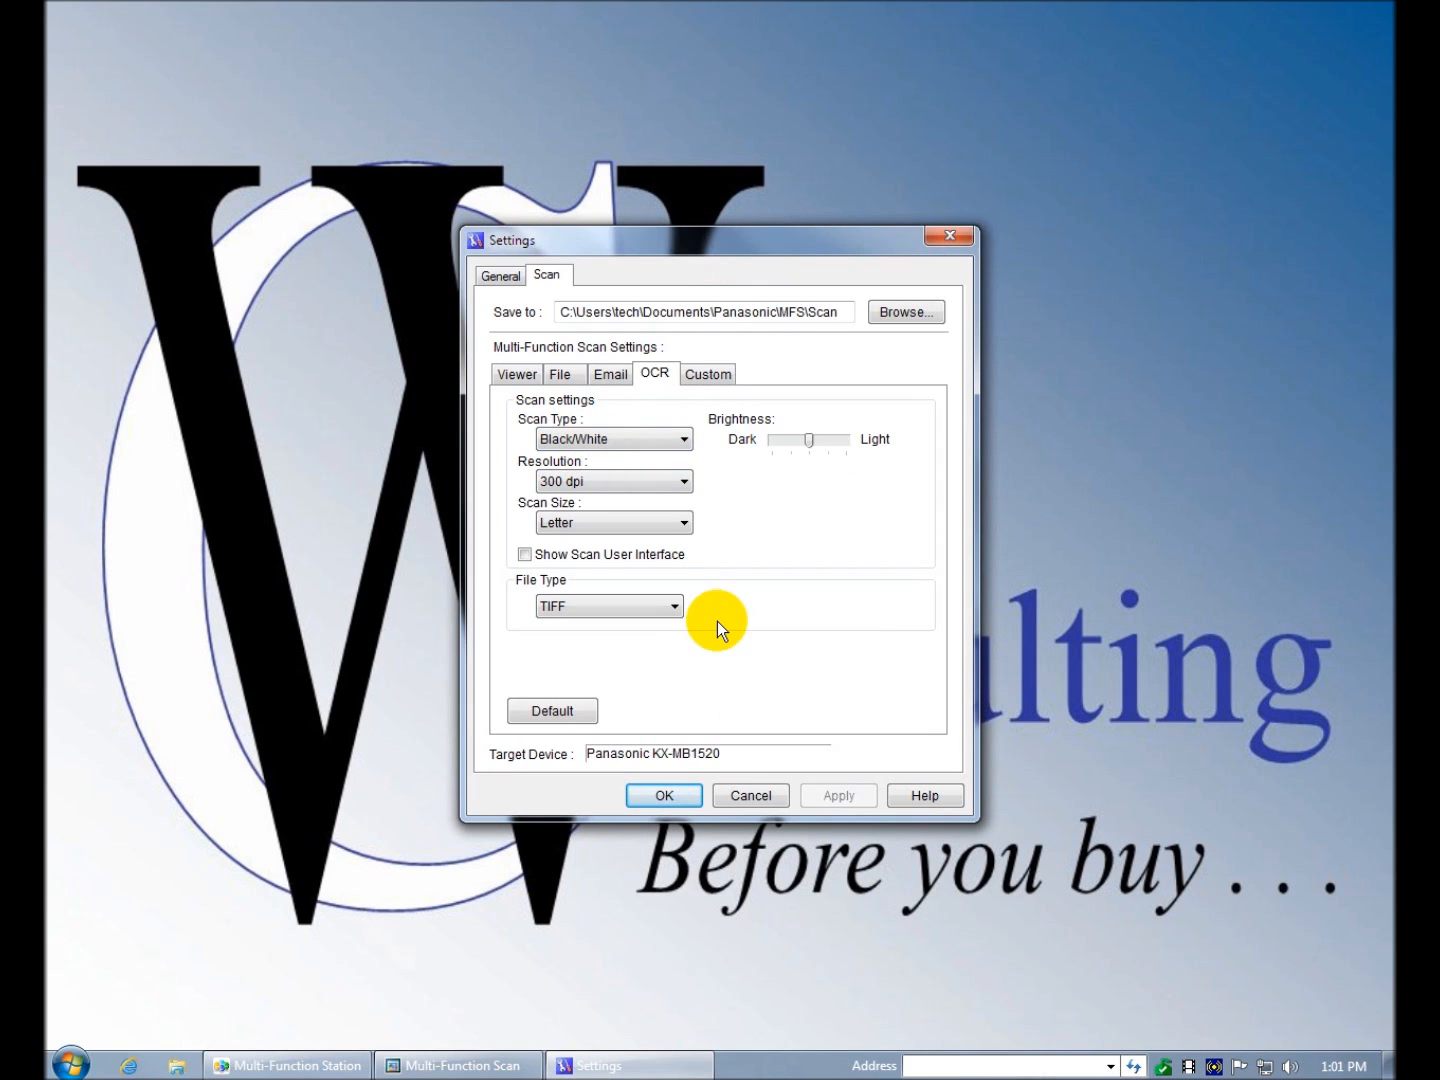
mouse_move(696, 516)
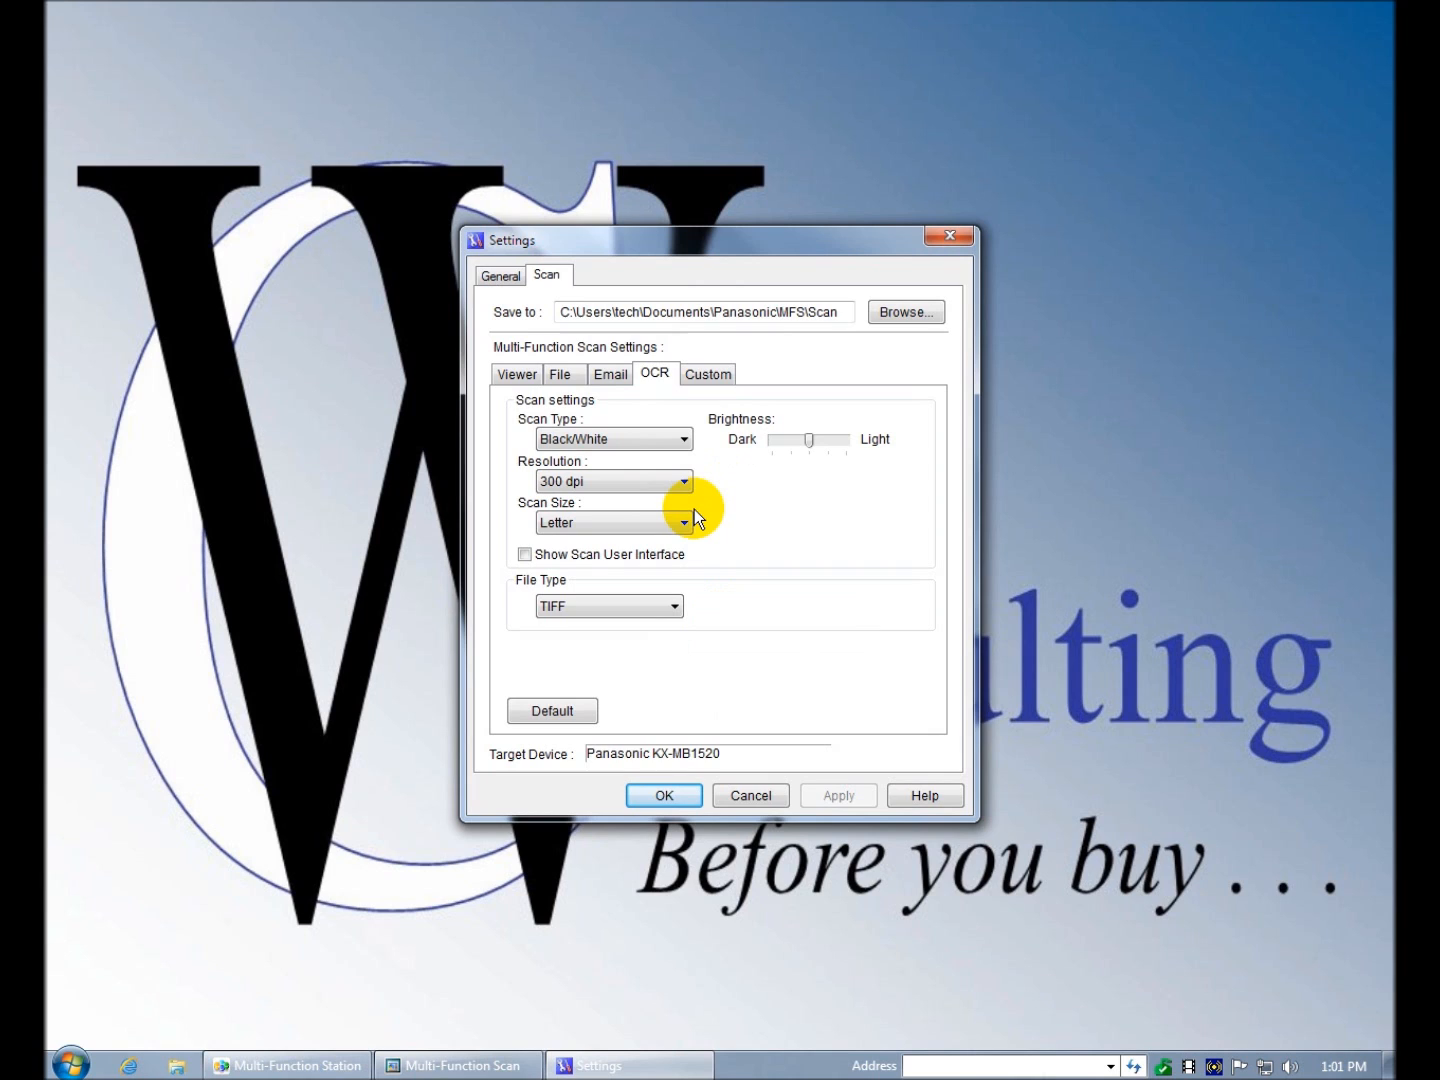
left_click(708, 372)
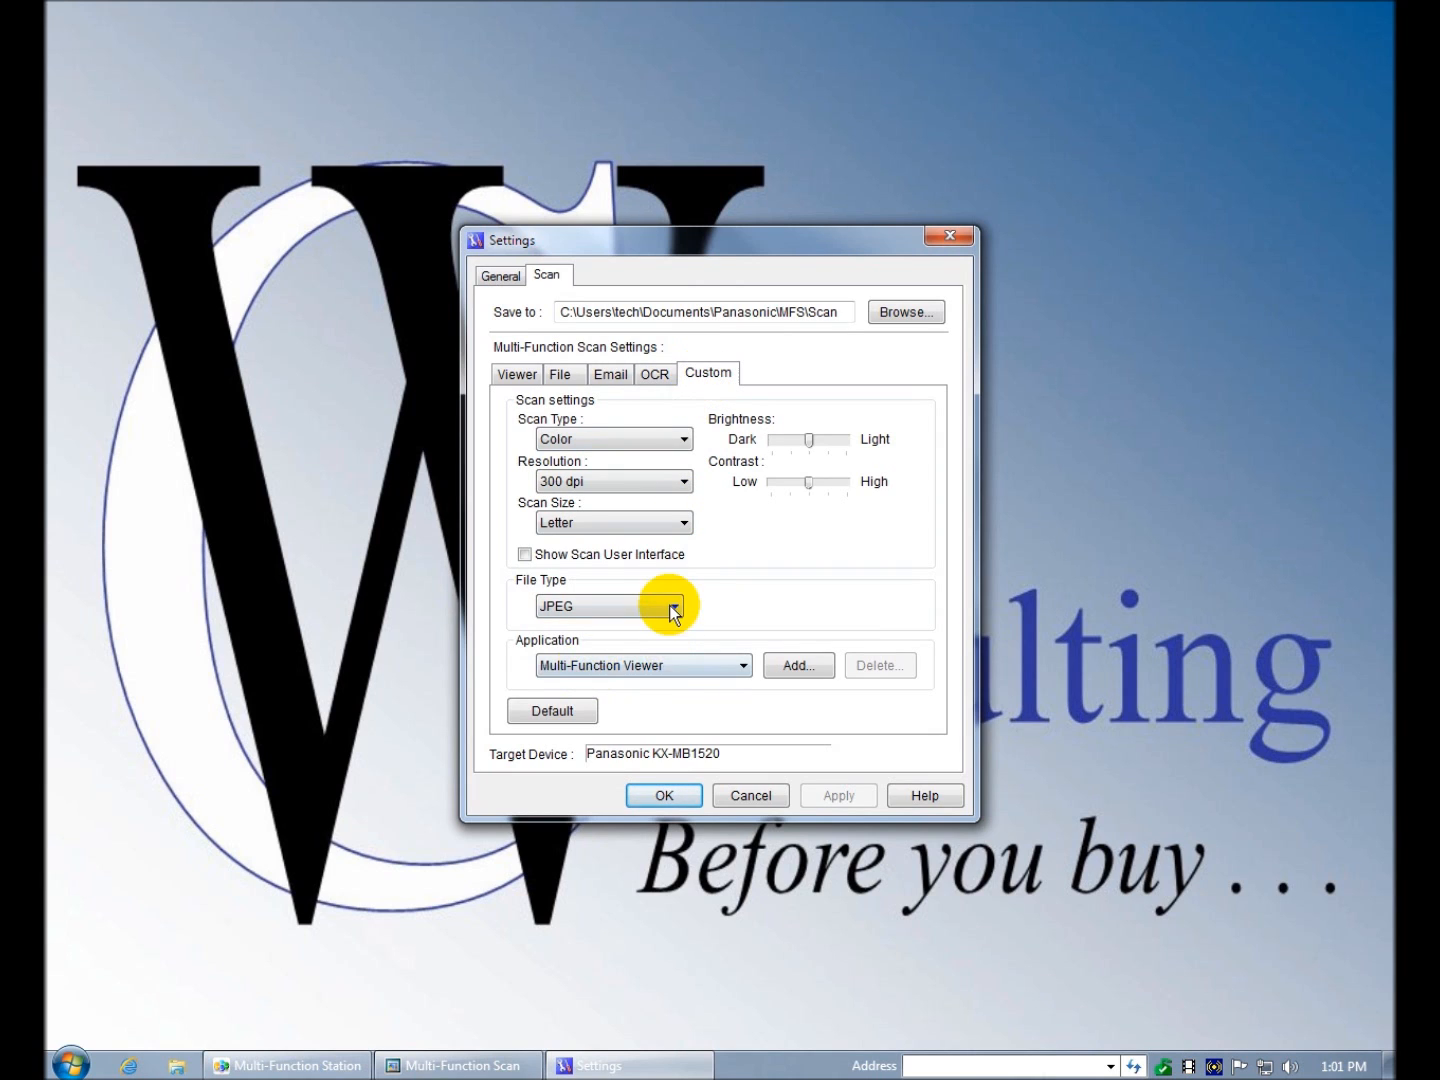
- On the Custom tab, start adding a new application for custom scans
left_click(686, 606)
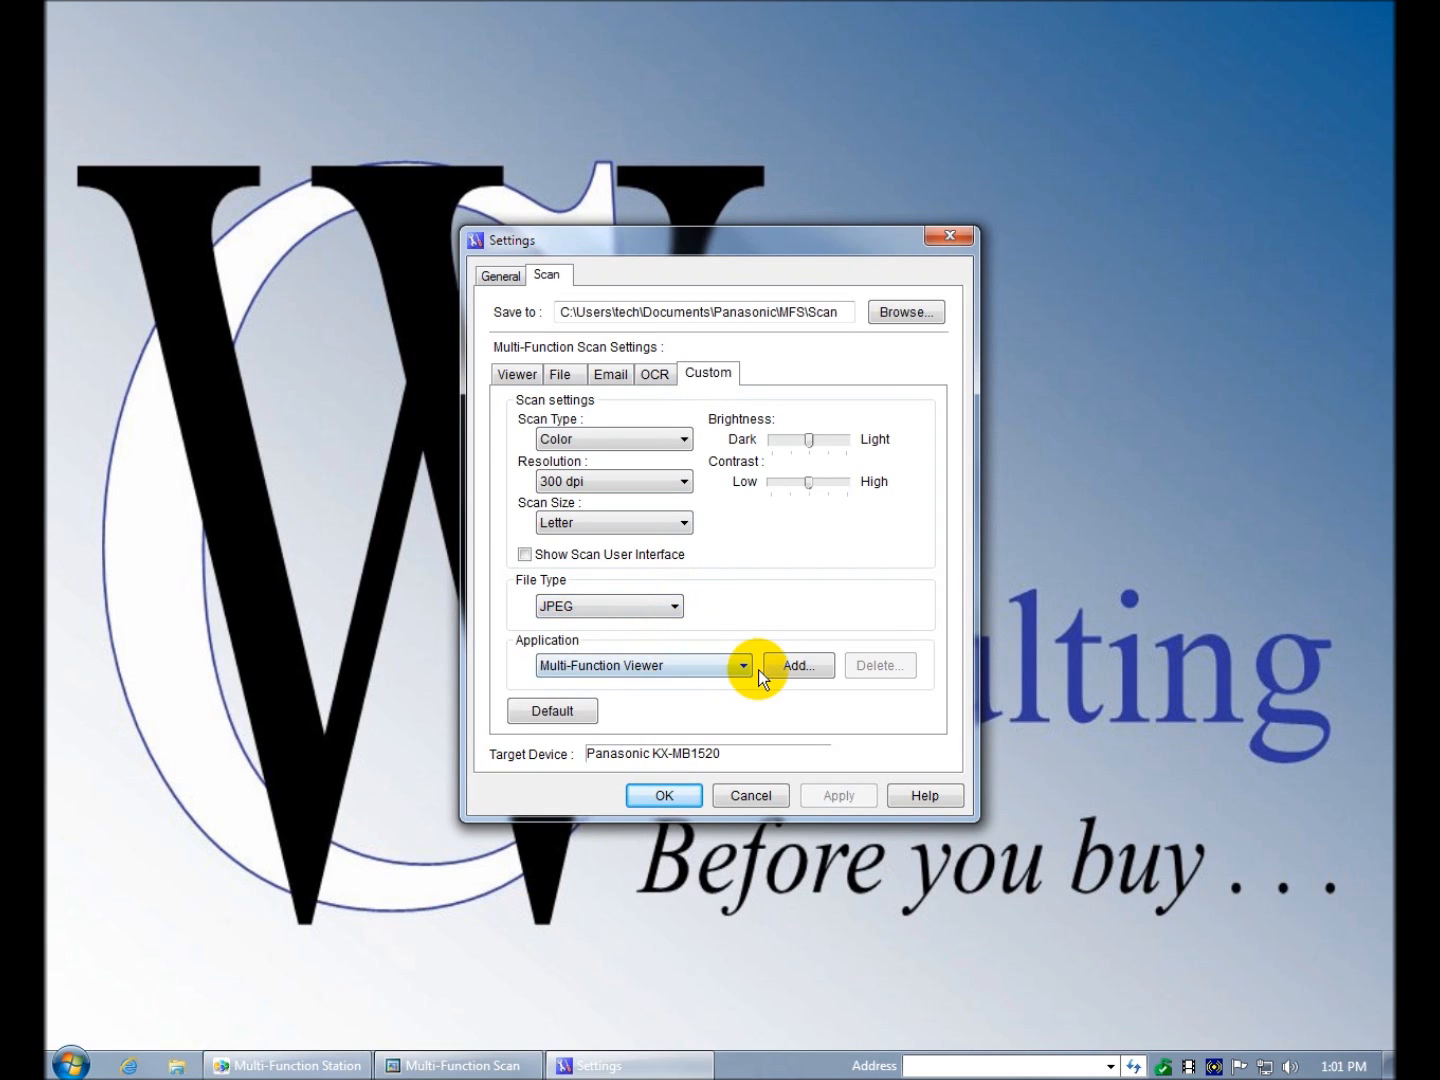
left_click(744, 664)
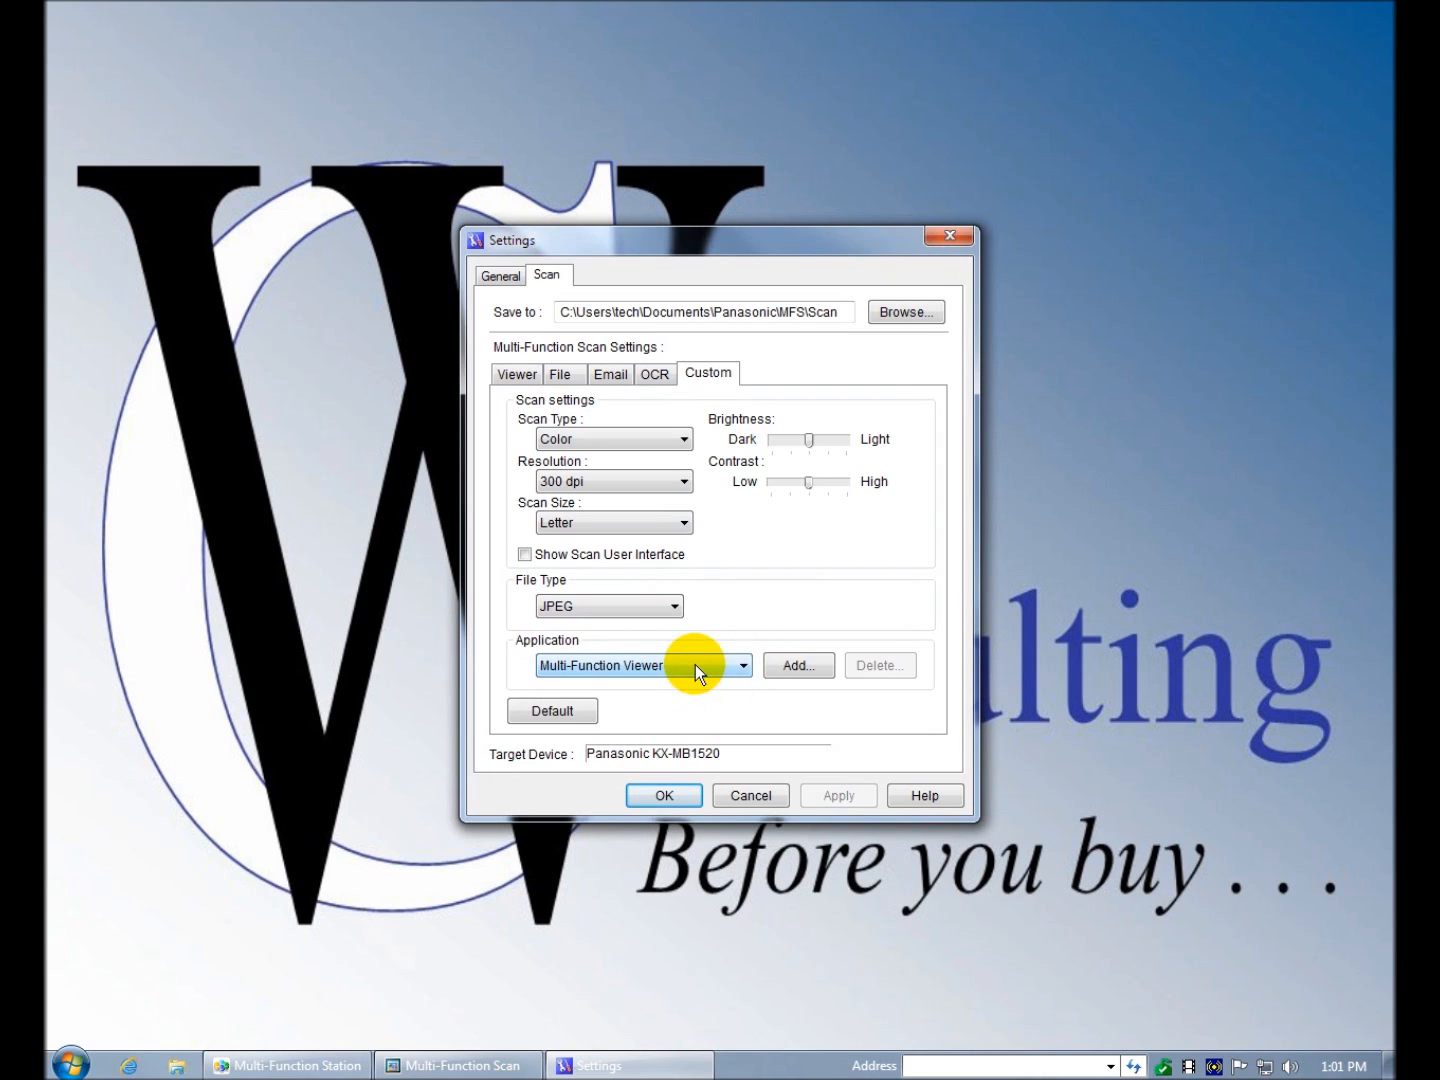
left_click(796, 664)
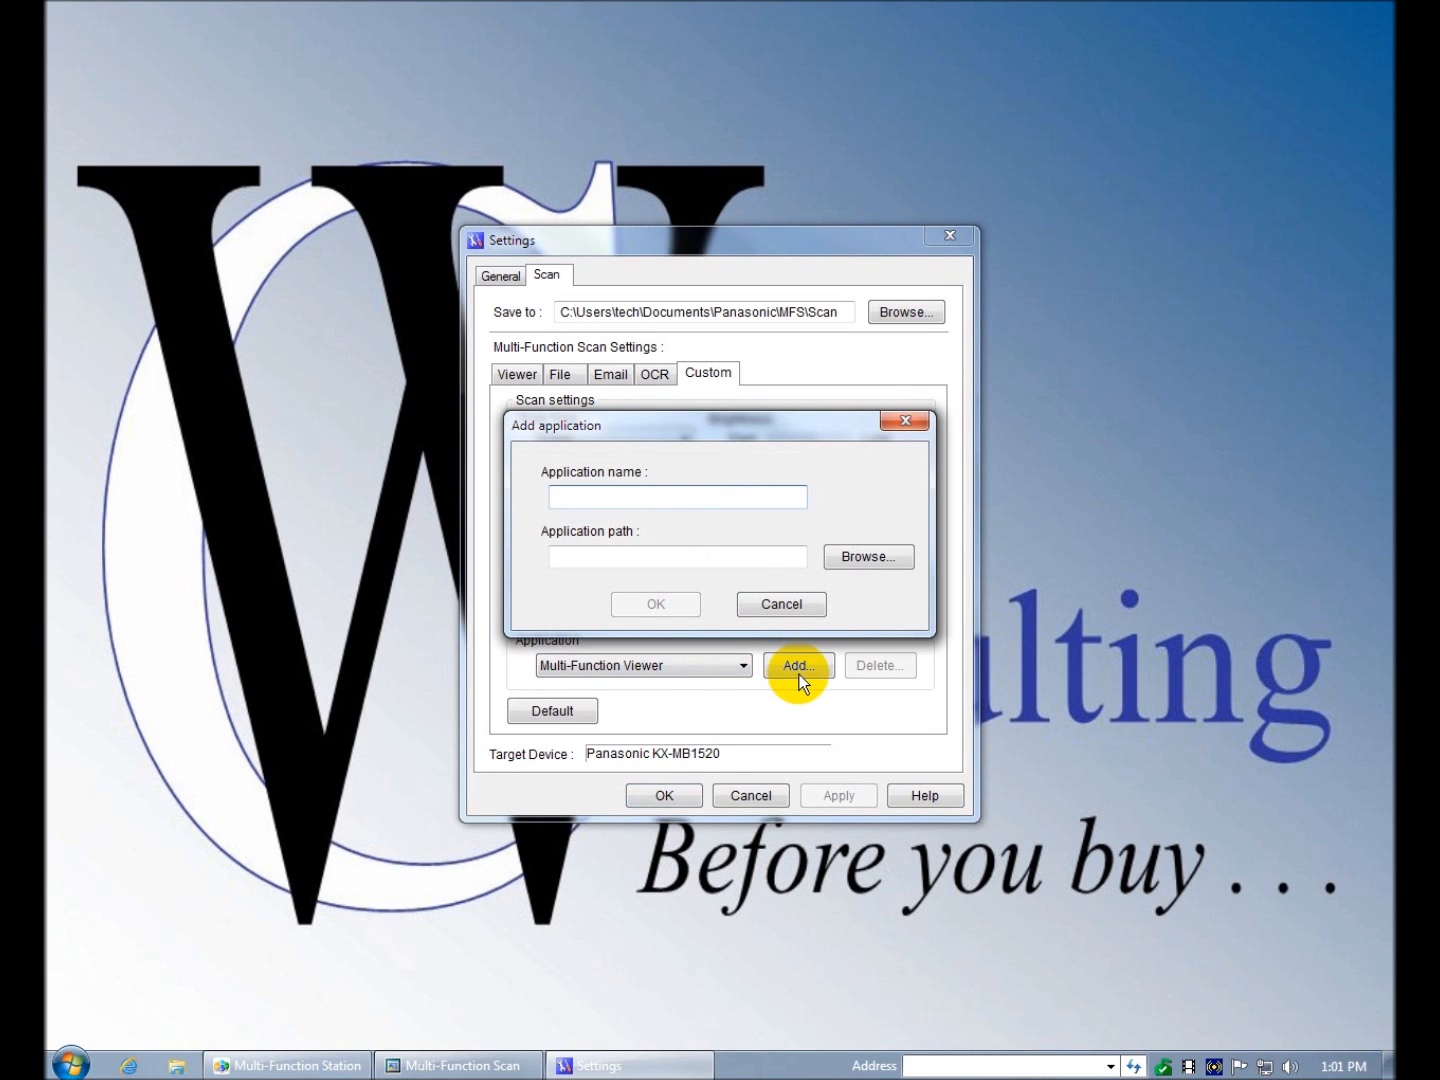
- Browse for an application, navigating up to C: and into Program Files\Adobe
left_click(676, 496)
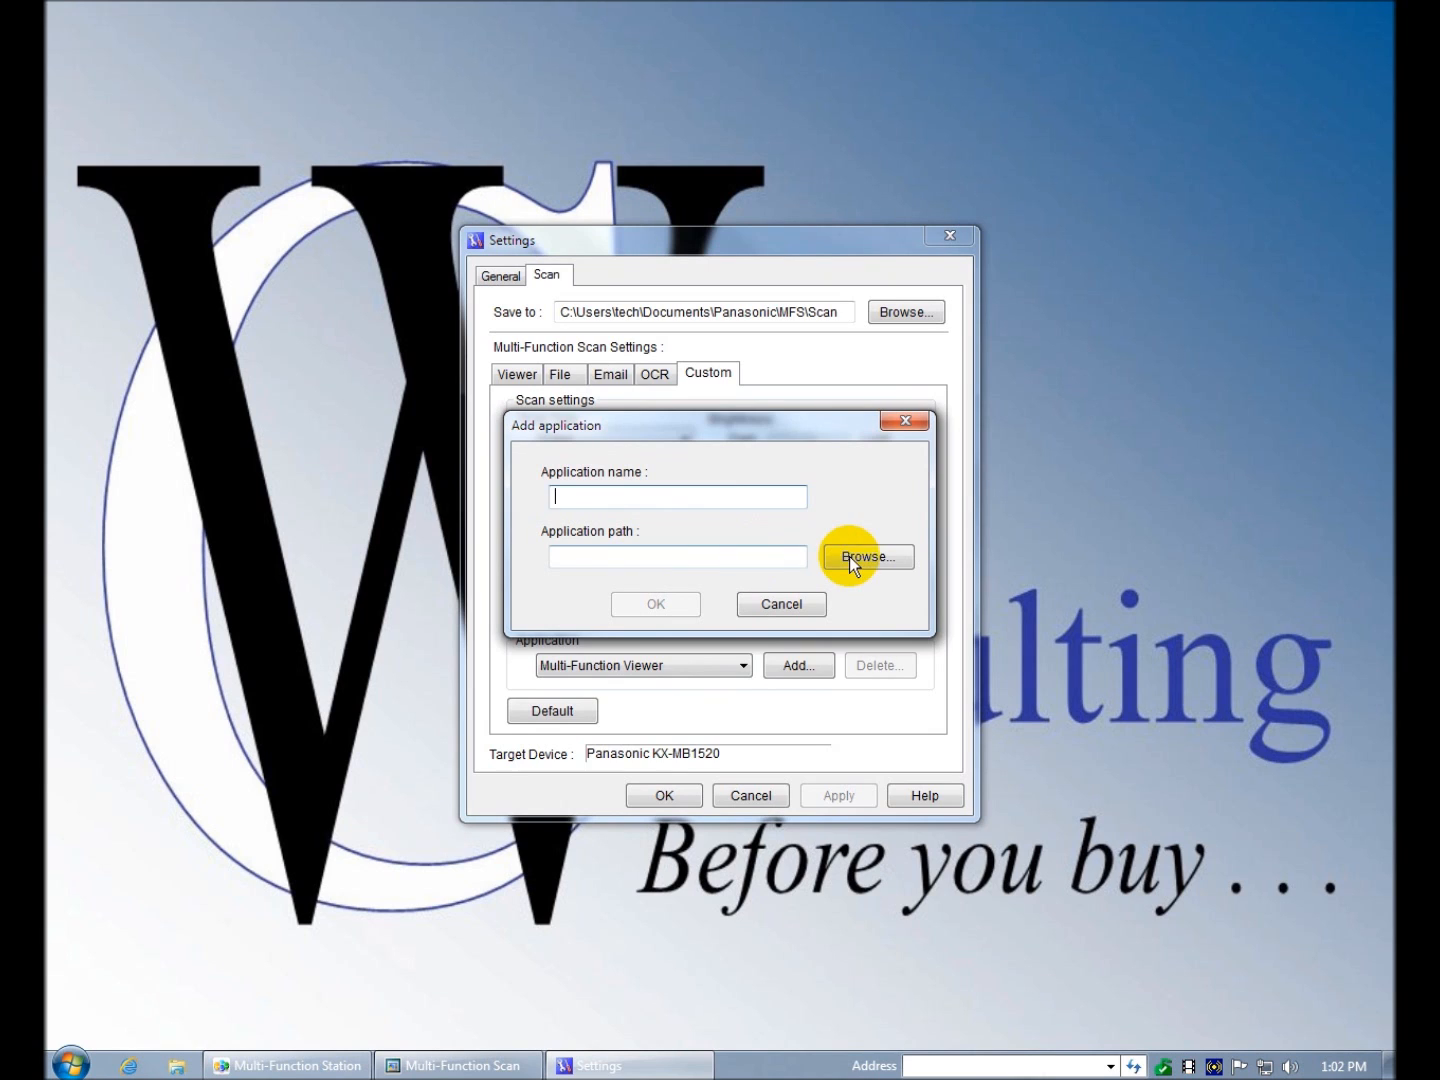
left_click(866, 556)
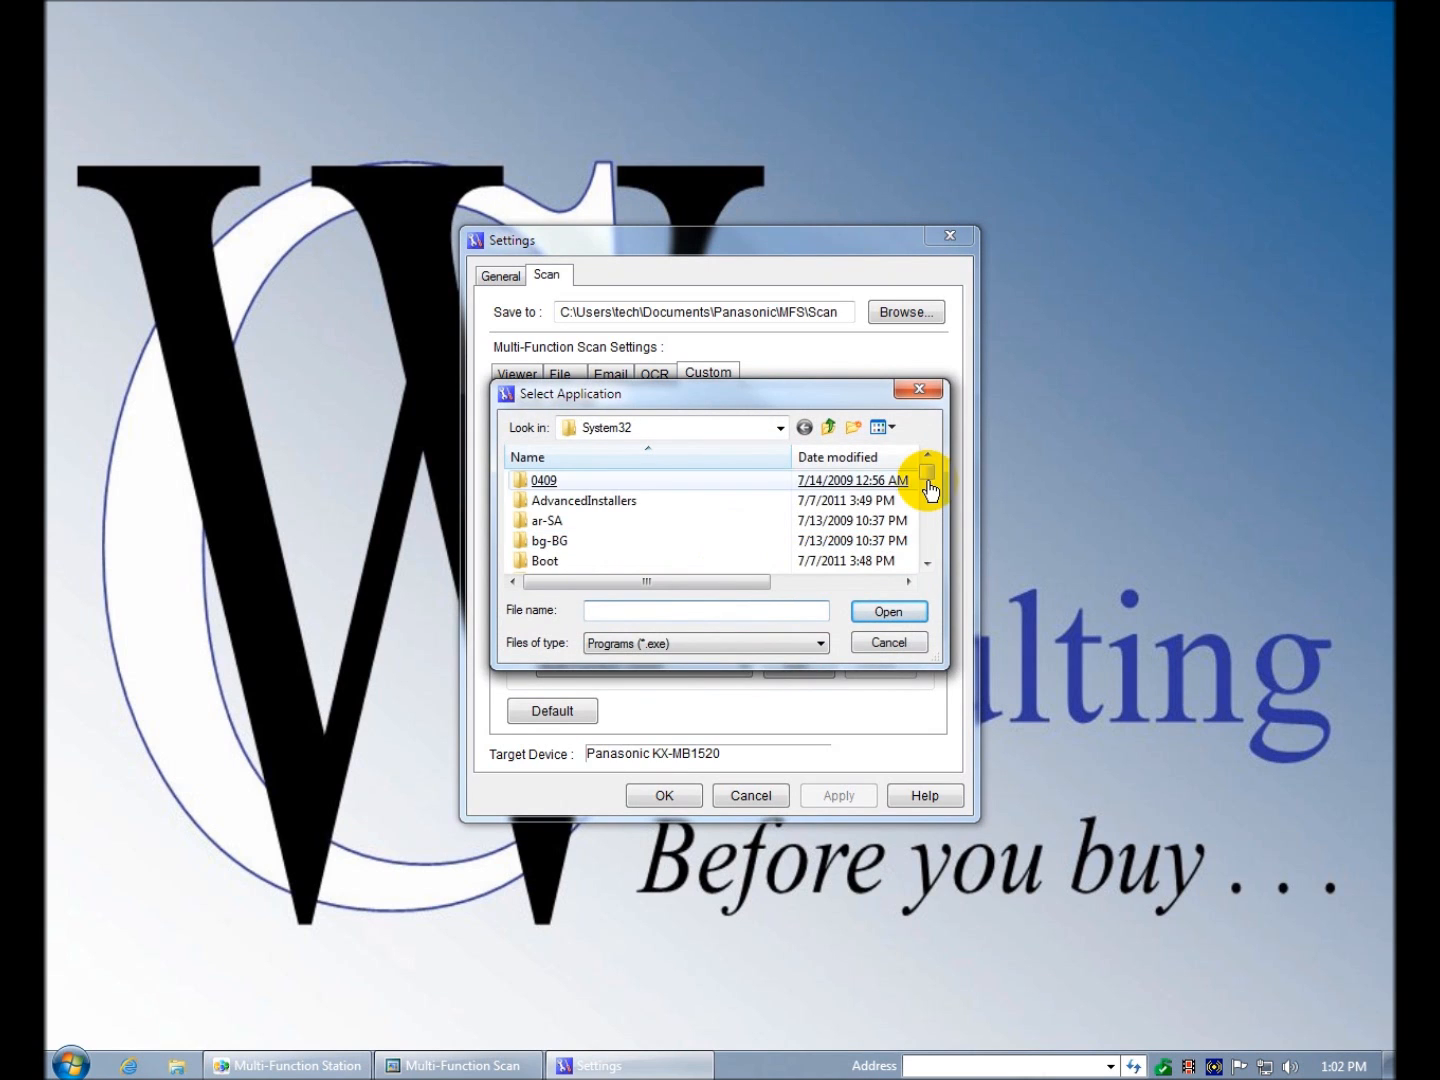
scroll("down", 3)
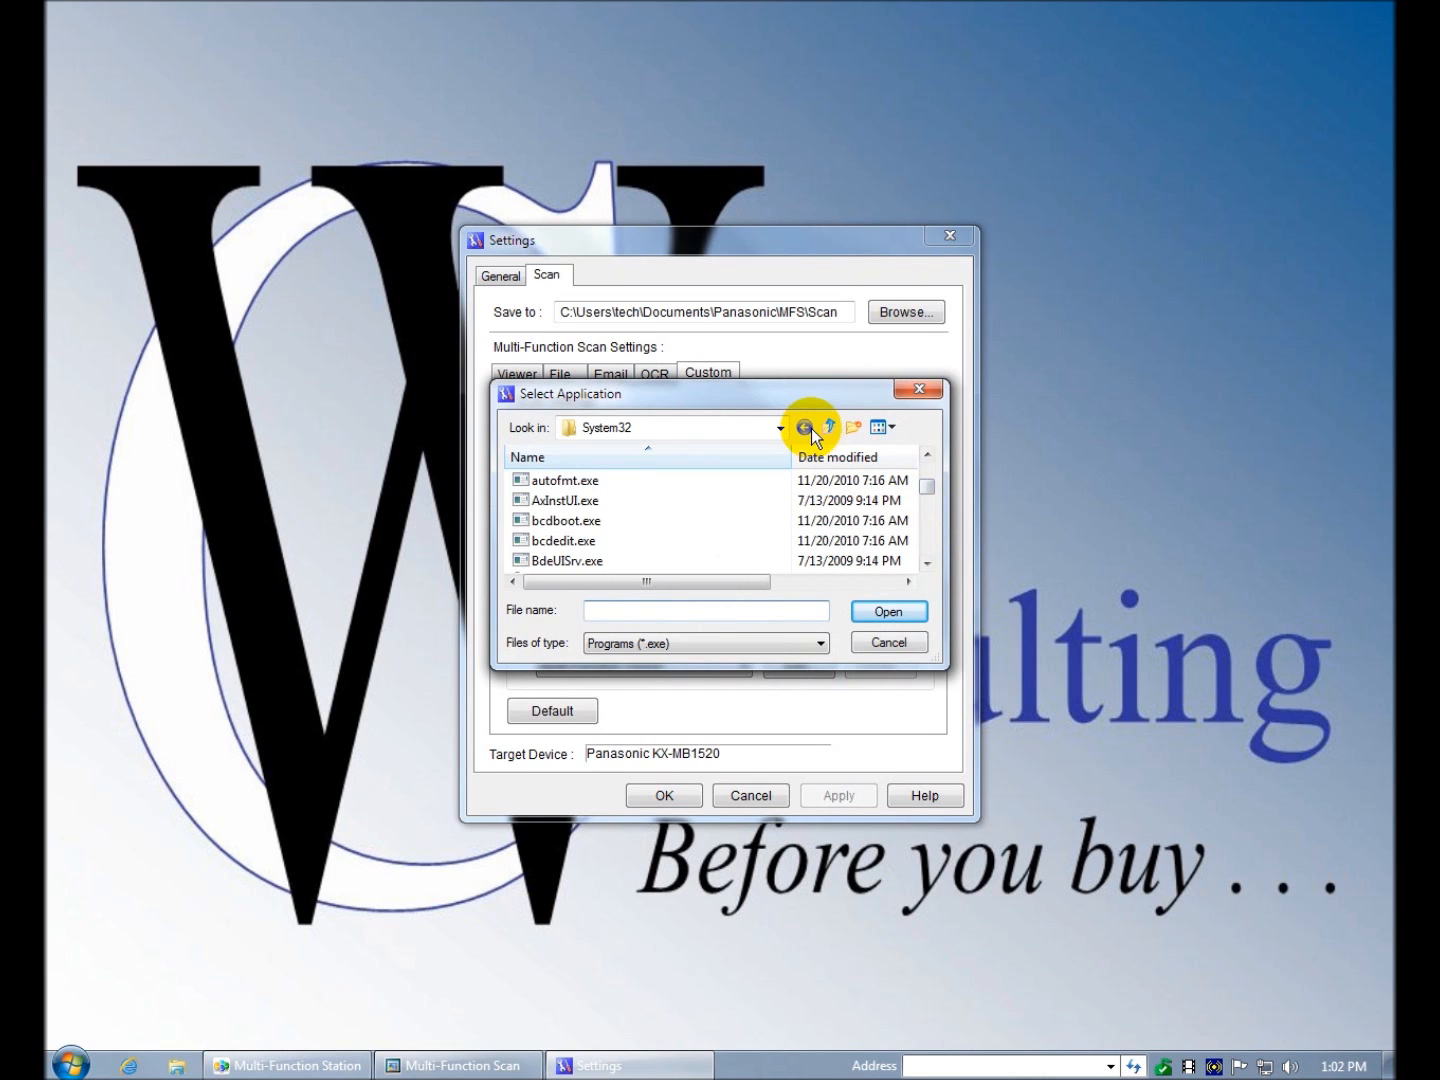
left_click(834, 428)
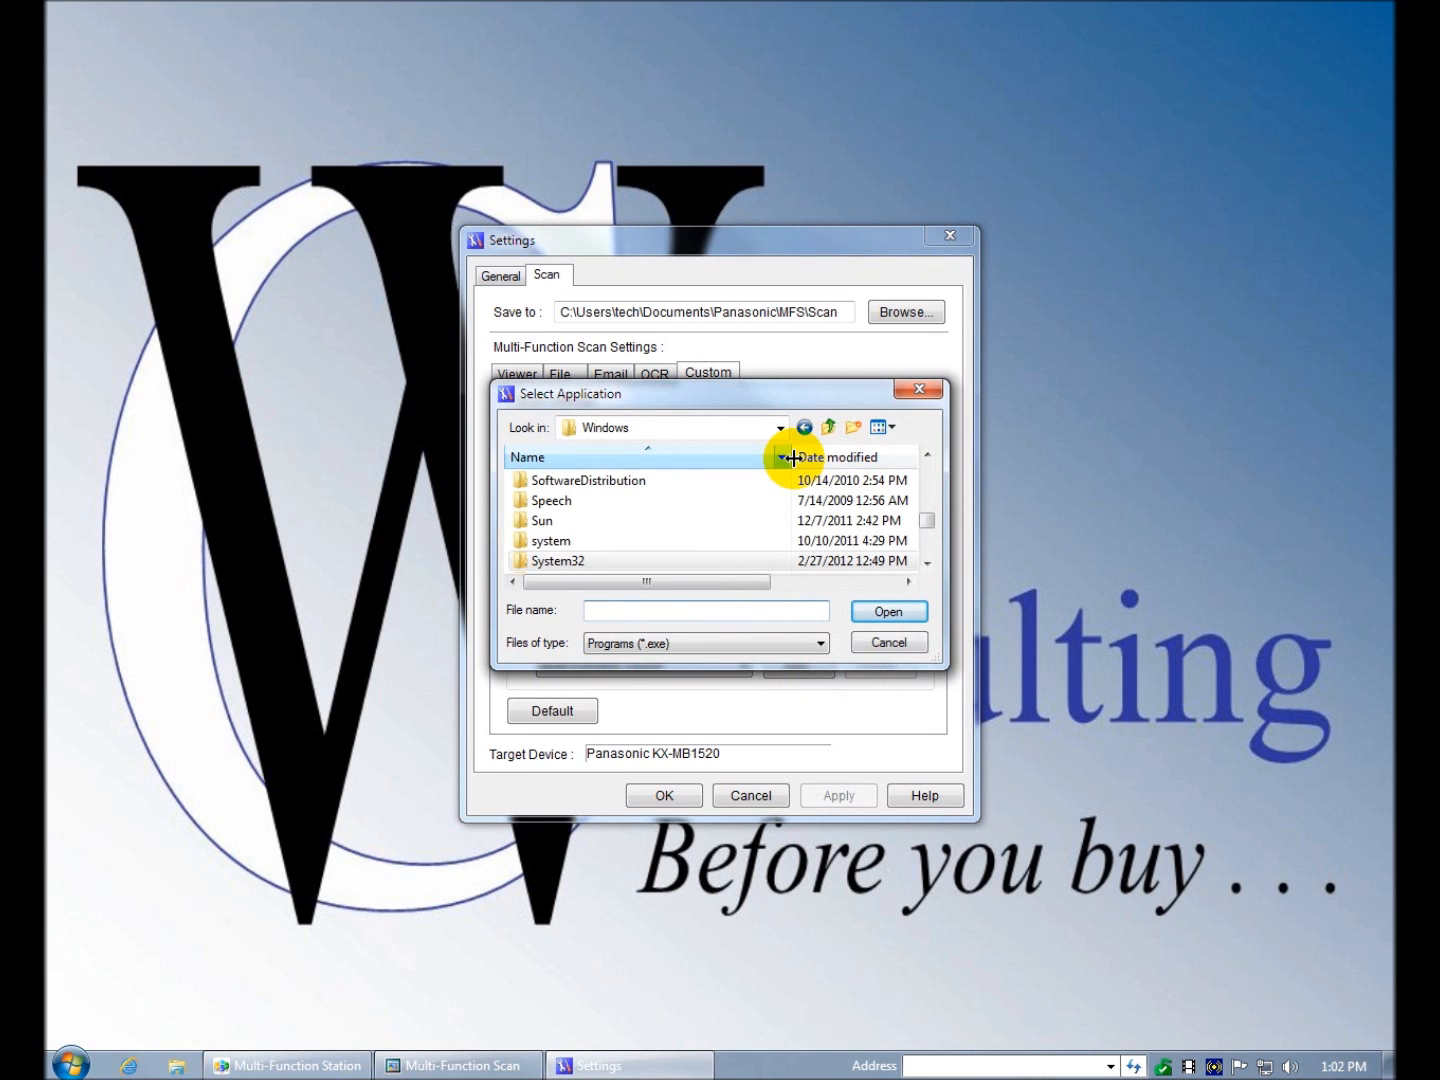
left_click(828, 428)
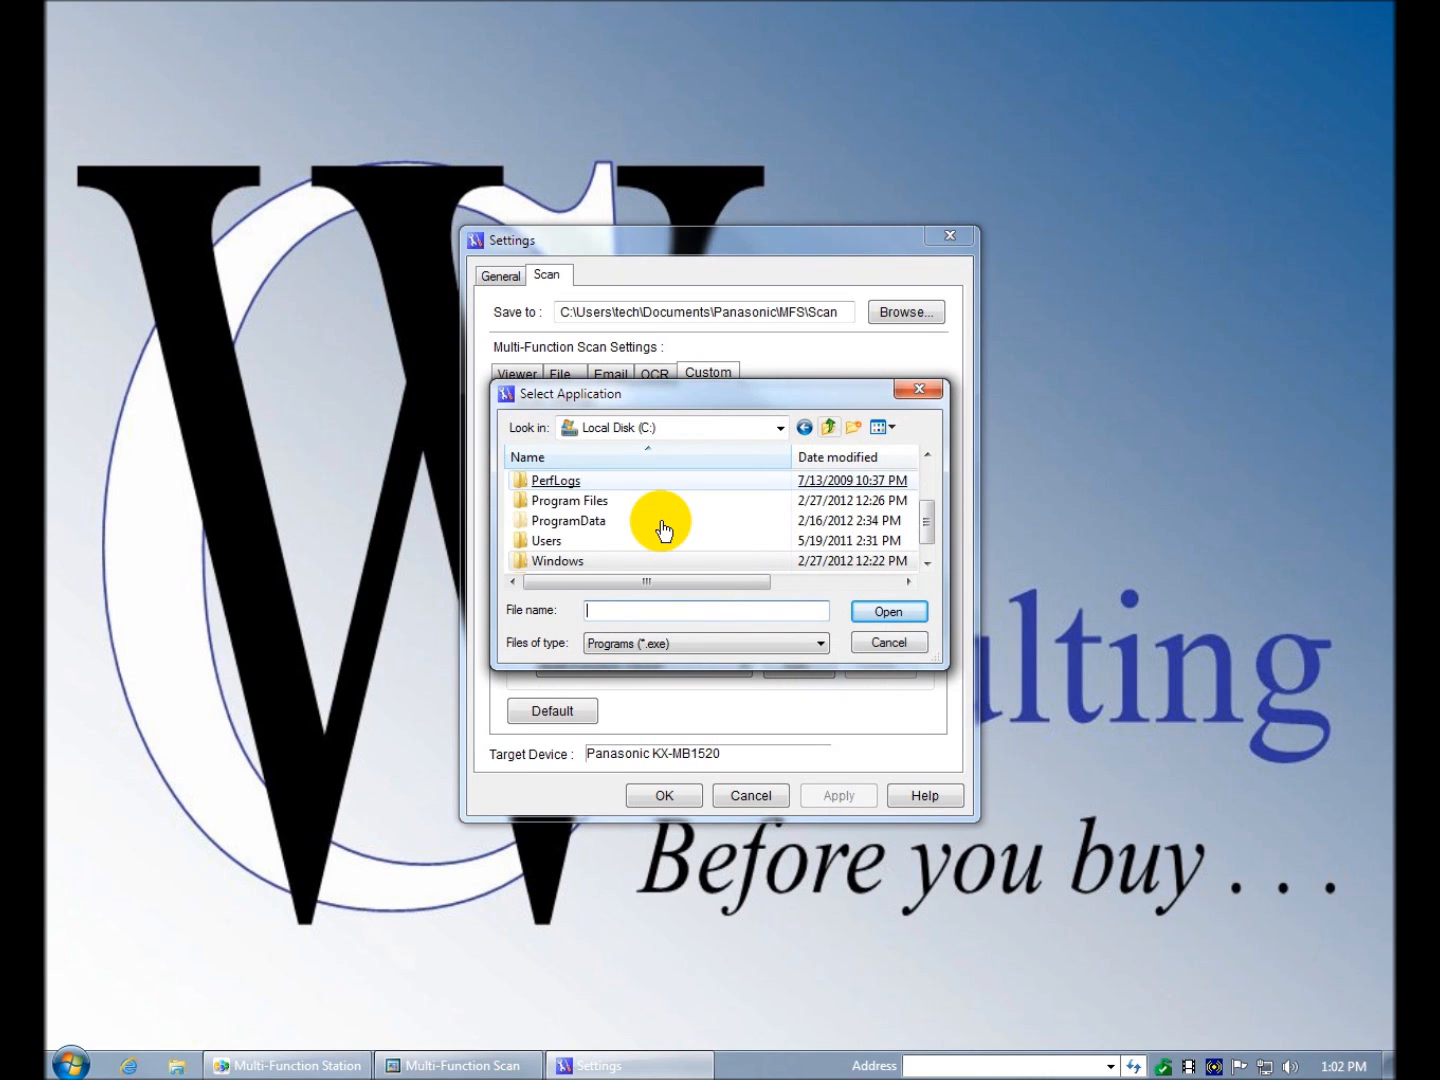
double_click(570, 500)
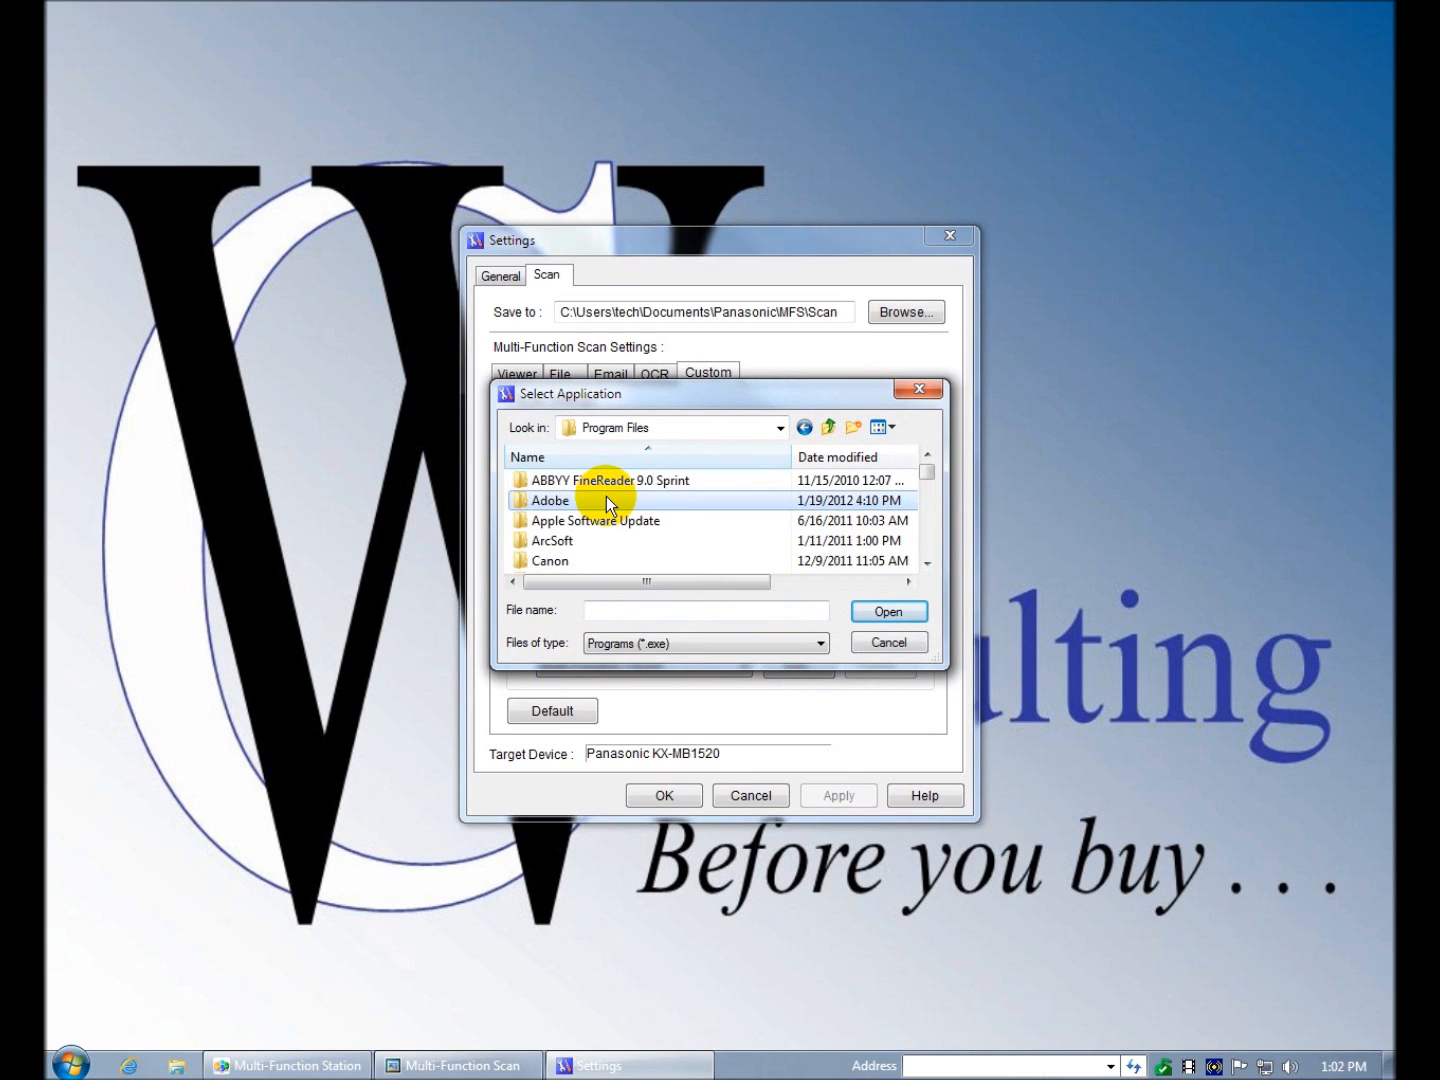
double_click(550, 500)
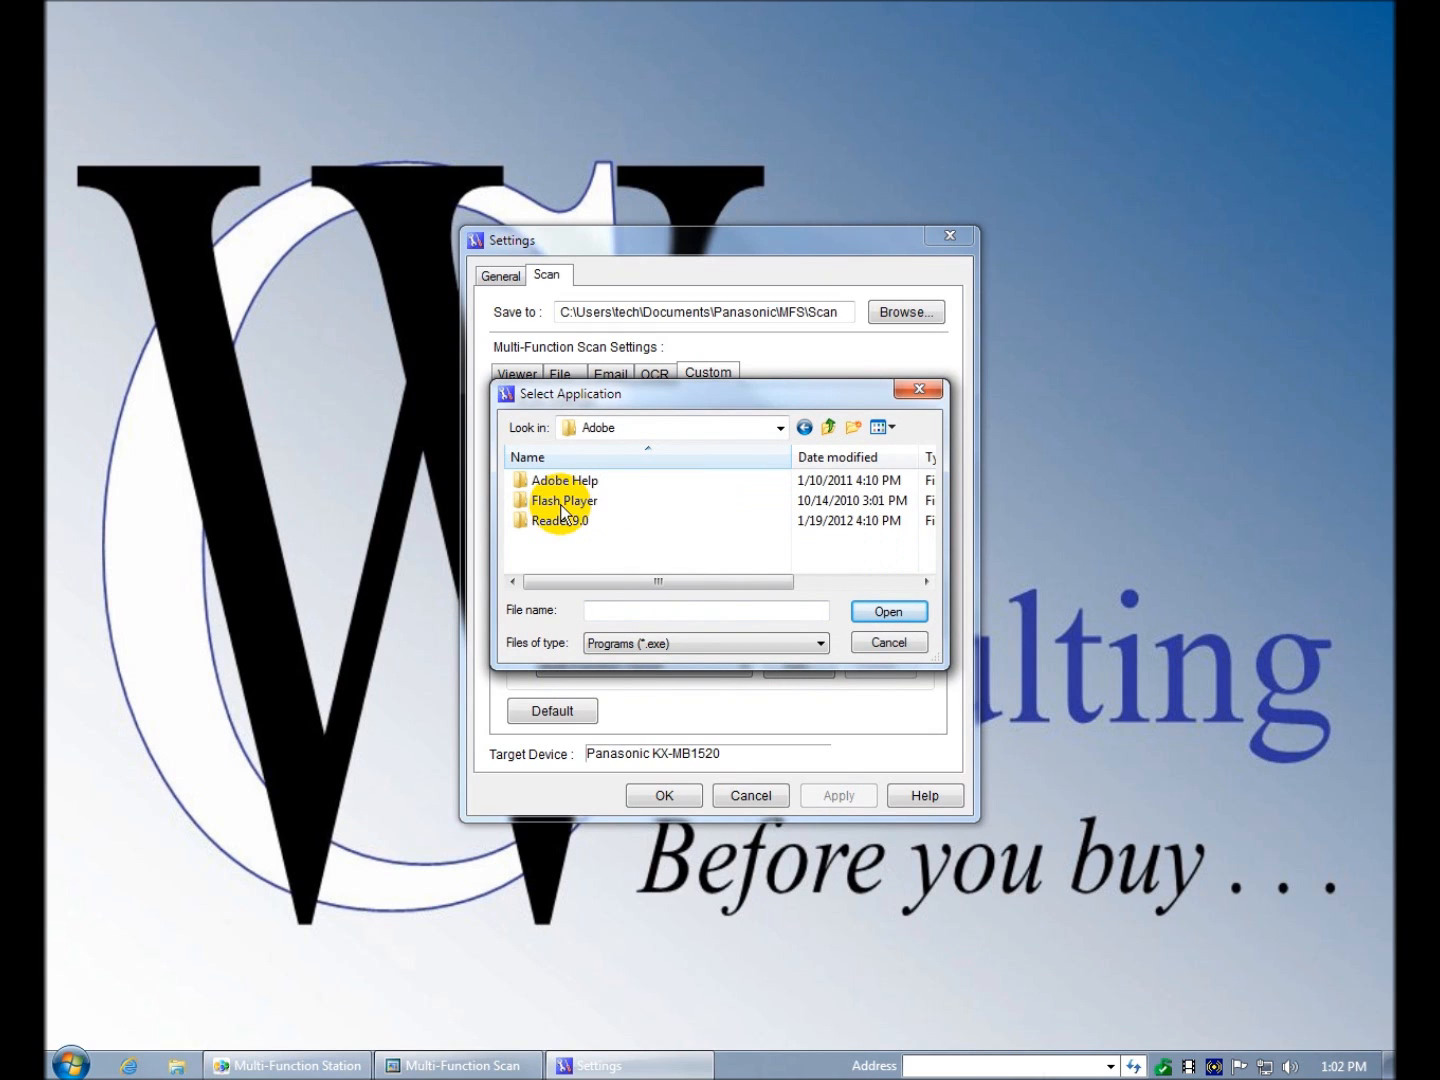
- Open Reader 9.0\Reader and select reader_sl.exe
left_click(562, 520)
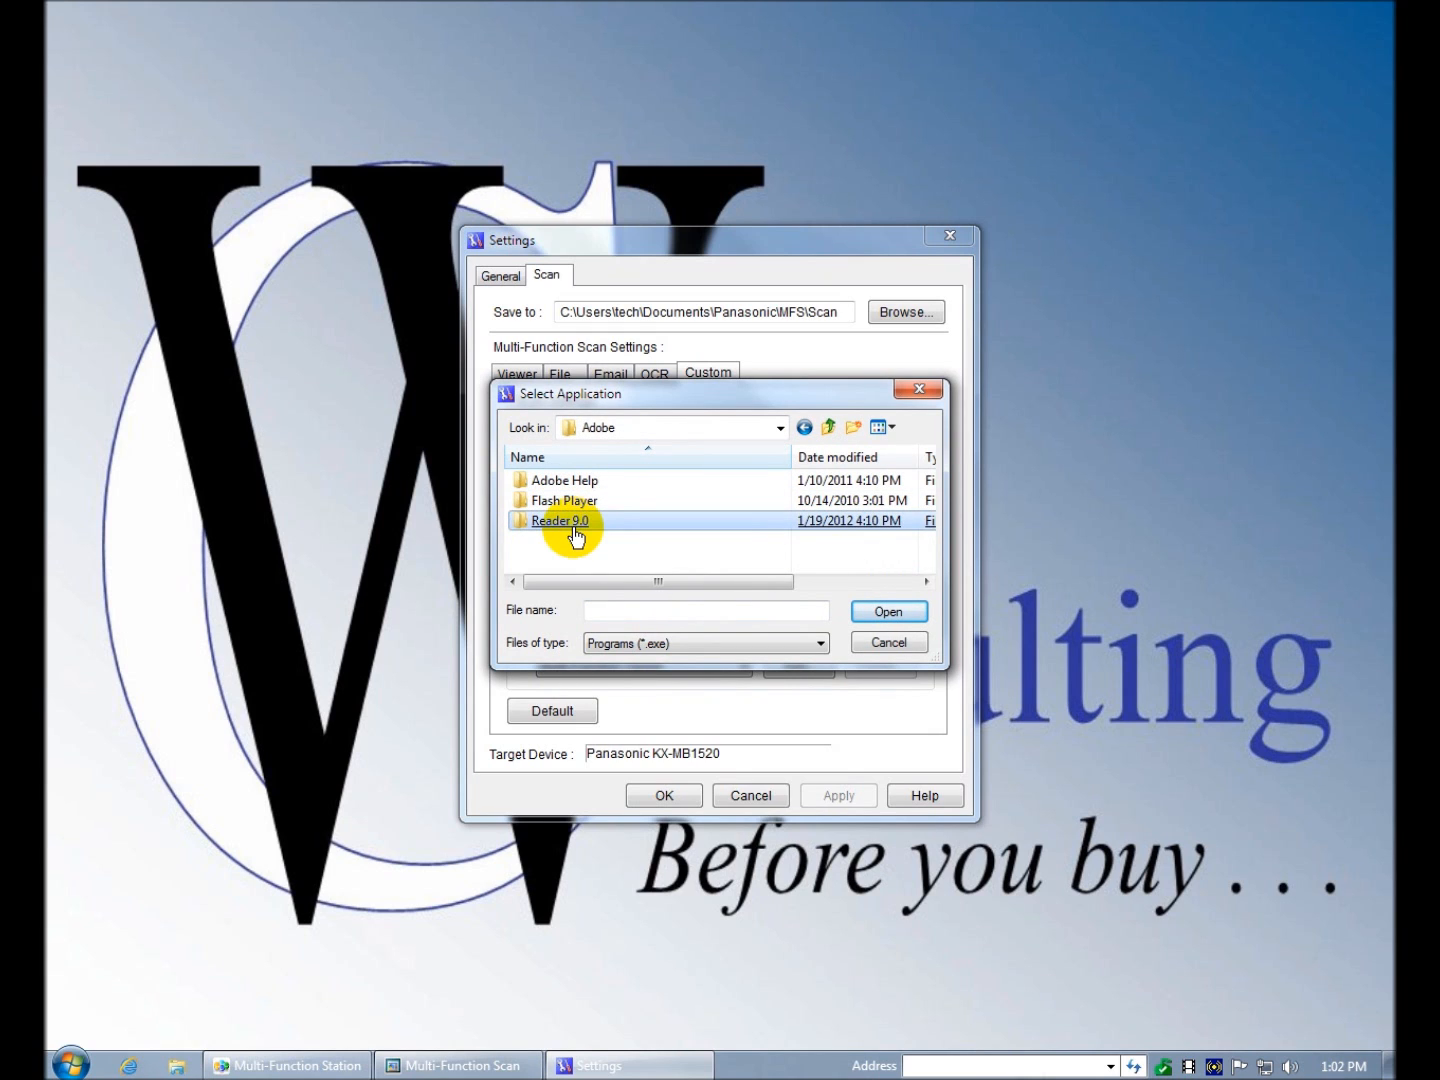
left_click(564, 500)
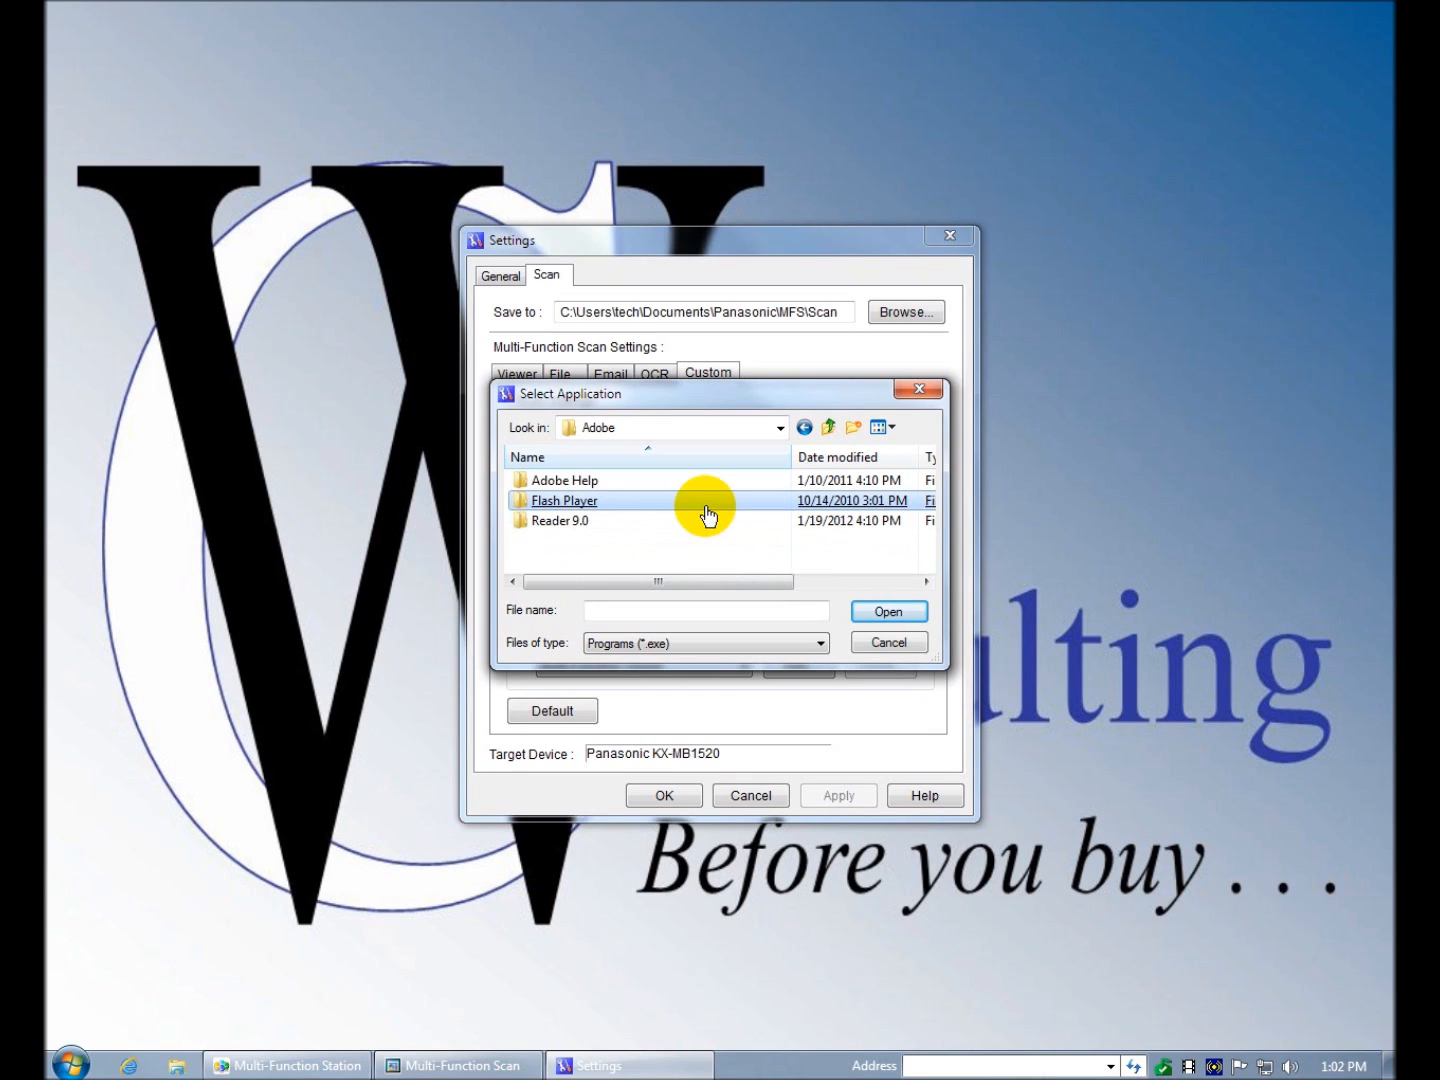
left_click(560, 520)
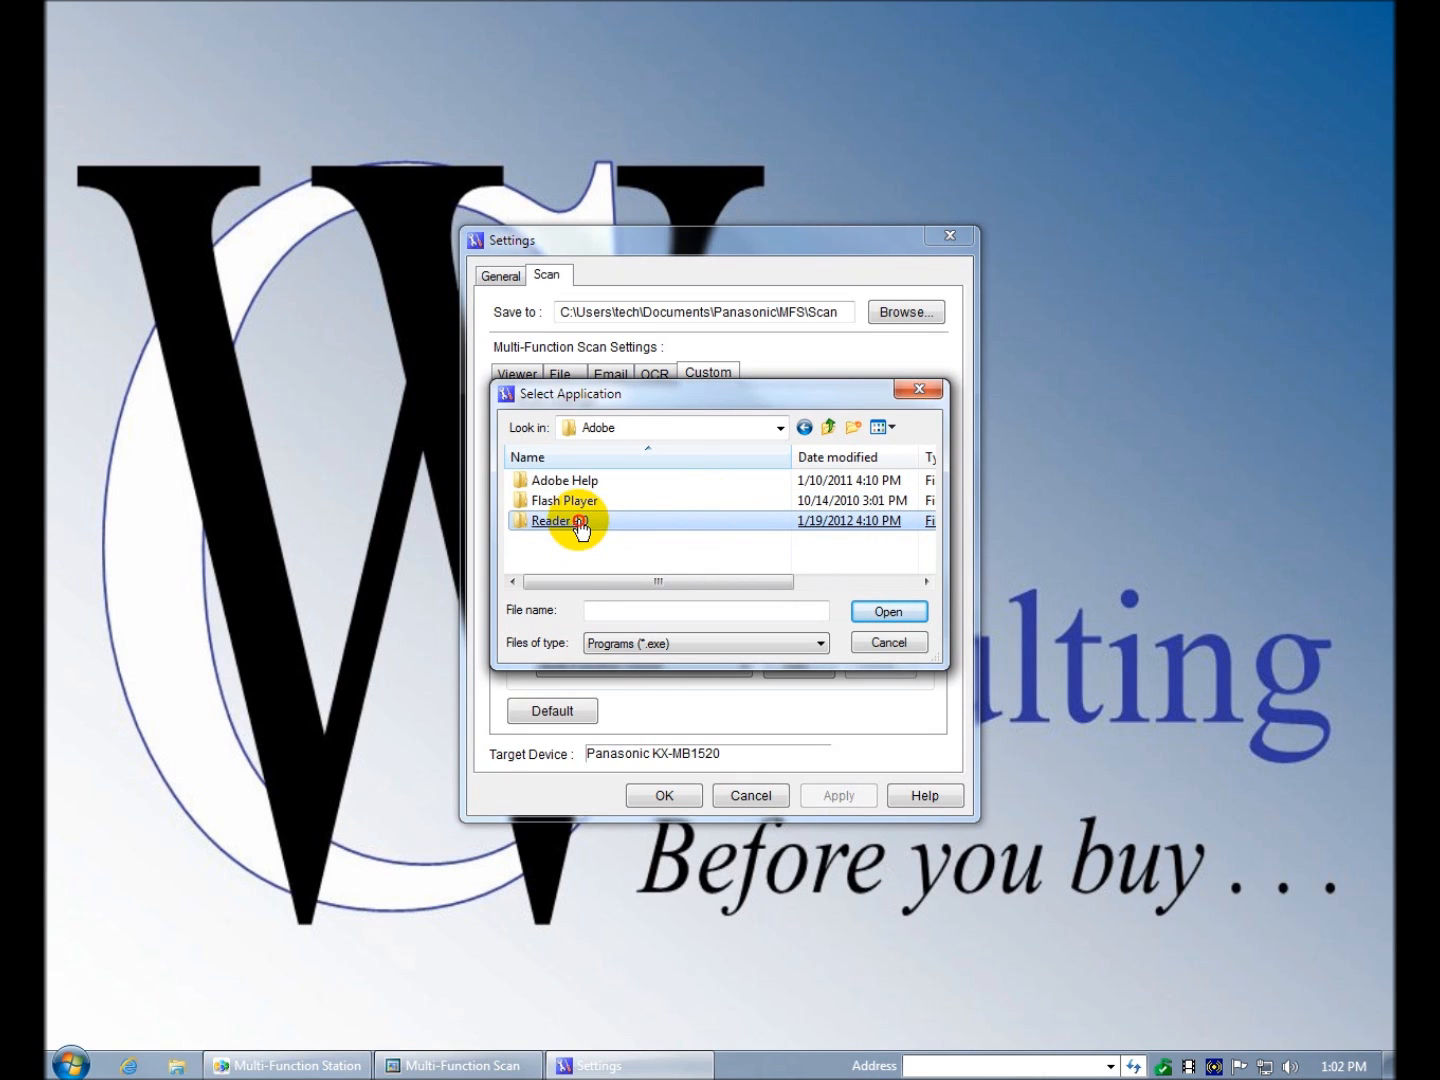
double_click(556, 520)
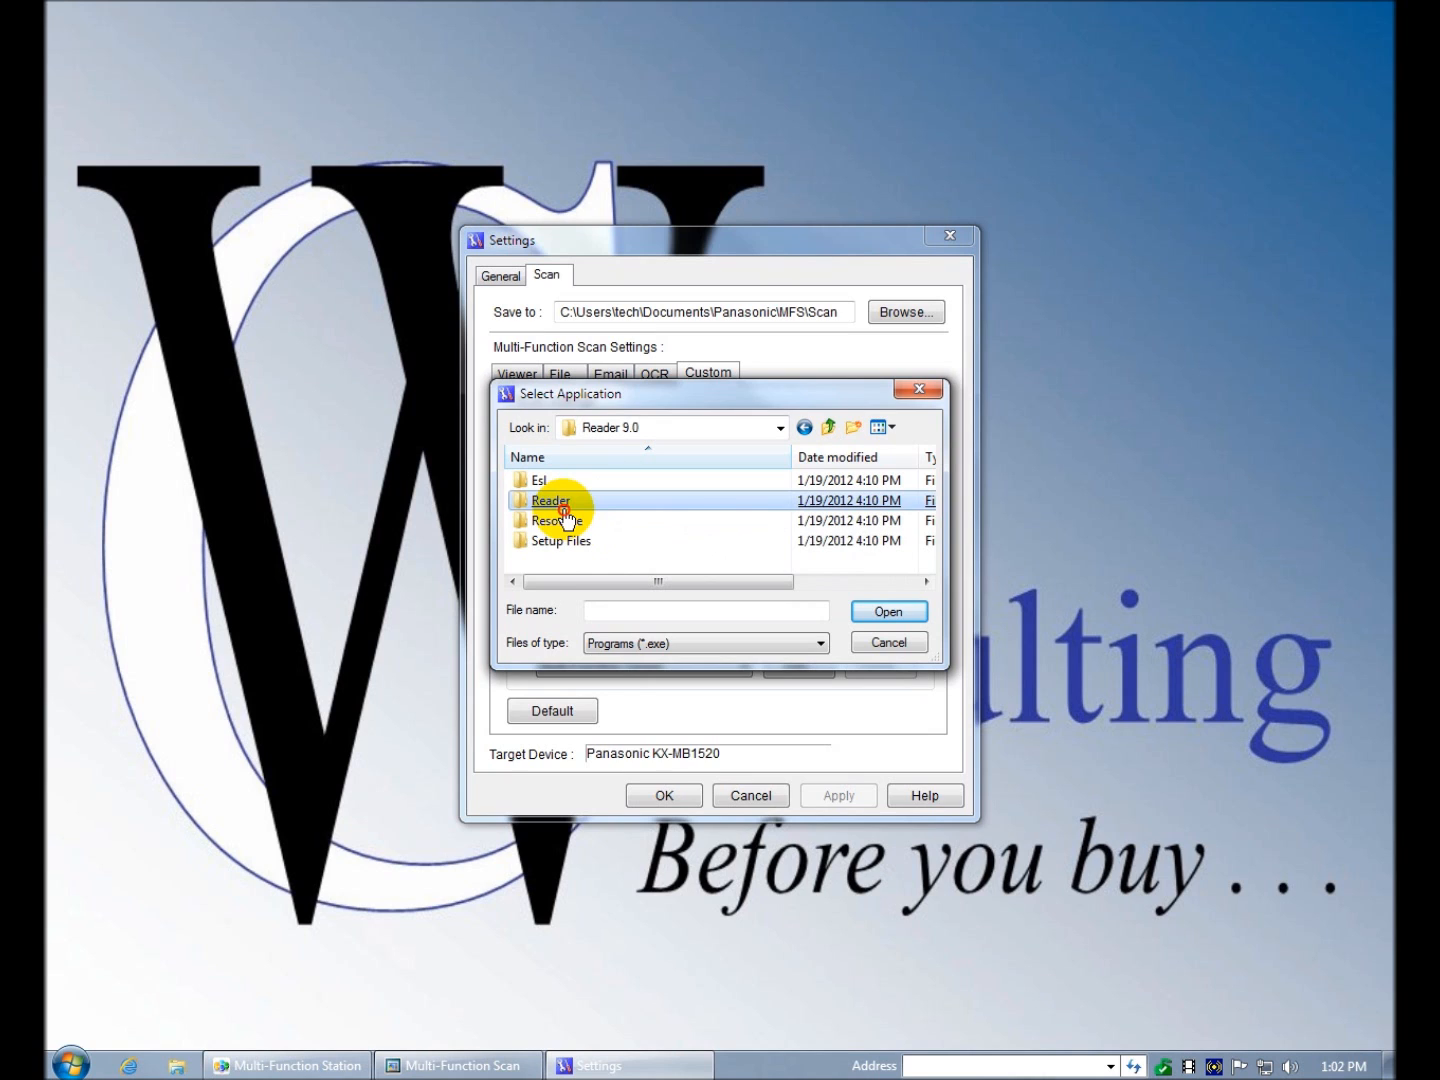
double_click(550, 500)
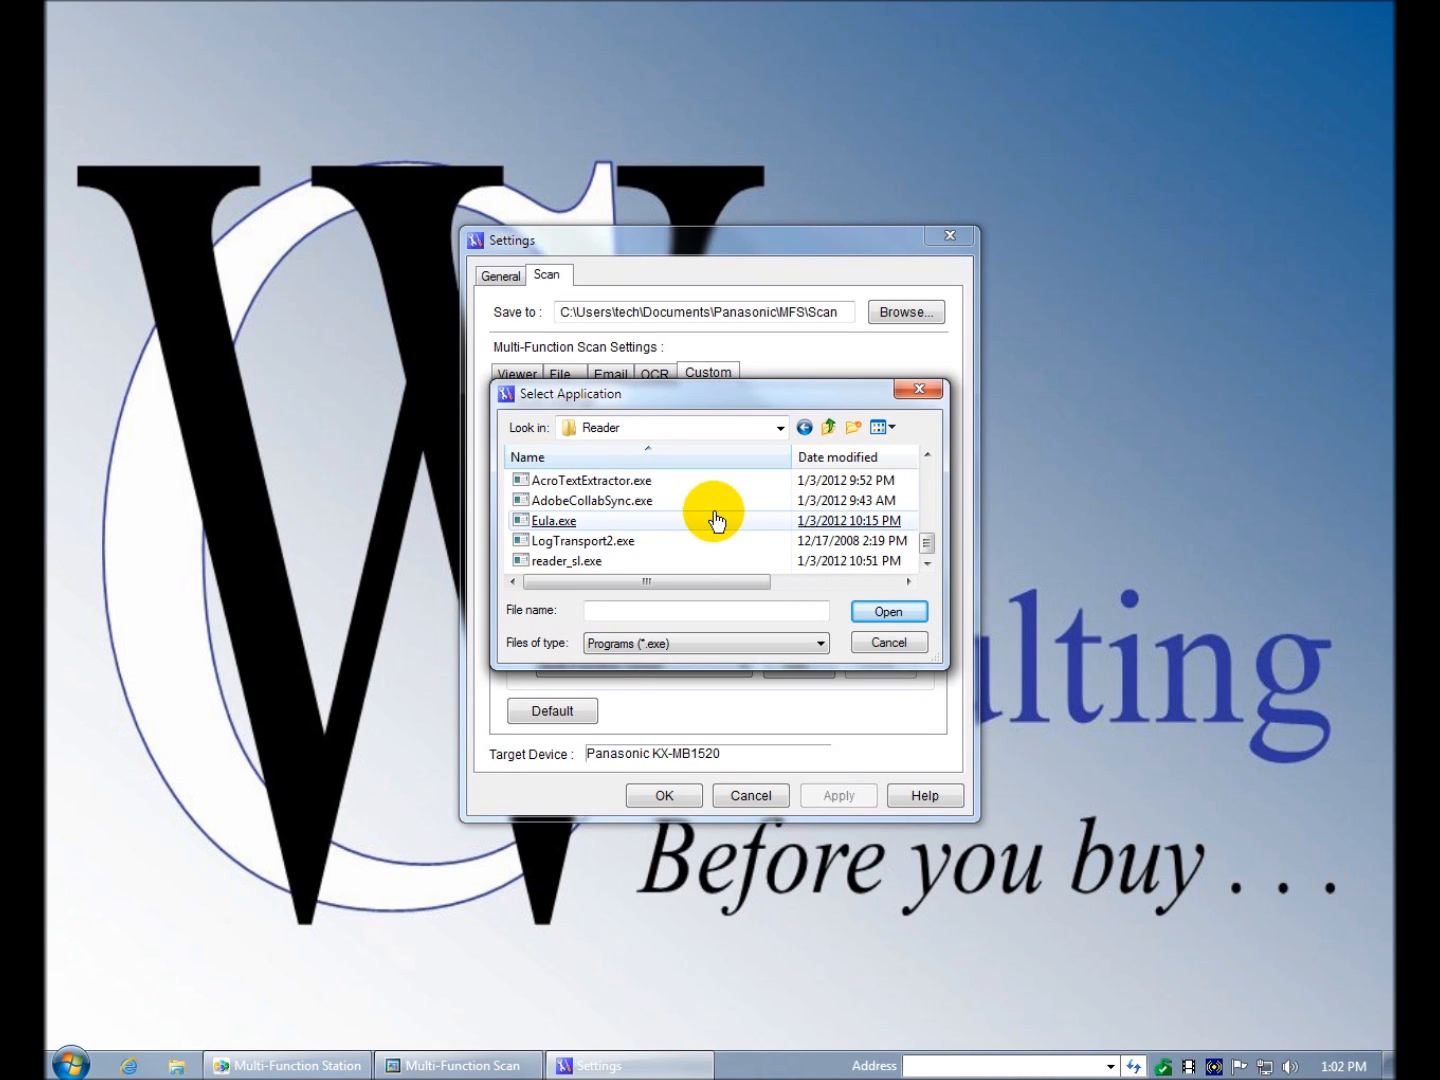
left_click(552, 520)
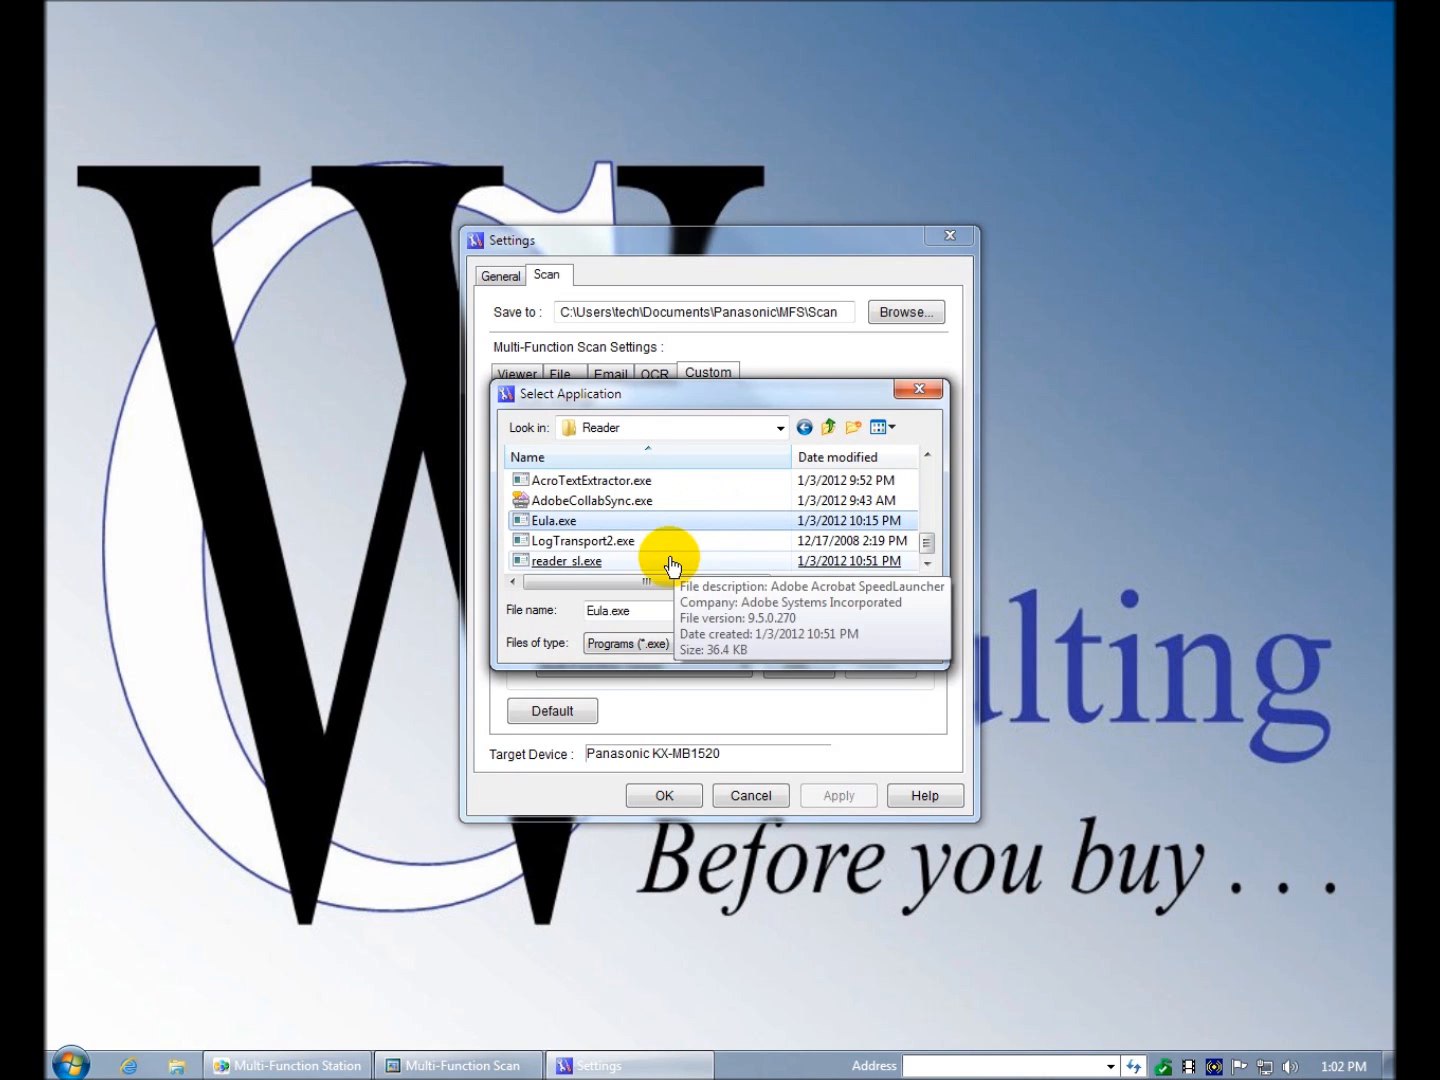
left_click(566, 560)
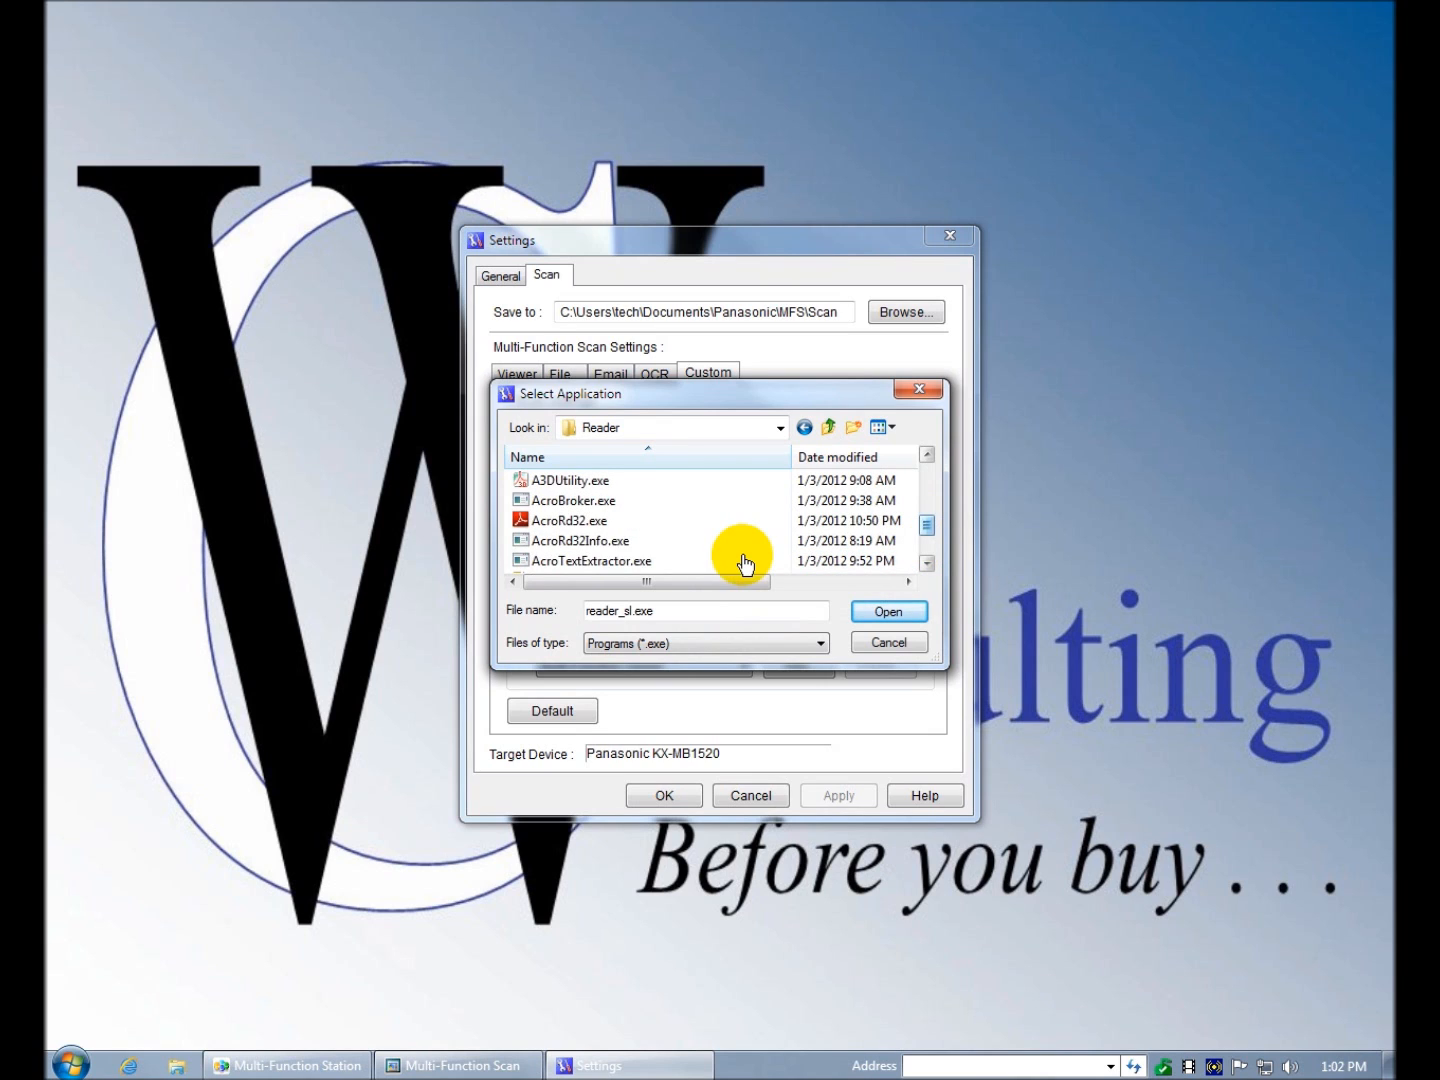
- Cancel the file browser and the Add application dialog, keeping Multi-Function Viewer for Custom scans
left_click(570, 520)
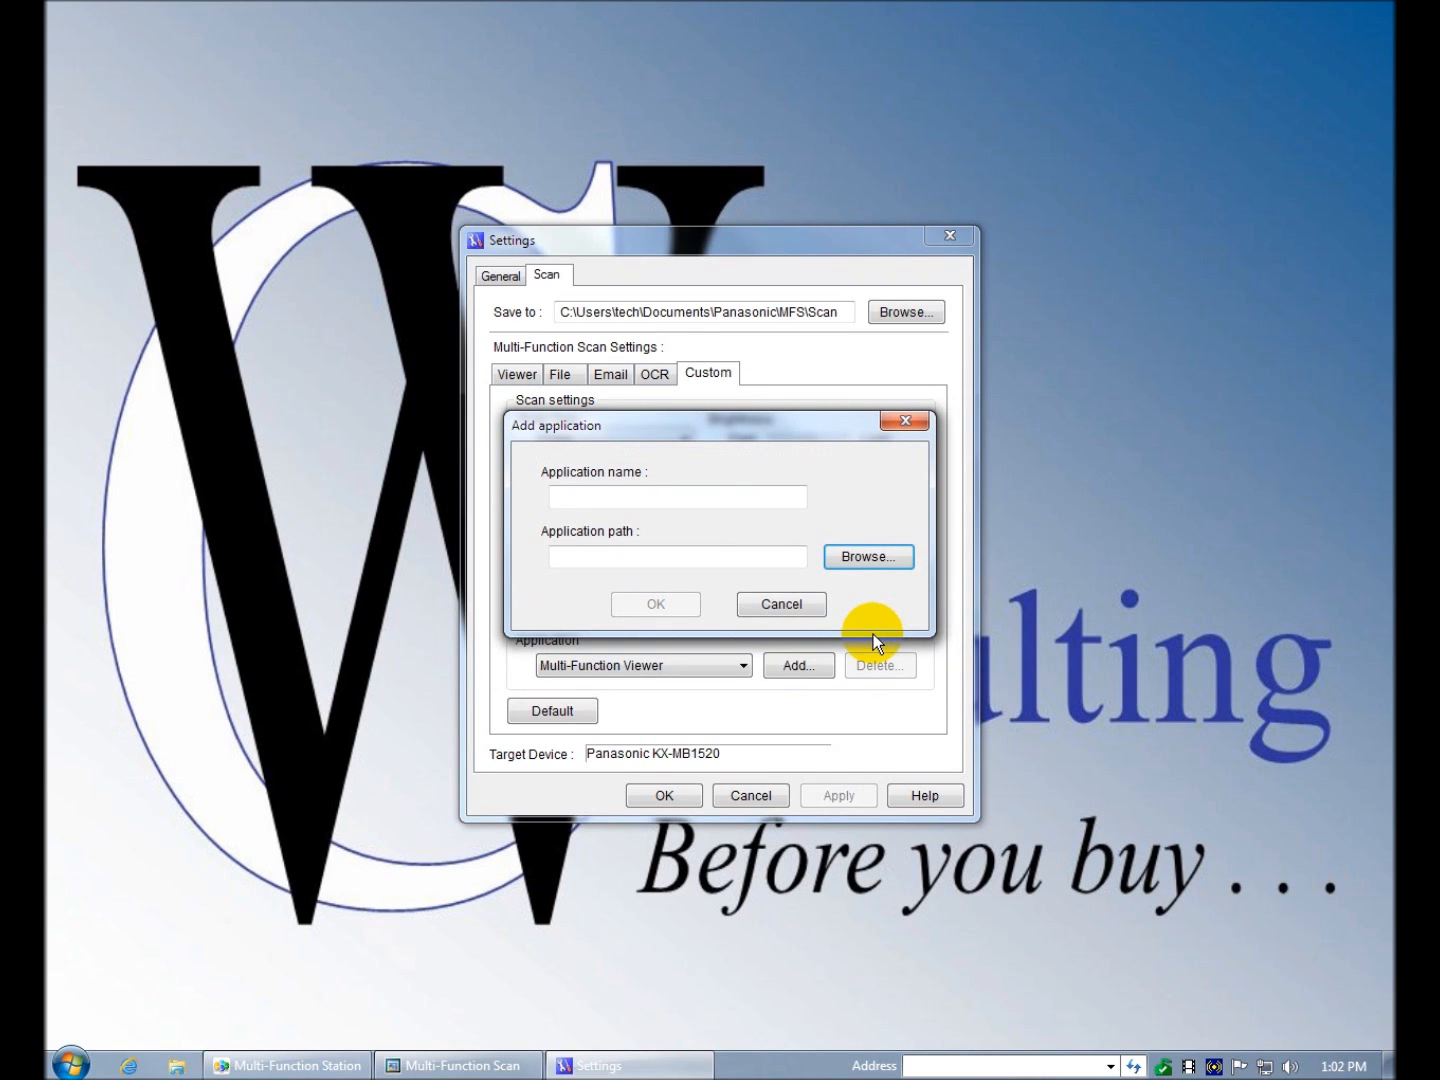
left_click(780, 604)
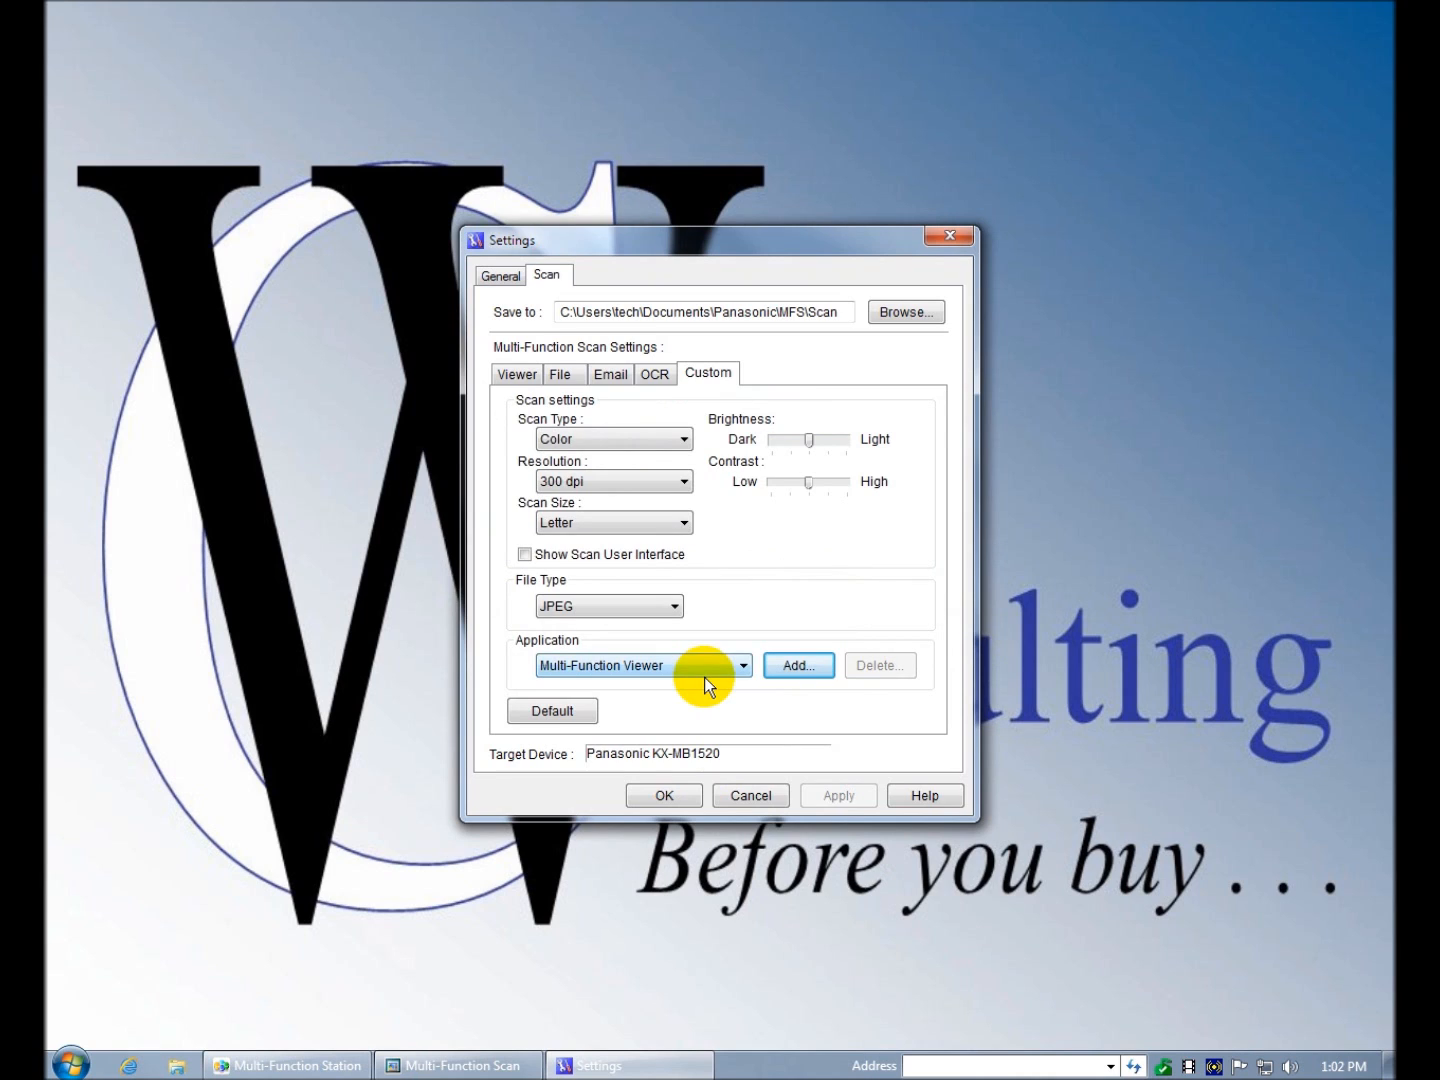
mouse_move(492, 296)
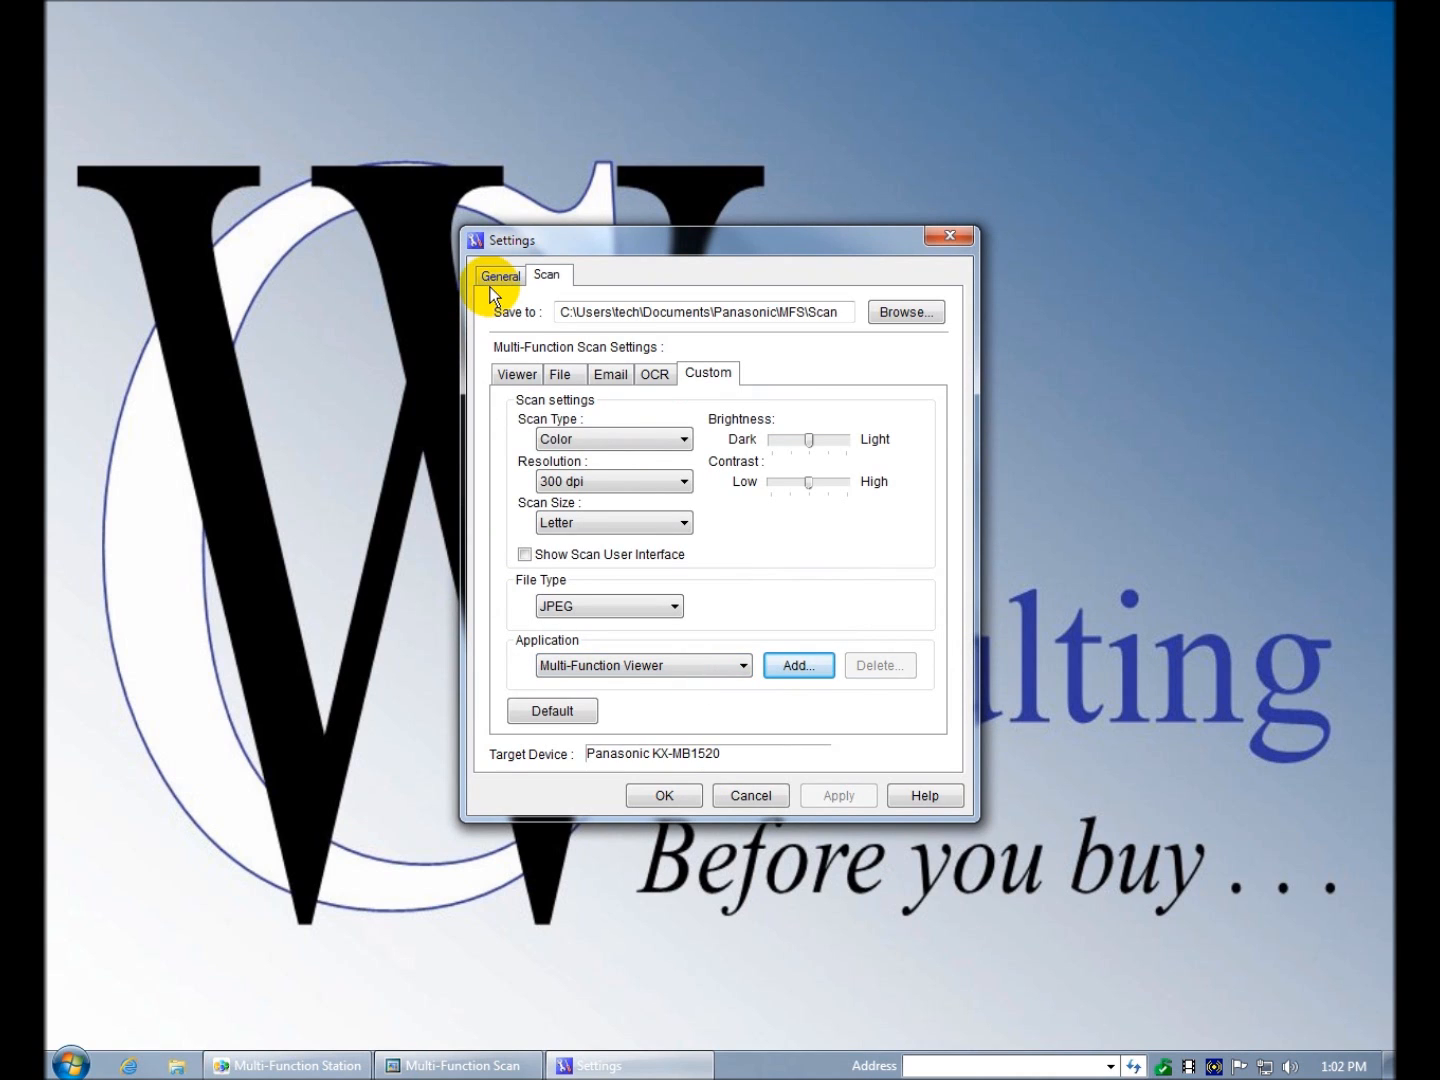
- Set the General launcher display to Windows Standard, apply it, dismiss the OCR path warning and close Settings
left_click(500, 276)
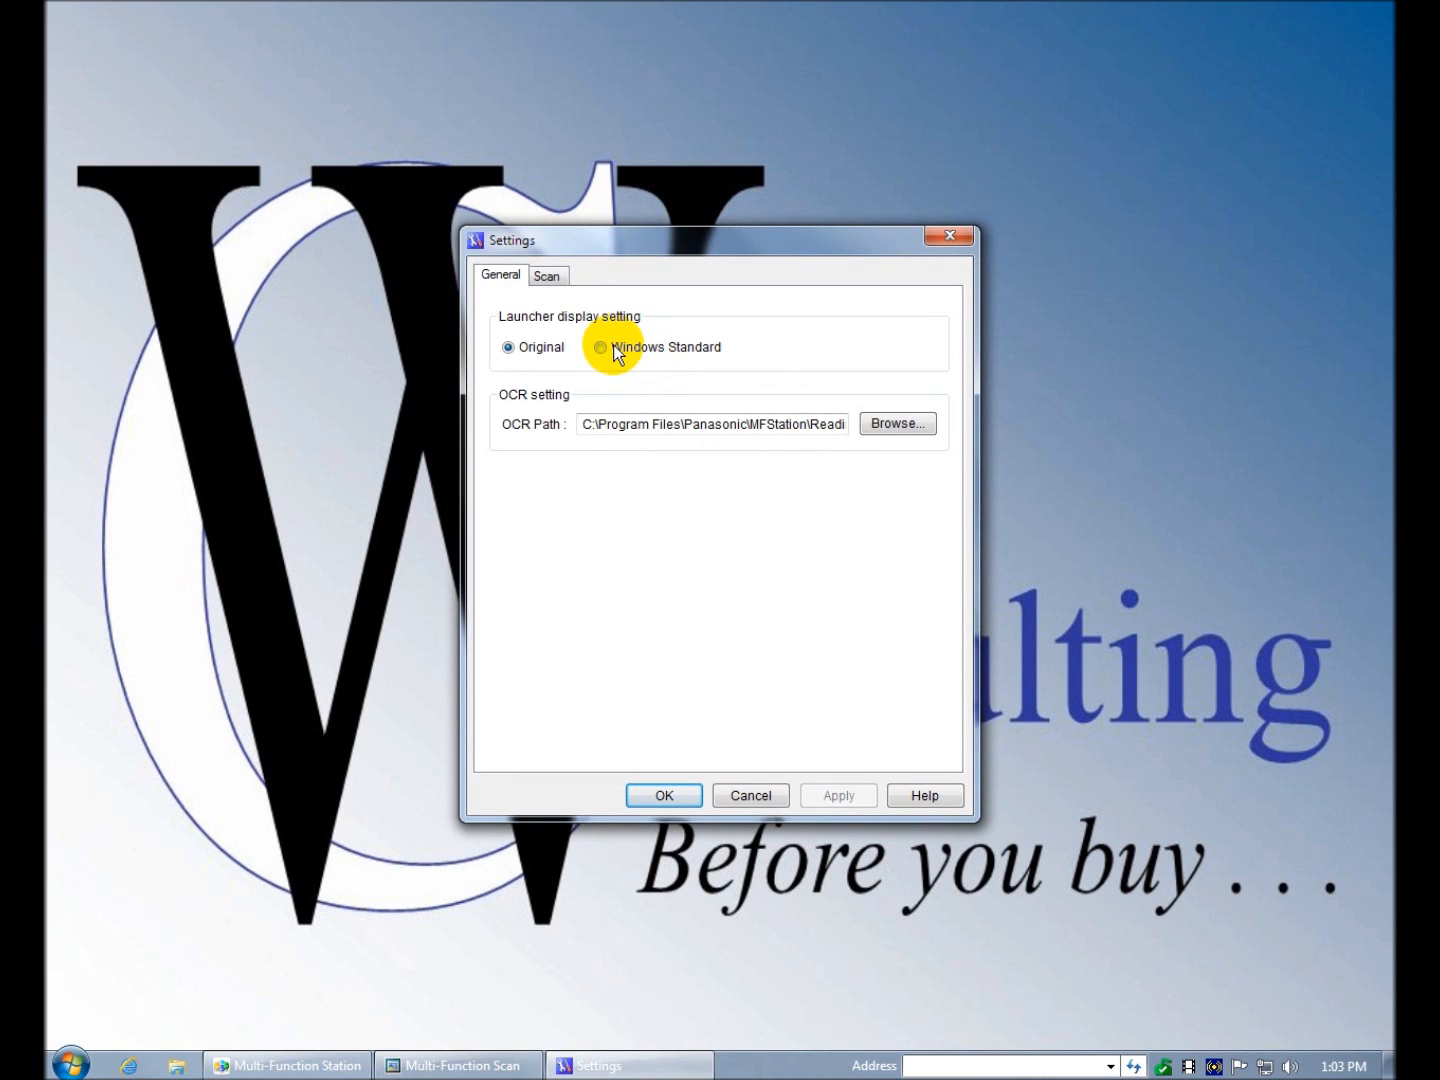
left_click(600, 348)
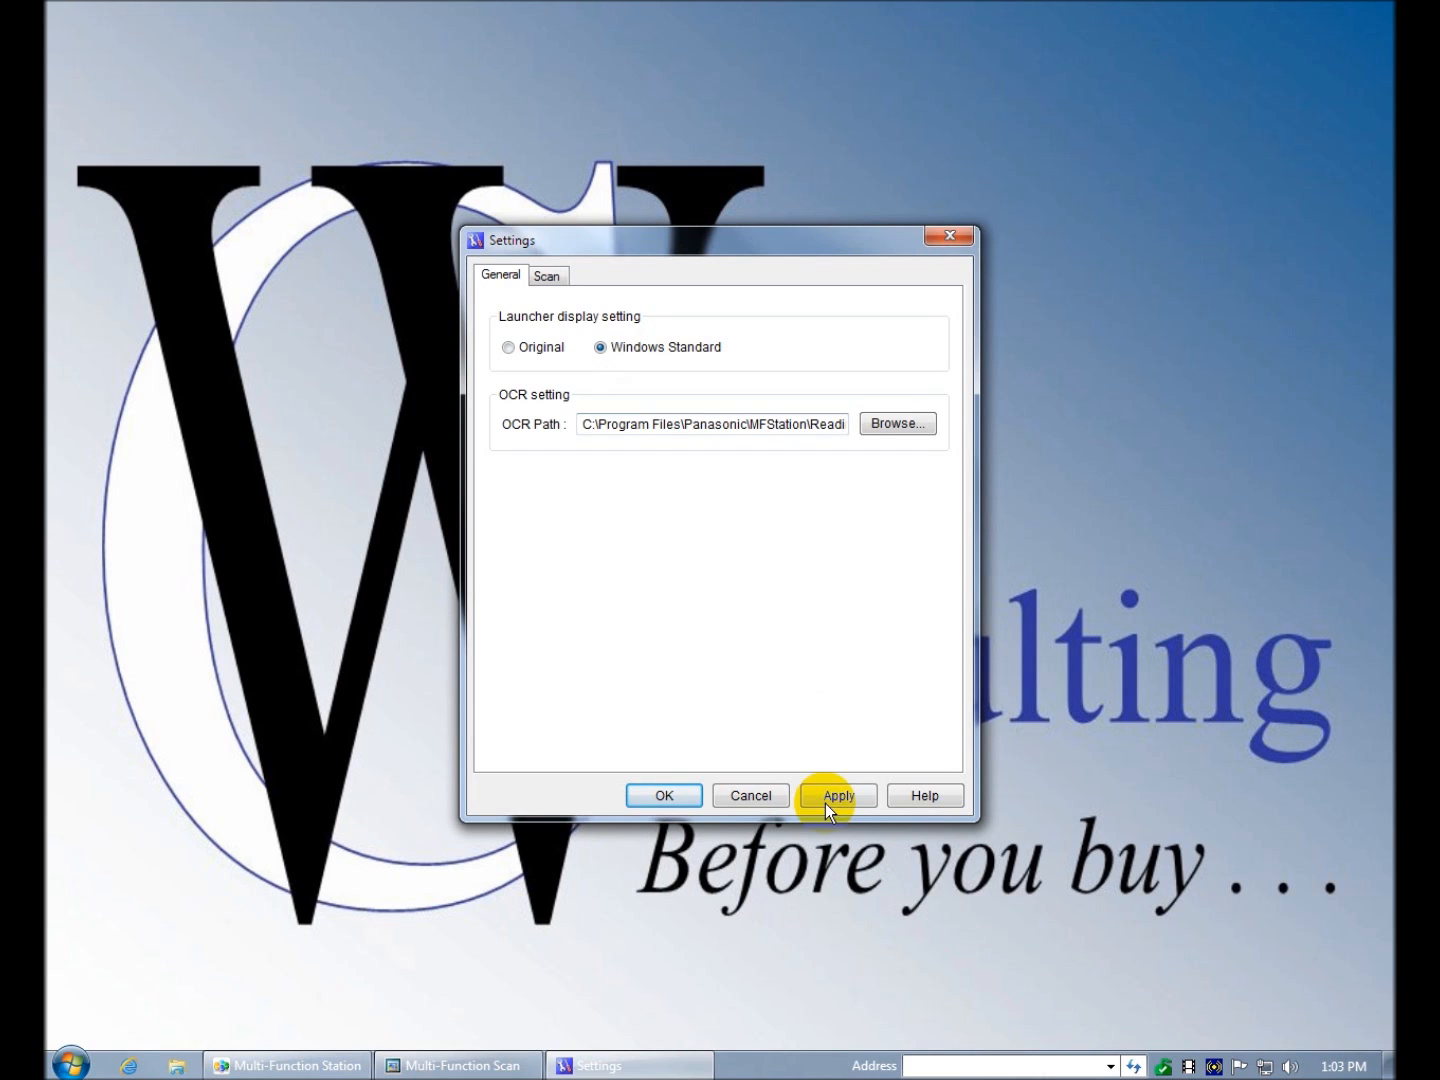
left_click(838, 796)
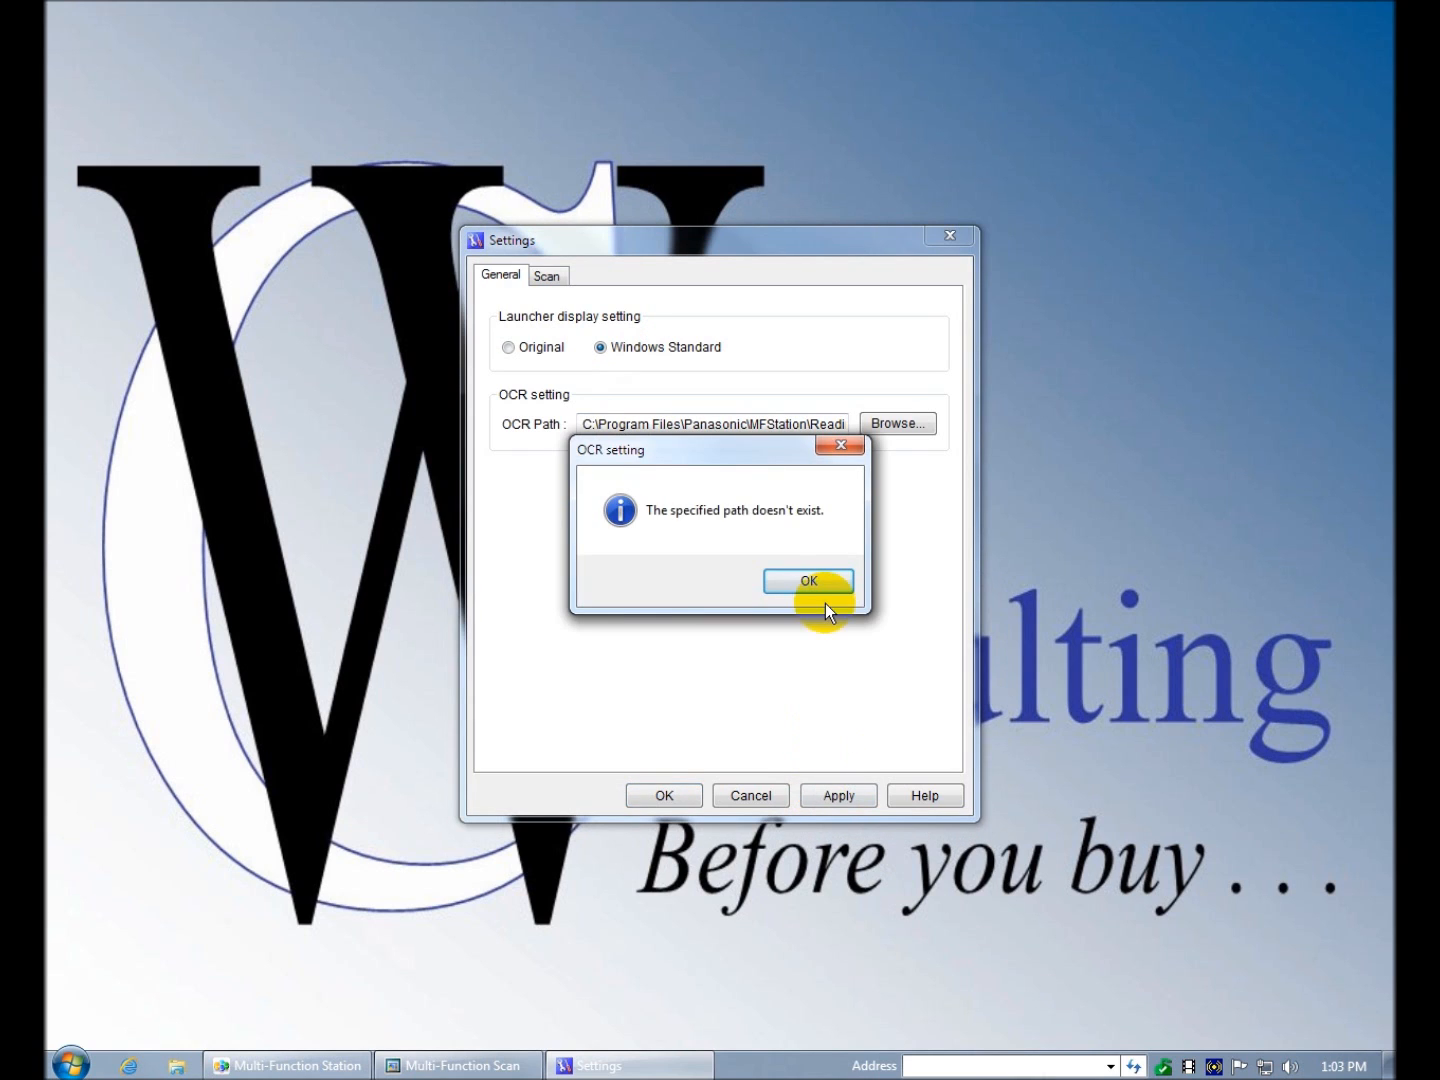
left_click(808, 580)
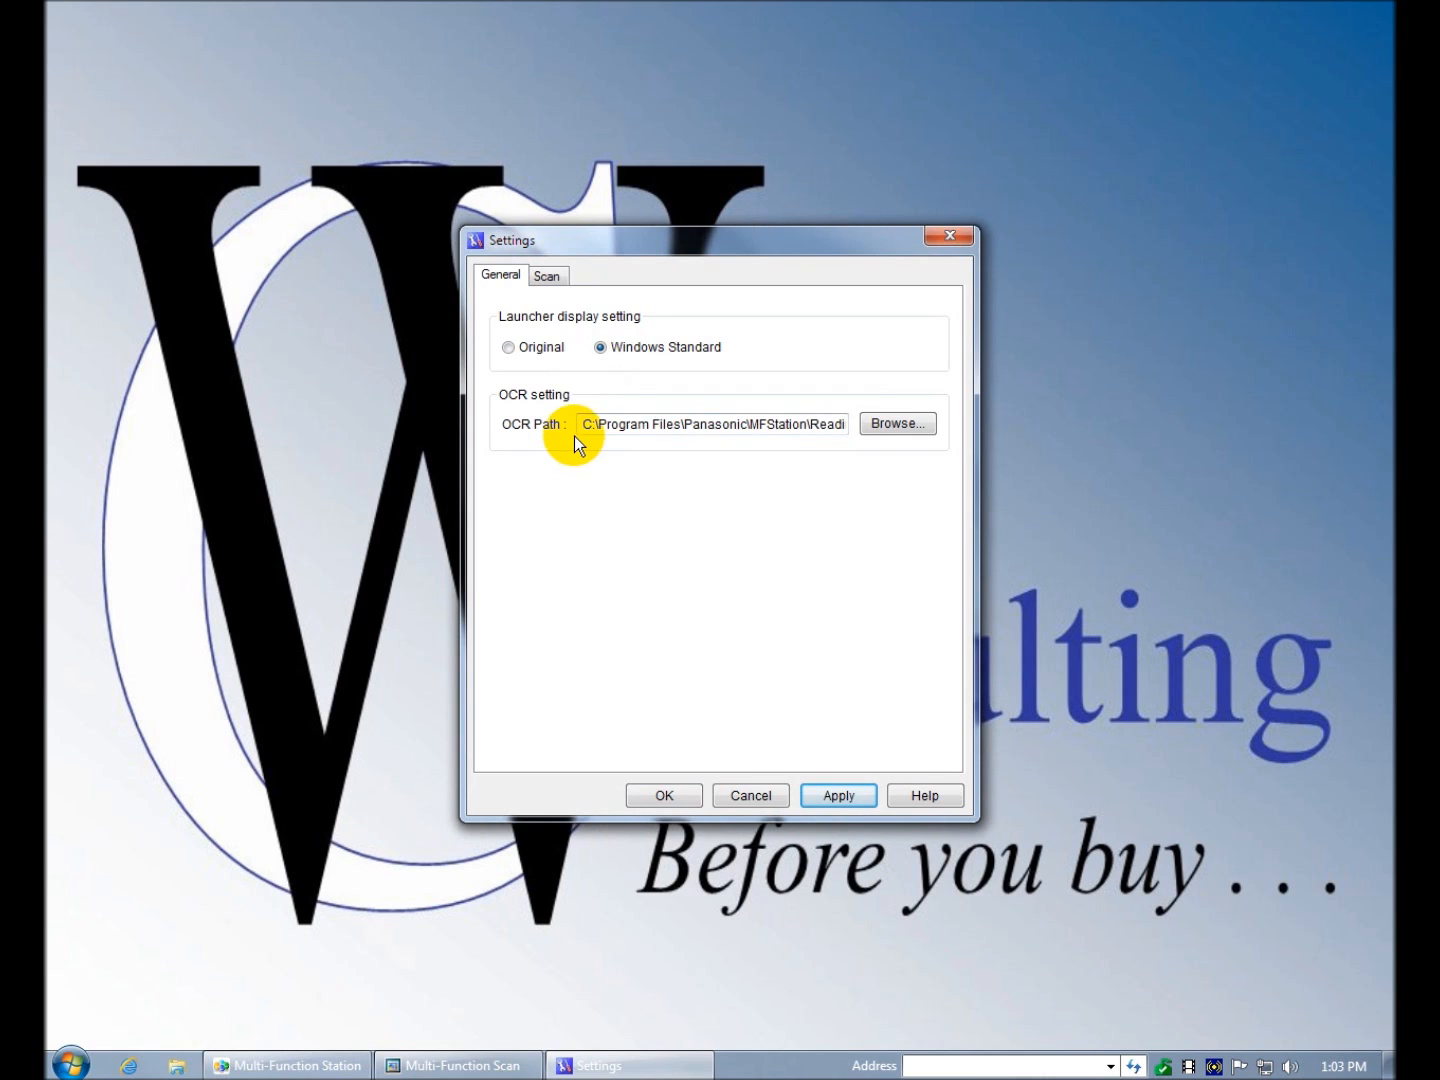
mouse_move(896, 424)
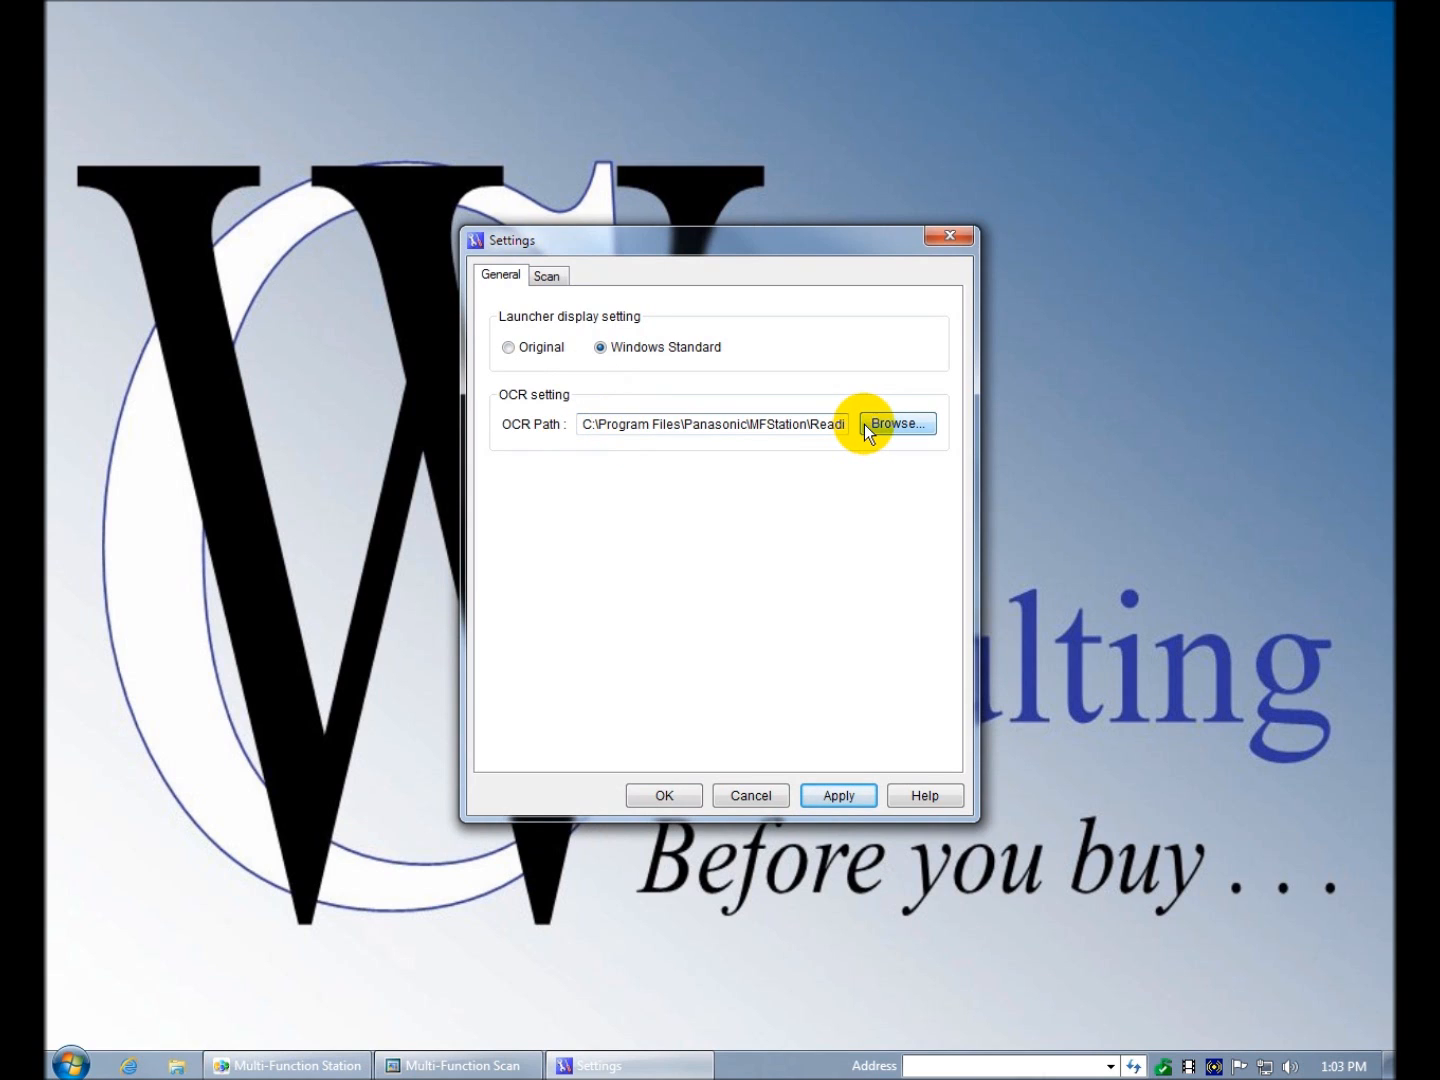
mouse_move(770, 424)
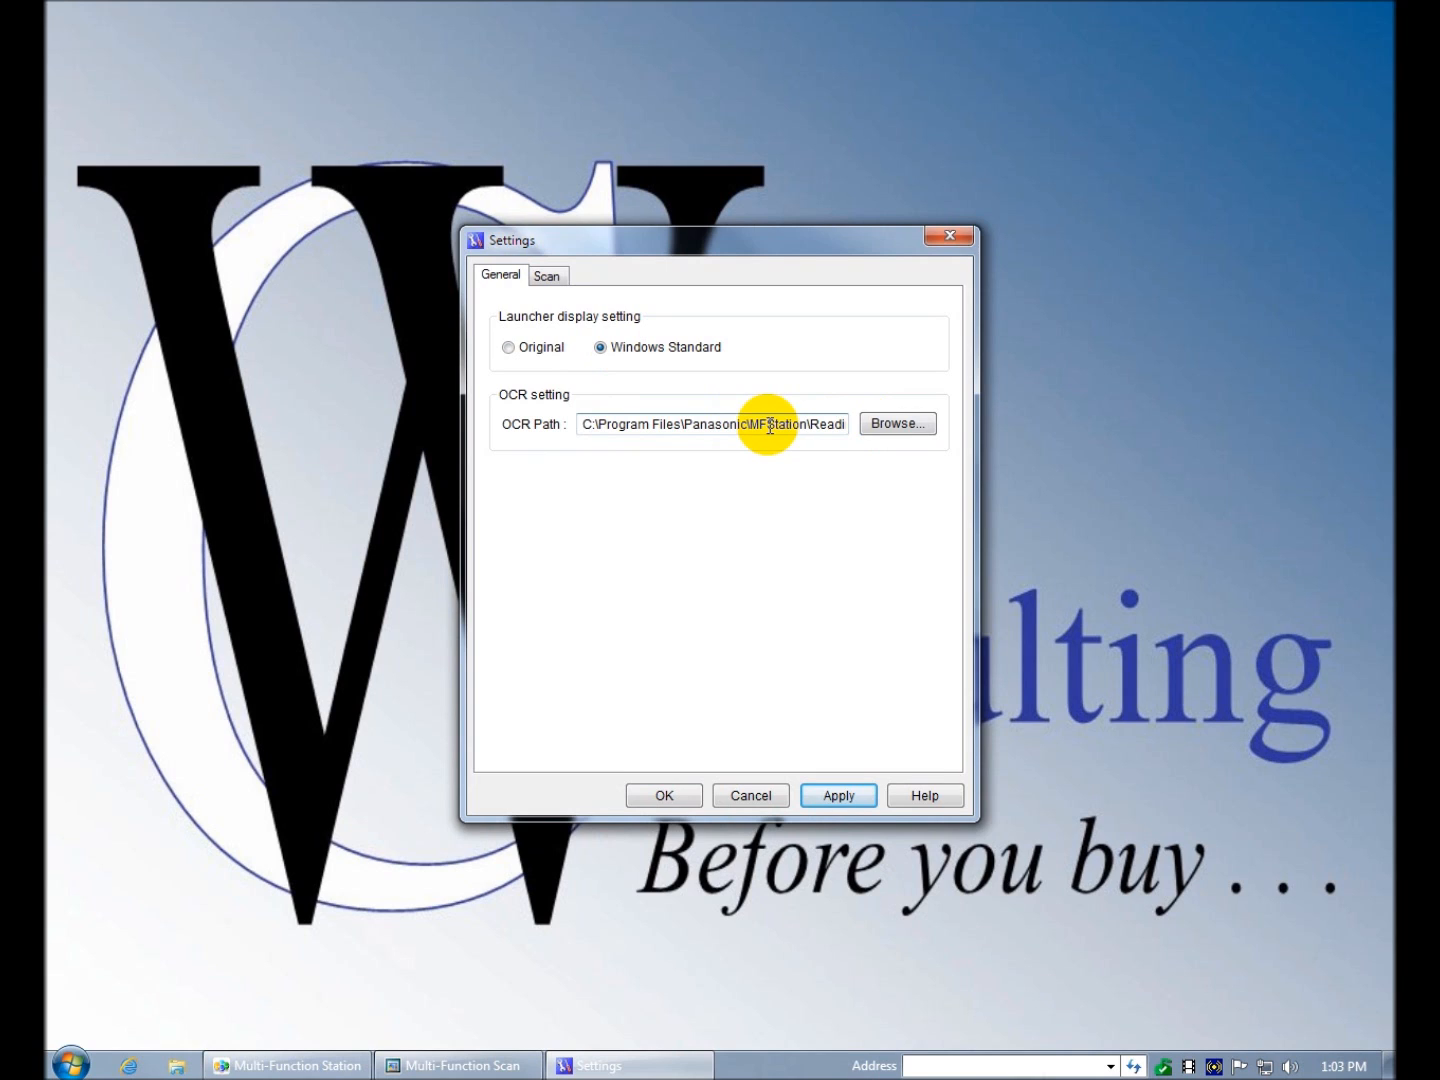
mouse_move(604, 378)
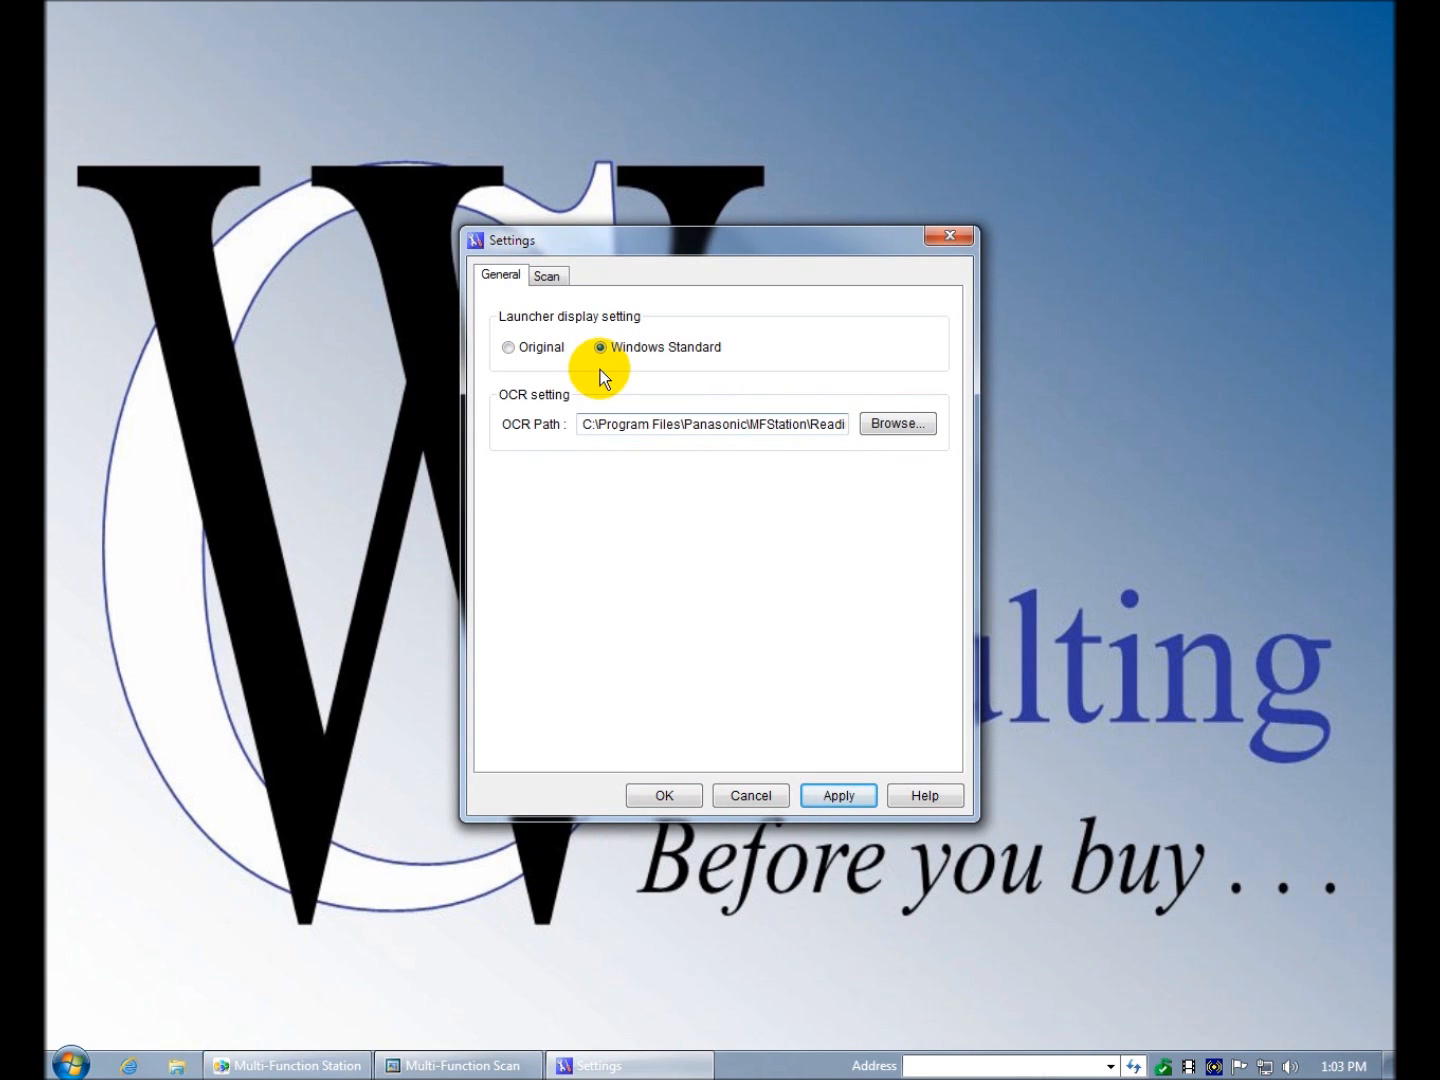
left_click(508, 348)
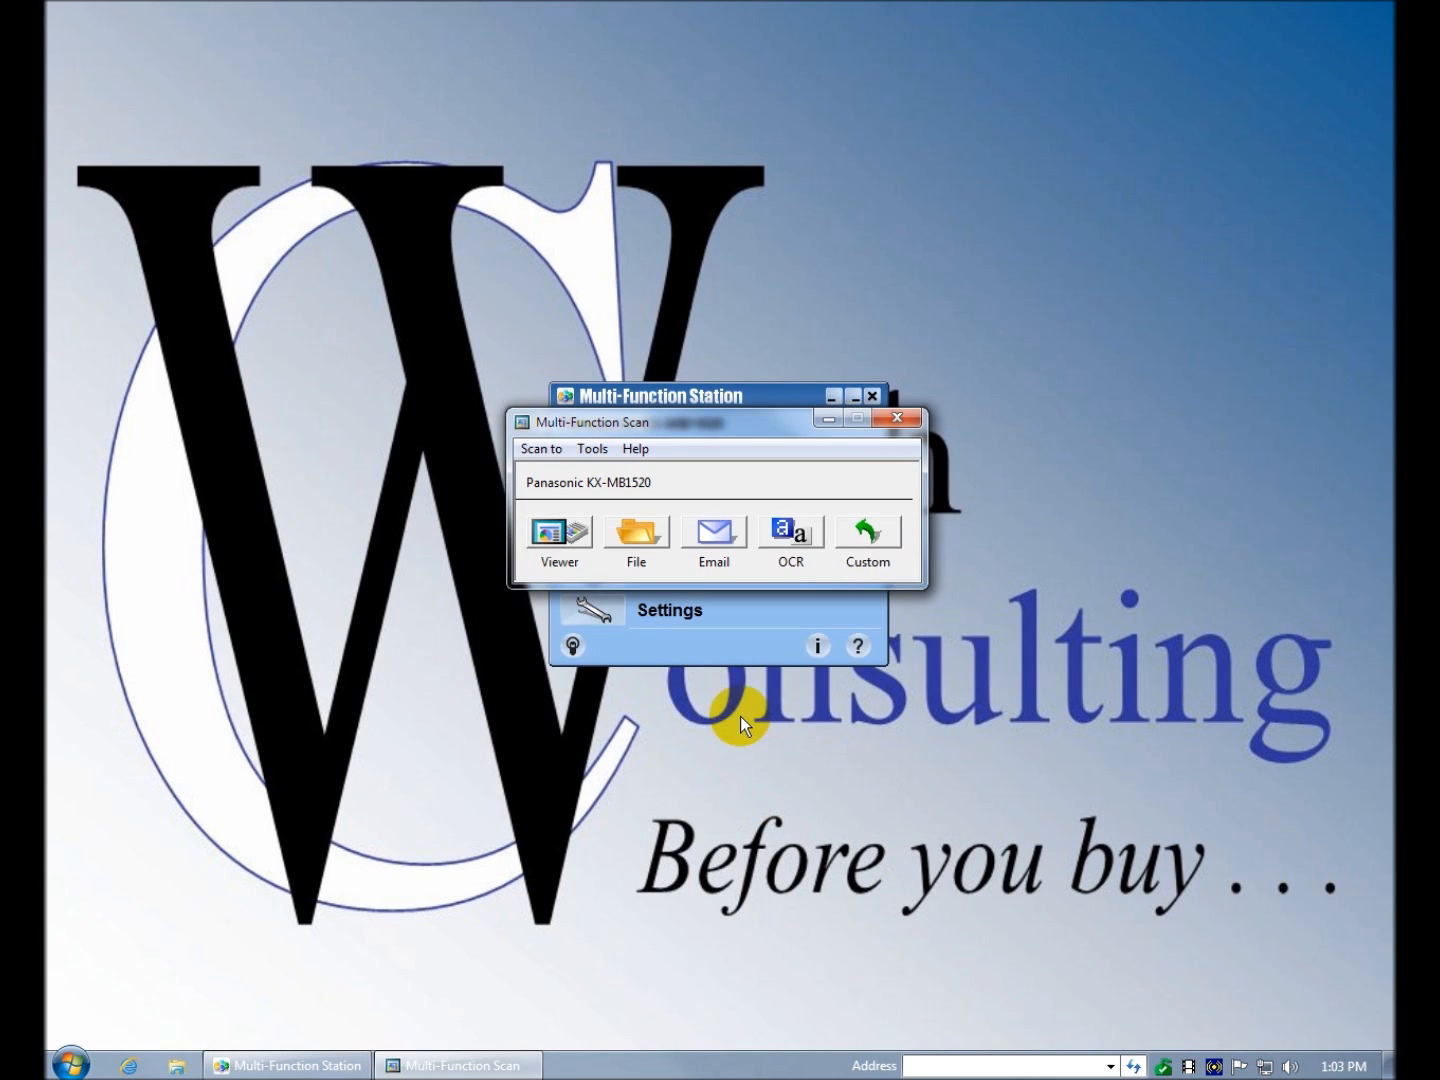
mouse_move(556, 580)
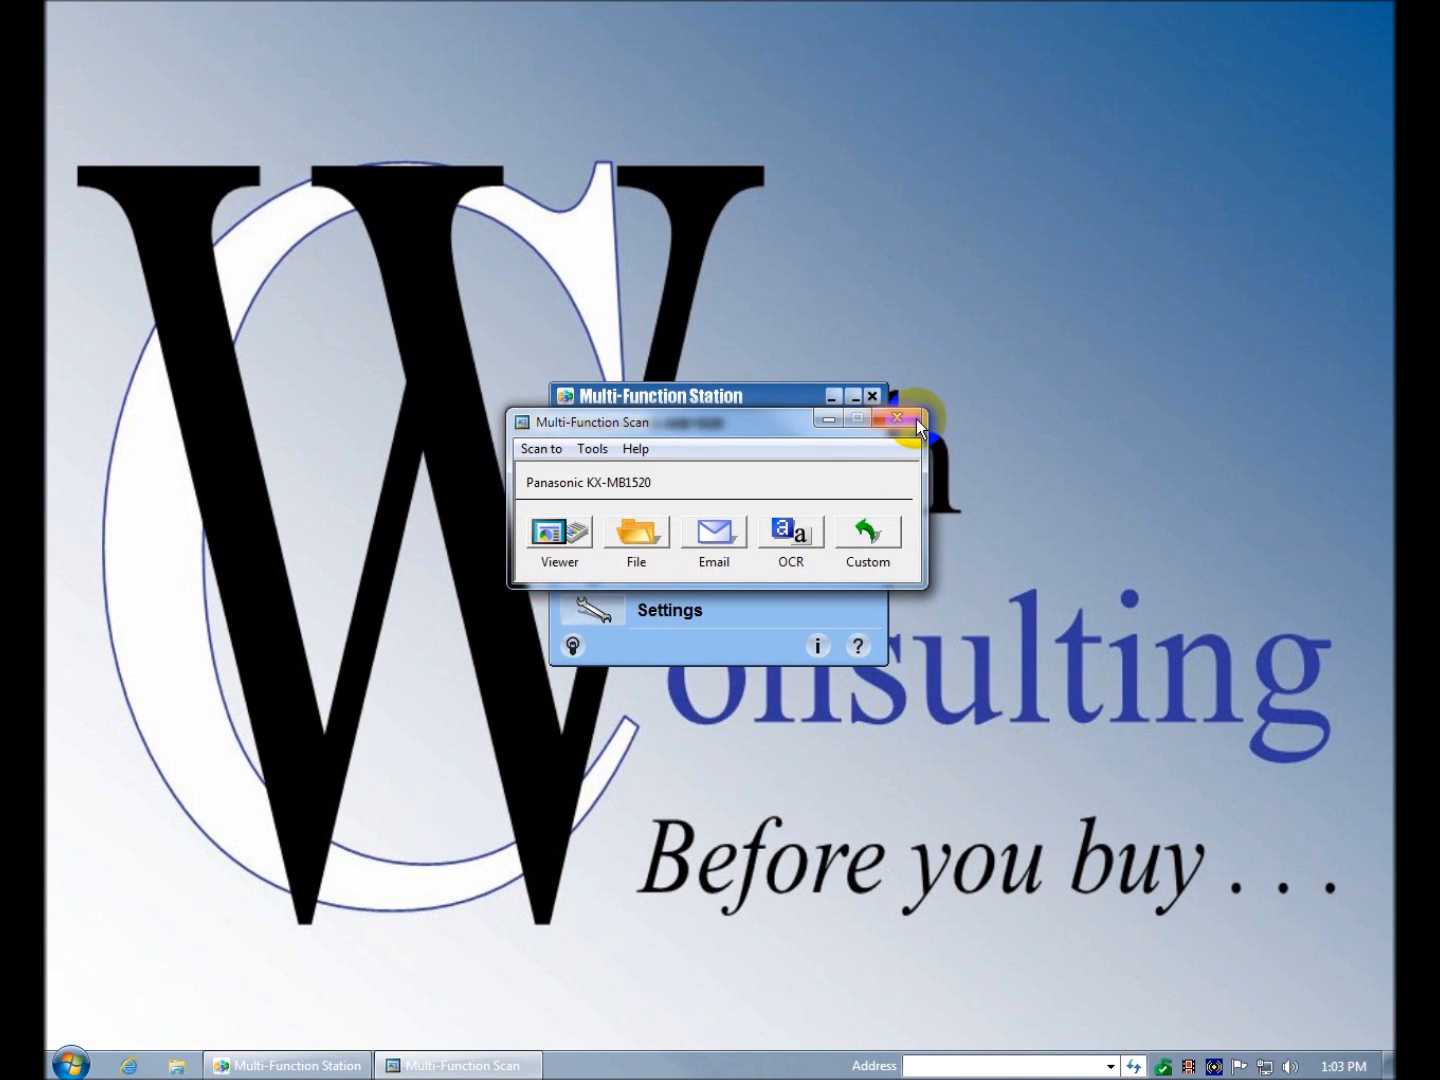
- View the sent fax entry from the PC FAX Communication Log and dismiss the missing-file message
left_click(896, 418)
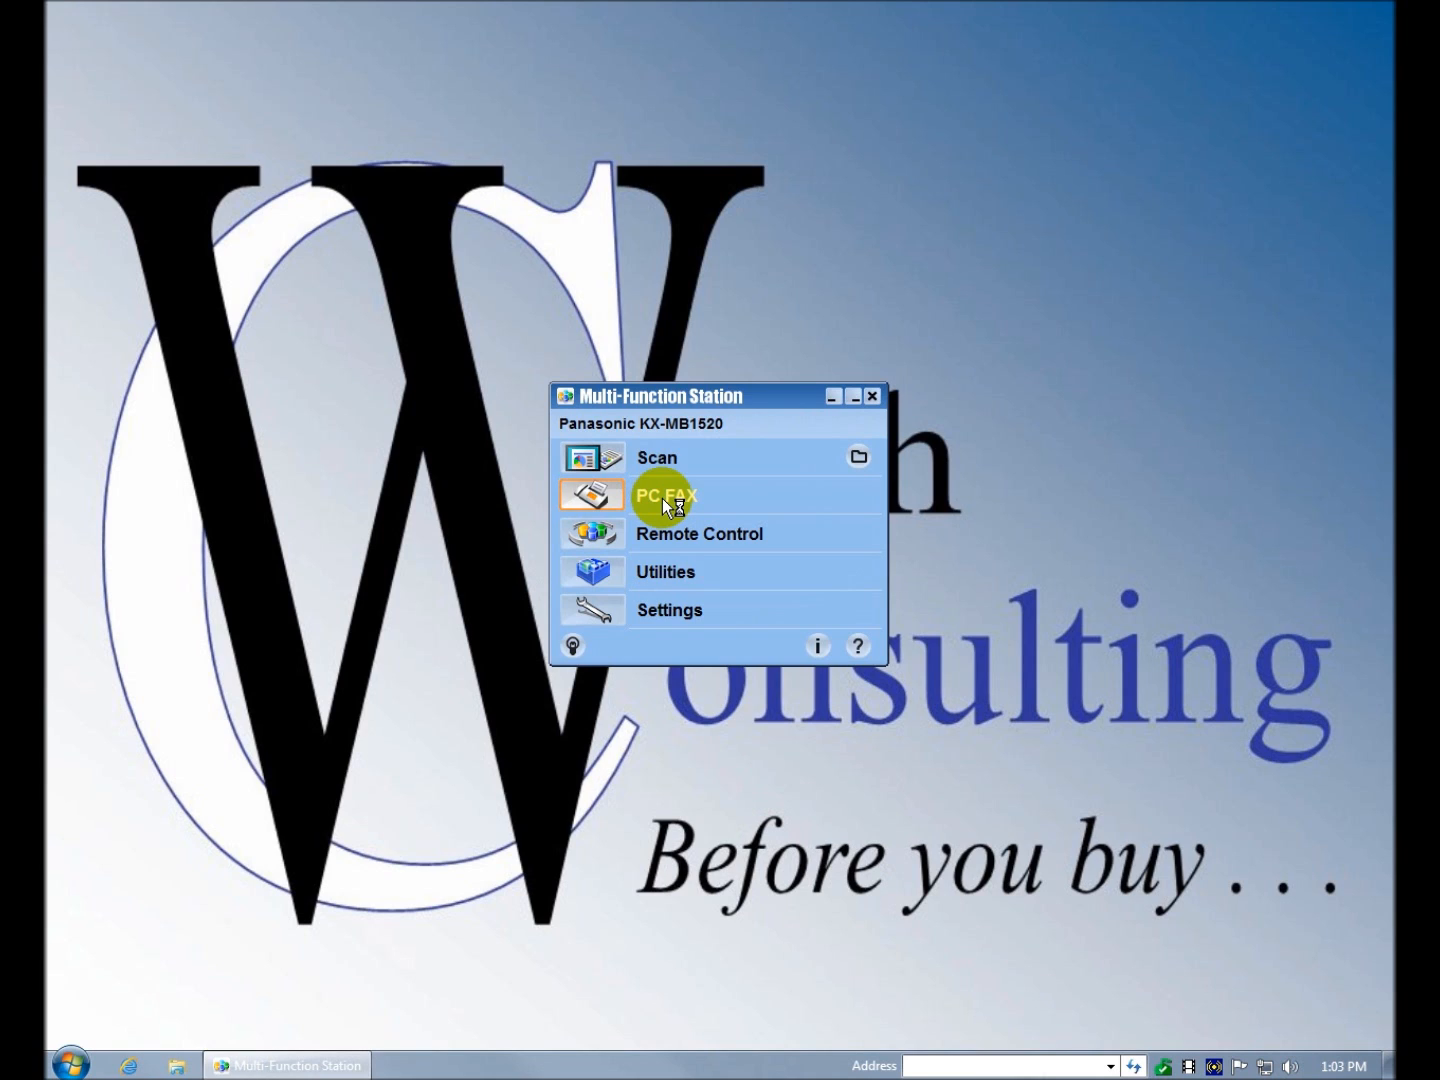
left_click(664, 496)
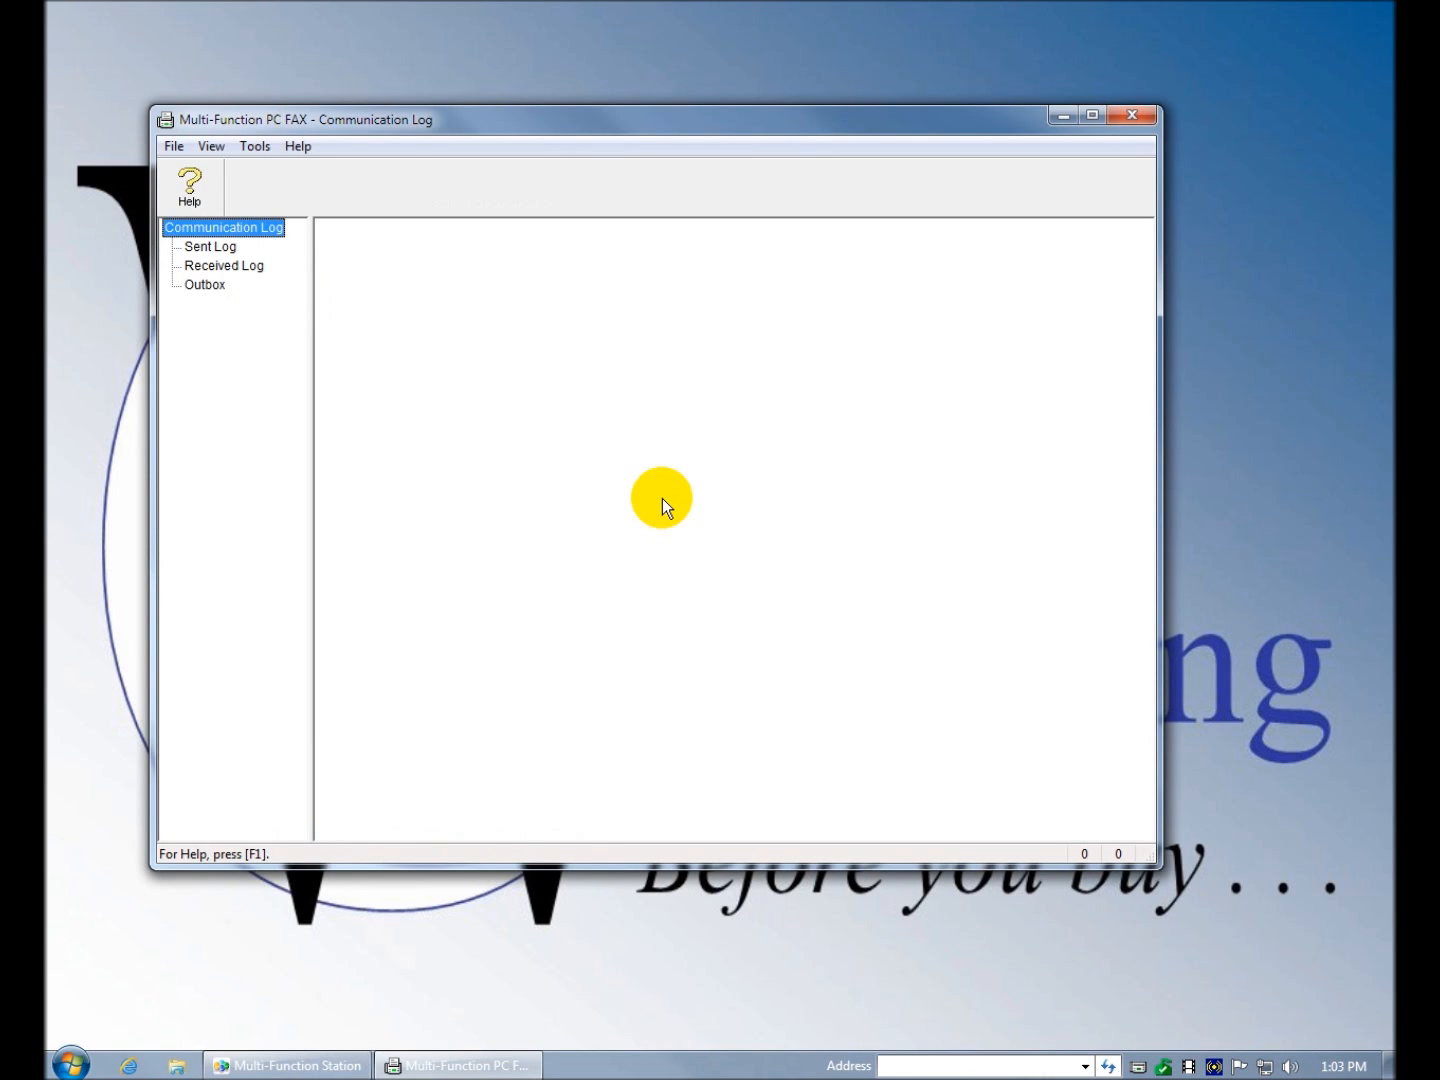
mouse_move(220, 362)
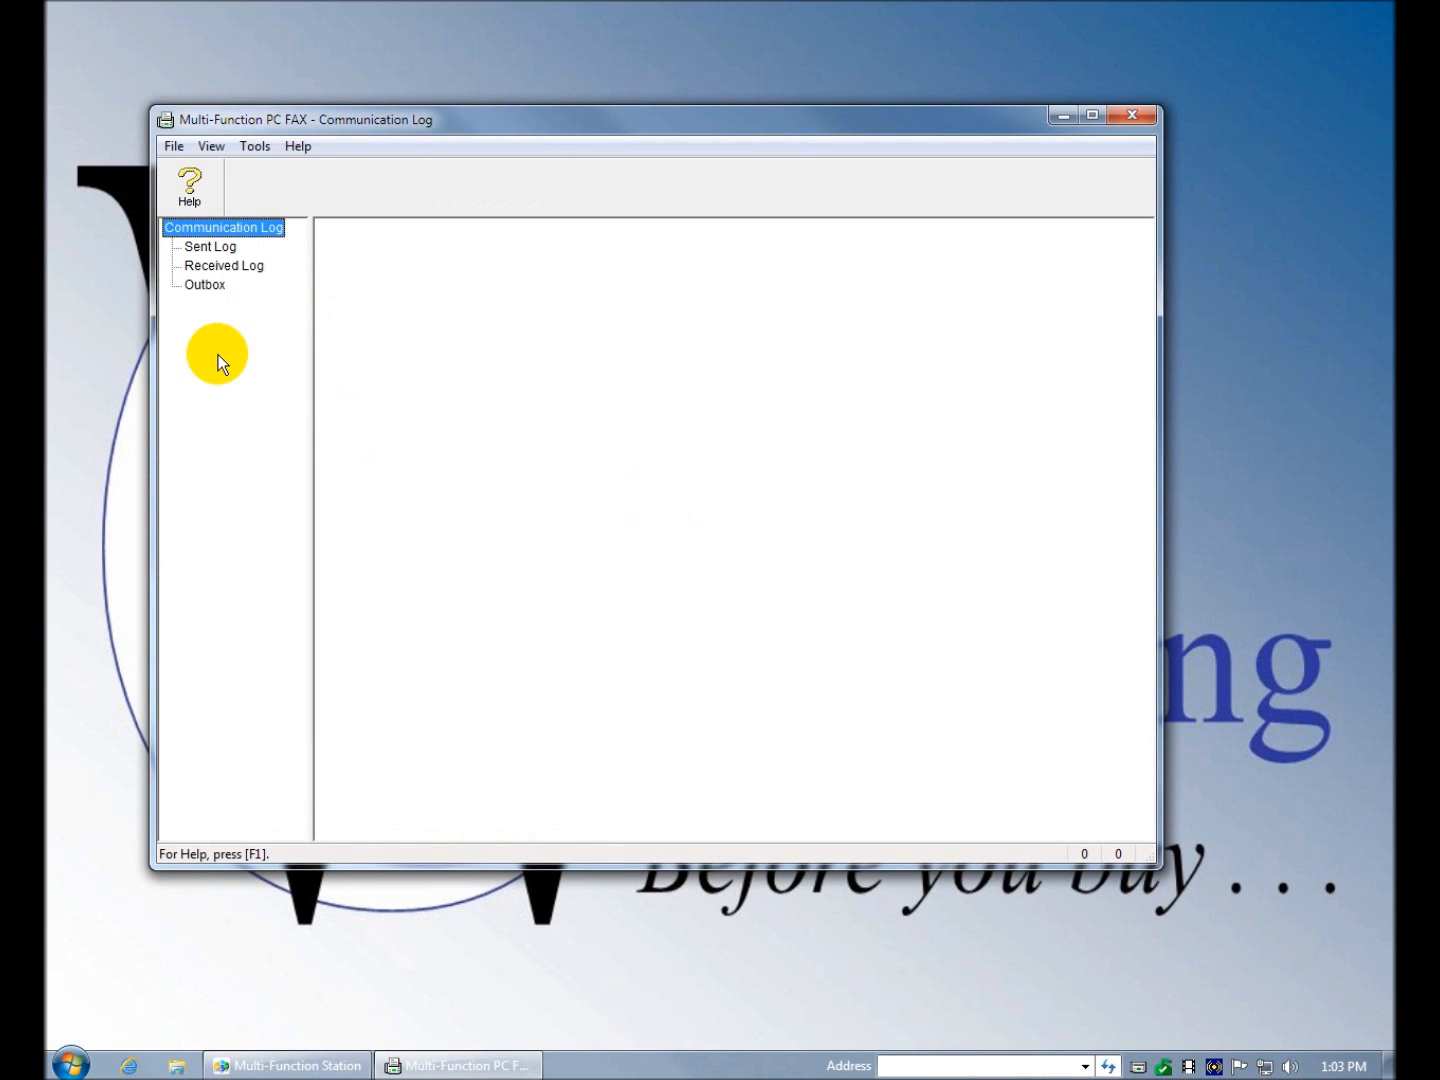
mouse_move(224, 252)
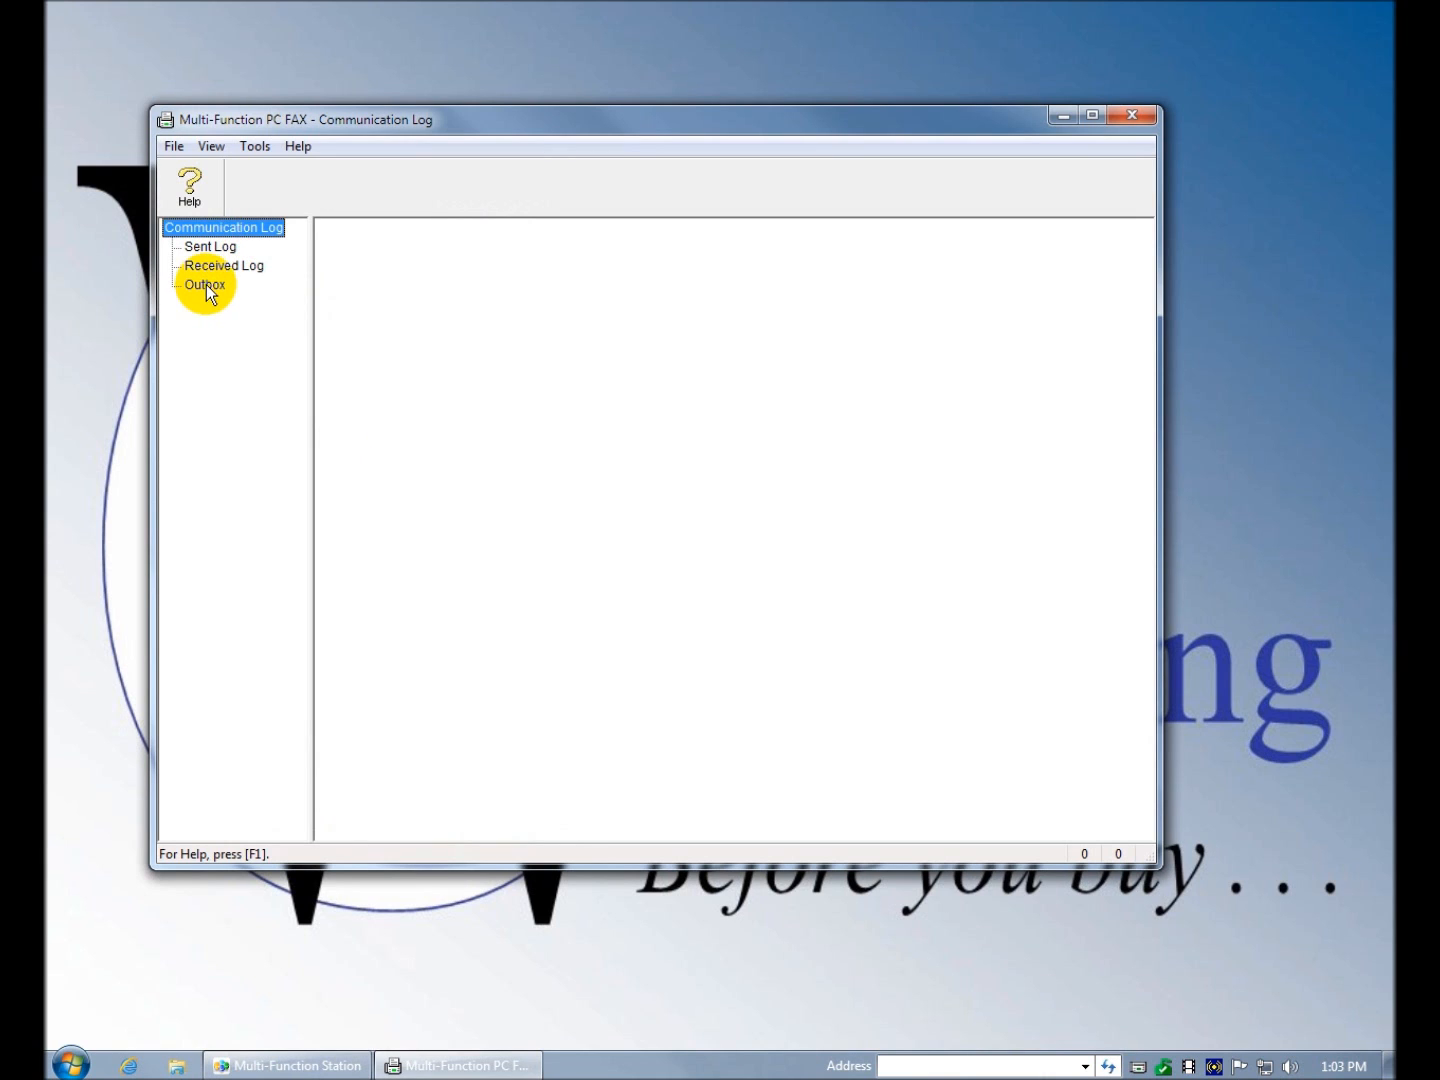
left_click(210, 246)
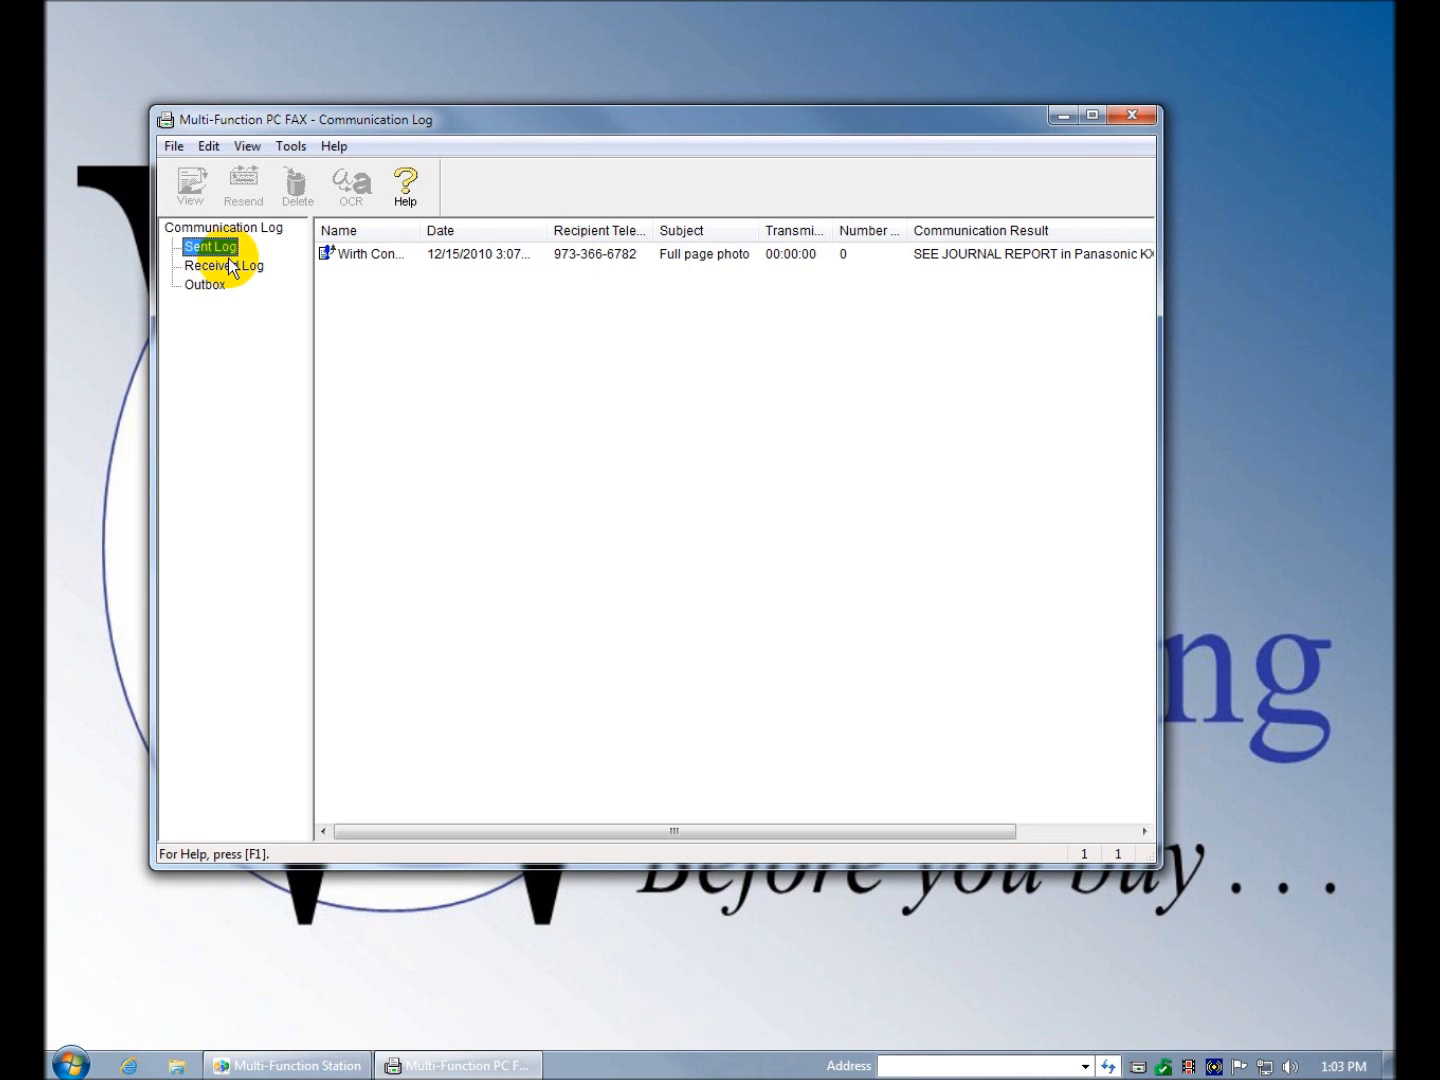
mouse_move(256, 280)
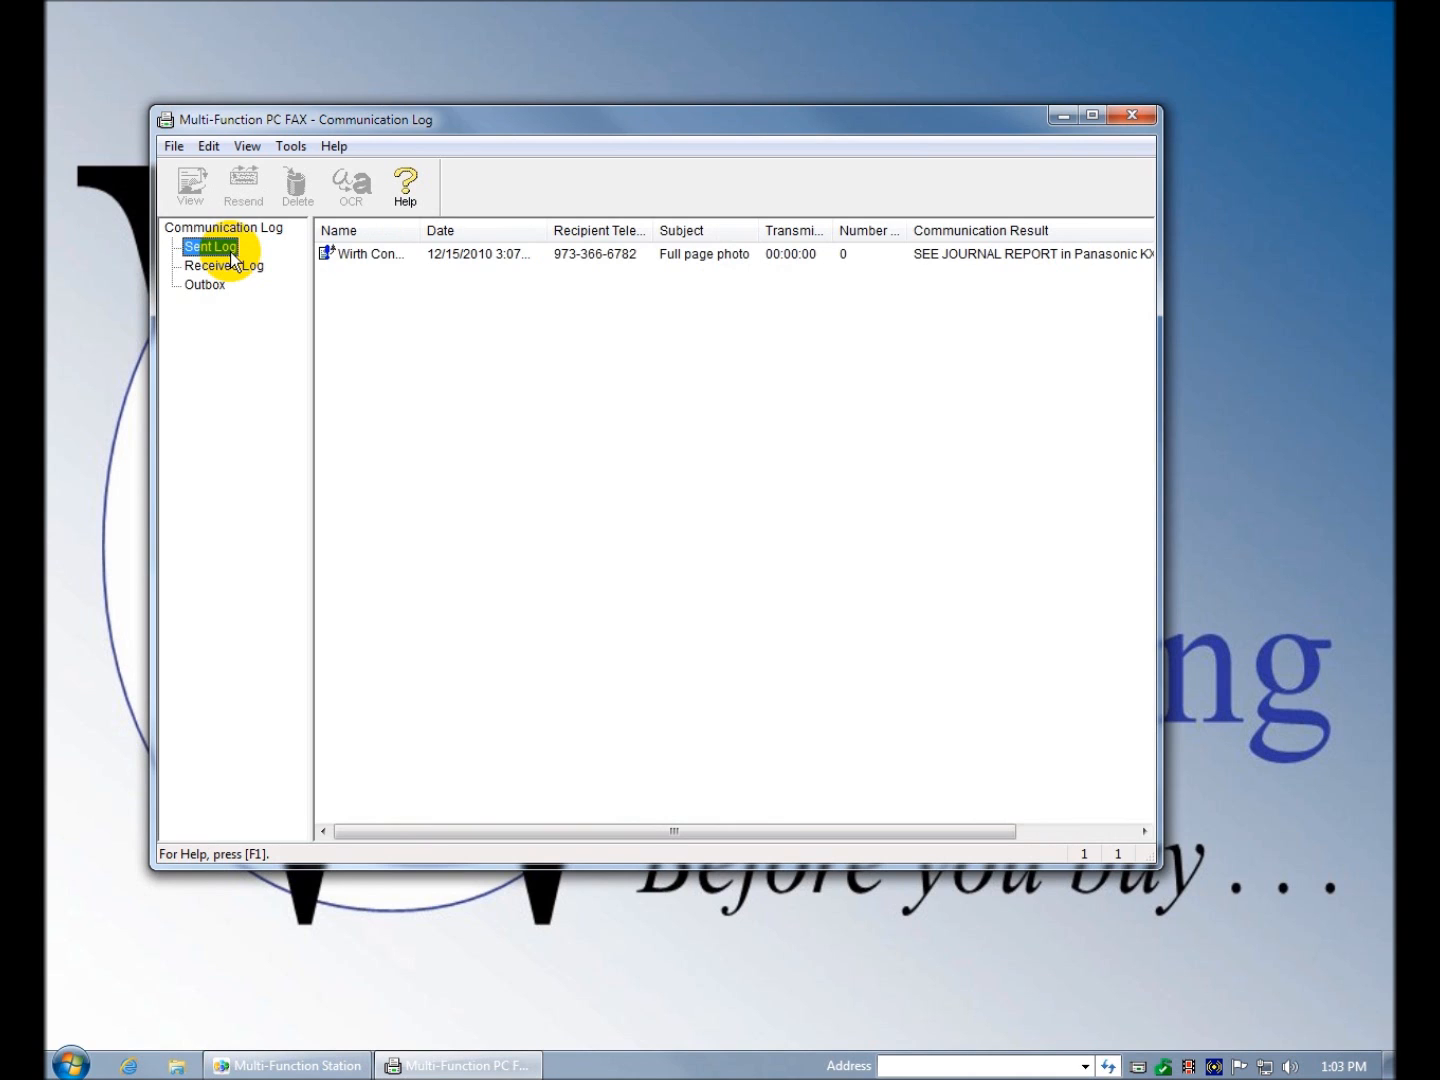
left_click(380, 254)
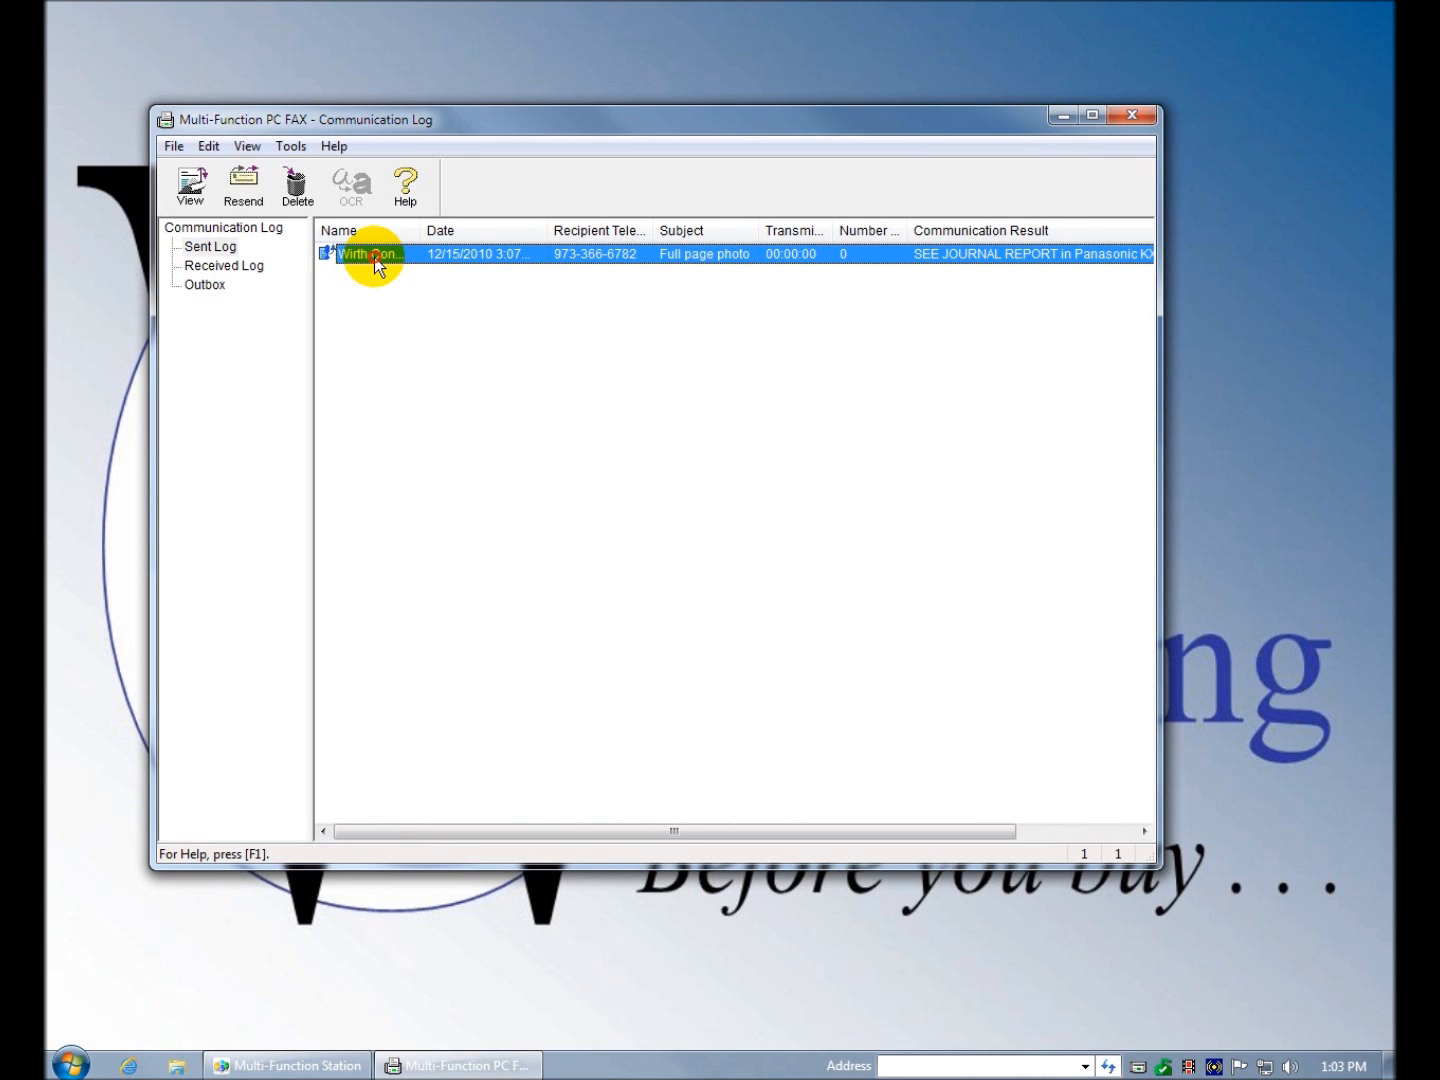
left_click(190, 186)
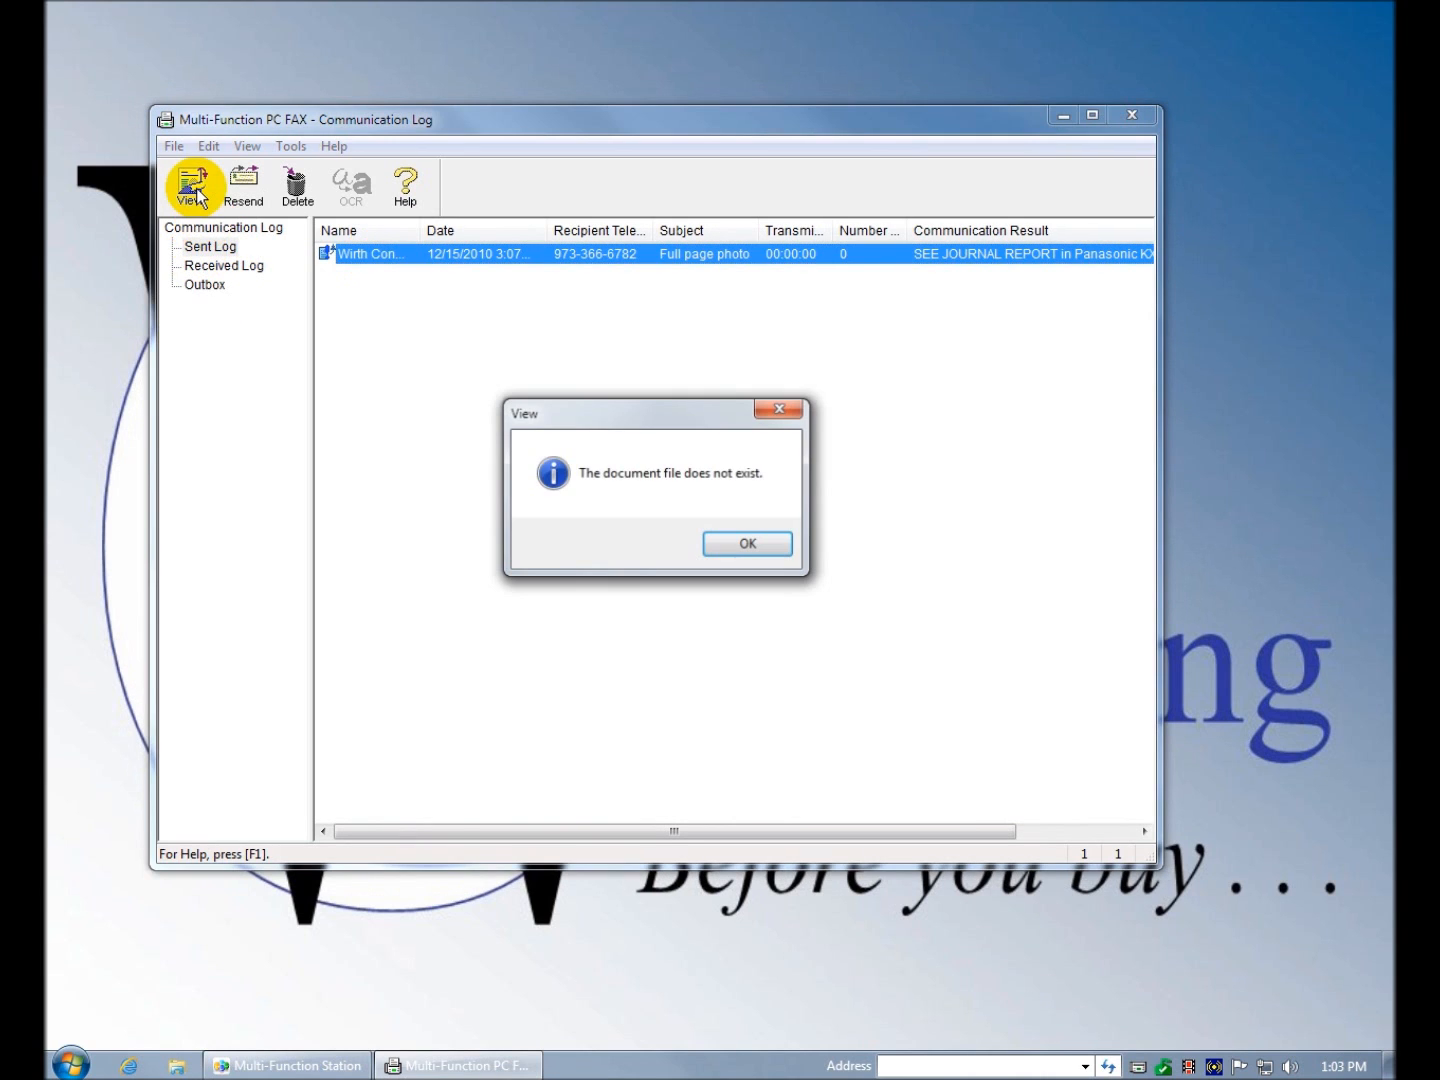
mouse_move(538, 352)
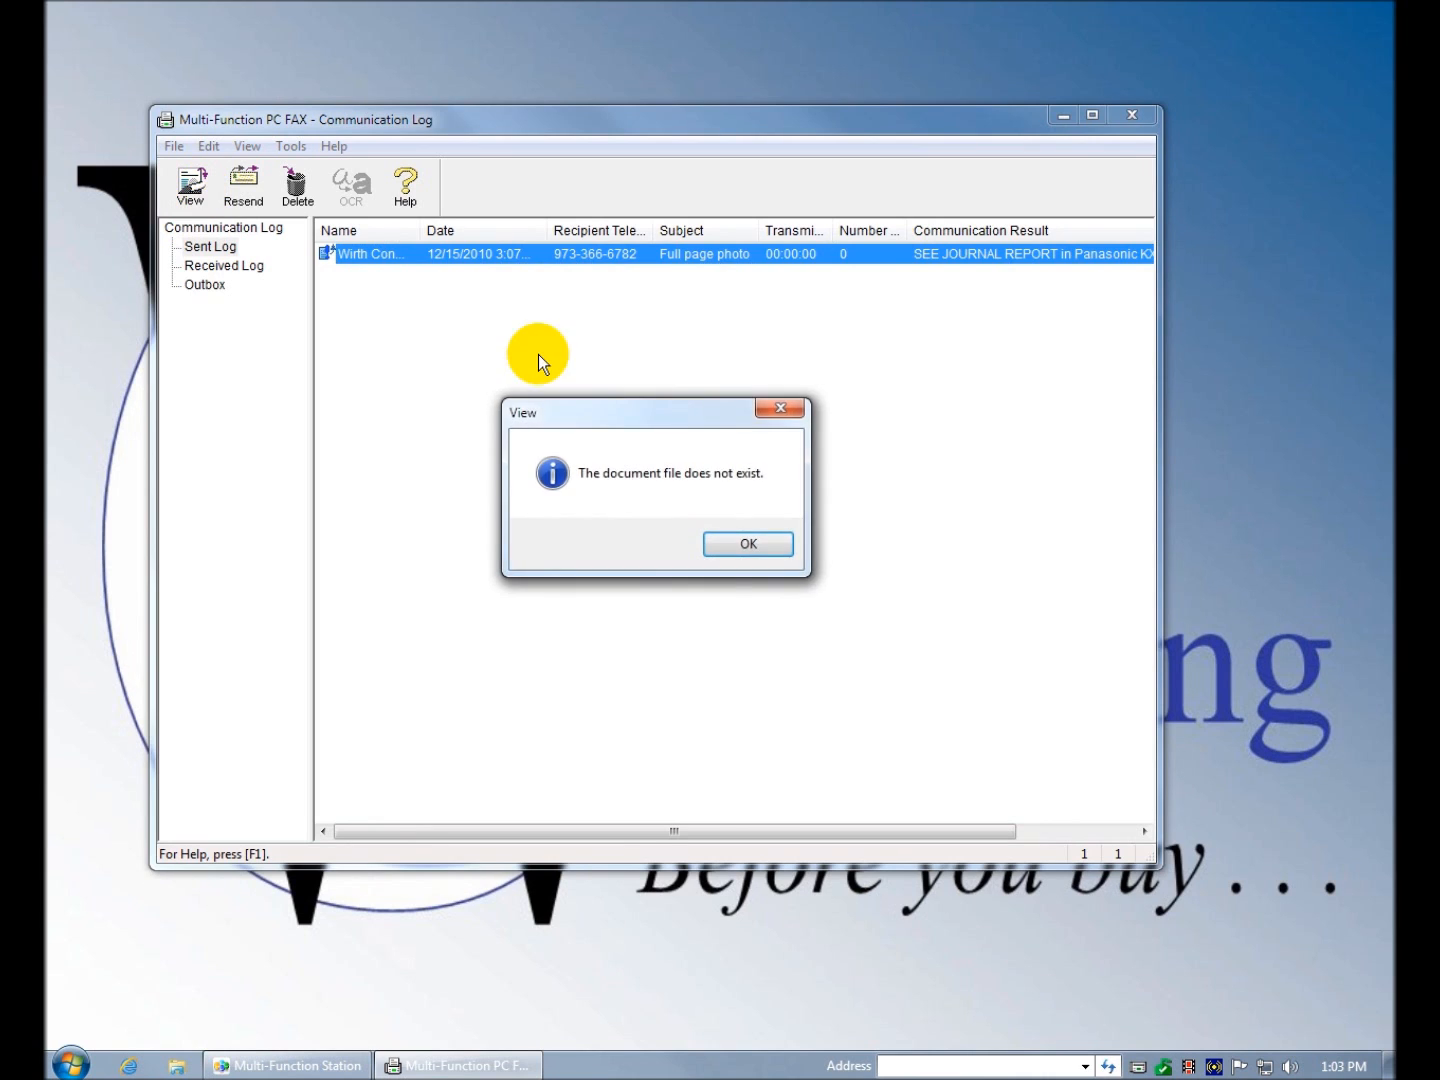
left_click(748, 544)
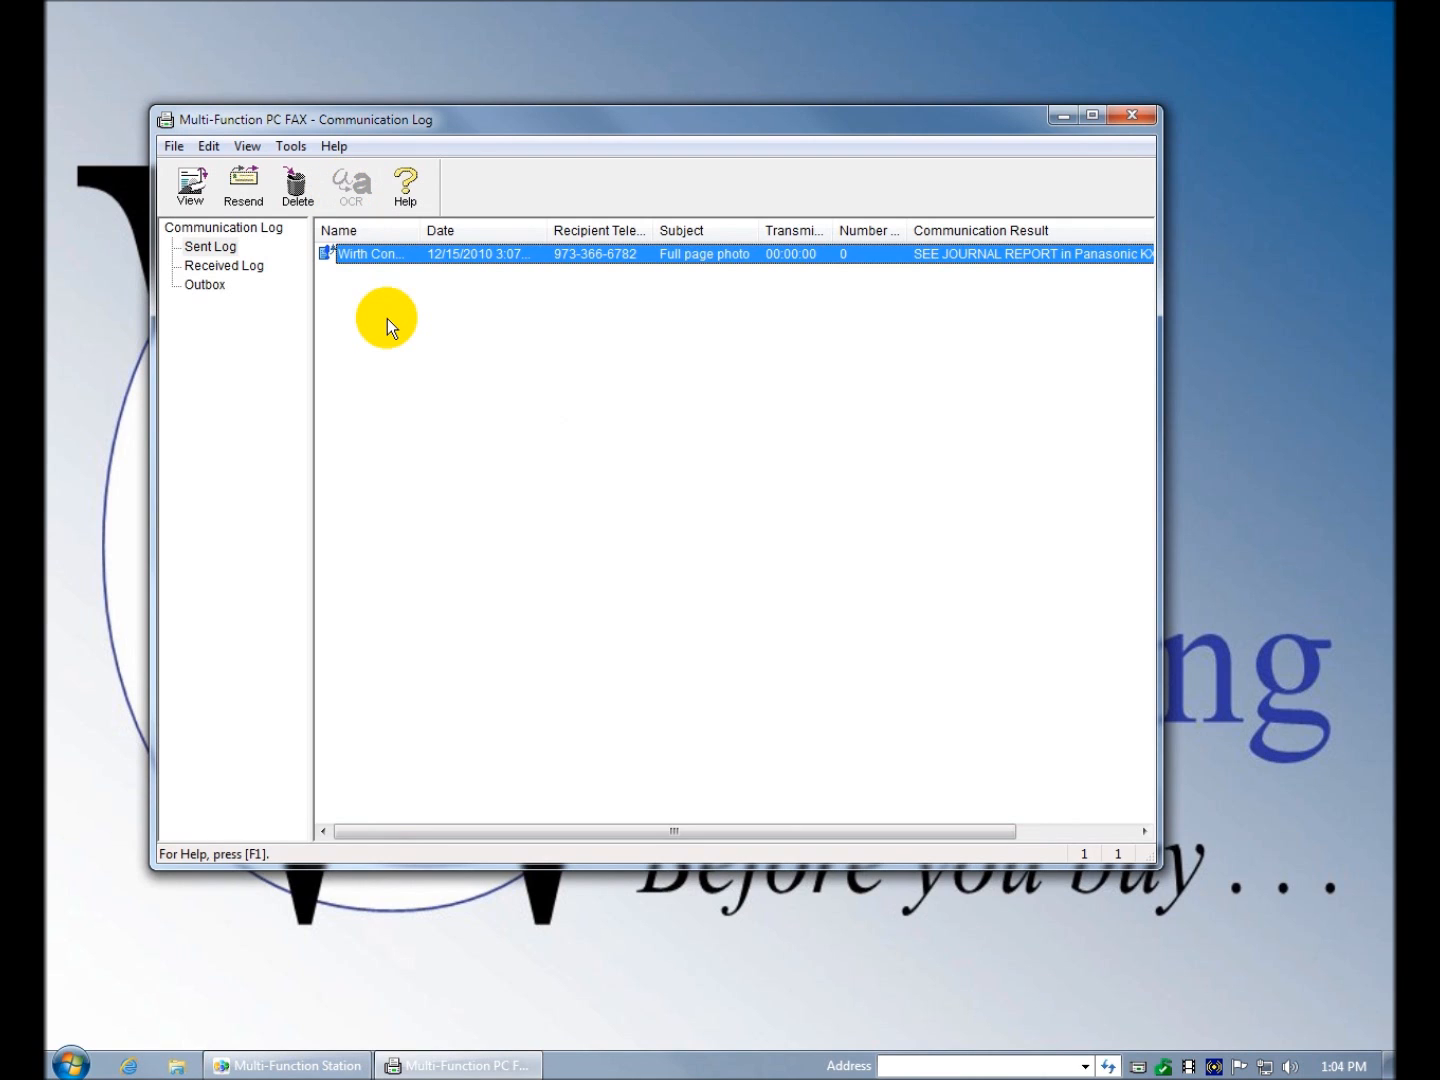
mouse_move(538, 304)
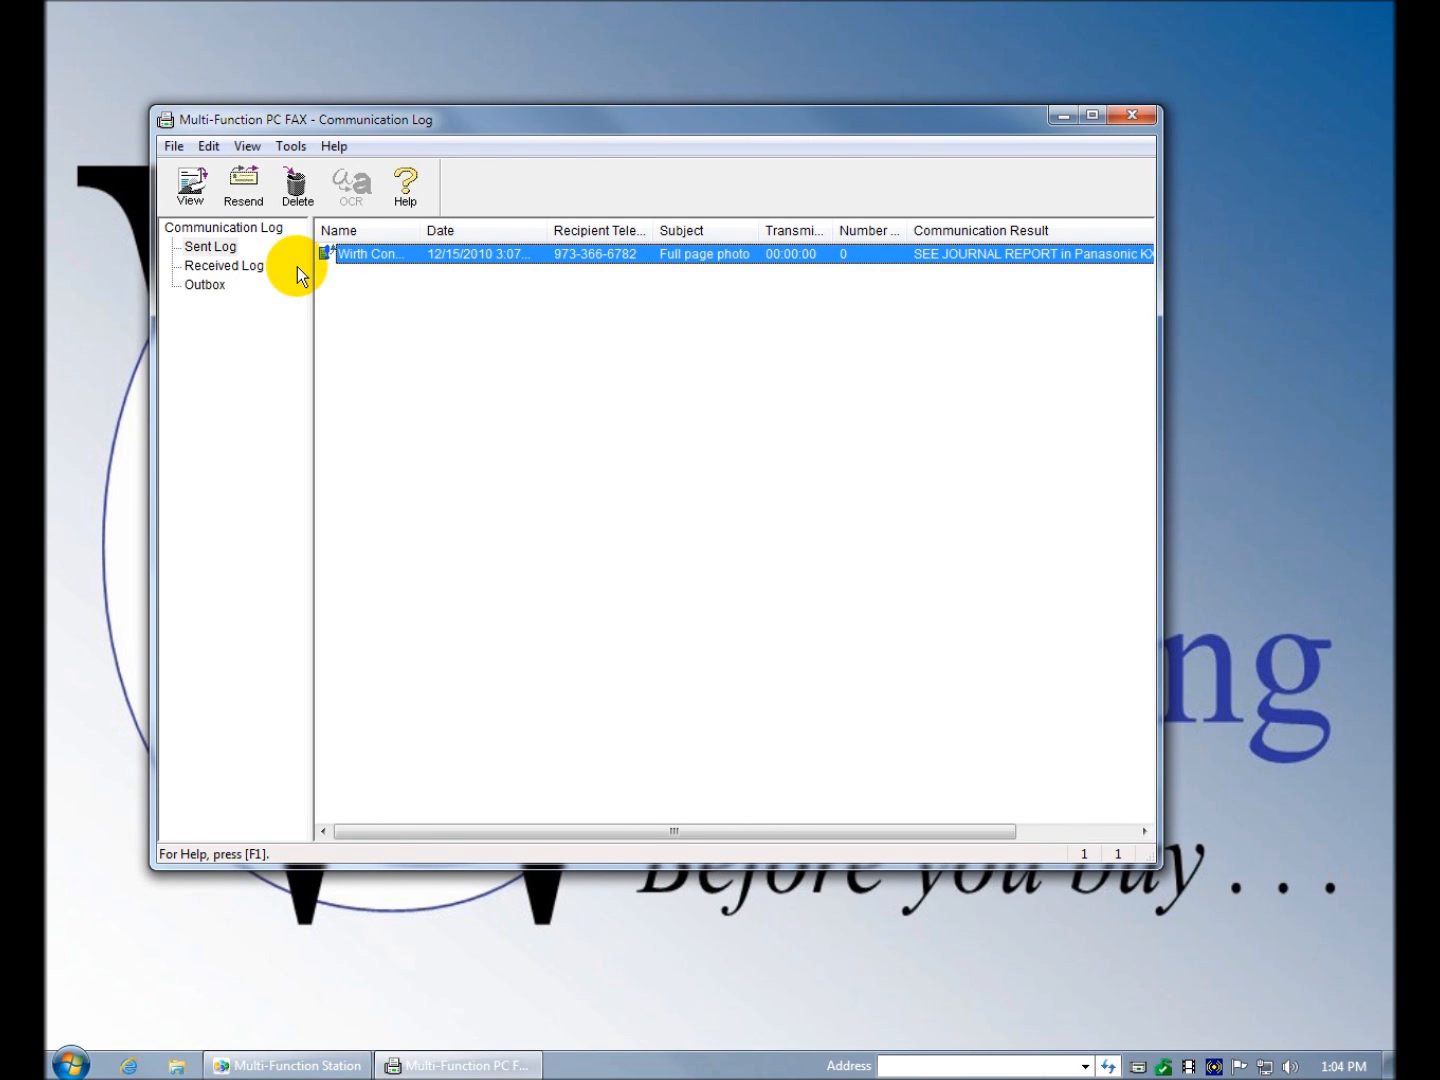
- Retry the sent fax entry from the Sent Log, which again reports its file no longer exists
left_click(212, 246)
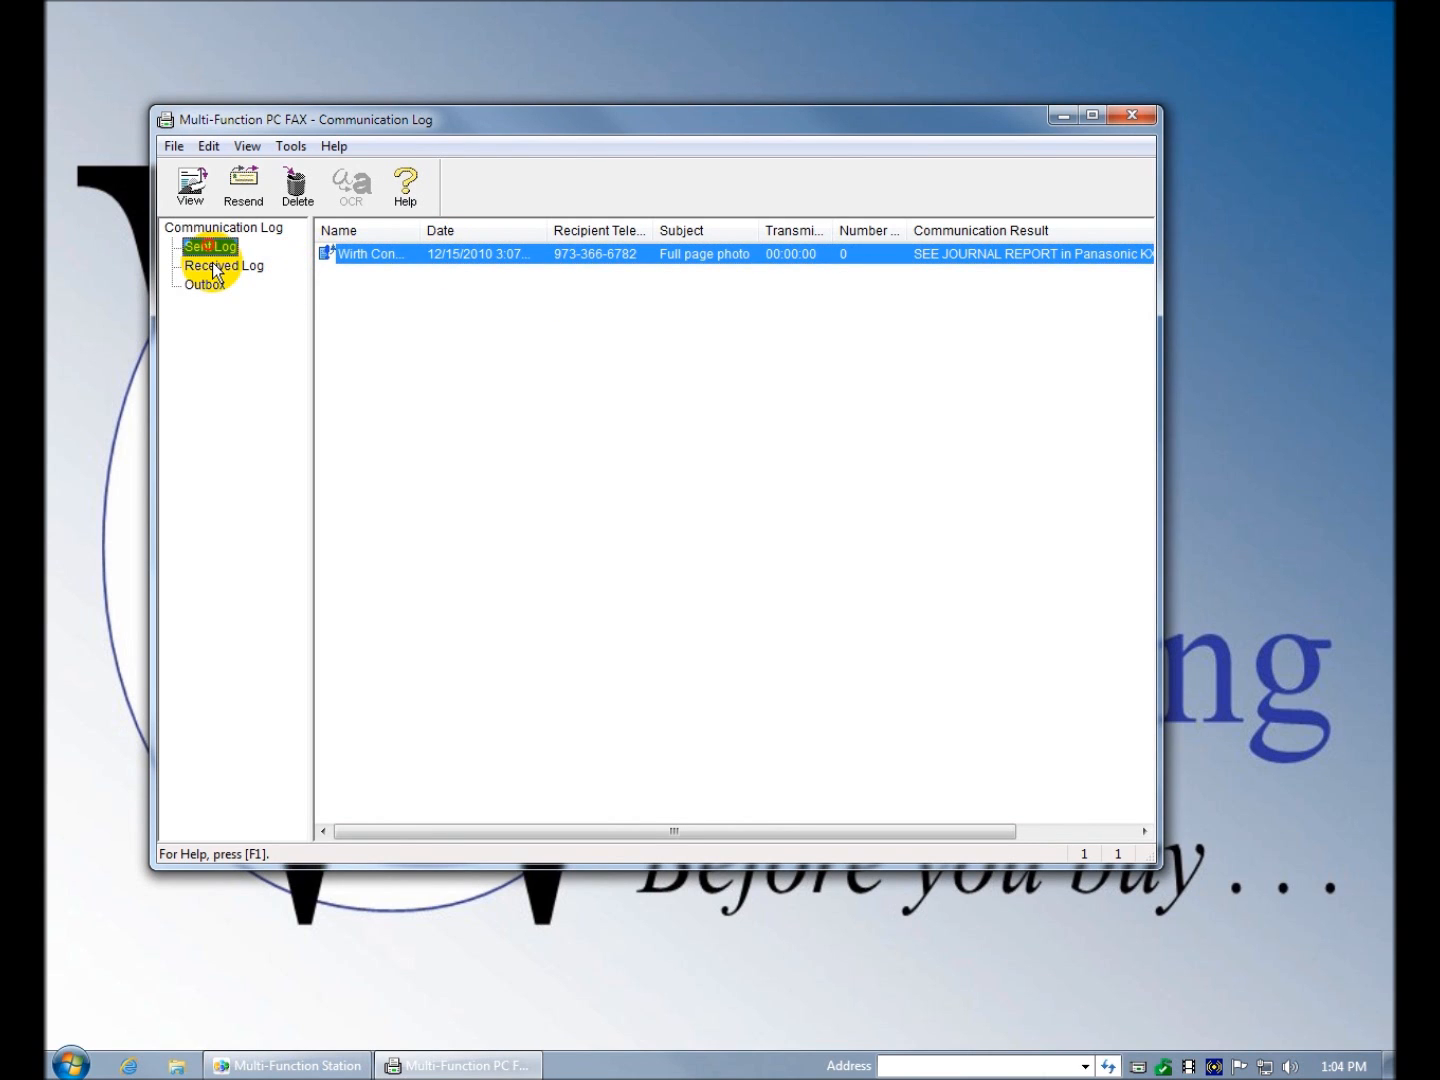
left_click(210, 248)
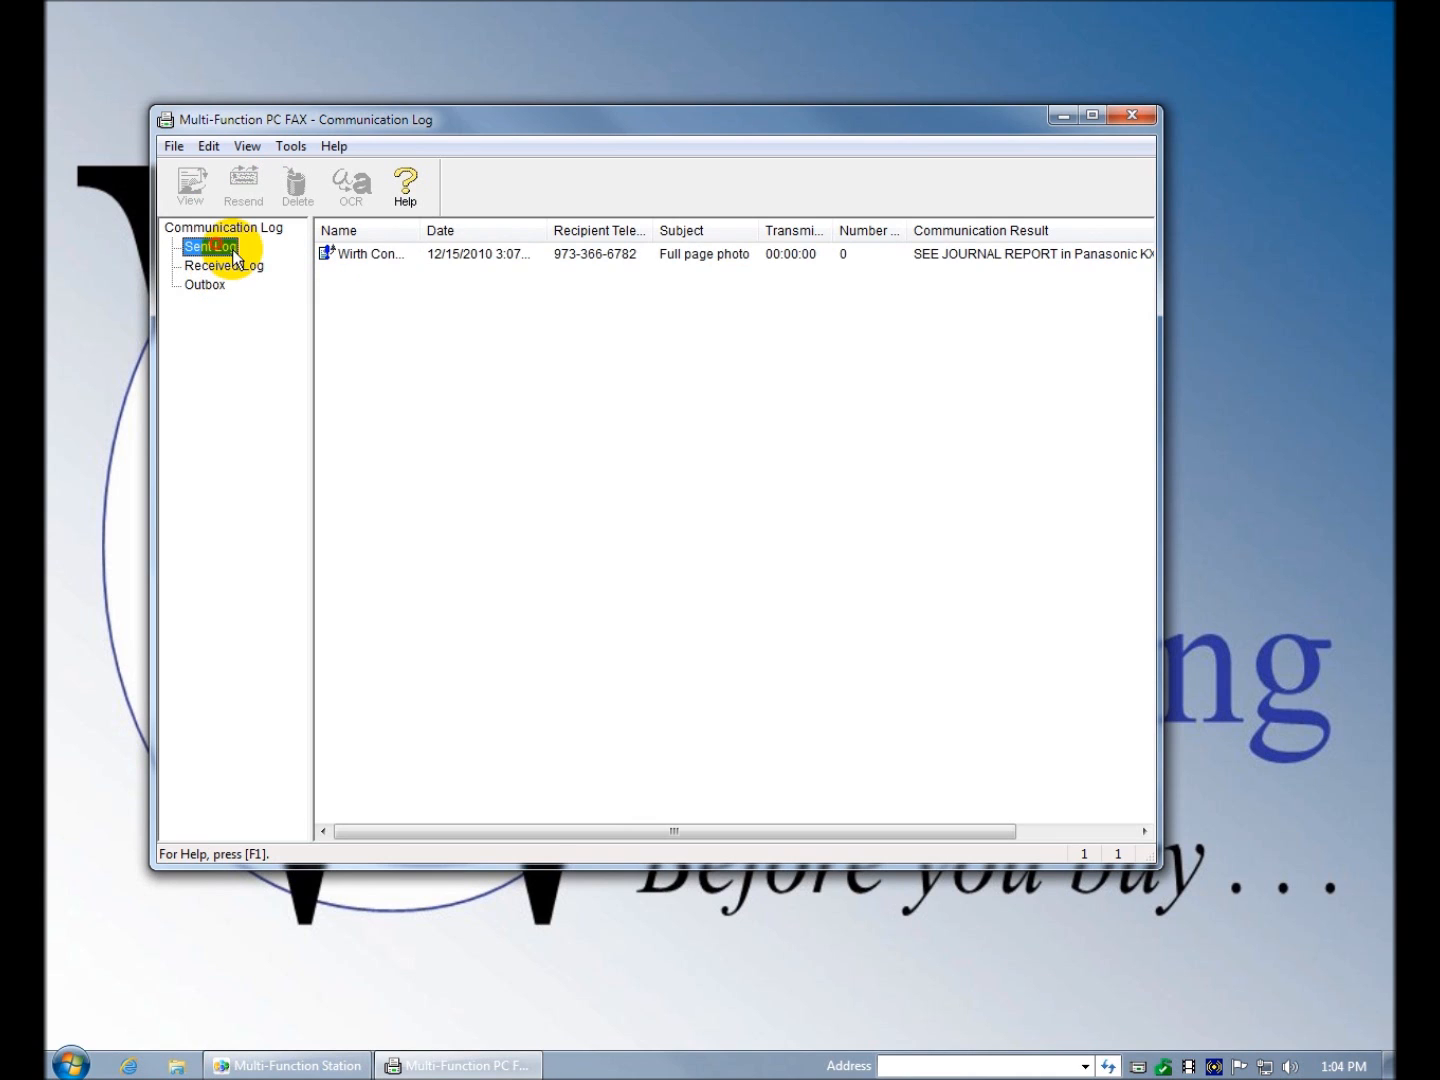
double_click(364, 254)
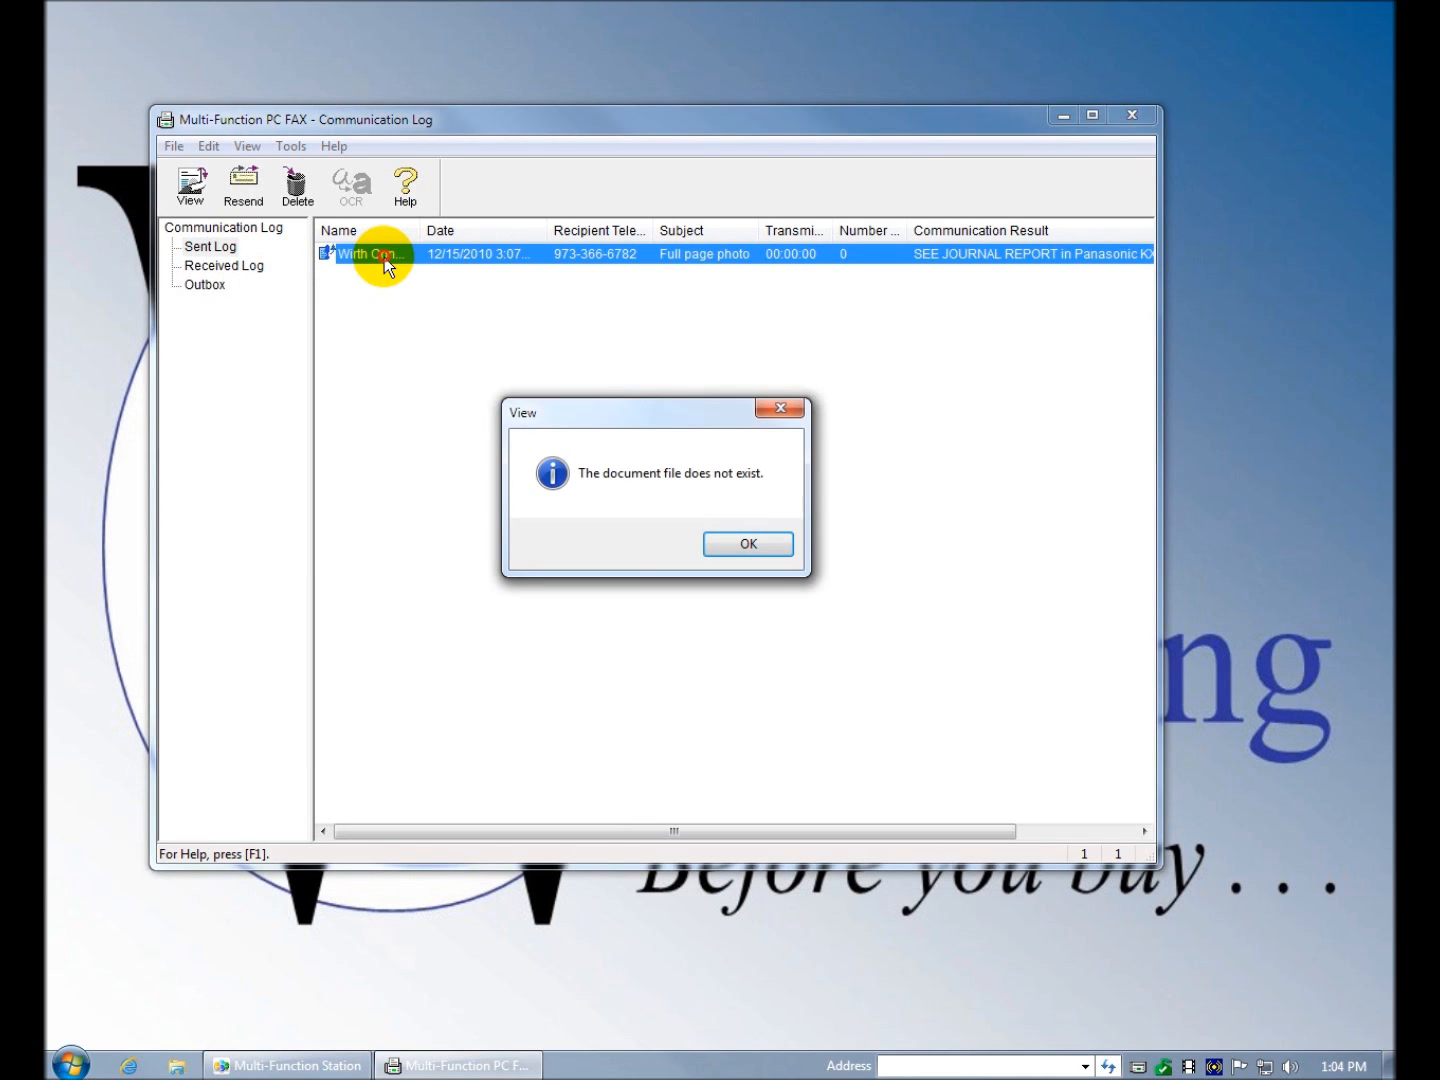
left_click(746, 544)
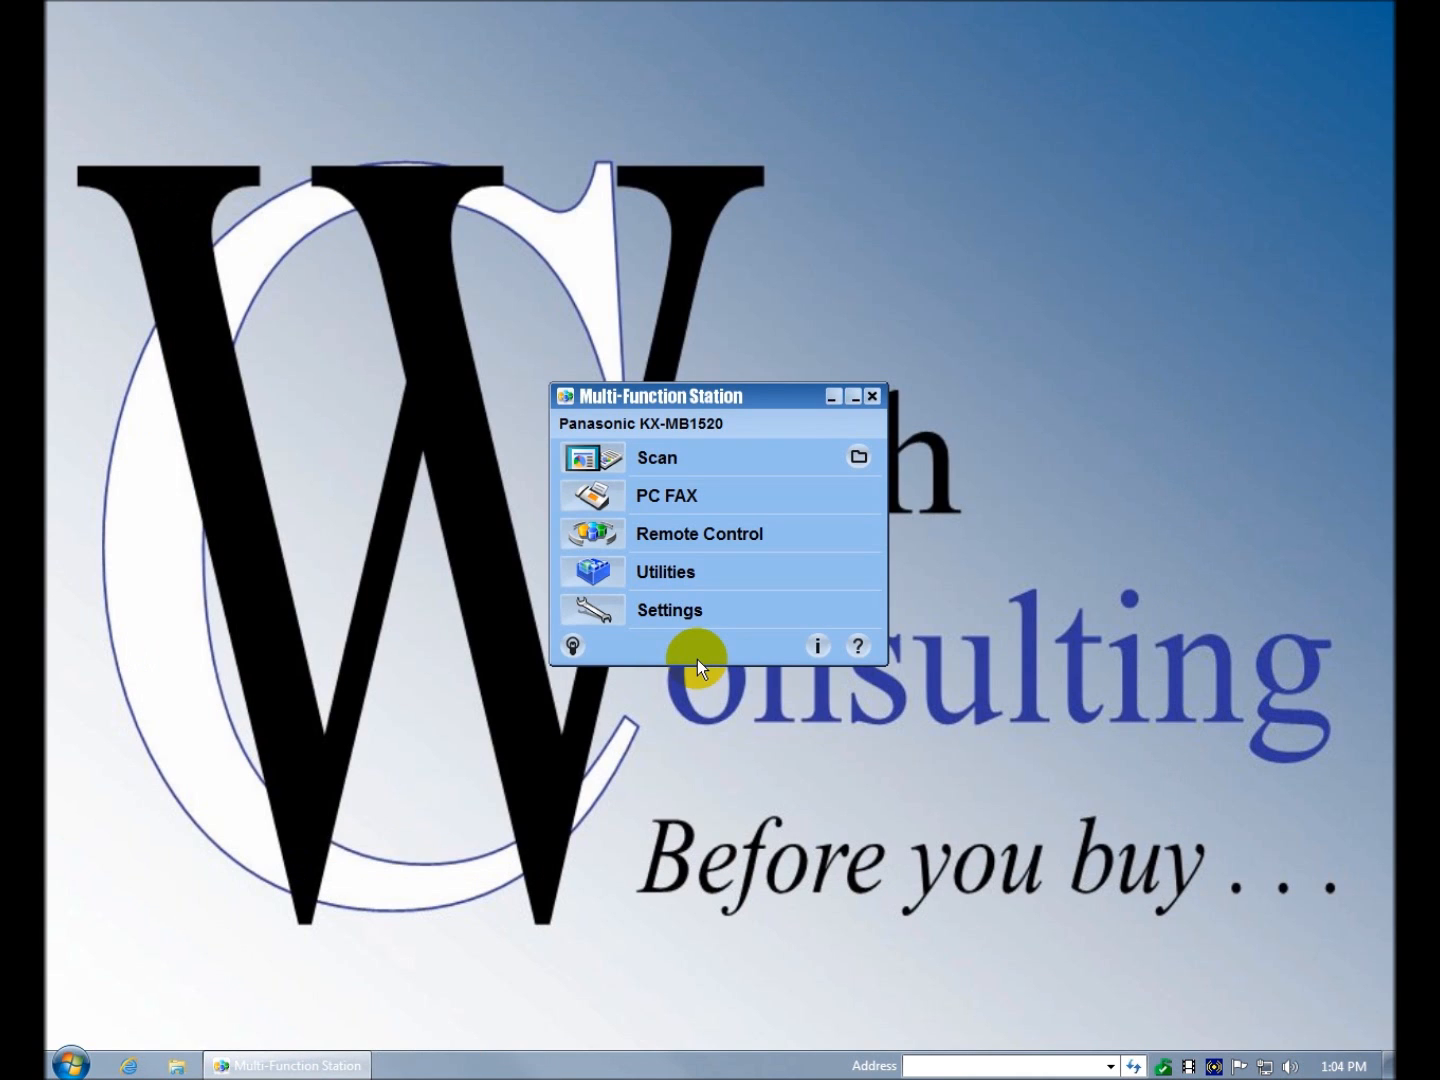
mouse_move(700, 532)
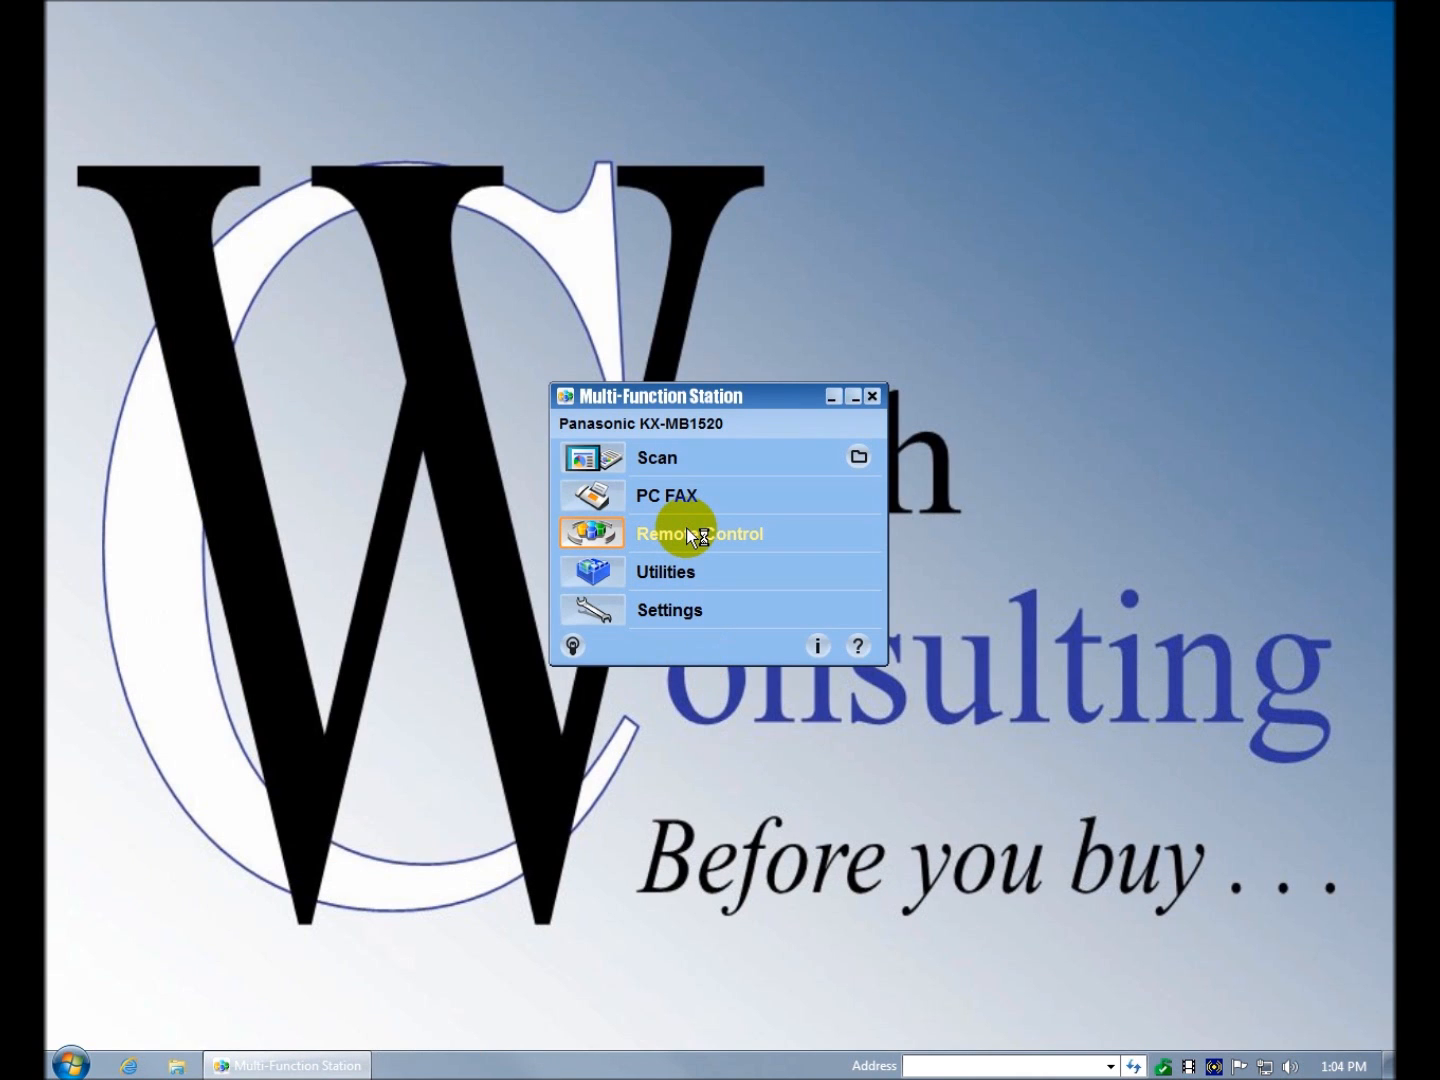
- Launch Multi-Function Remote Control for the KX-MB1520 and acknowledge the password notice
left_click(698, 532)
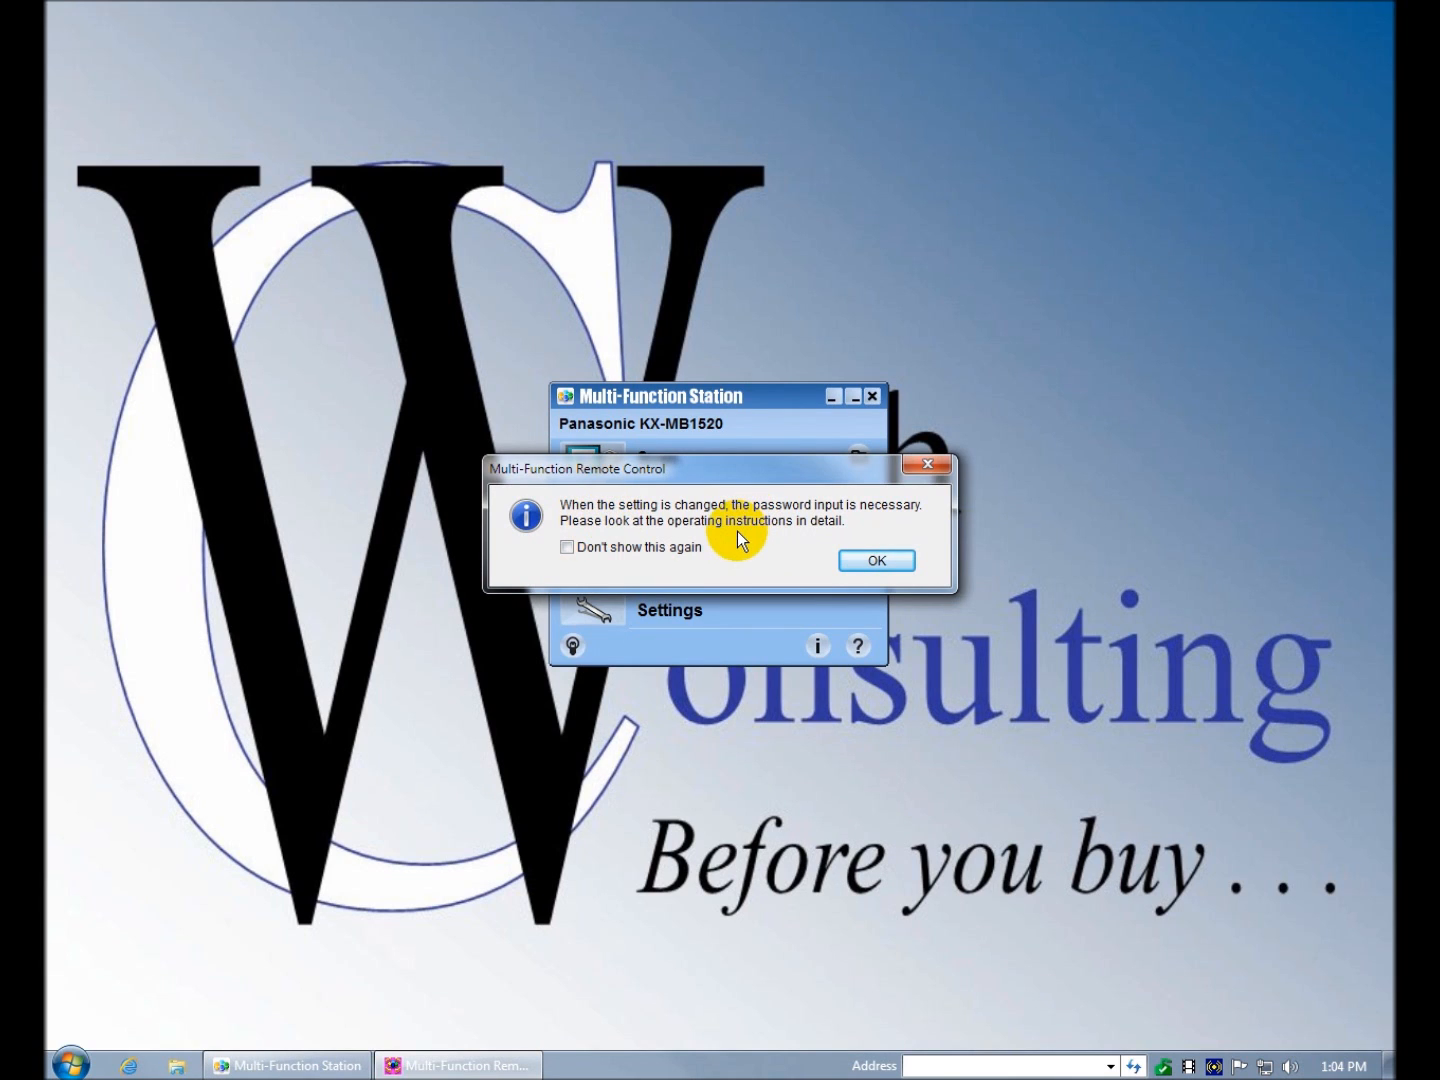
left_click(874, 560)
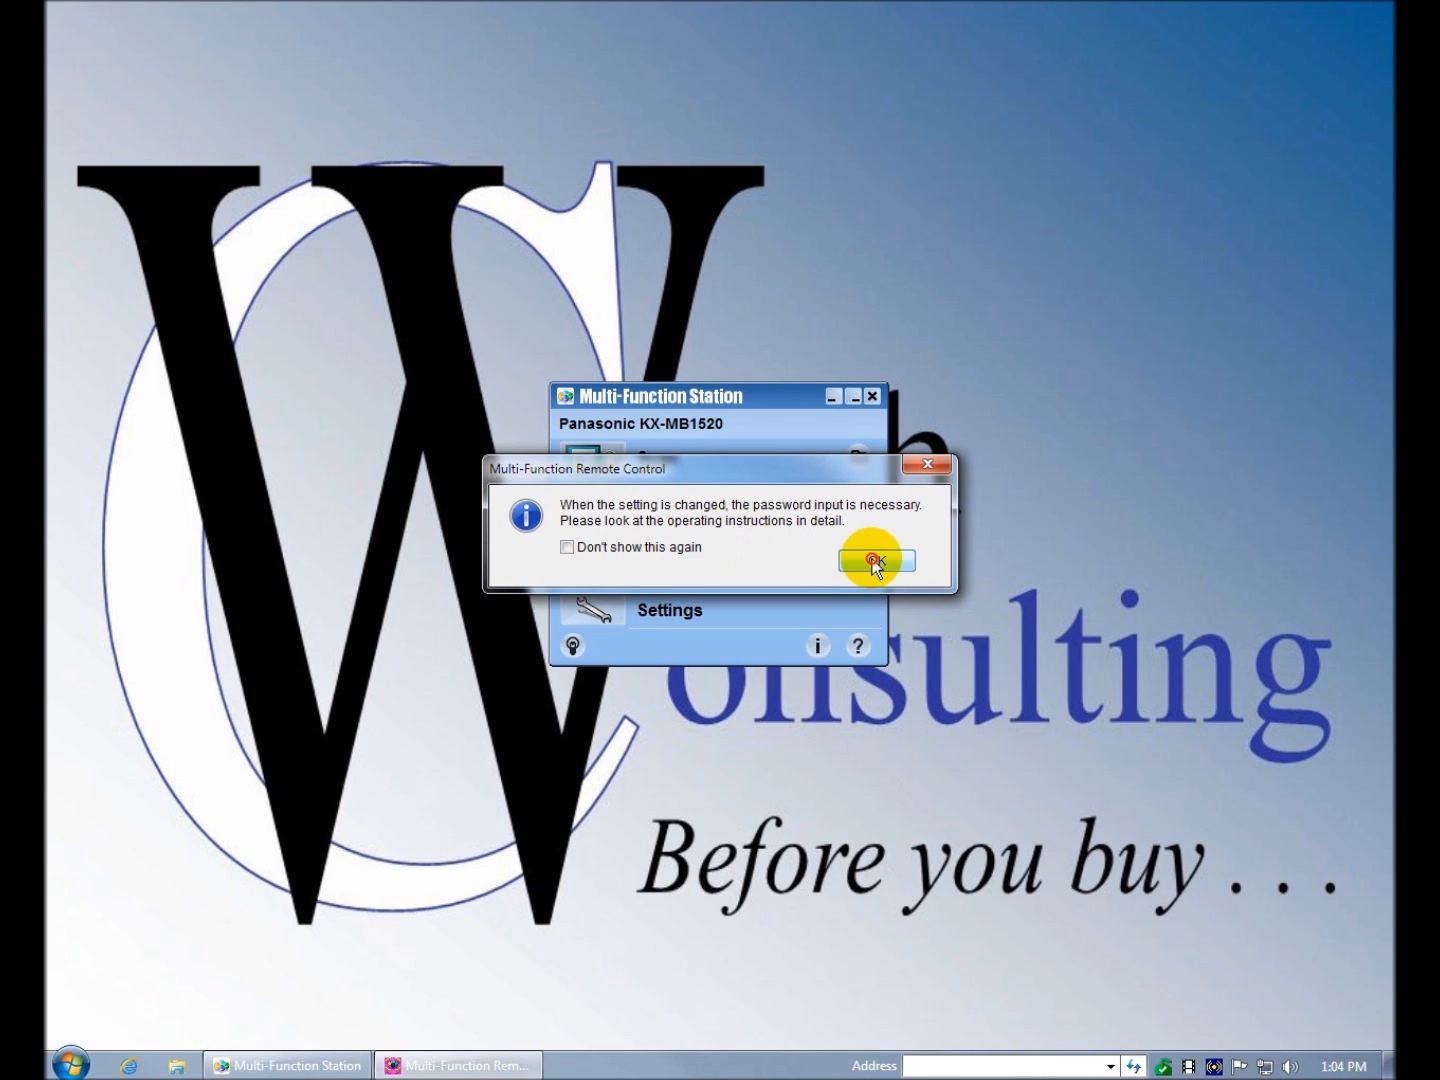
left_click(872, 560)
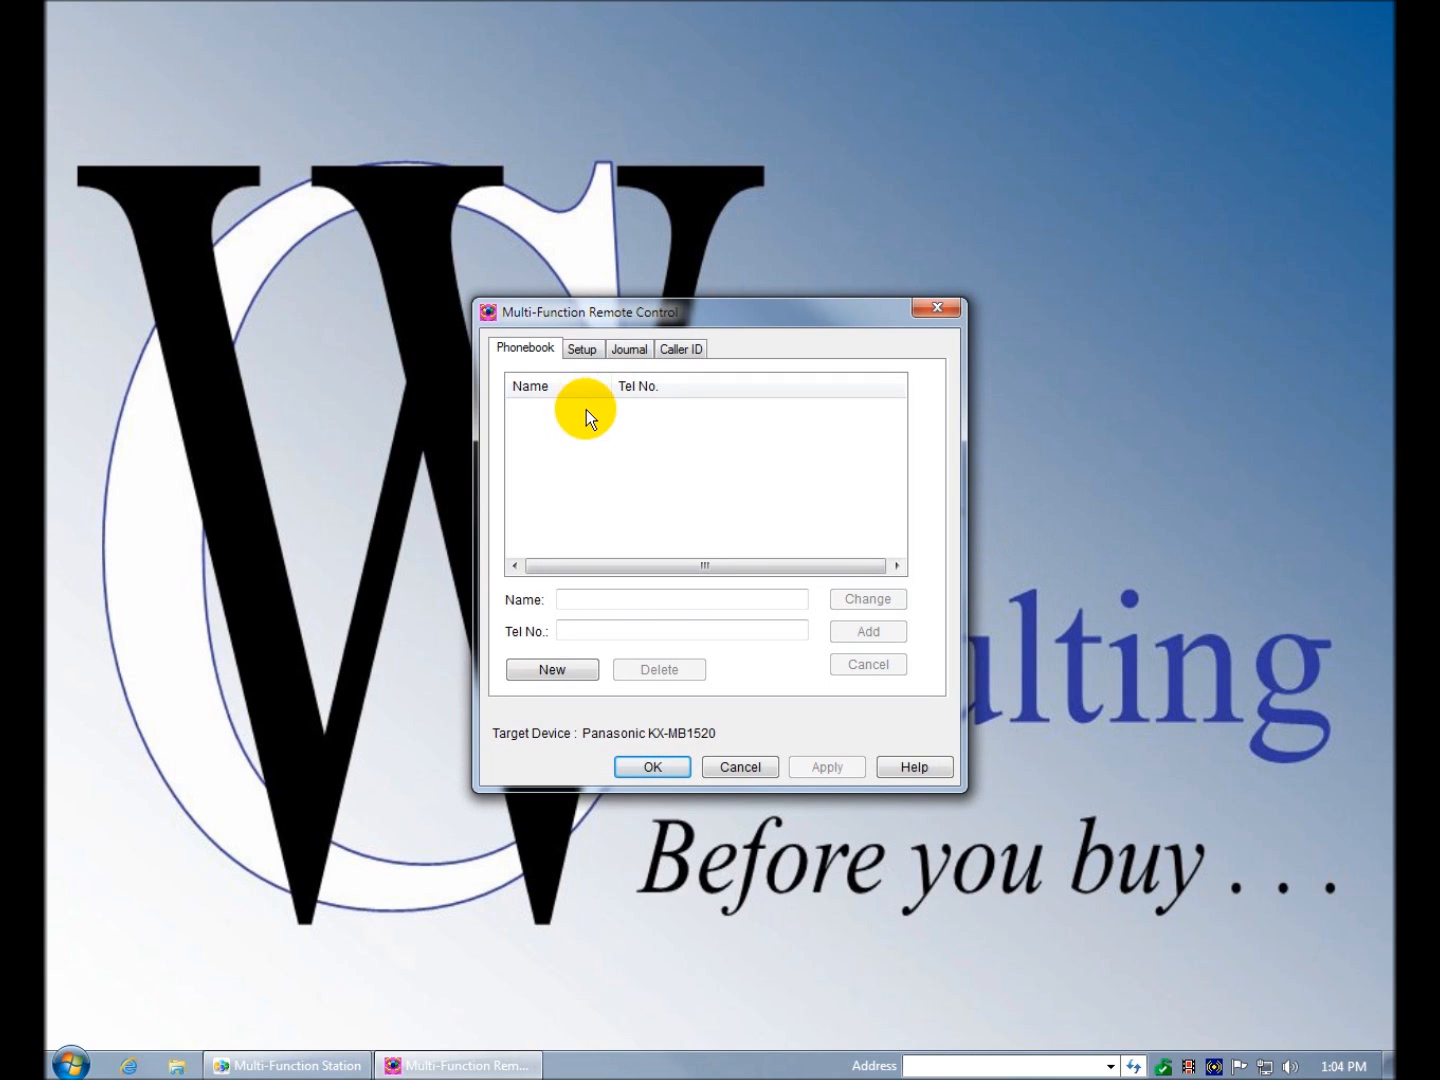
left_click(552, 668)
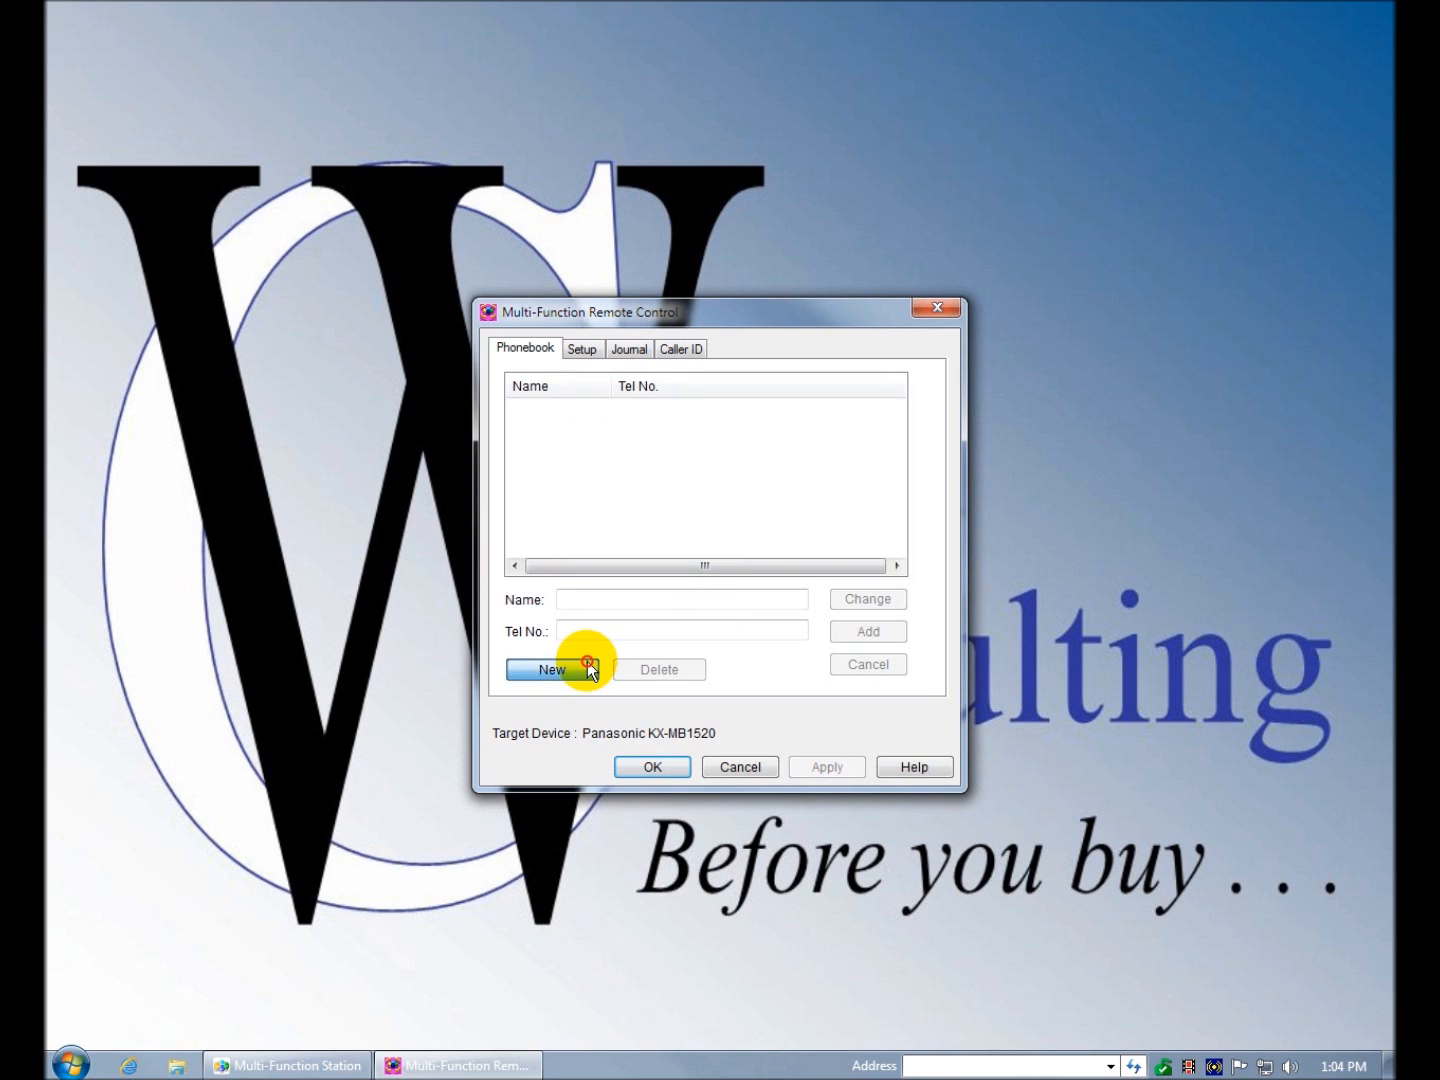
left_click(552, 668)
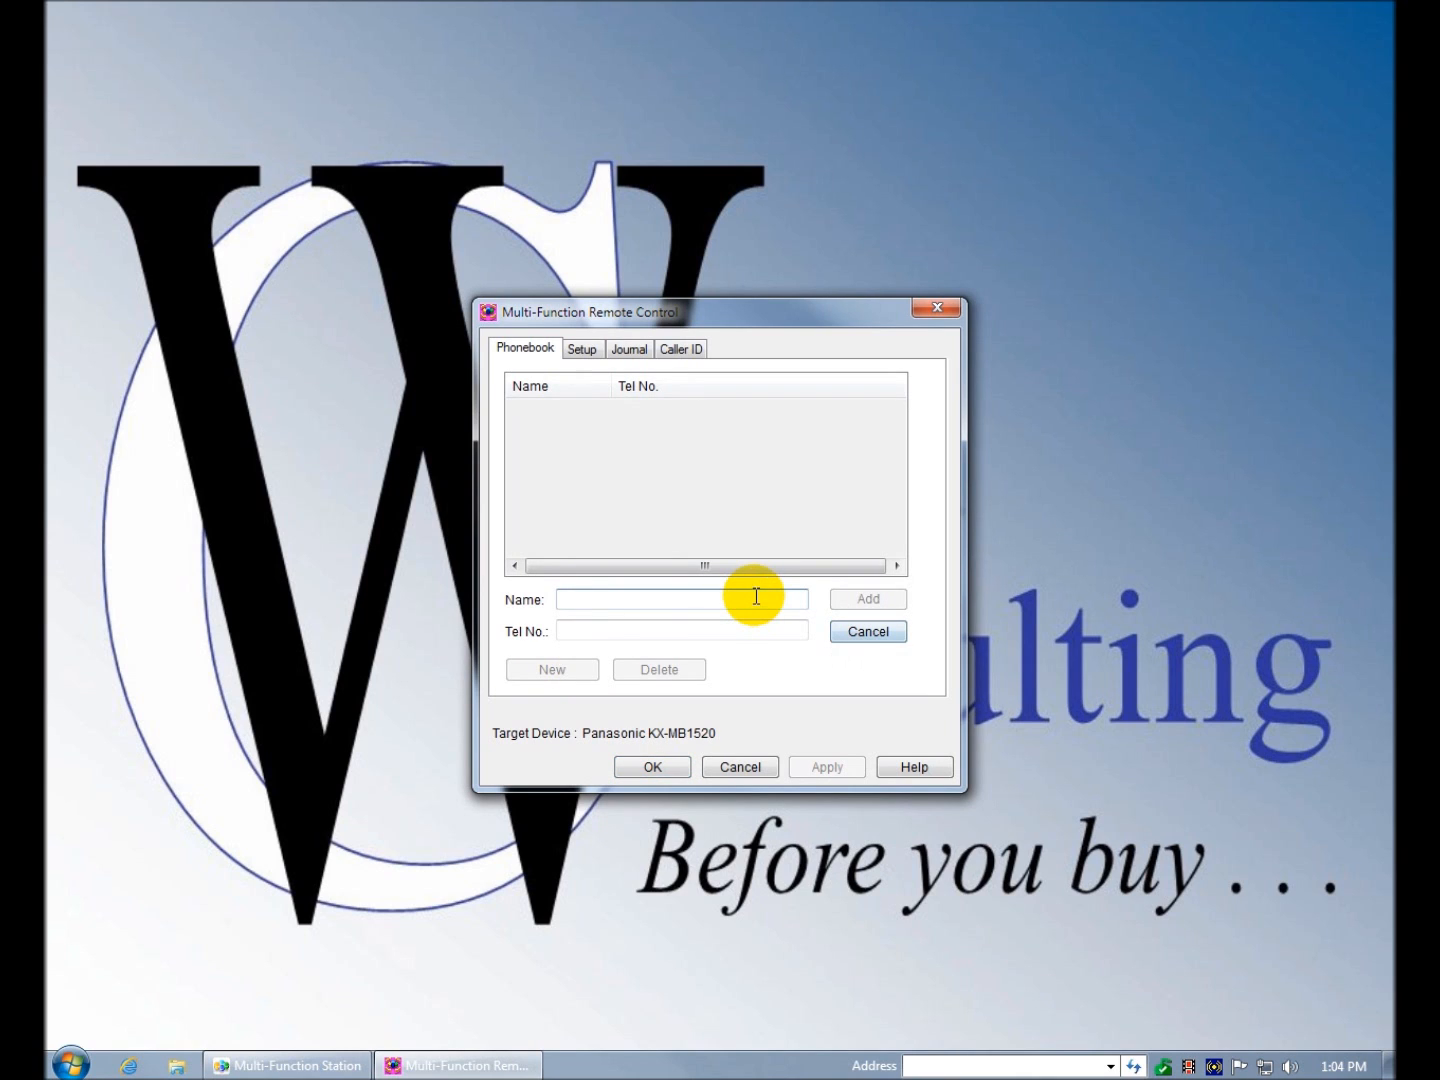
type("Wirth Con")
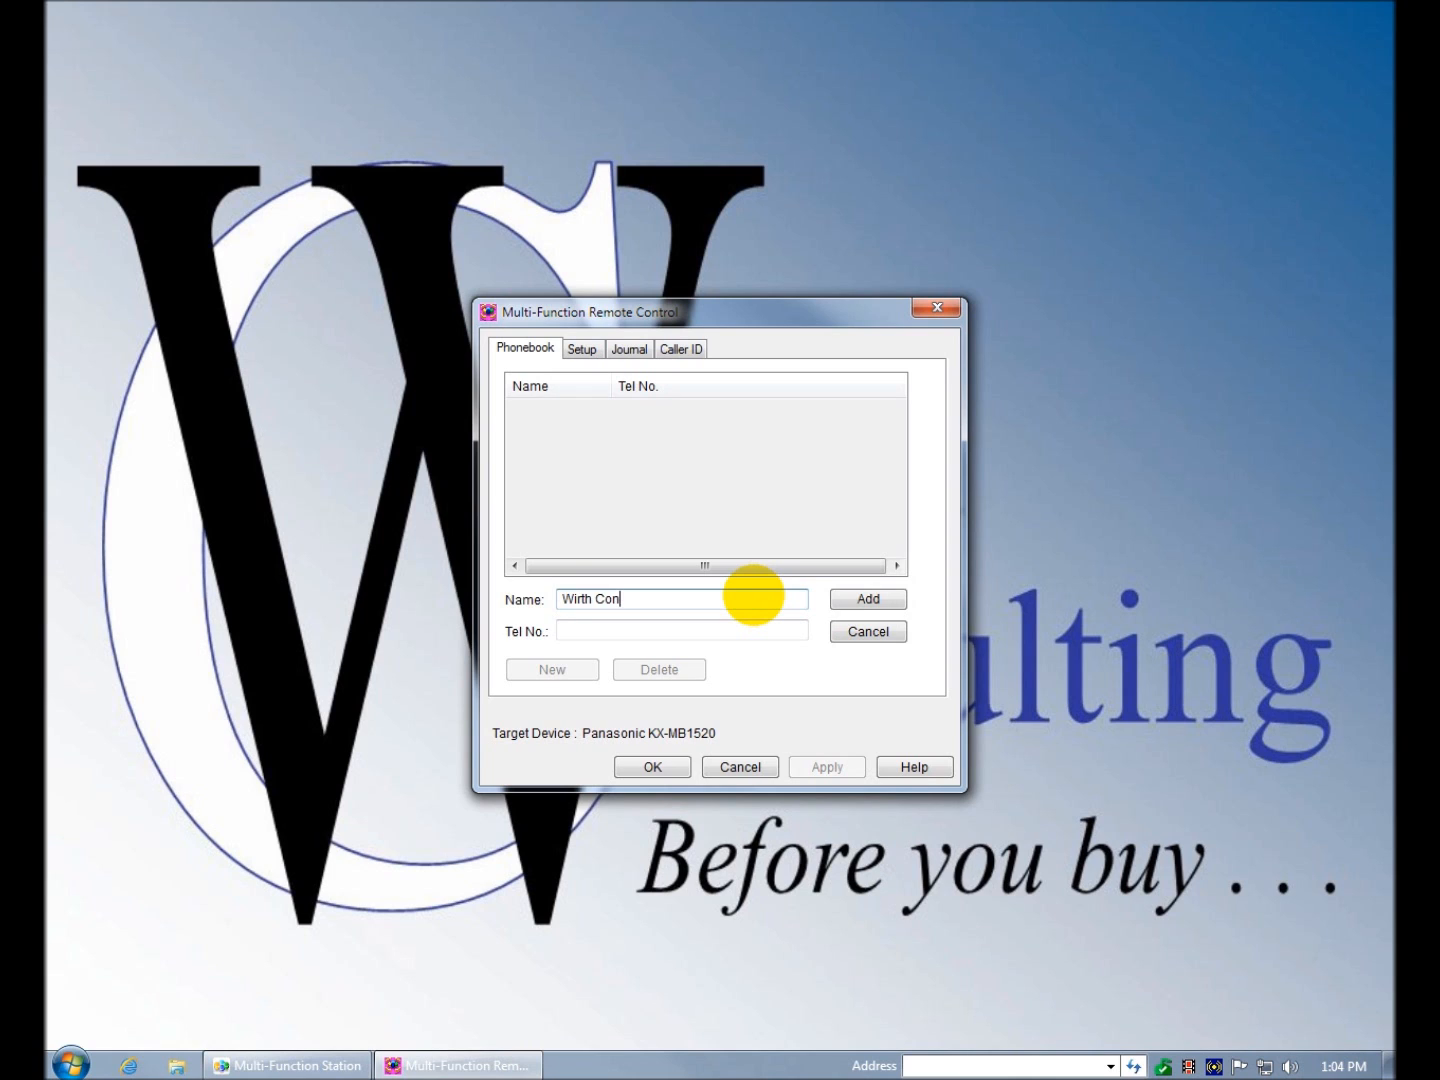
type("sulting")
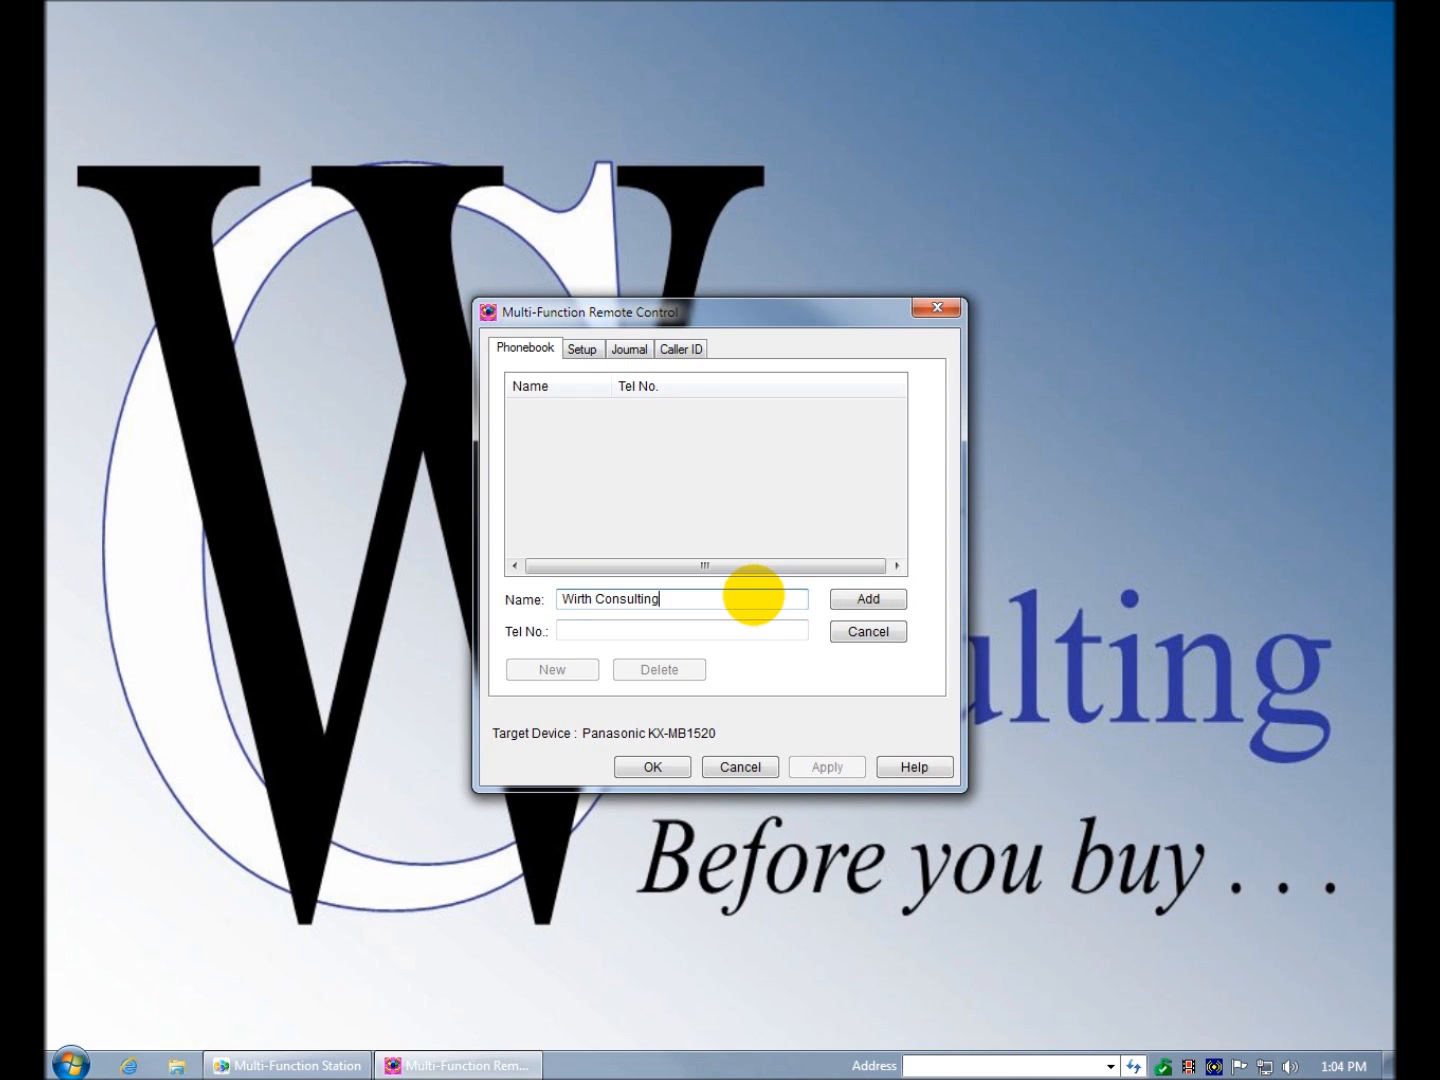
left_click(680, 630)
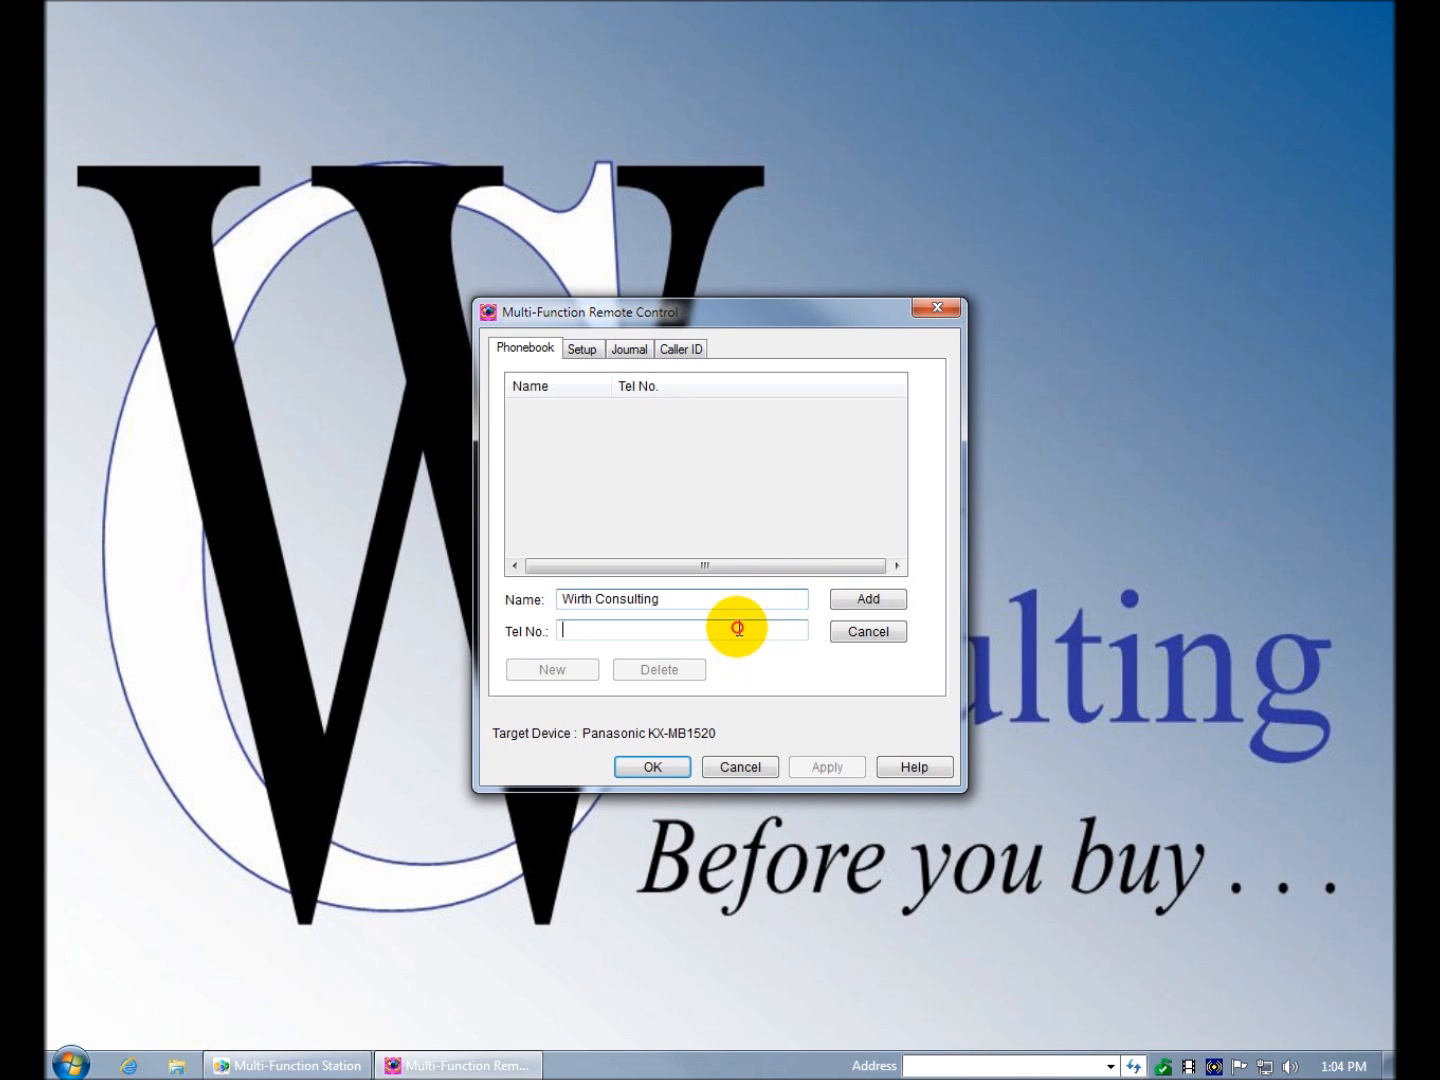
type("9")
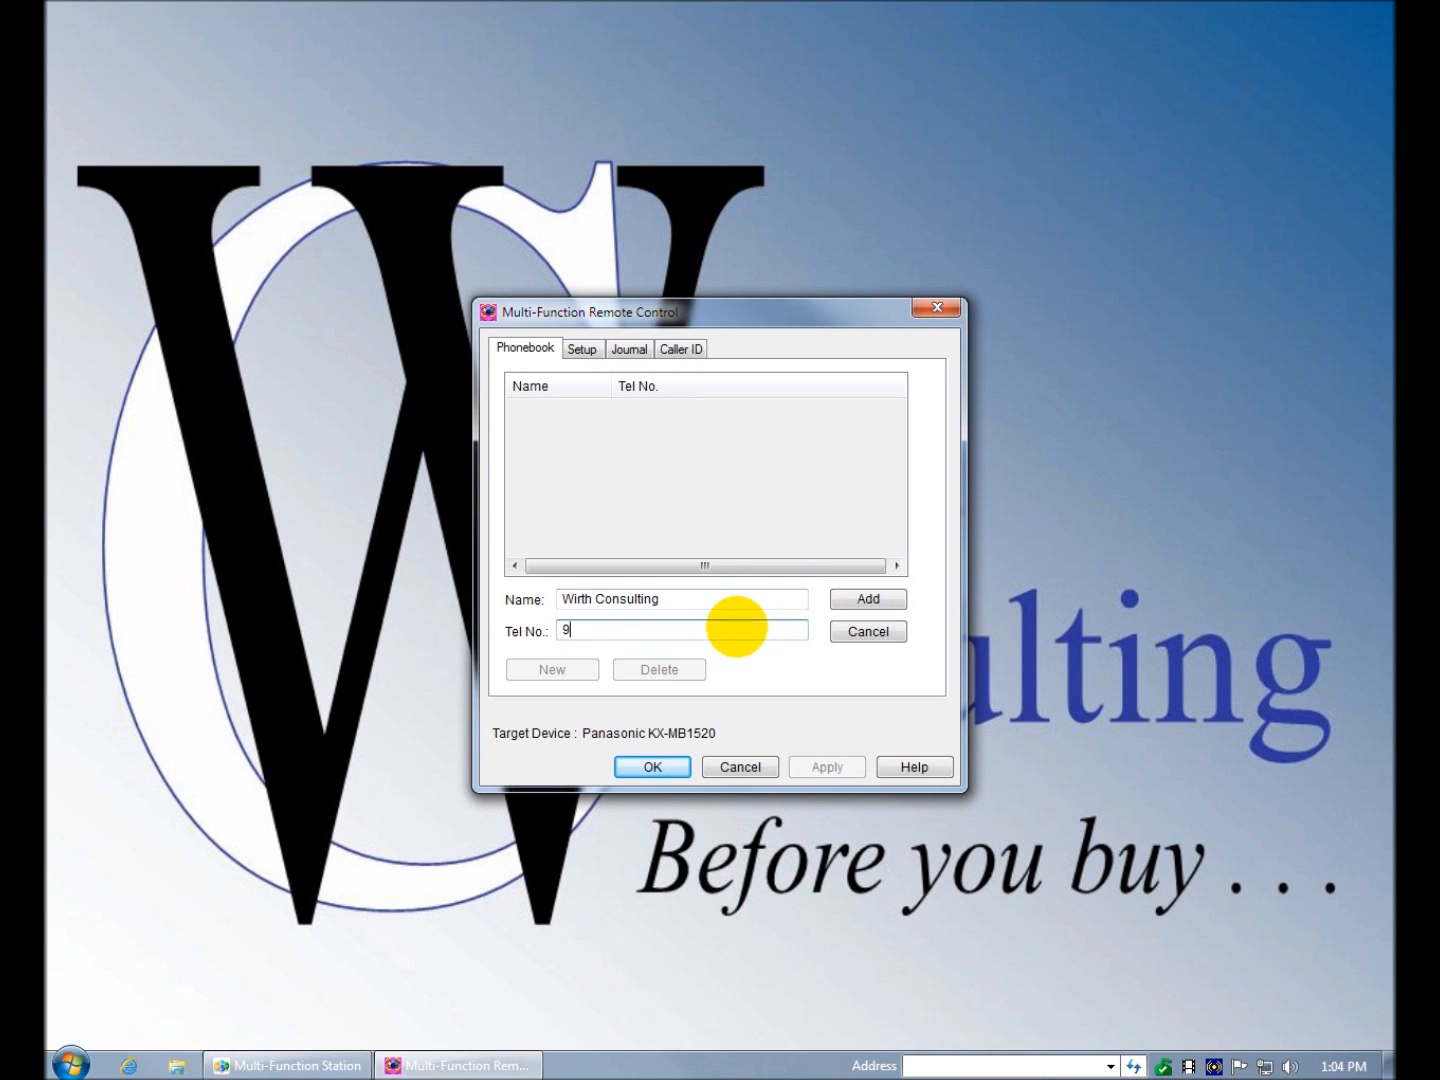
type("73366")
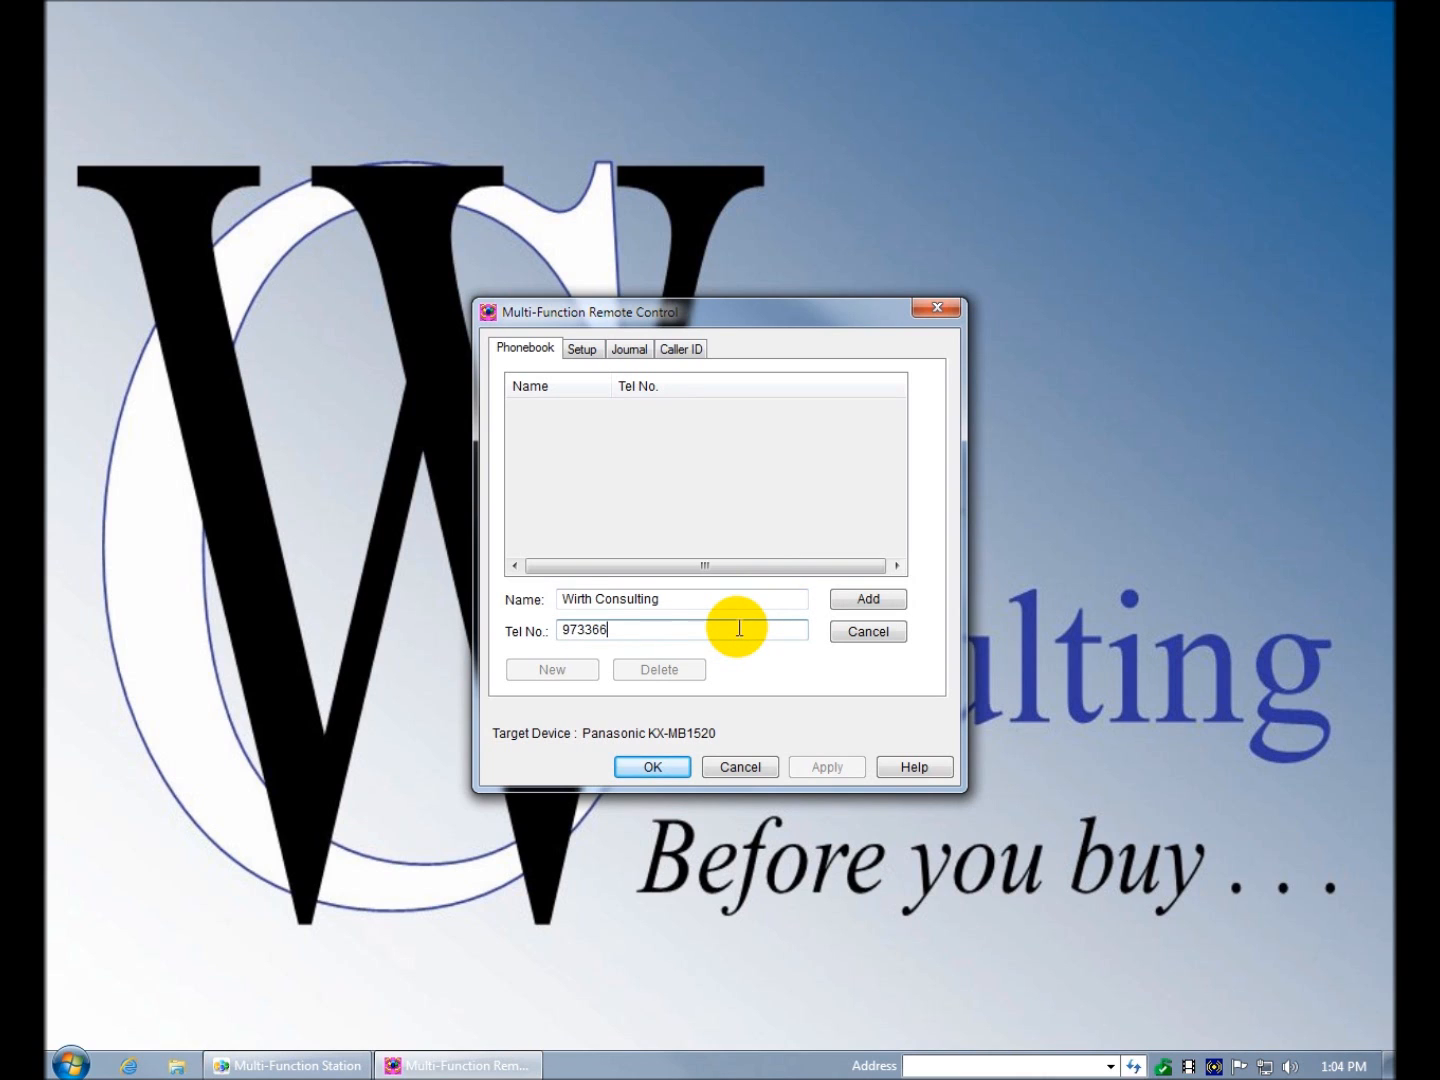
type("6782")
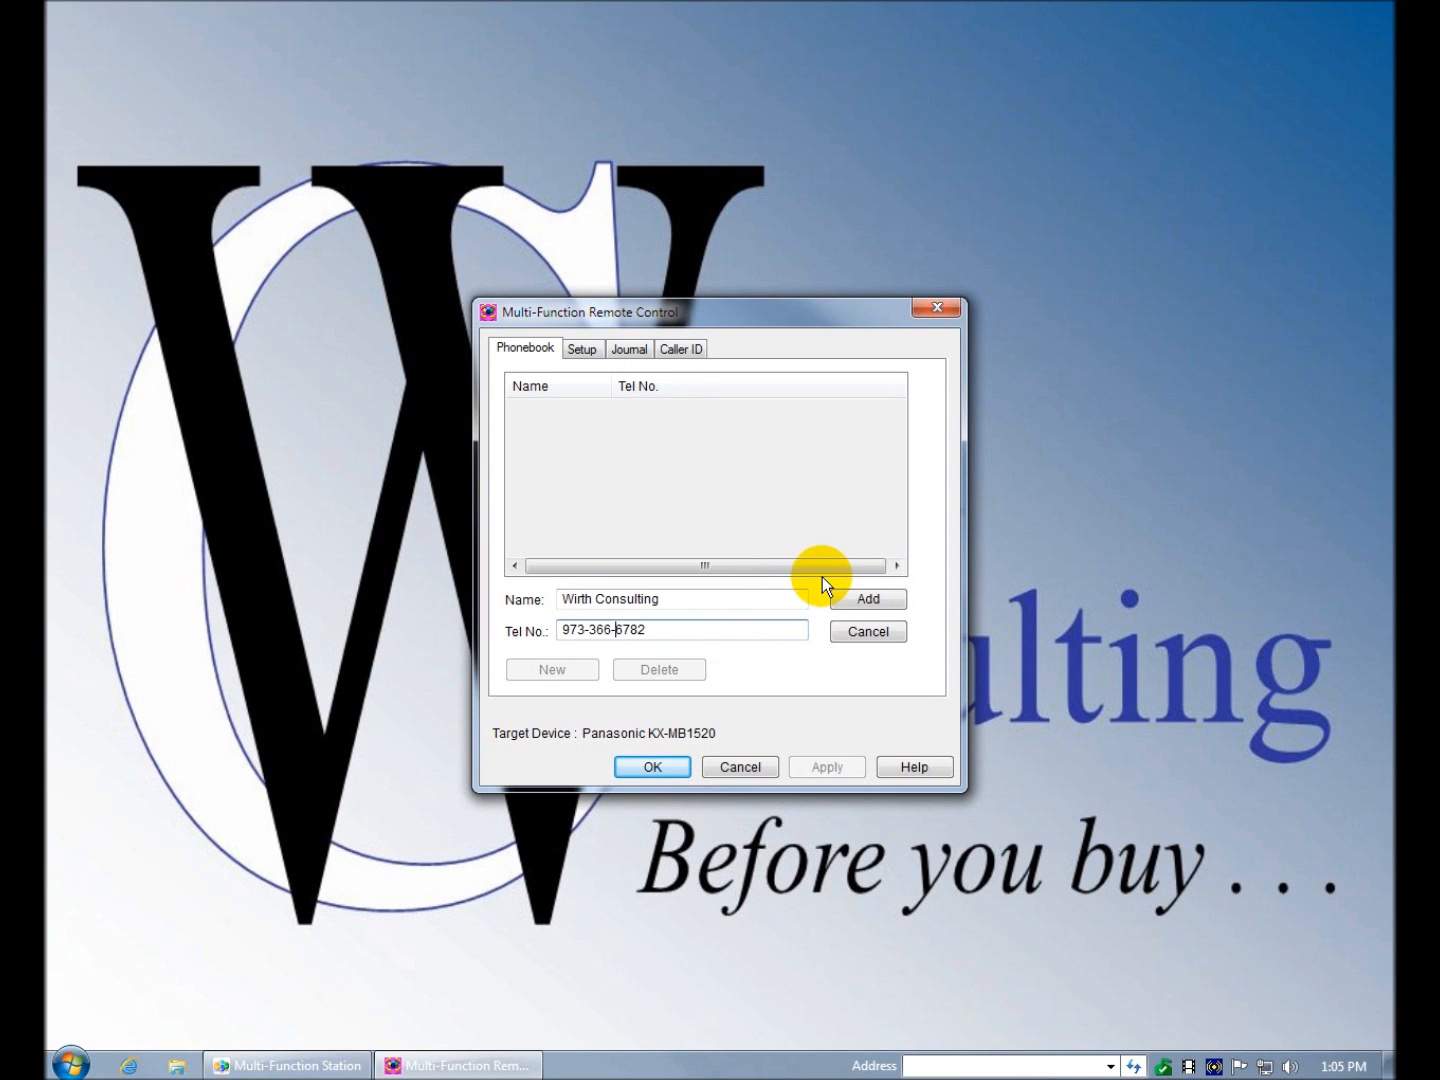
left_click(866, 600)
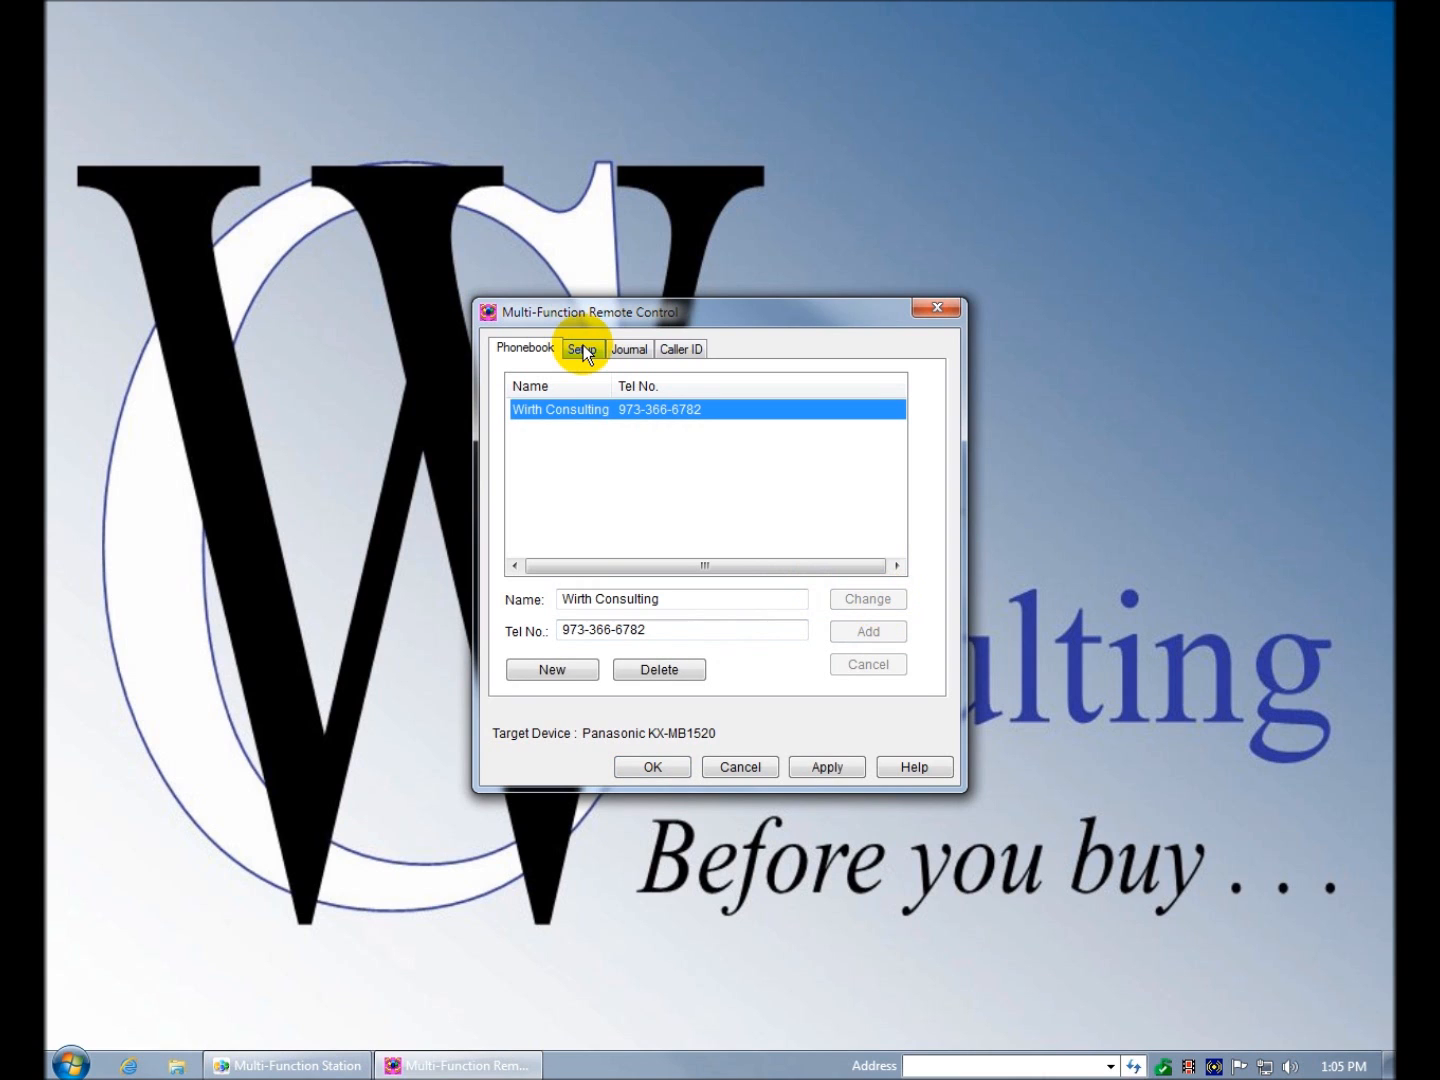
- Browse the Setup feature list of the KX-MB1520
left_click(582, 348)
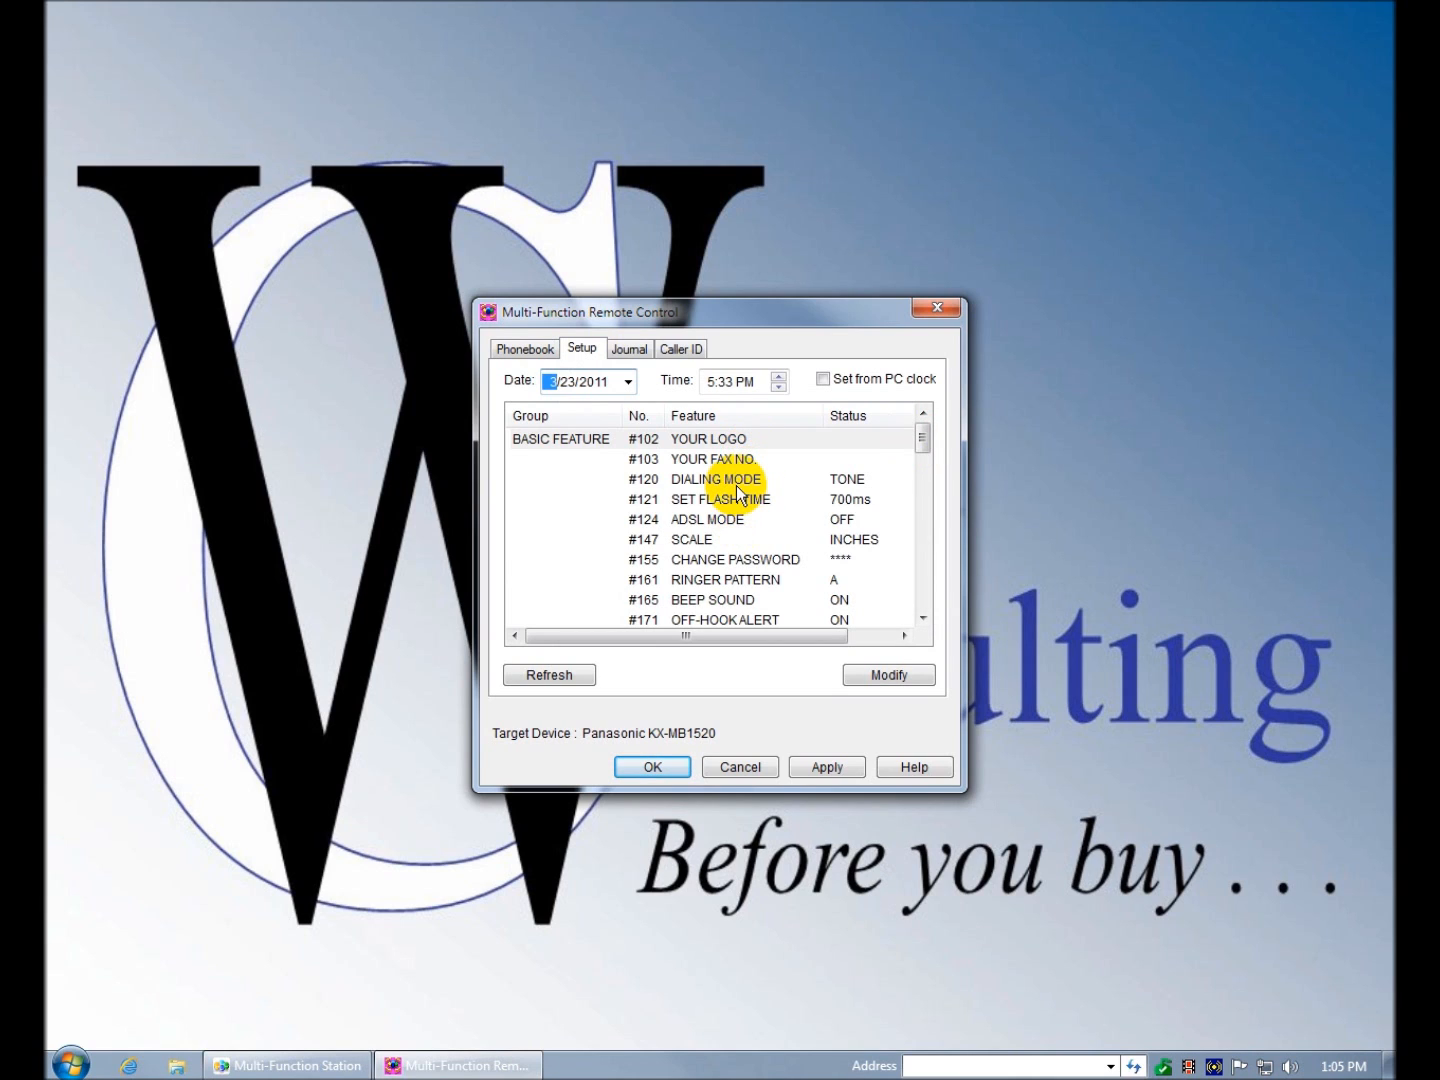
left_click(712, 460)
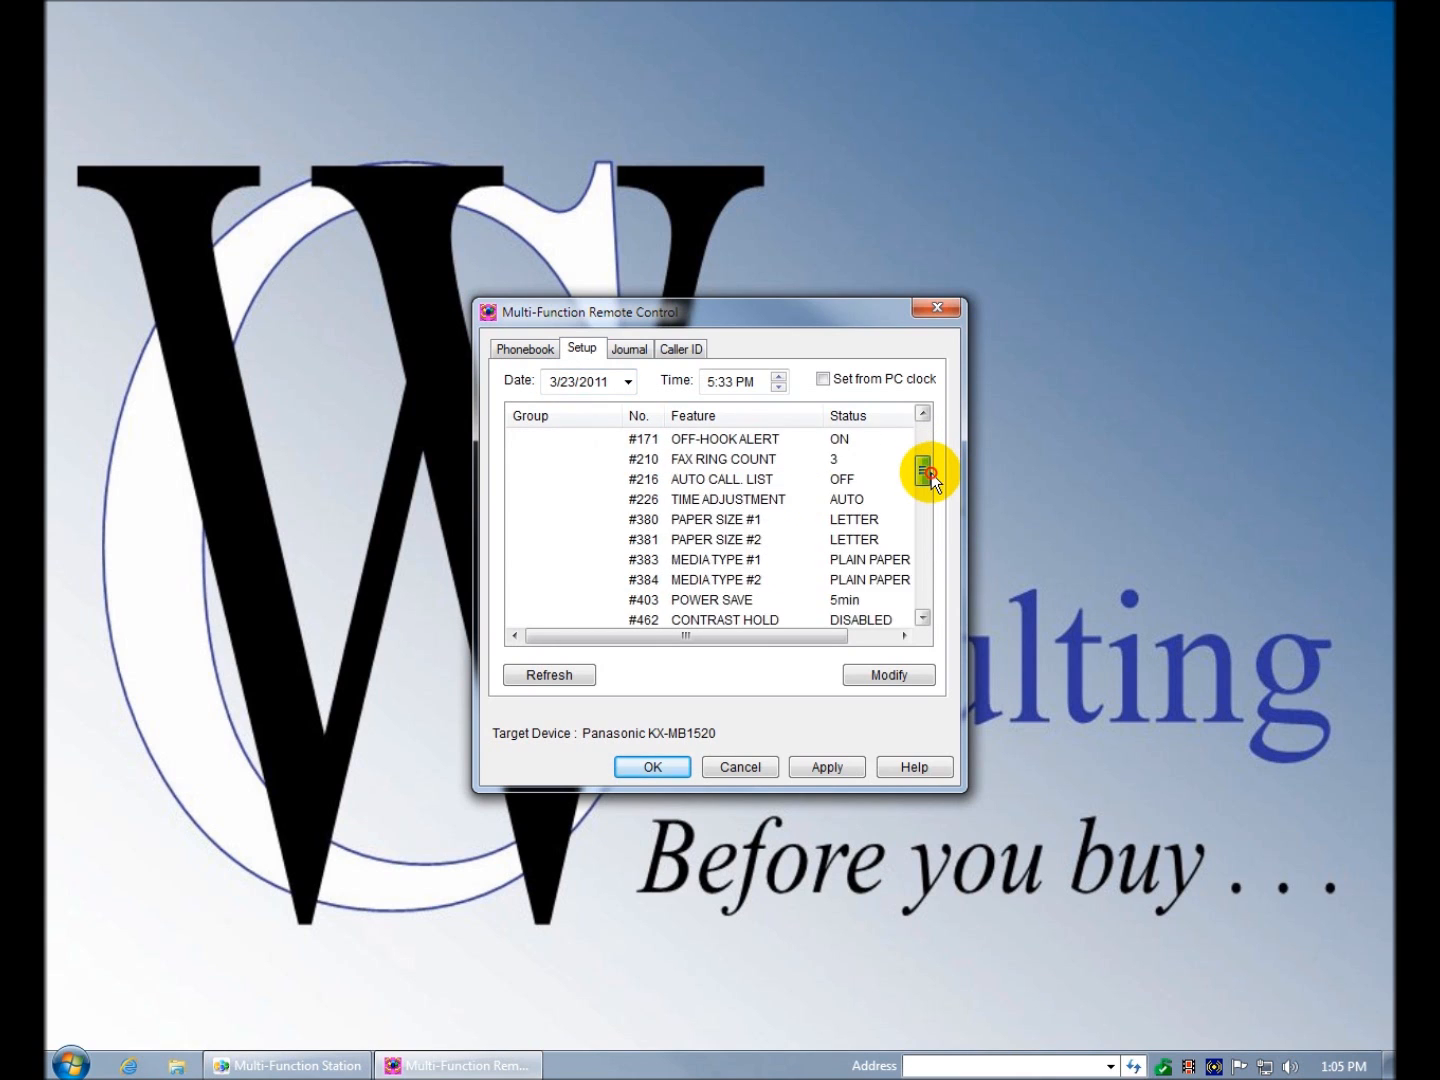
left_click_drag(920, 472, 920, 584)
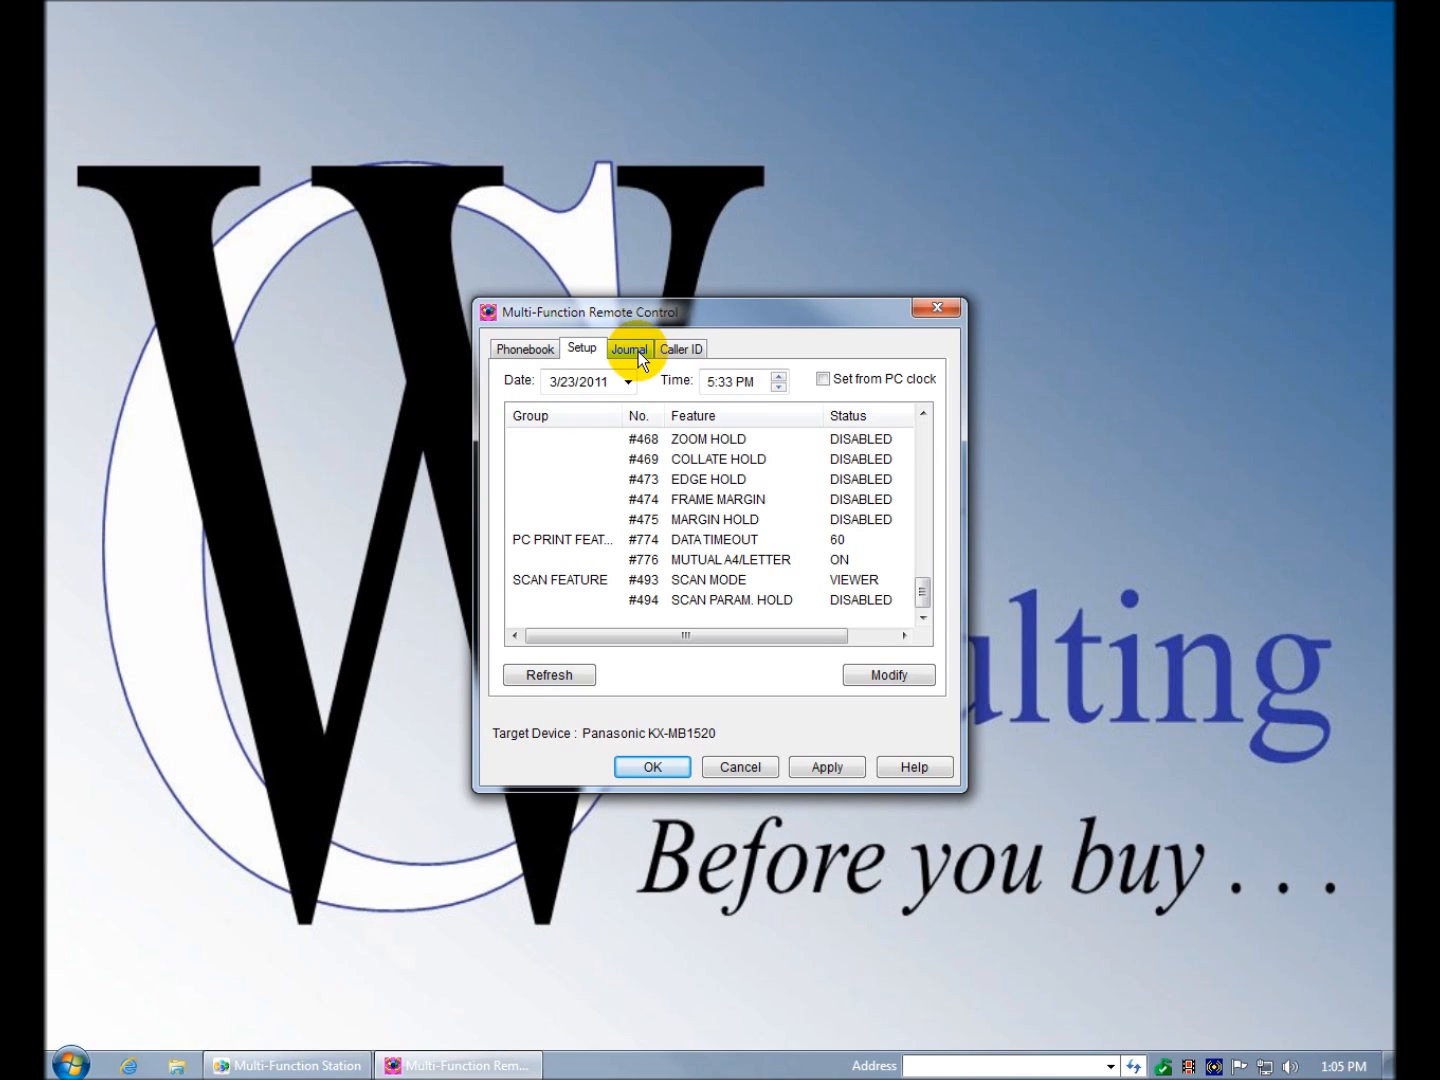
- Check the Journal and Caller ID lists, then cancel out of Remote Control
left_click(628, 348)
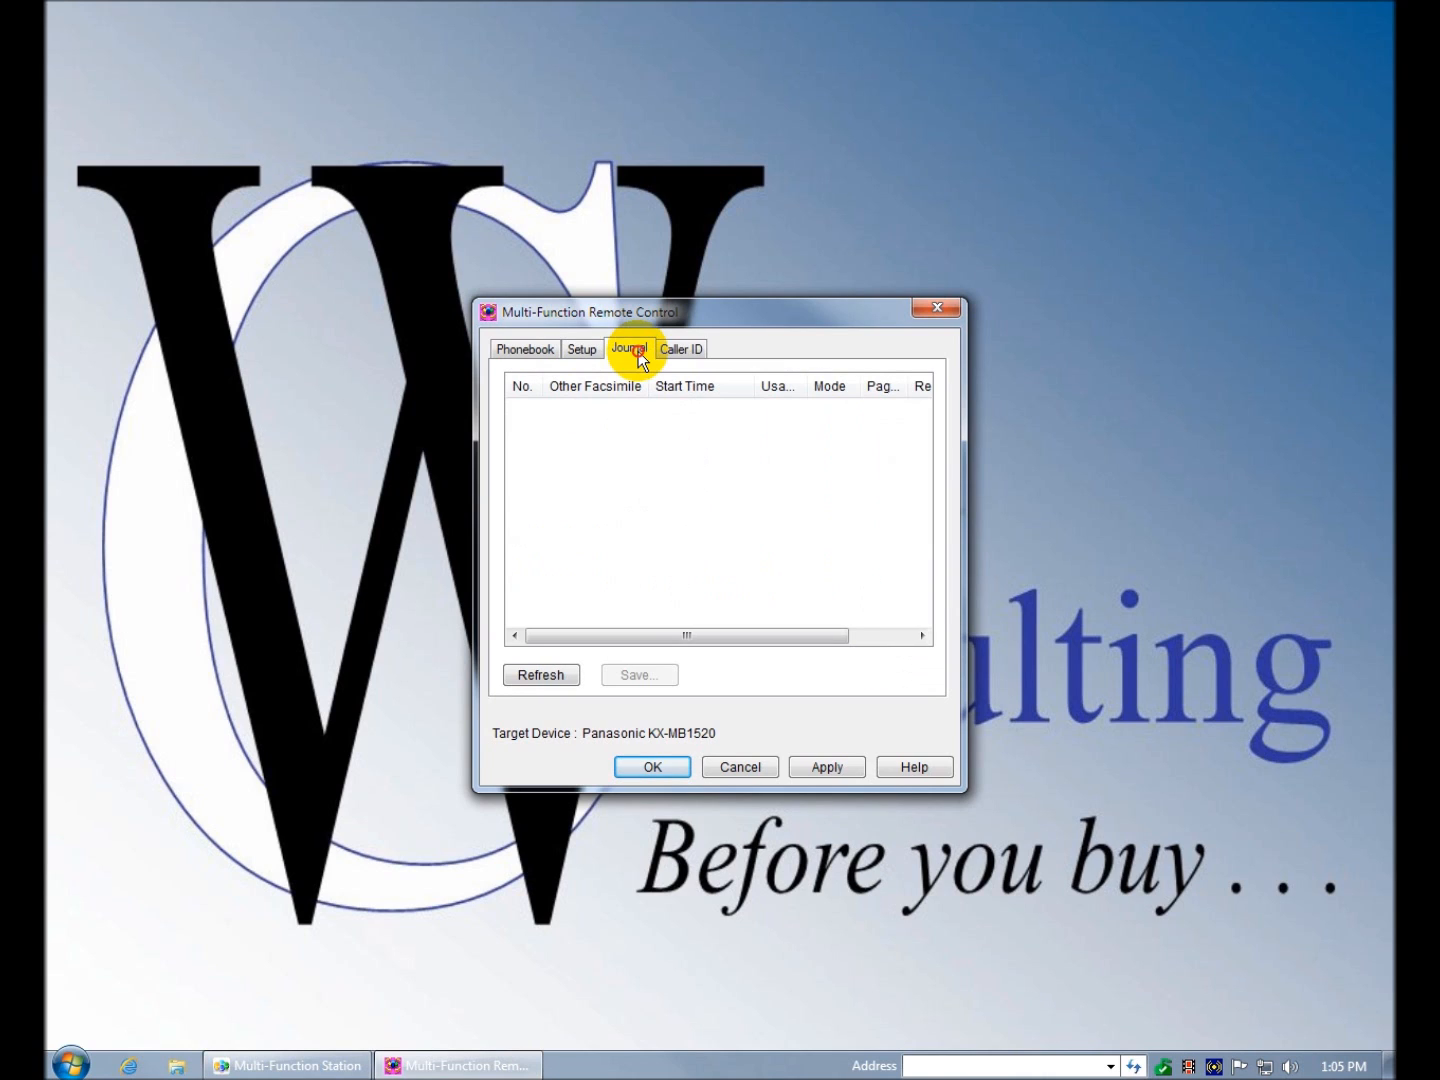
left_click(680, 348)
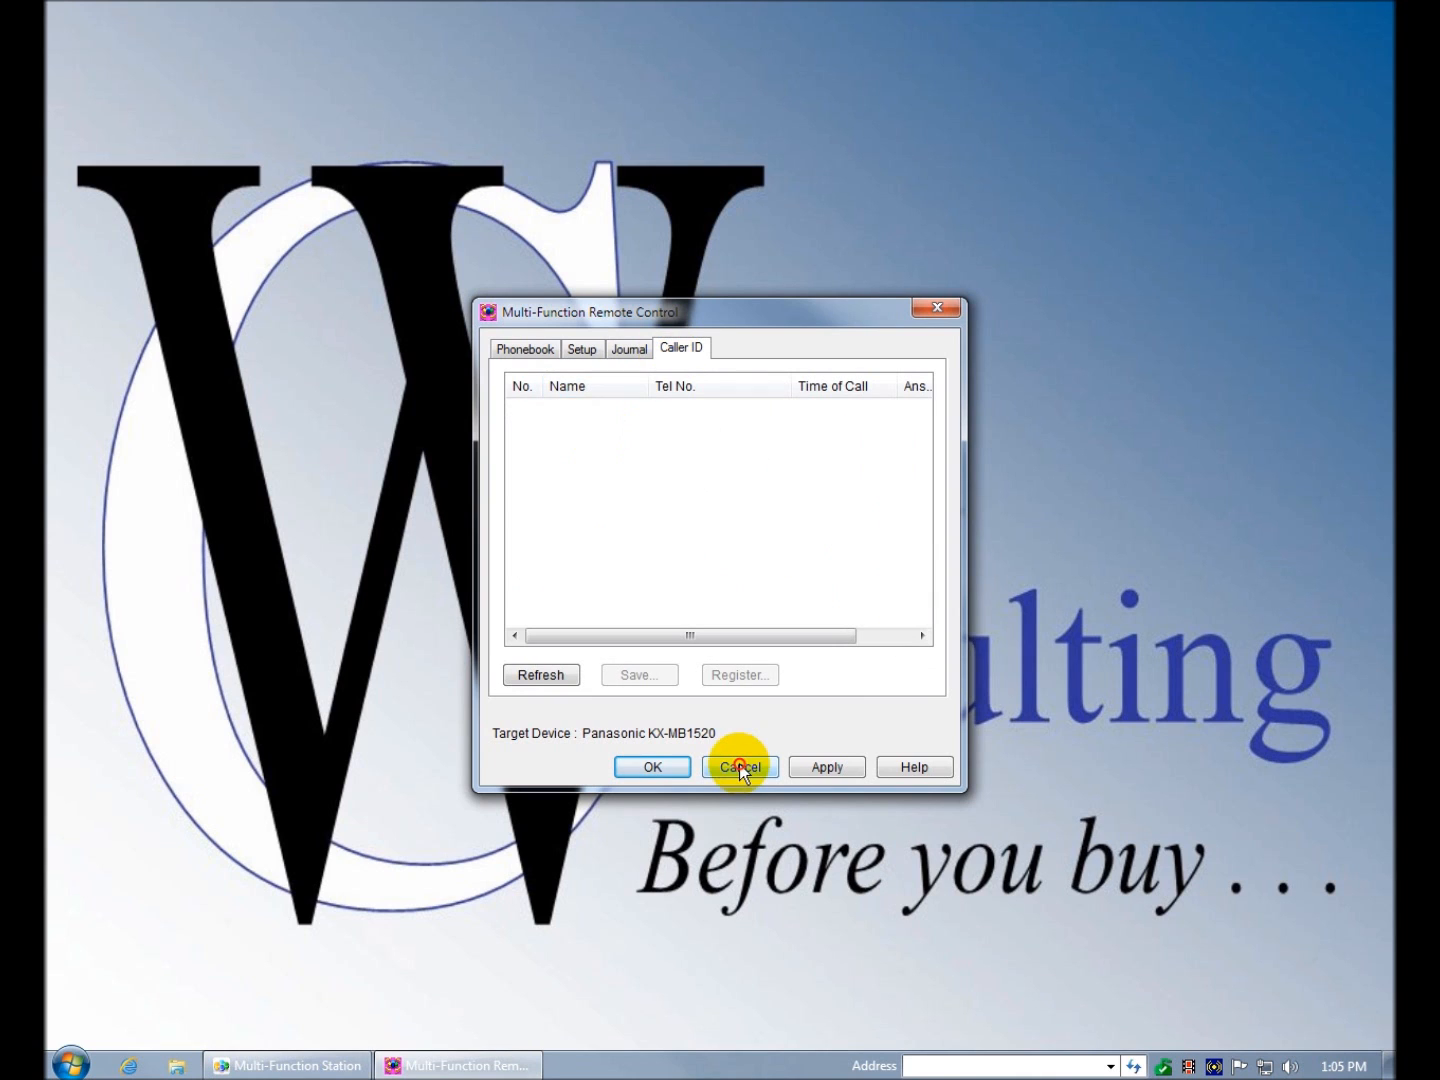
left_click(738, 766)
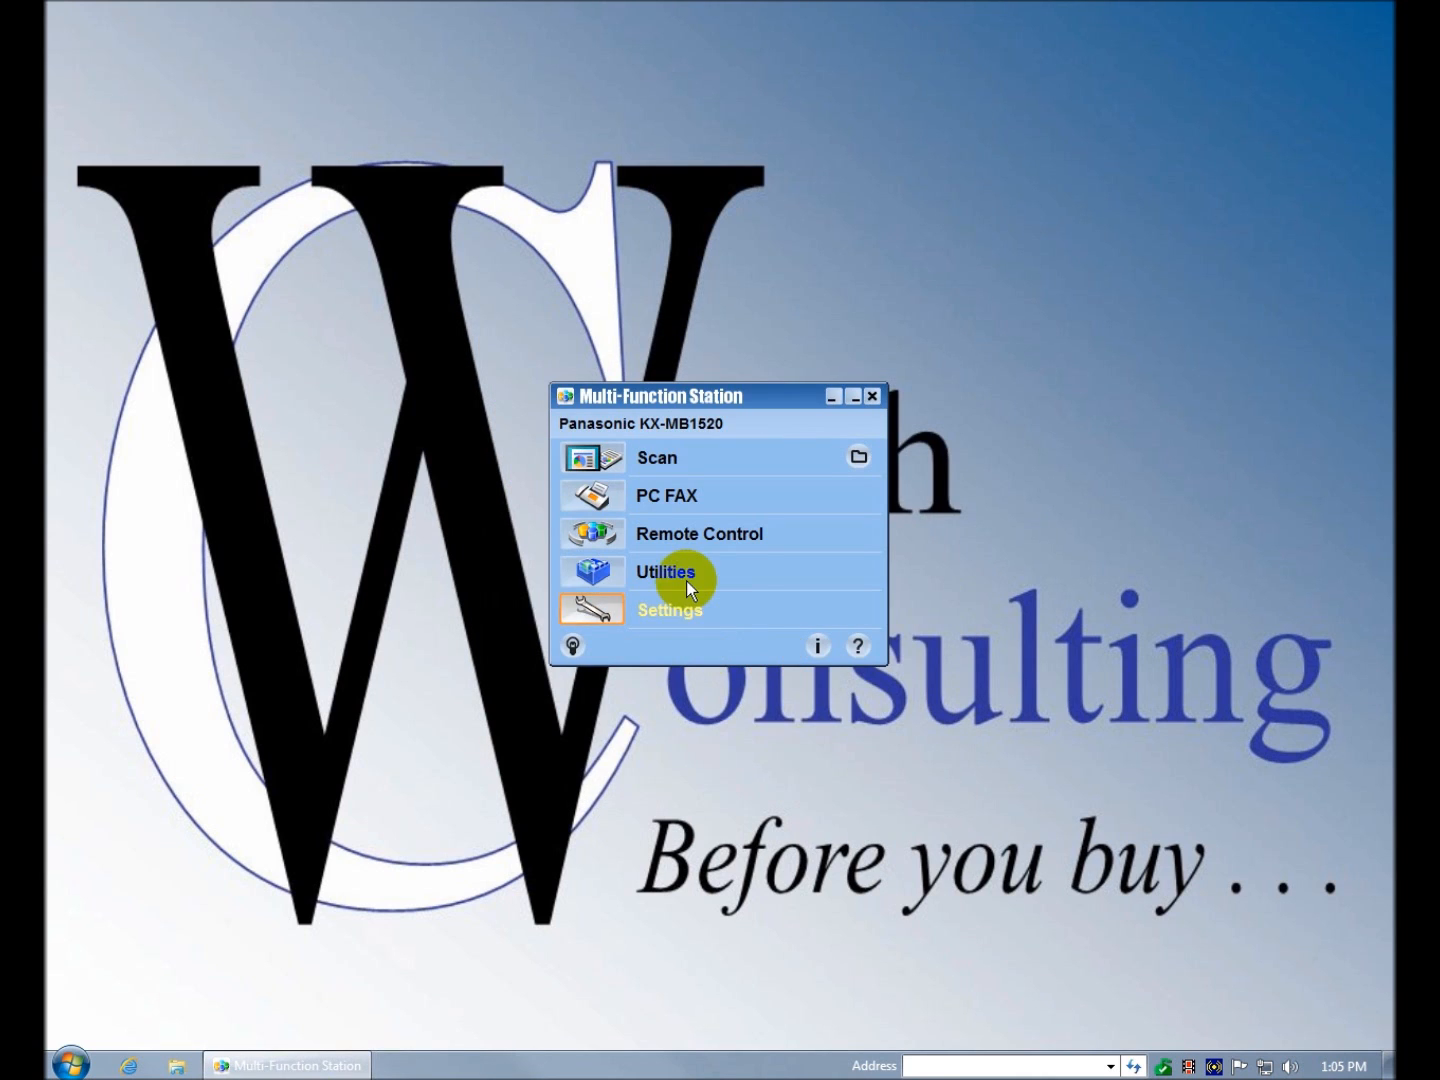
- Launch the Device Monitor from Utilities to show the KX-MB1520 status
left_click(664, 572)
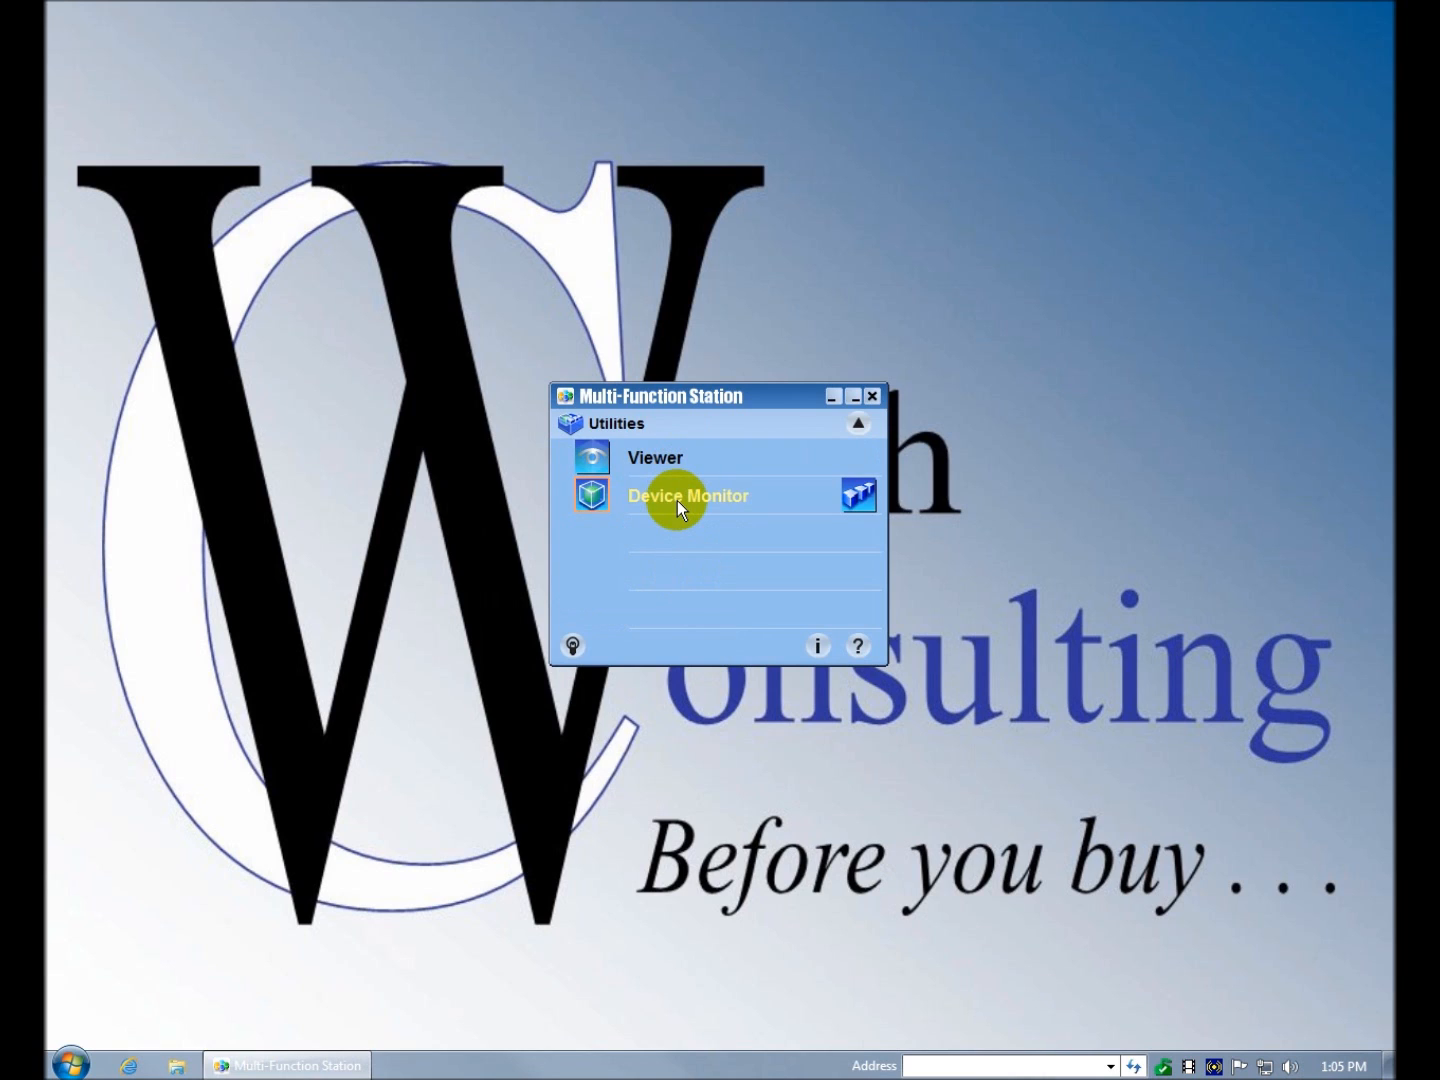
left_click(688, 496)
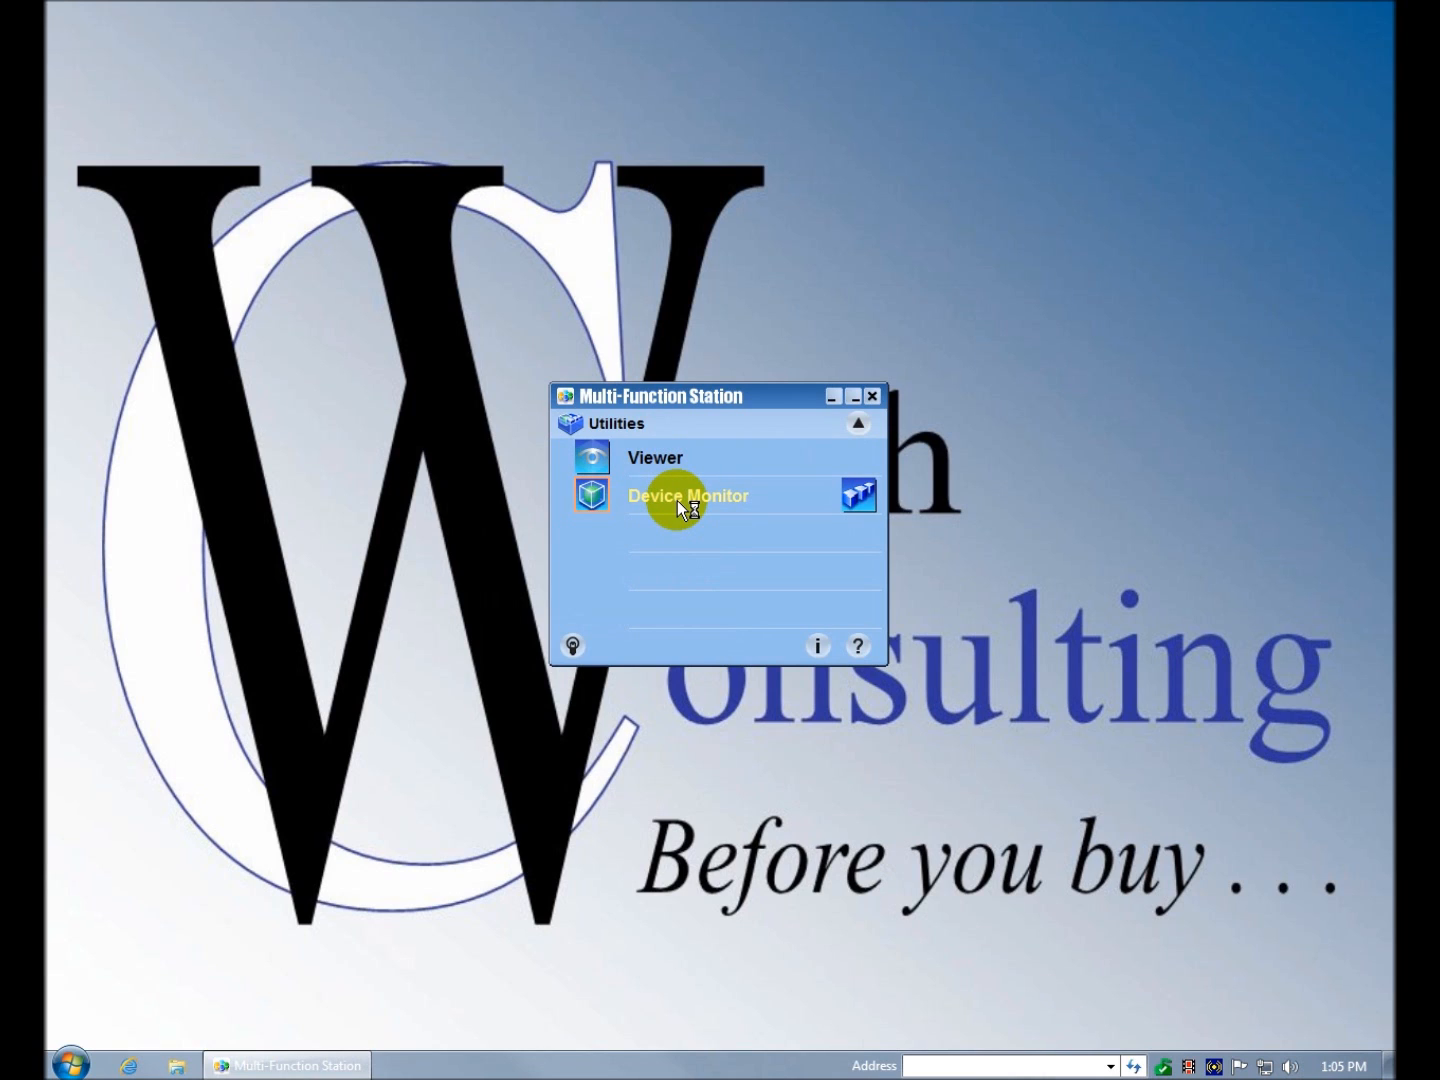
left_click(688, 496)
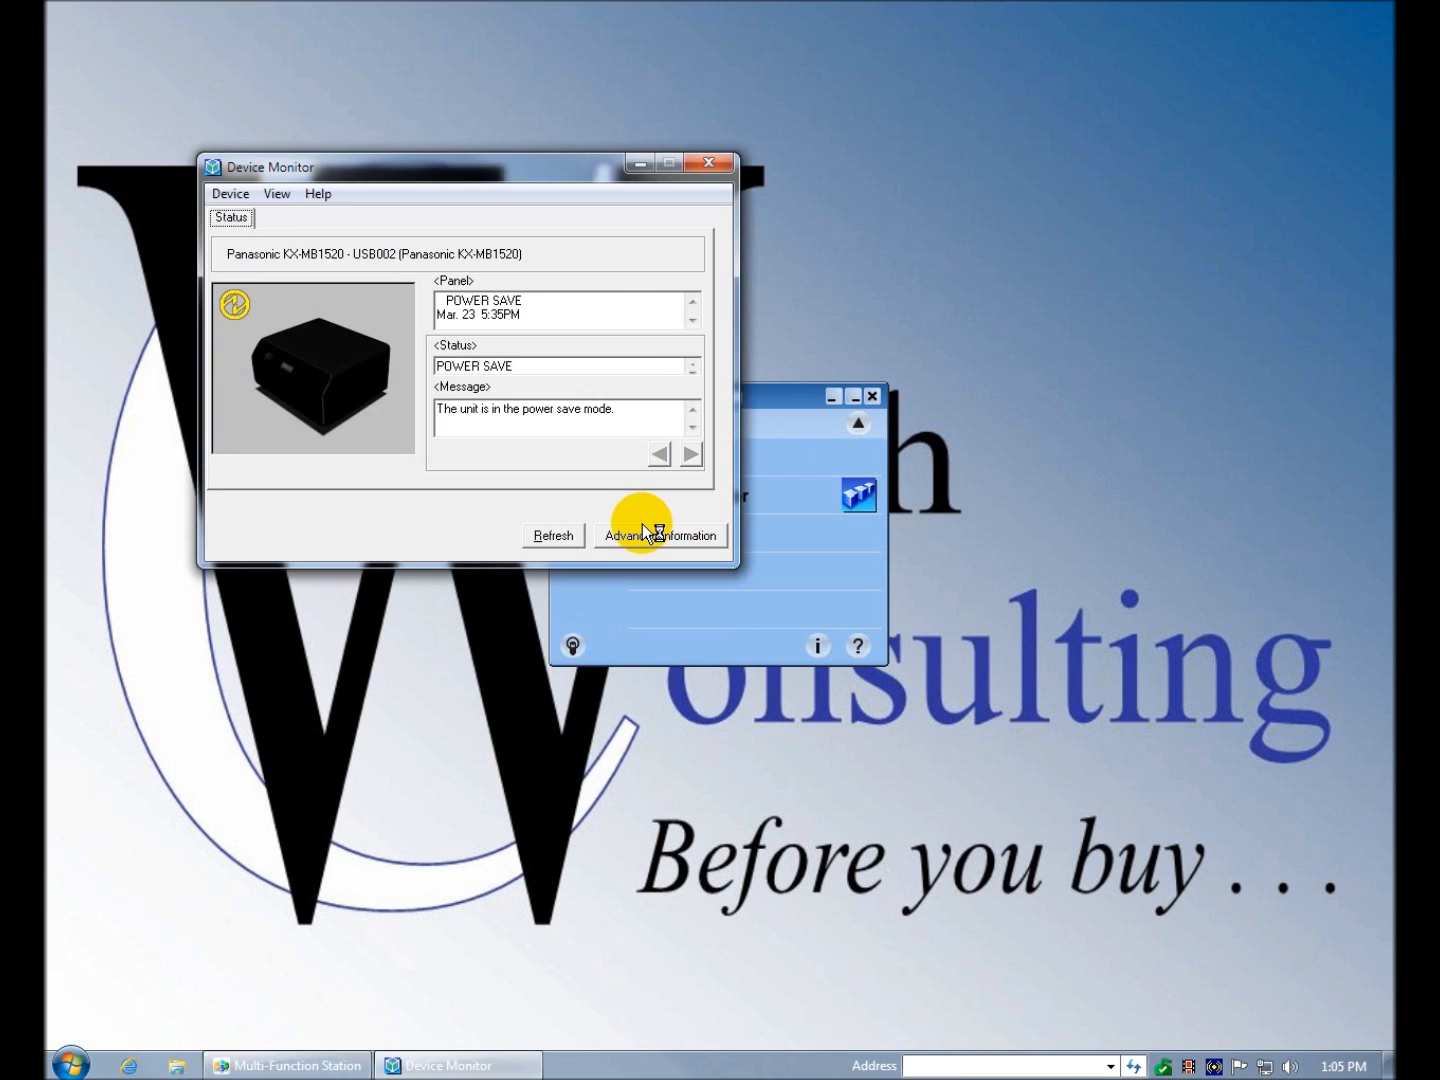
mouse_move(236, 322)
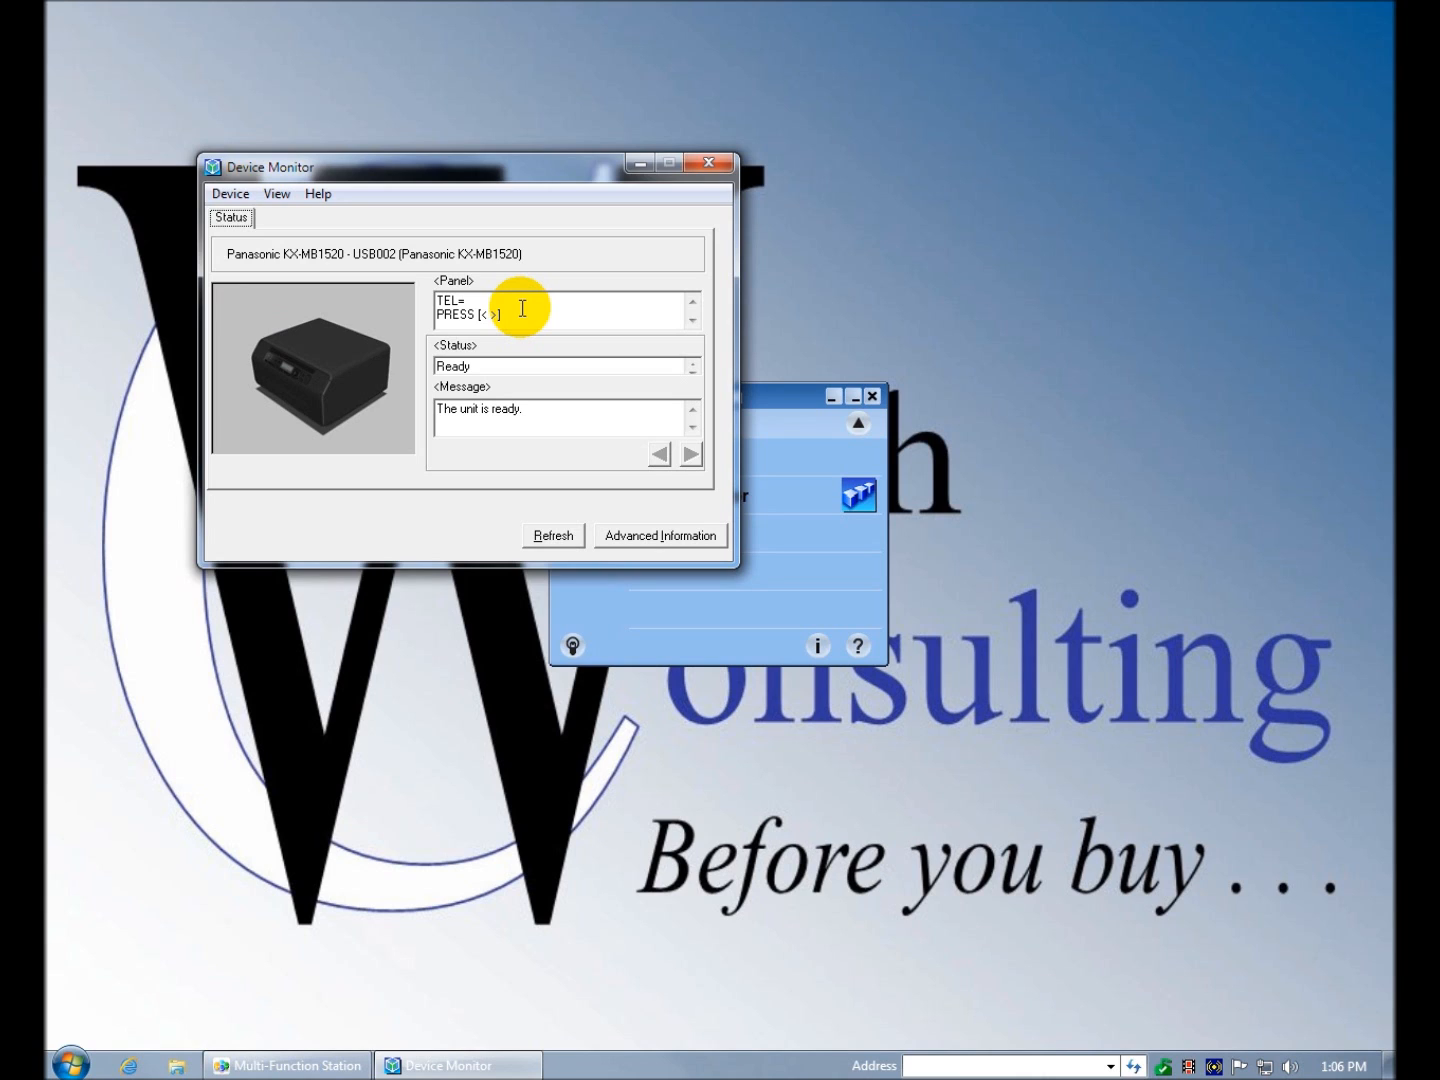
mouse_move(520, 364)
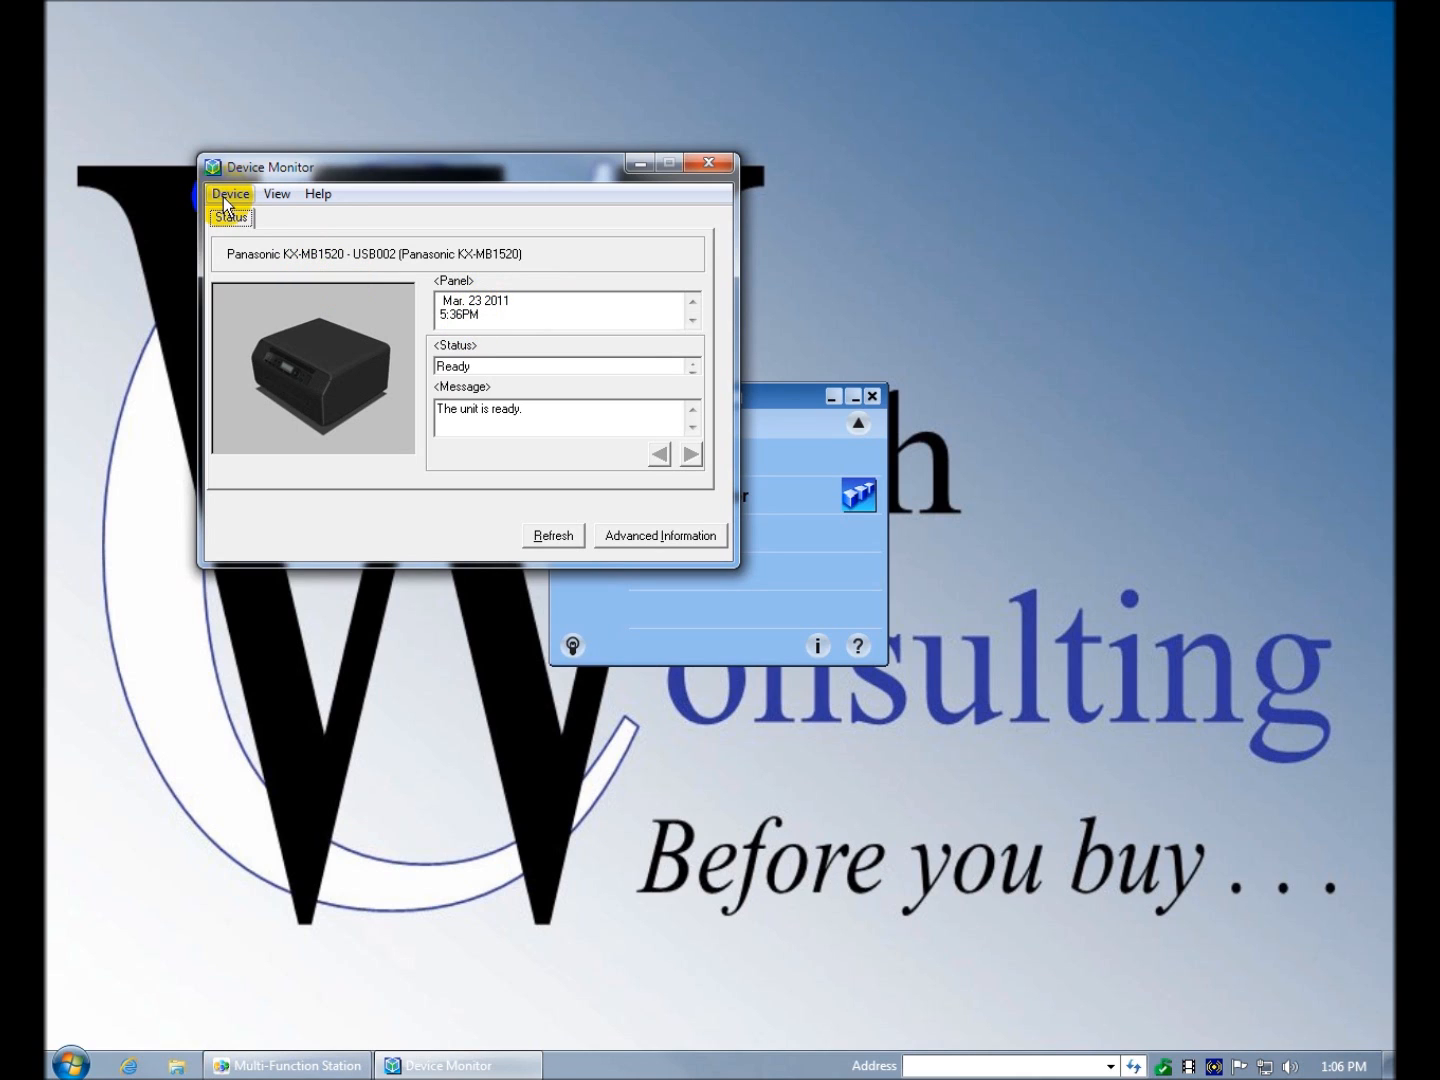
- Show the KX-MB1520's advanced toner and paper information, then return to basic status
left_click(276, 192)
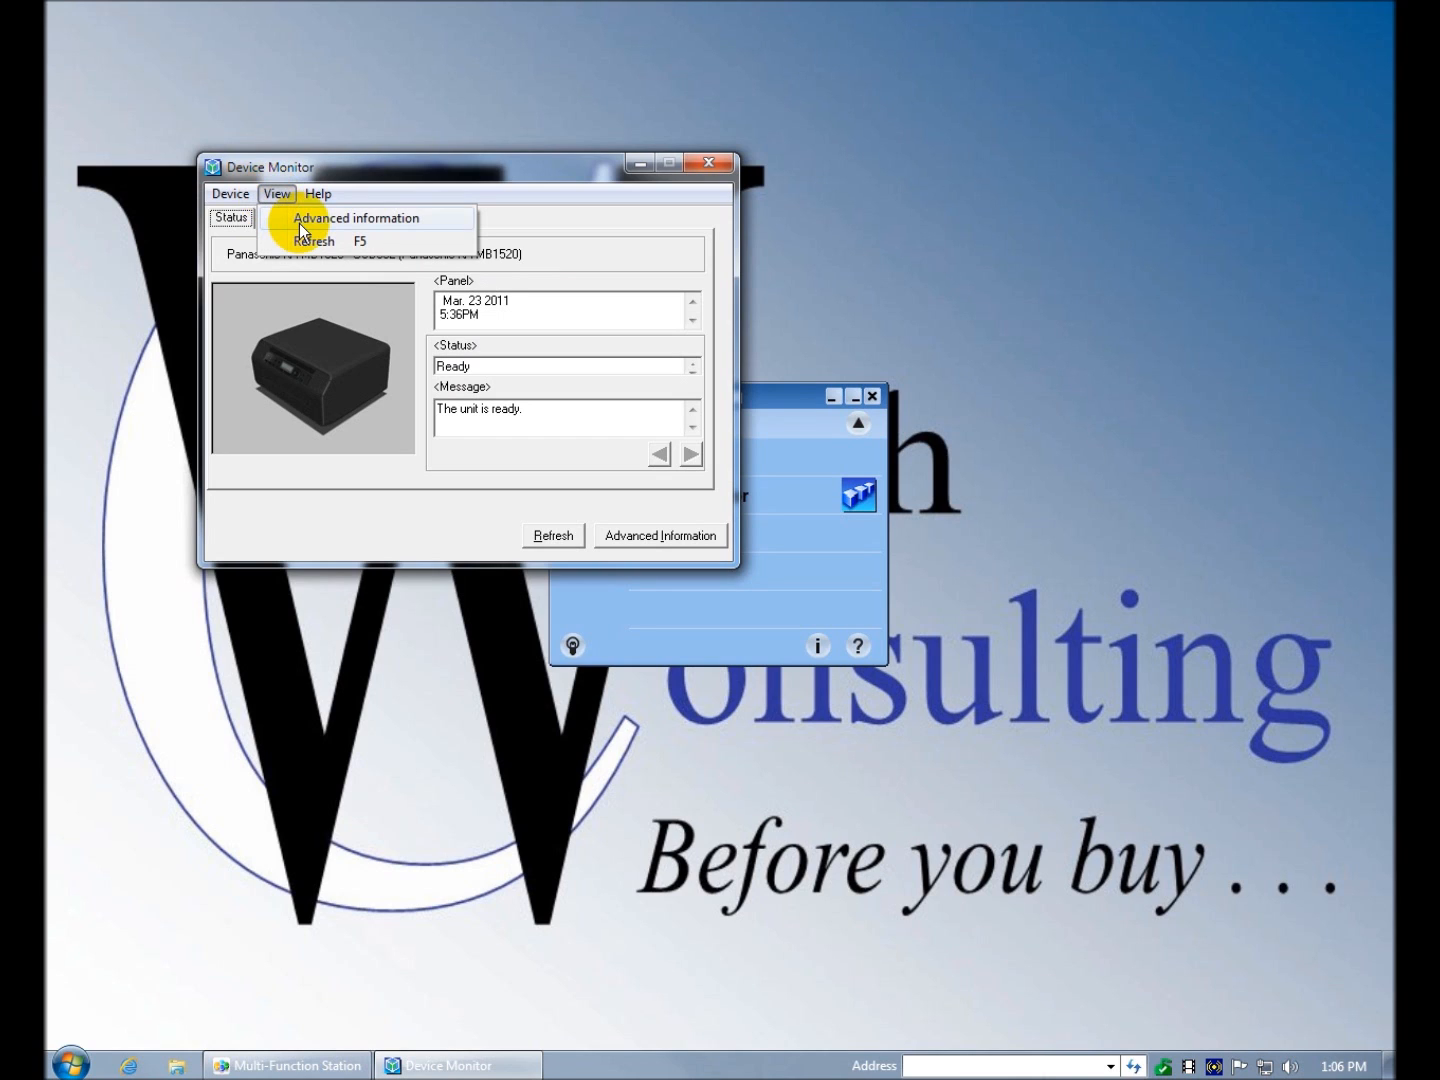
left_click(354, 218)
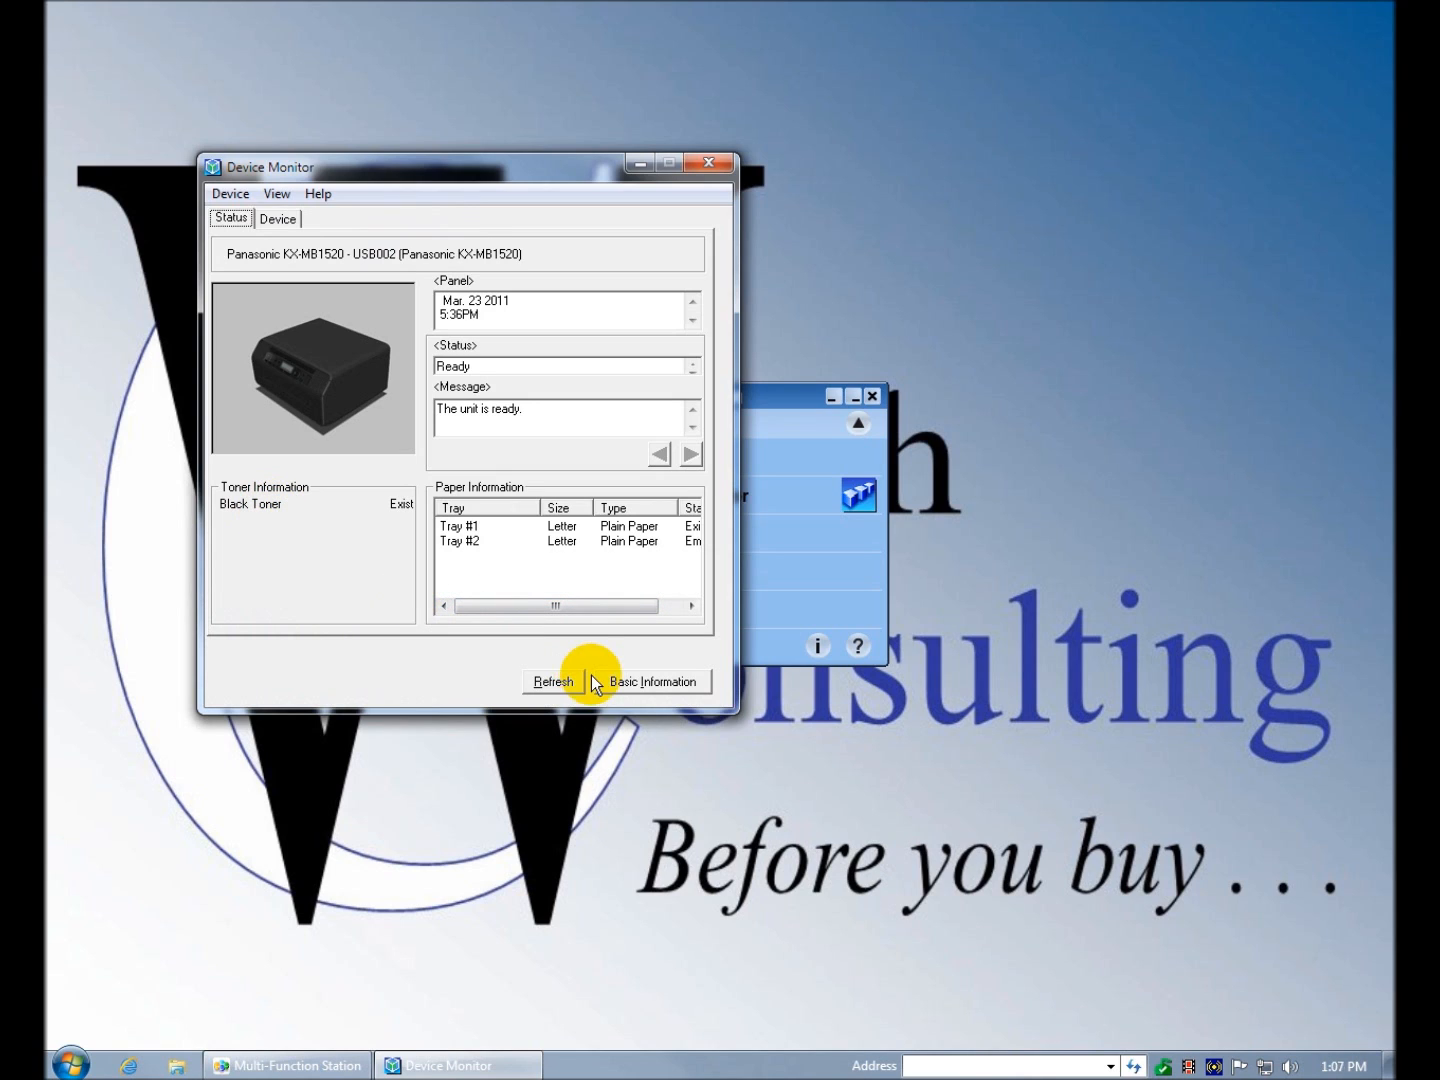
left_click(276, 192)
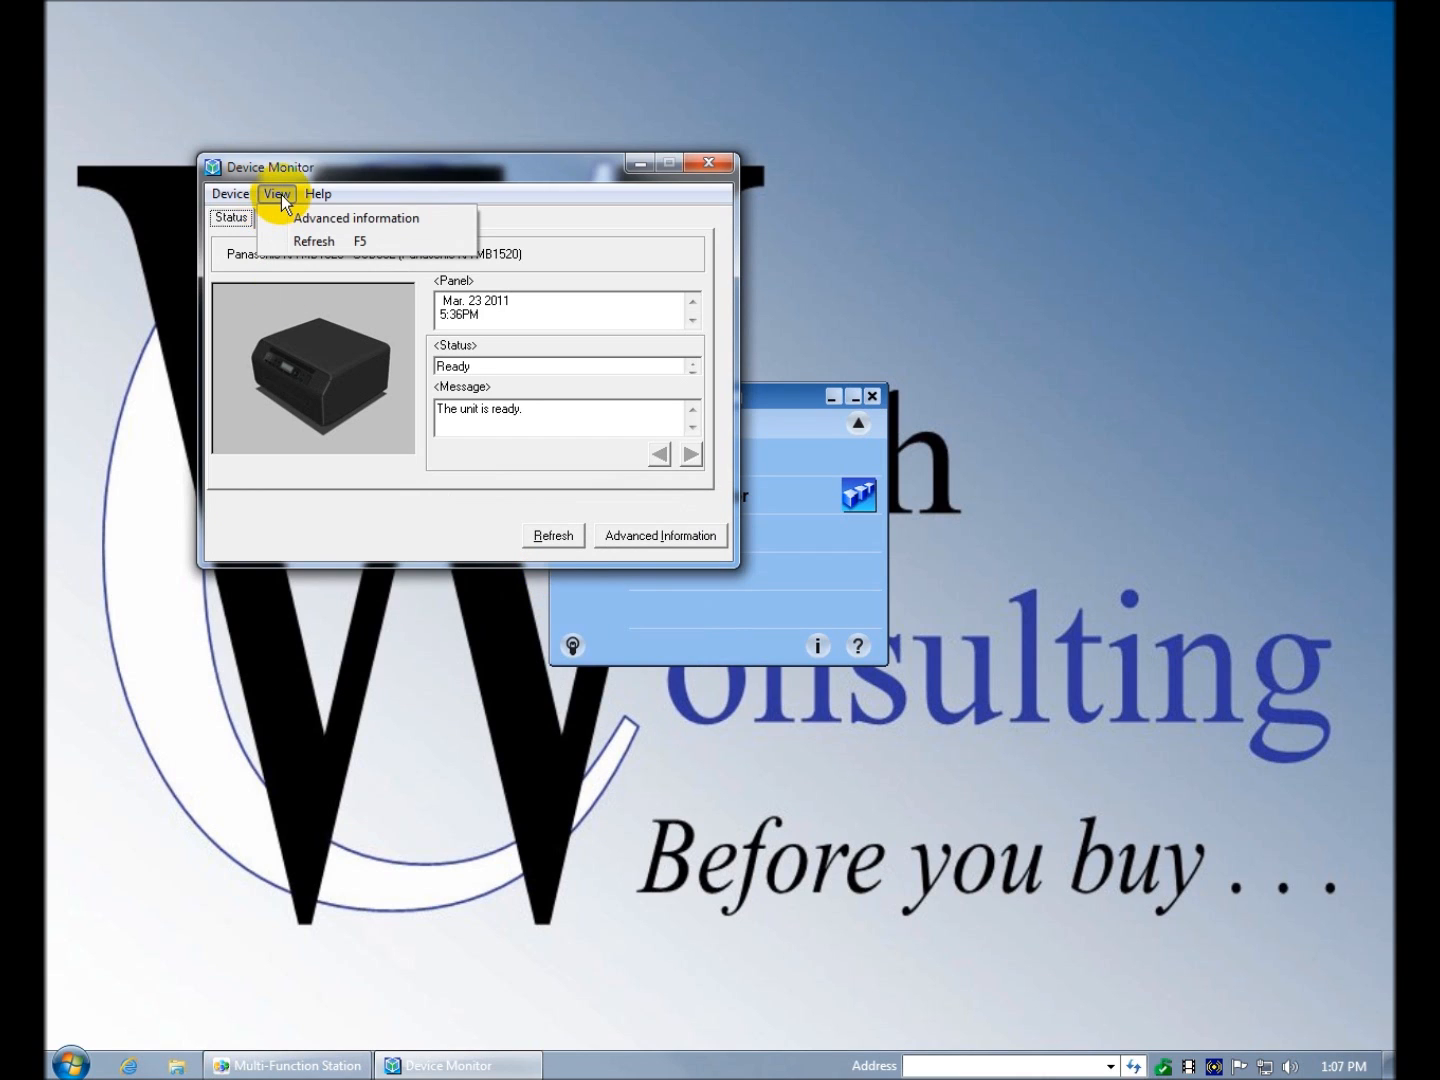
- Browse the Device, View and Help menus and close the Device Monitor
left_click(318, 192)
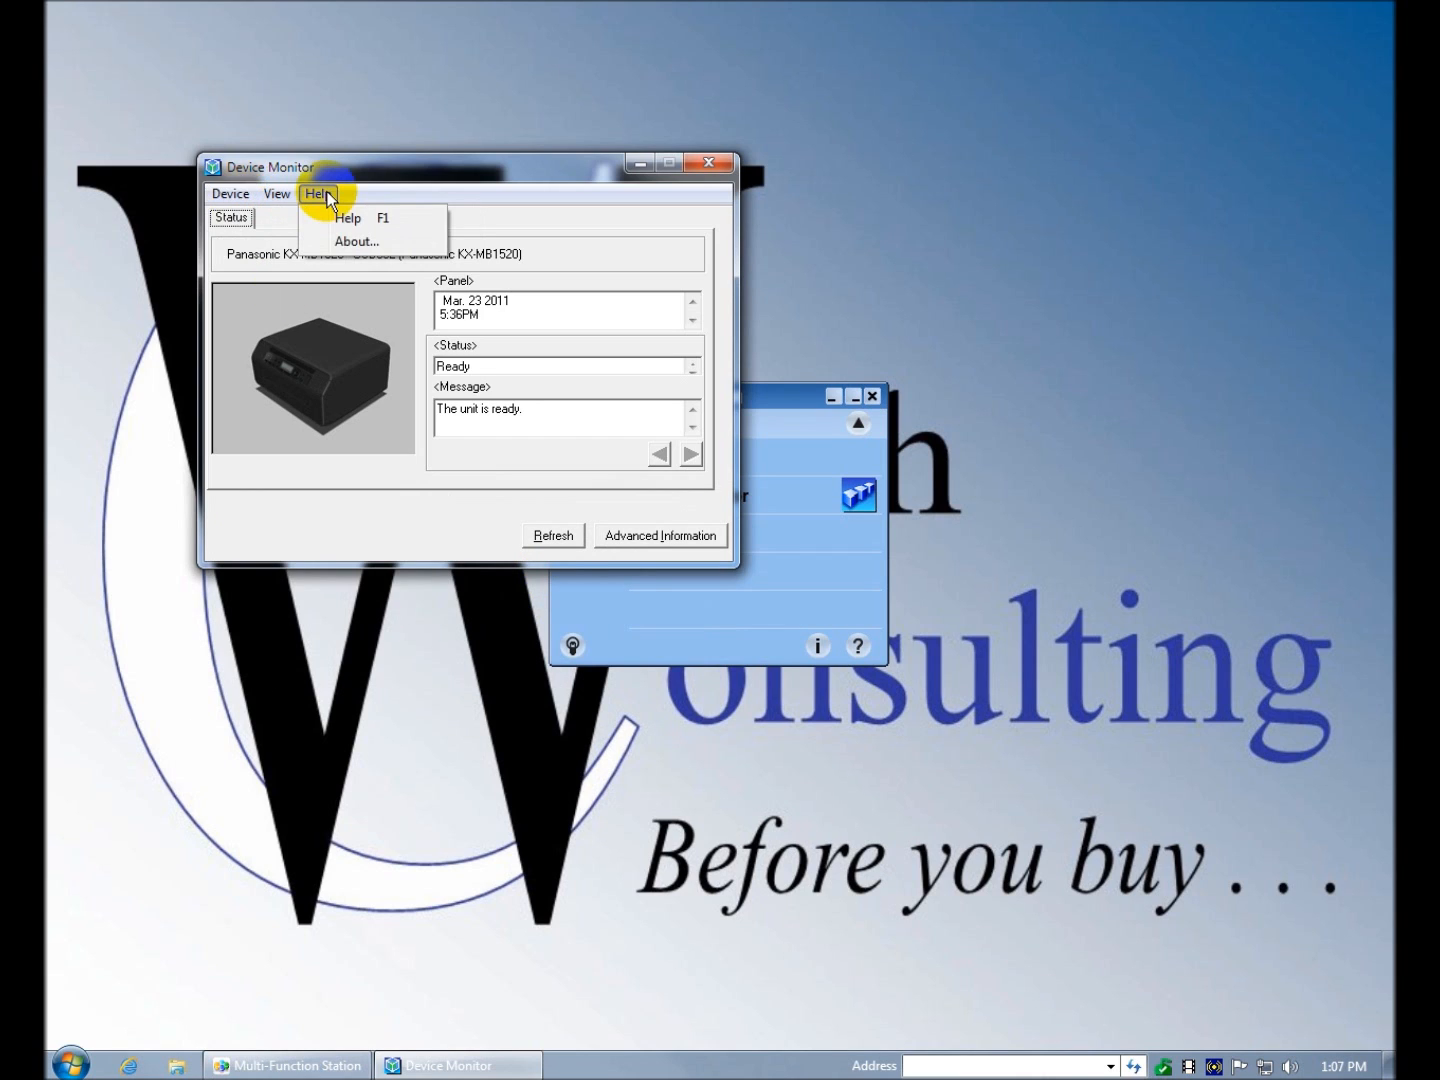
left_click(230, 192)
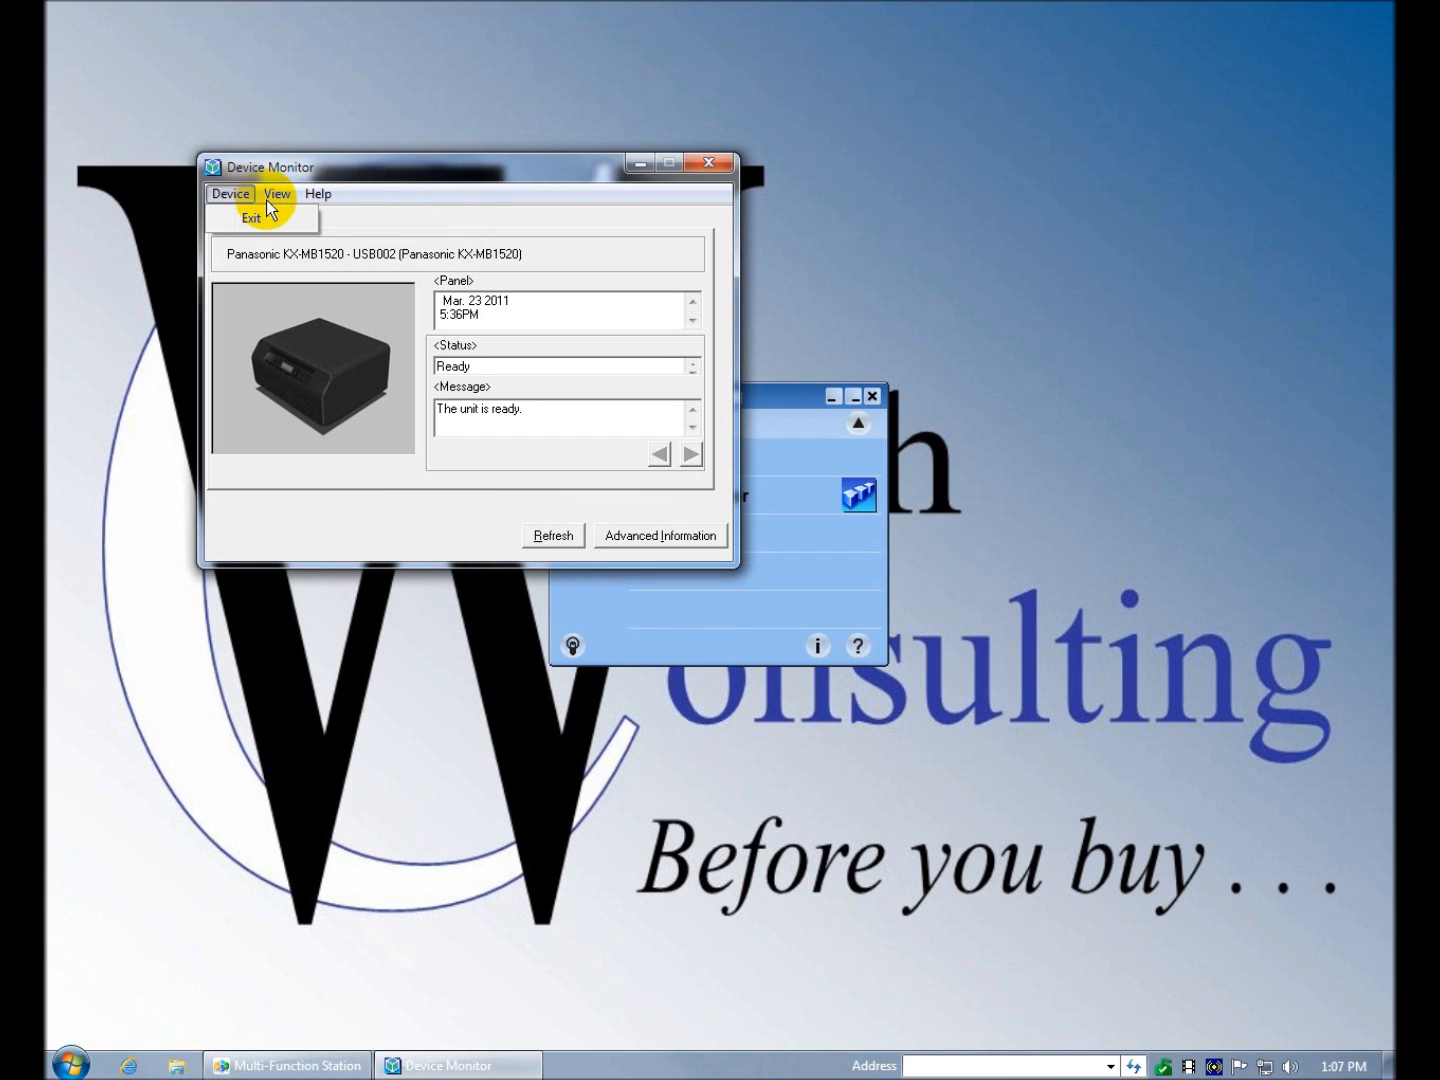
left_click(276, 192)
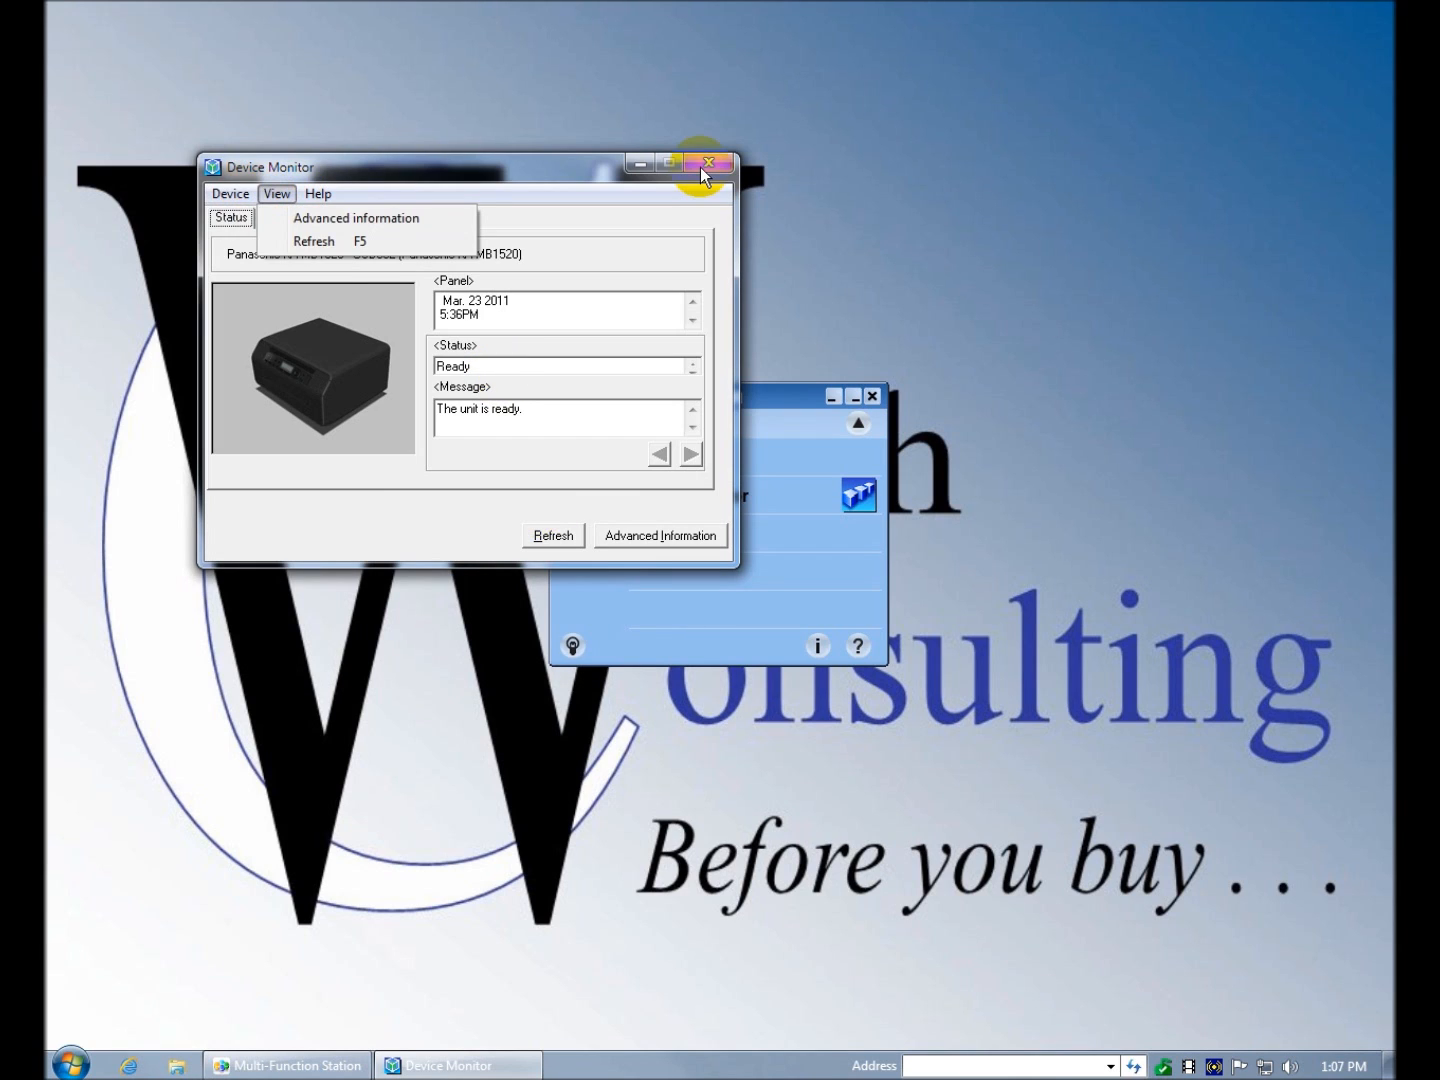
left_click(710, 164)
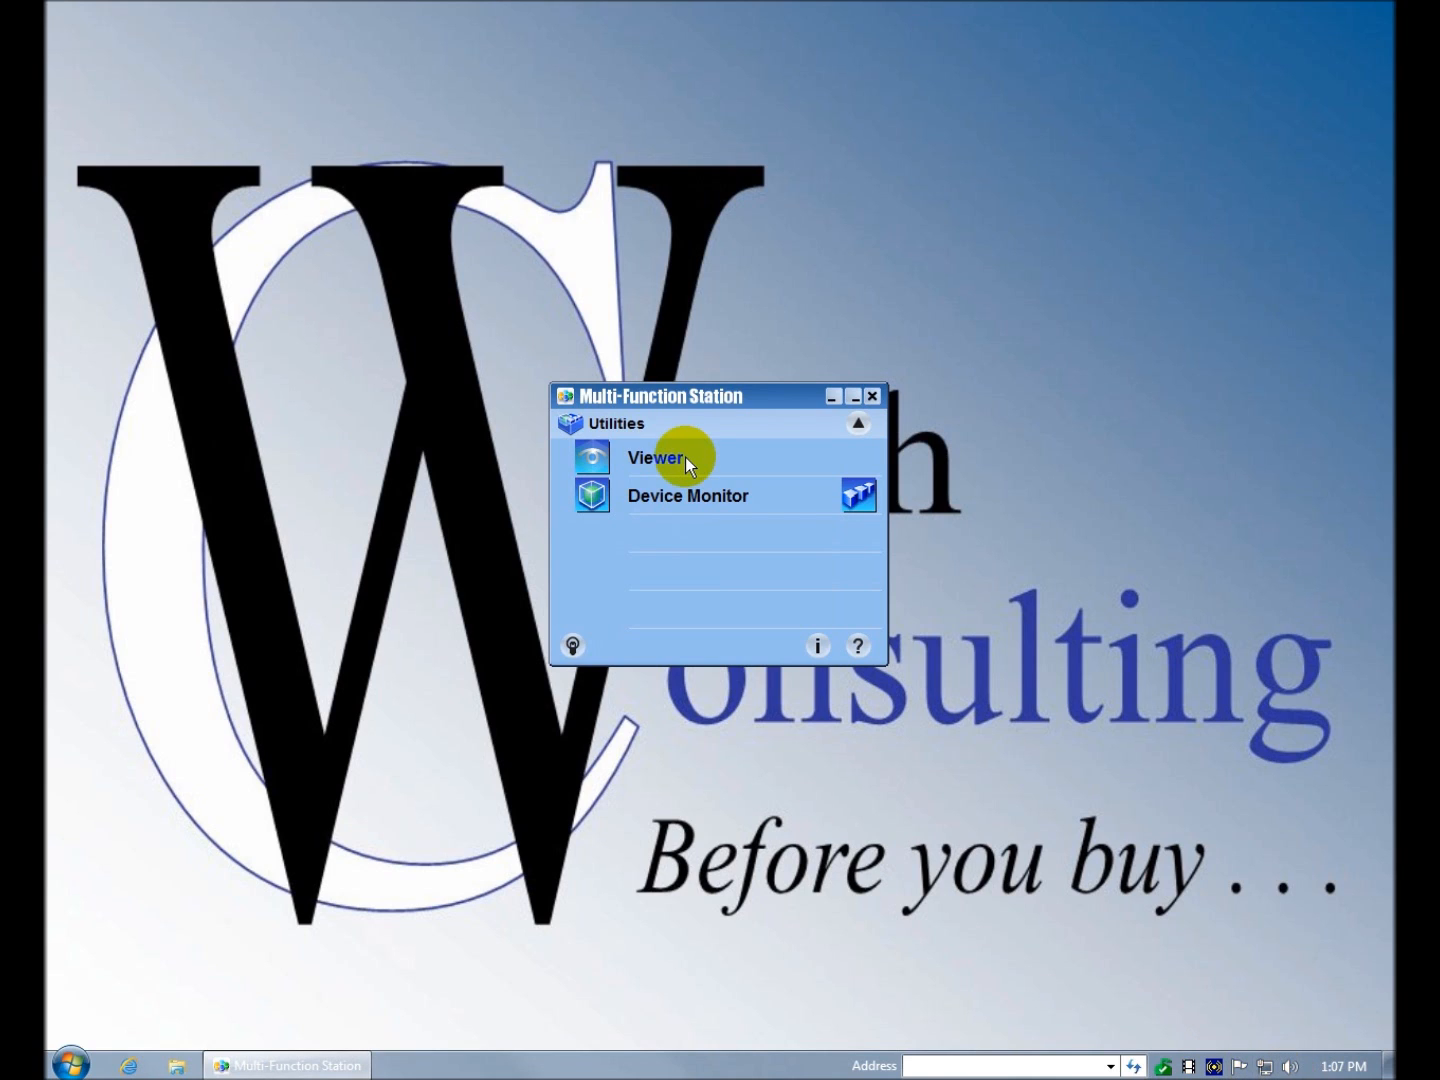
mouse_move(832, 538)
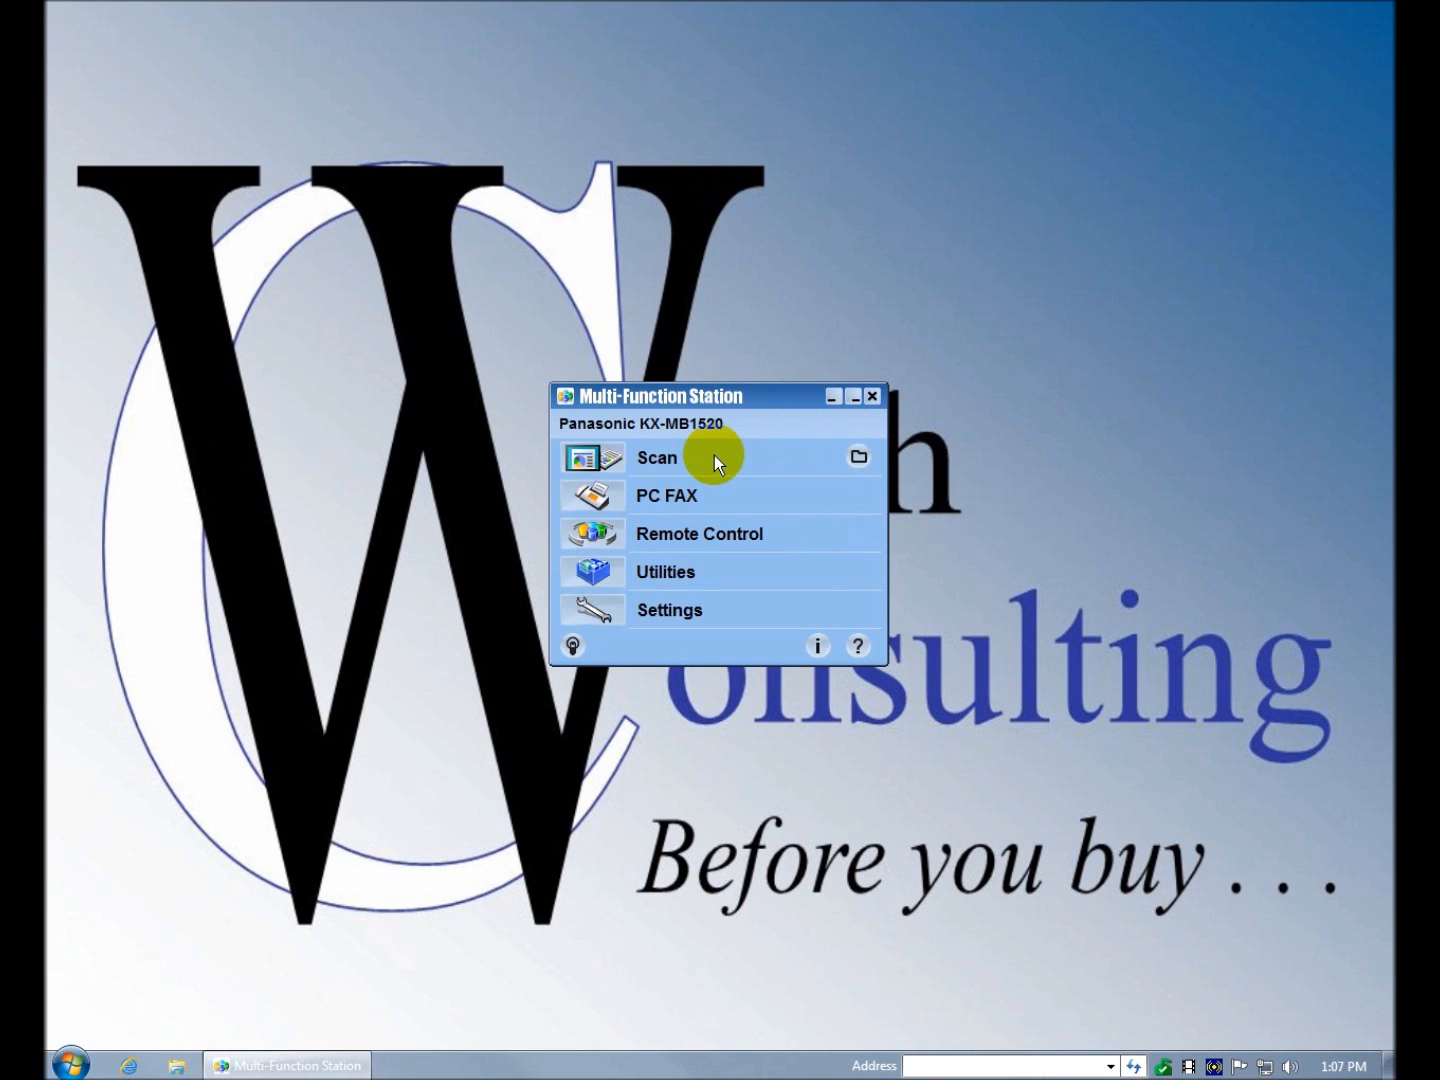
mouse_move(844, 416)
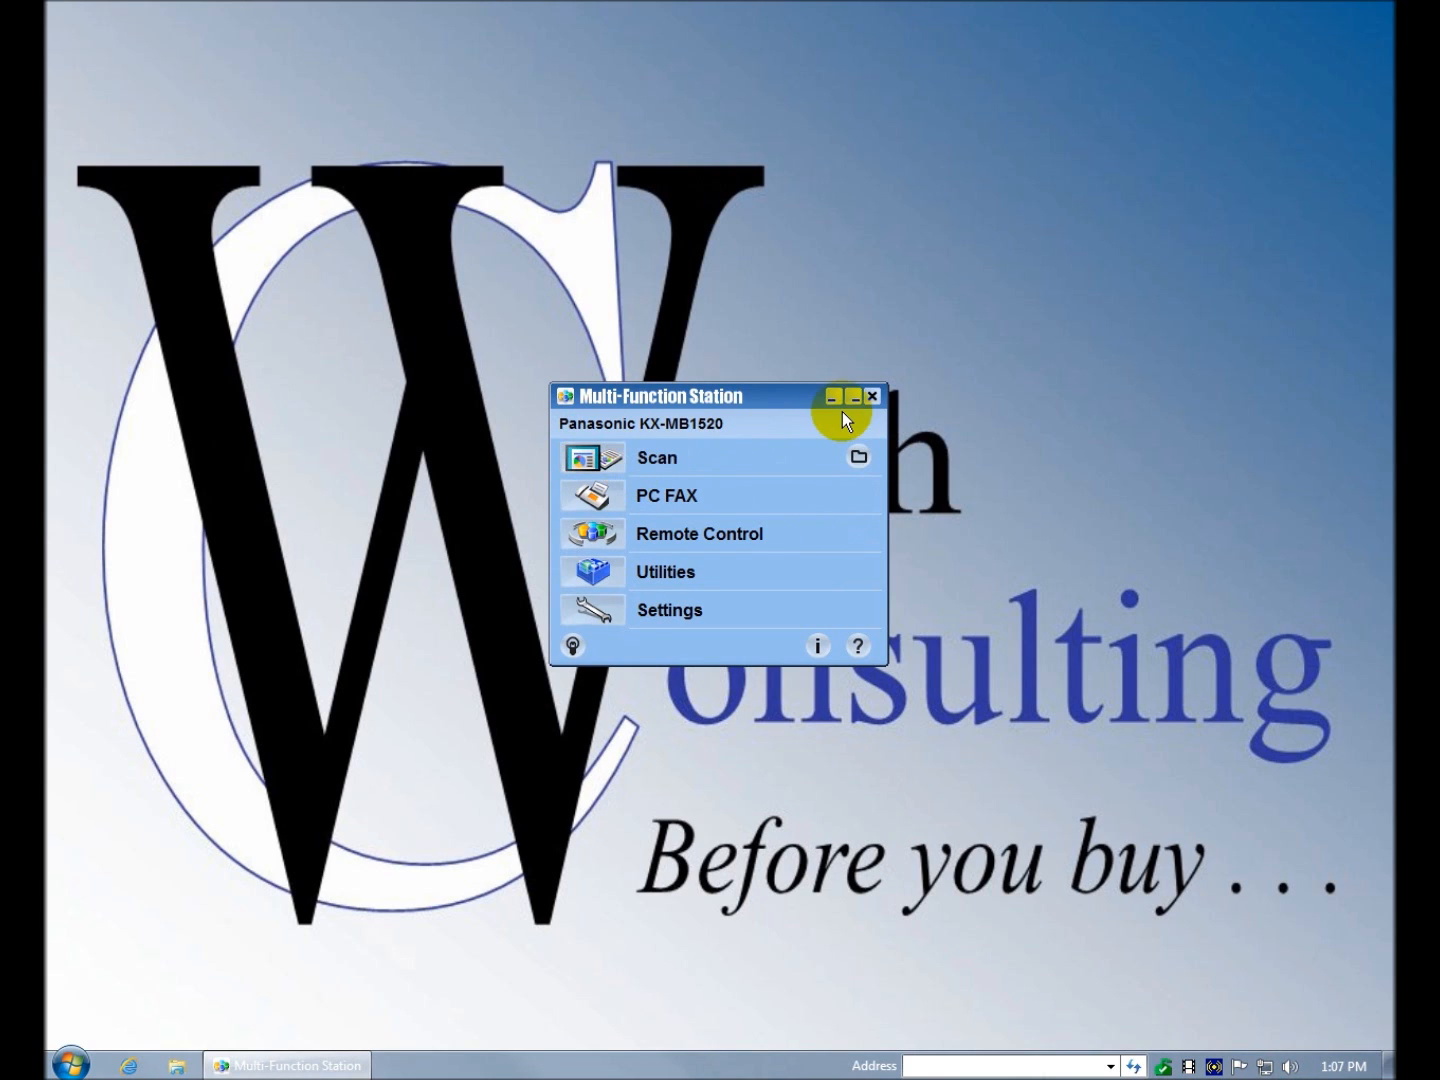
- Minimize Multi-Function Station to the tray and bring up the Windows Start menu
left_click(872, 396)
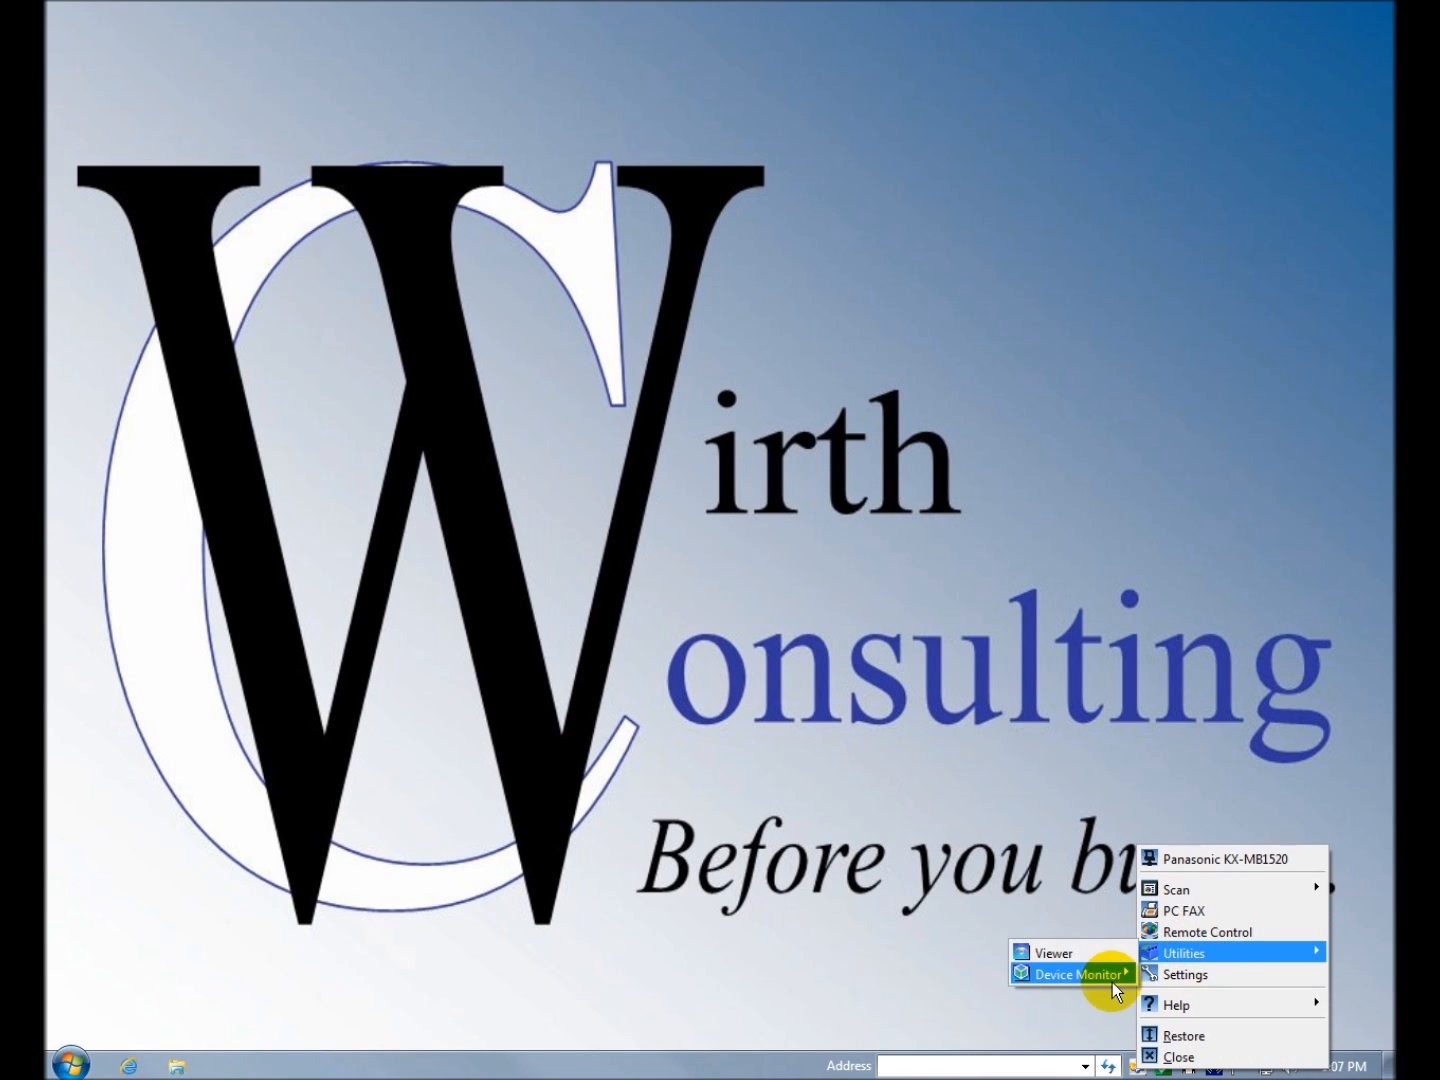
left_click(62, 1064)
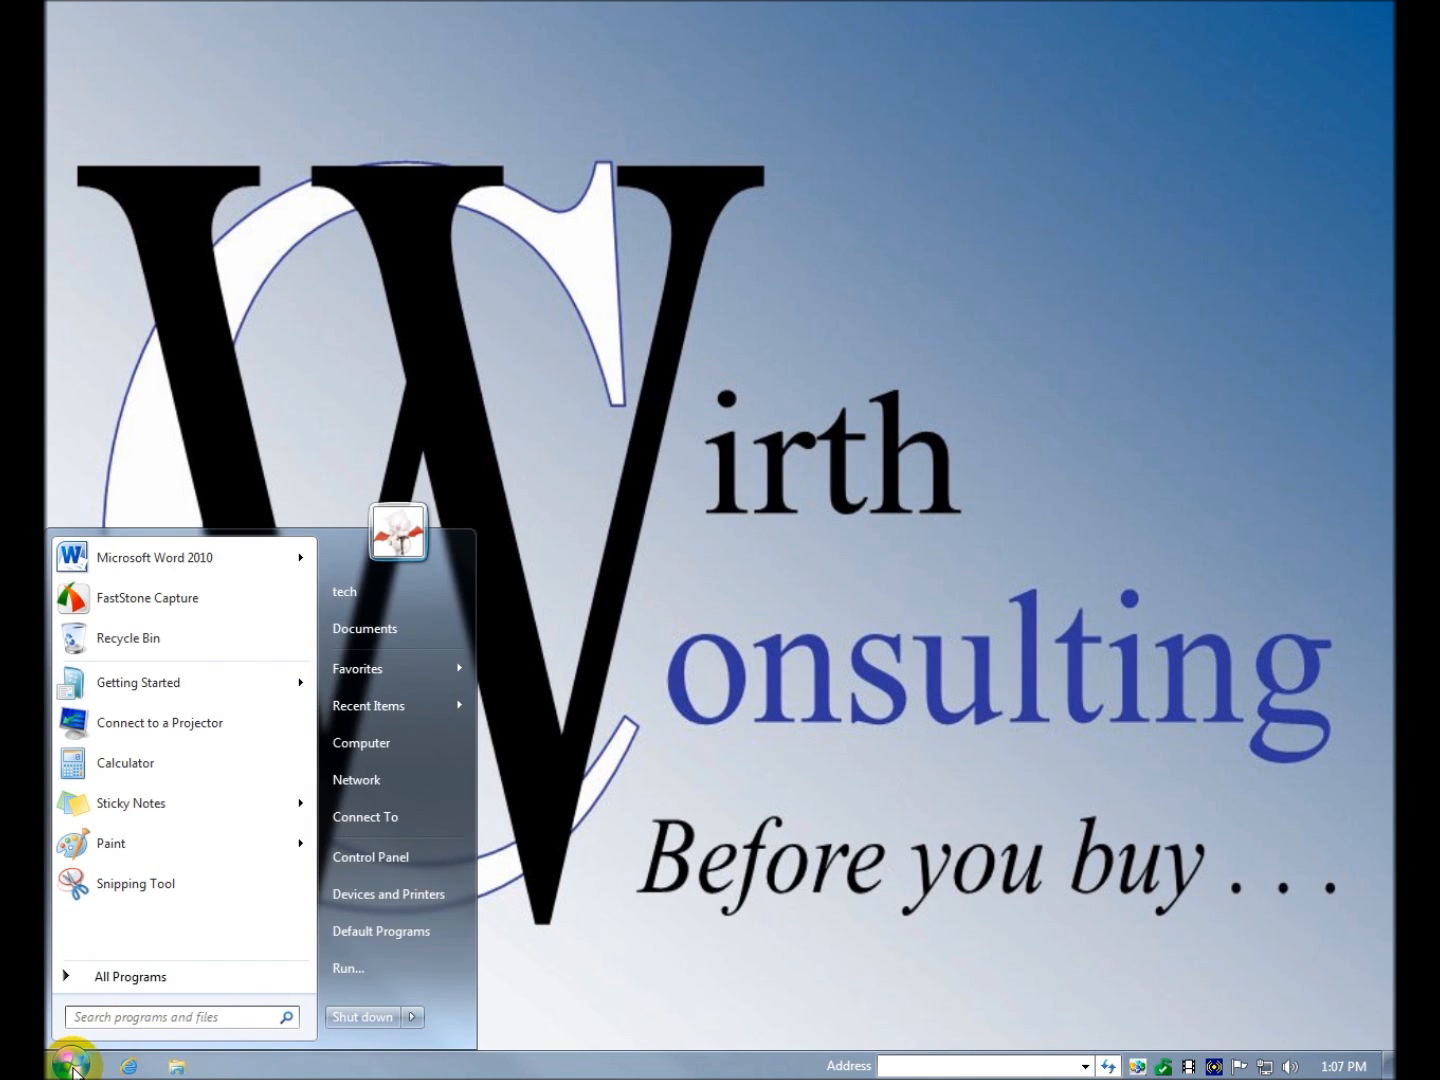
- Restore Multi-Function Station from the taskbar, visit Settings and reopen the Start menu
left_click(72, 1064)
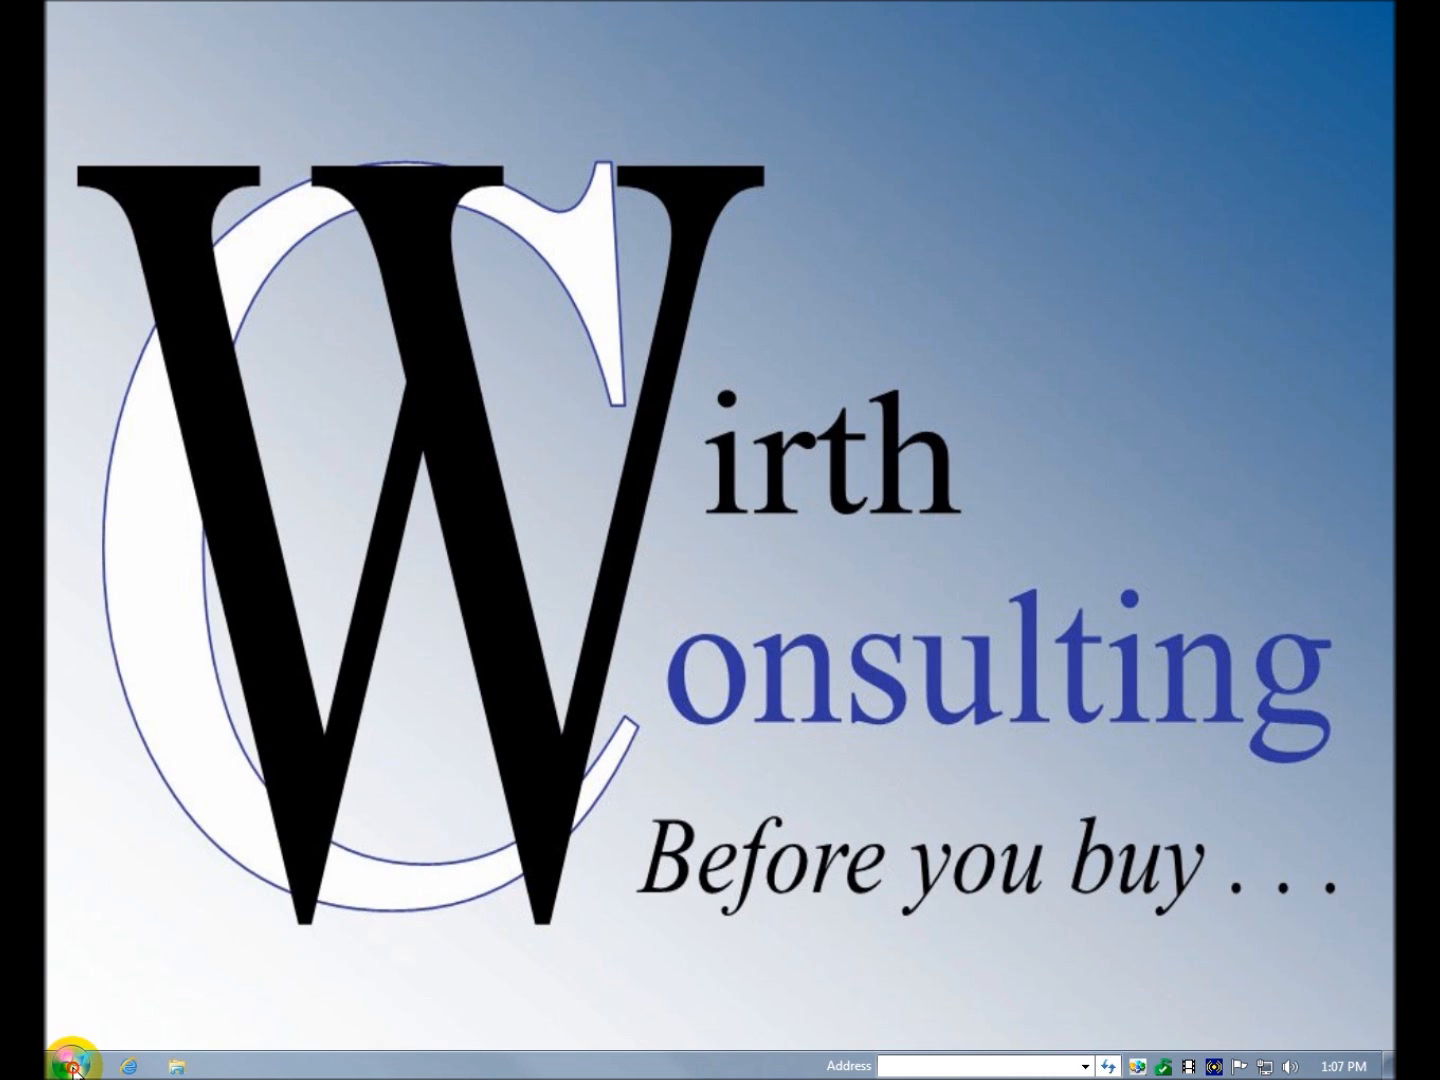
left_click(72, 1064)
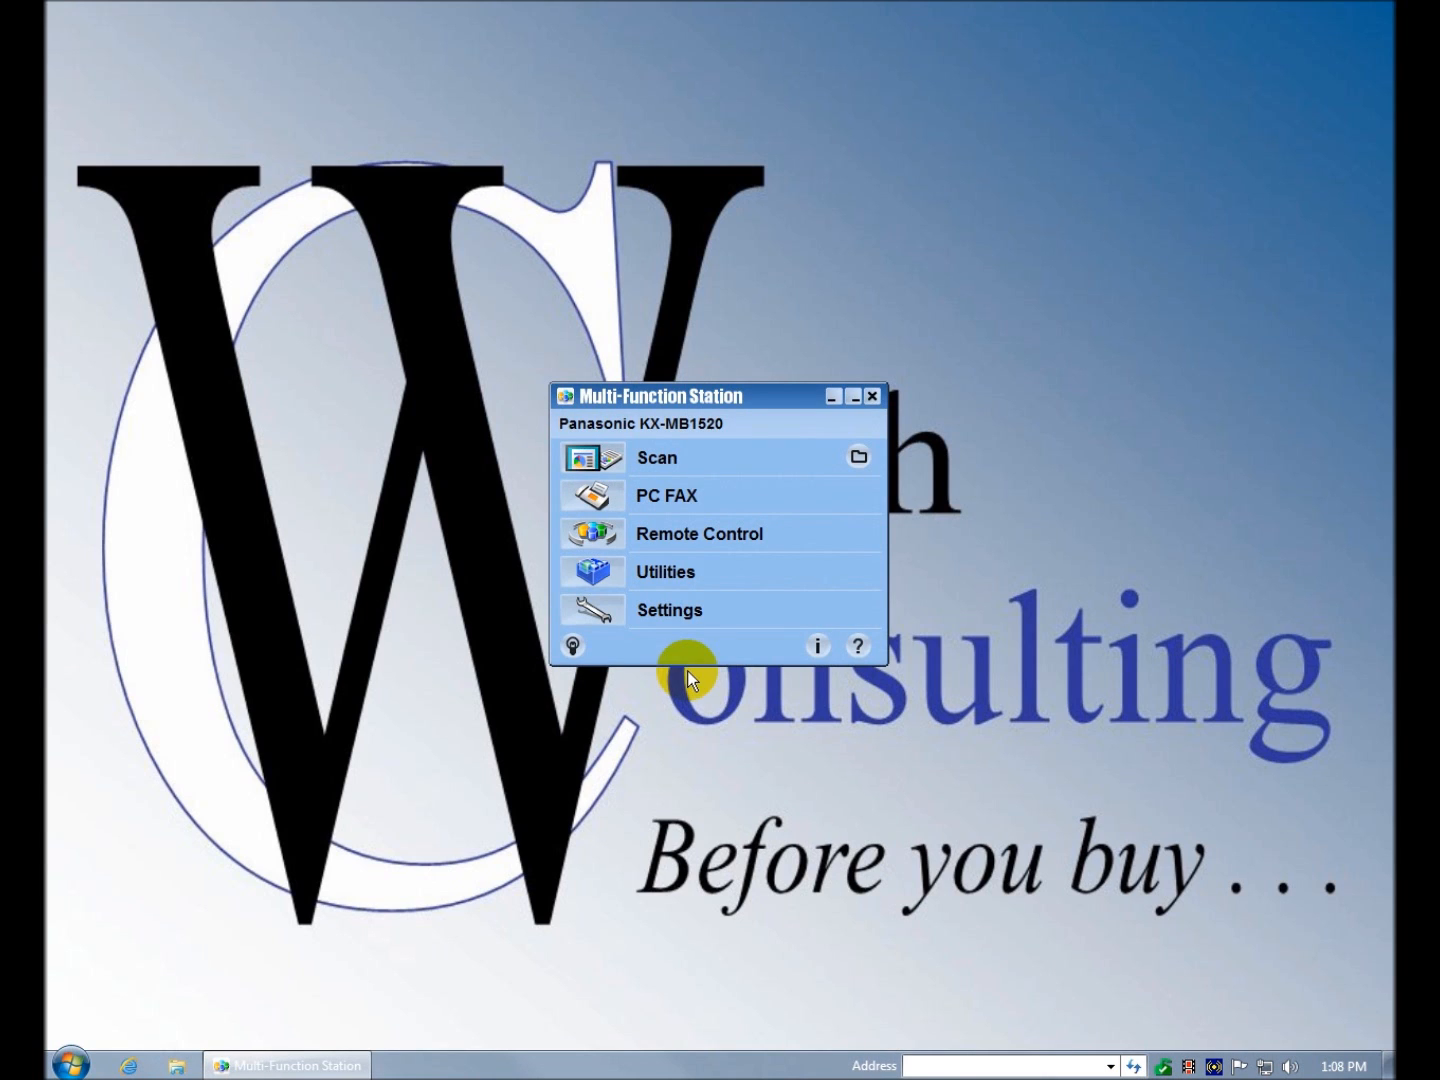
left_click(670, 610)
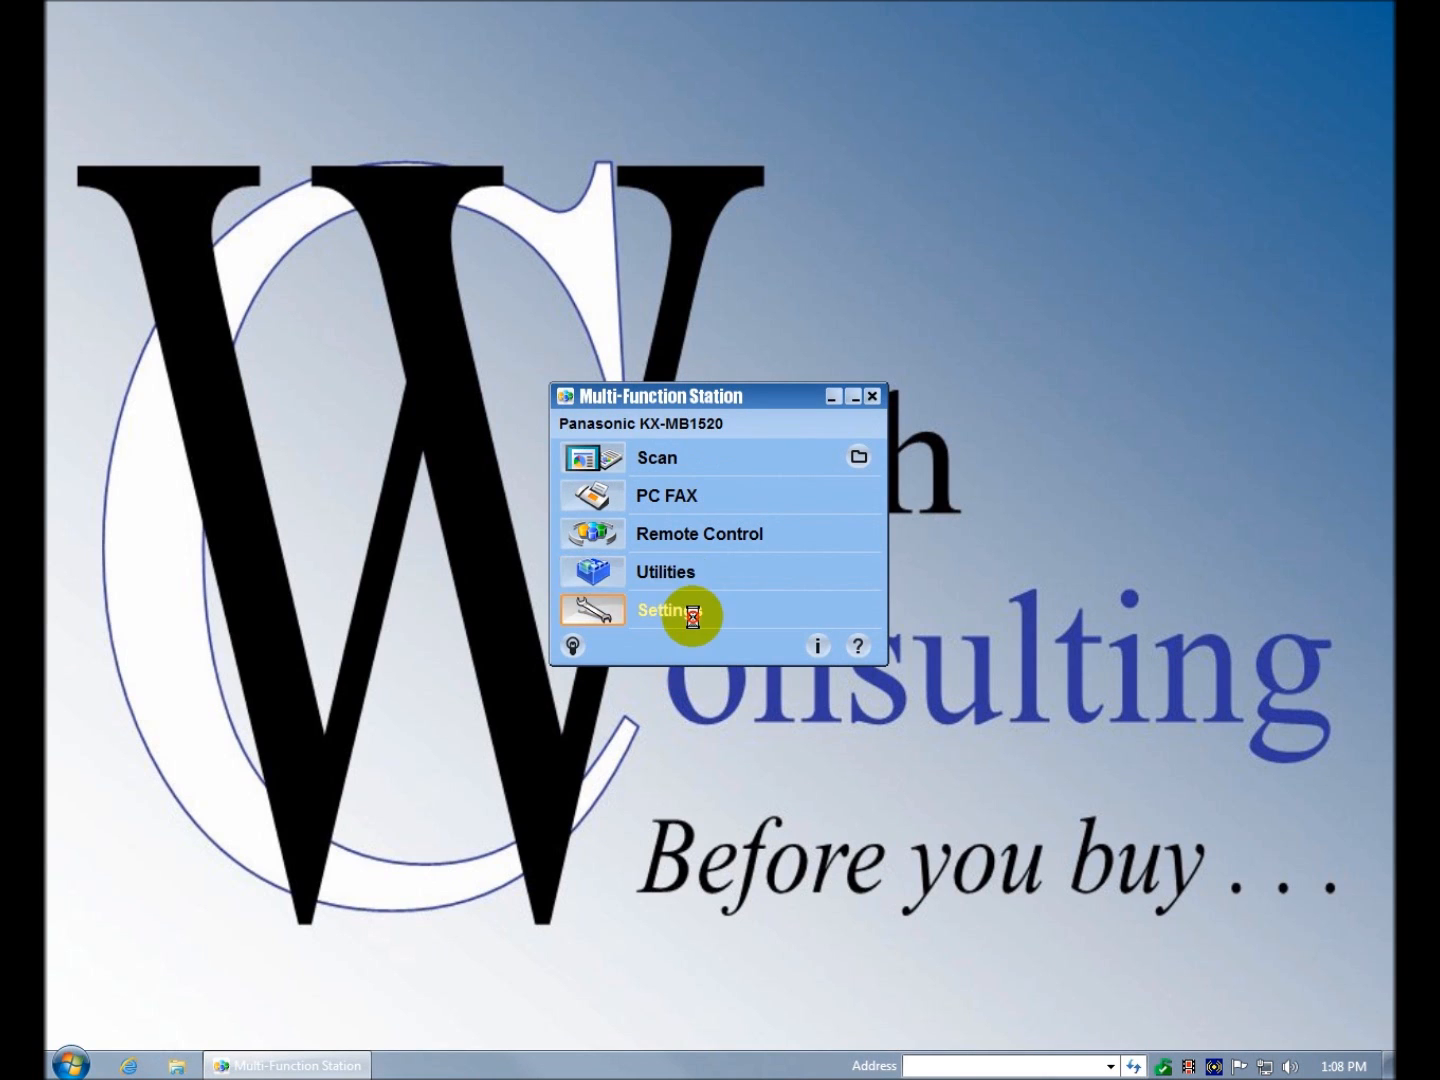
left_click(676, 612)
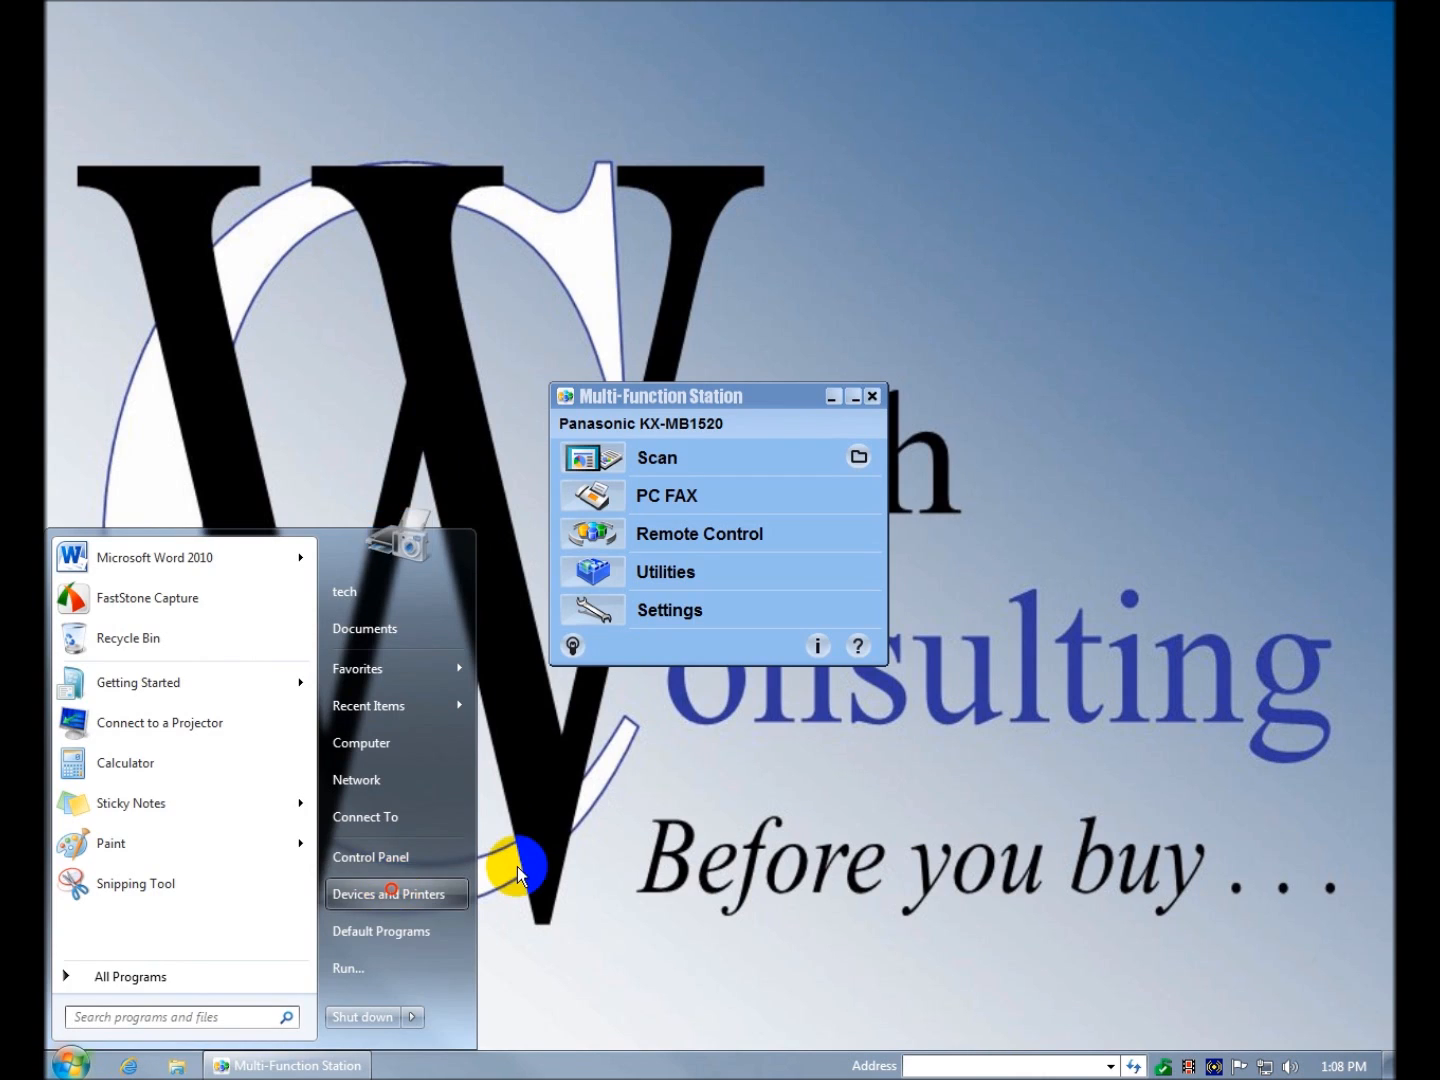
- Show Devices and Printers and check the KX-MB1520 and Panasonic Easy Print Driver status details
left_click(388, 892)
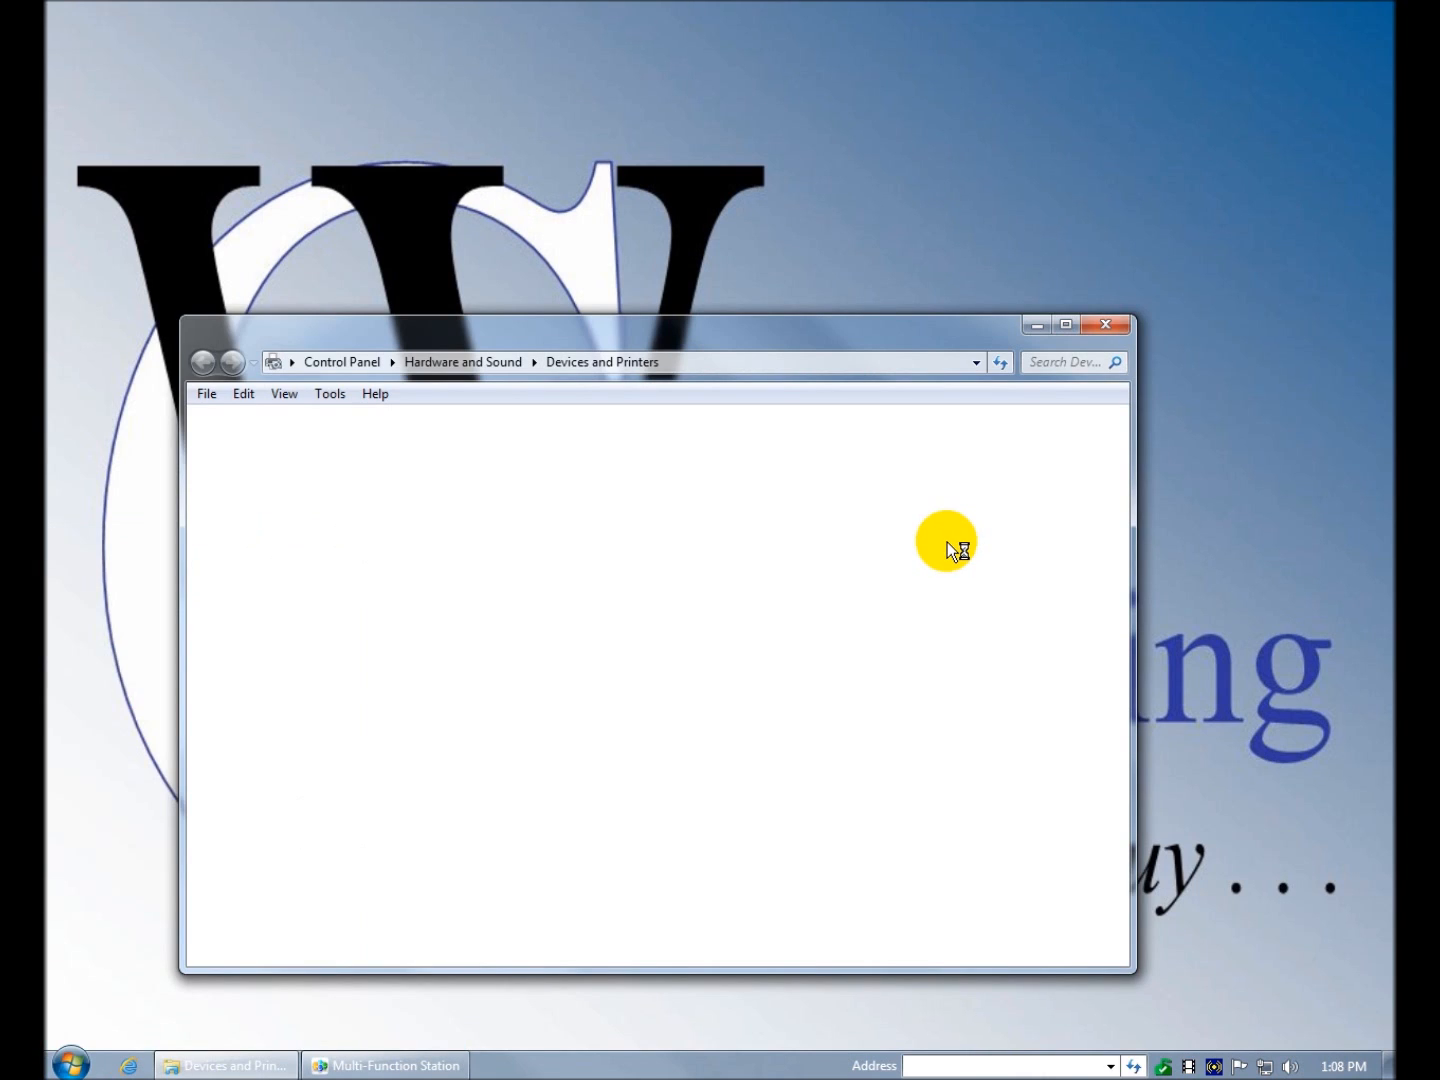
mouse_move(690, 650)
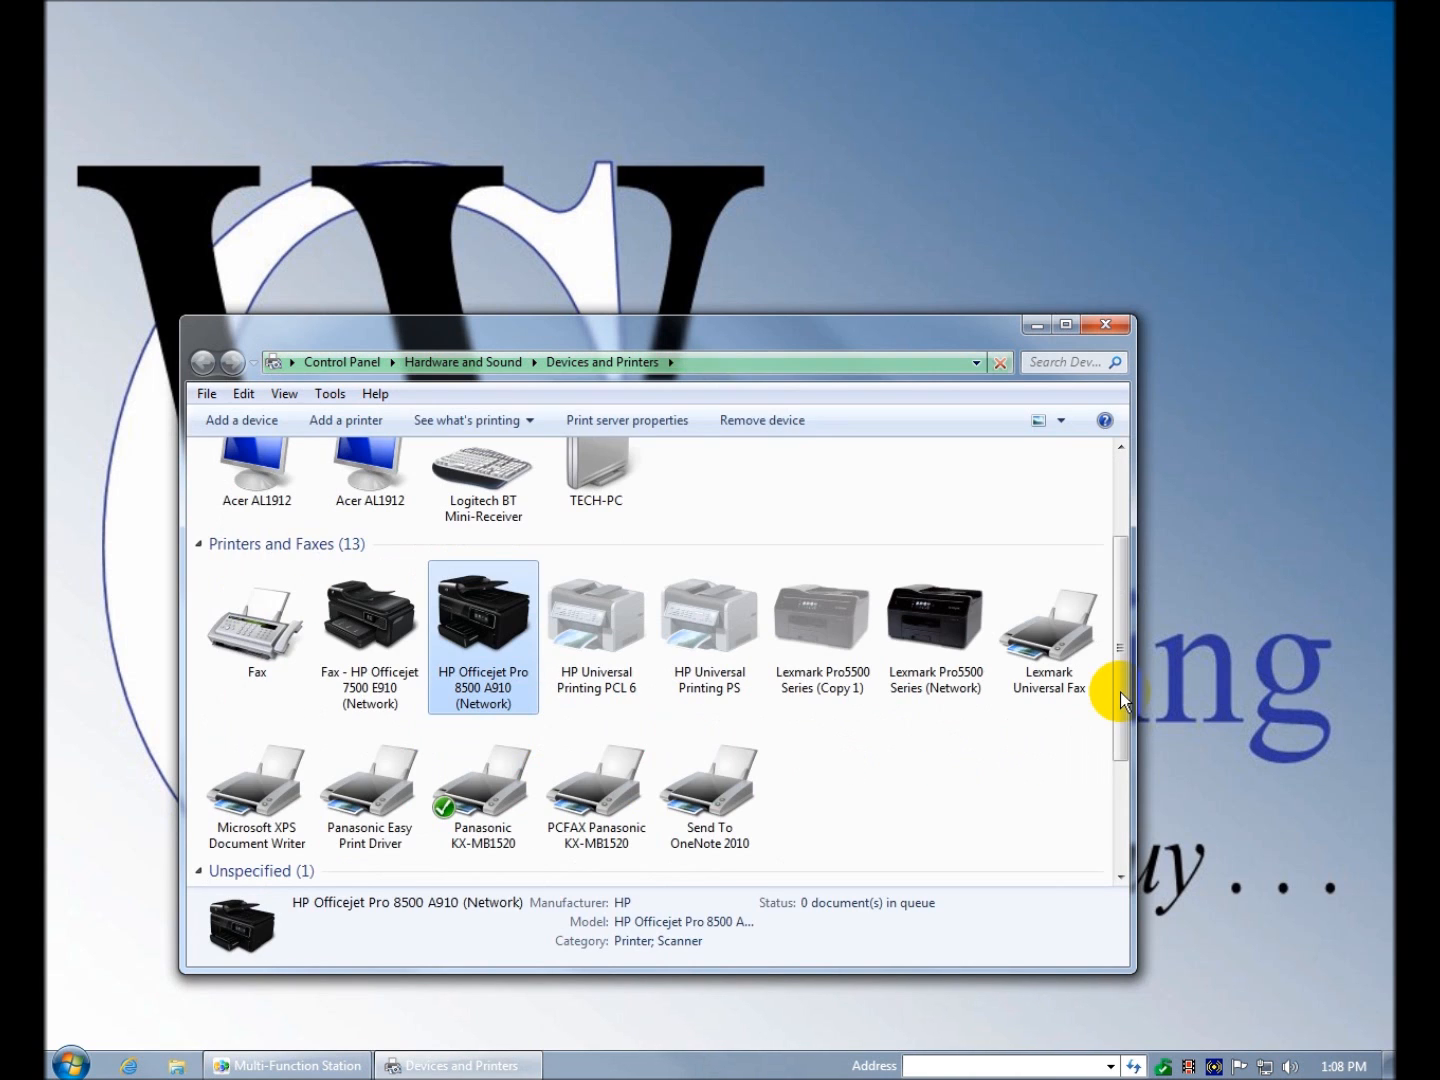
mouse_move(1124, 700)
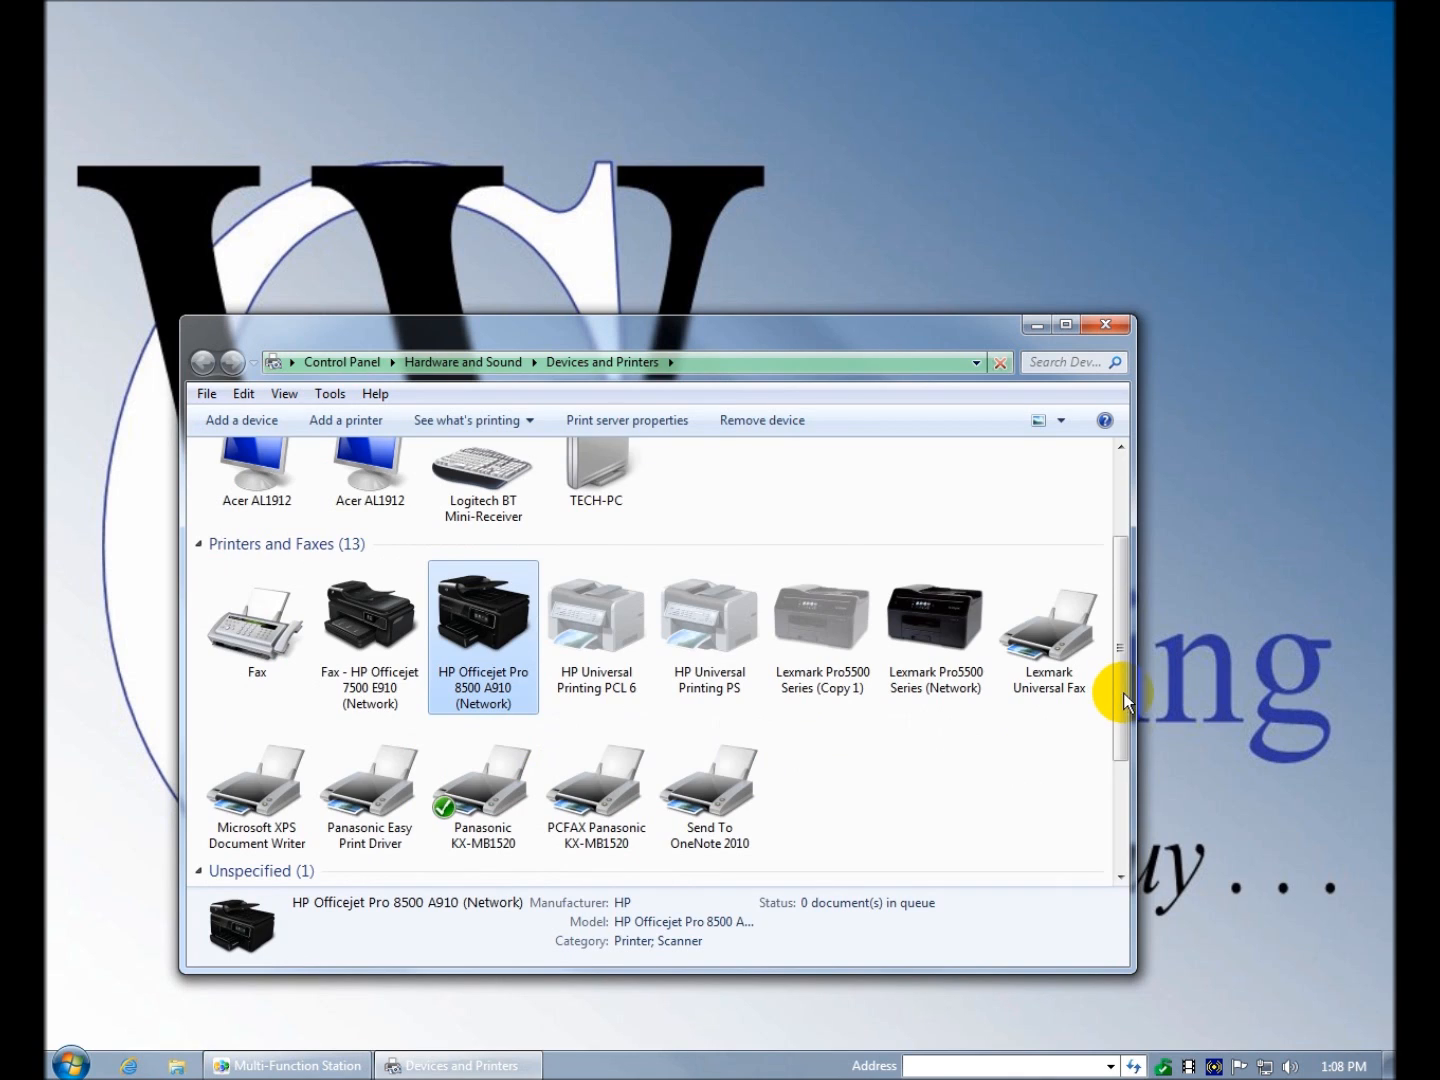
scroll("down", 3)
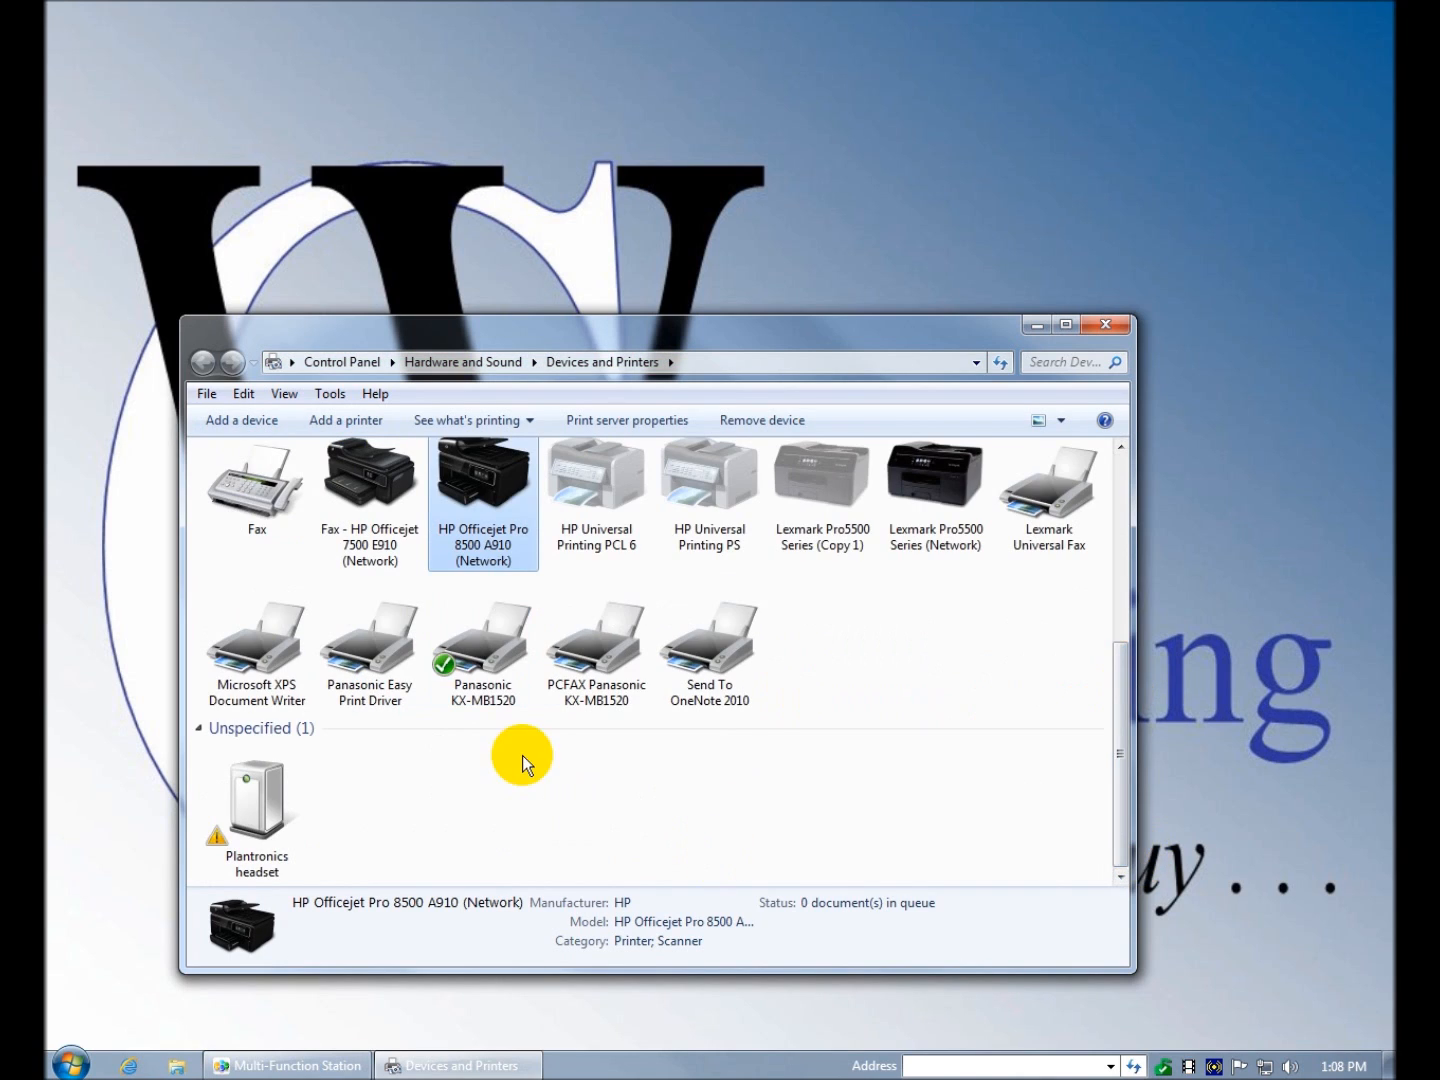
left_click(482, 640)
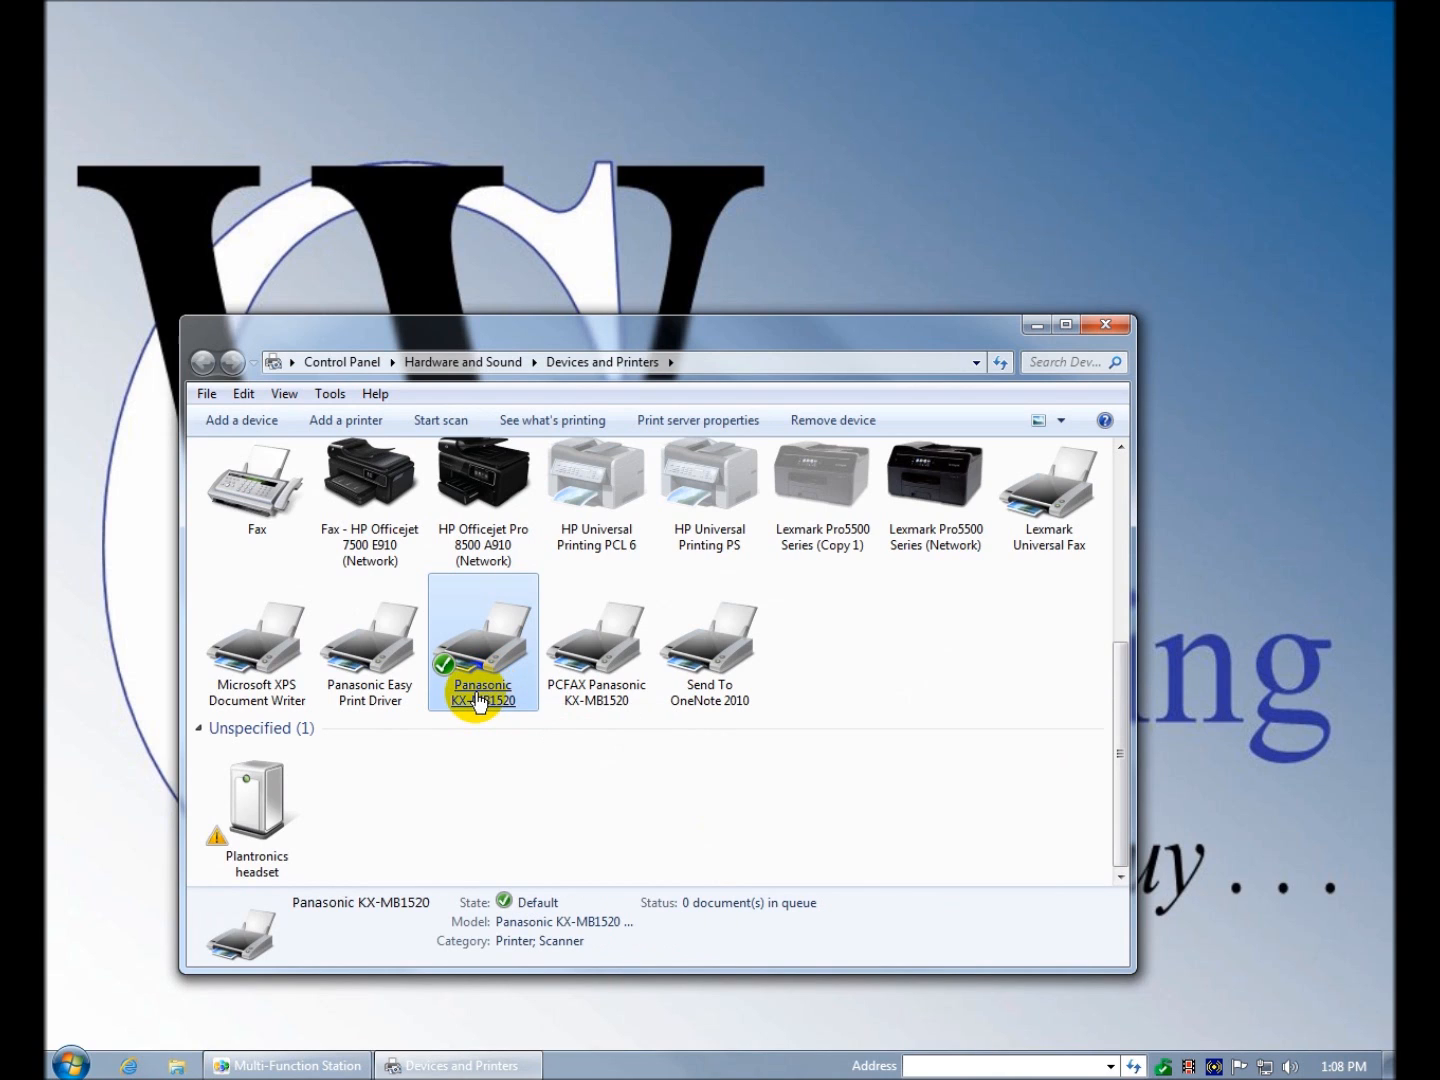
left_click(368, 644)
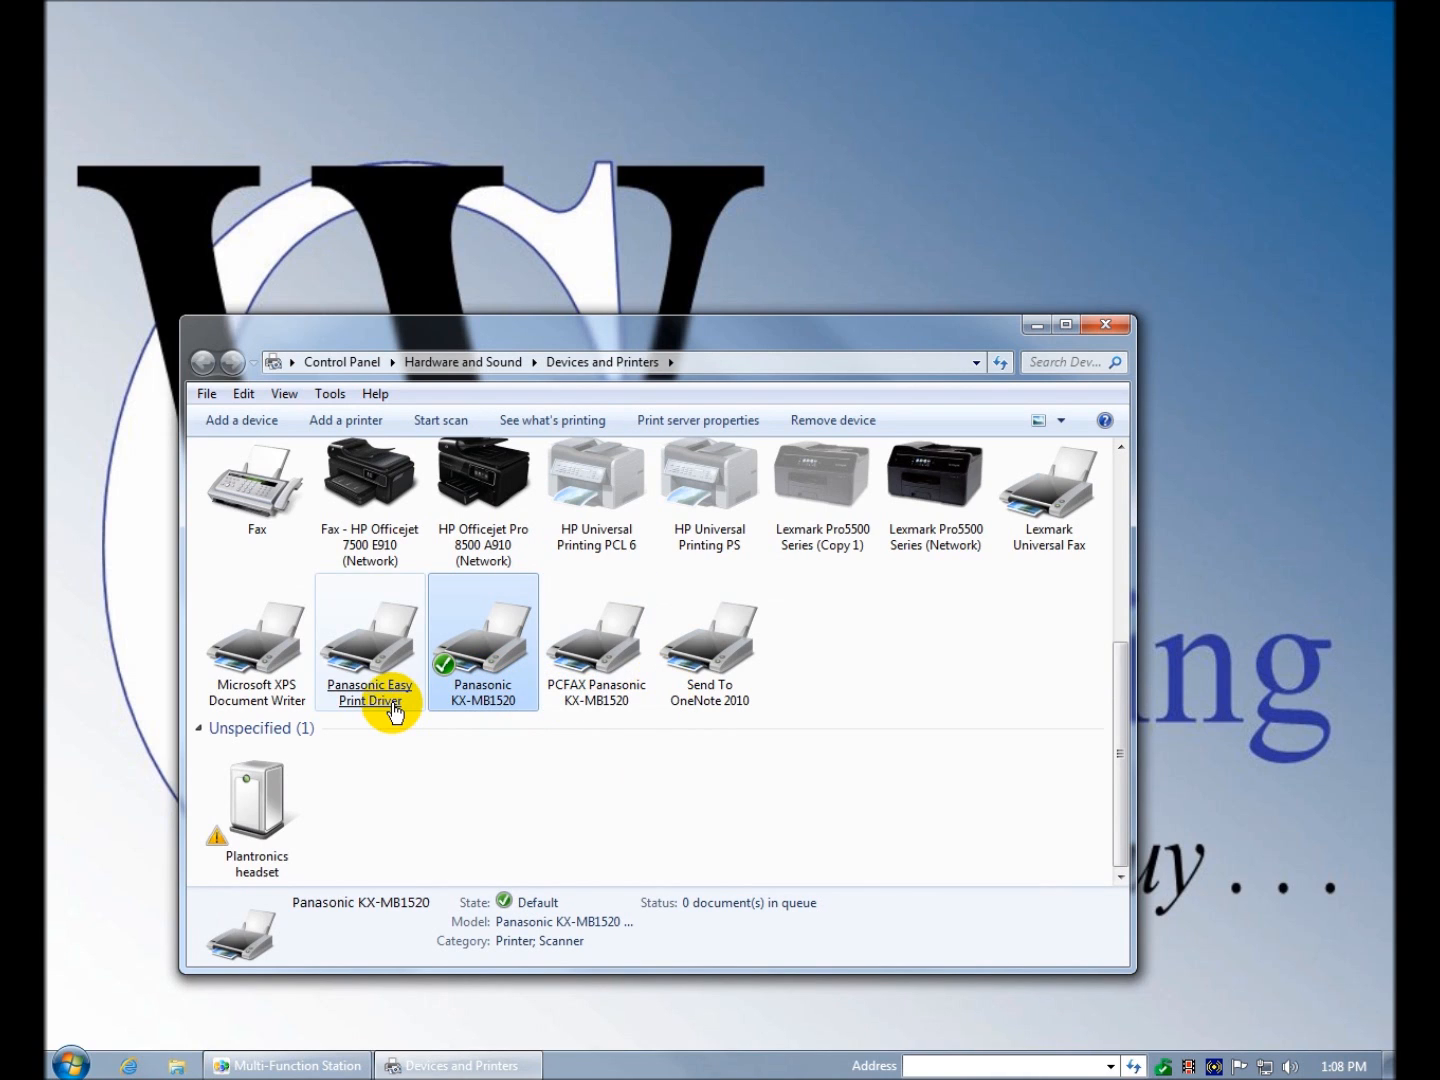
left_click(368, 640)
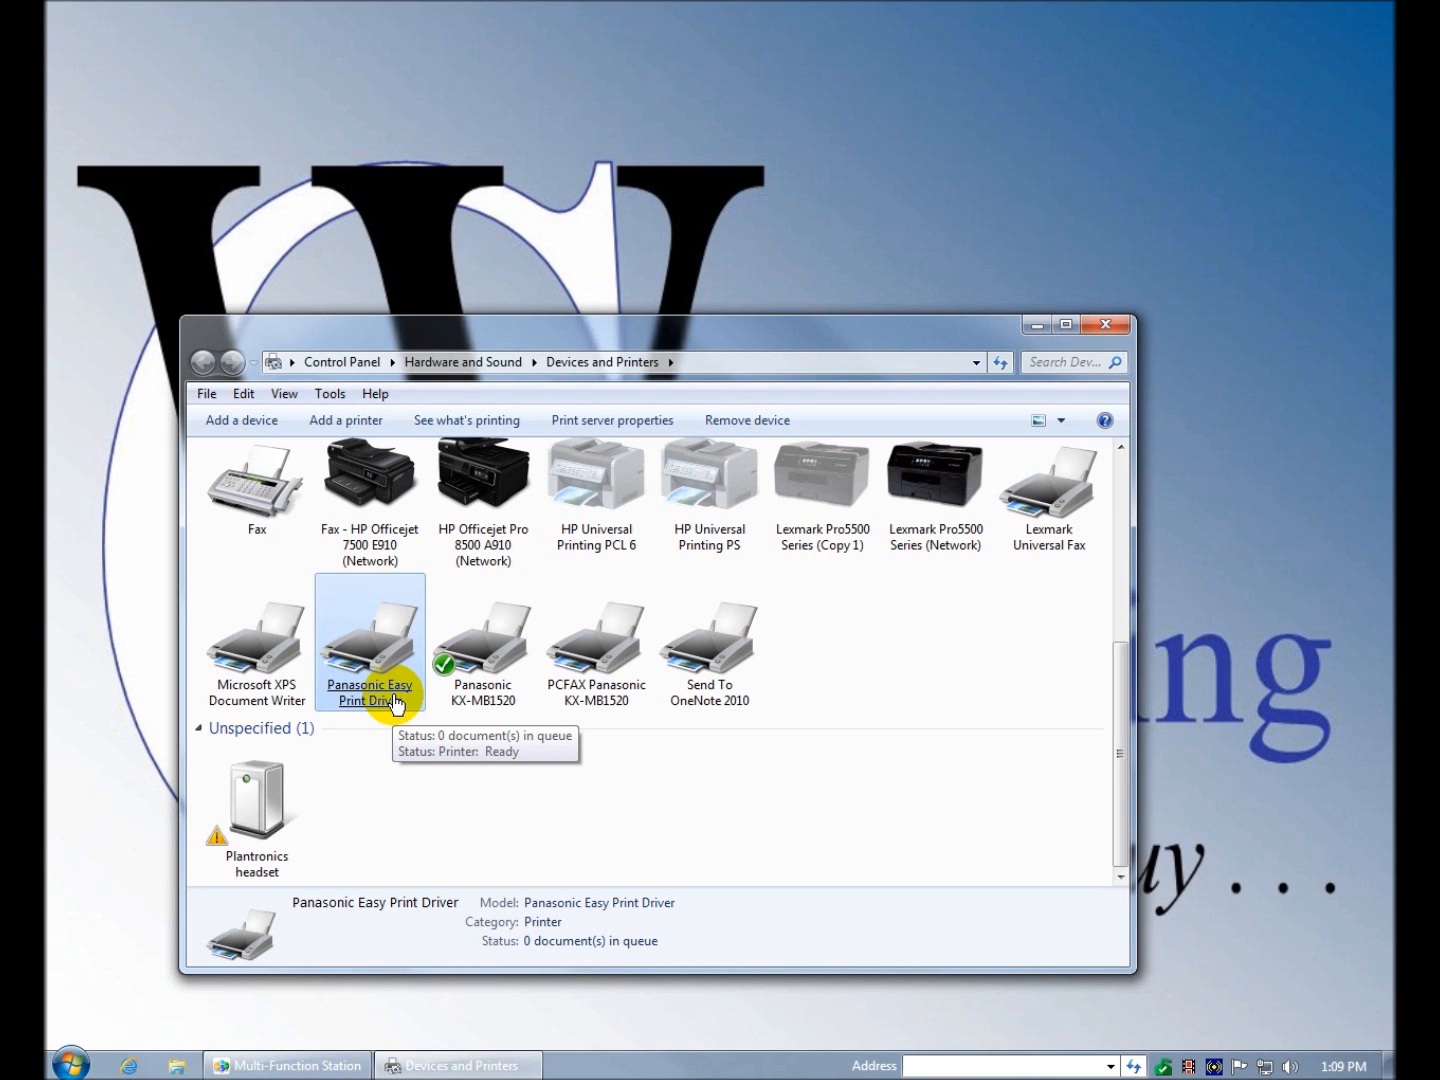
- Bring up Printing Preferences for the Panasonic KX-MB1520 from its context menu
right_click(482, 640)
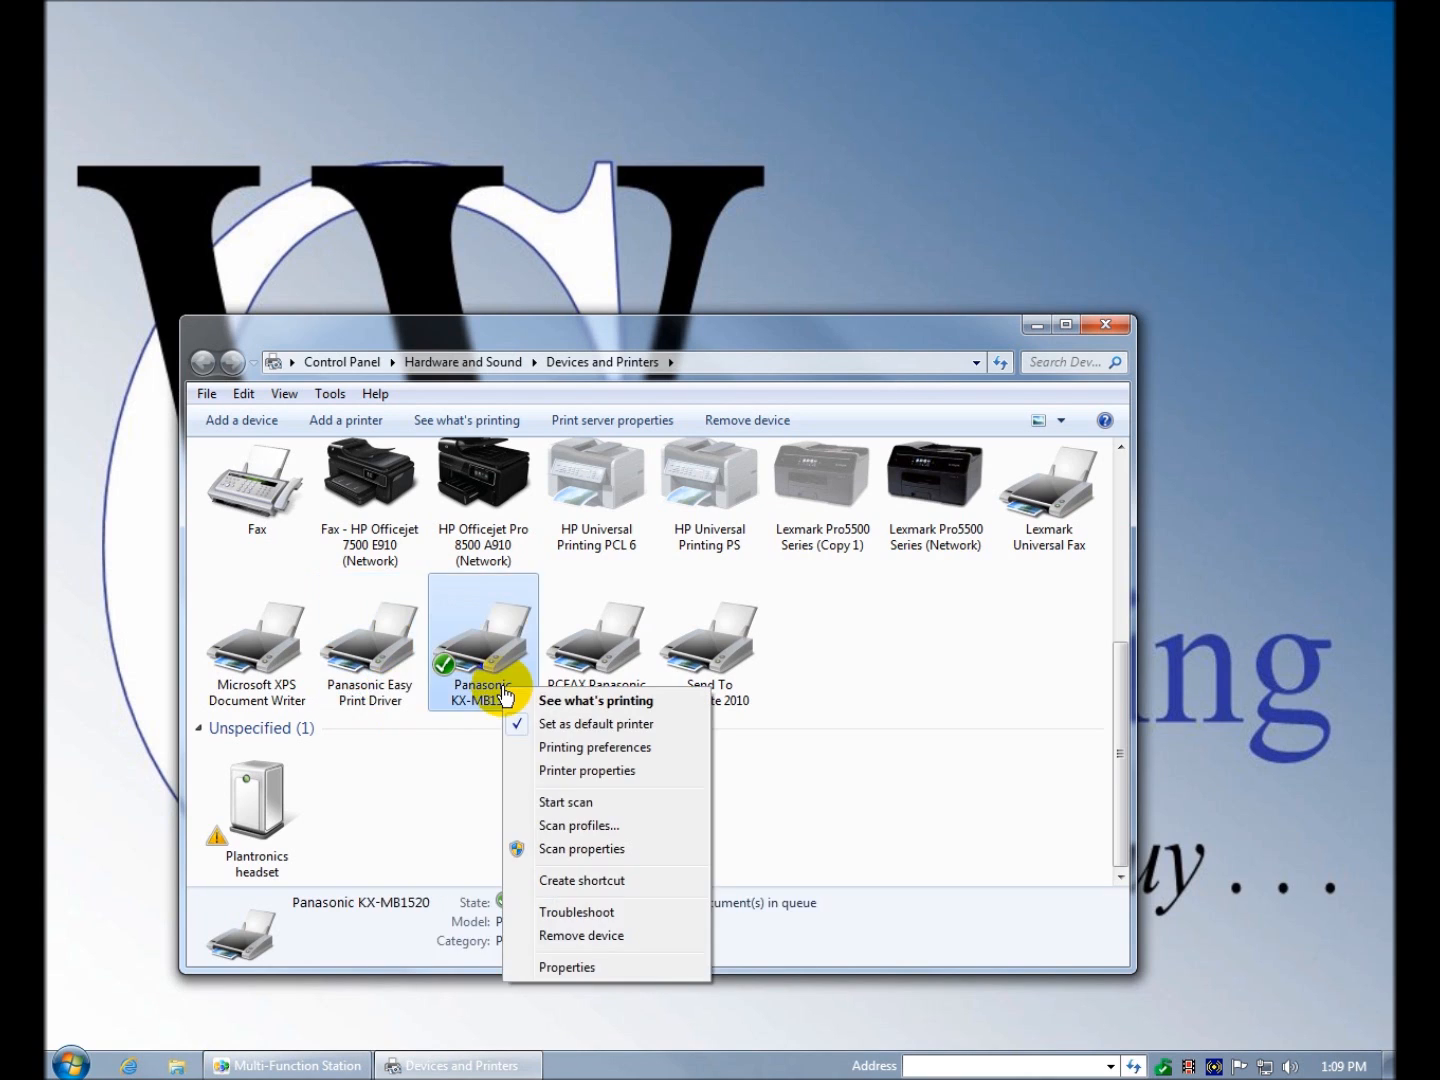
mouse_move(628, 780)
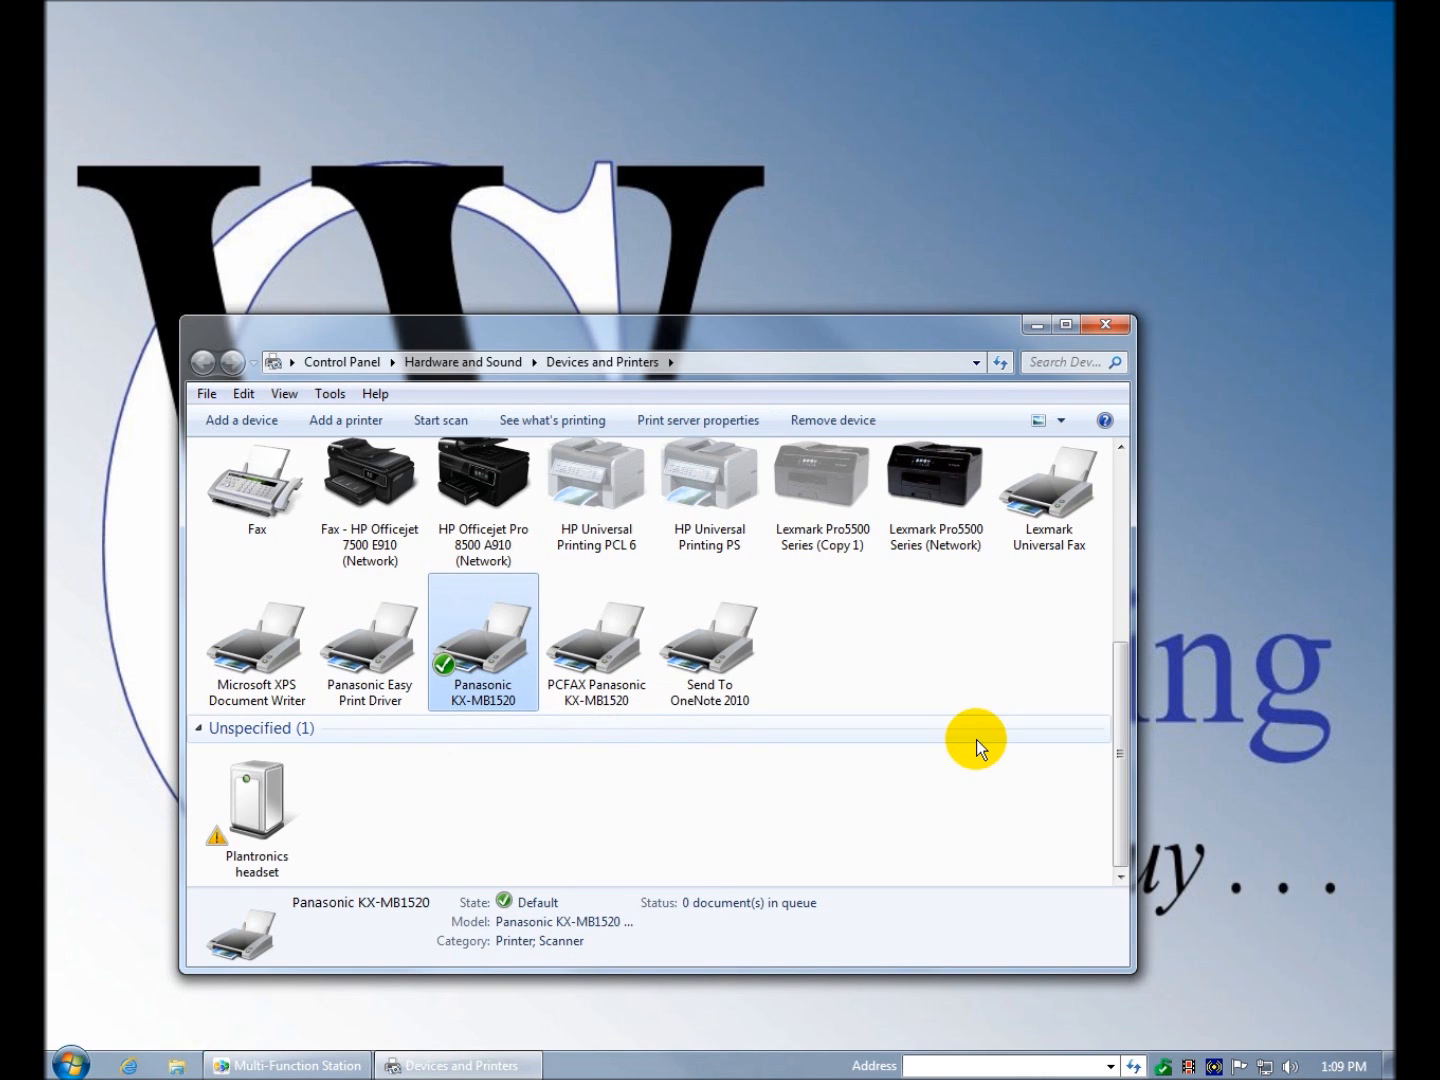
left_click(256, 810)
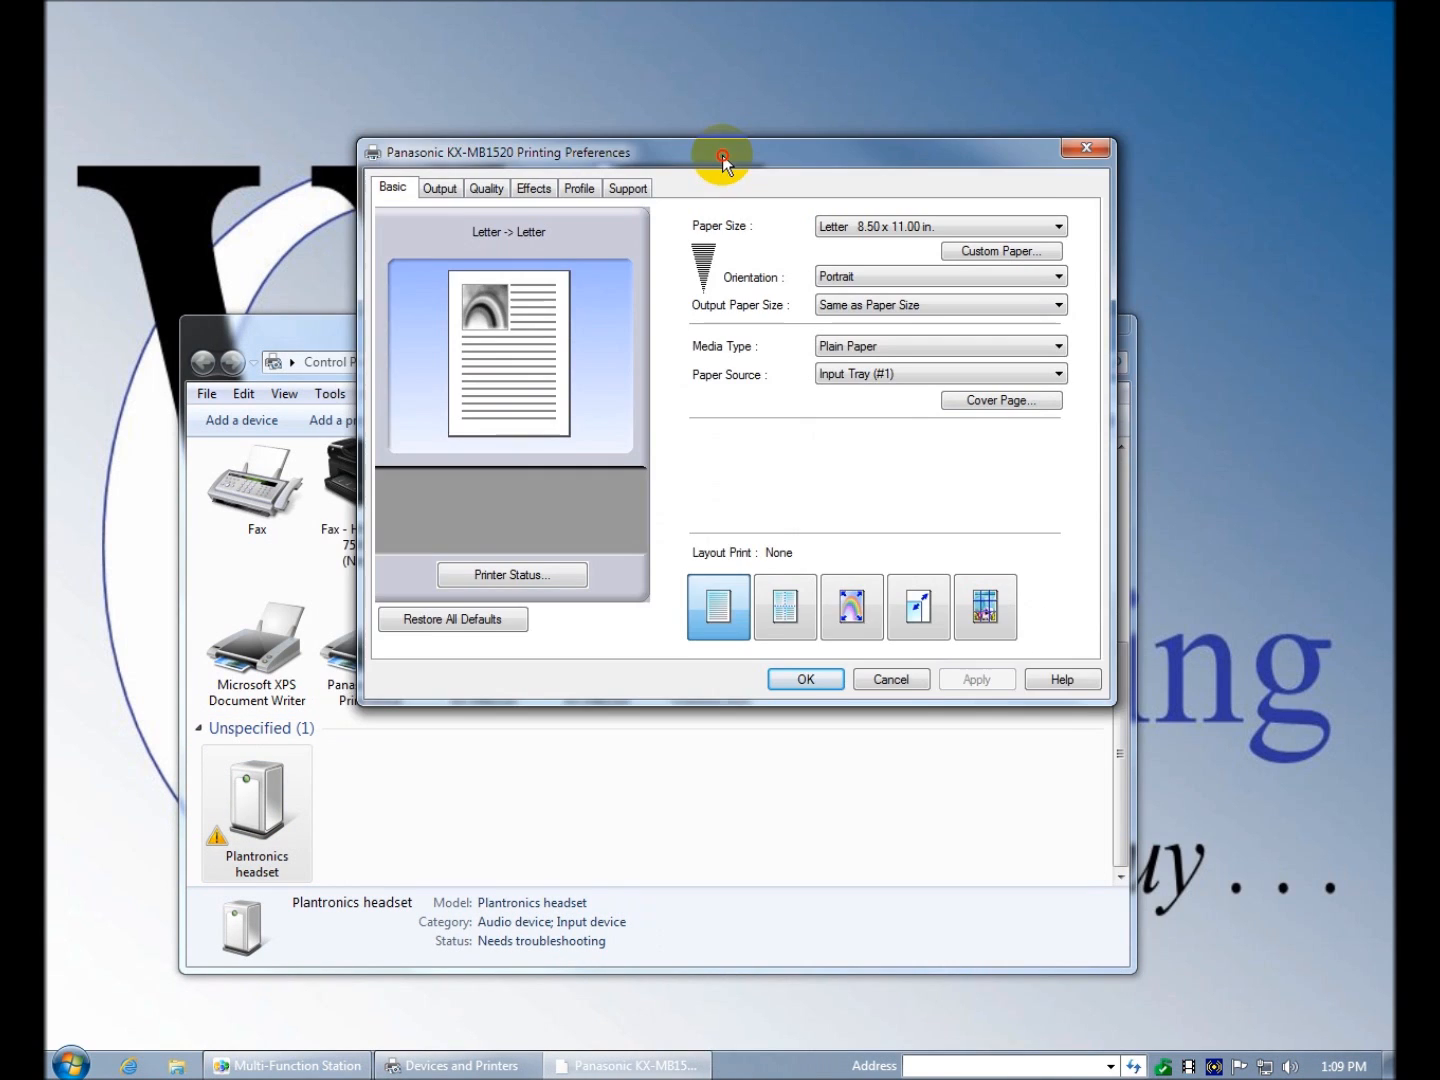
left_click_drag(720, 152, 690, 160)
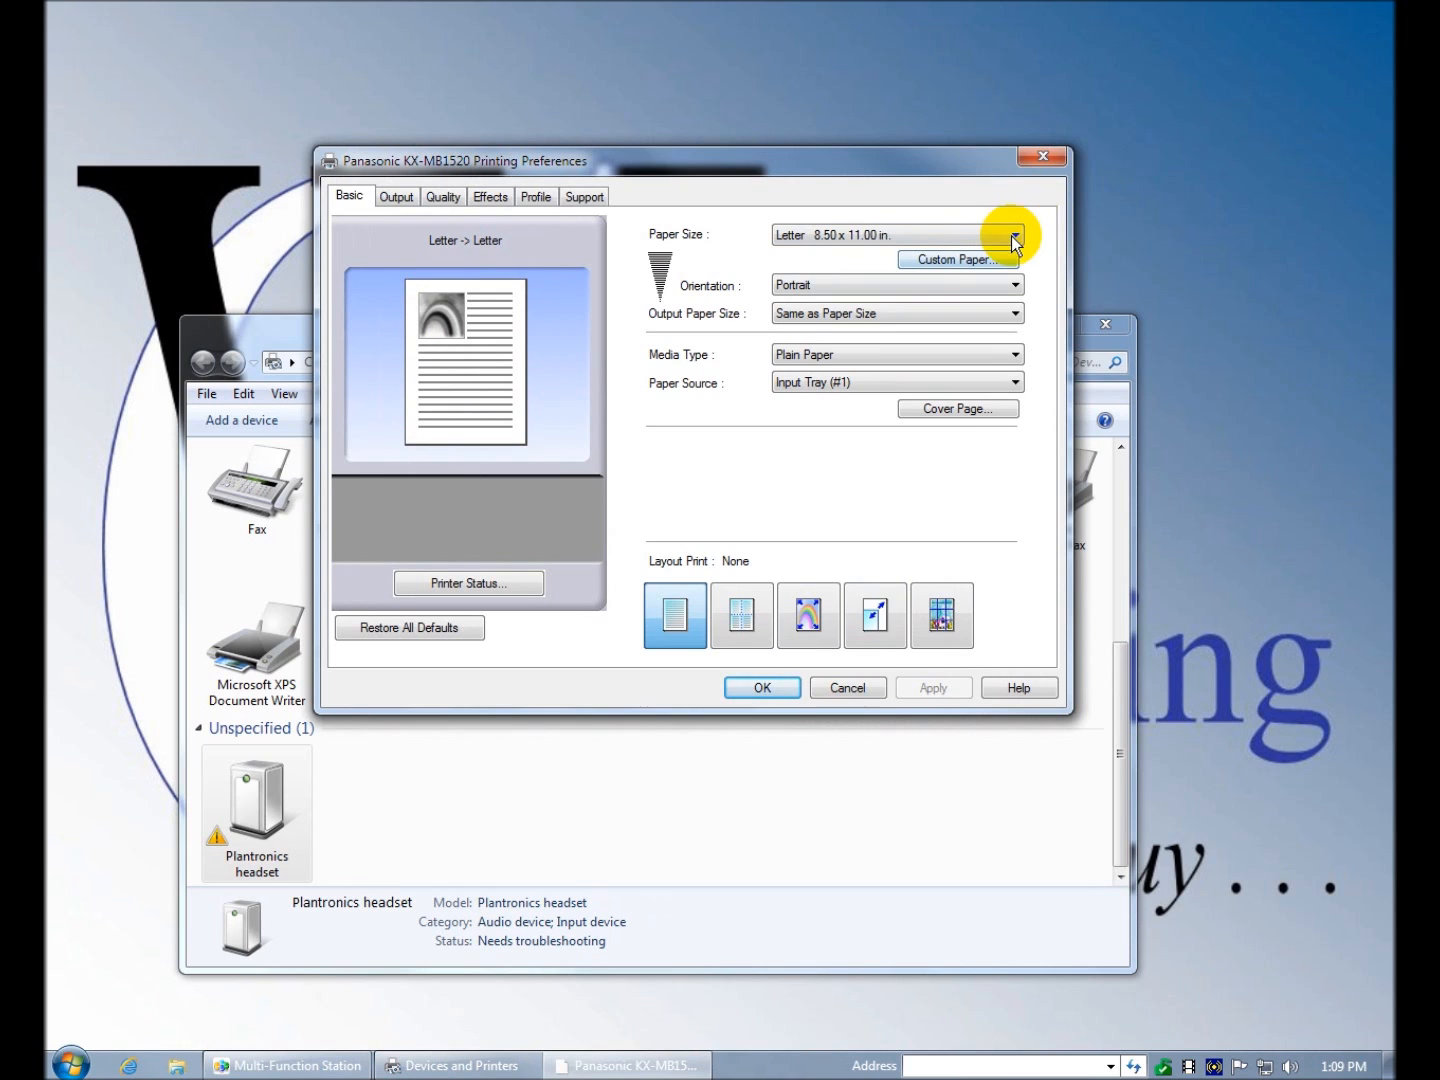
- Review the Basic tab's Custom Paper, orientation and paper size choices, keeping Letter, Portrait and Plain Paper
left_click(956, 260)
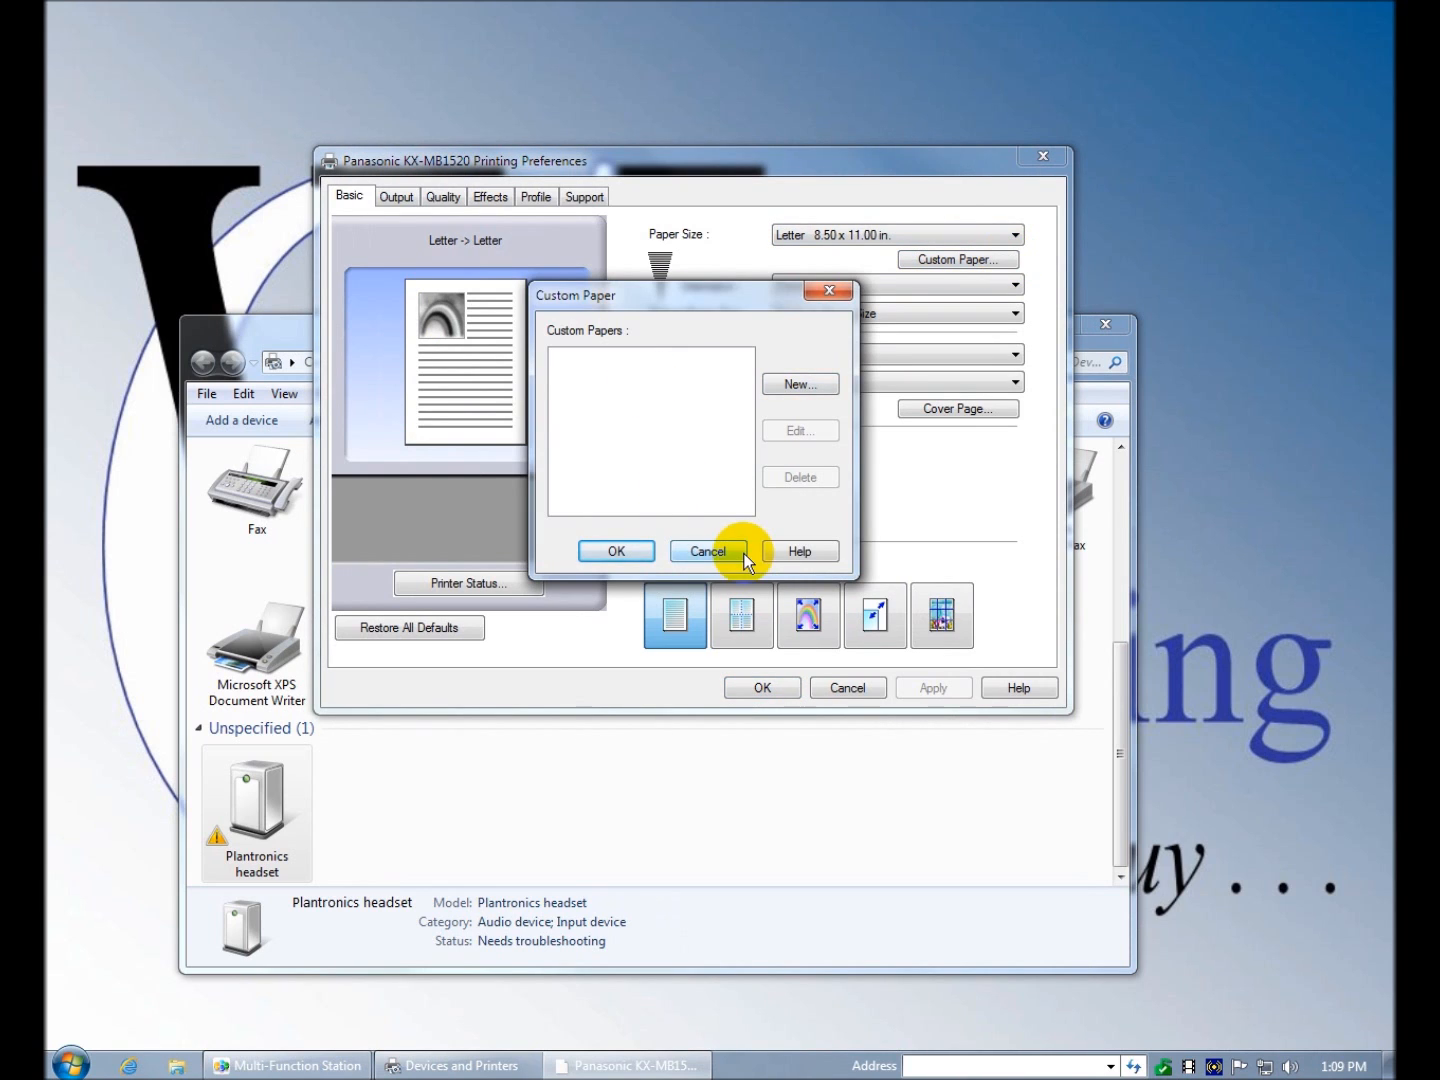
left_click(706, 552)
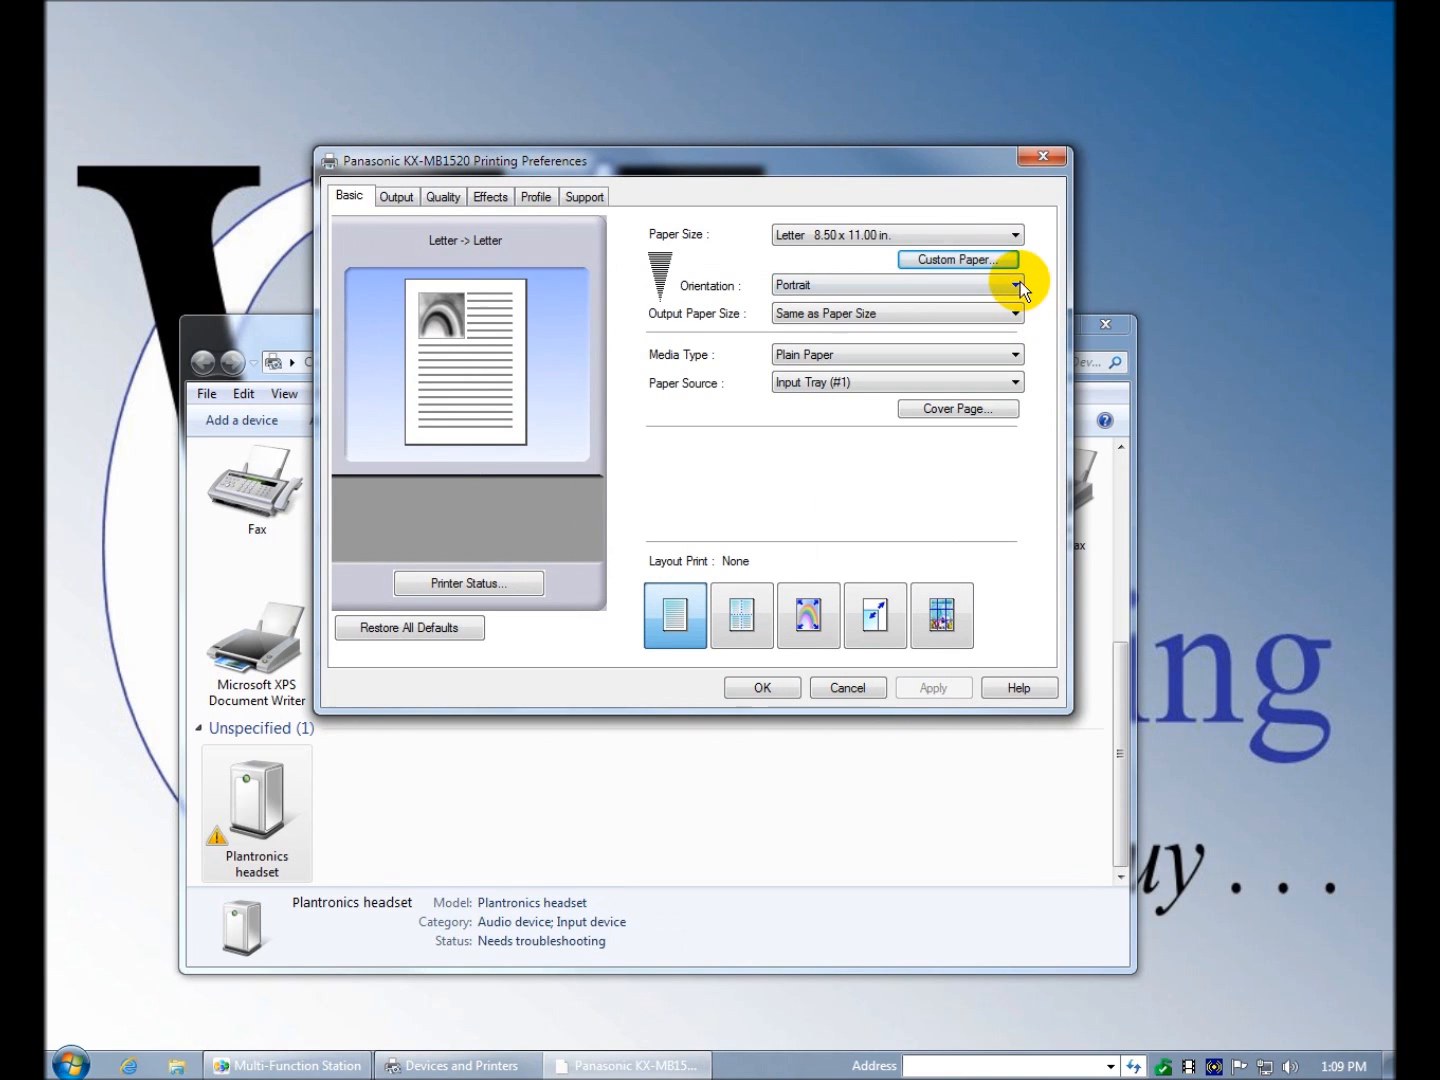
left_click(1016, 234)
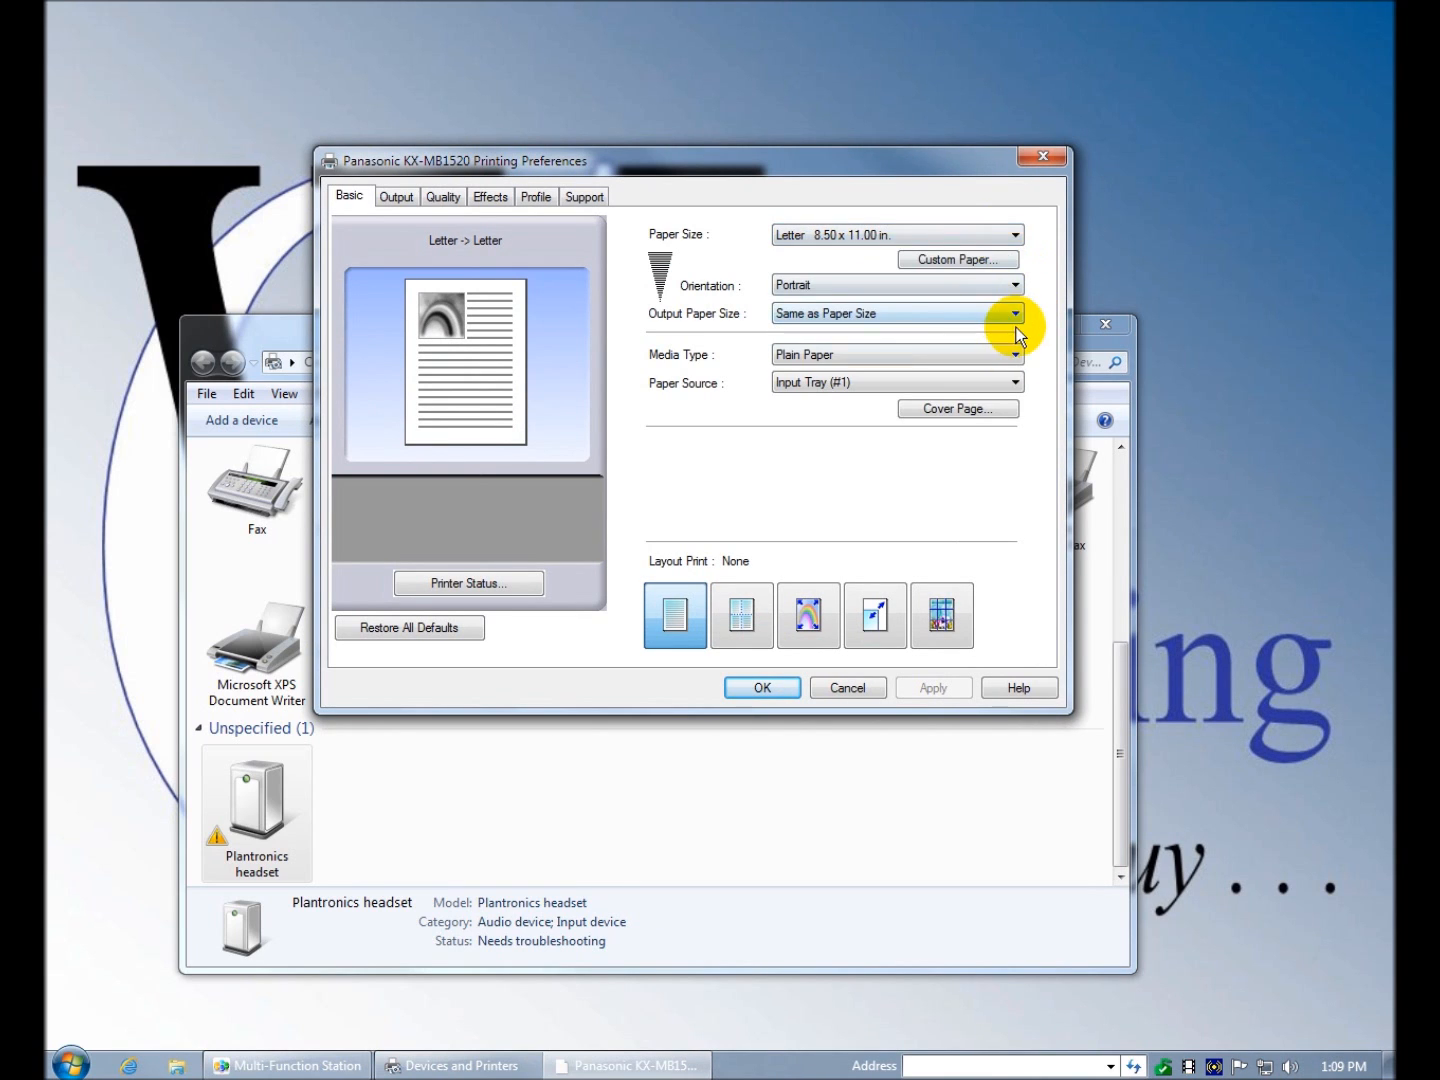
left_click(1016, 354)
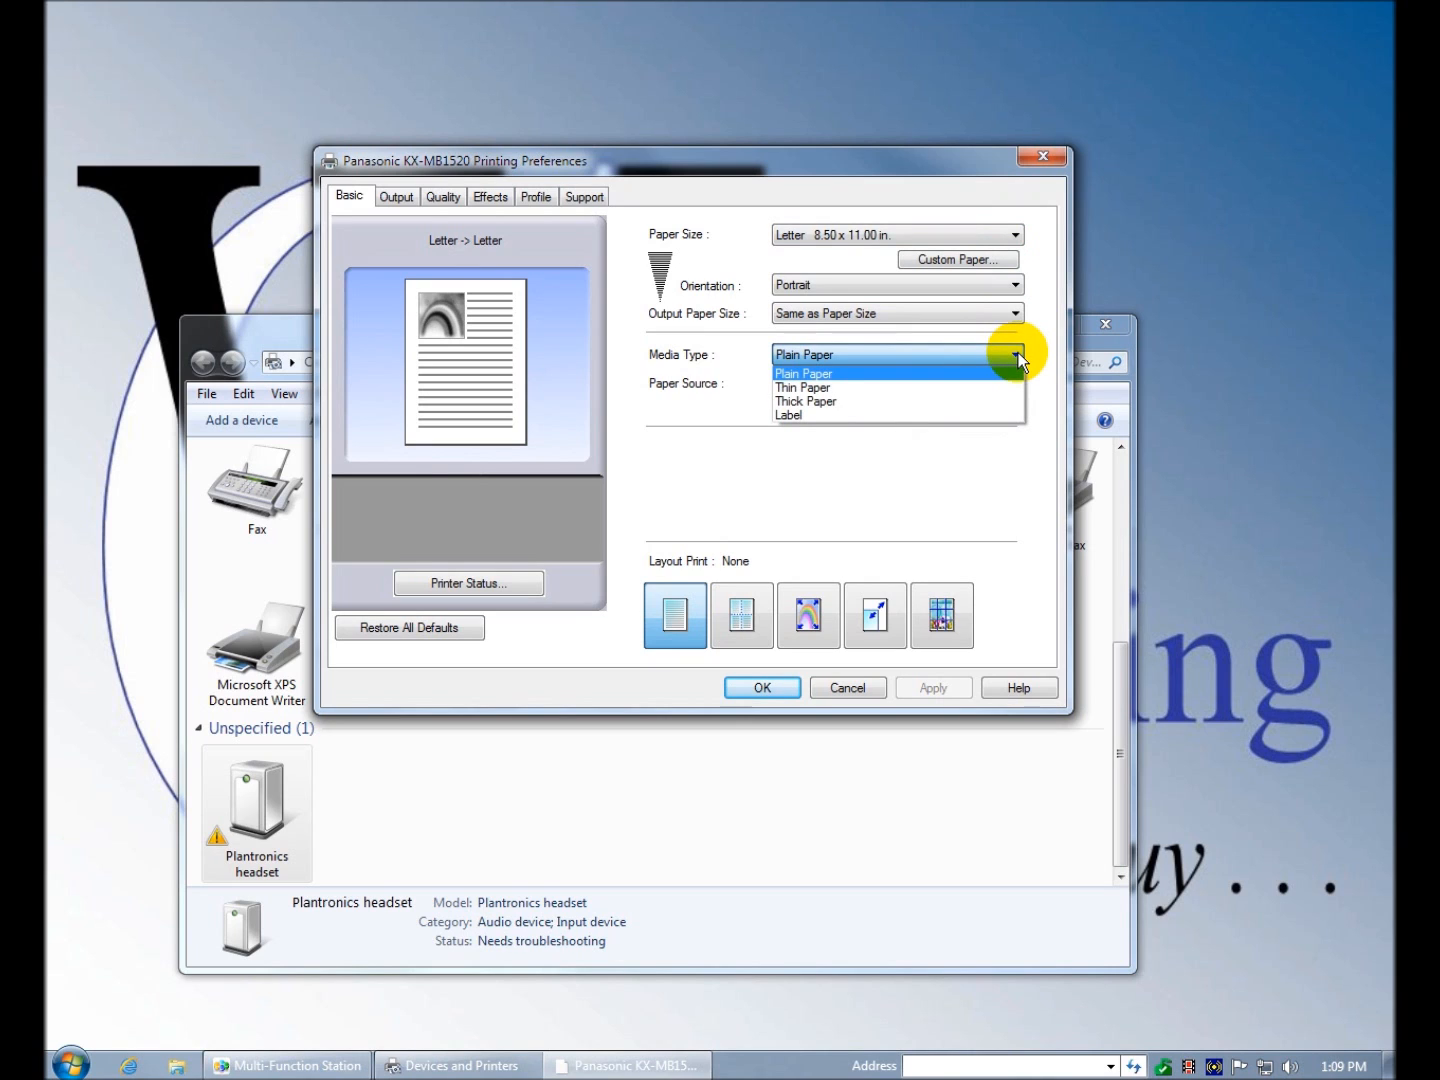
left_click(804, 372)
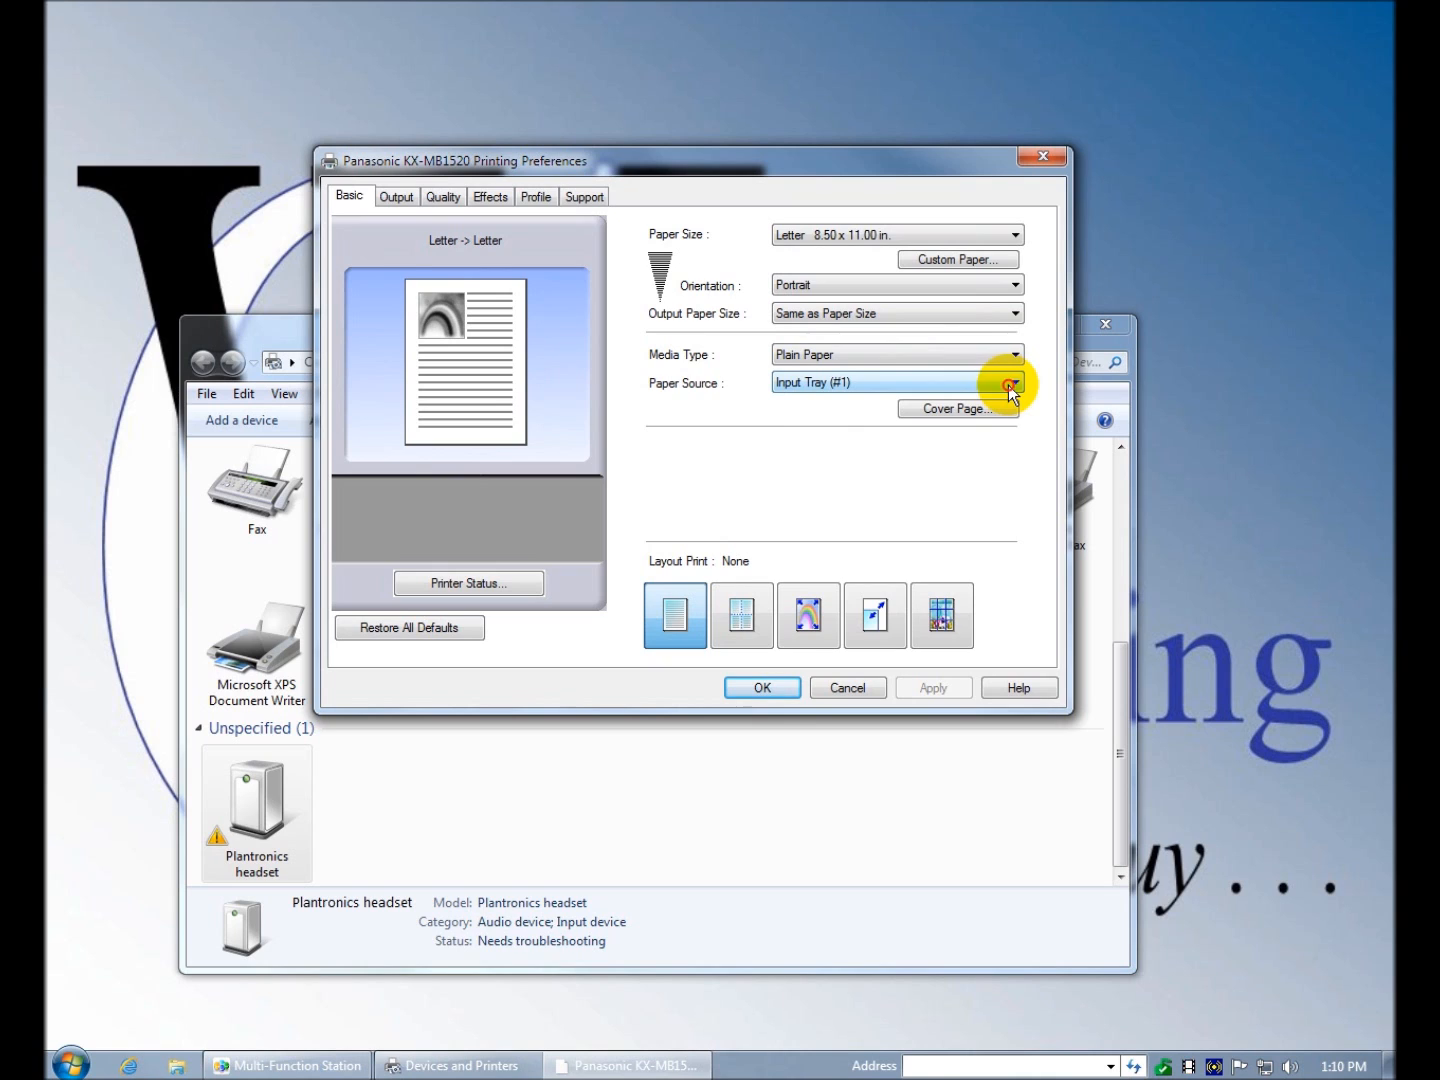
- View the Output copies/collate settings, then the Quality settings with Standard quality and contrast 0
left_click(396, 196)
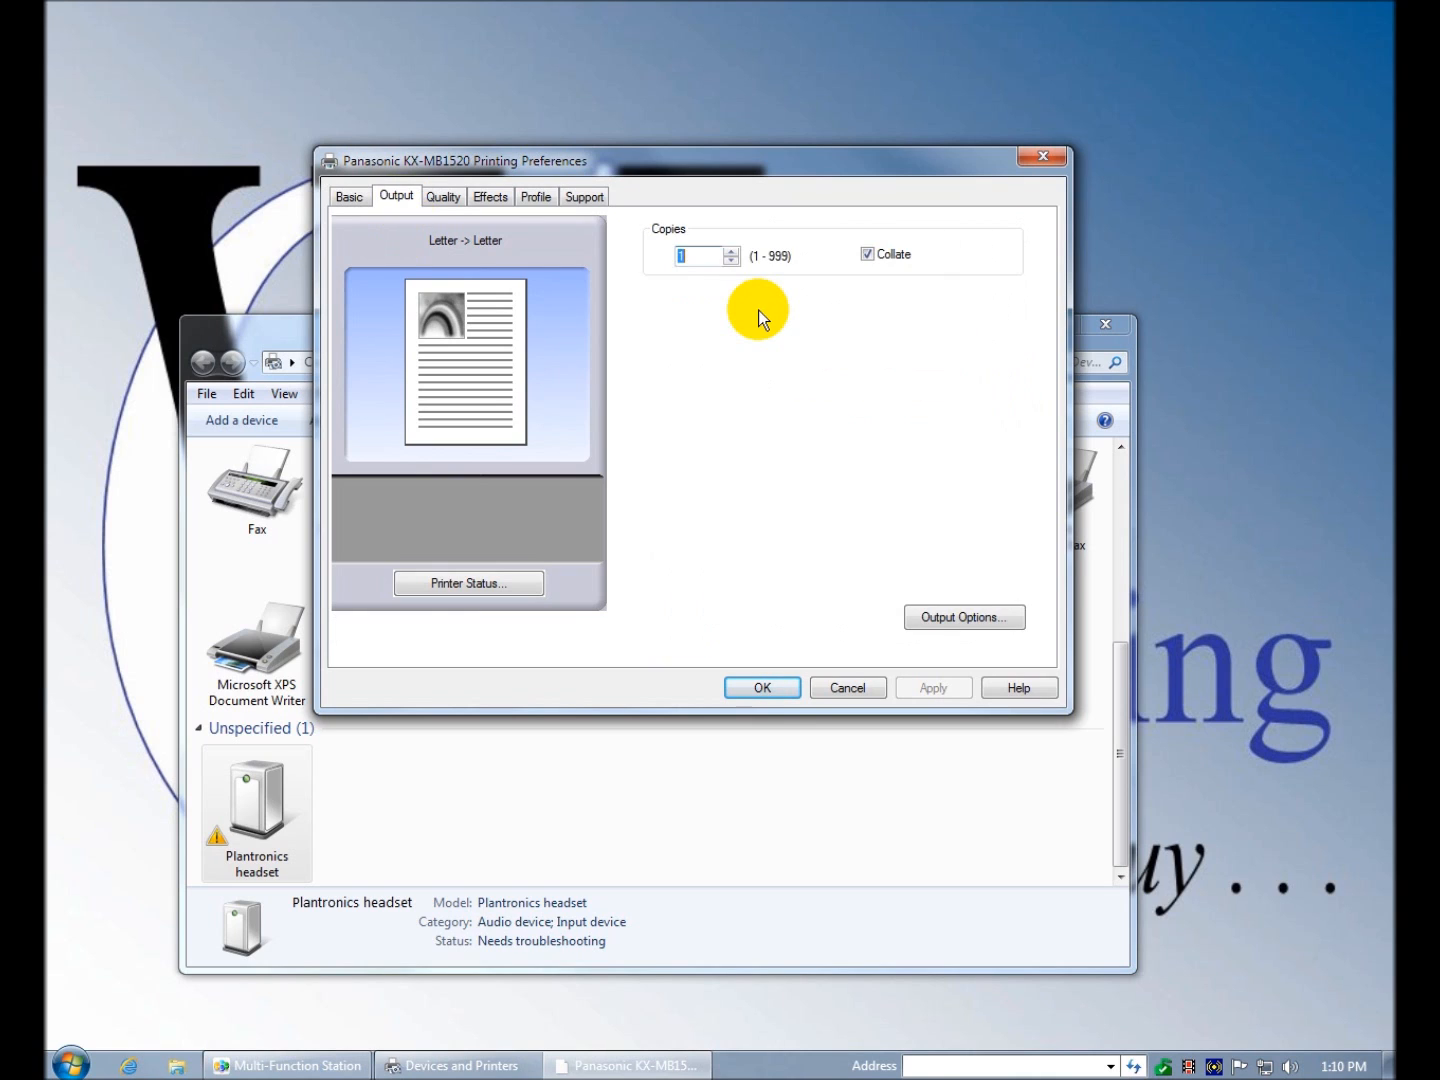
mouse_move(836, 280)
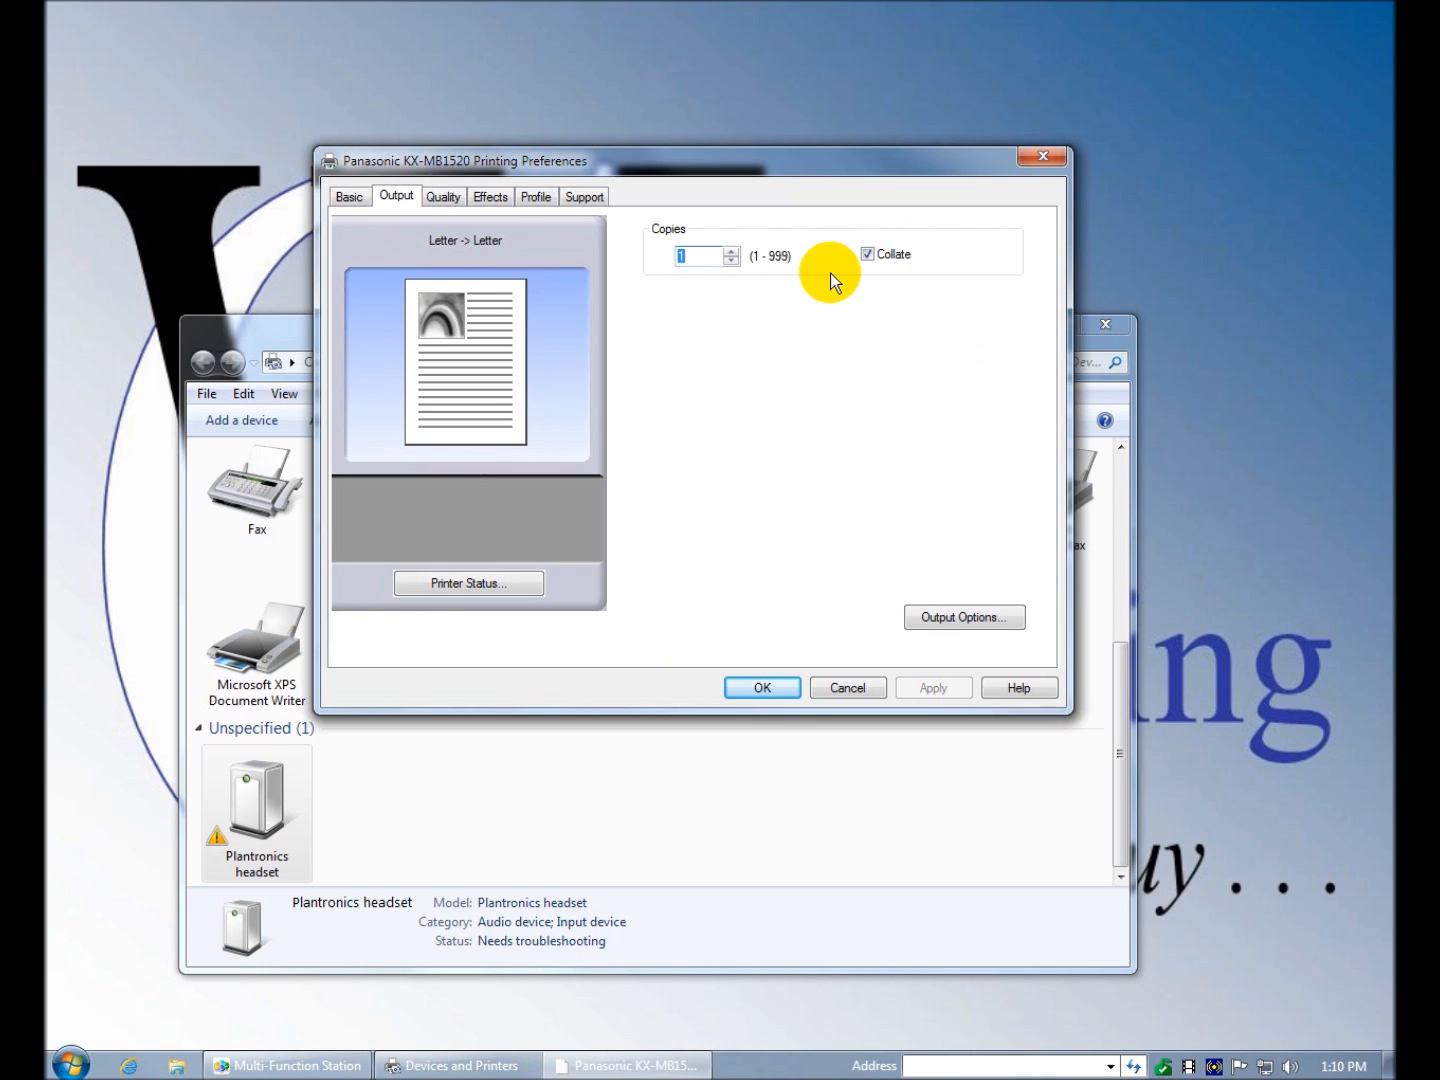
left_click(442, 196)
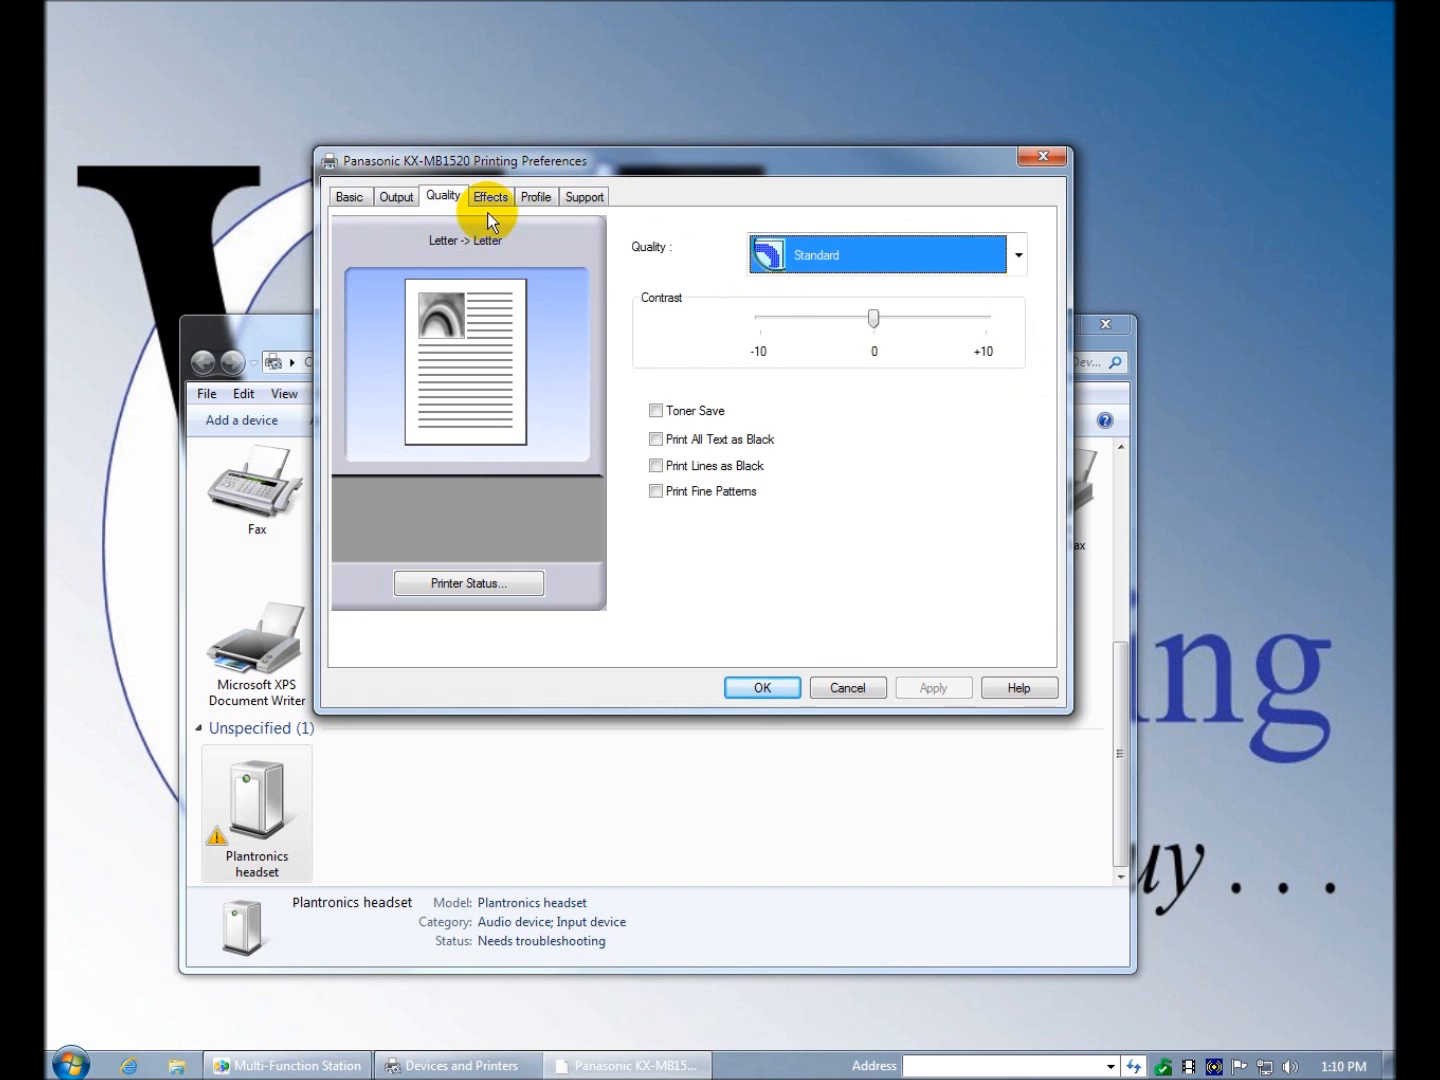
mouse_move(1030, 252)
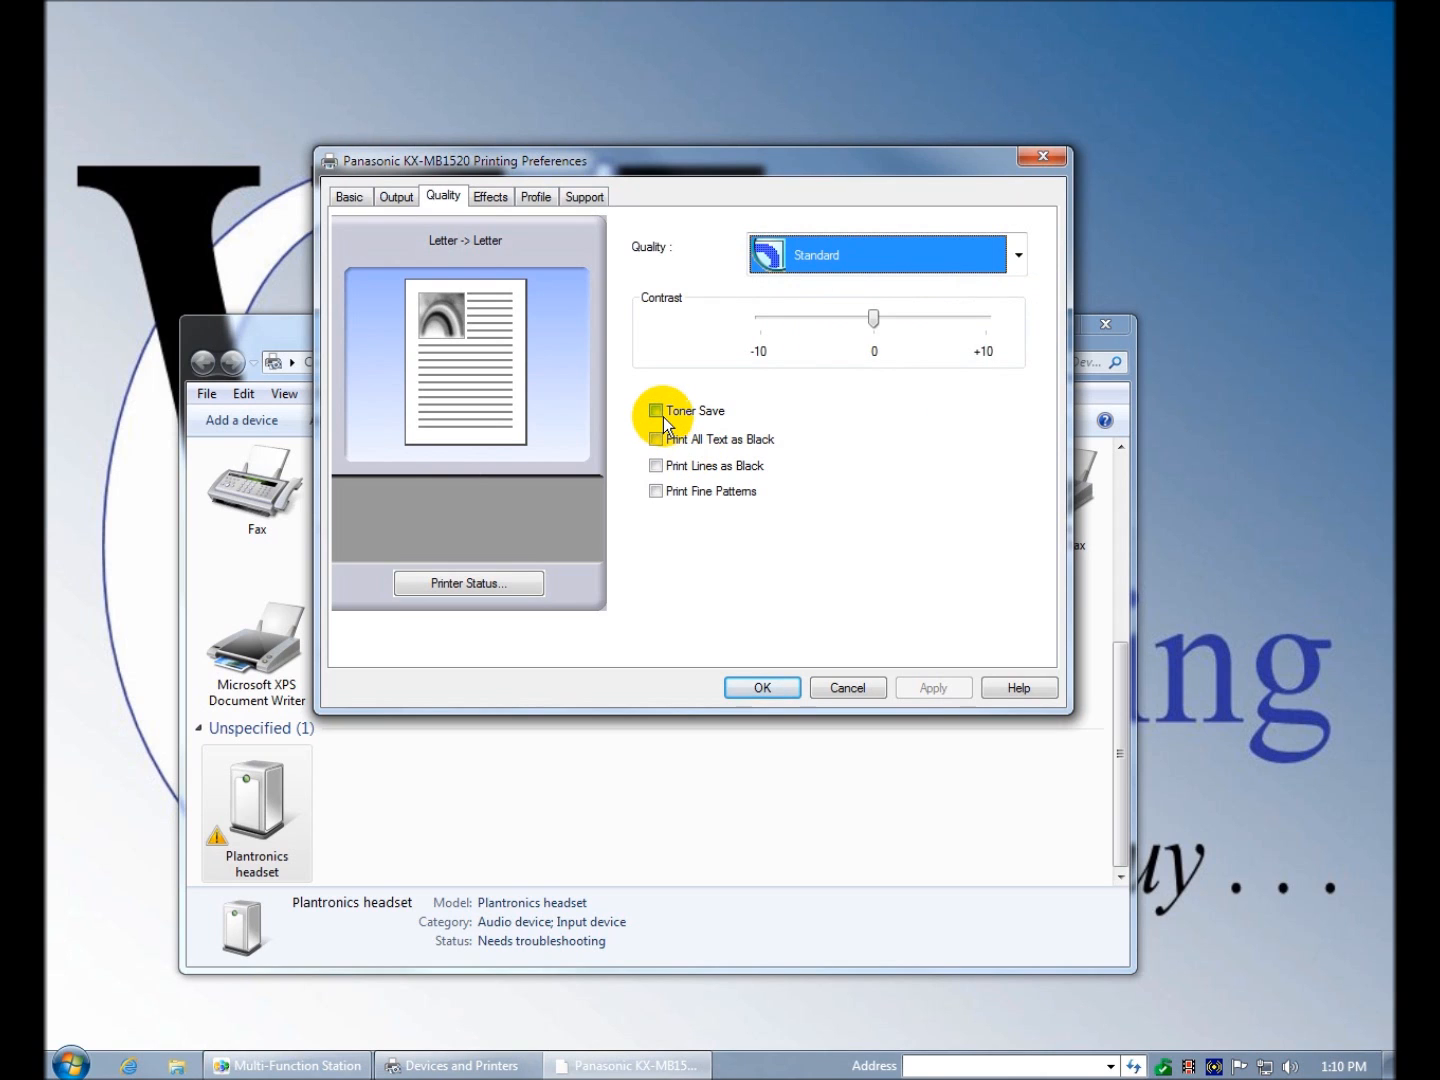
mouse_move(710, 498)
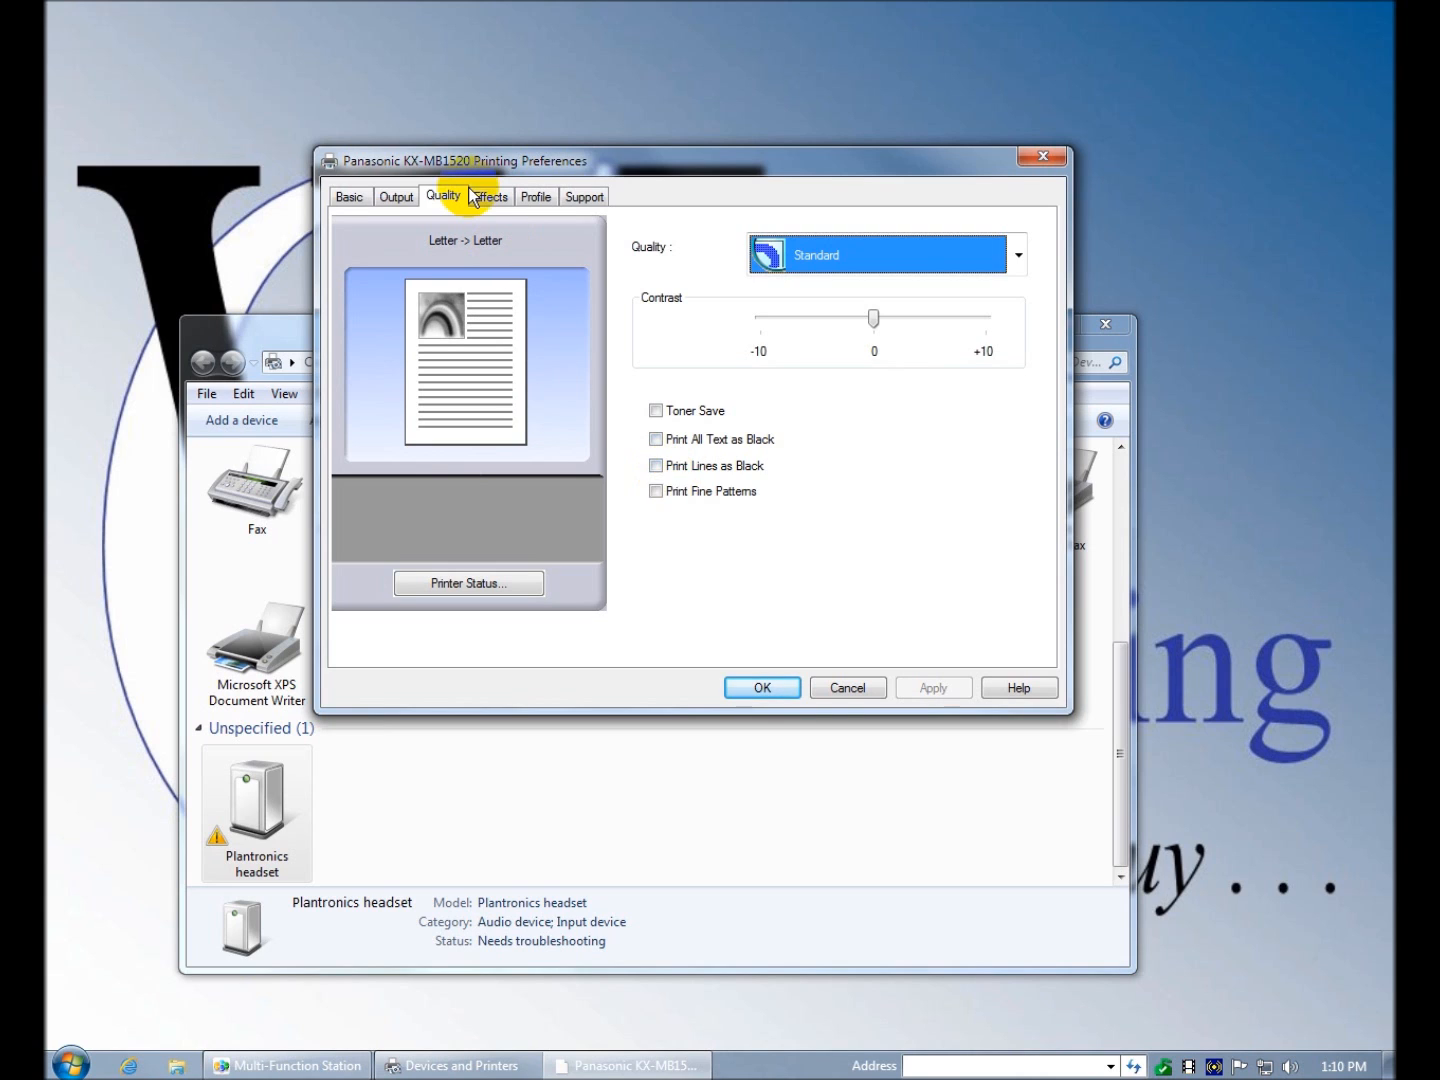
- On the Effects settings, preview the SAMPLE watermark in the Watermark details and cancel without changes
left_click(488, 196)
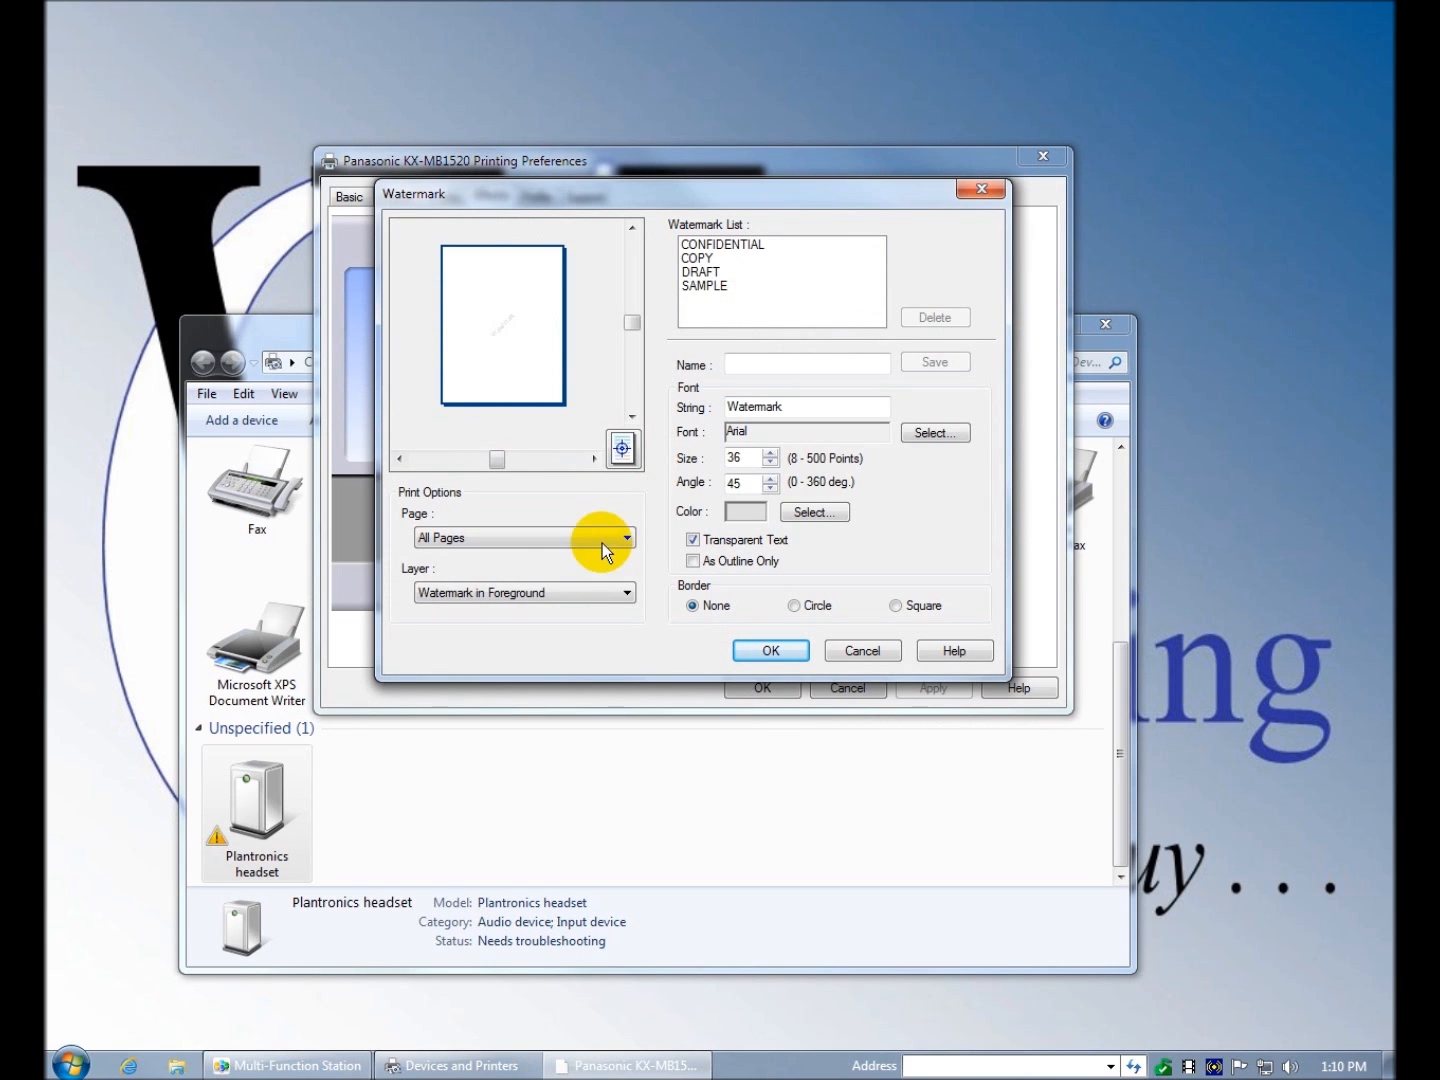
left_click(704, 284)
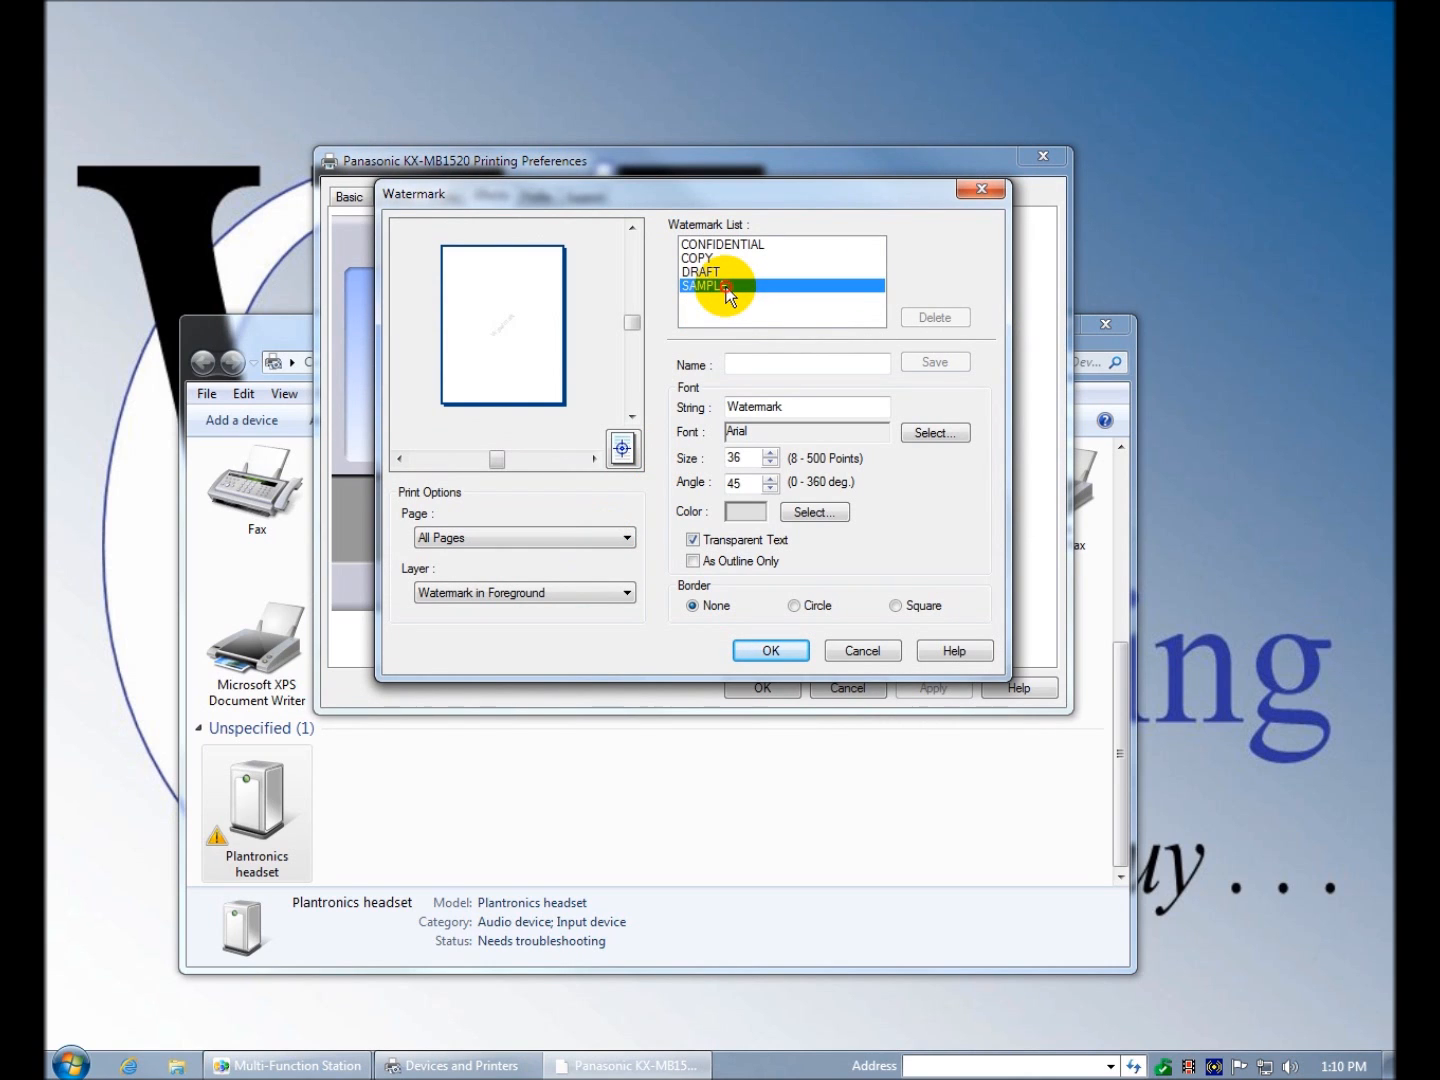
left_click(704, 284)
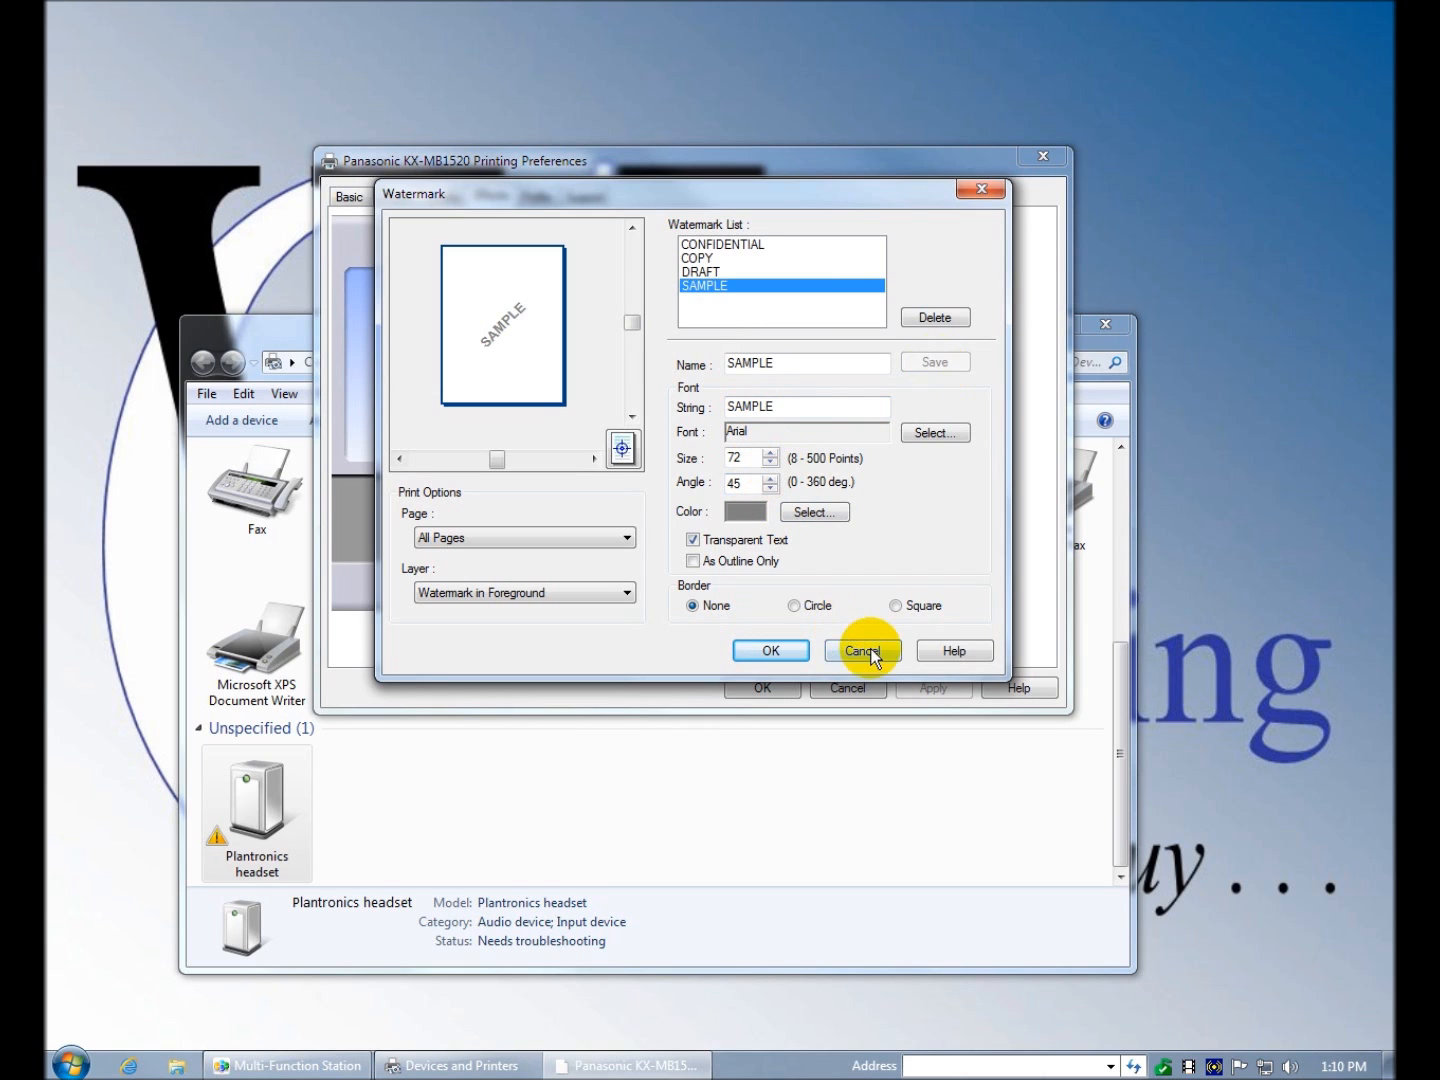
left_click(860, 650)
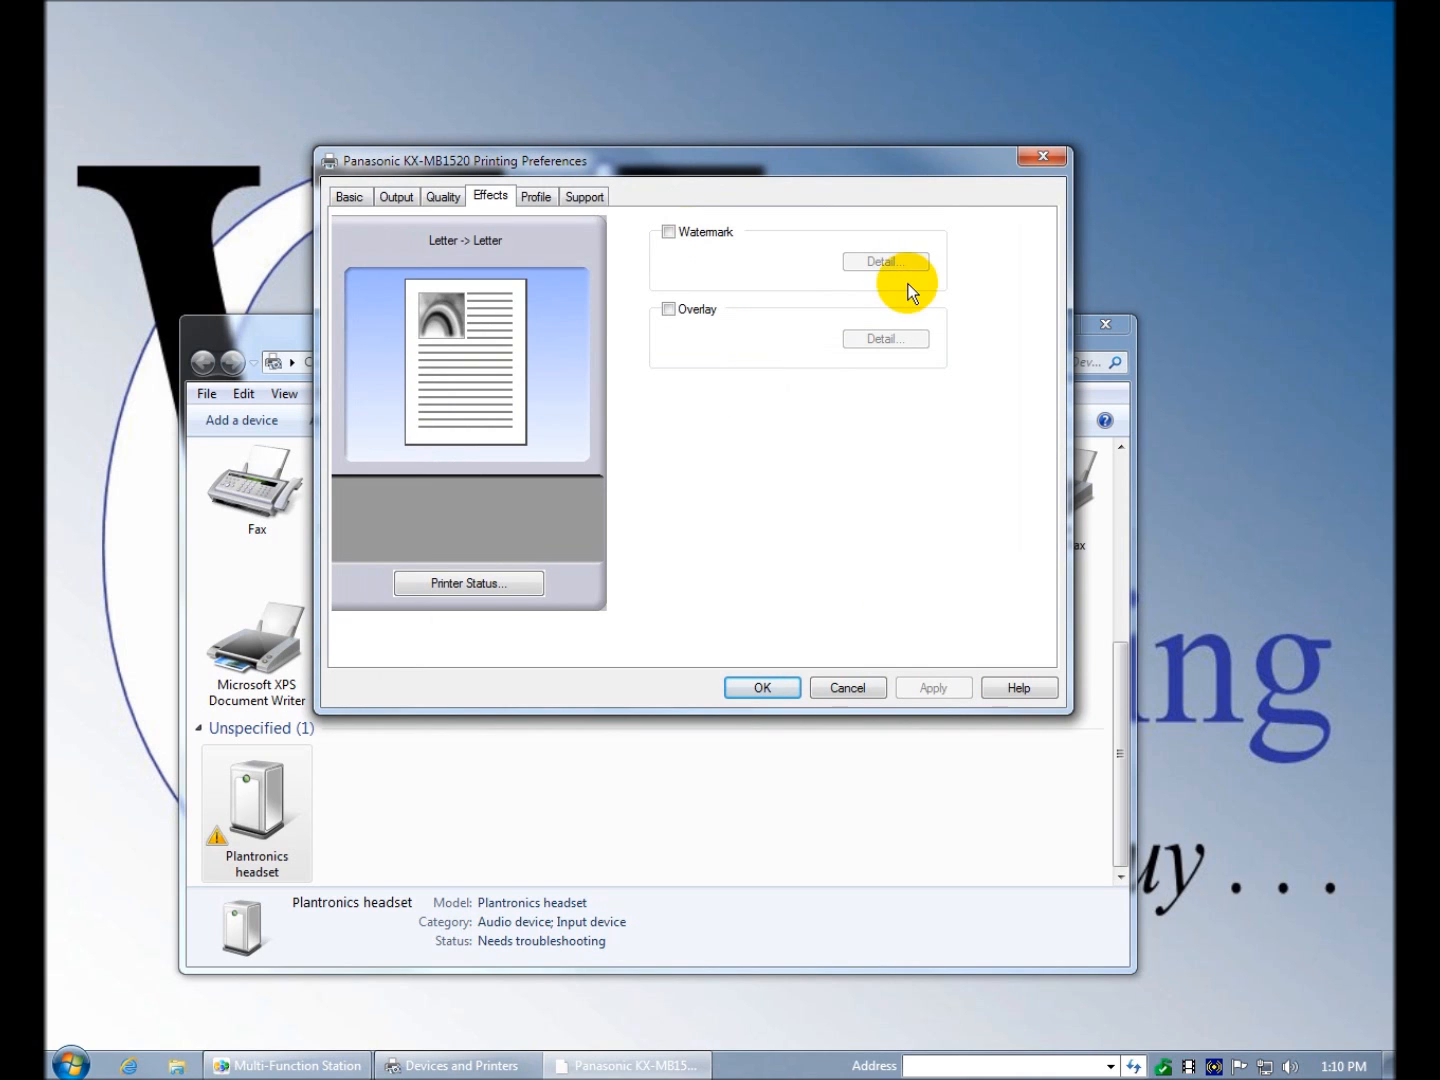
left_click(884, 260)
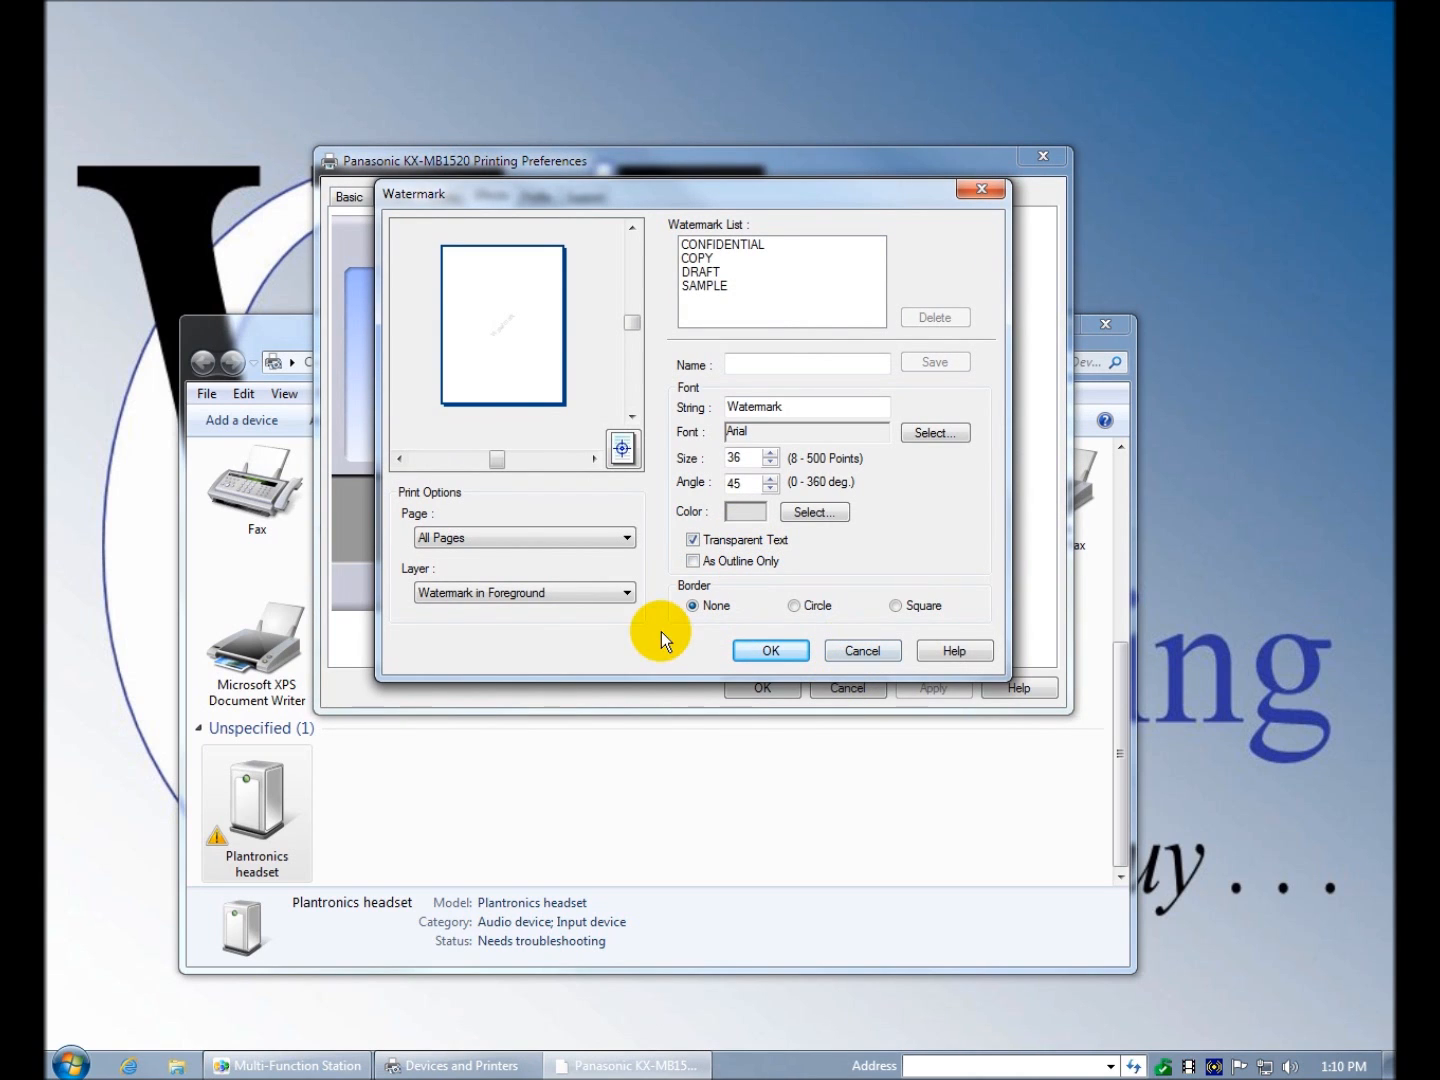
left_click(628, 592)
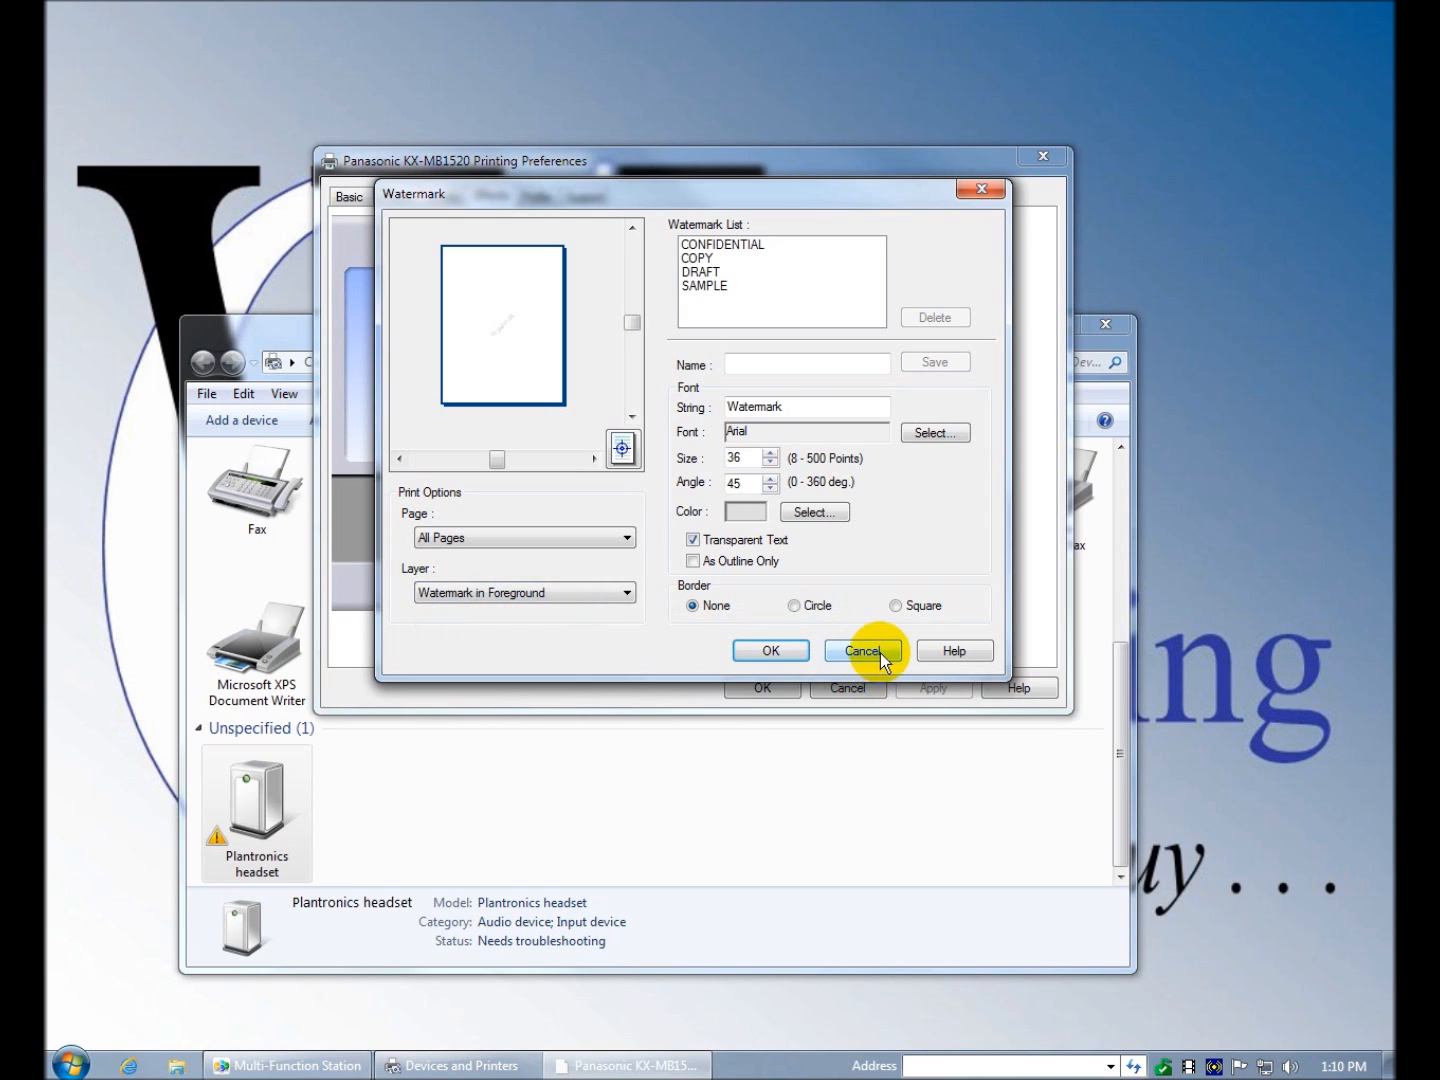
left_click(862, 650)
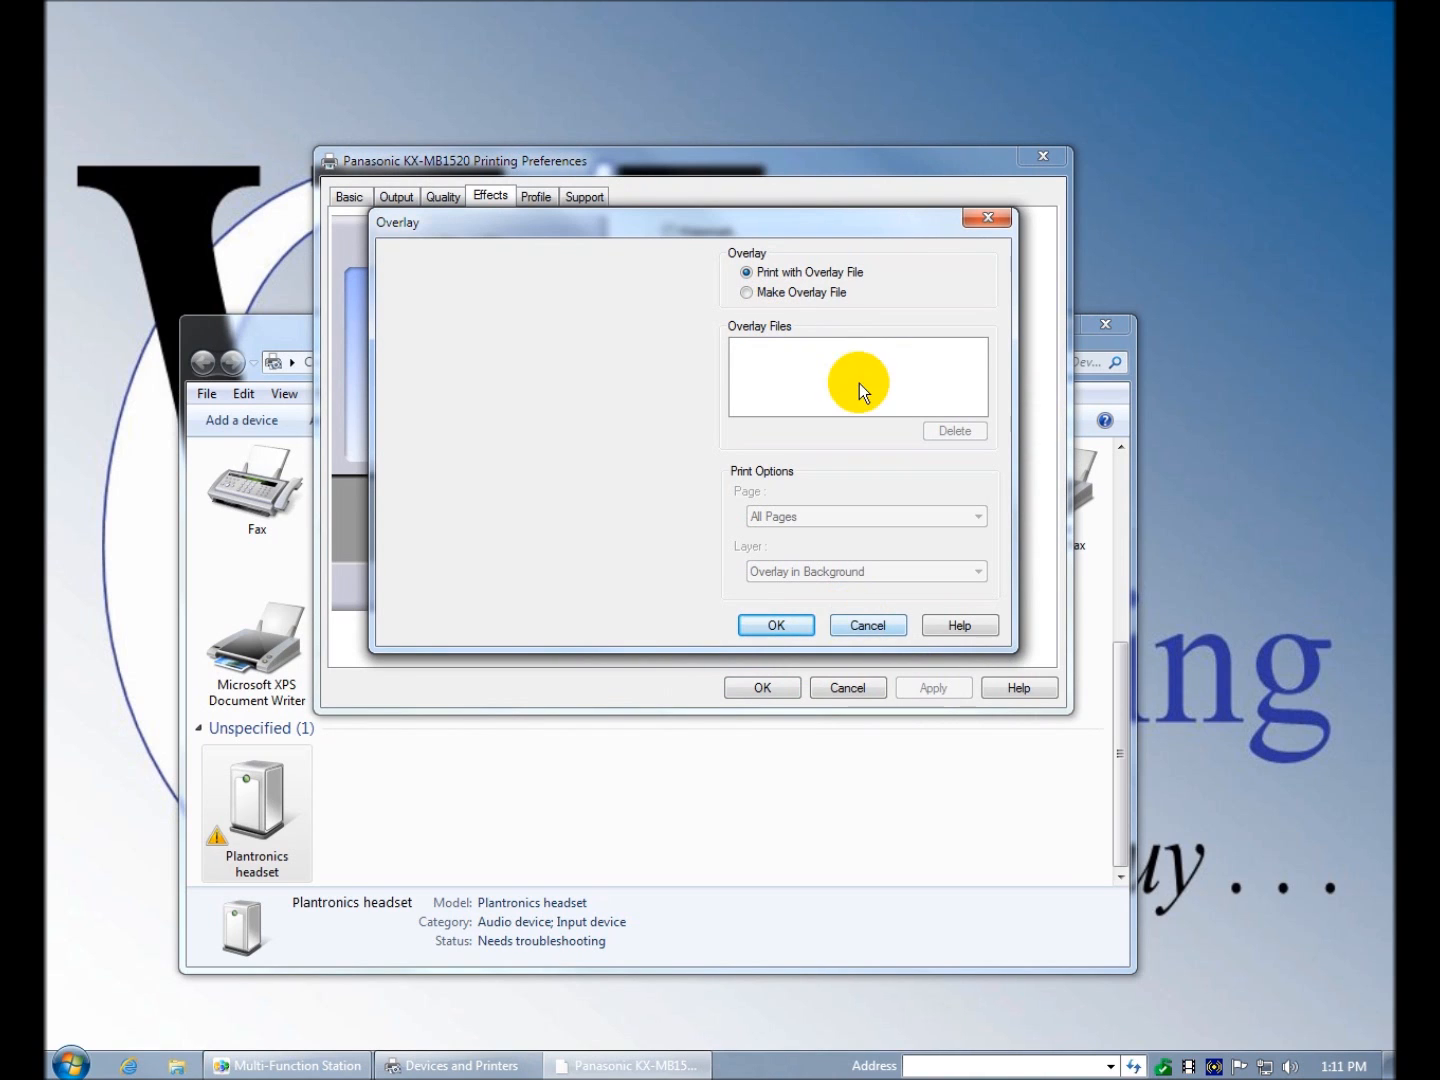
- Choose Make Overlay File in the Overlay details and cancel, leaving overlay off
left_click(746, 292)
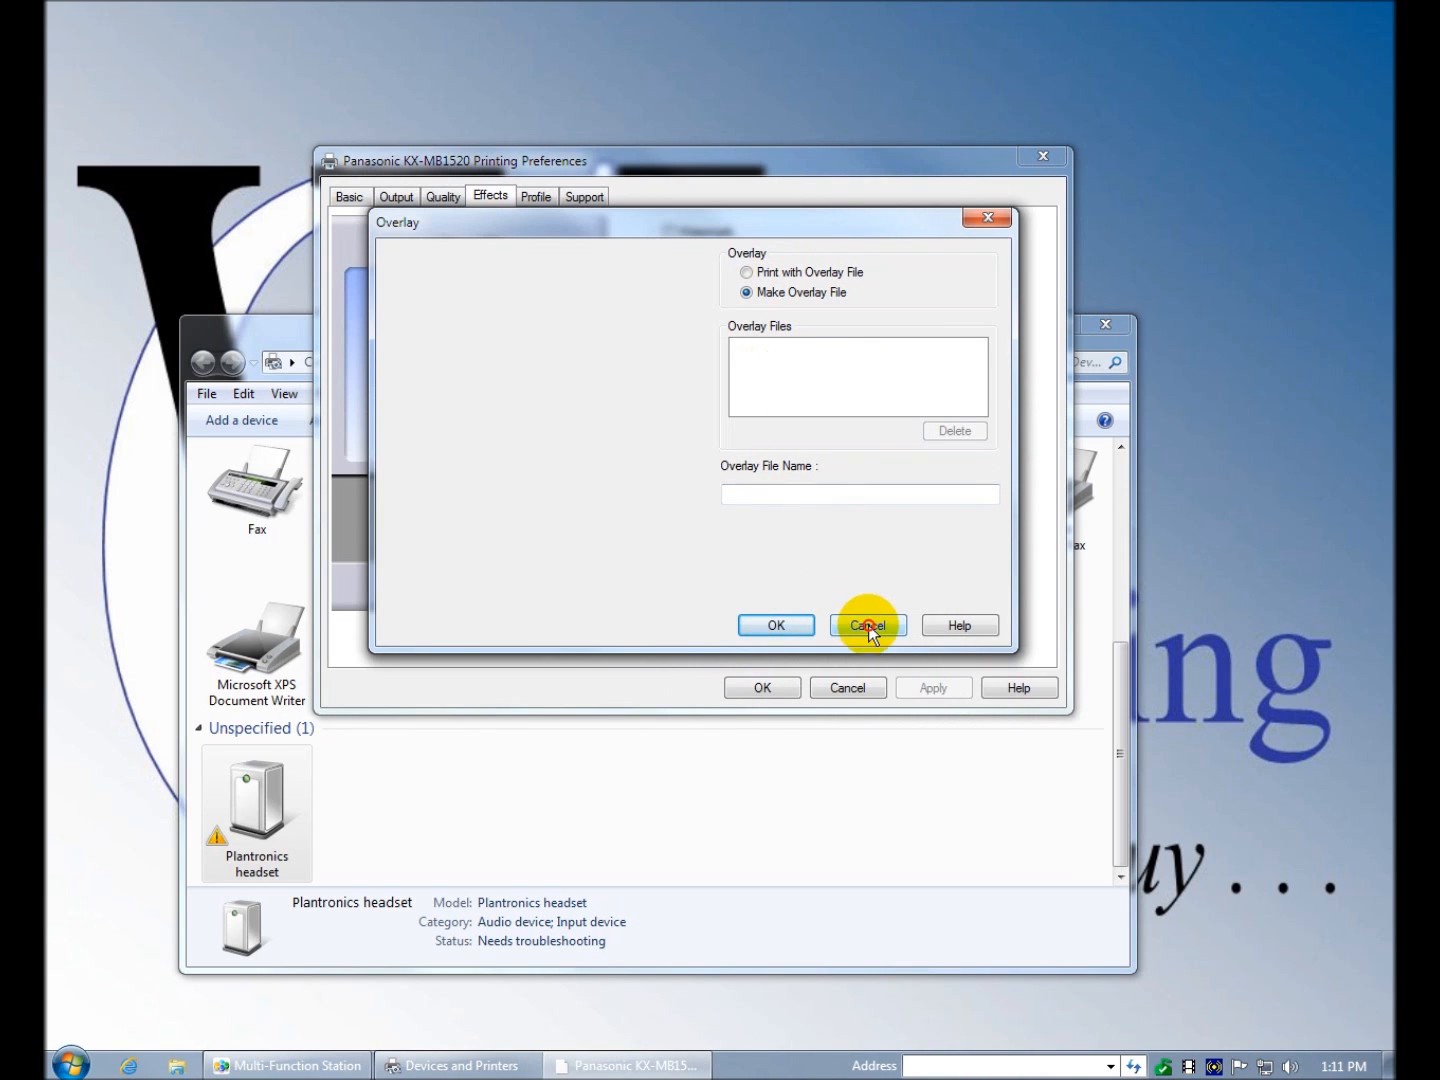
left_click(868, 624)
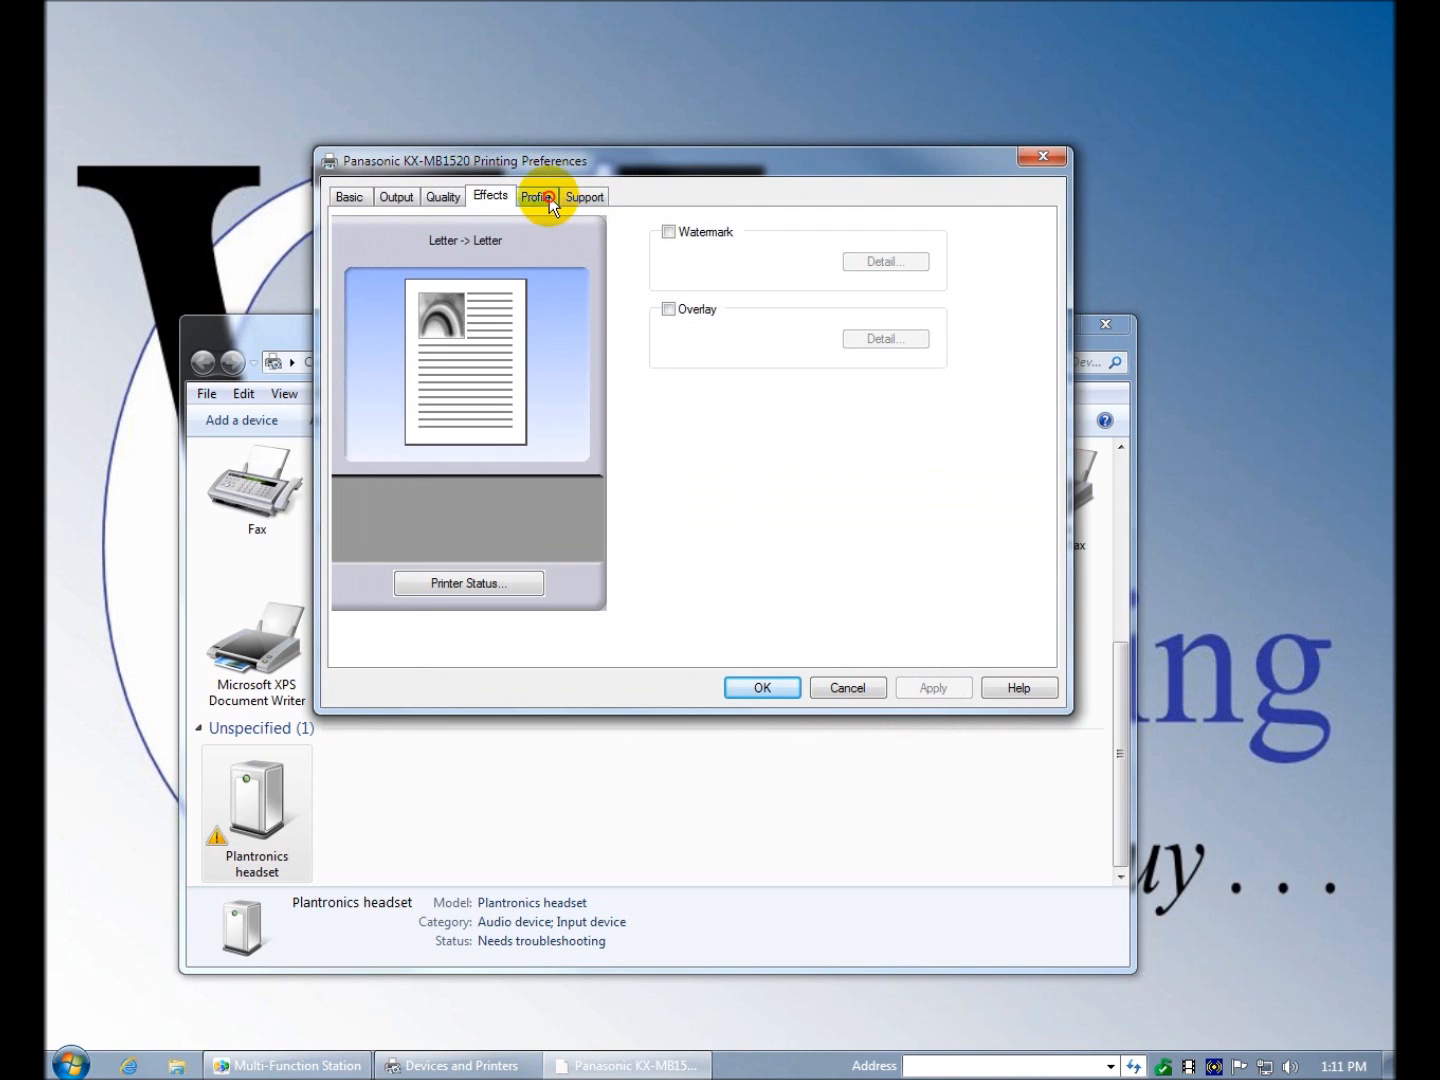
- Glance at the Profile settings, return to Basic and cancel the Pages per Sheet layout dialog
left_click(536, 196)
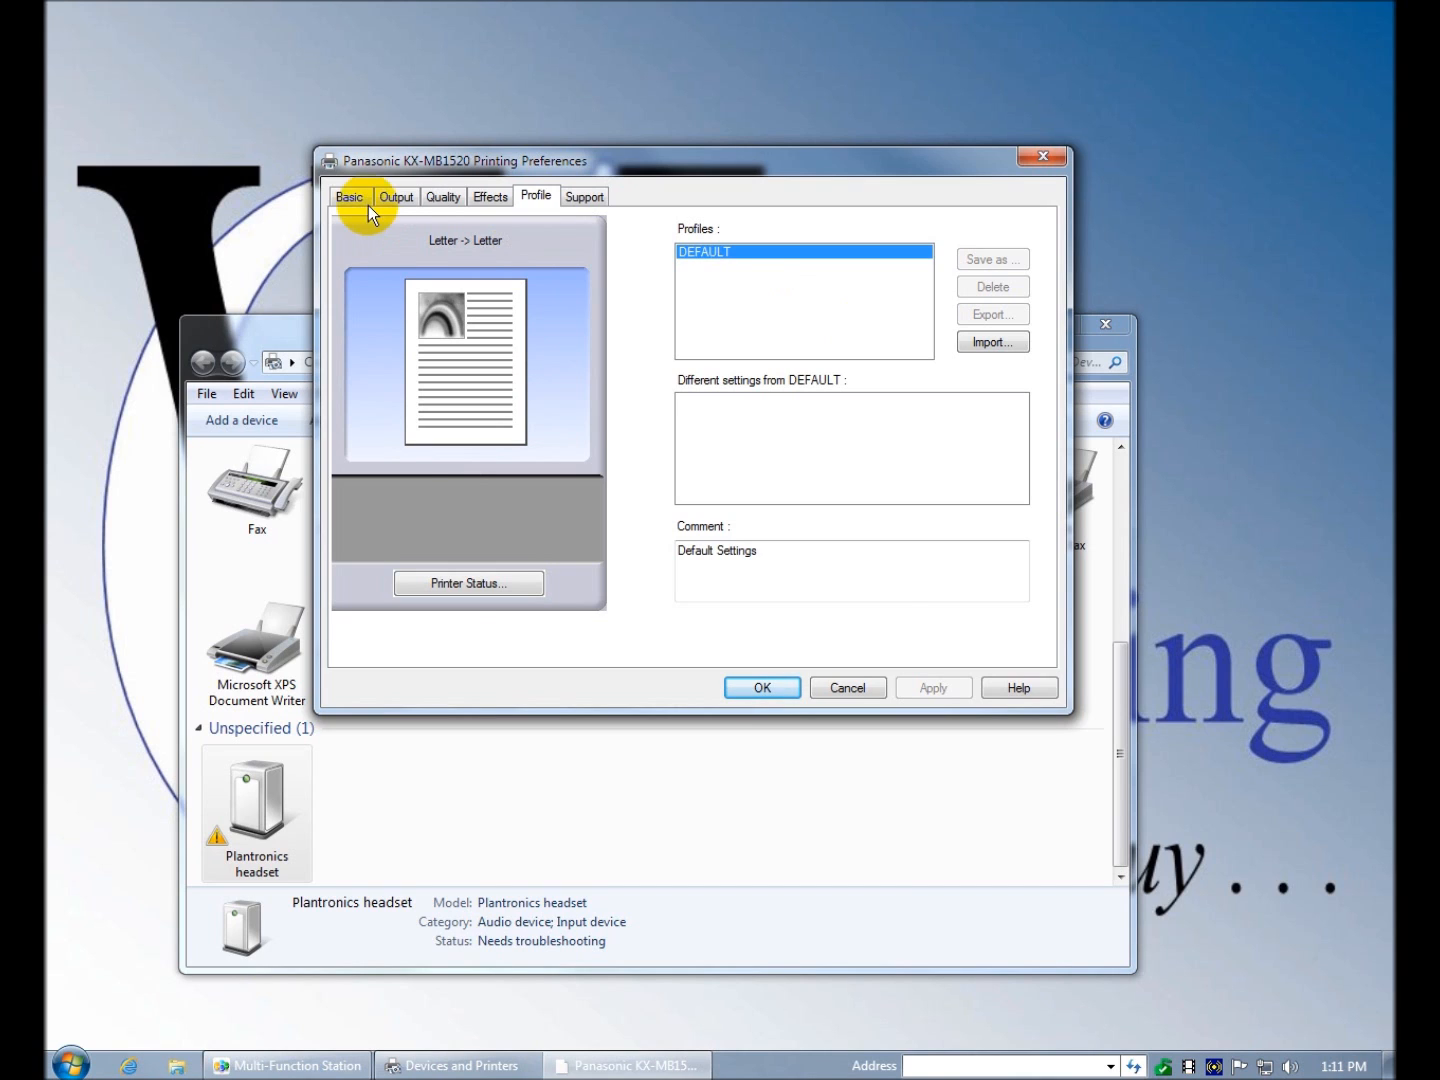
left_click(348, 196)
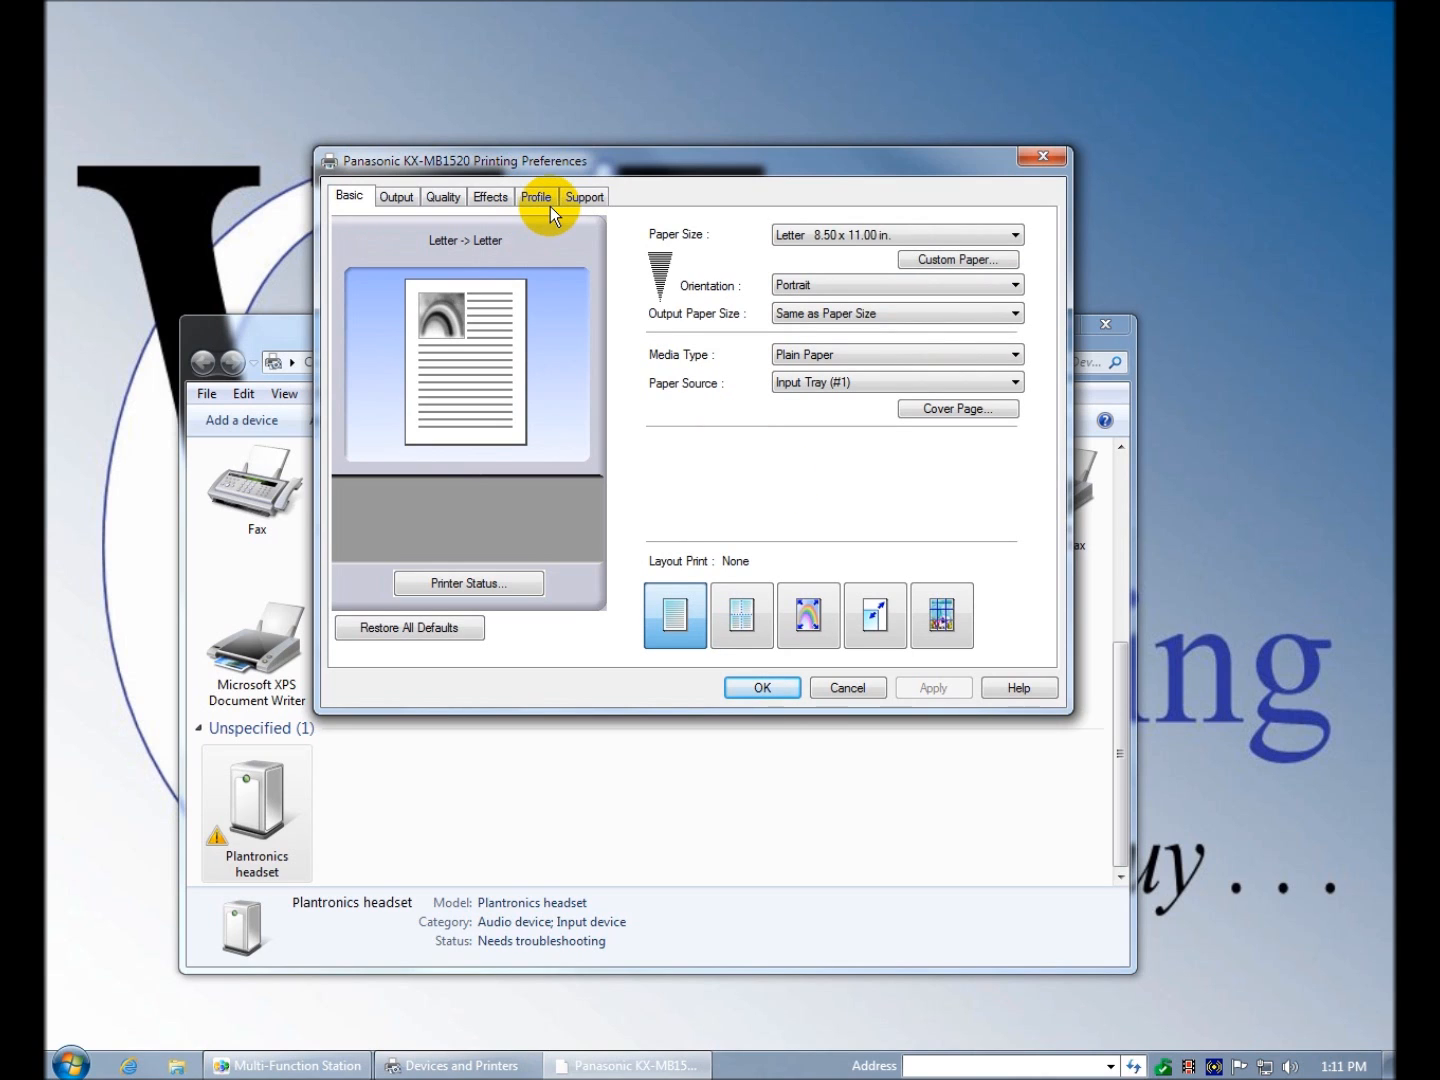
left_click(808, 616)
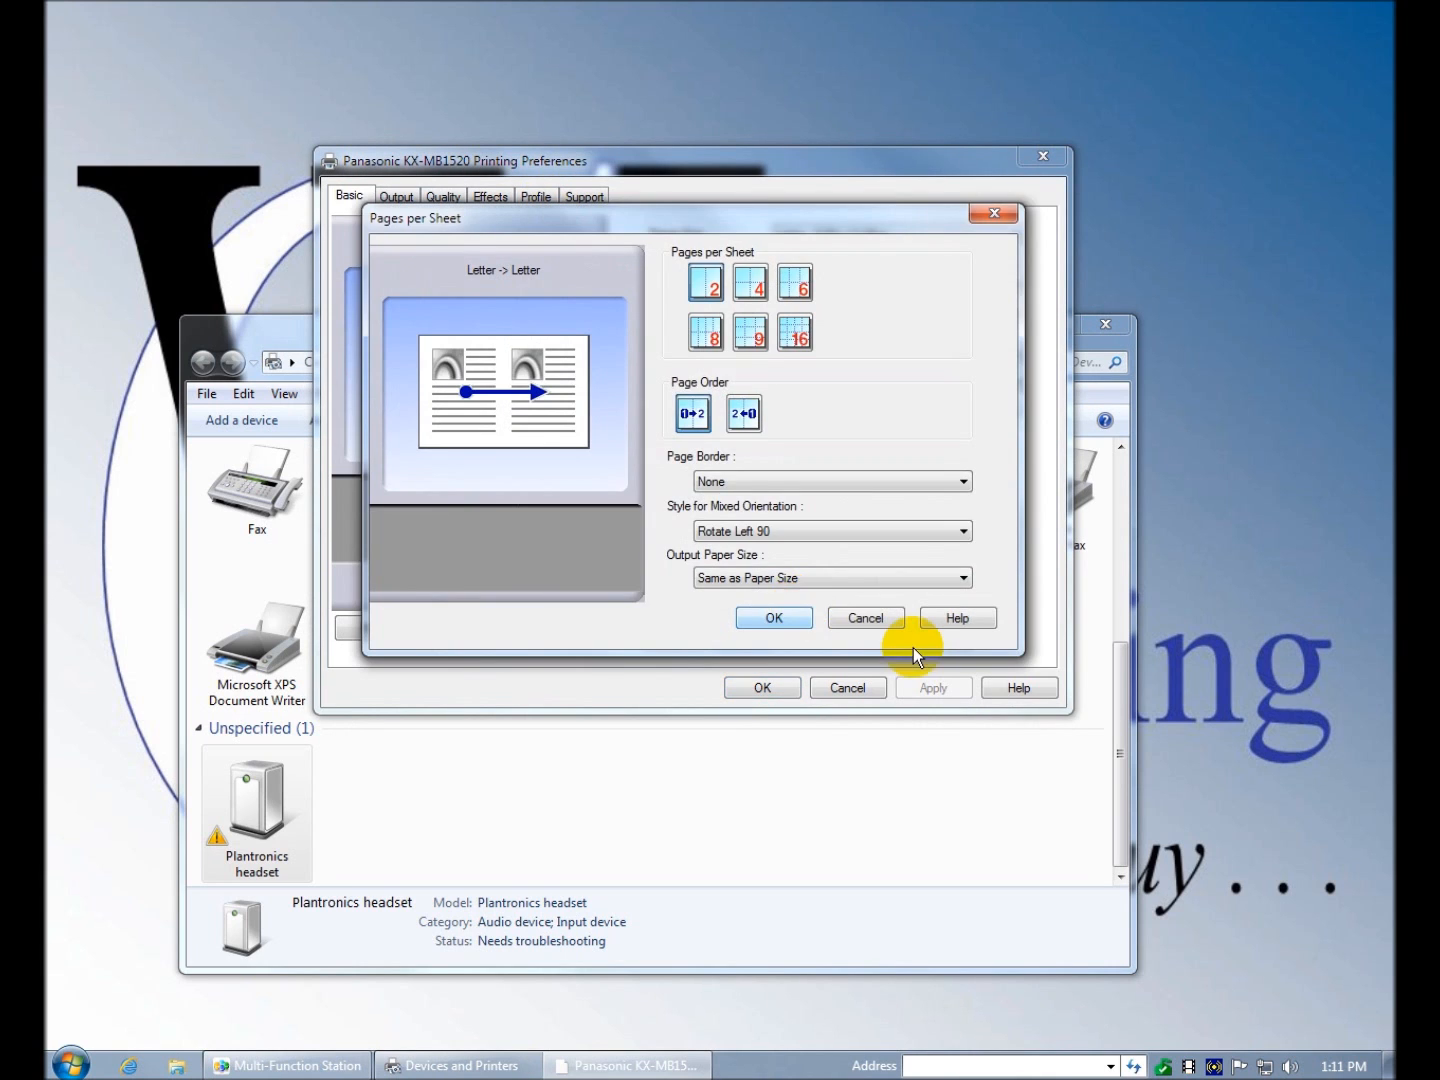
left_click(864, 616)
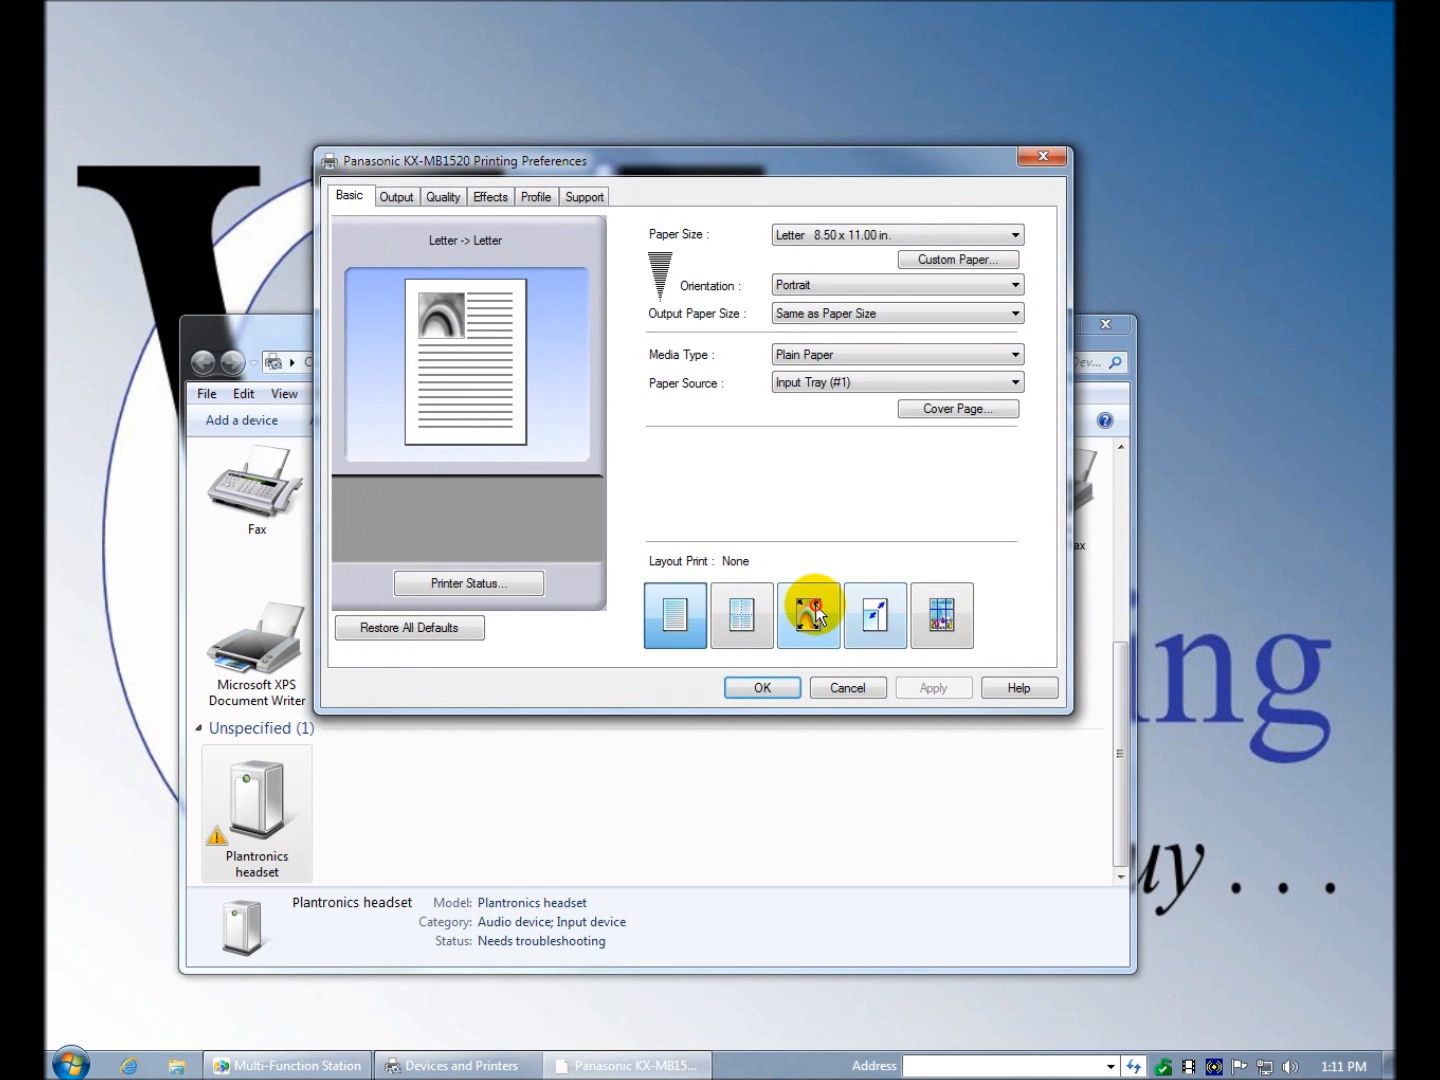
- Preview and cancel the Fit to Paper Size and Poster layout dialogs, leaving Layout Print at None
left_click(808, 616)
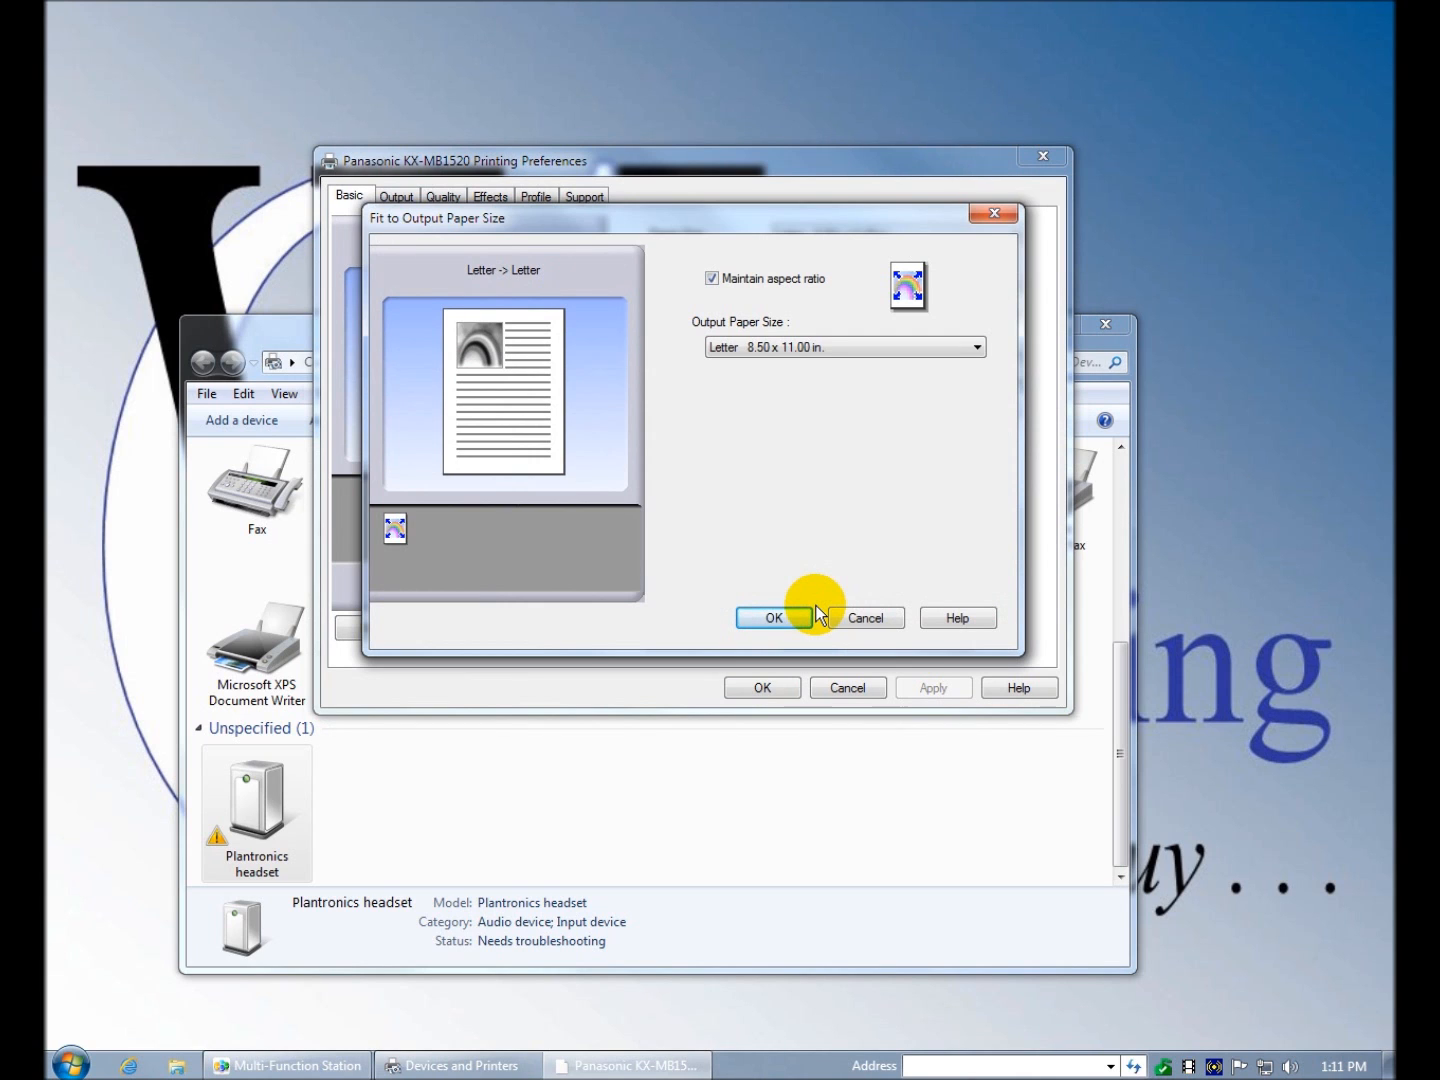
left_click(772, 616)
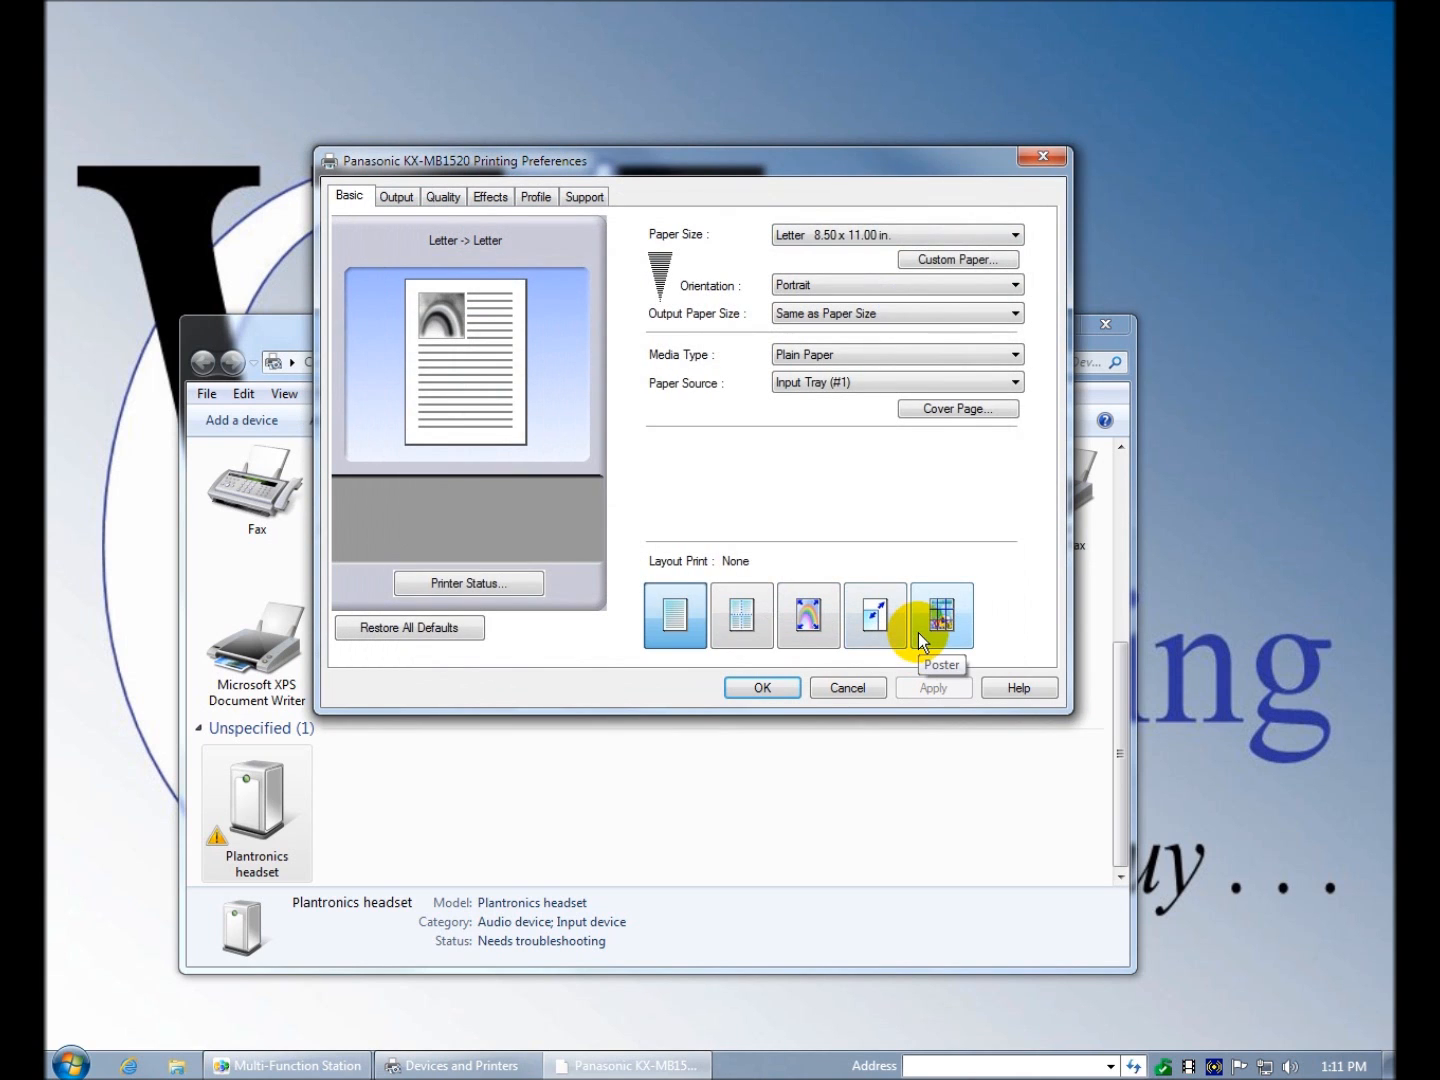
left_click(940, 616)
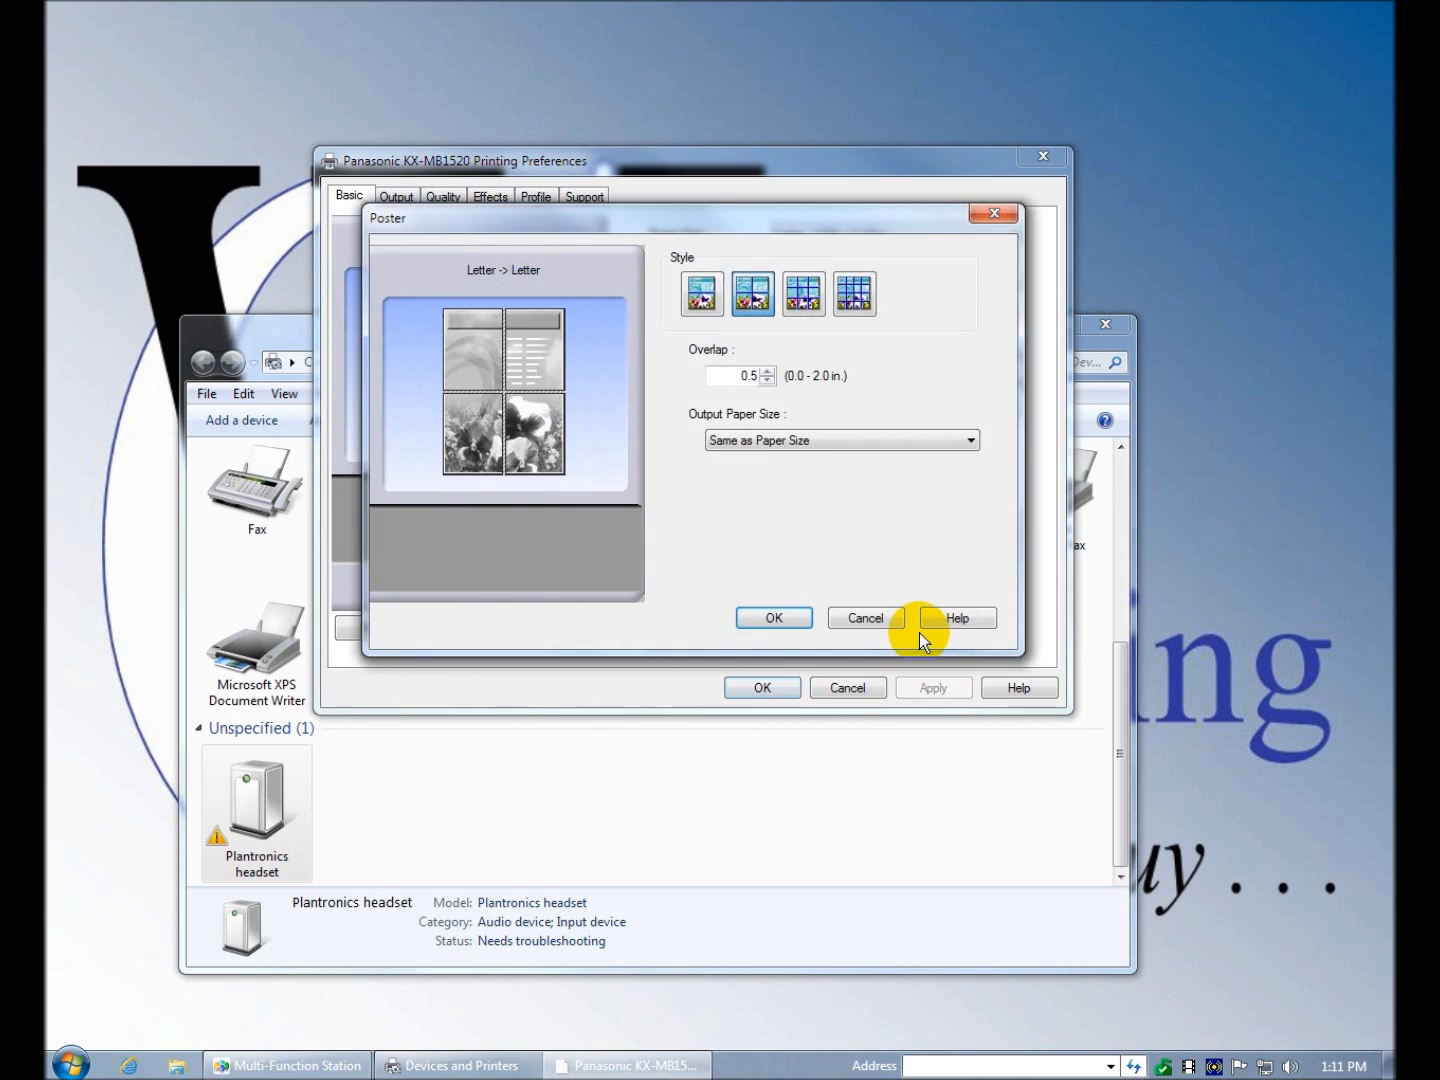
left_click(864, 616)
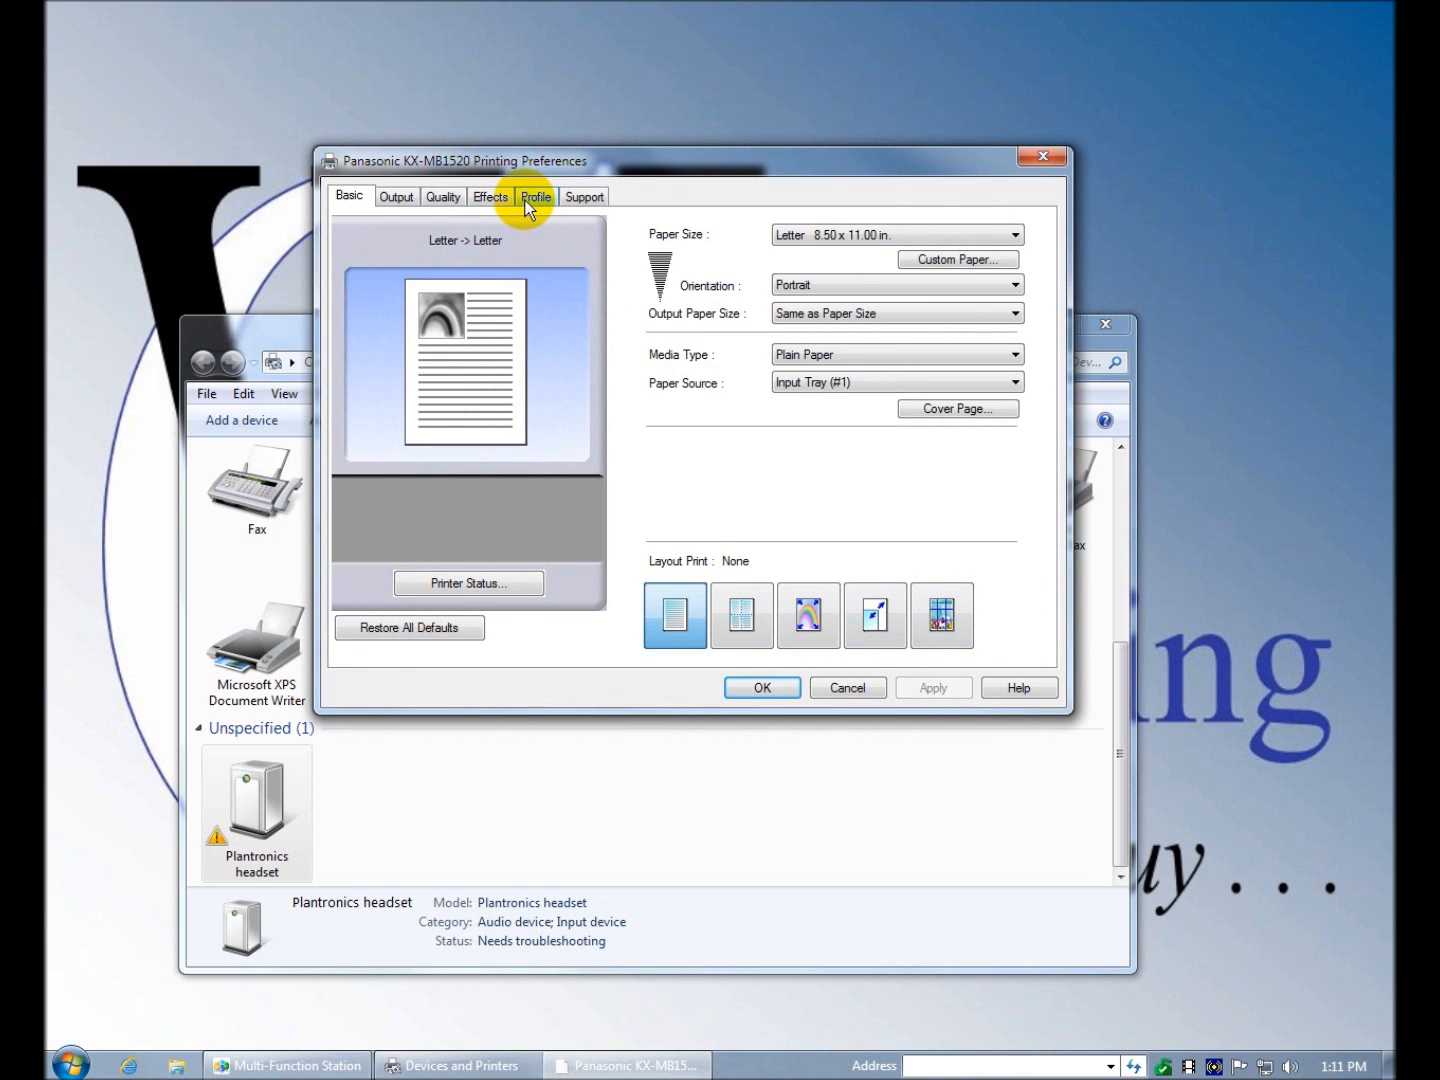
- Review the Profile and Support driver version details, then close Printing Preferences with OK
left_click(536, 196)
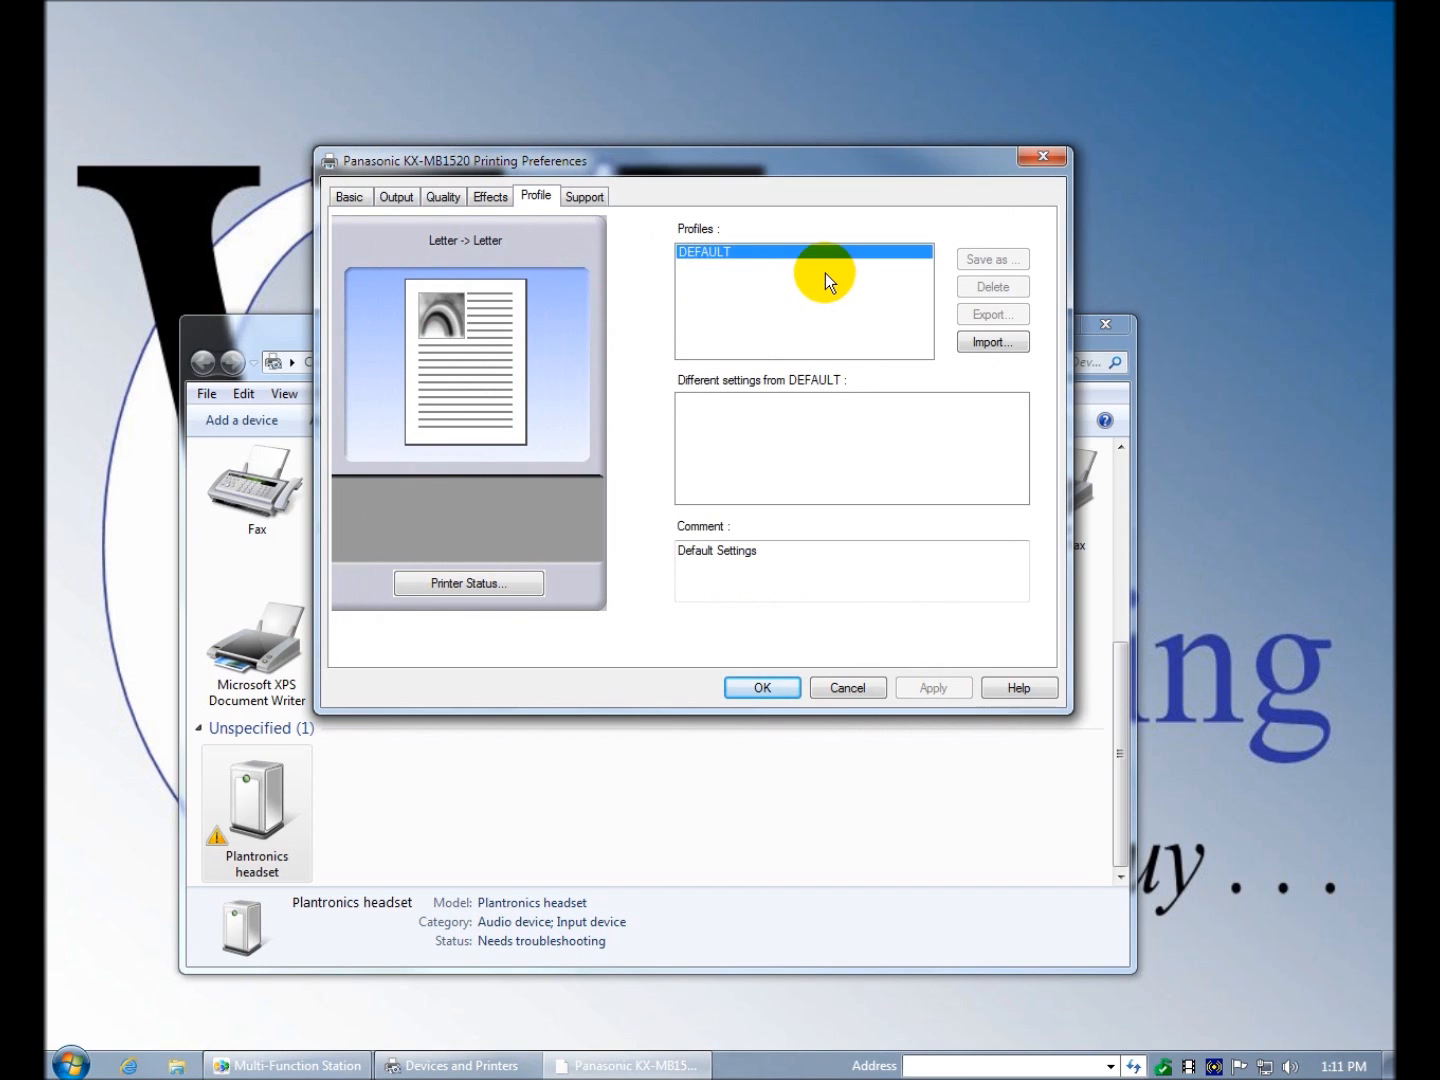
mouse_move(752, 276)
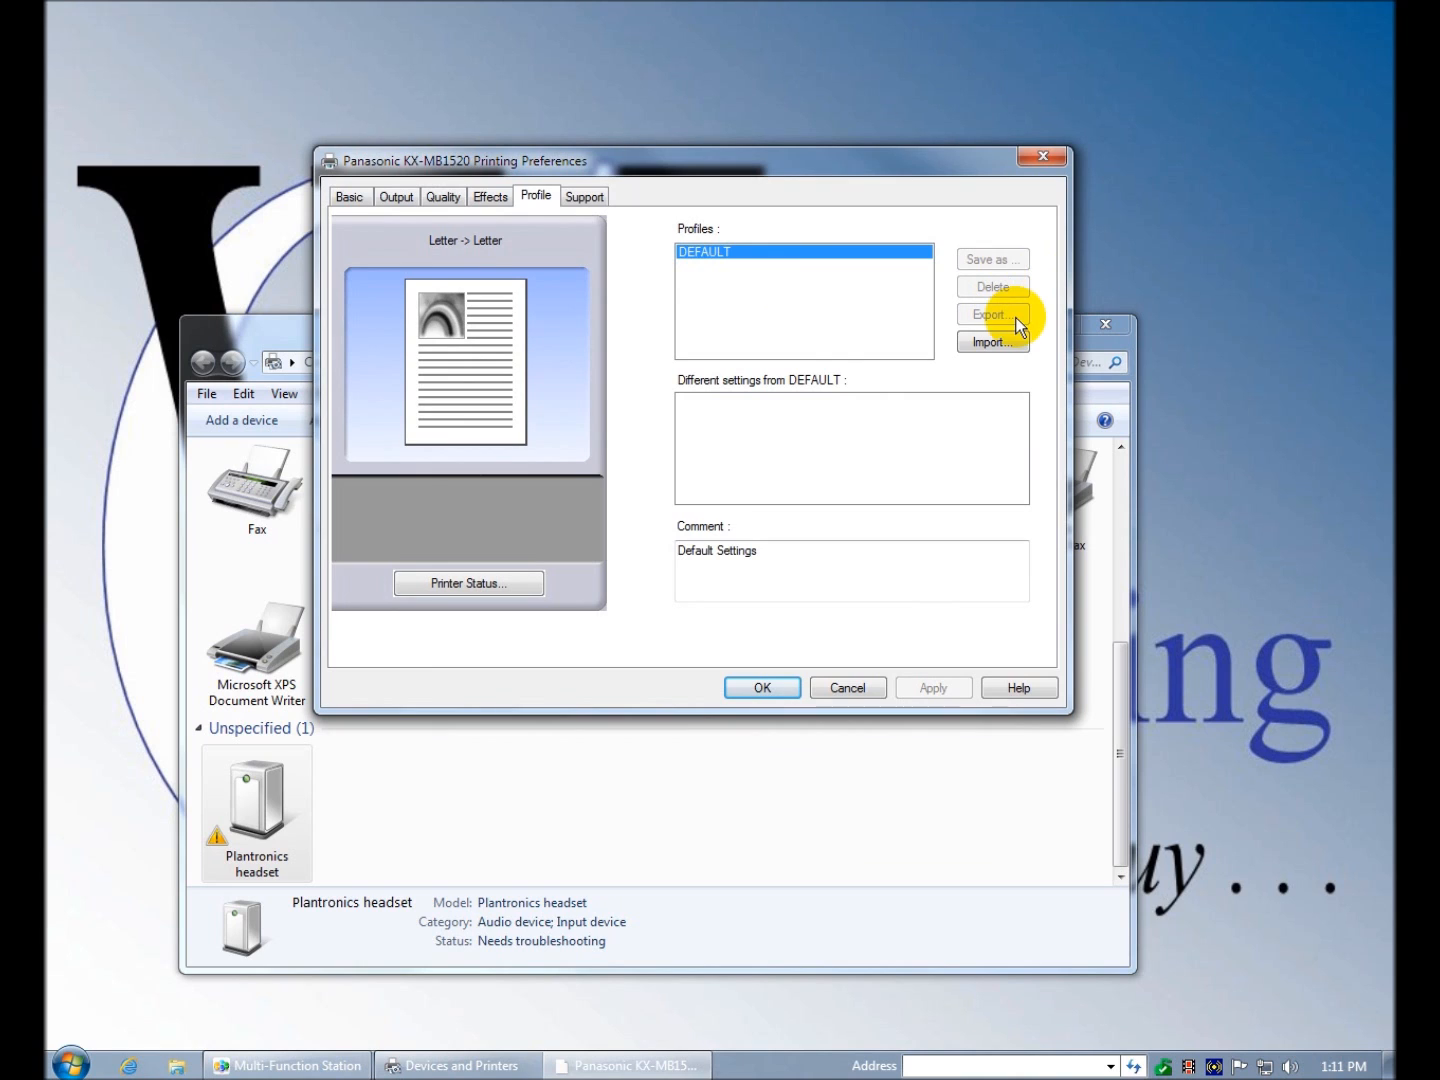
mouse_move(992, 342)
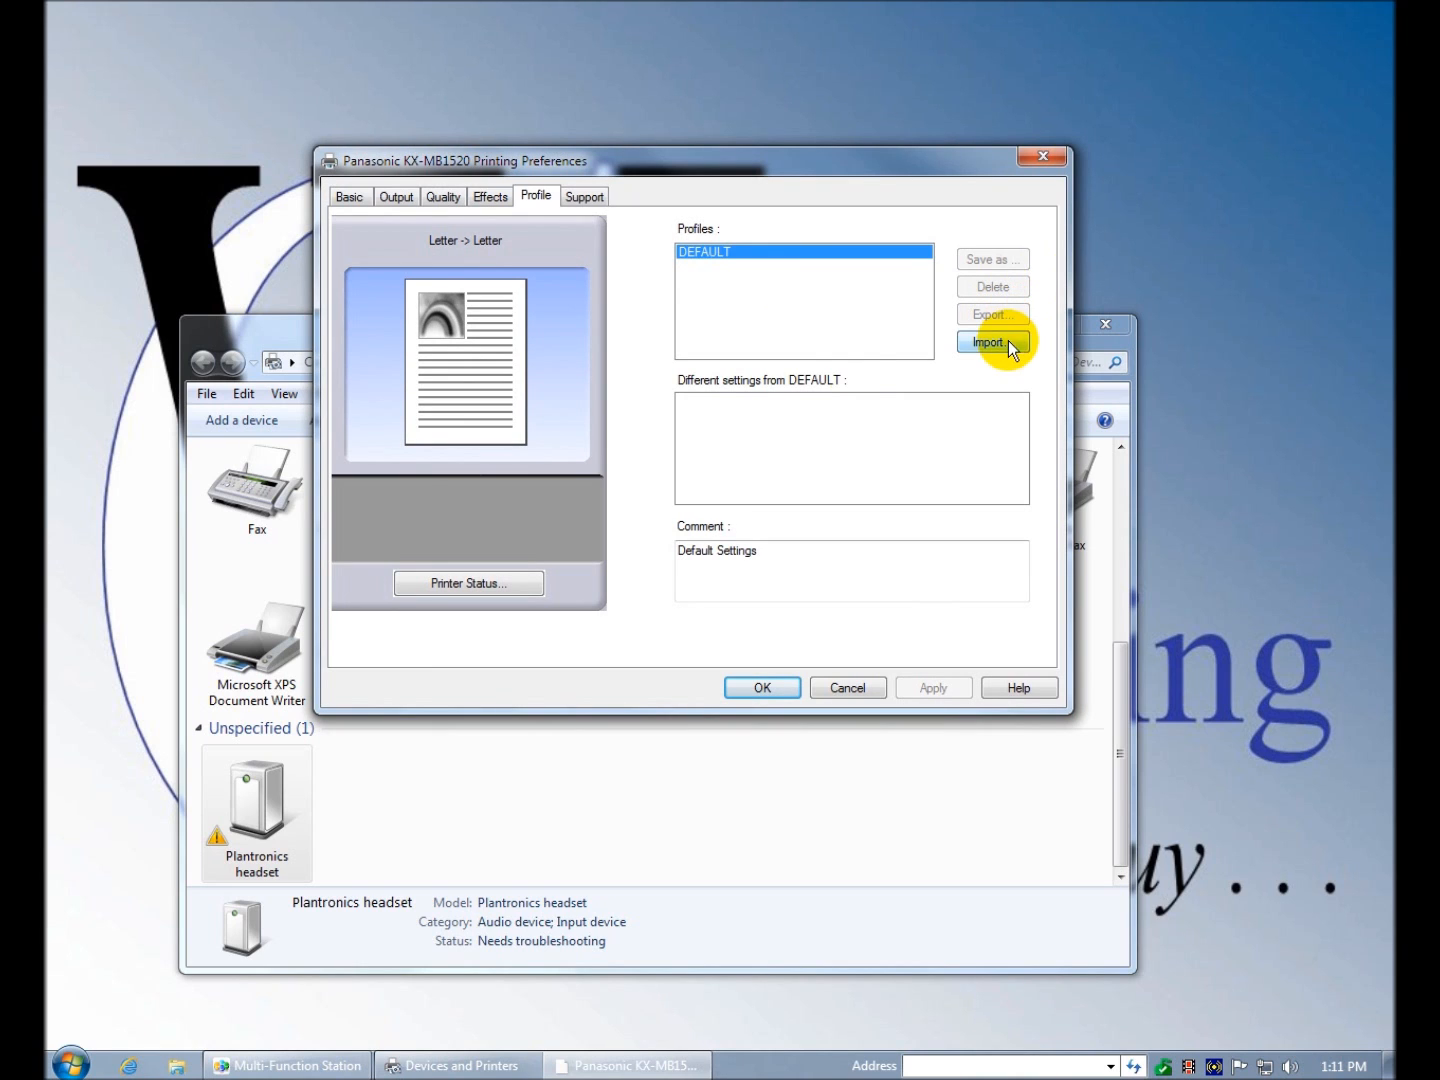
left_click(348, 196)
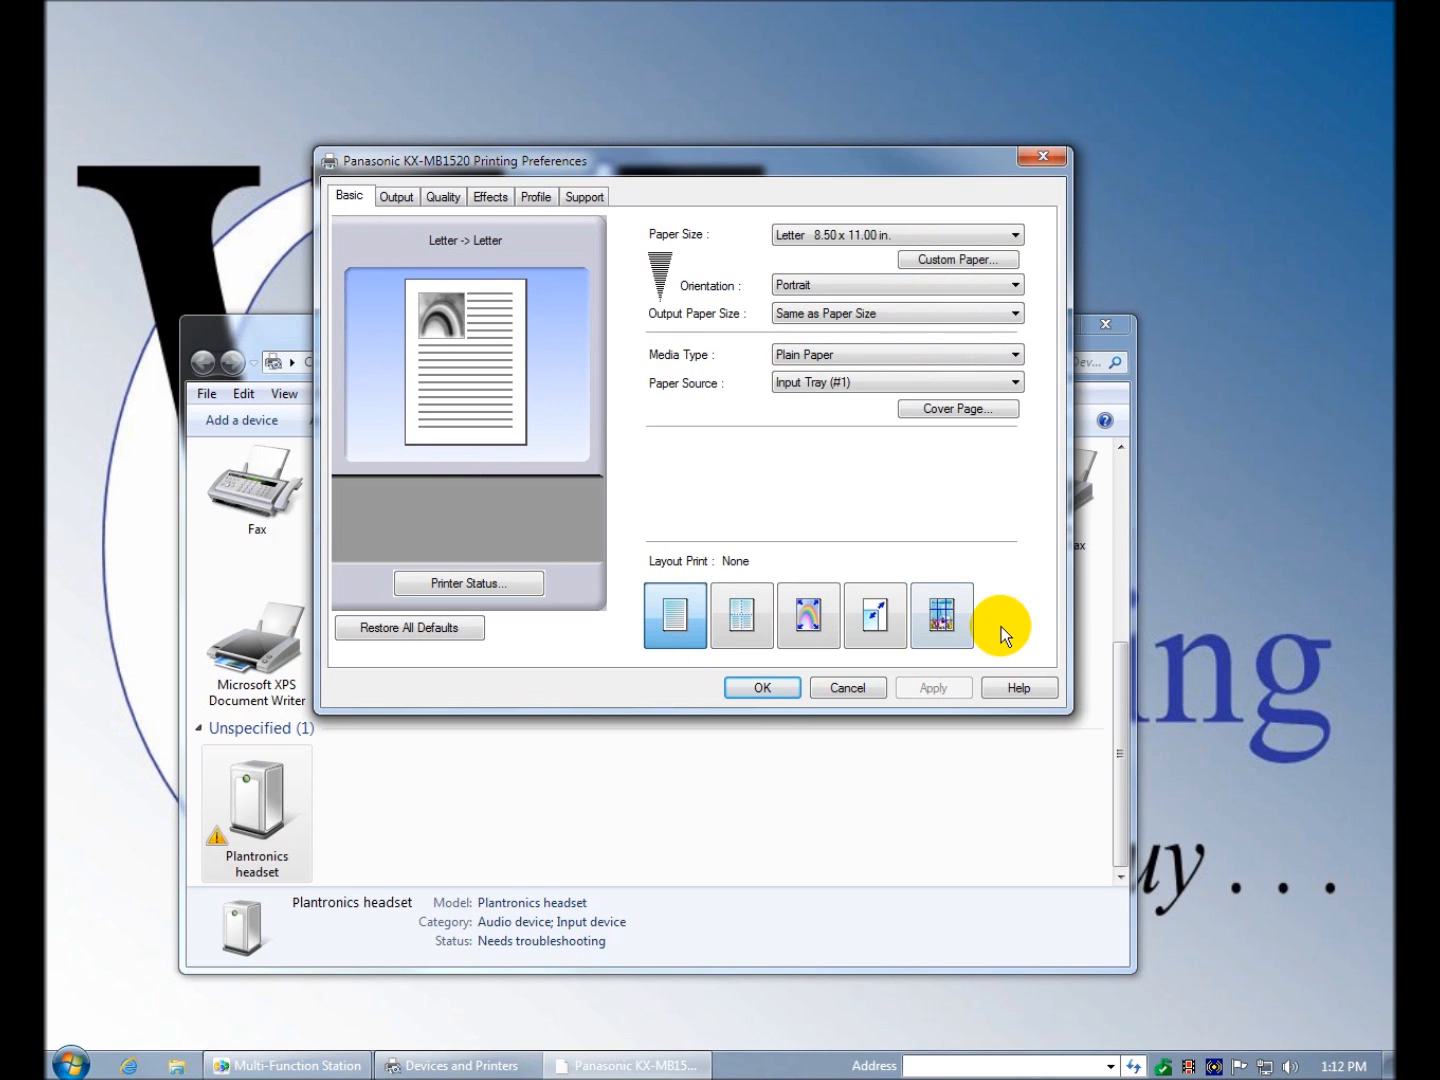
left_click(536, 196)
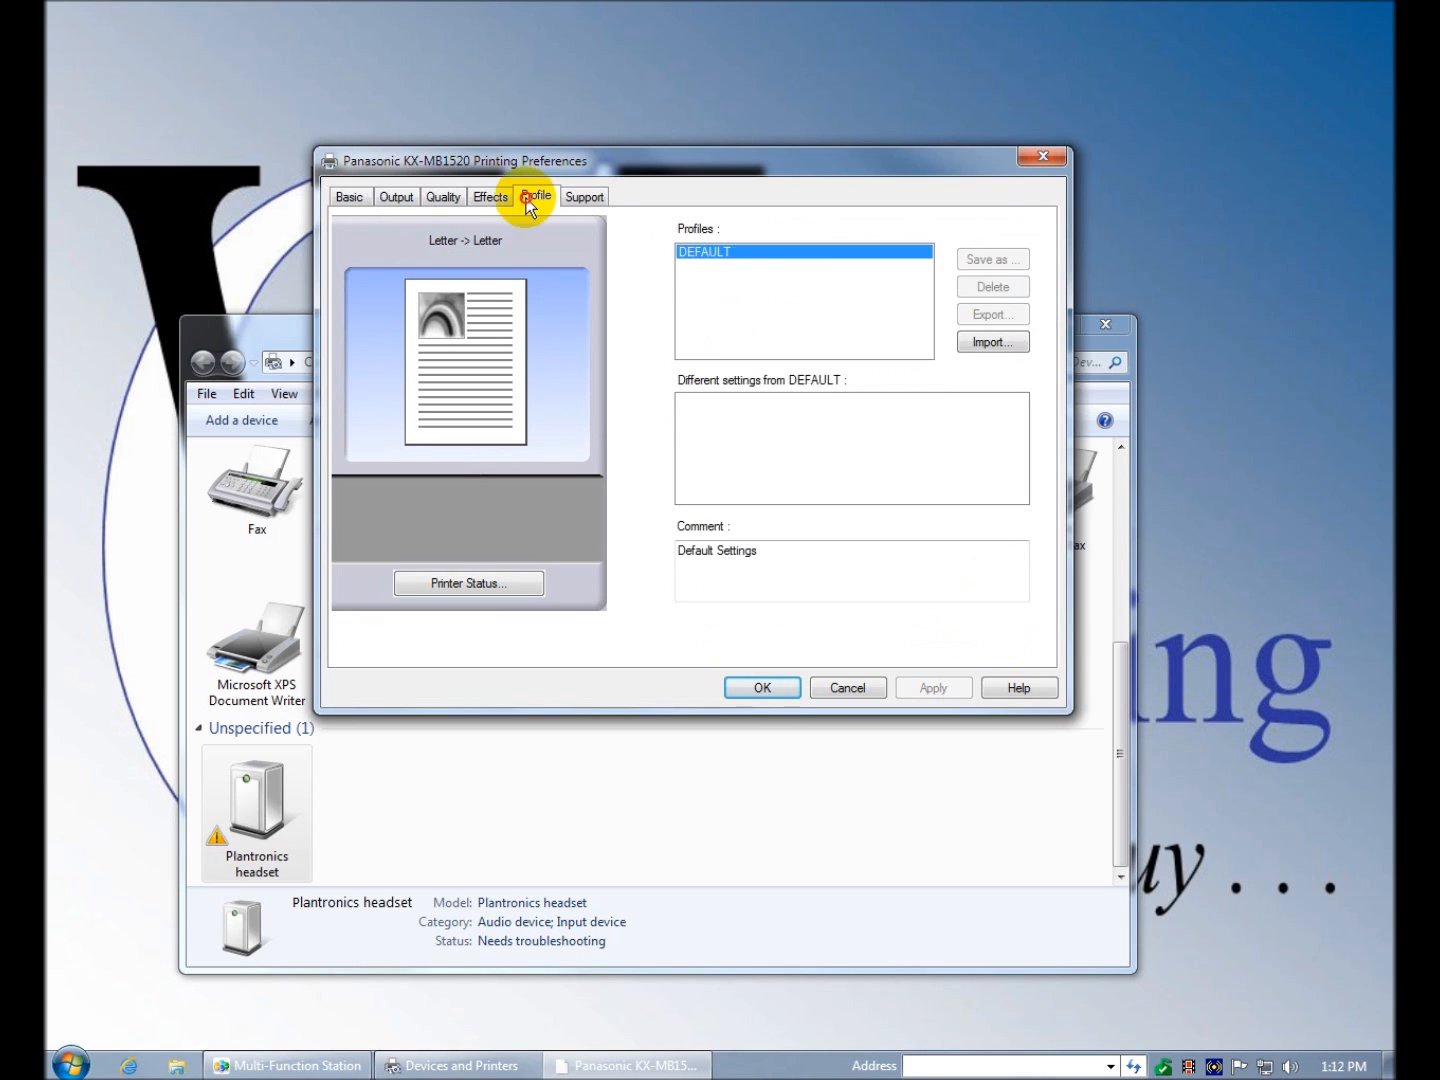
mouse_move(584, 196)
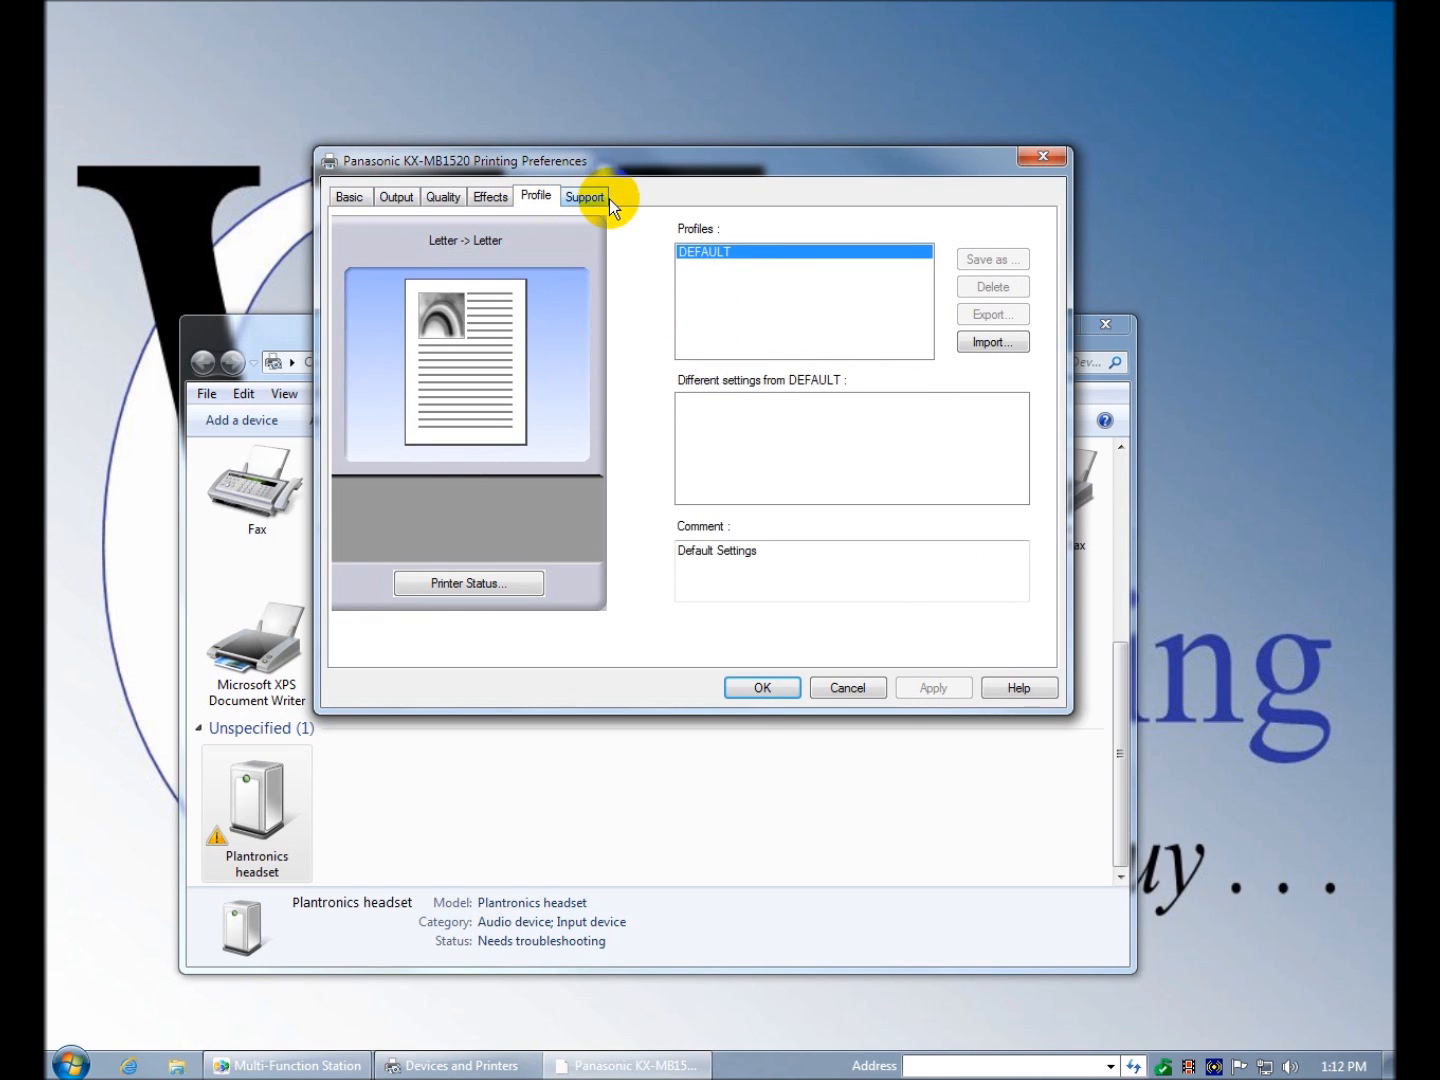
left_click(584, 196)
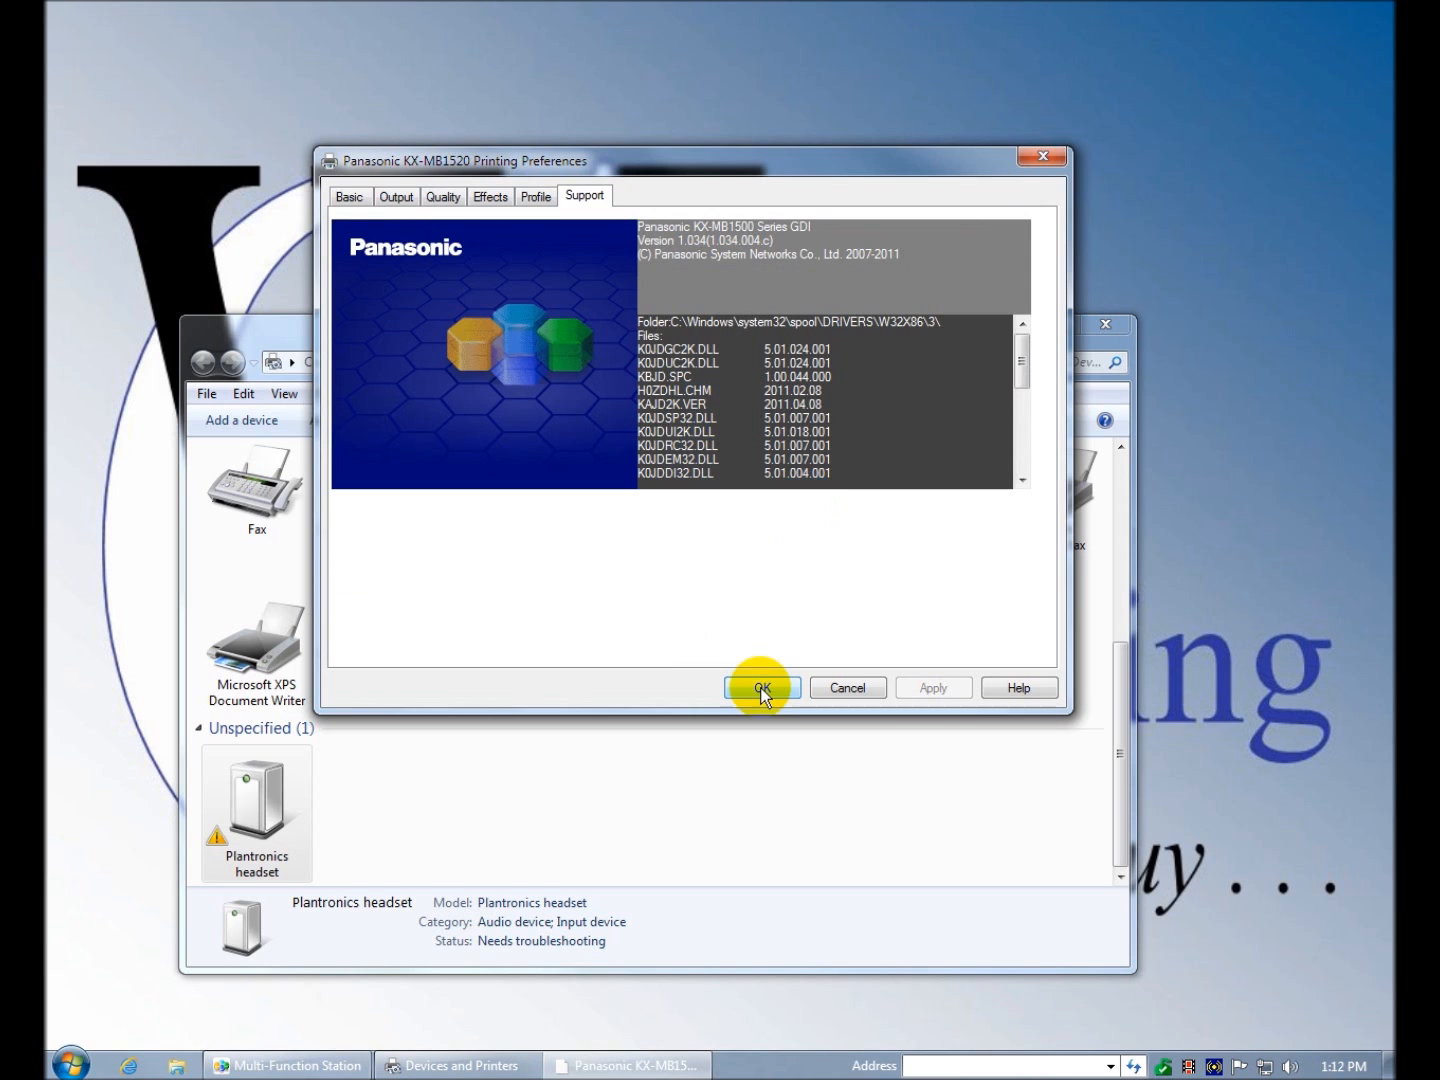
left_click(760, 688)
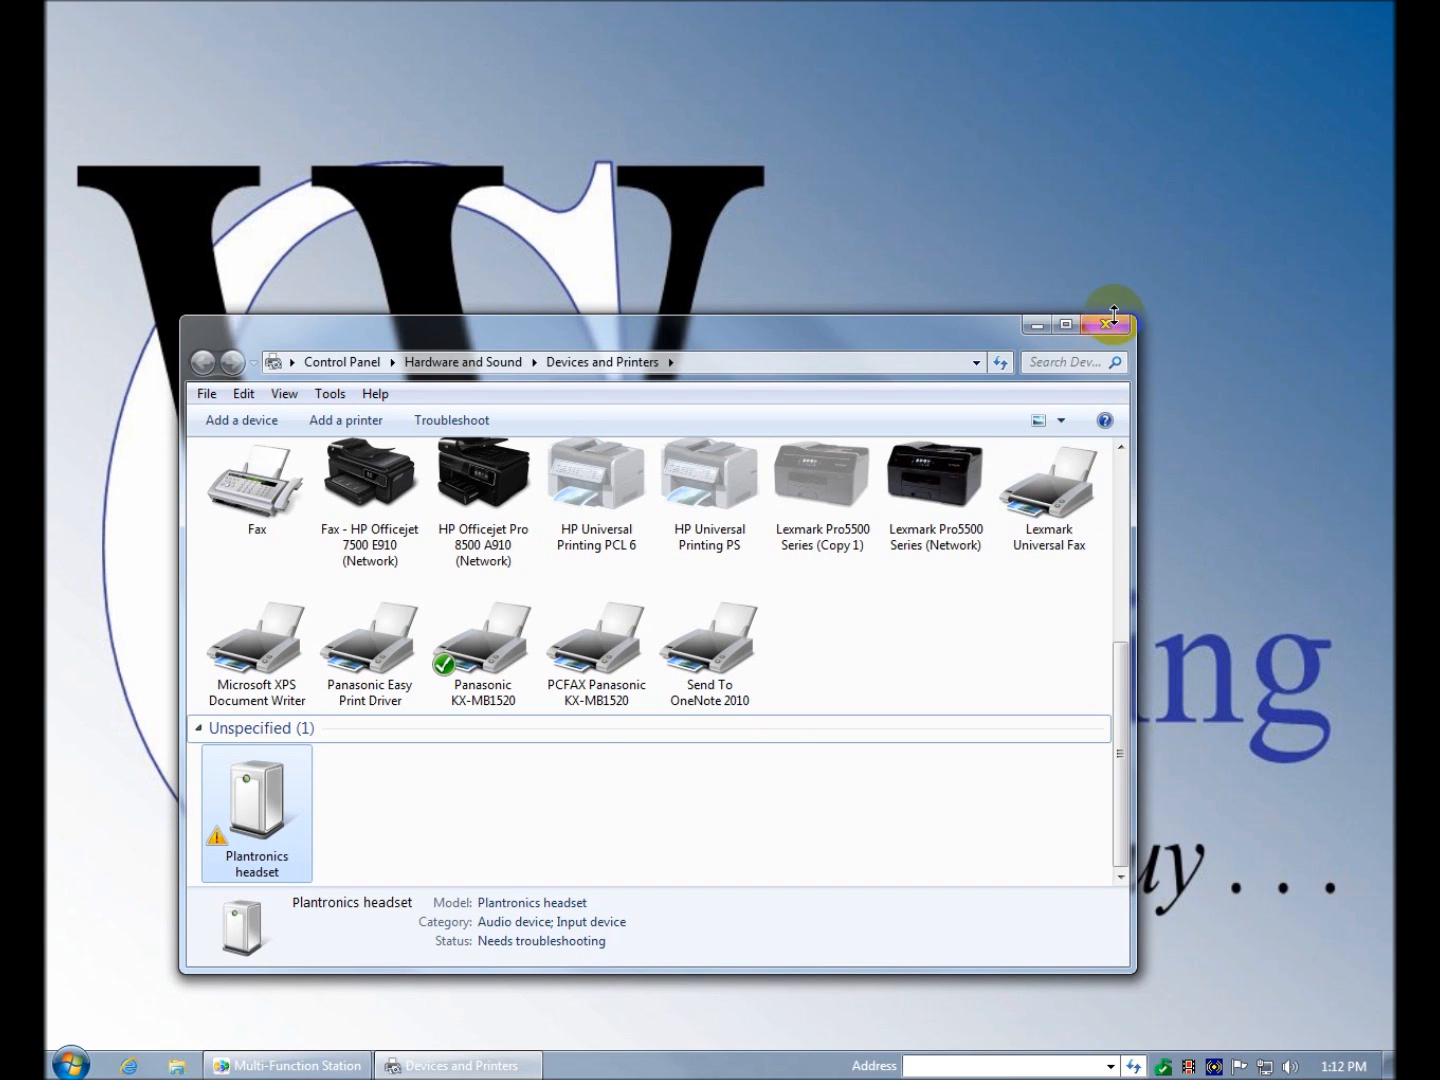
- Close Devices and Printers and the Multi-Function Station panel, leaving the desktop
left_click(1106, 324)
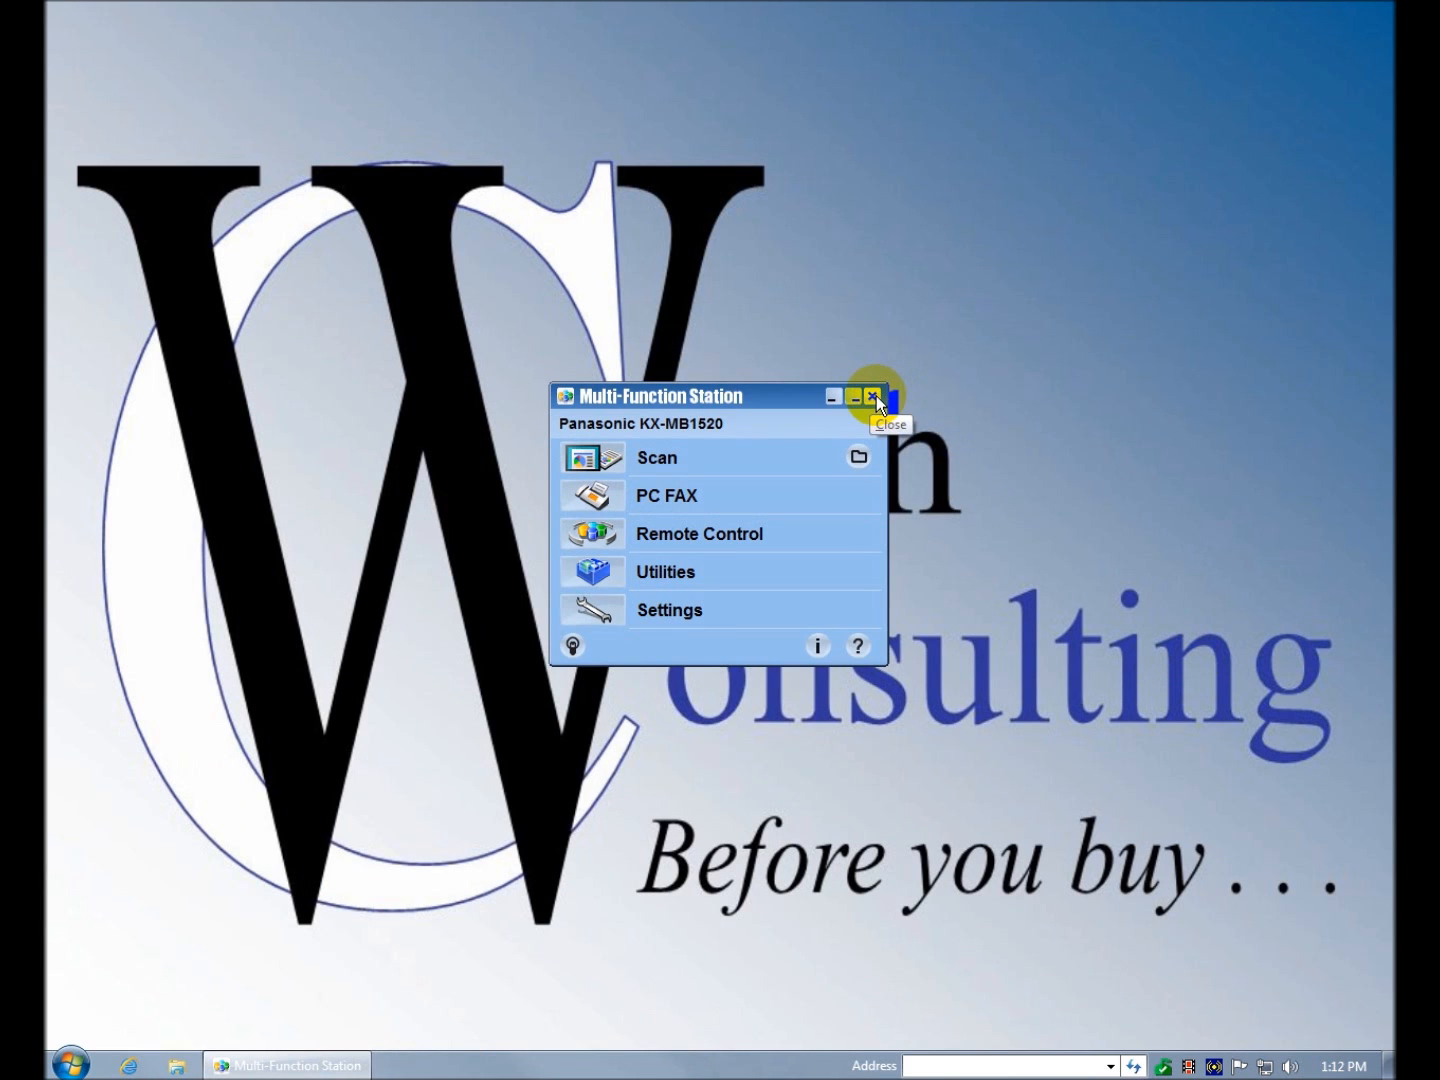
left_click(872, 396)
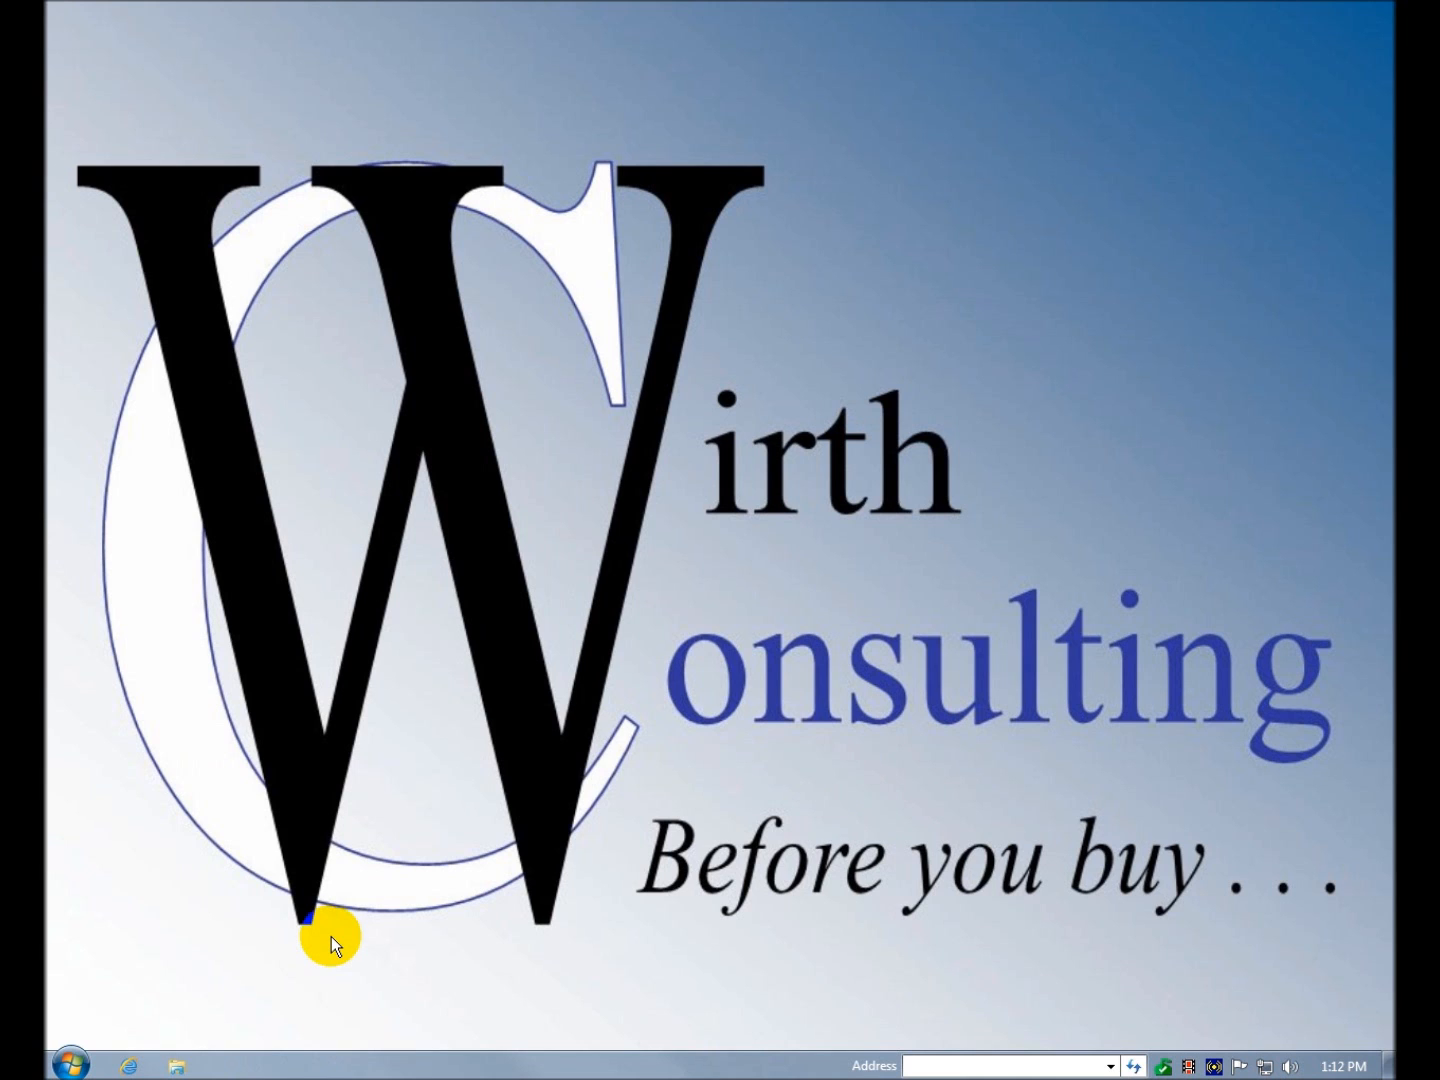